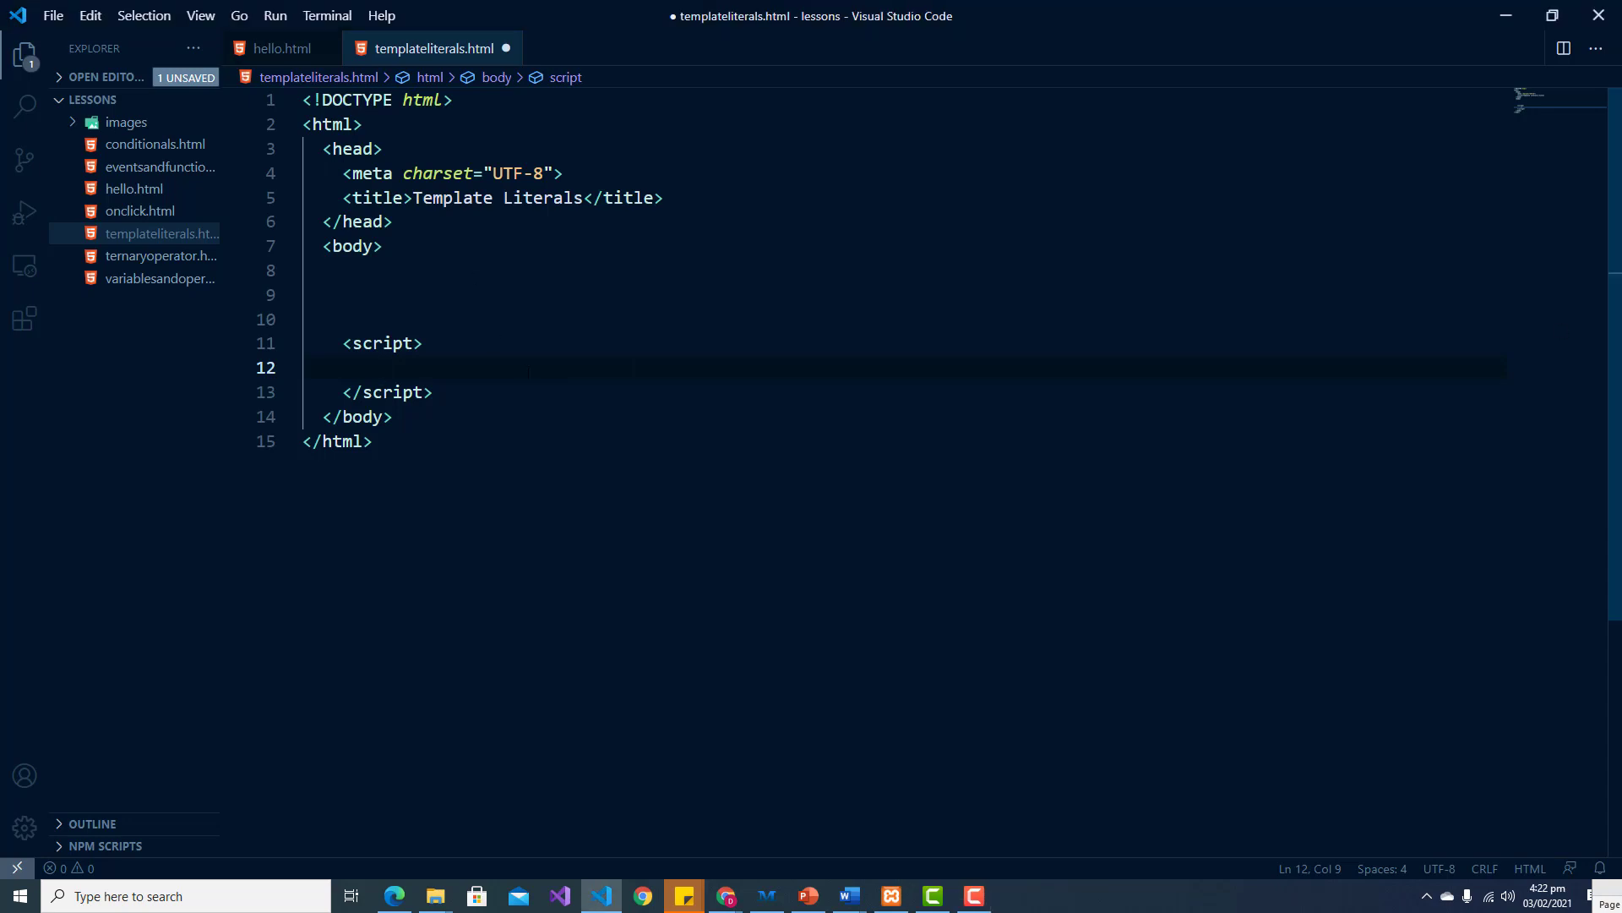
Step: Write const str1 = 'This is a string'; inside the script block, correcting the name to str1
type("const stri")
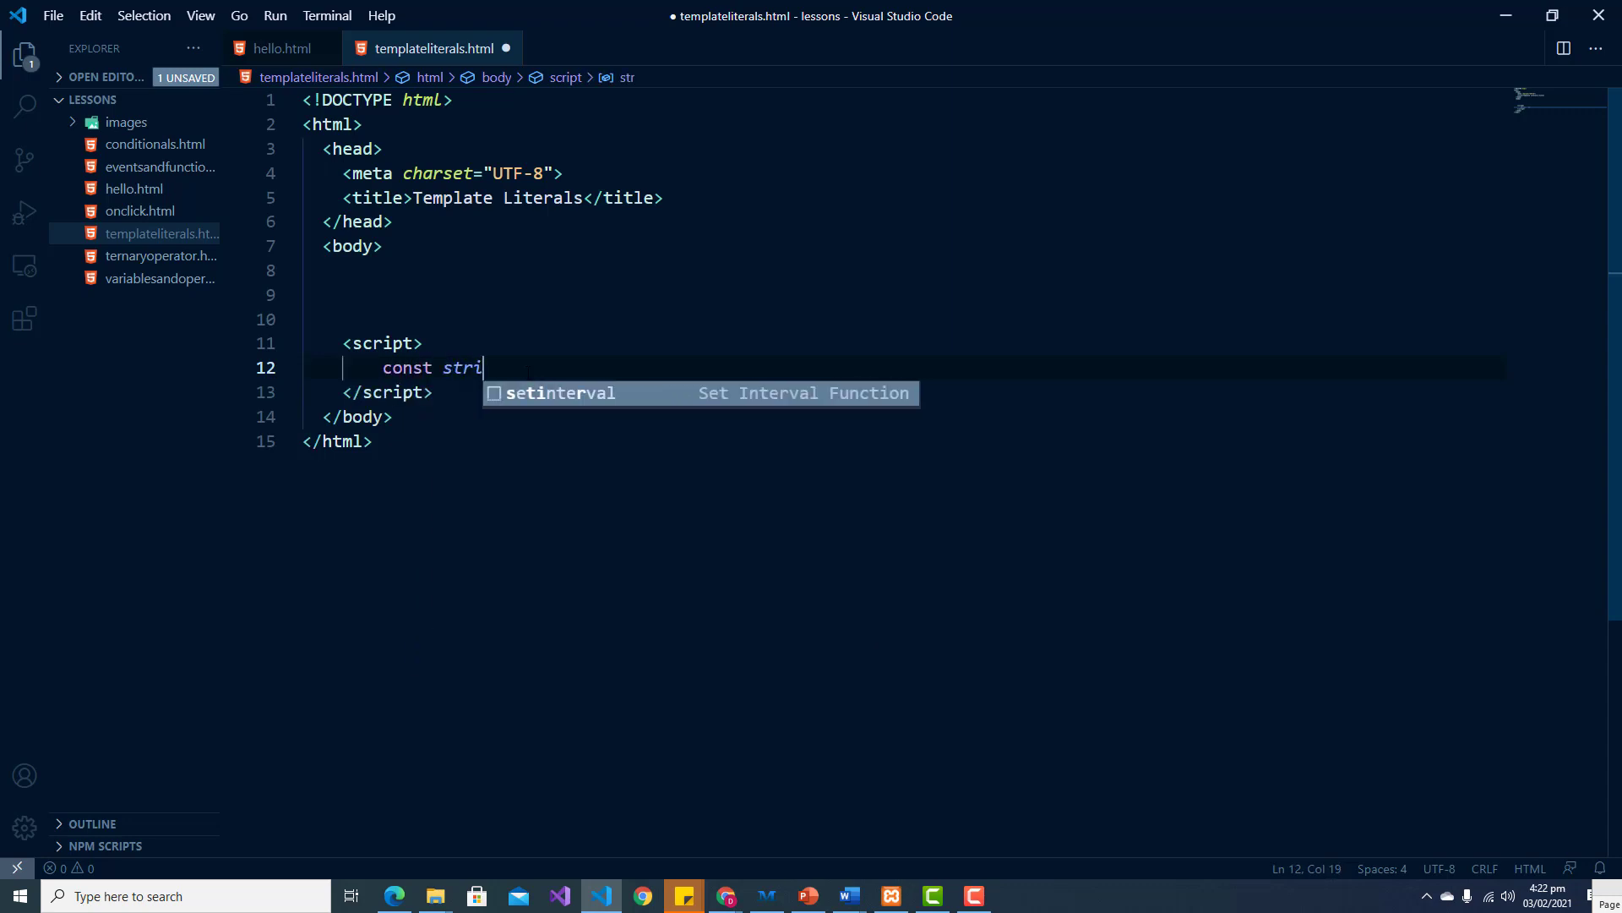
type("ng1")
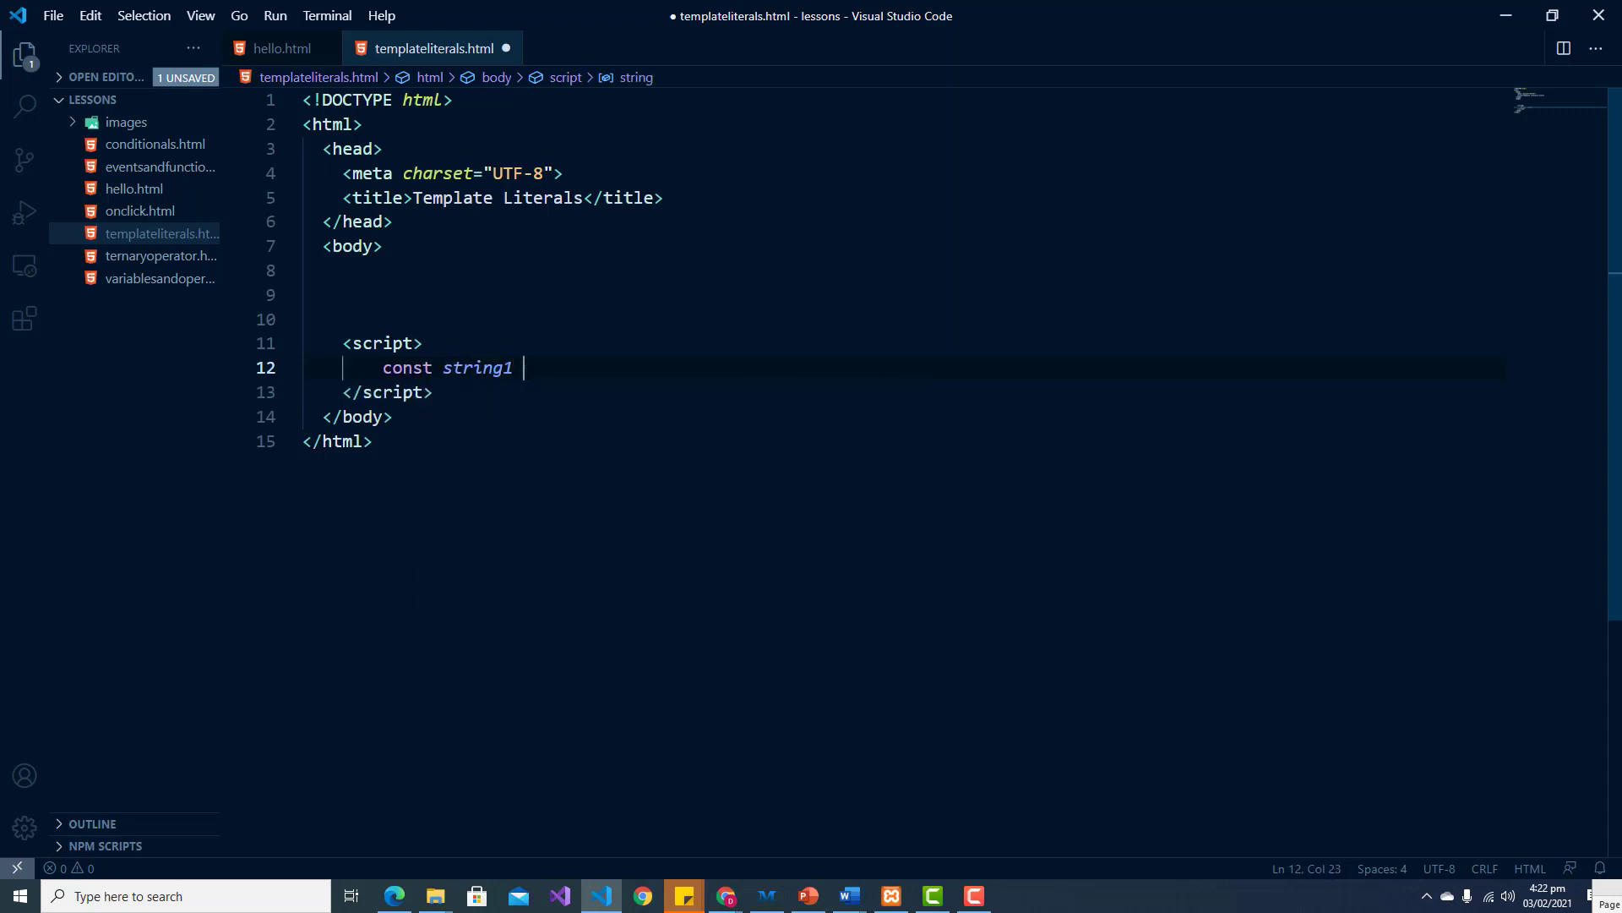
key("Backspace")
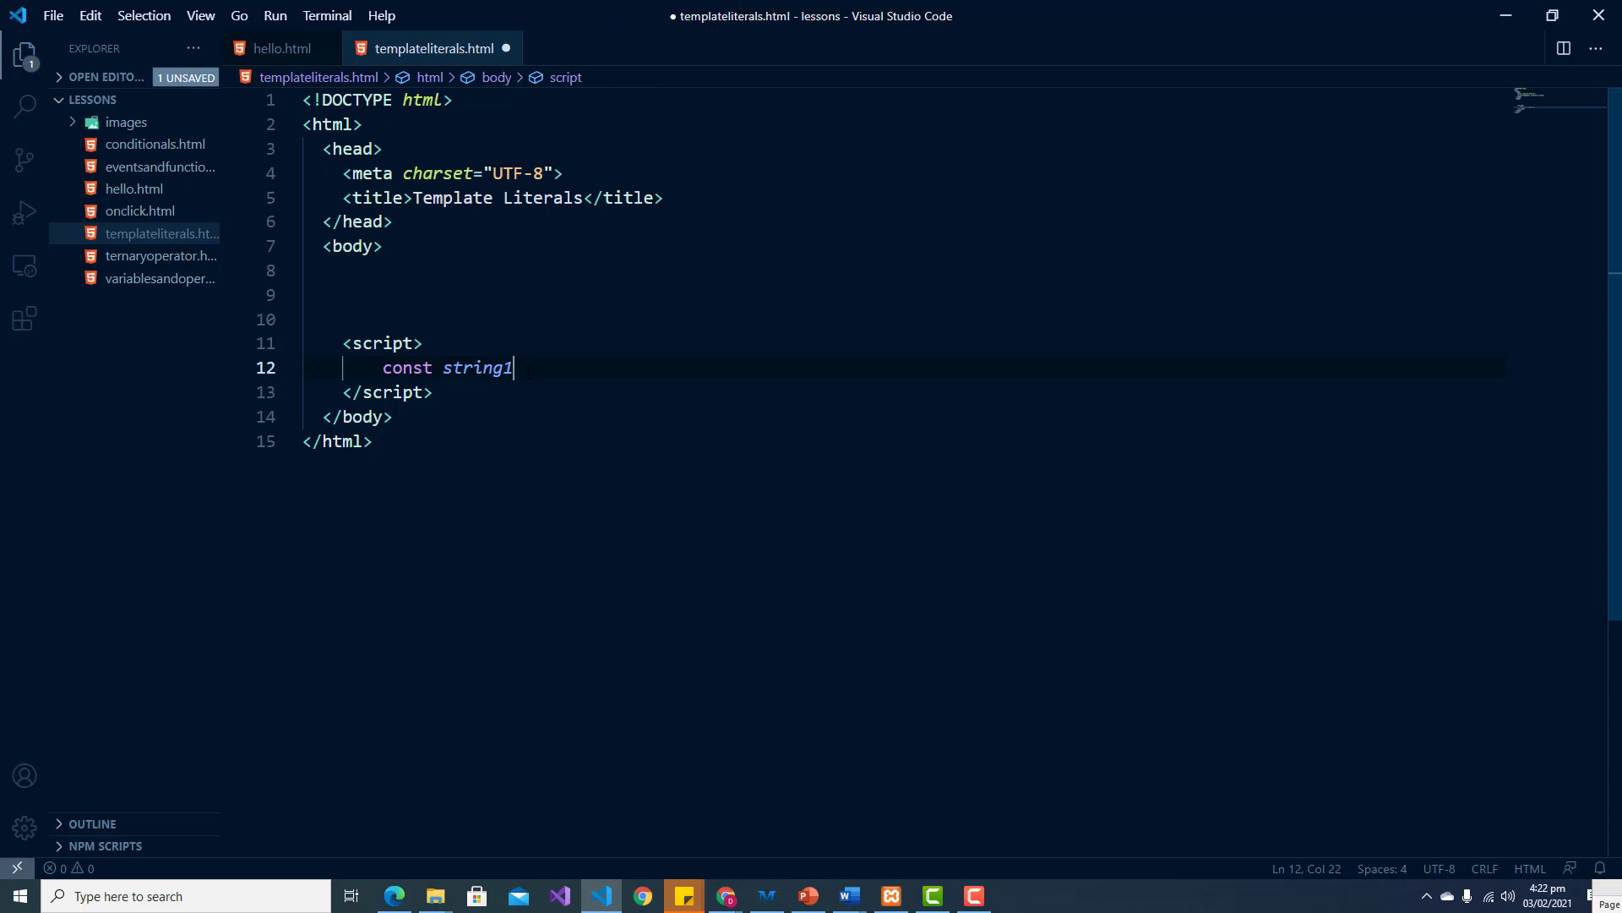
key("Backspace")
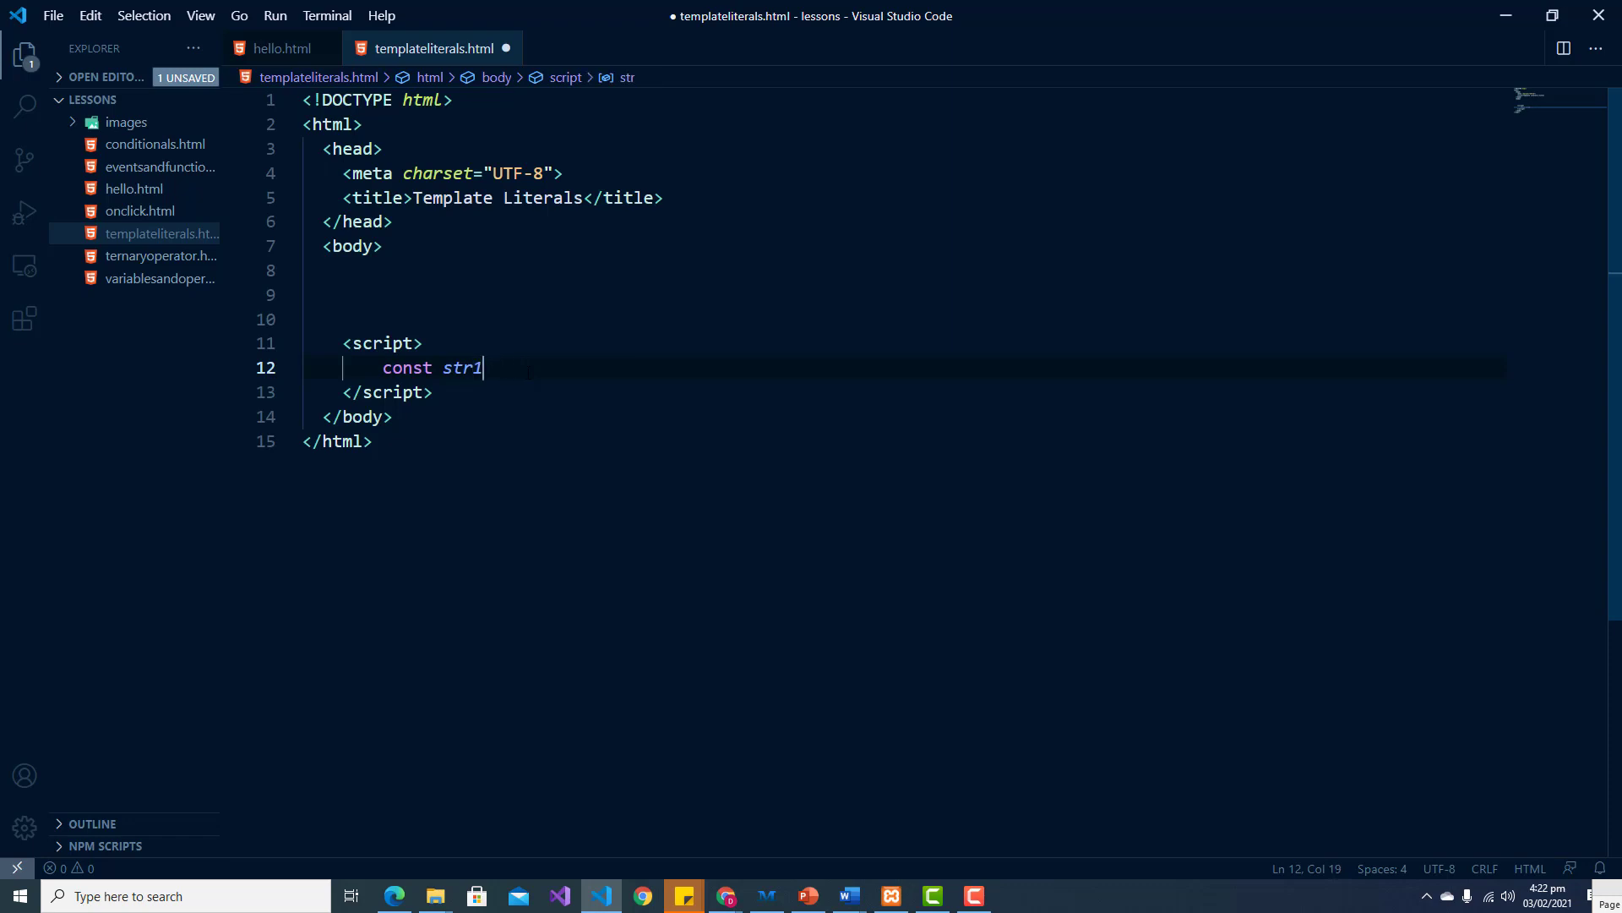
type("=")
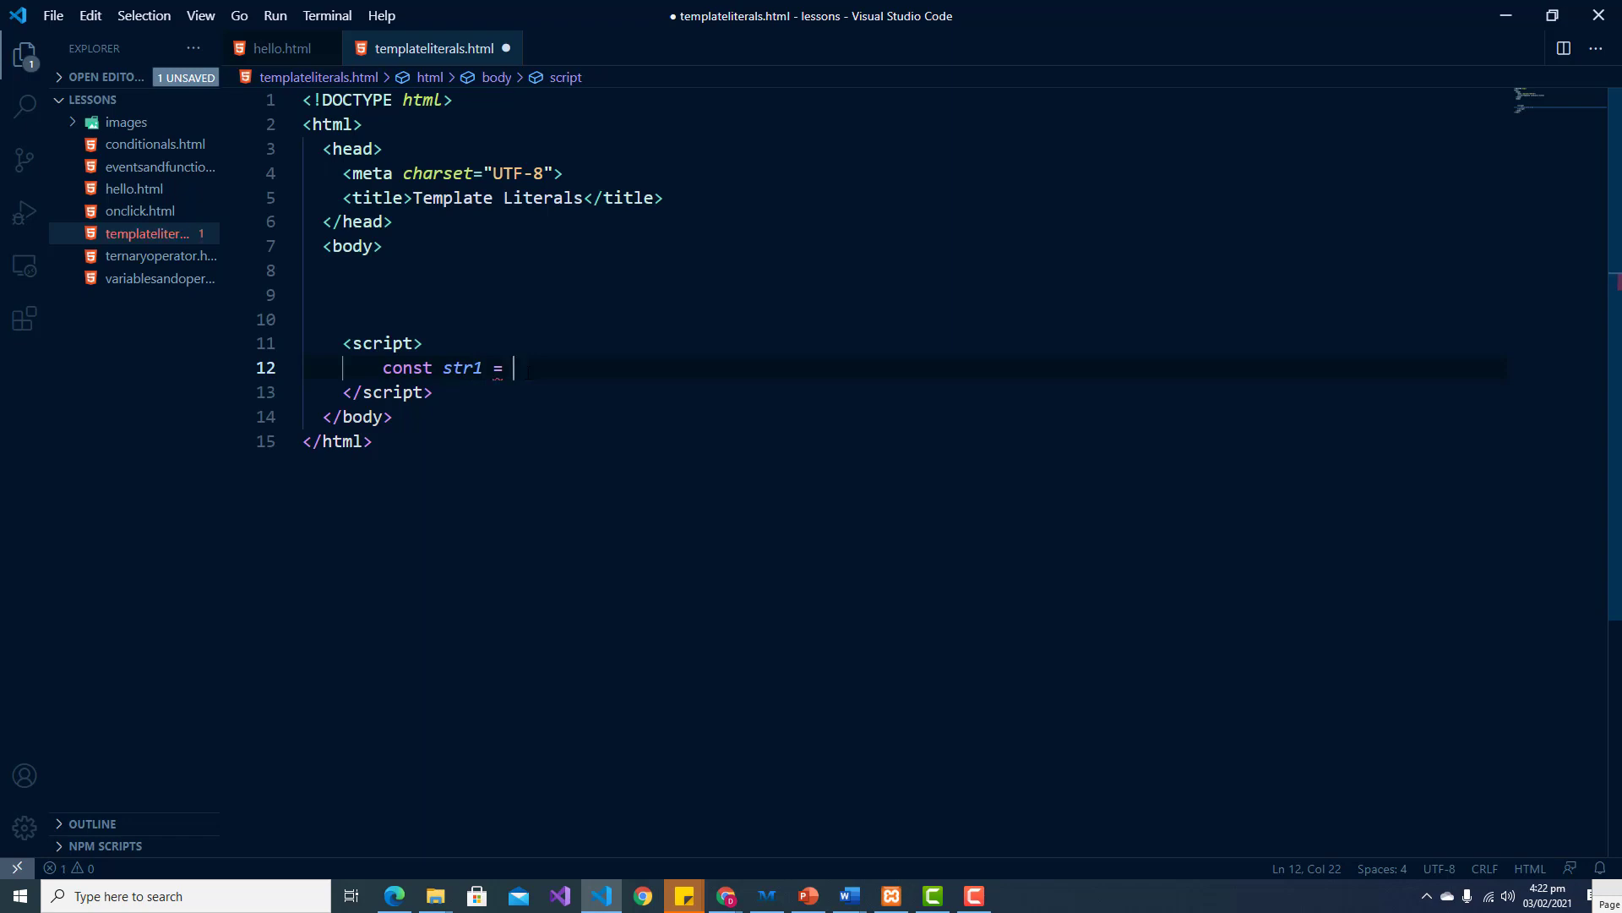
type("'This")
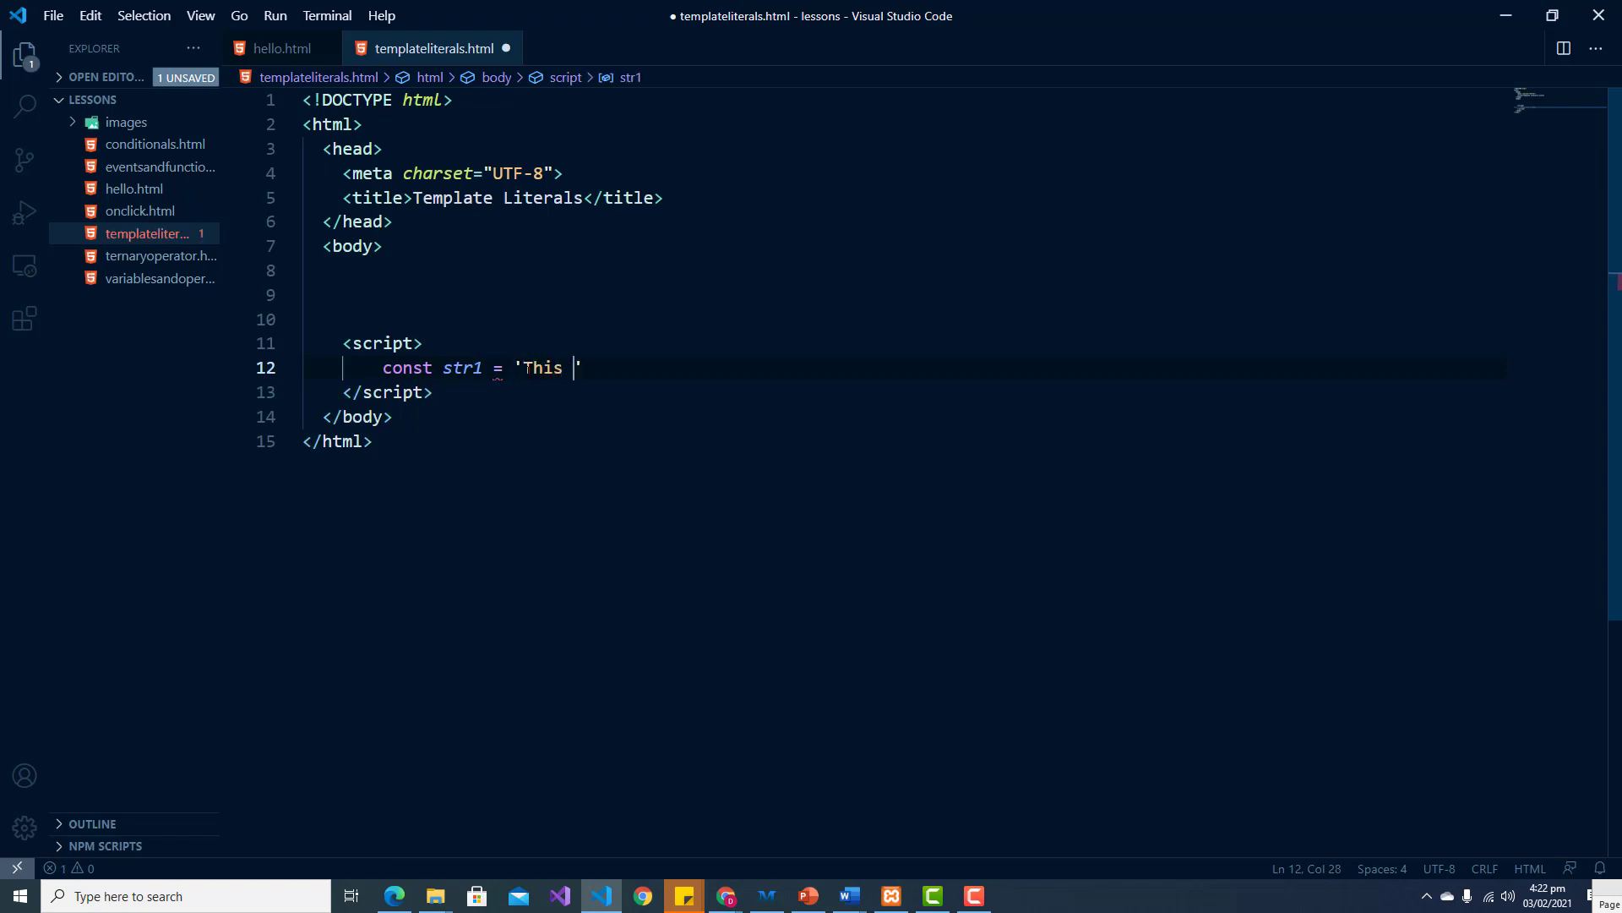
type("is a st")
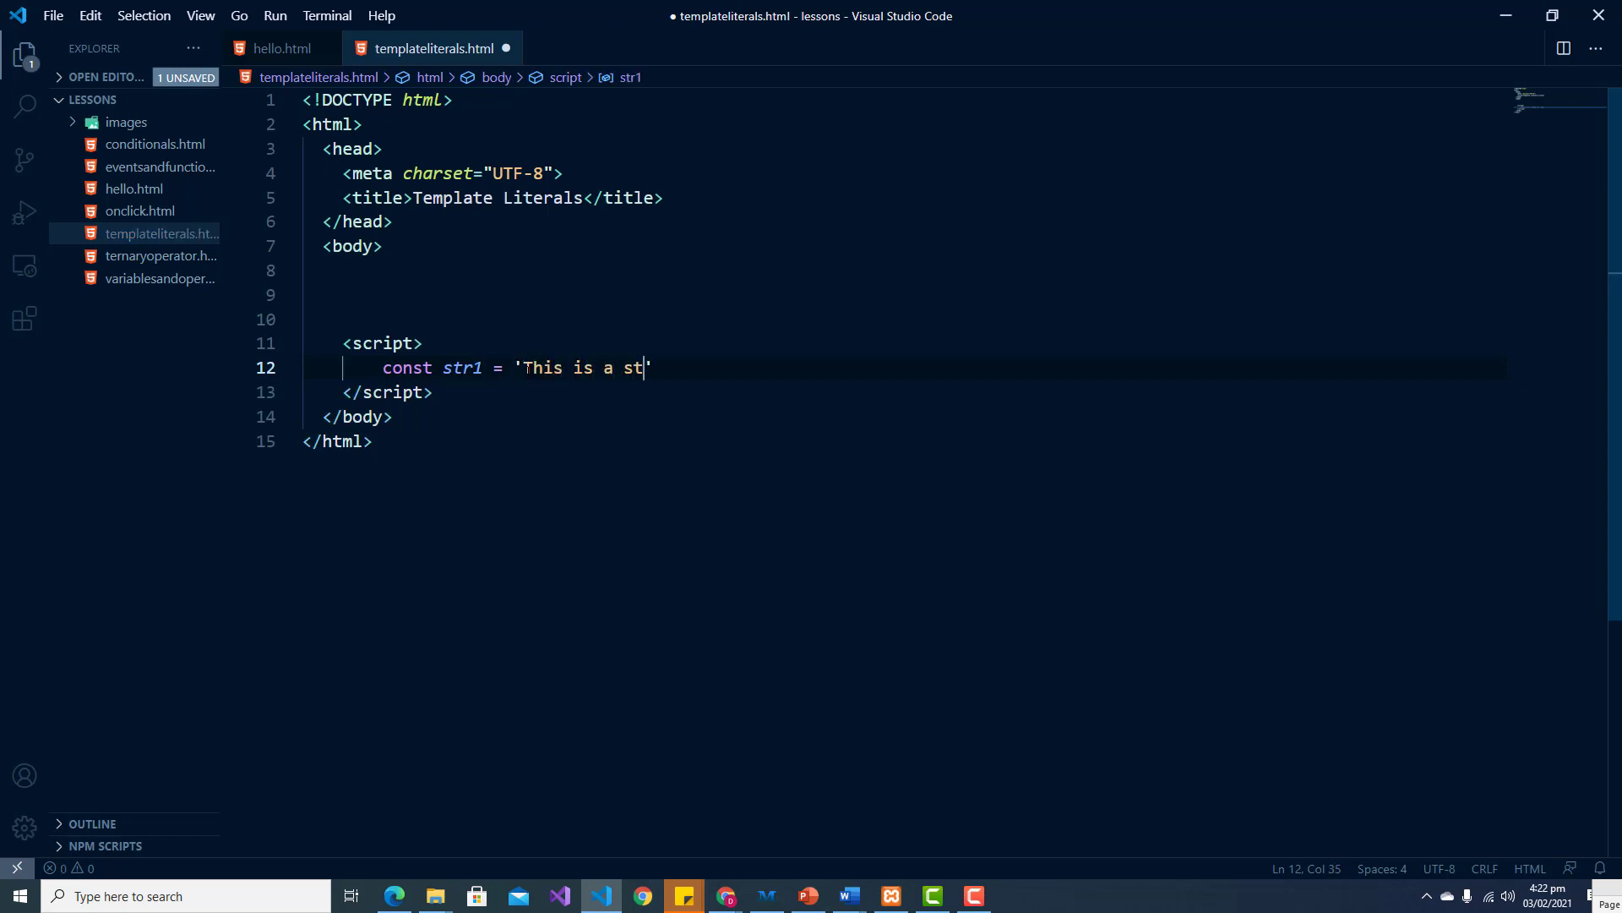
type("ring'")
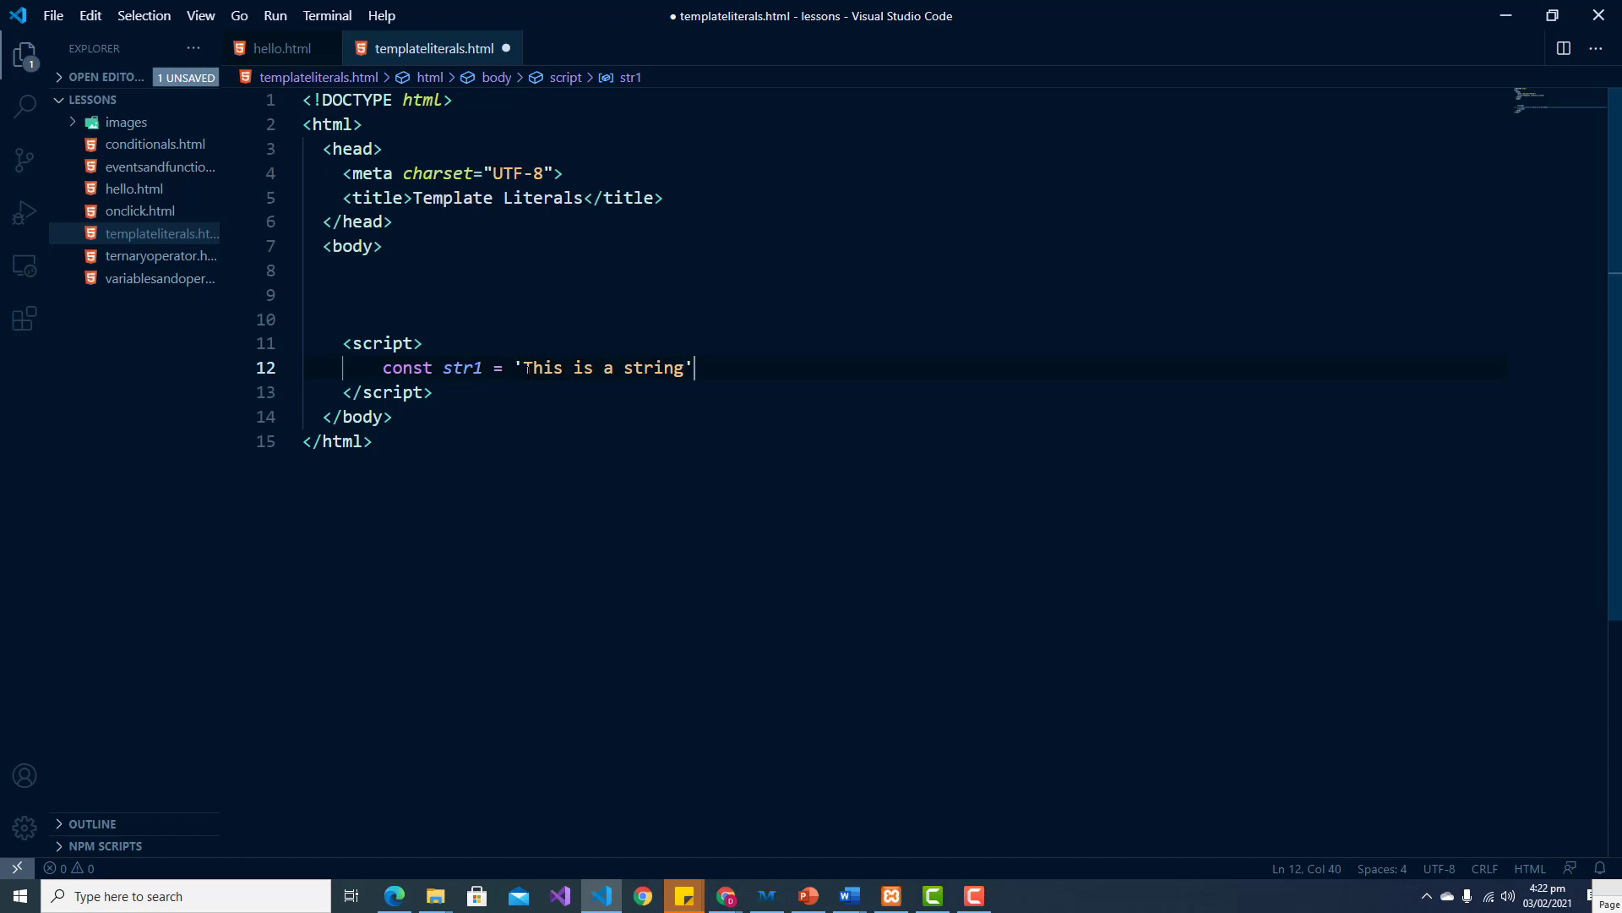
type(";")
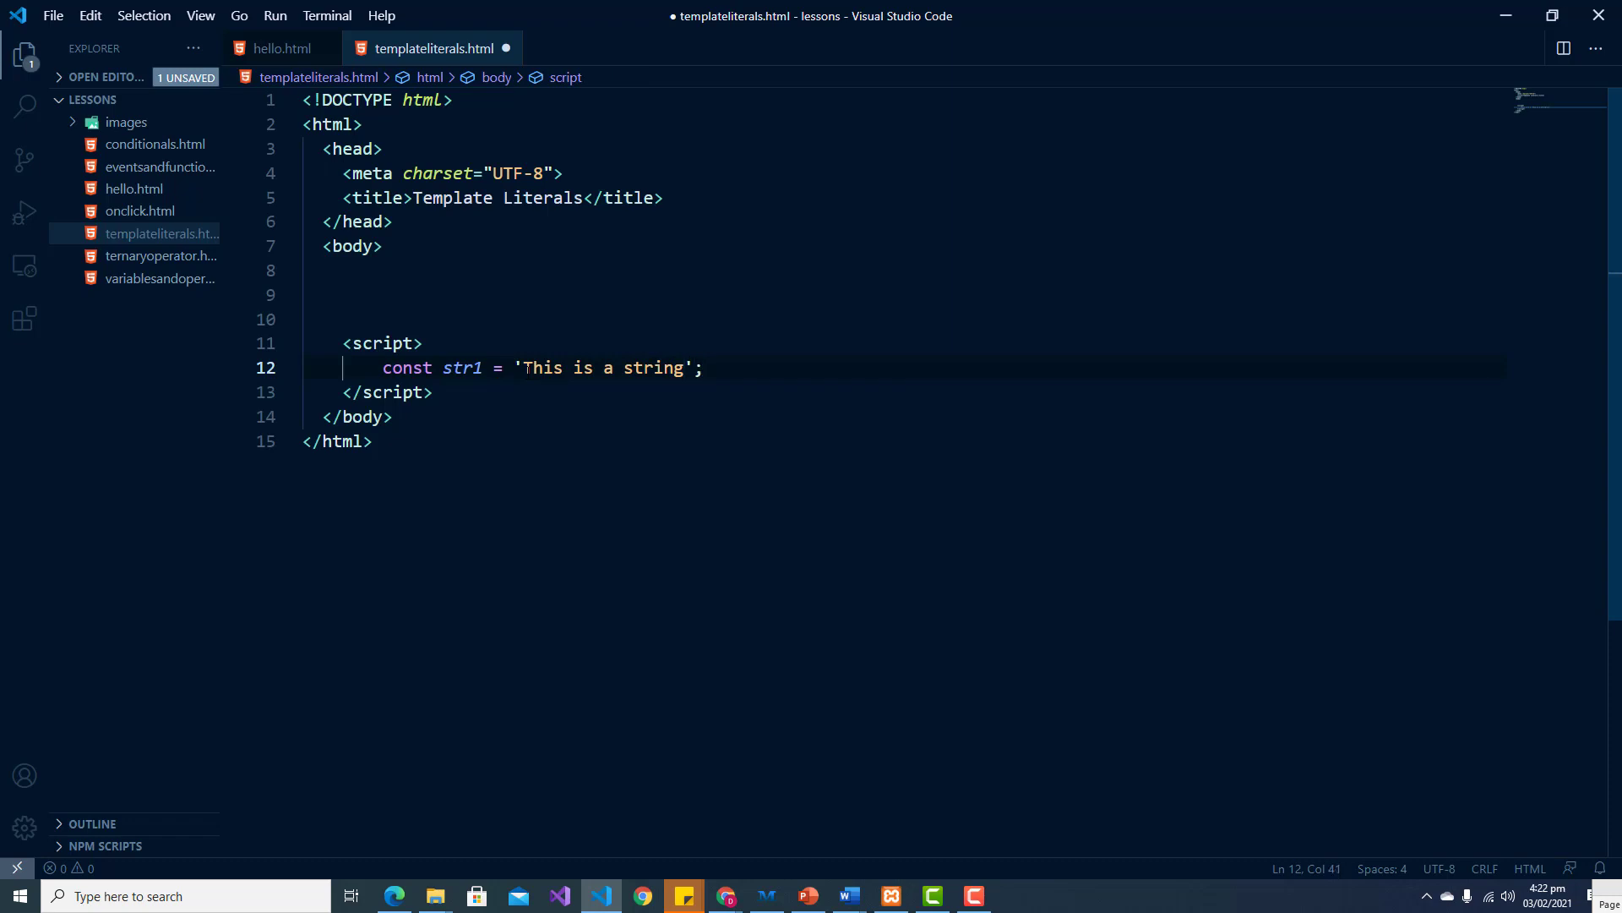
Step: Begin const str2 as a single-quoted string containing "double quotes"
key("enter")
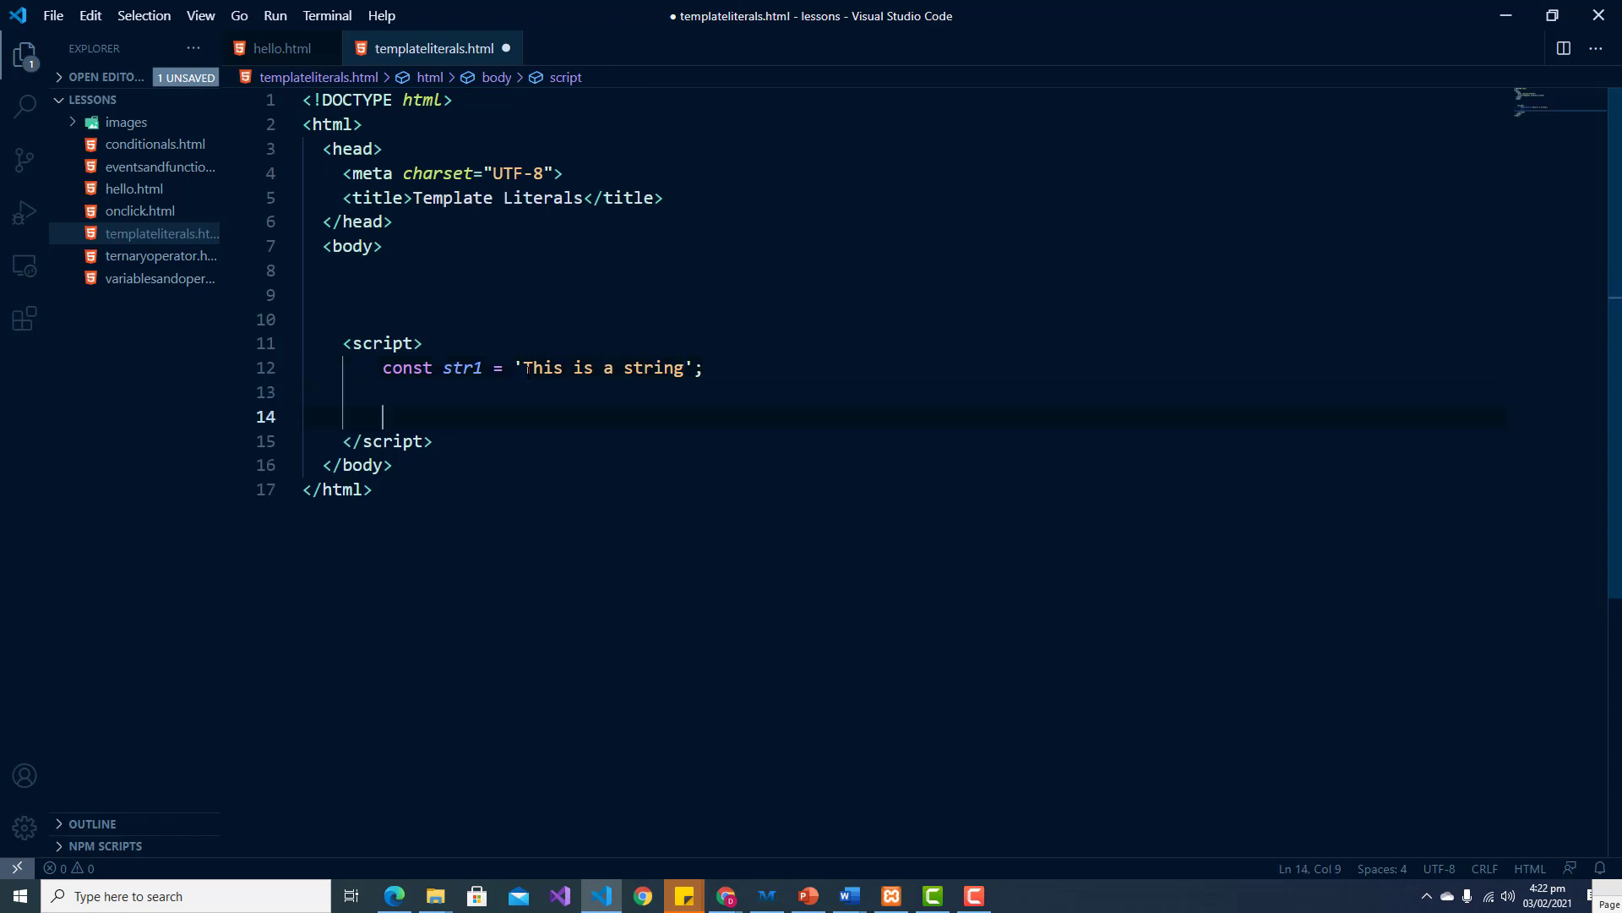
type("c")
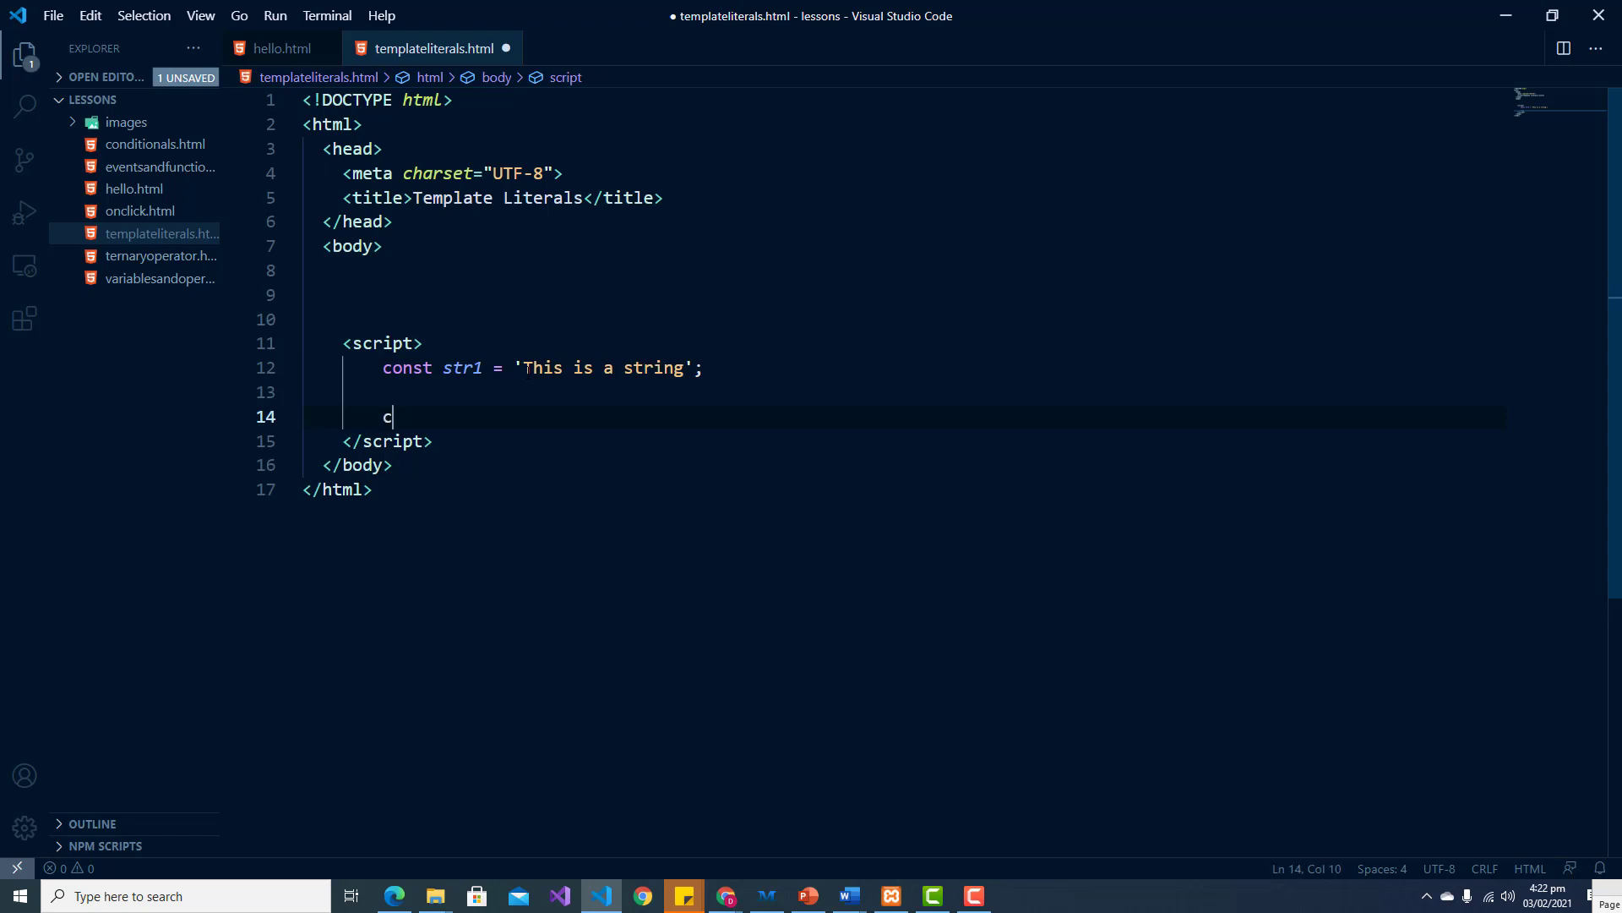
type("onst str")
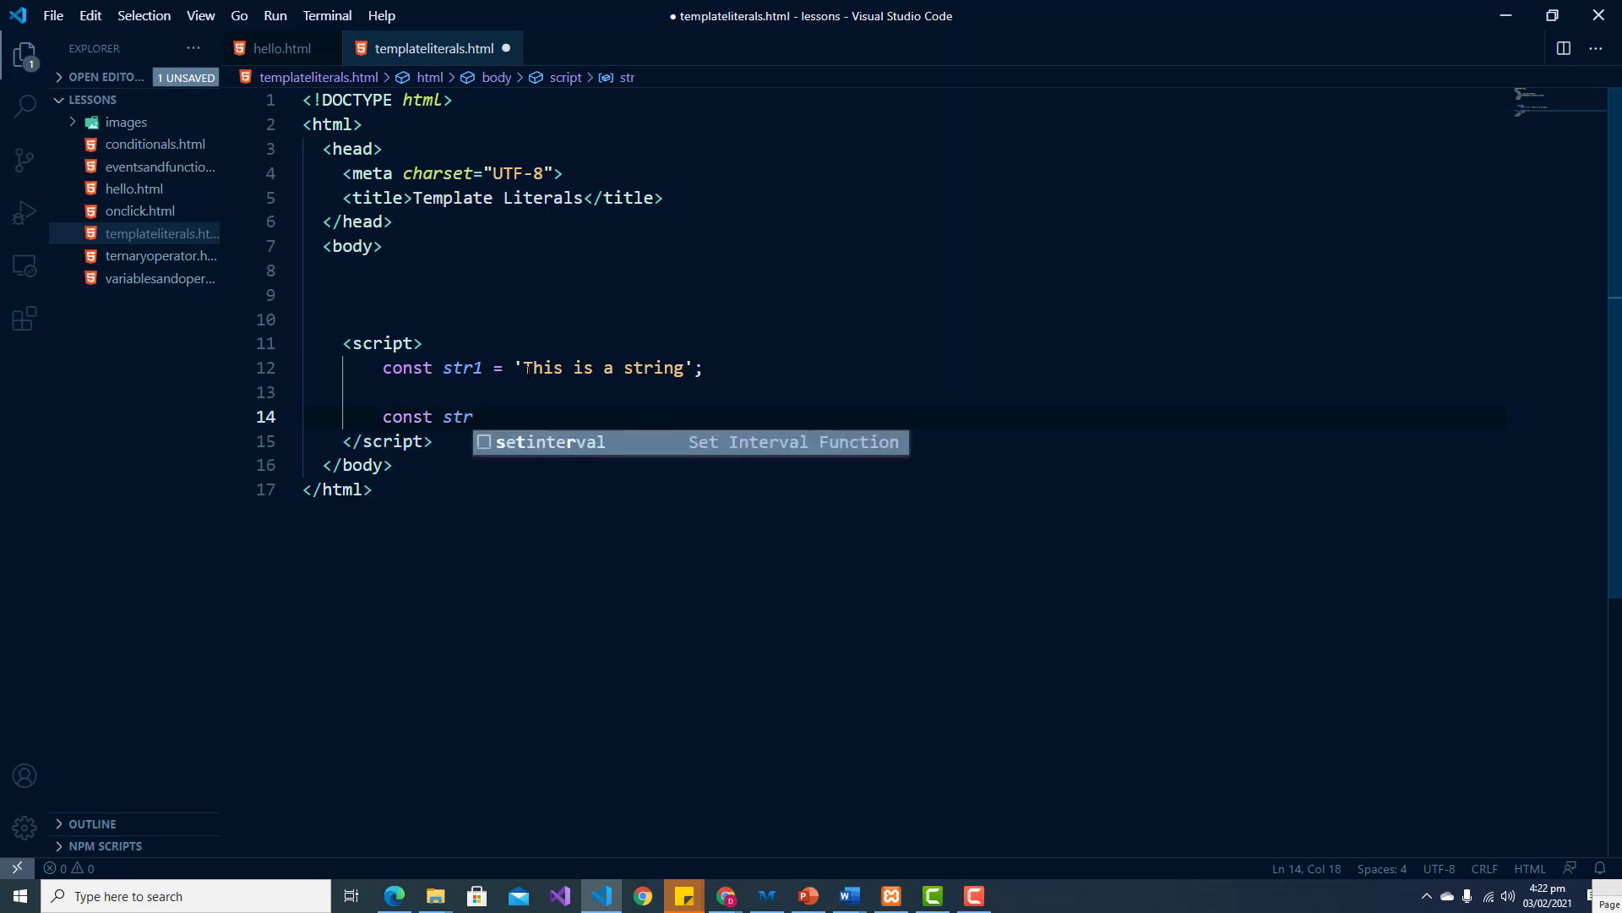
type("2")
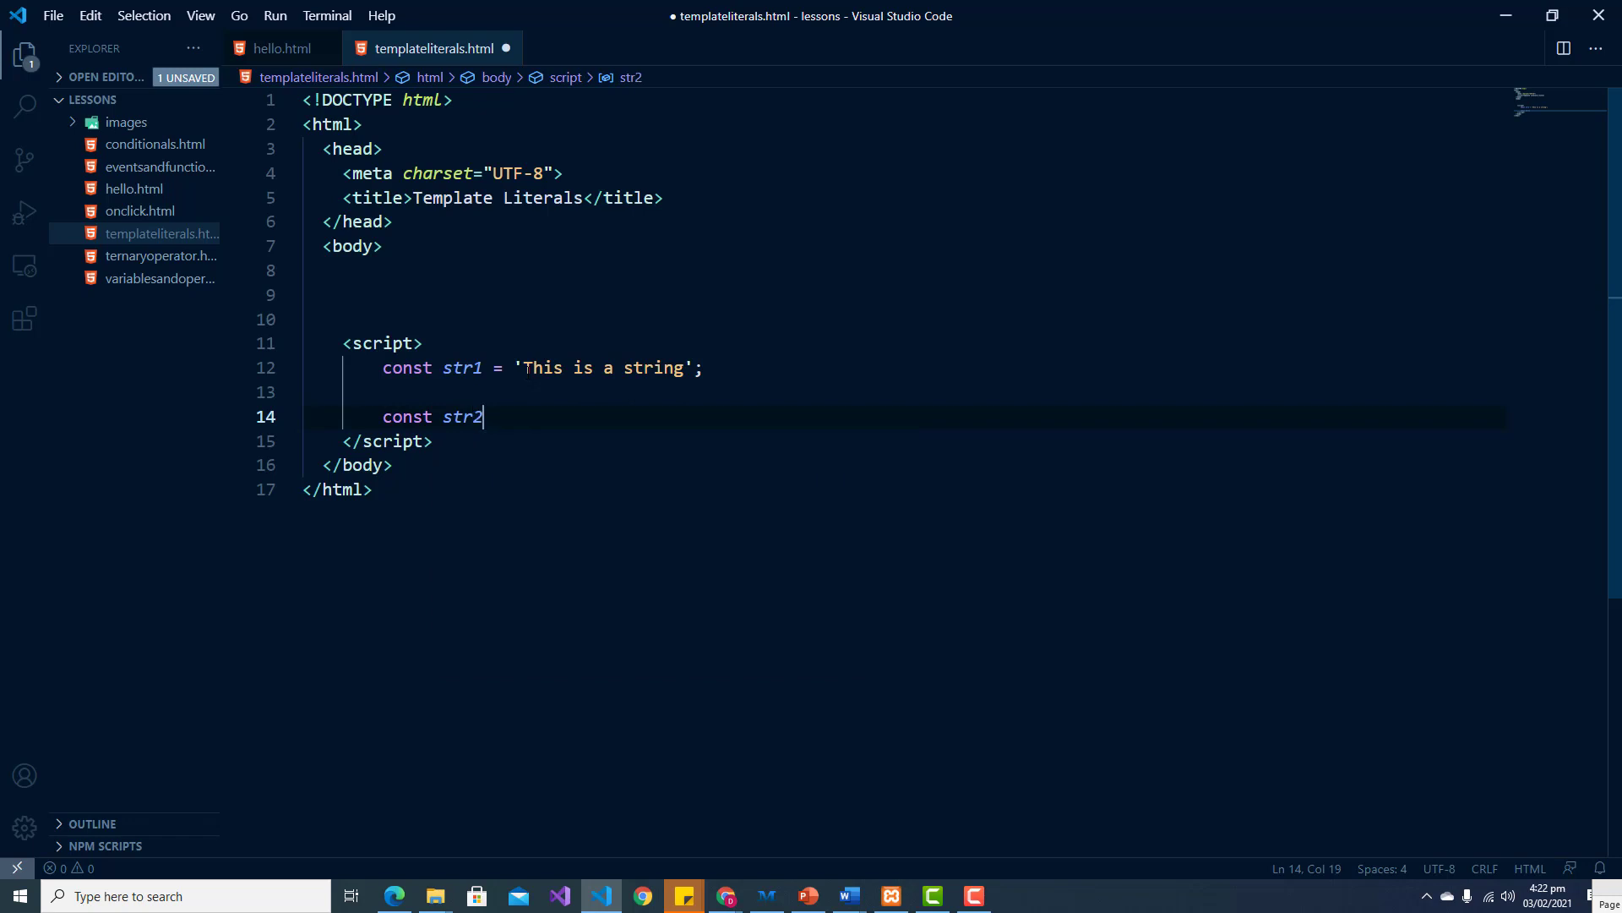
type("=")
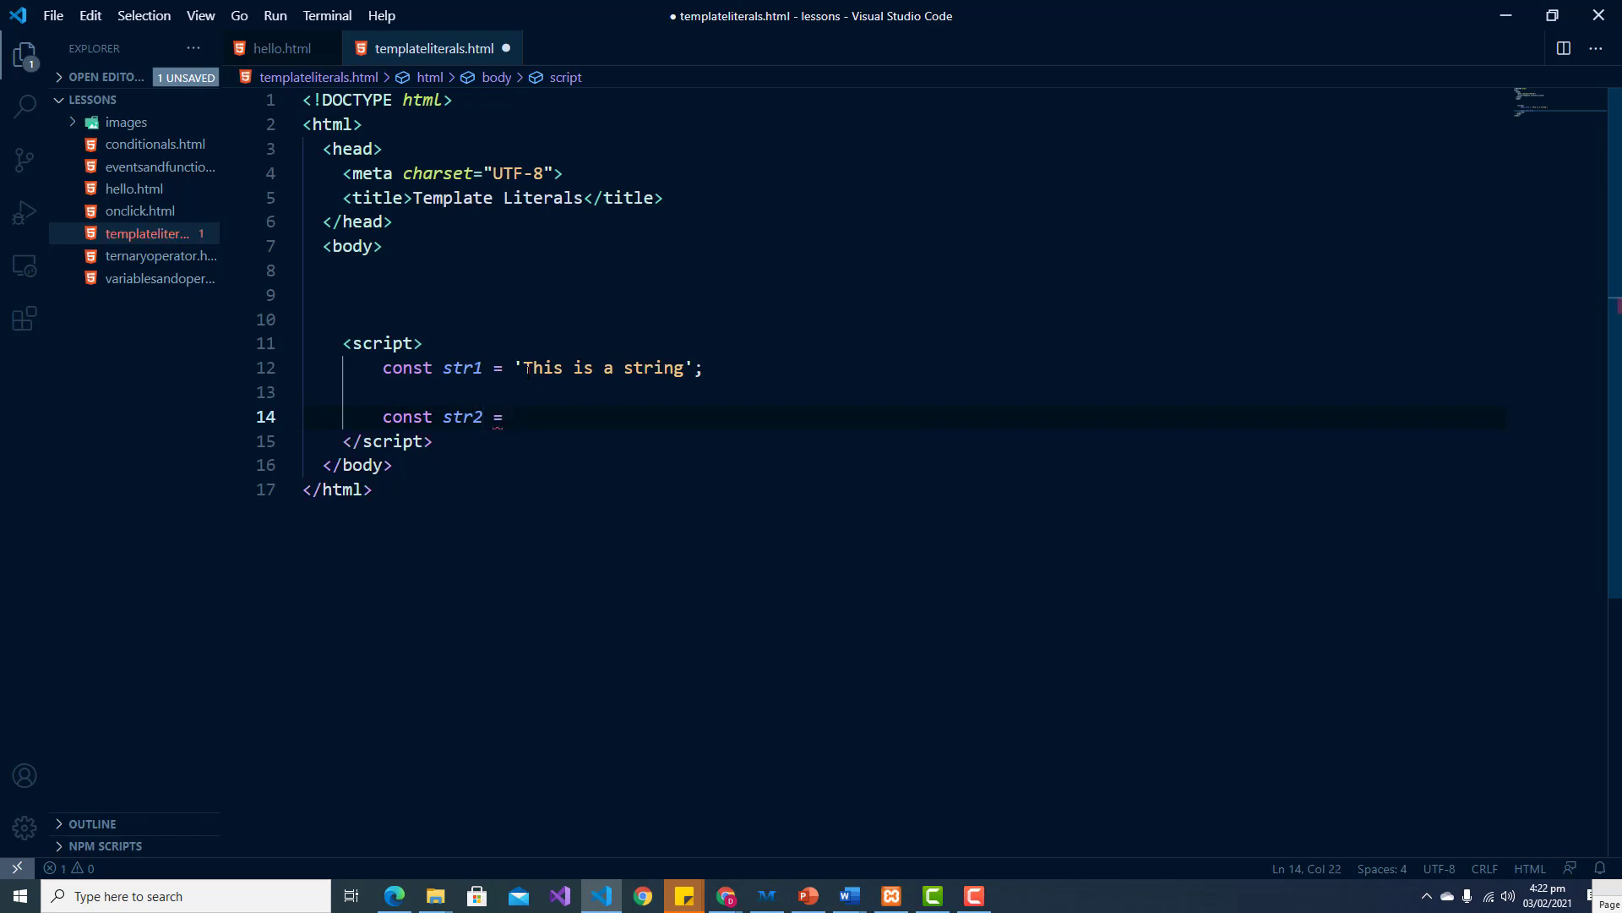
type("''")
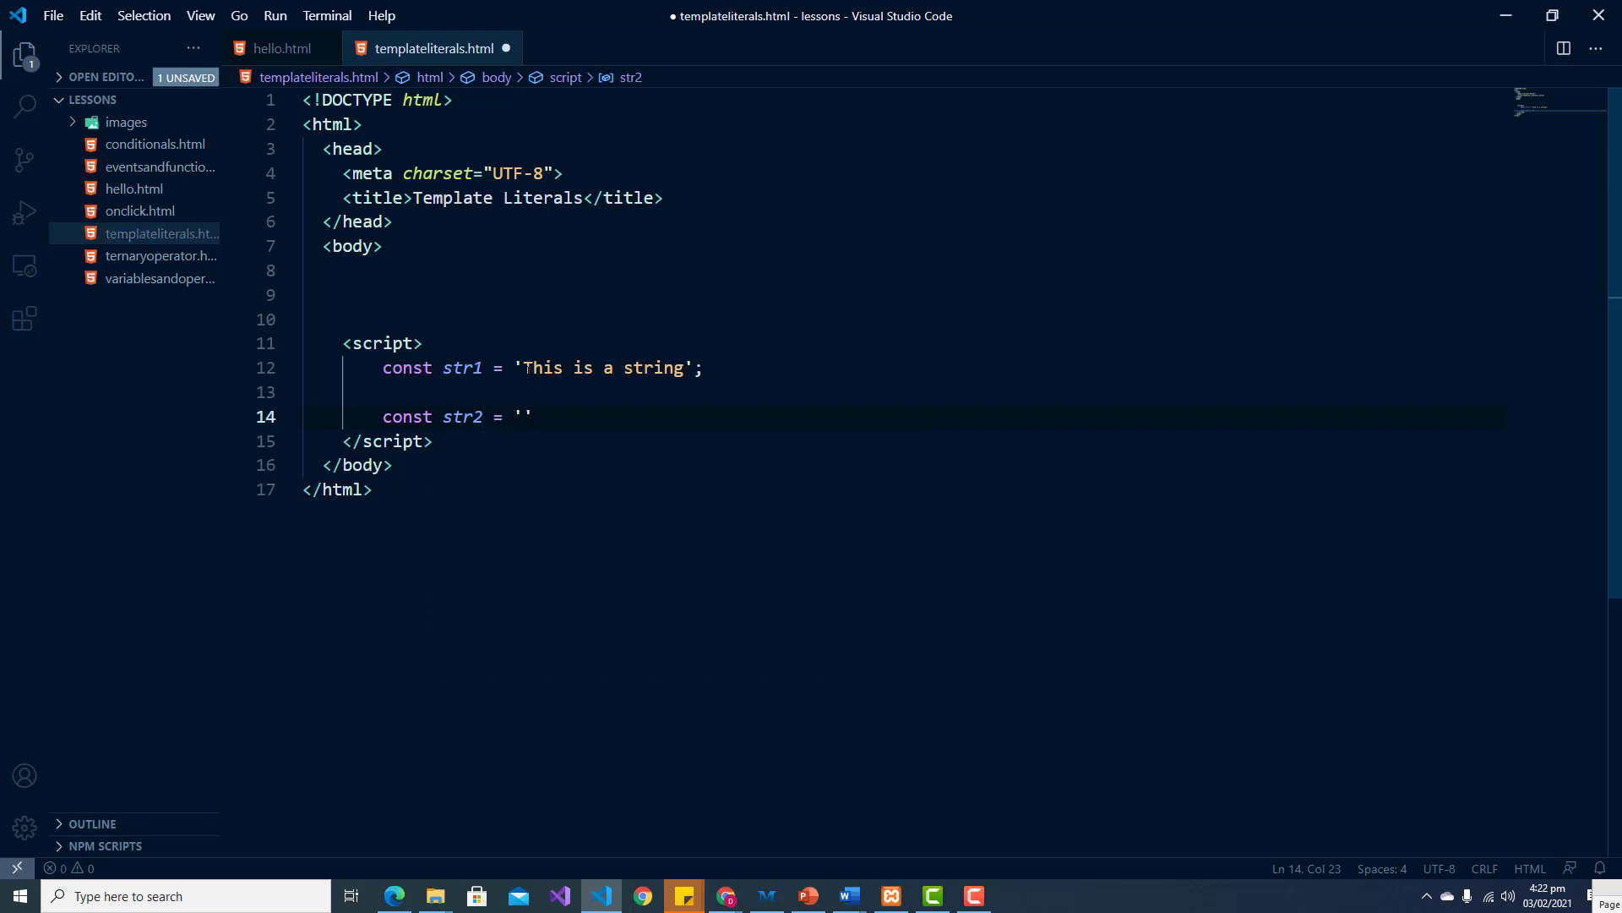
type("This")
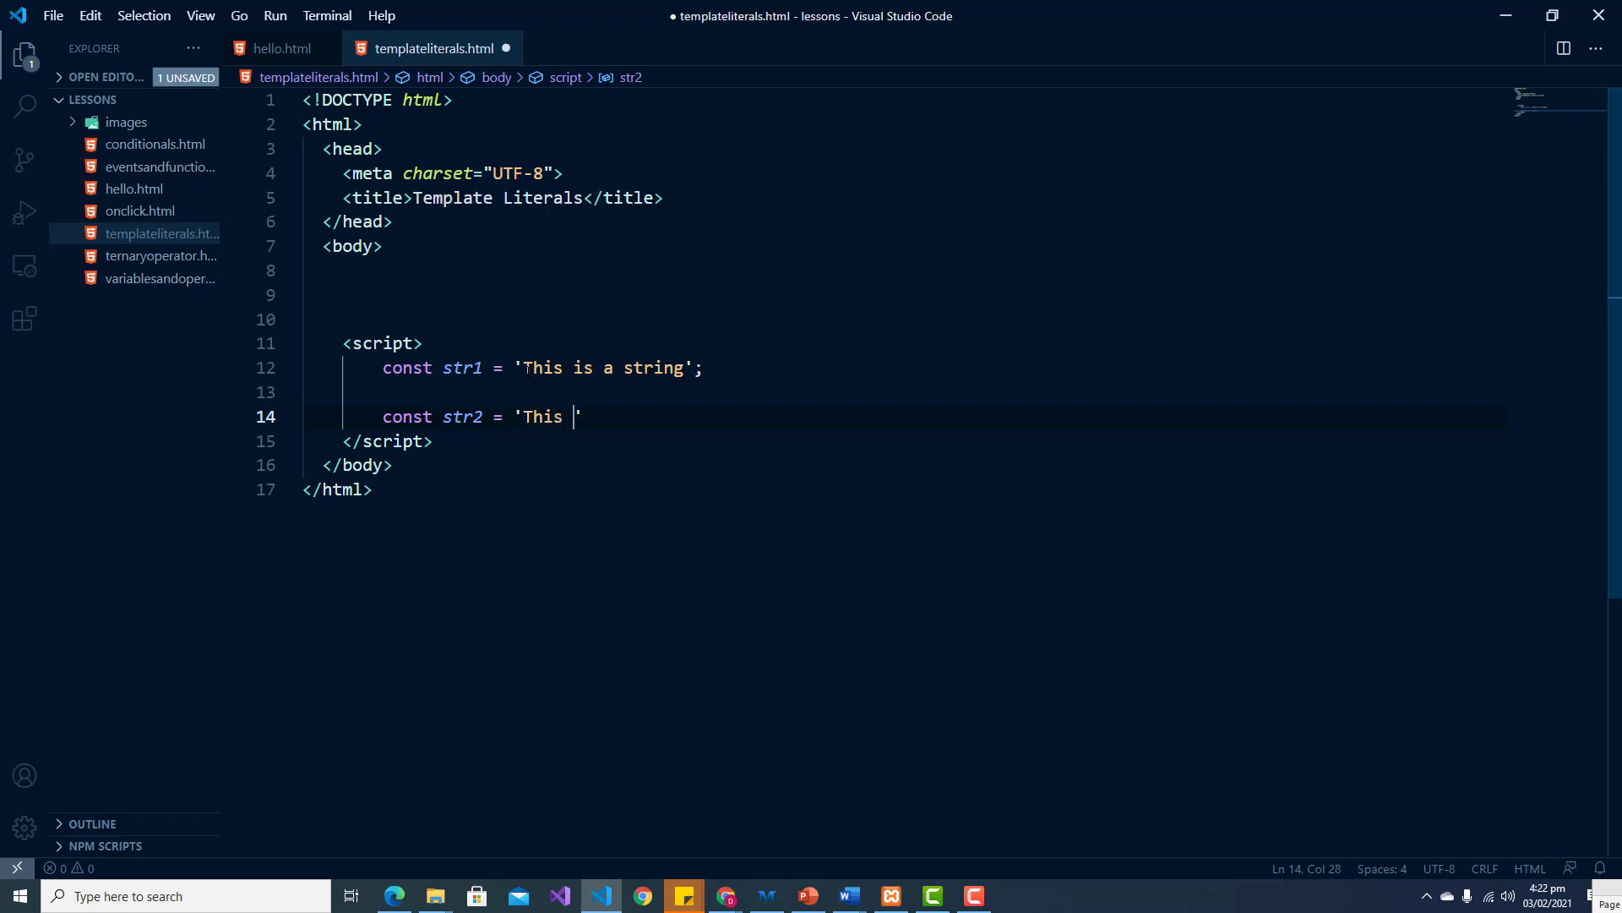
type("string has")
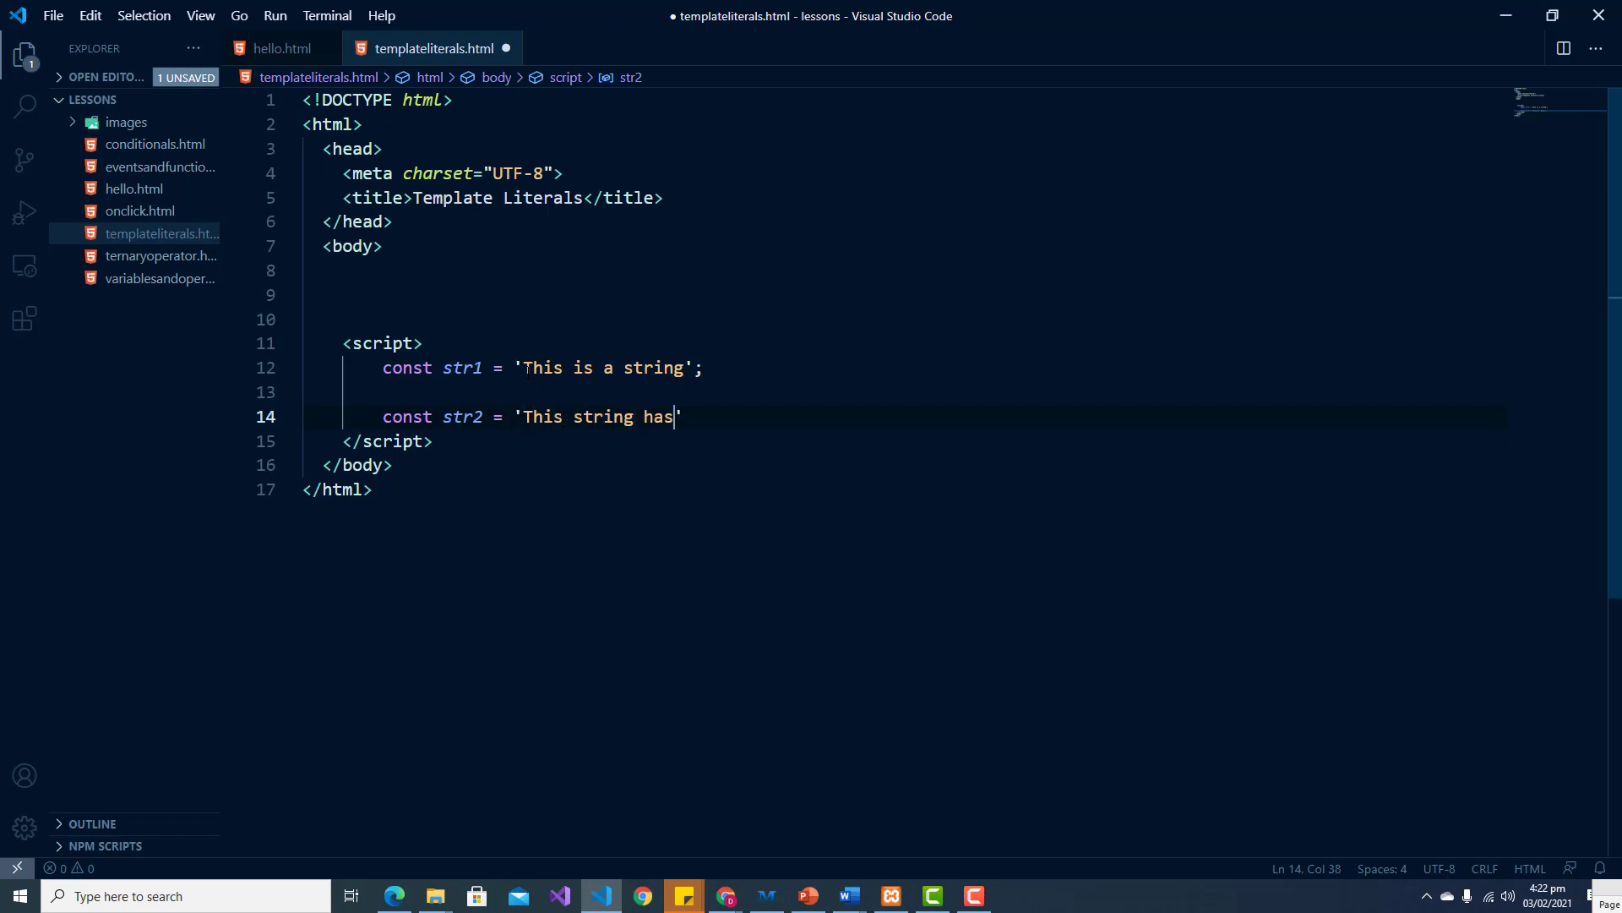
type("a \"")
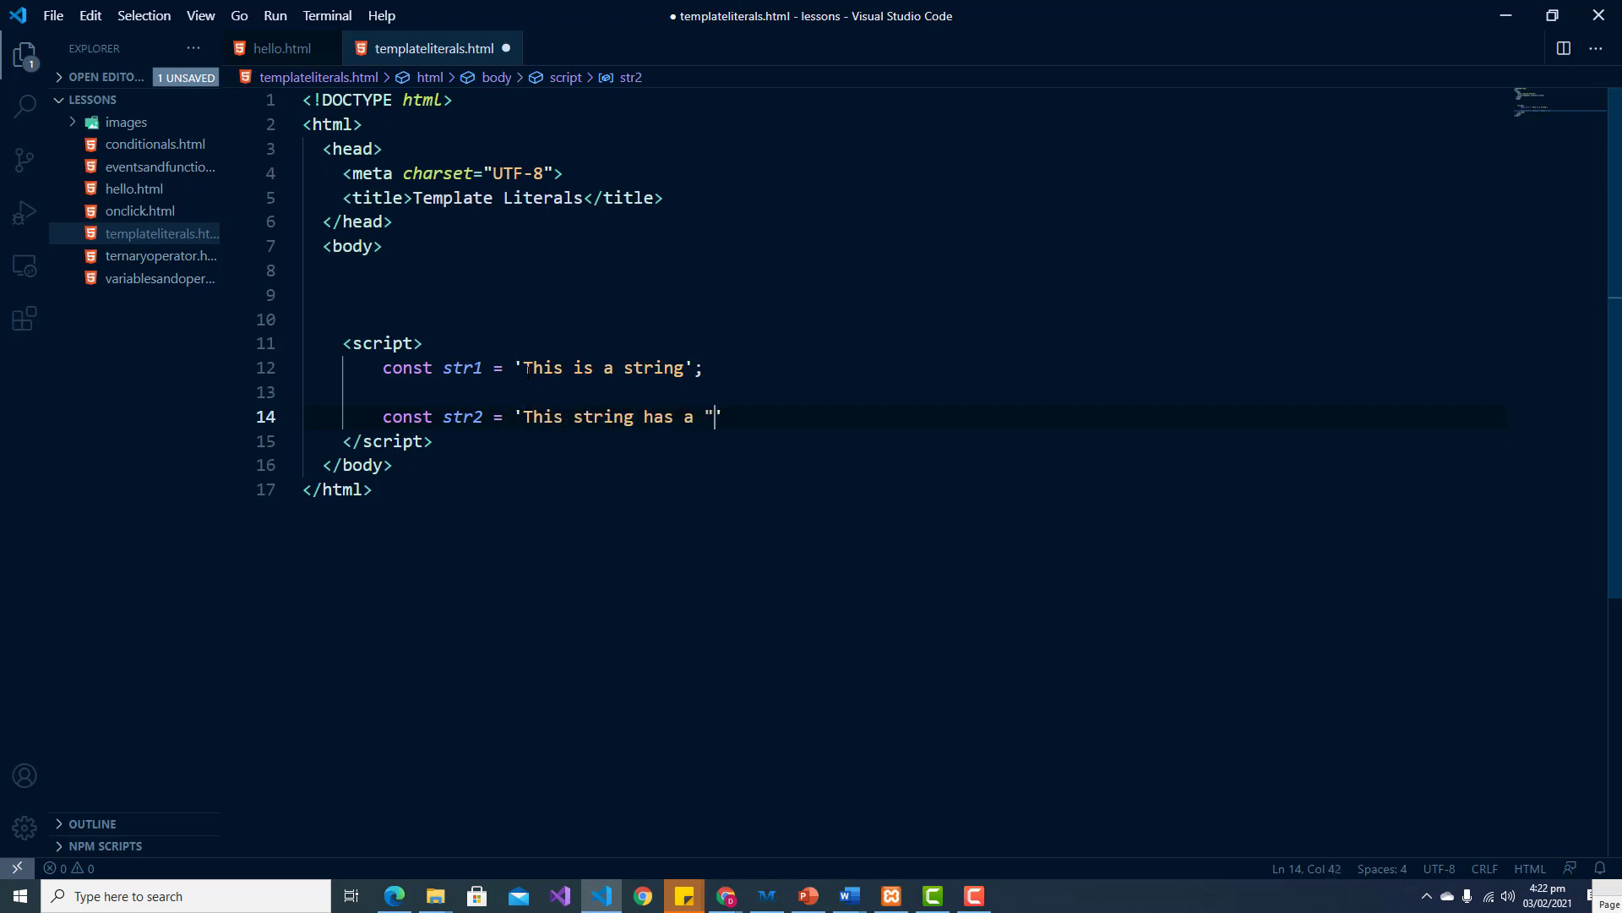
type("quote")
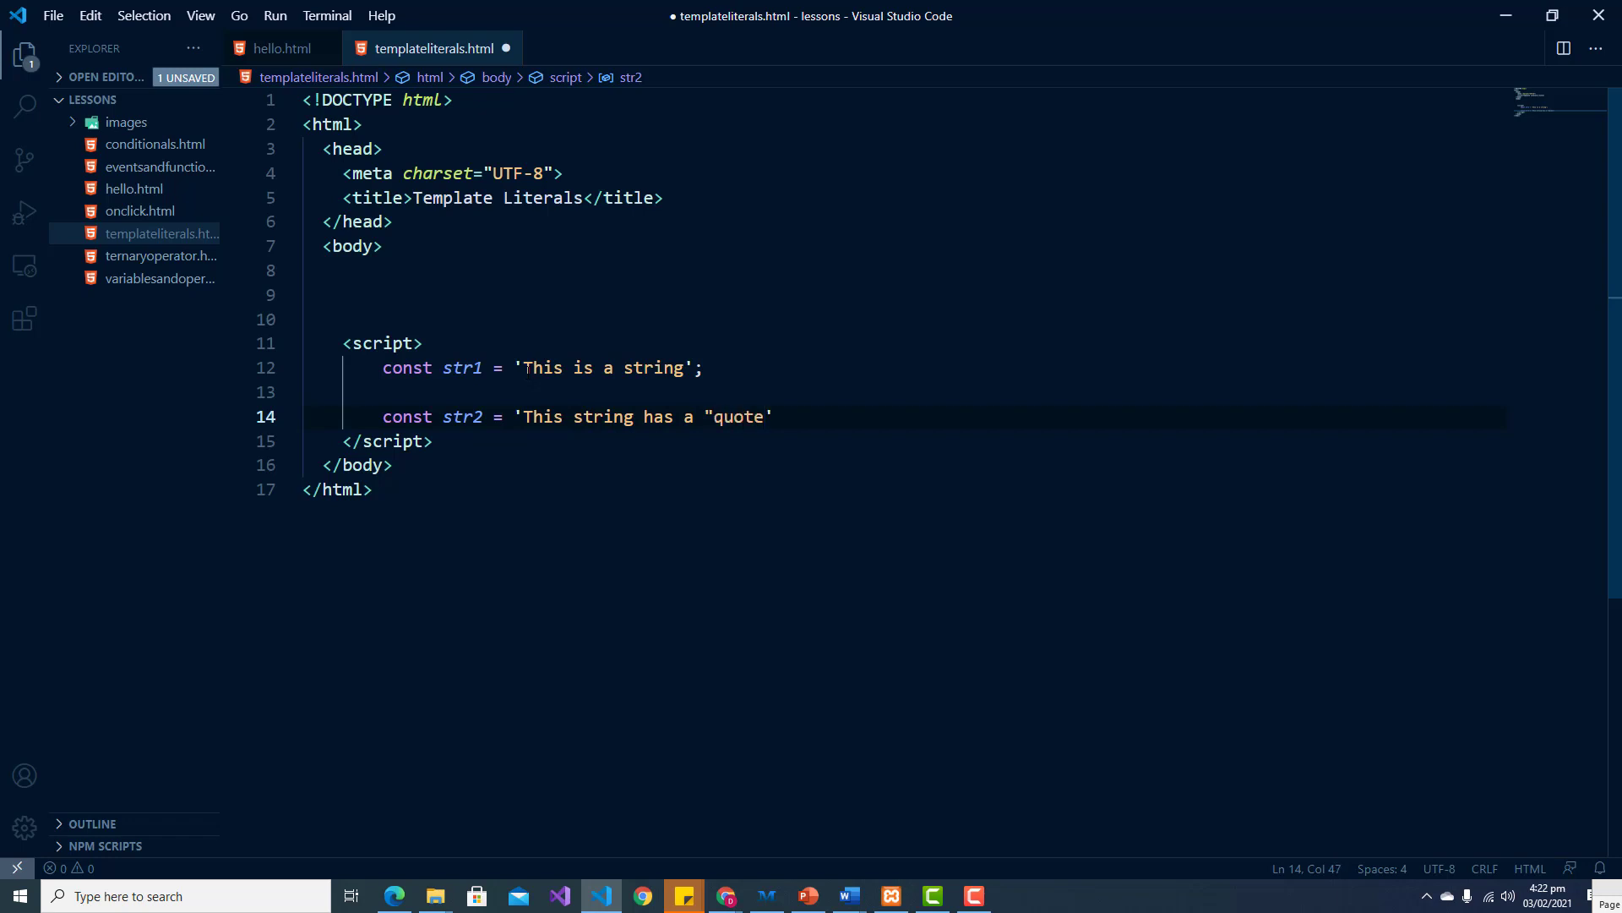
type("\"")
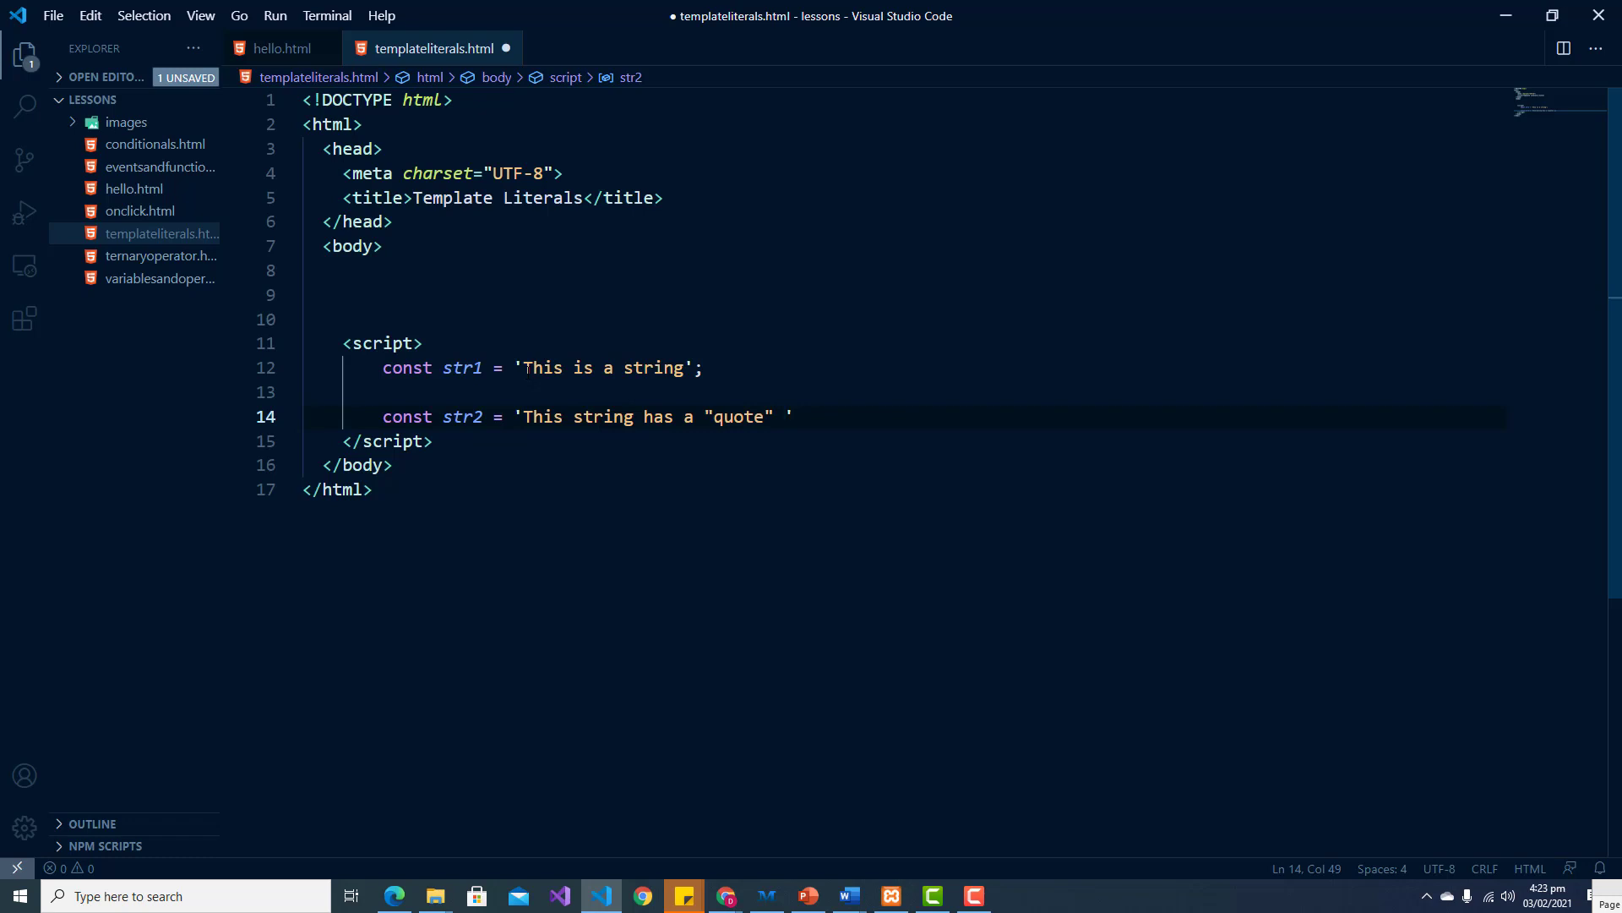
Step: Finish str2 with 'inside of single quotes', terminate it with a semicolon, and begin the str3 declaration
type("instid")
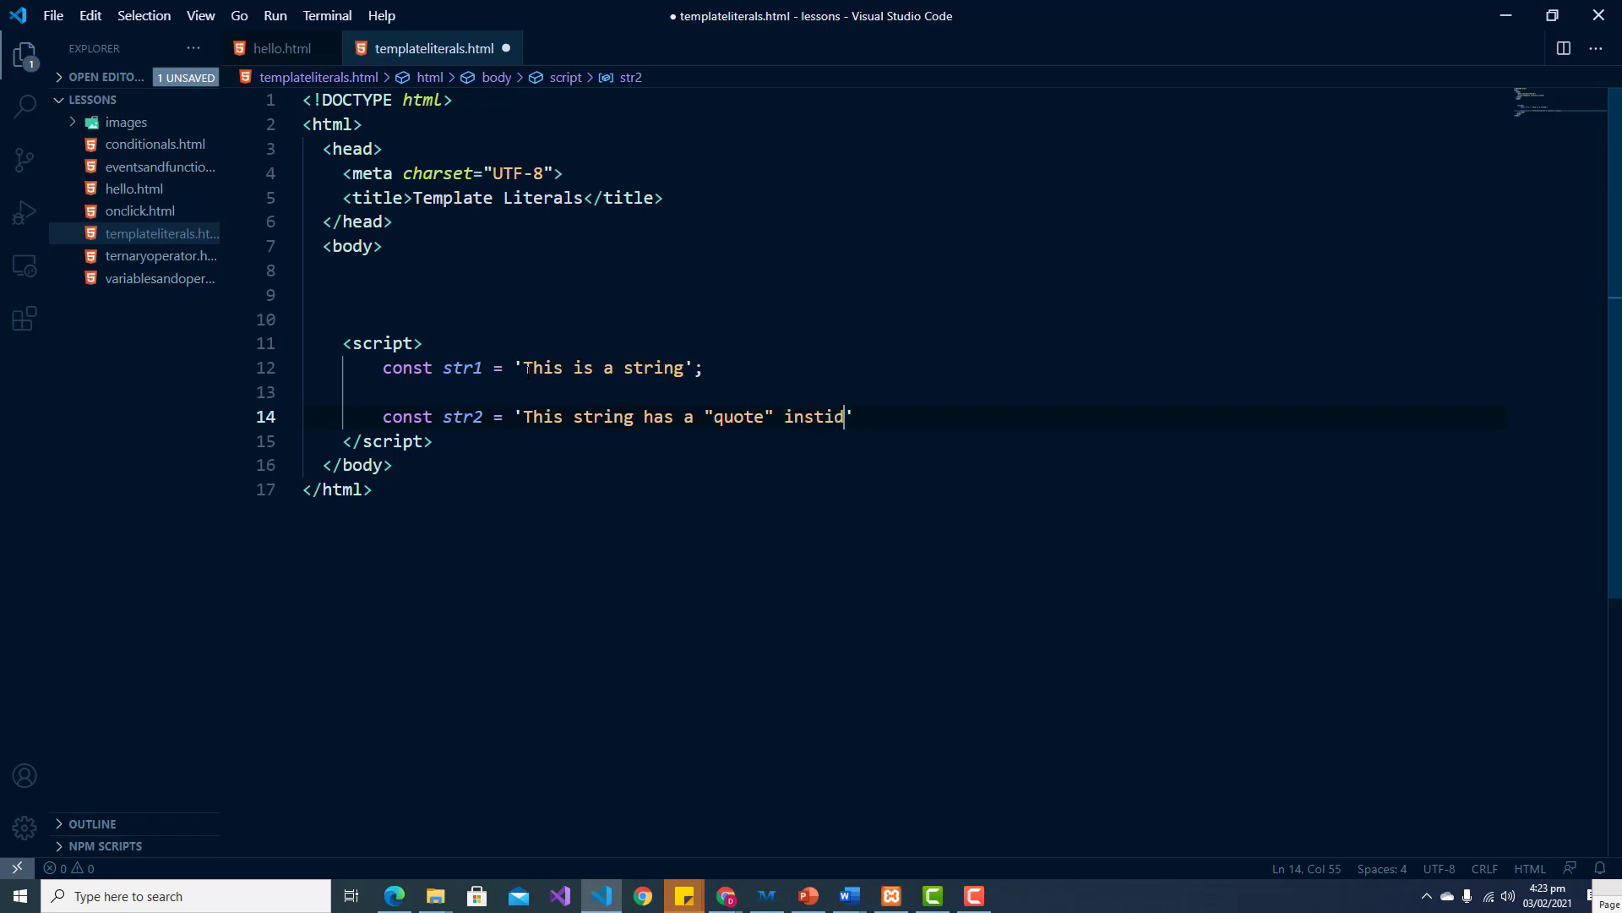
type("e")
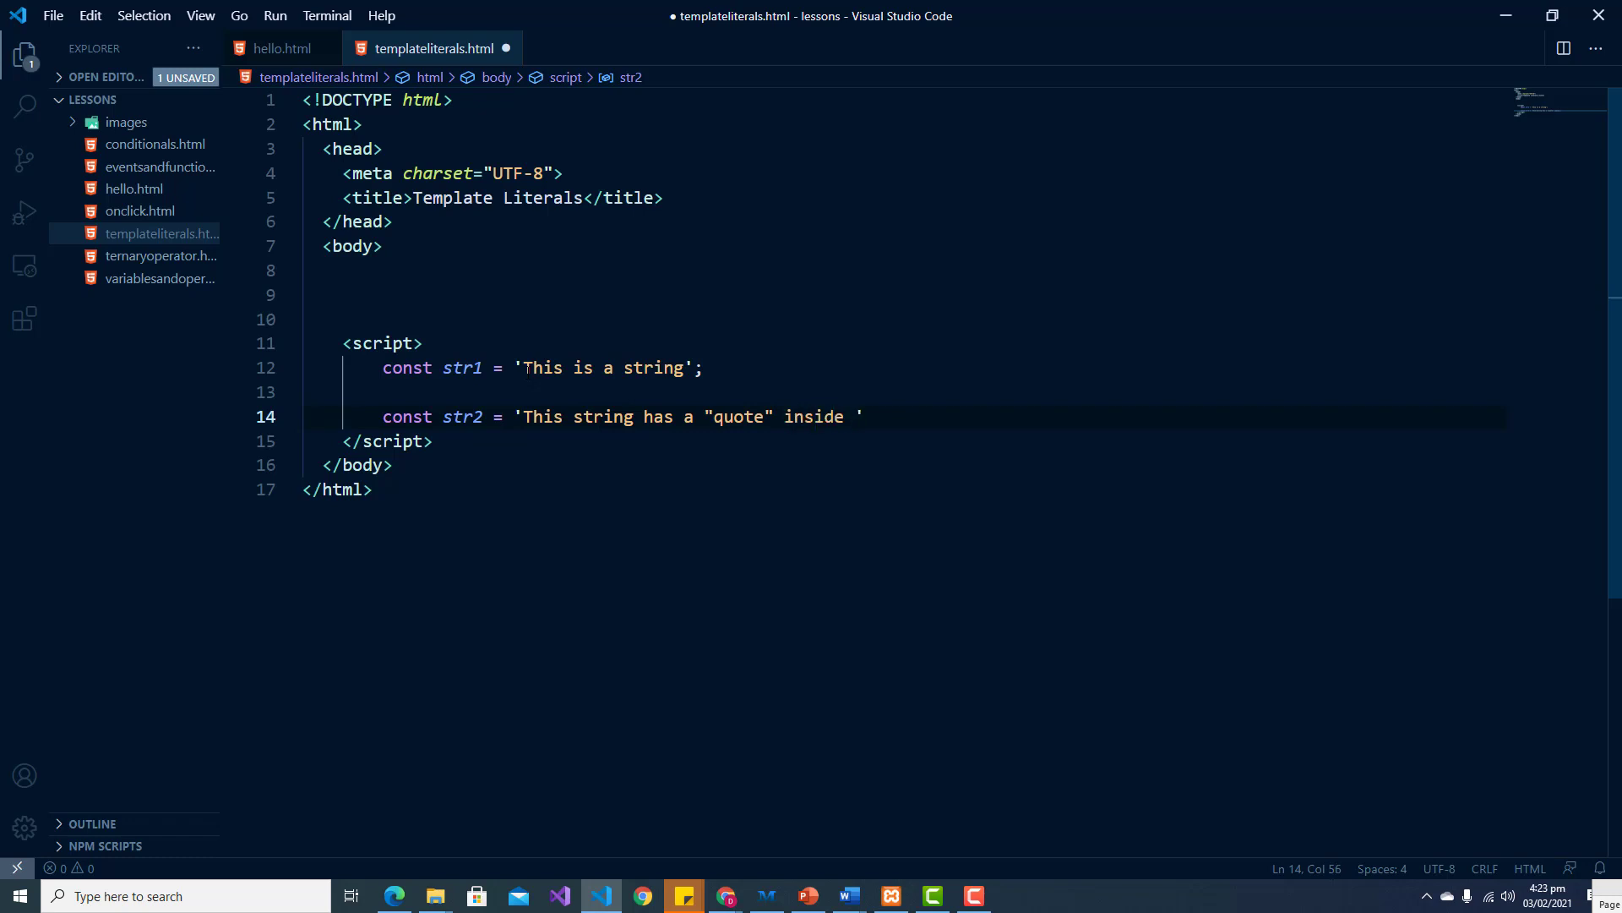
type("of sin")
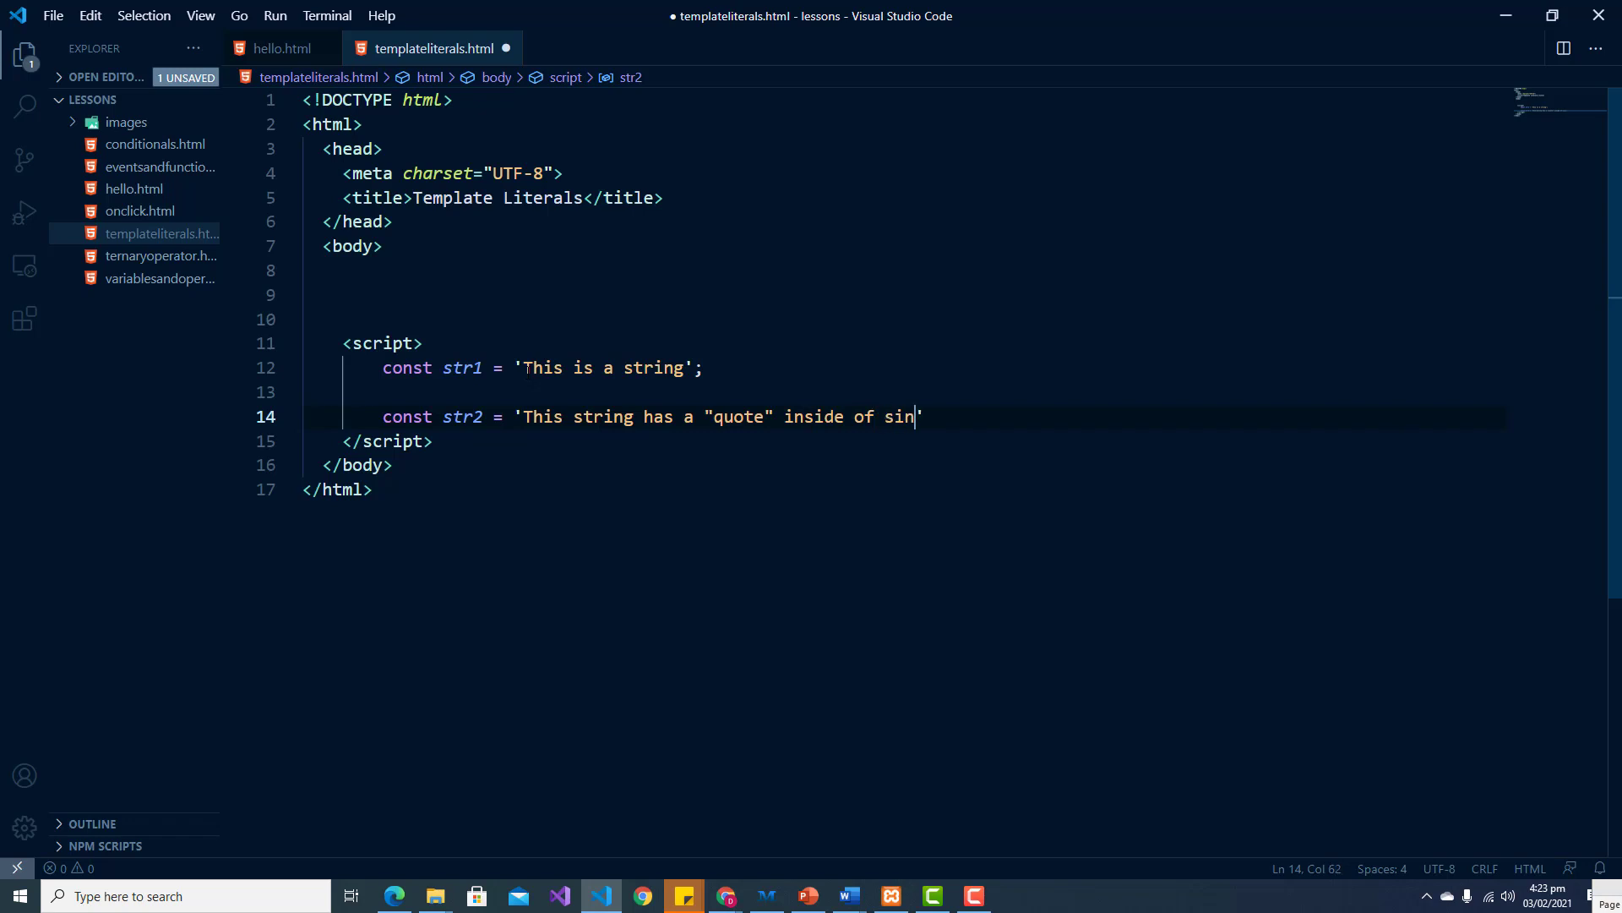
type("gle")
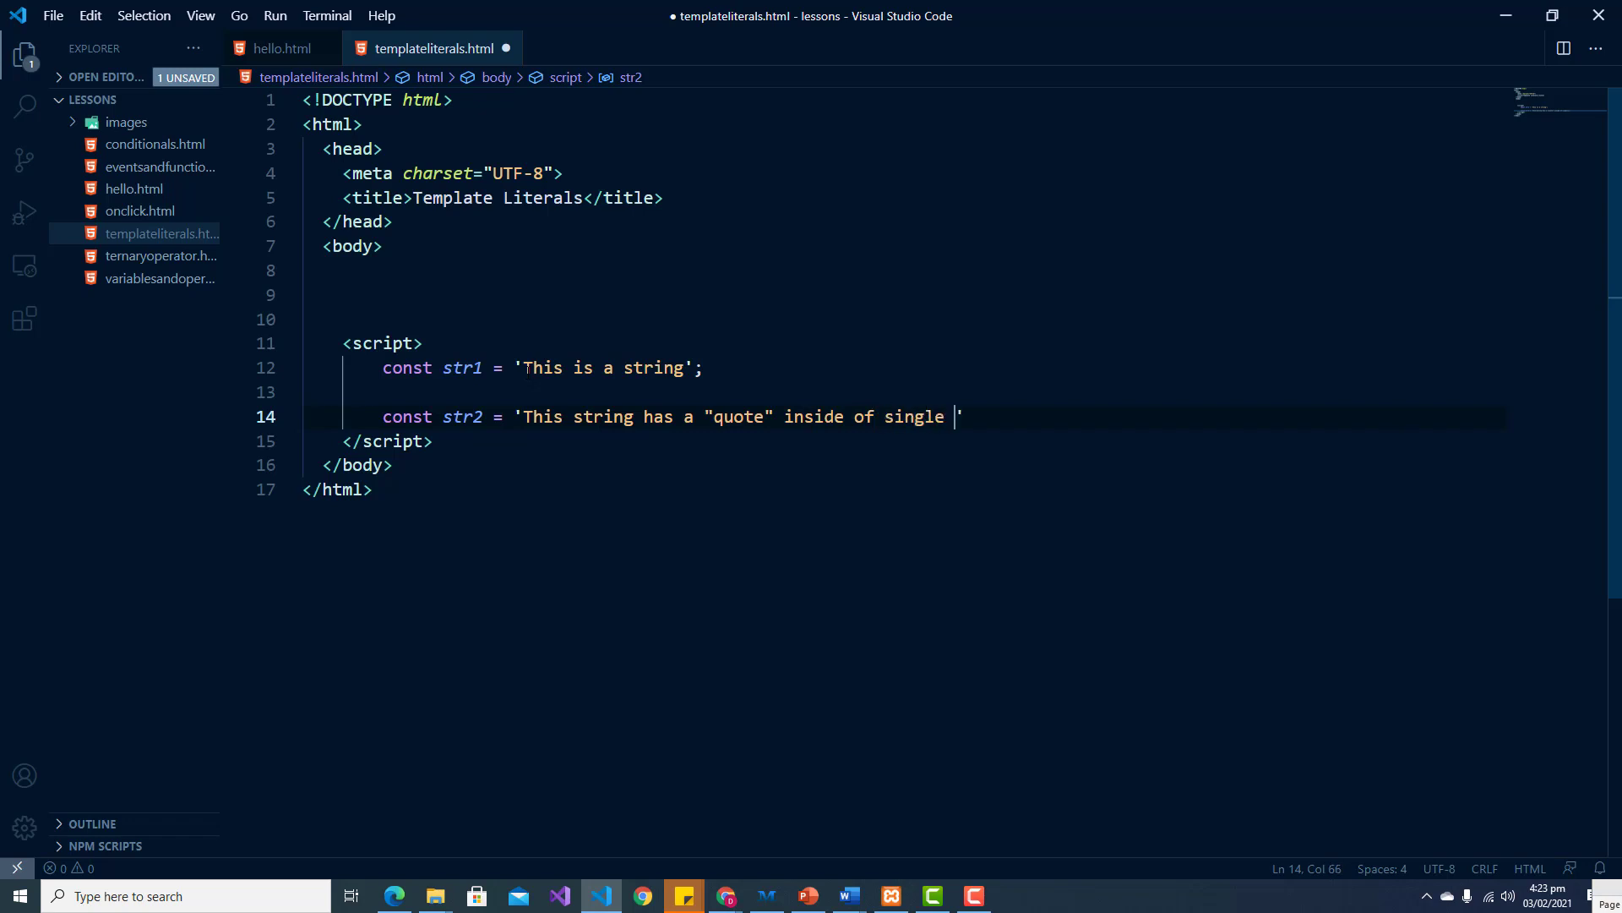
type("q")
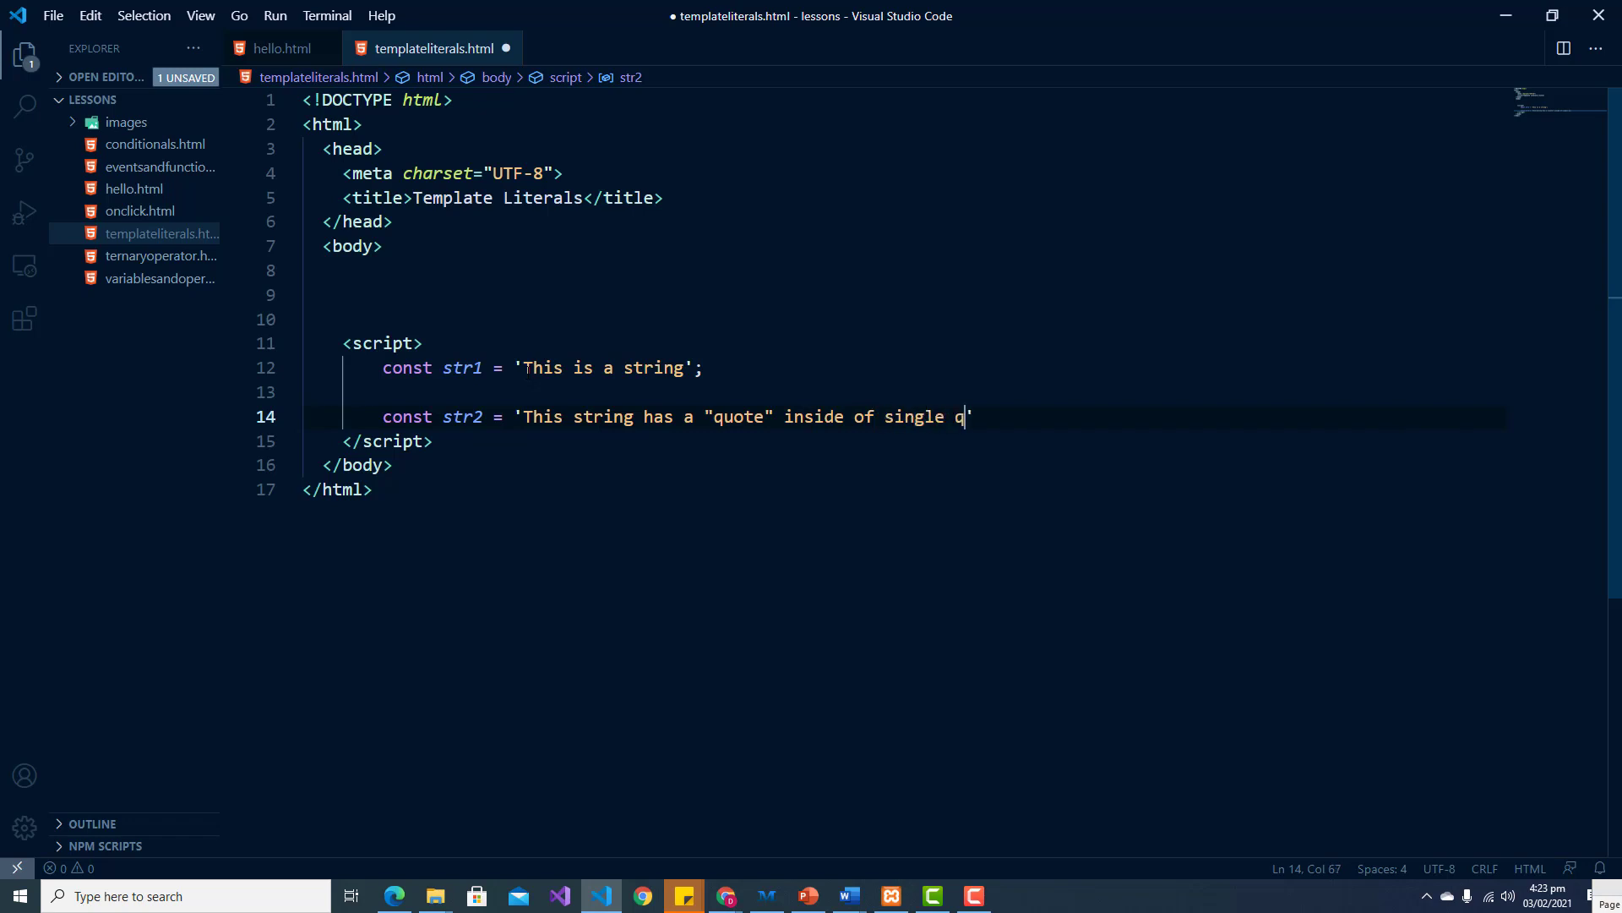
type("uotes")
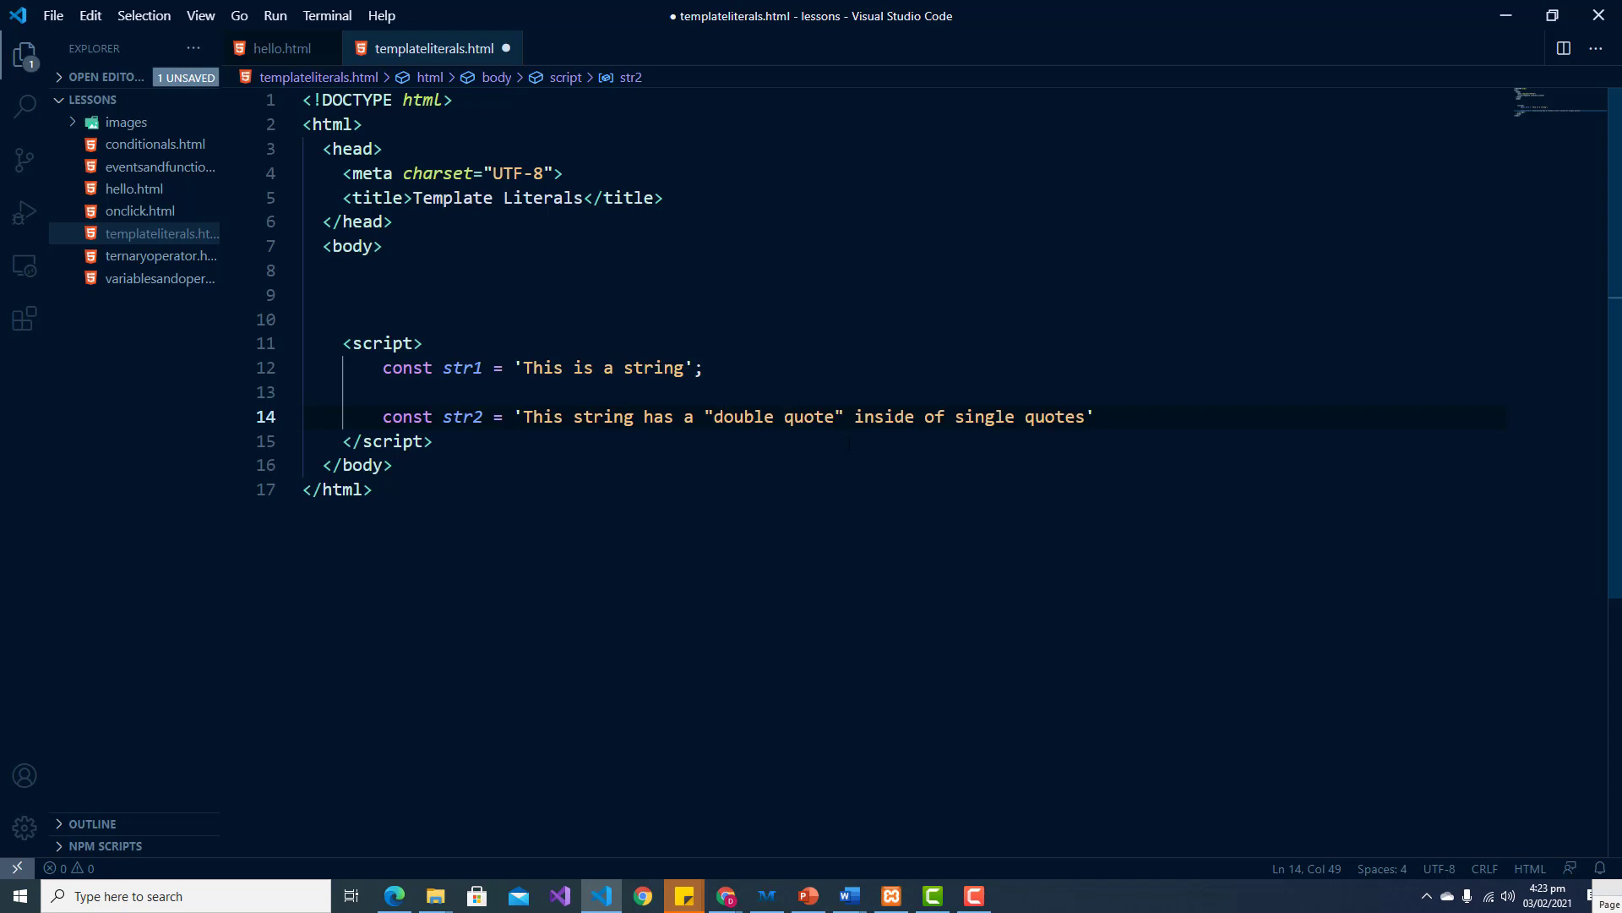
type("s")
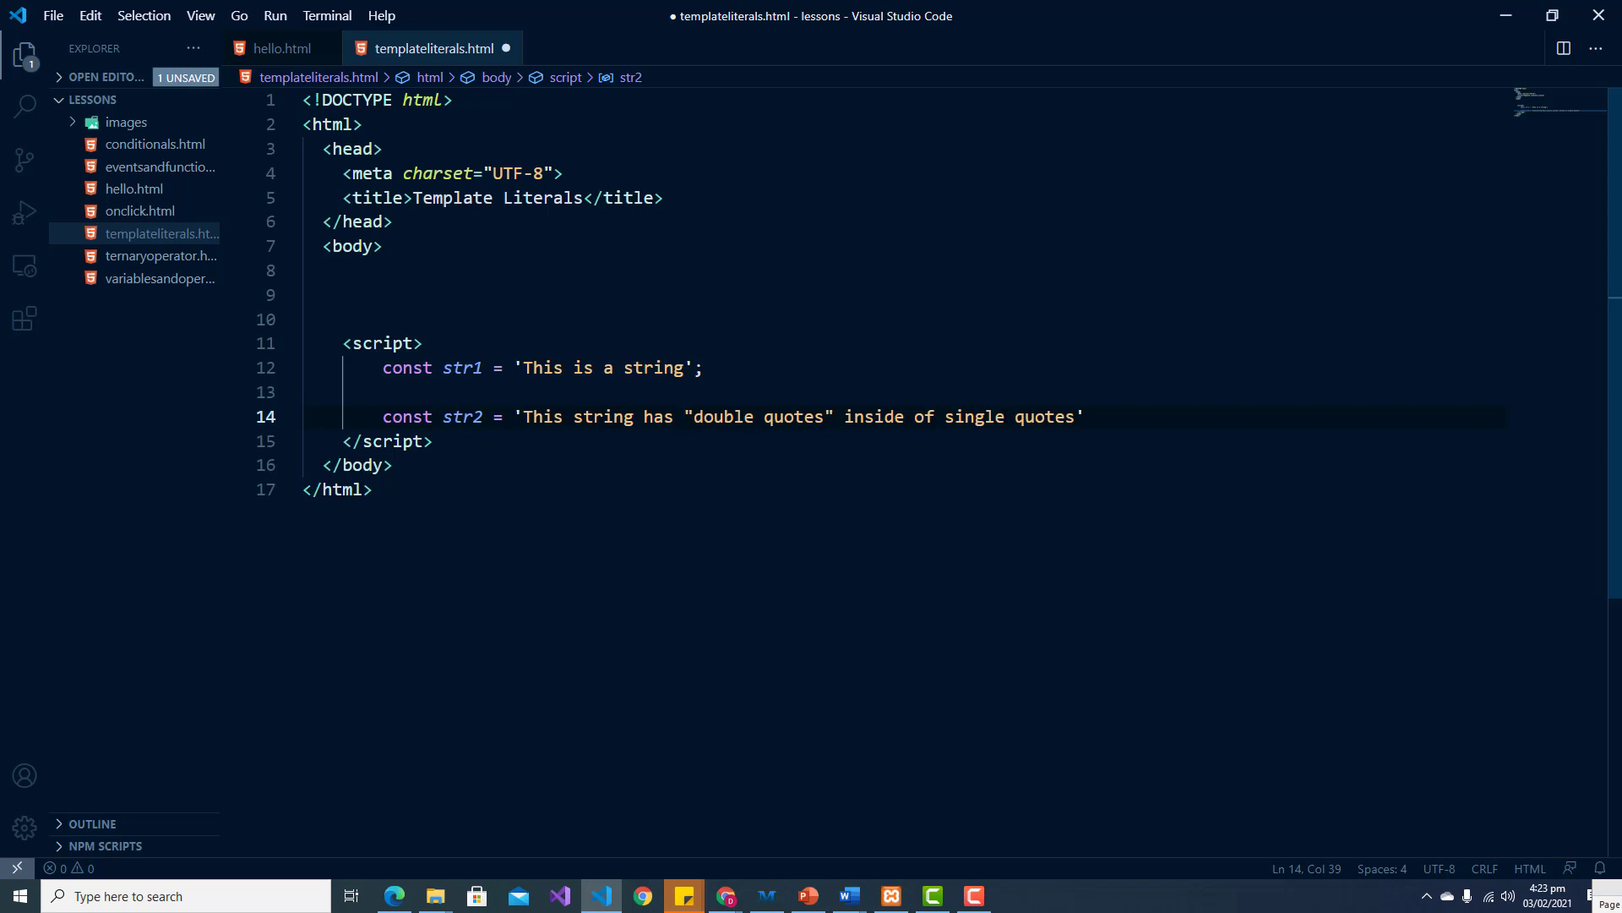
left_click(1085, 416)
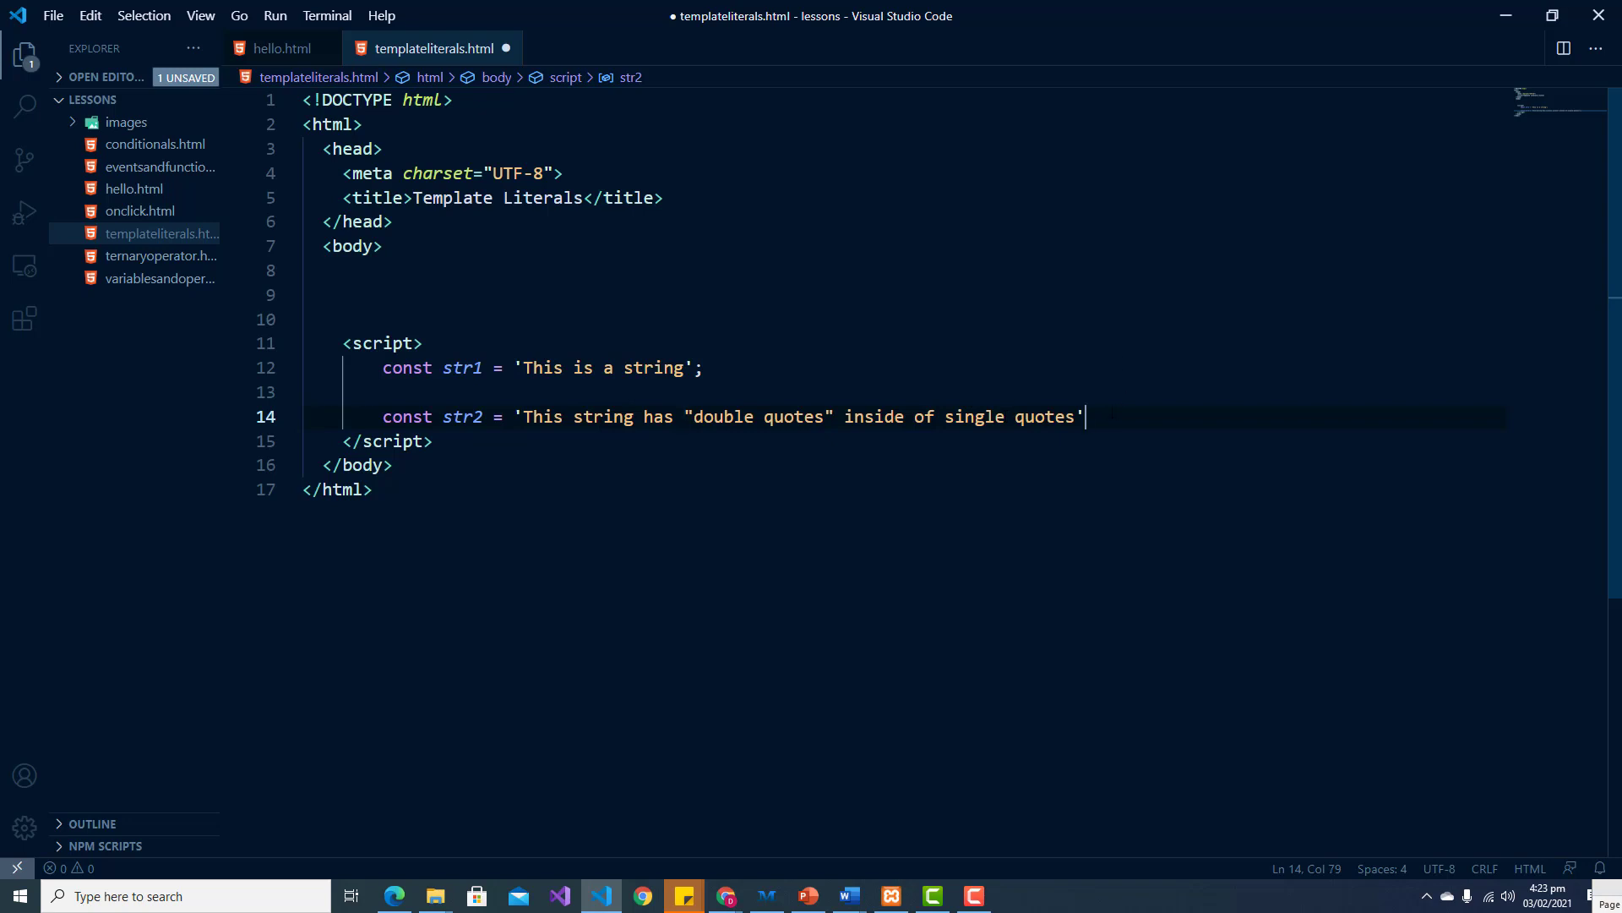
type(";")
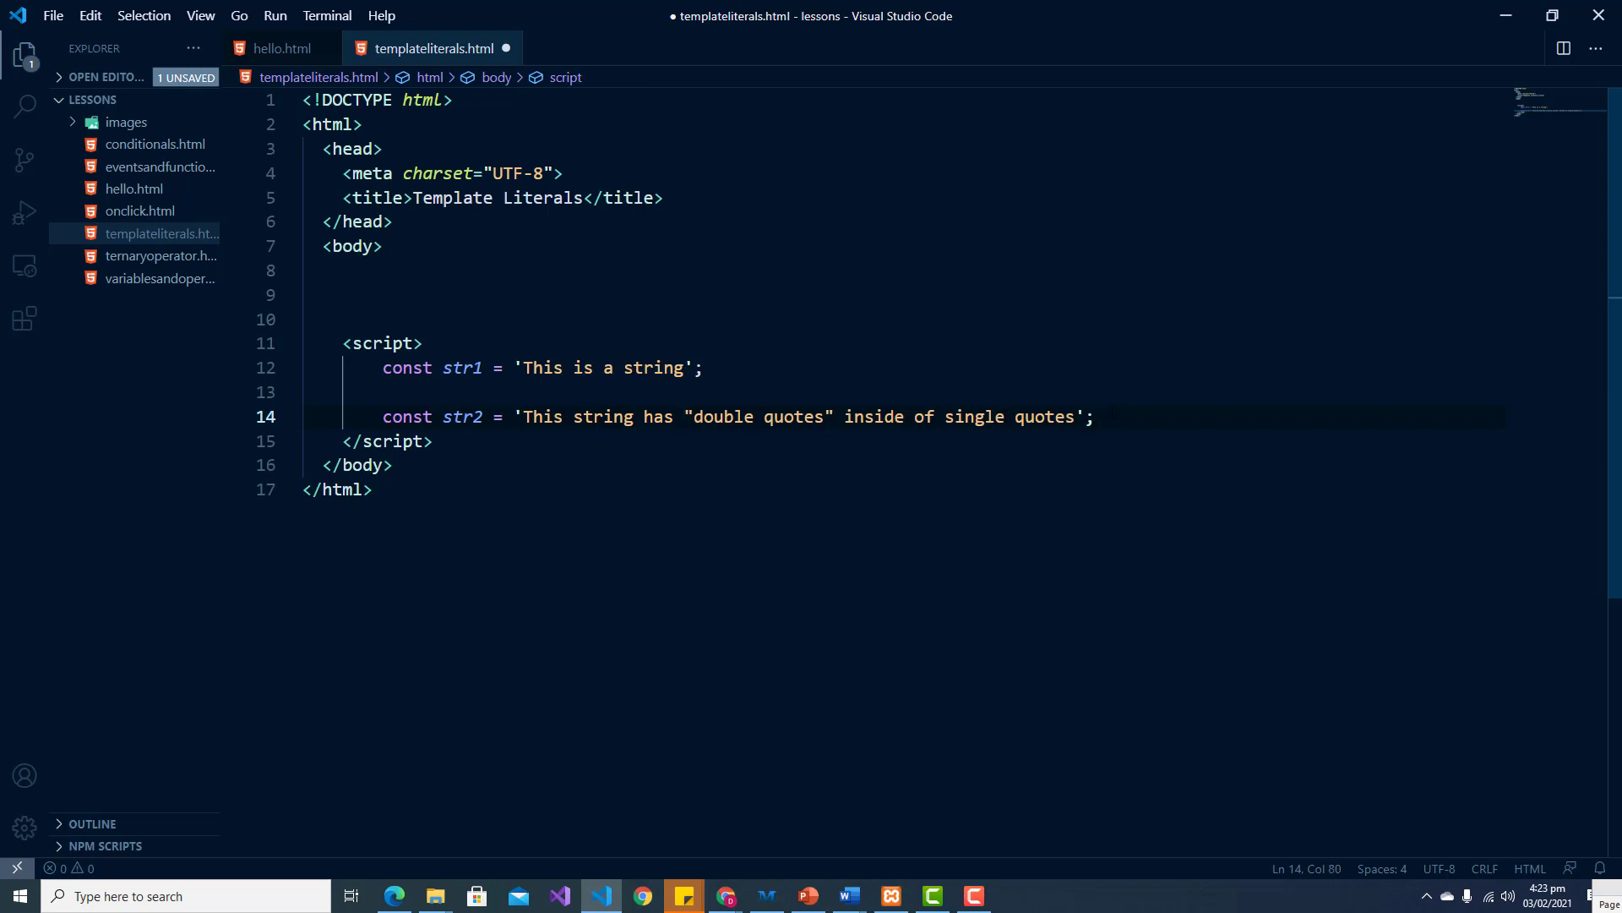
type("const str3")
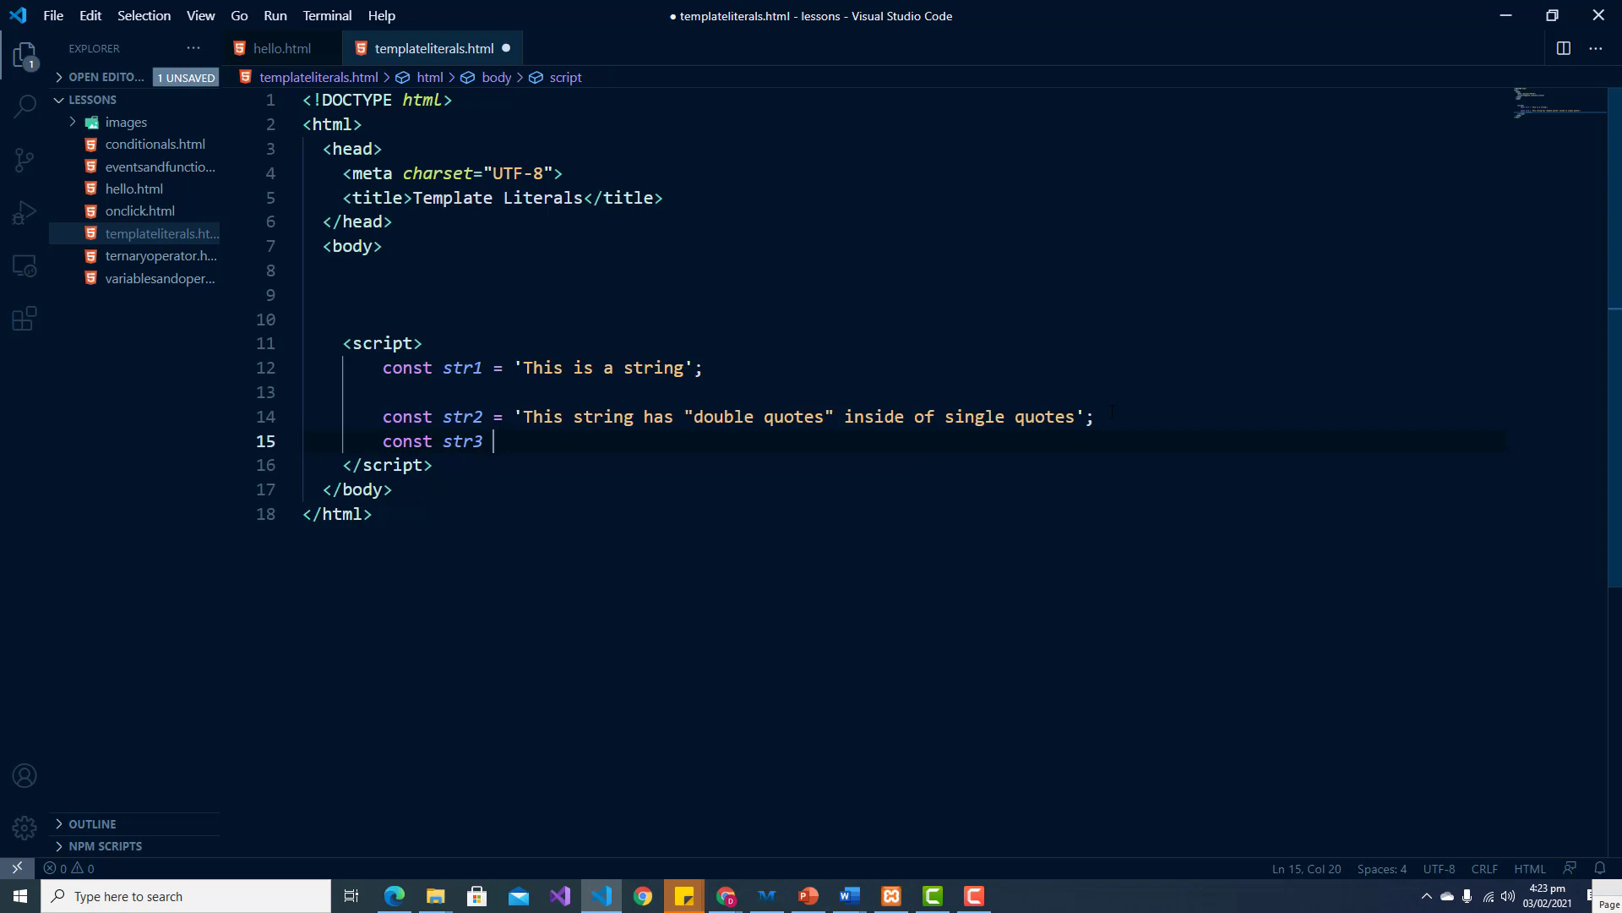
Step: Complete str3 = 'This has 'single quotes' inside of single quotes'; with unescaped inner quotes
type("=")
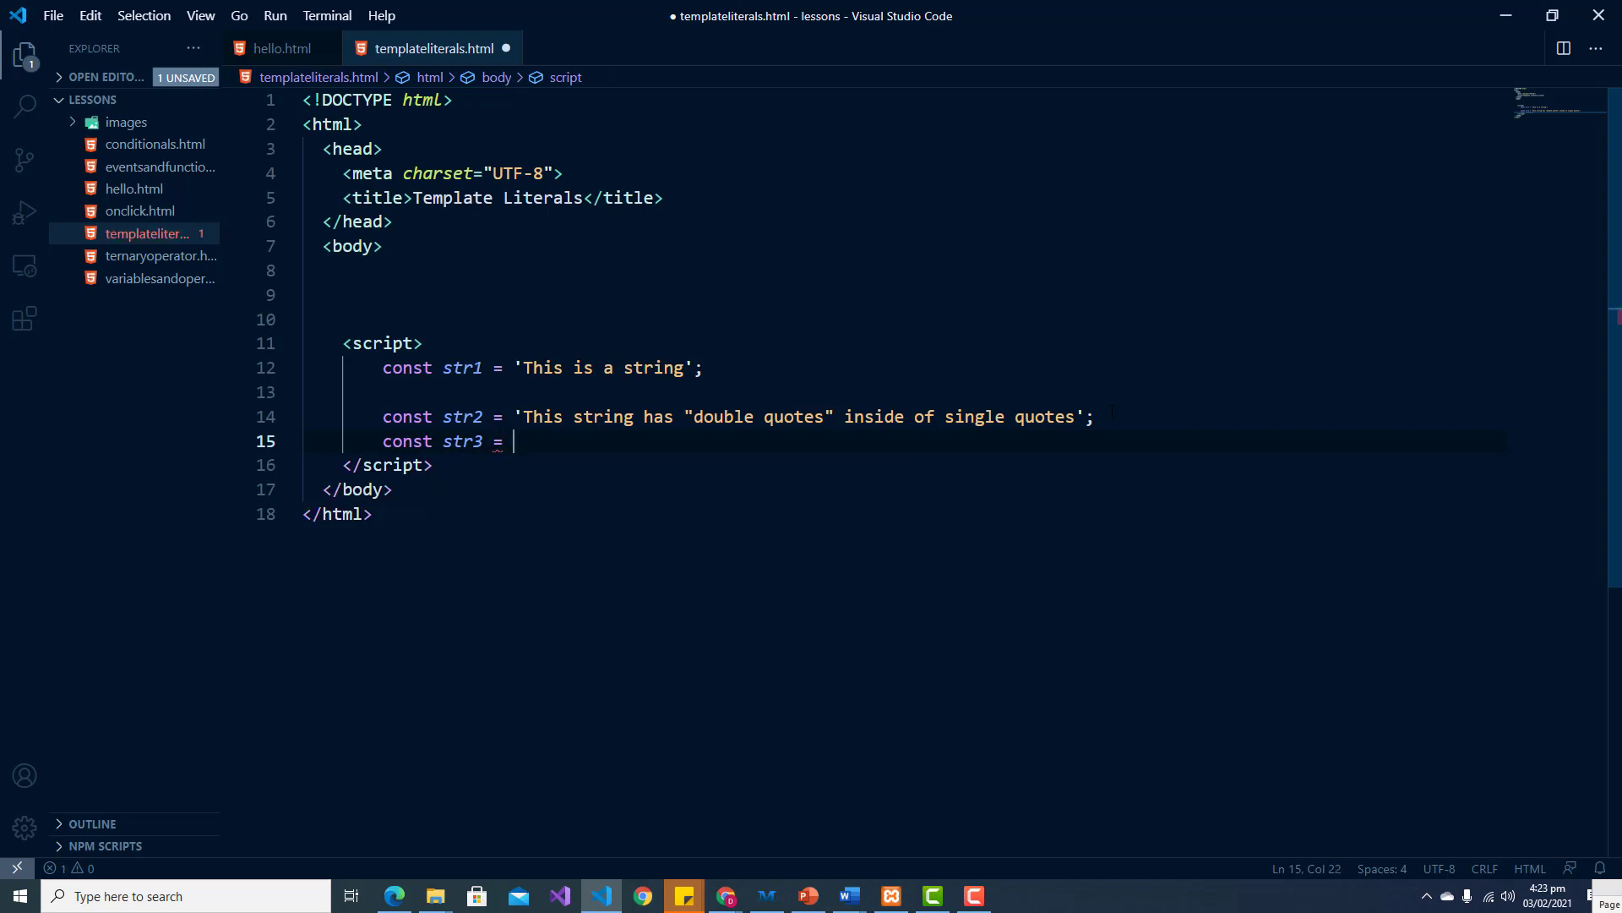
type("''")
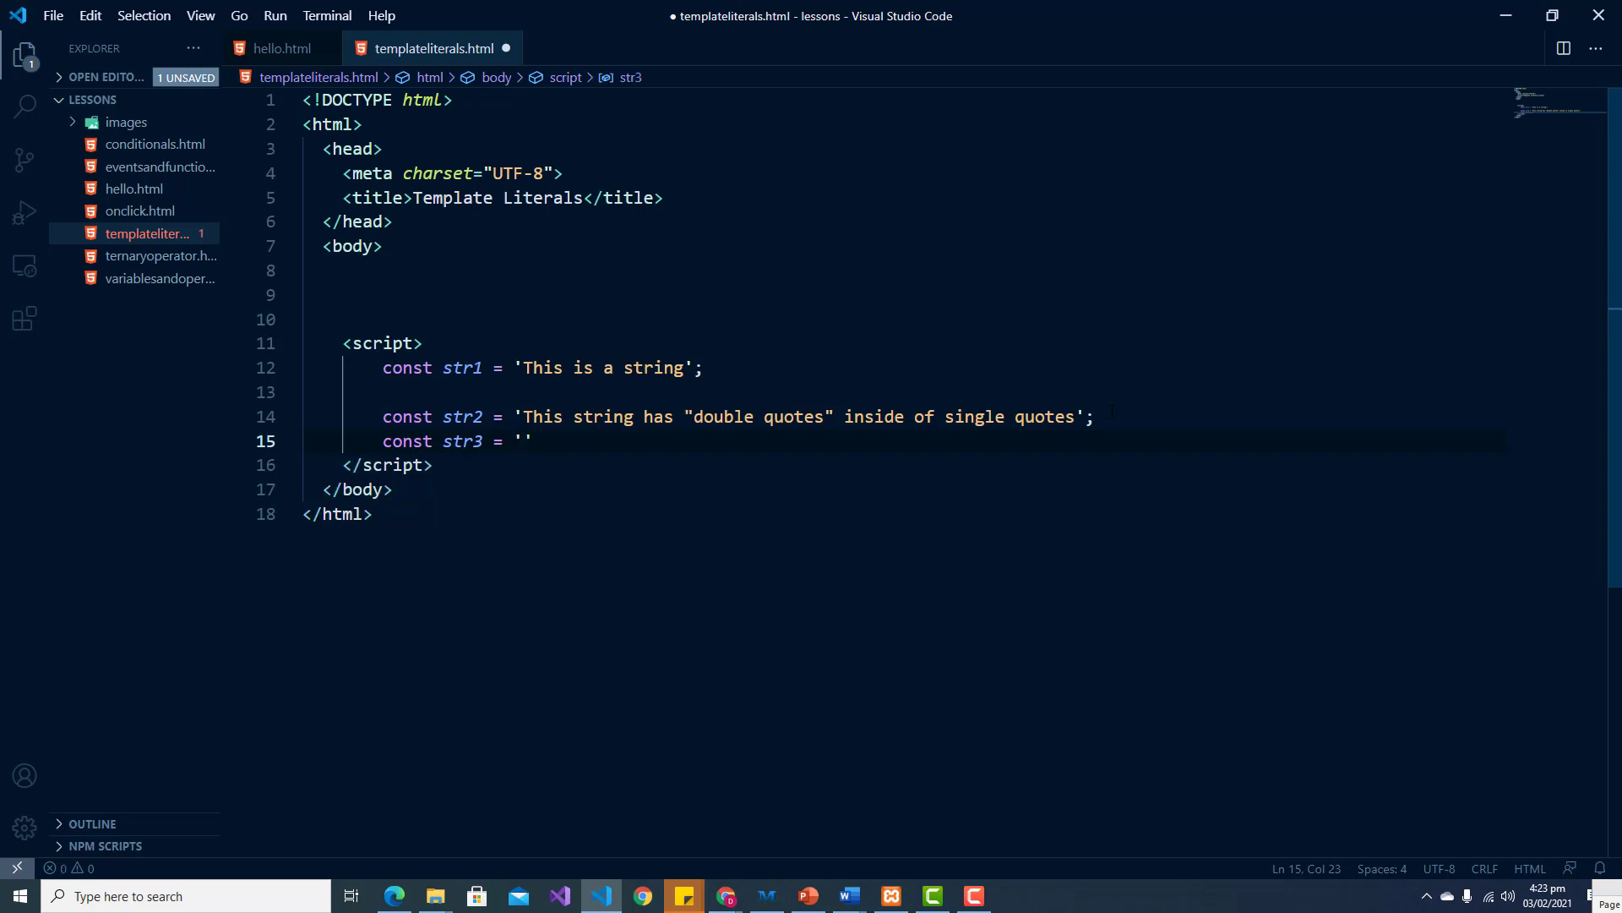
type("This")
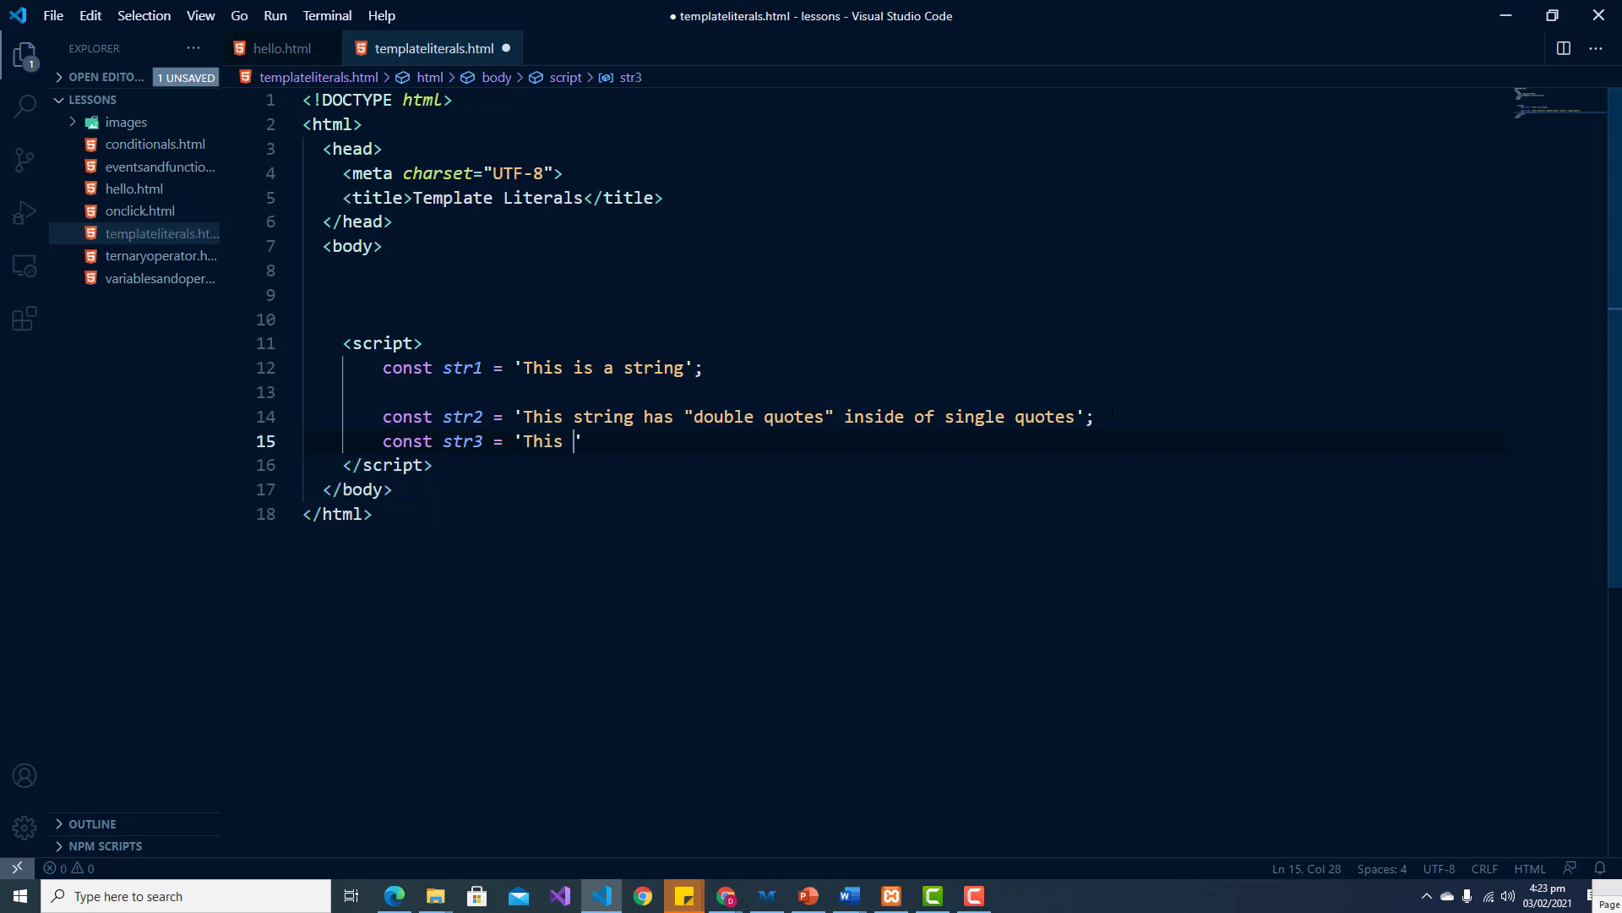
type("has")
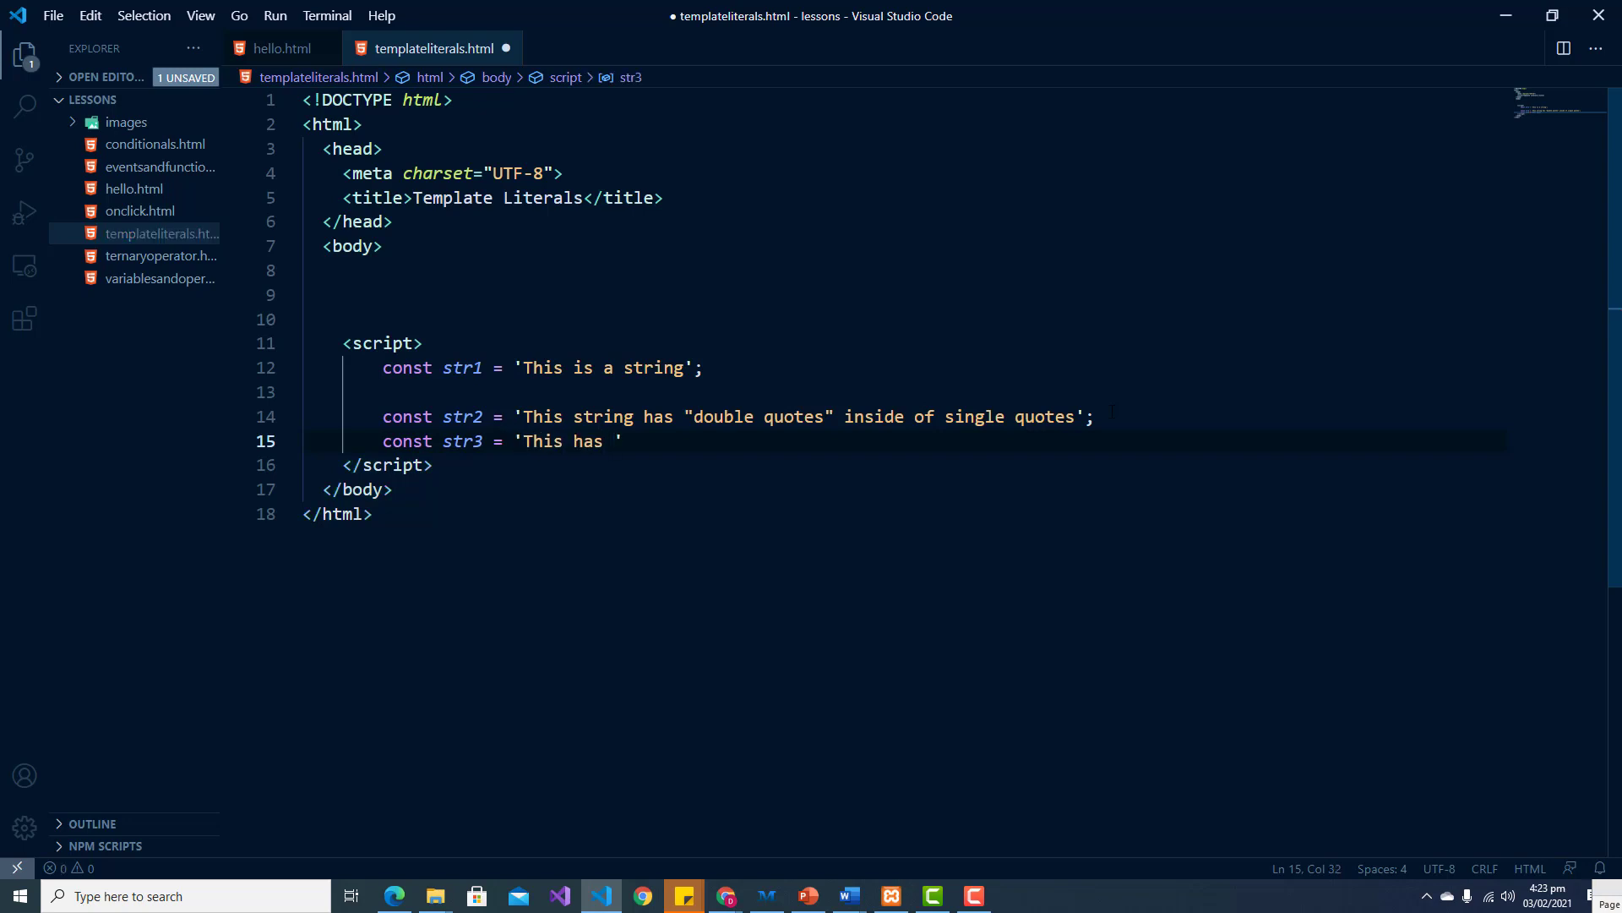
type("single")
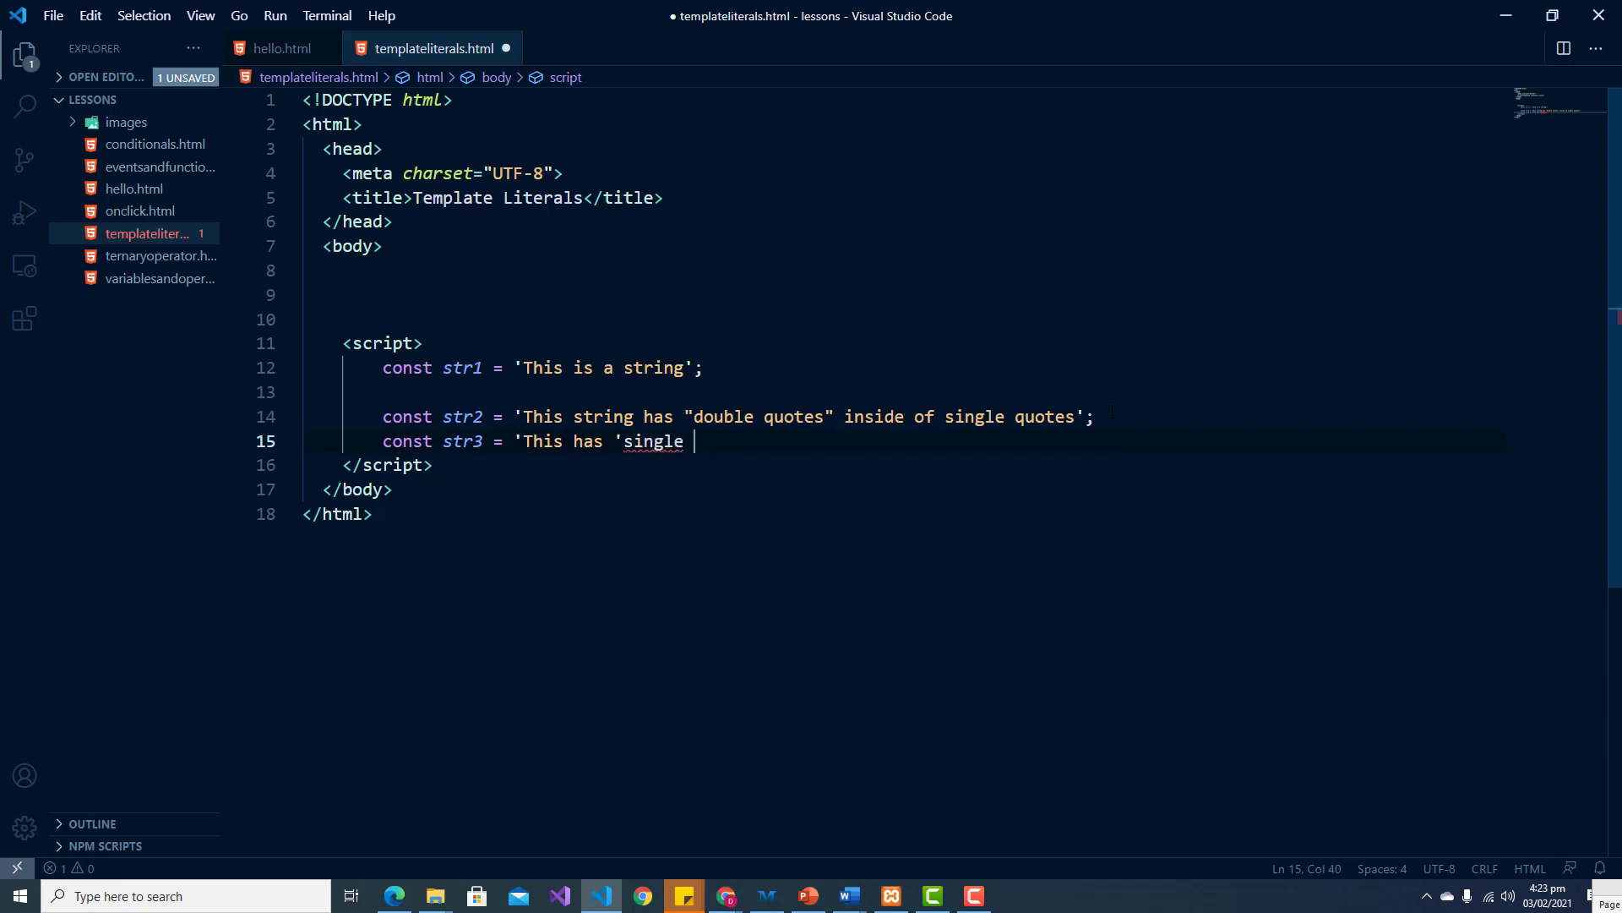
type("quotes")
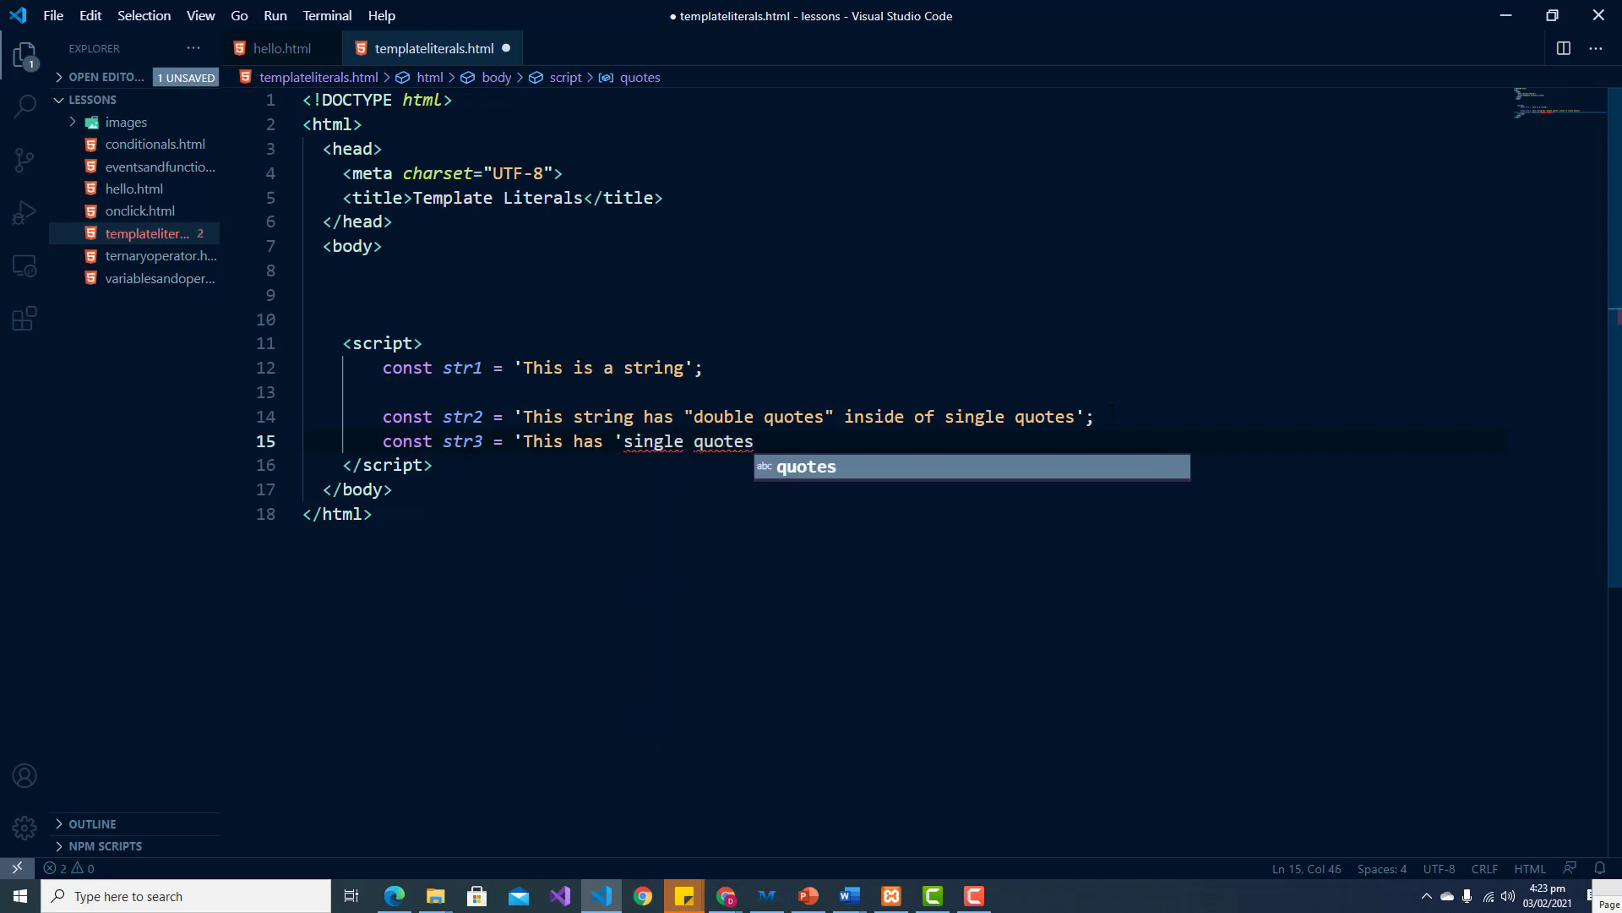
type("'")
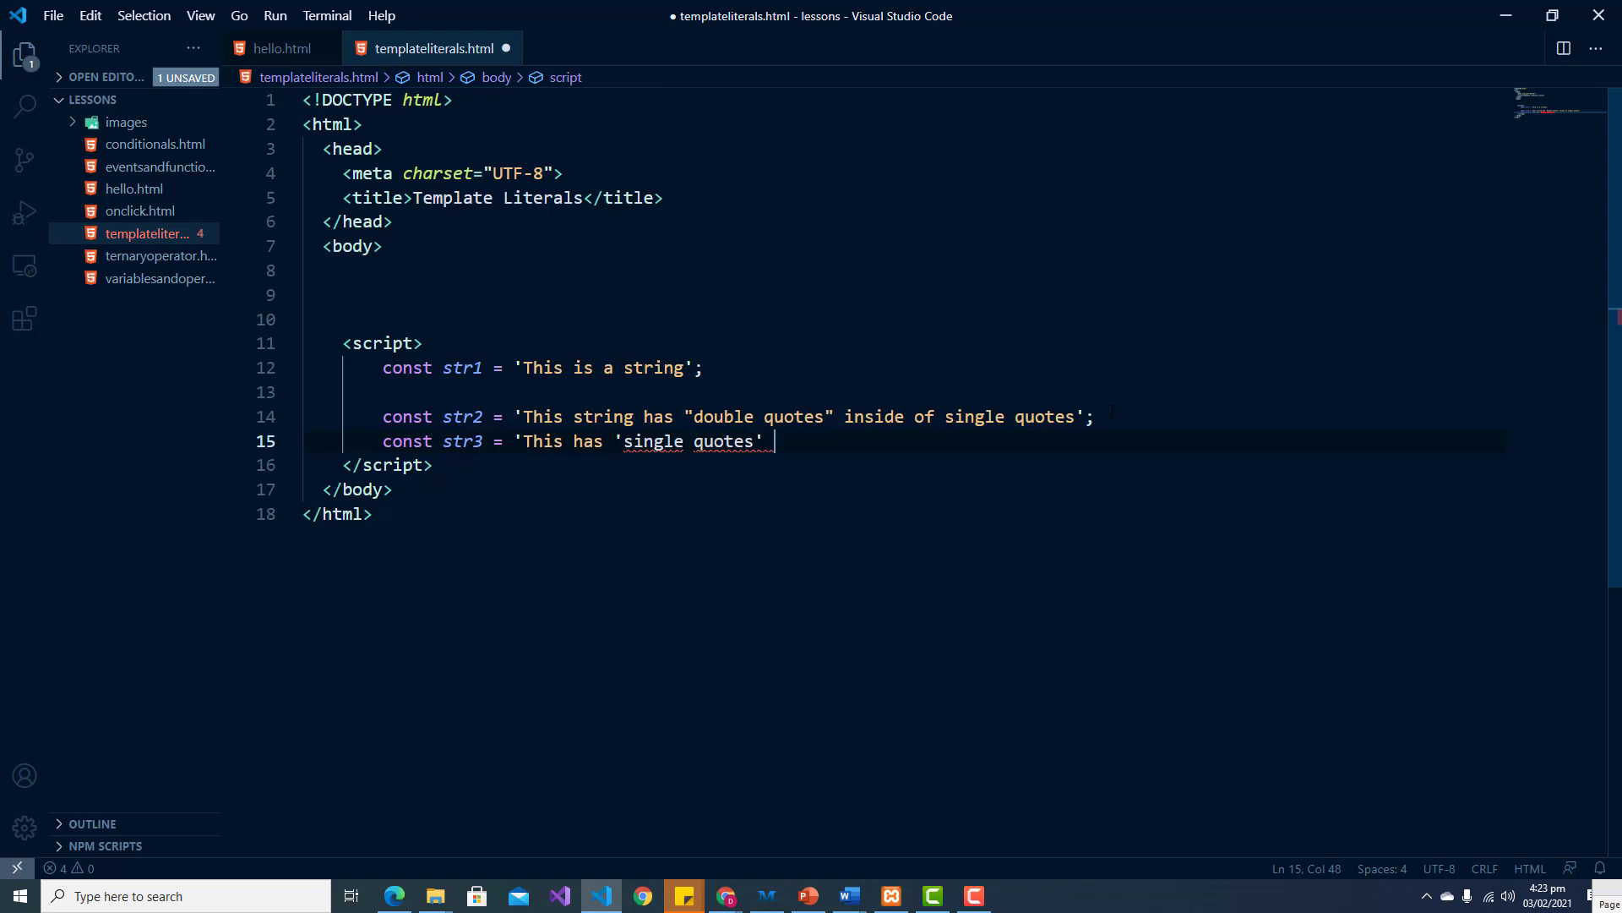
type("inside")
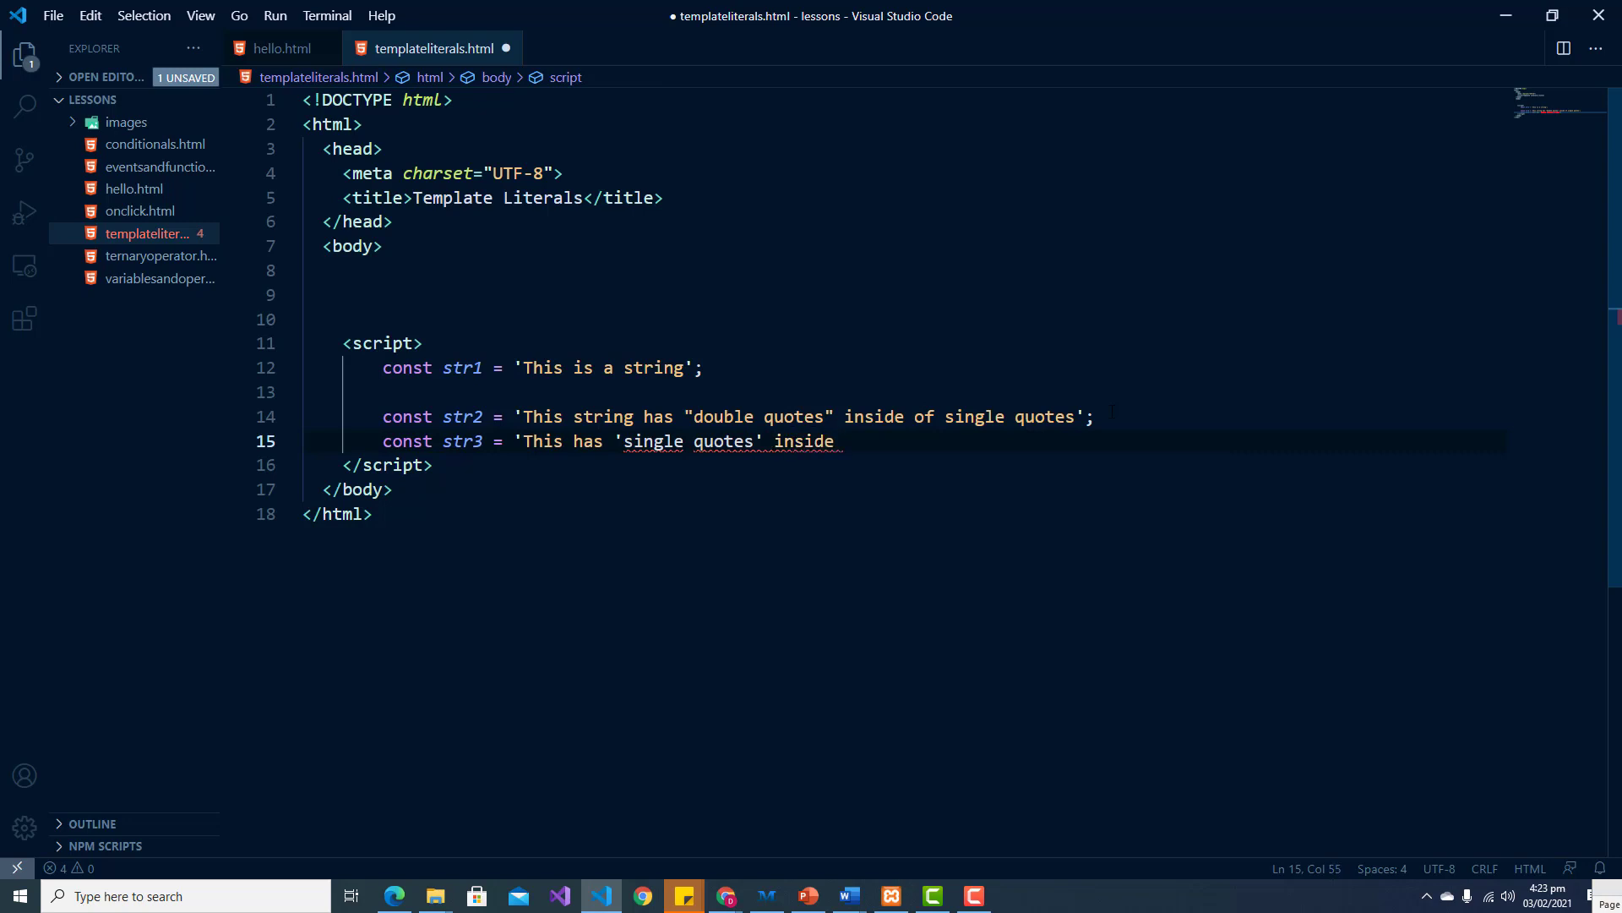
type("of sn")
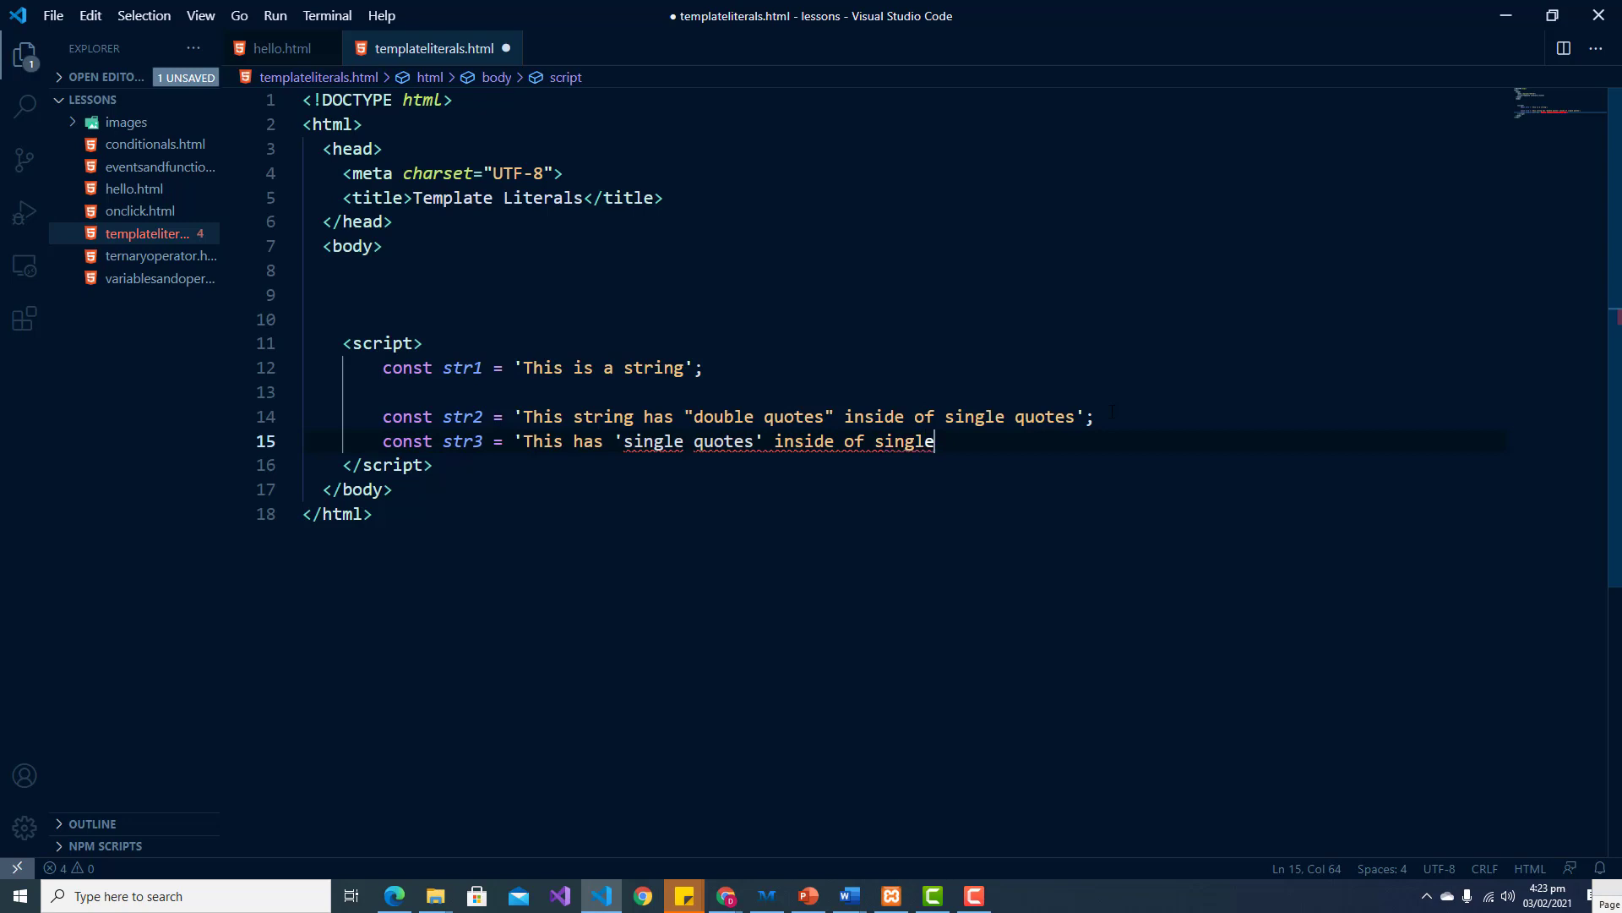
type("quotes")
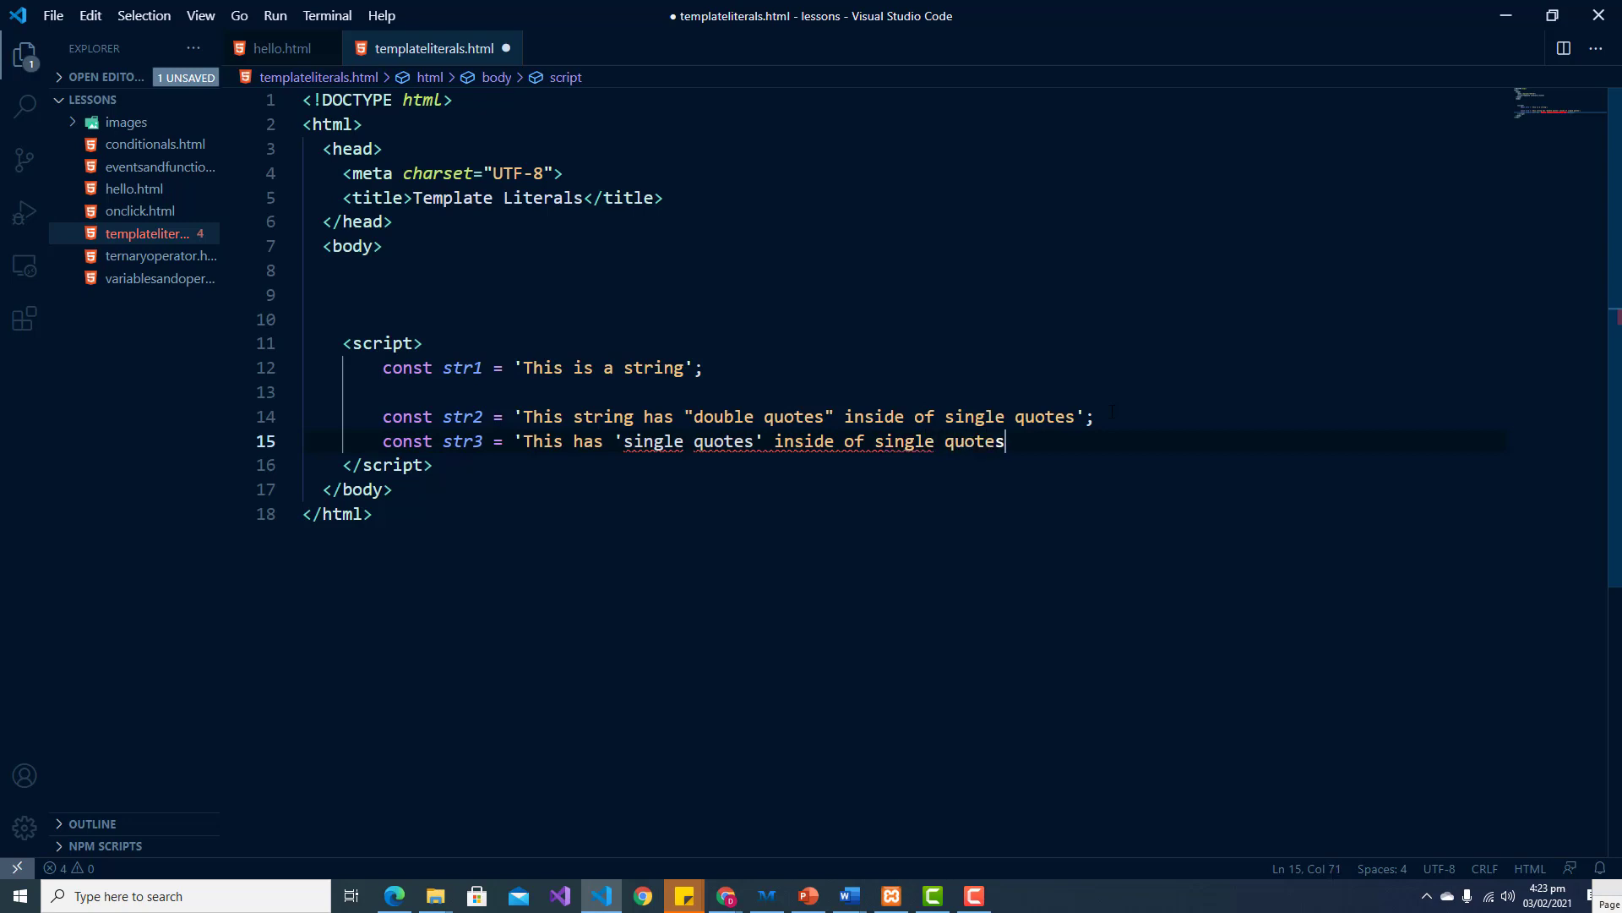
type("'")
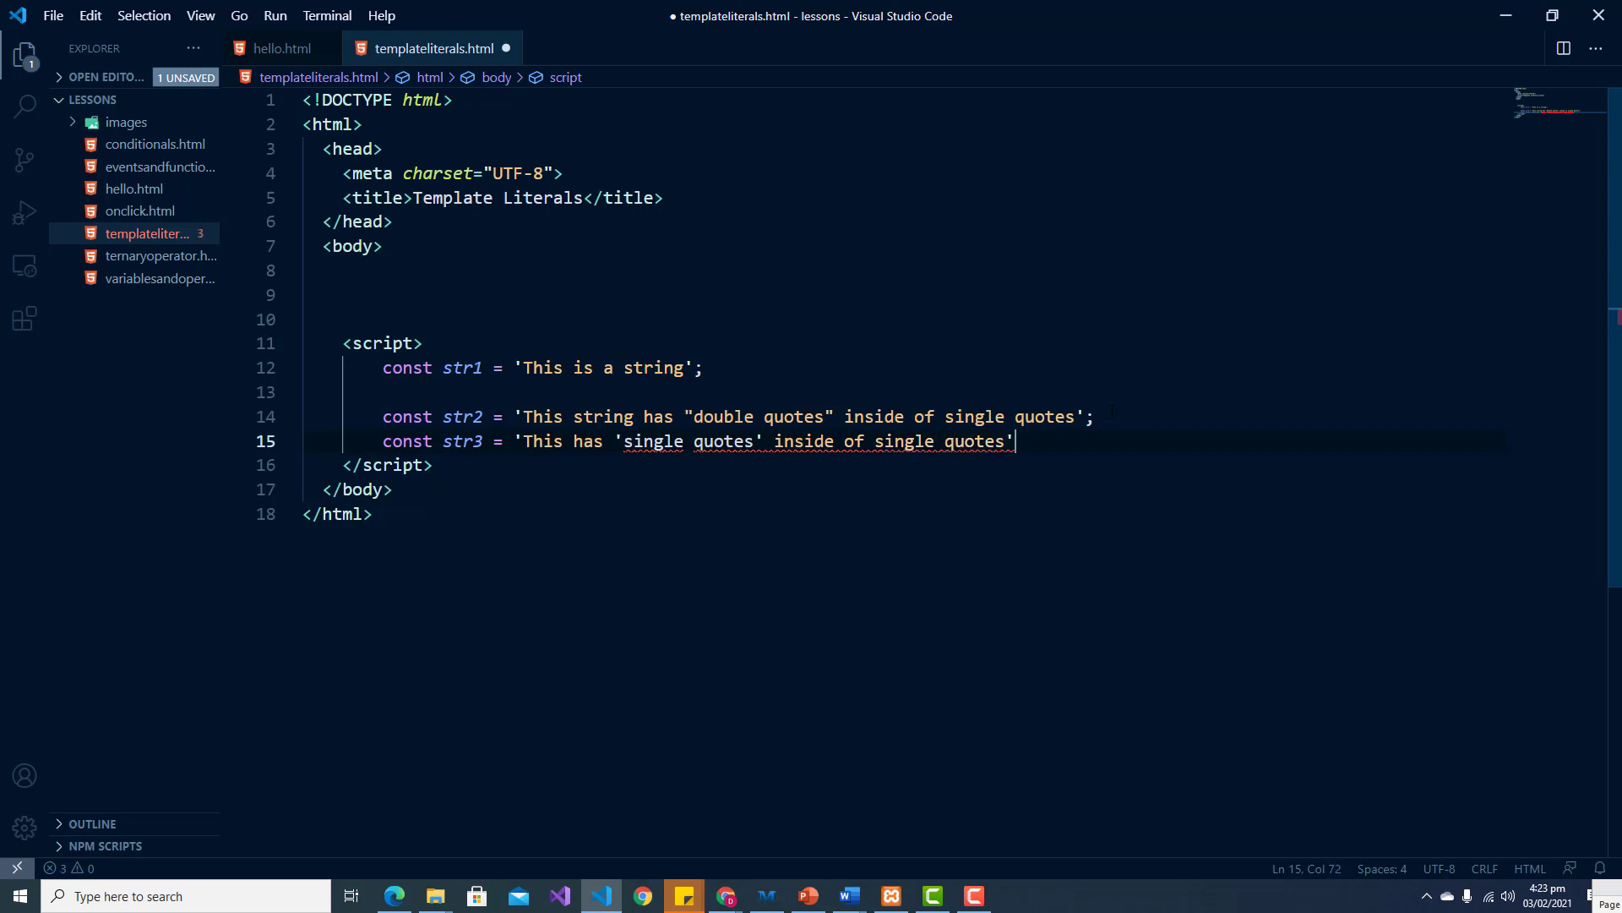
type(";")
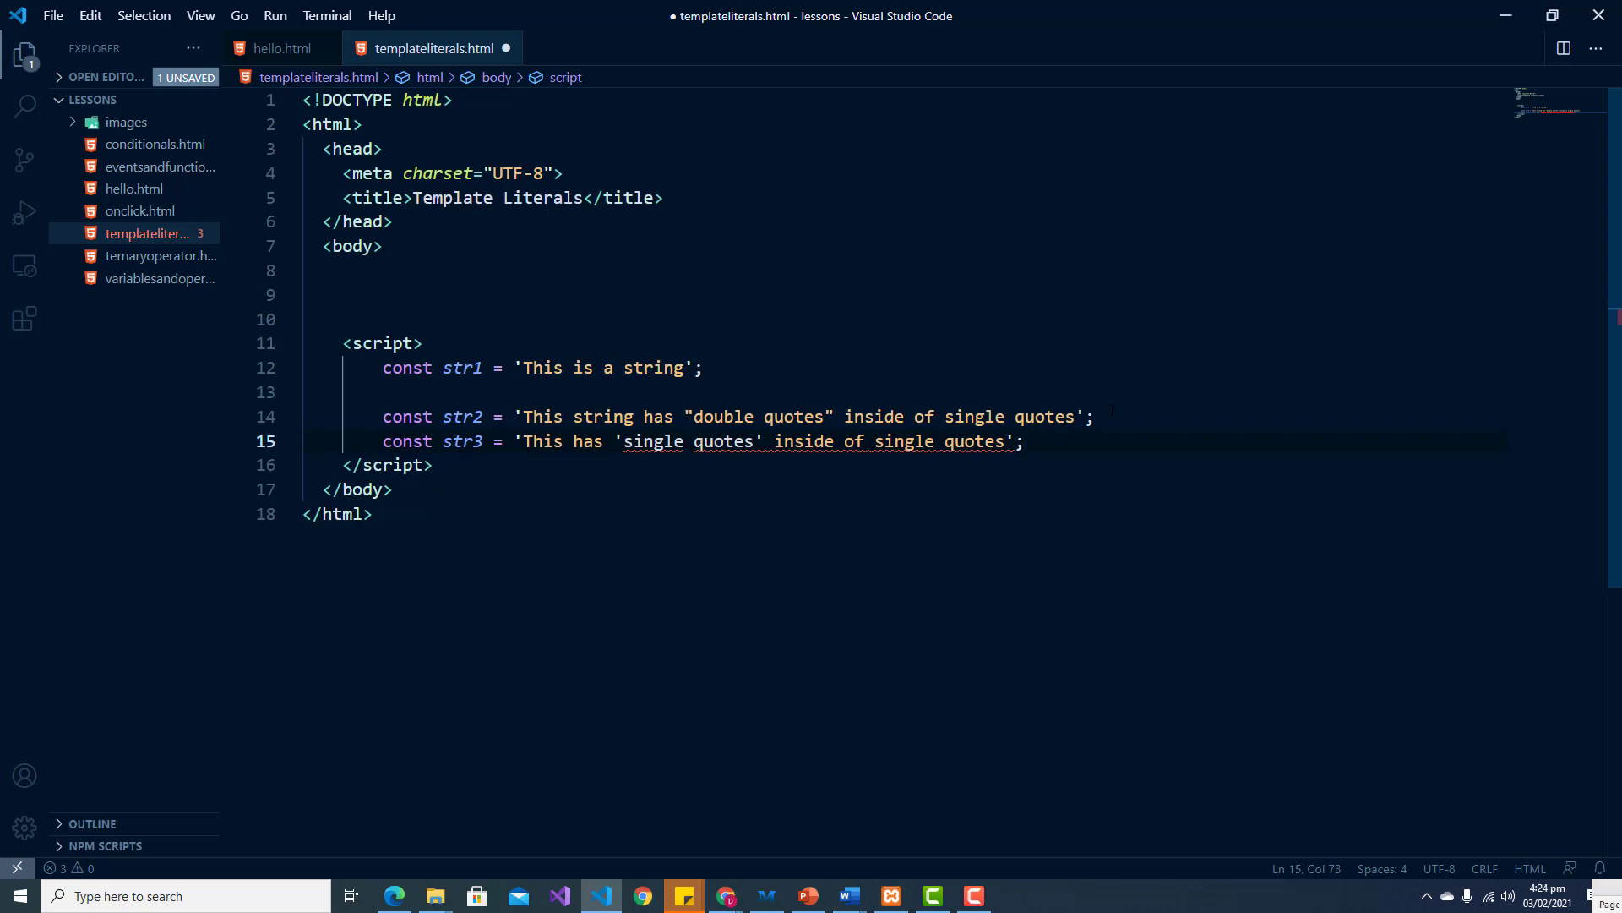
Step: Begin const str4 as a double-quoted string starting "Another 'single", fixing a typo
type("c")
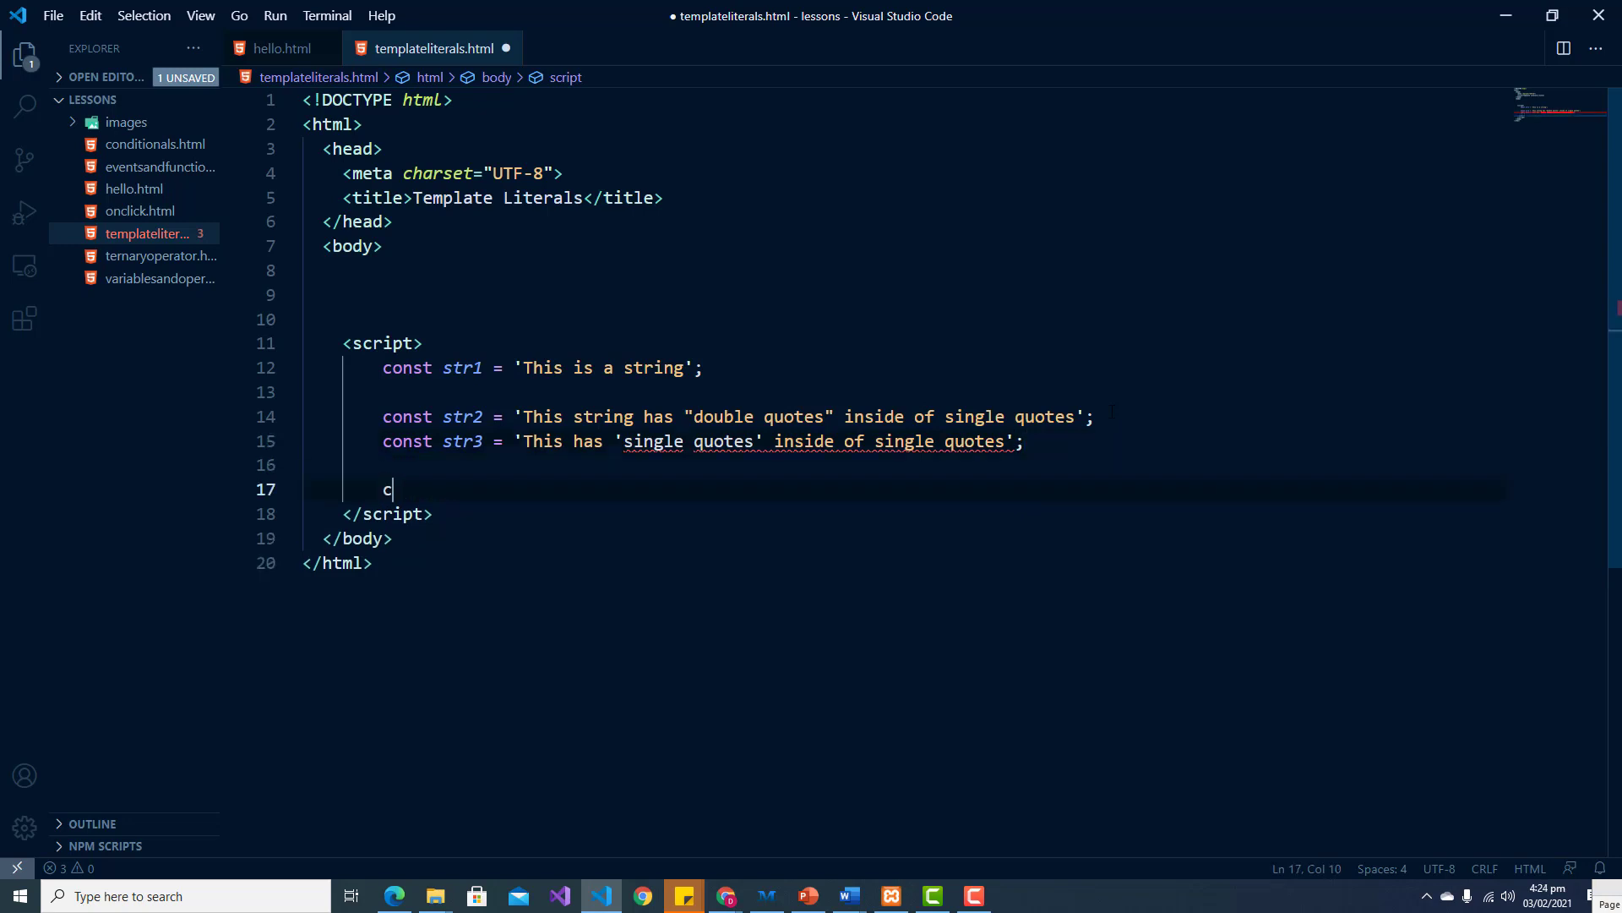
type("c")
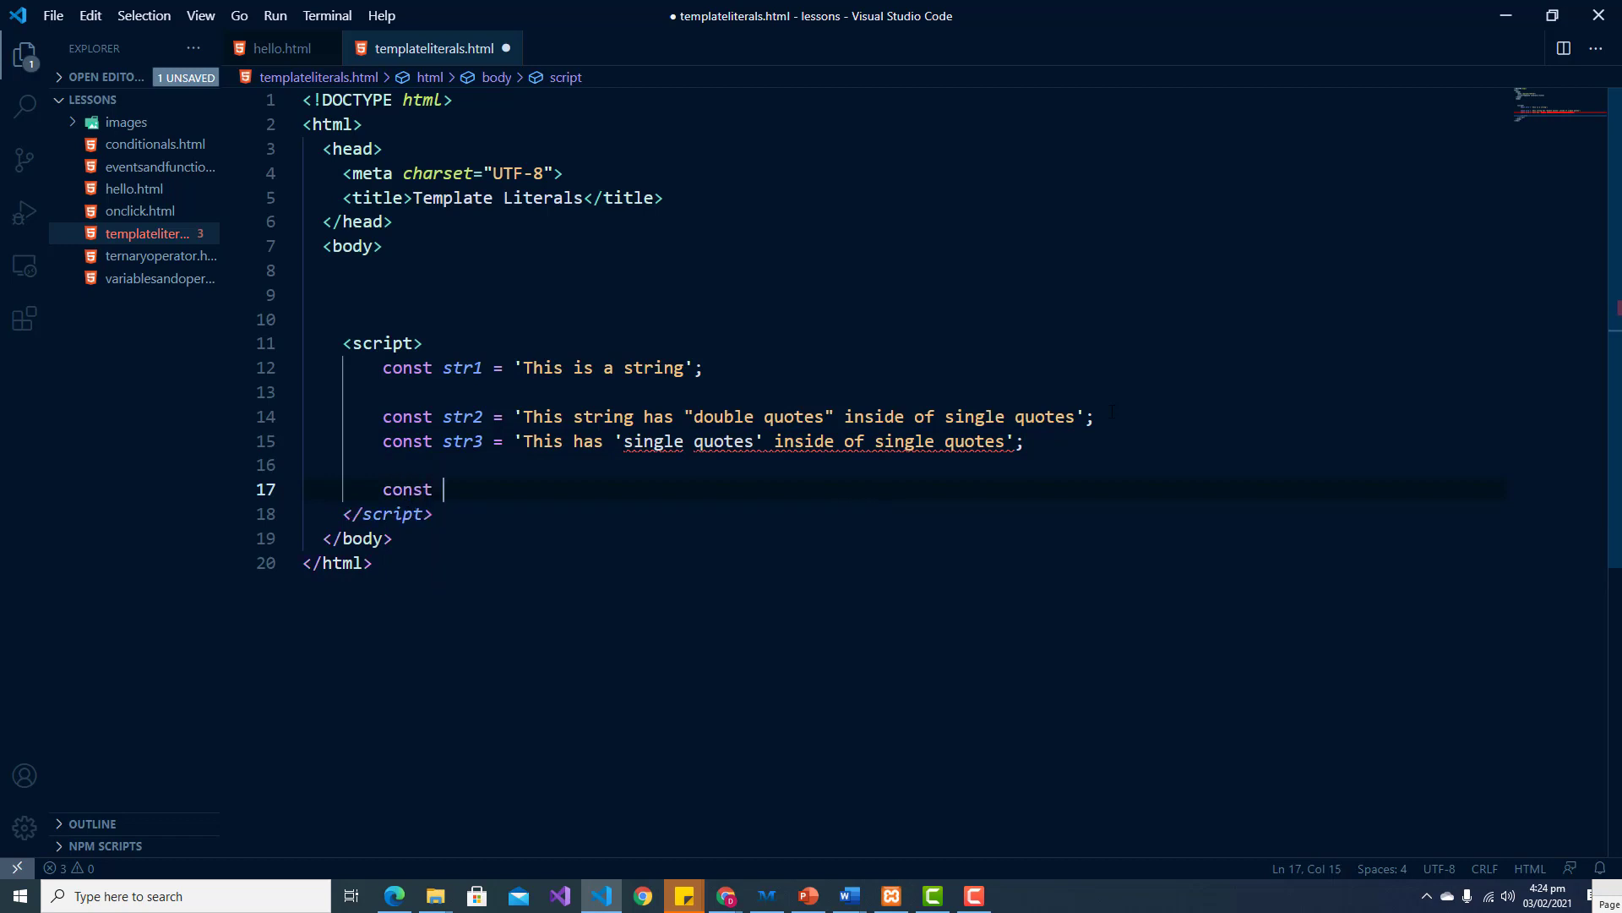
type("str")
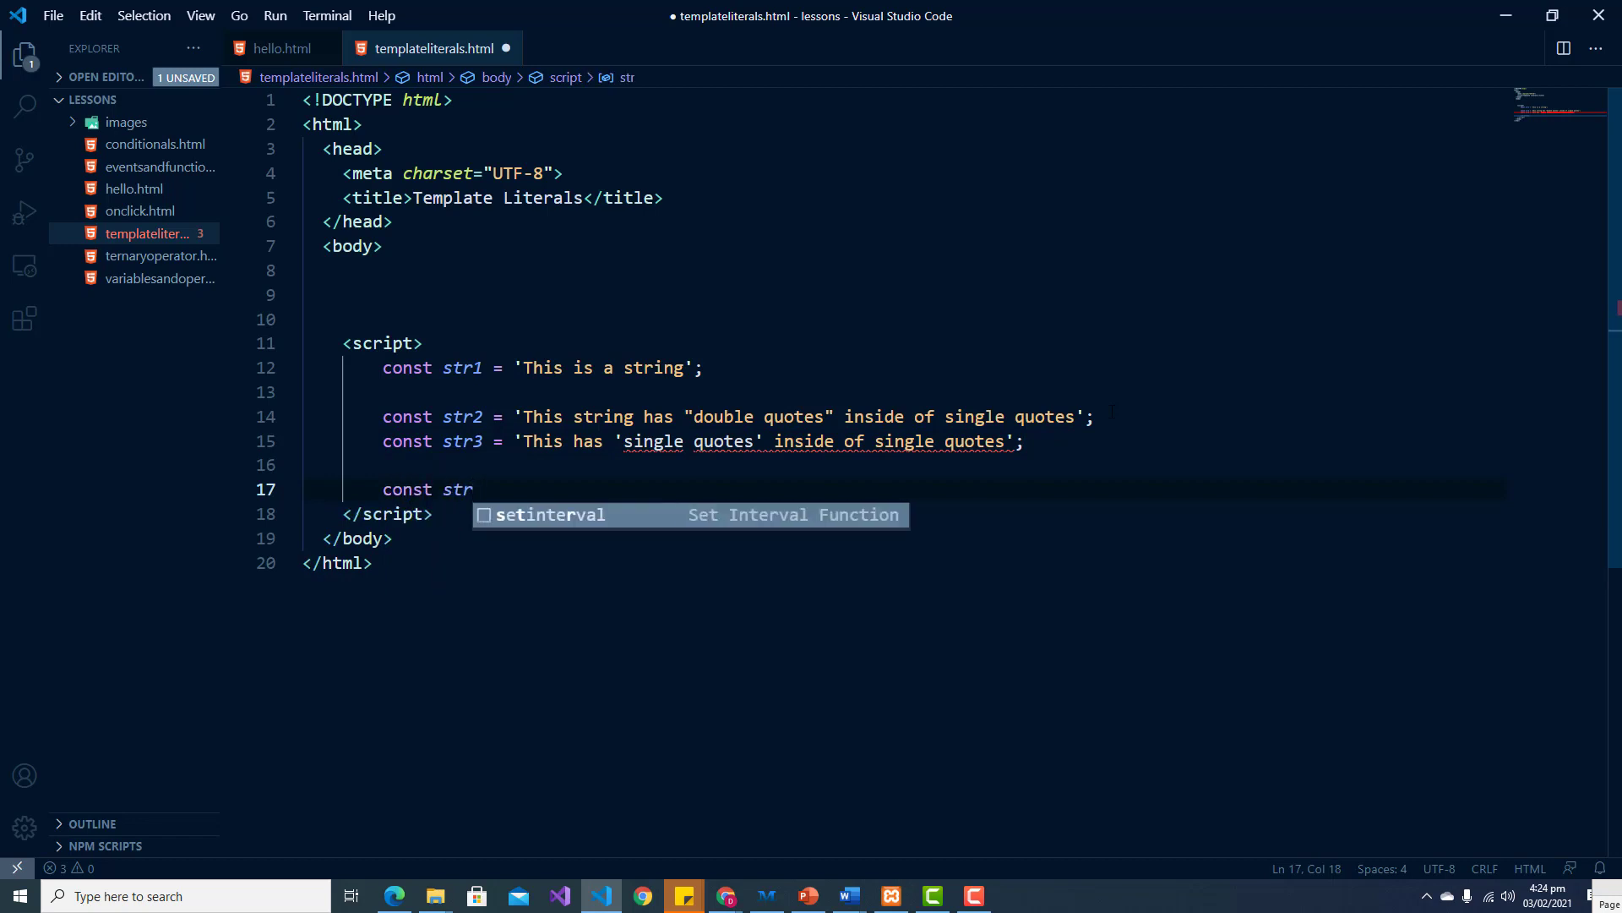
key("Escape")
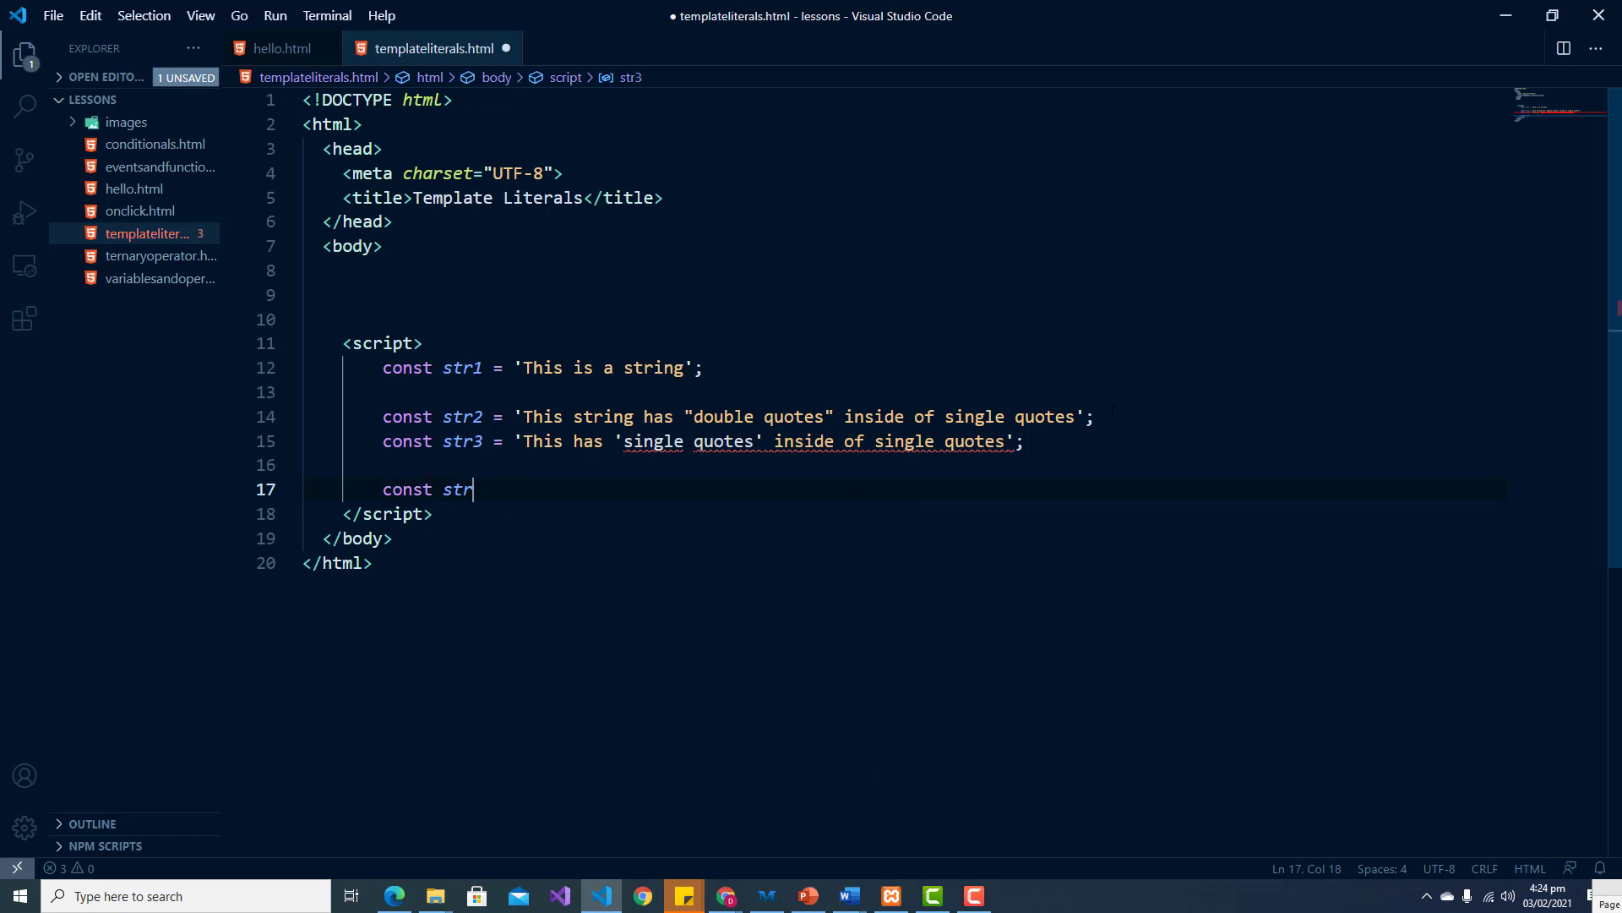
type("4 =")
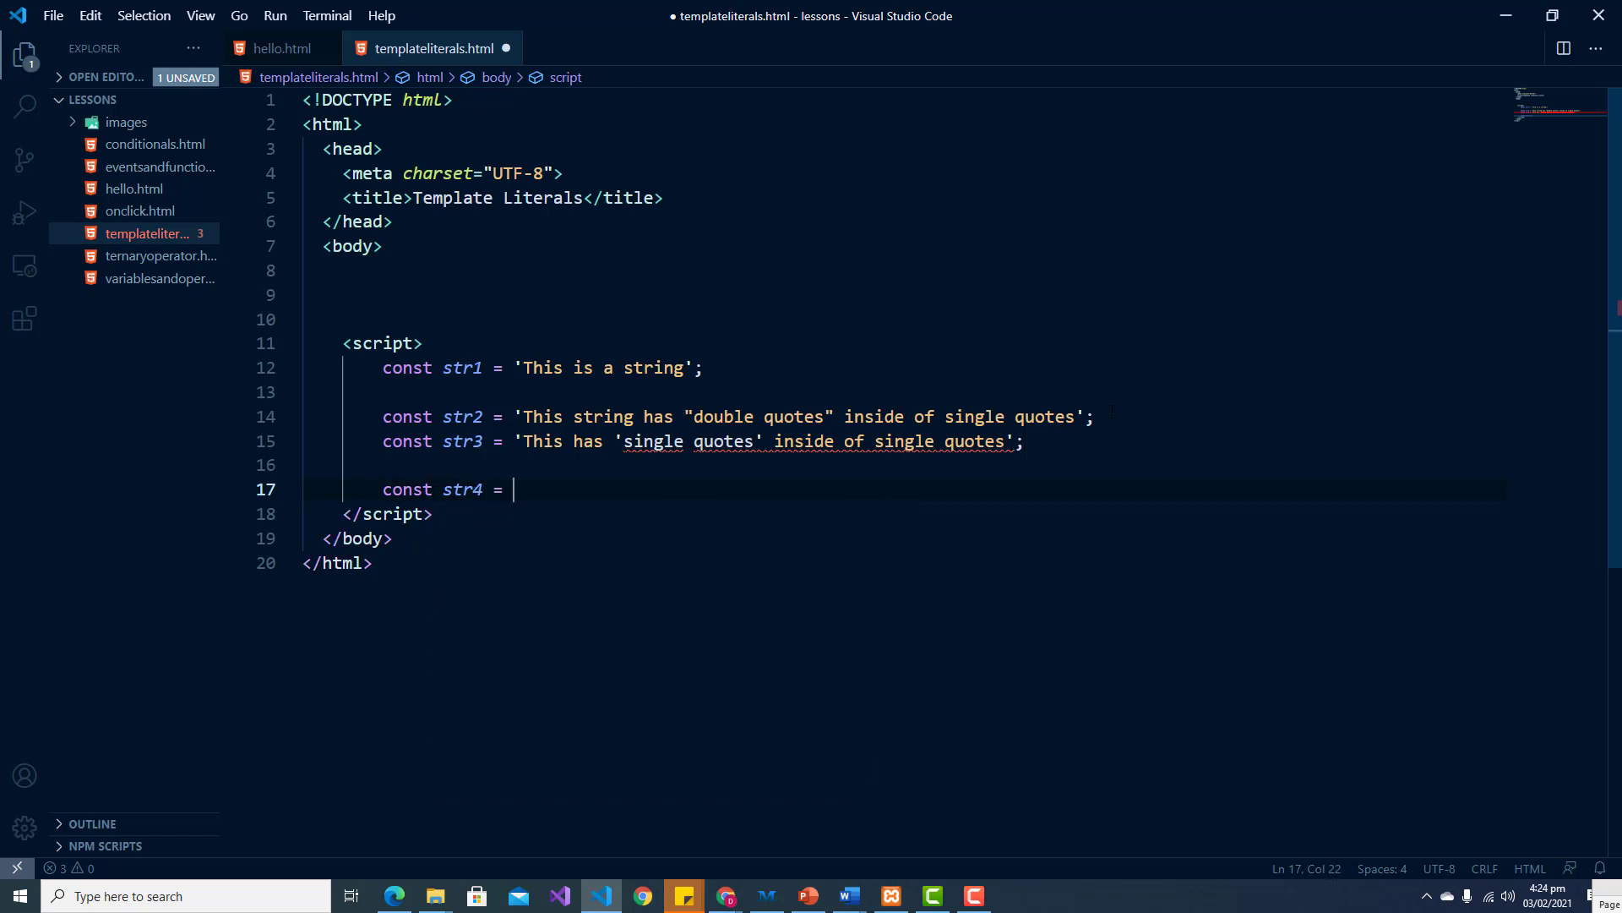
type("\"Anoth")
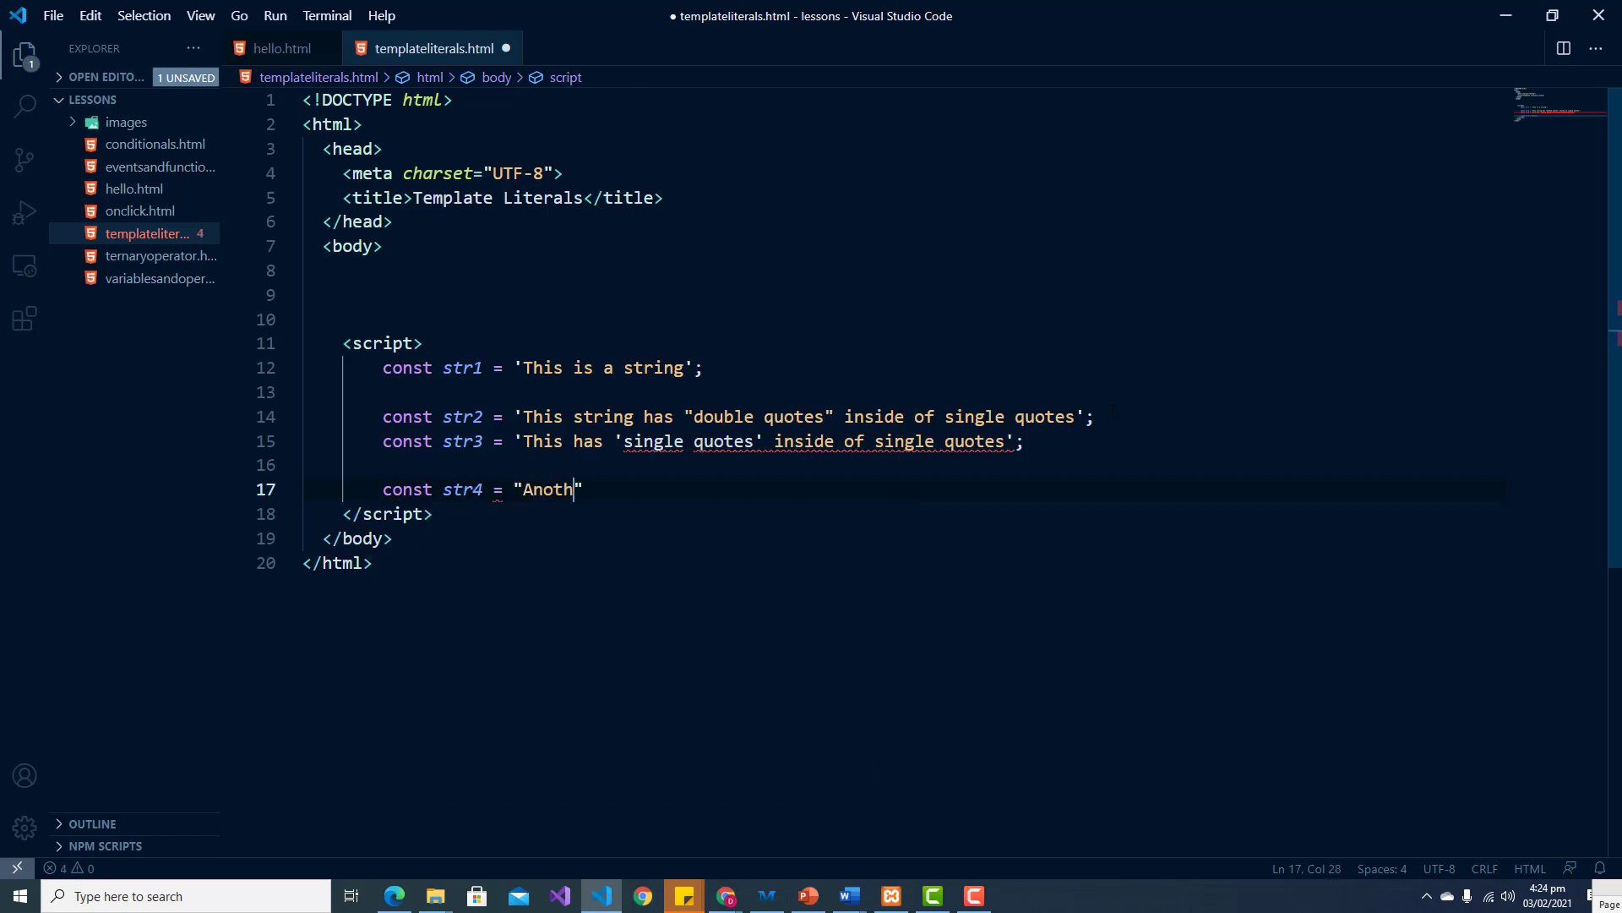
type("er '")
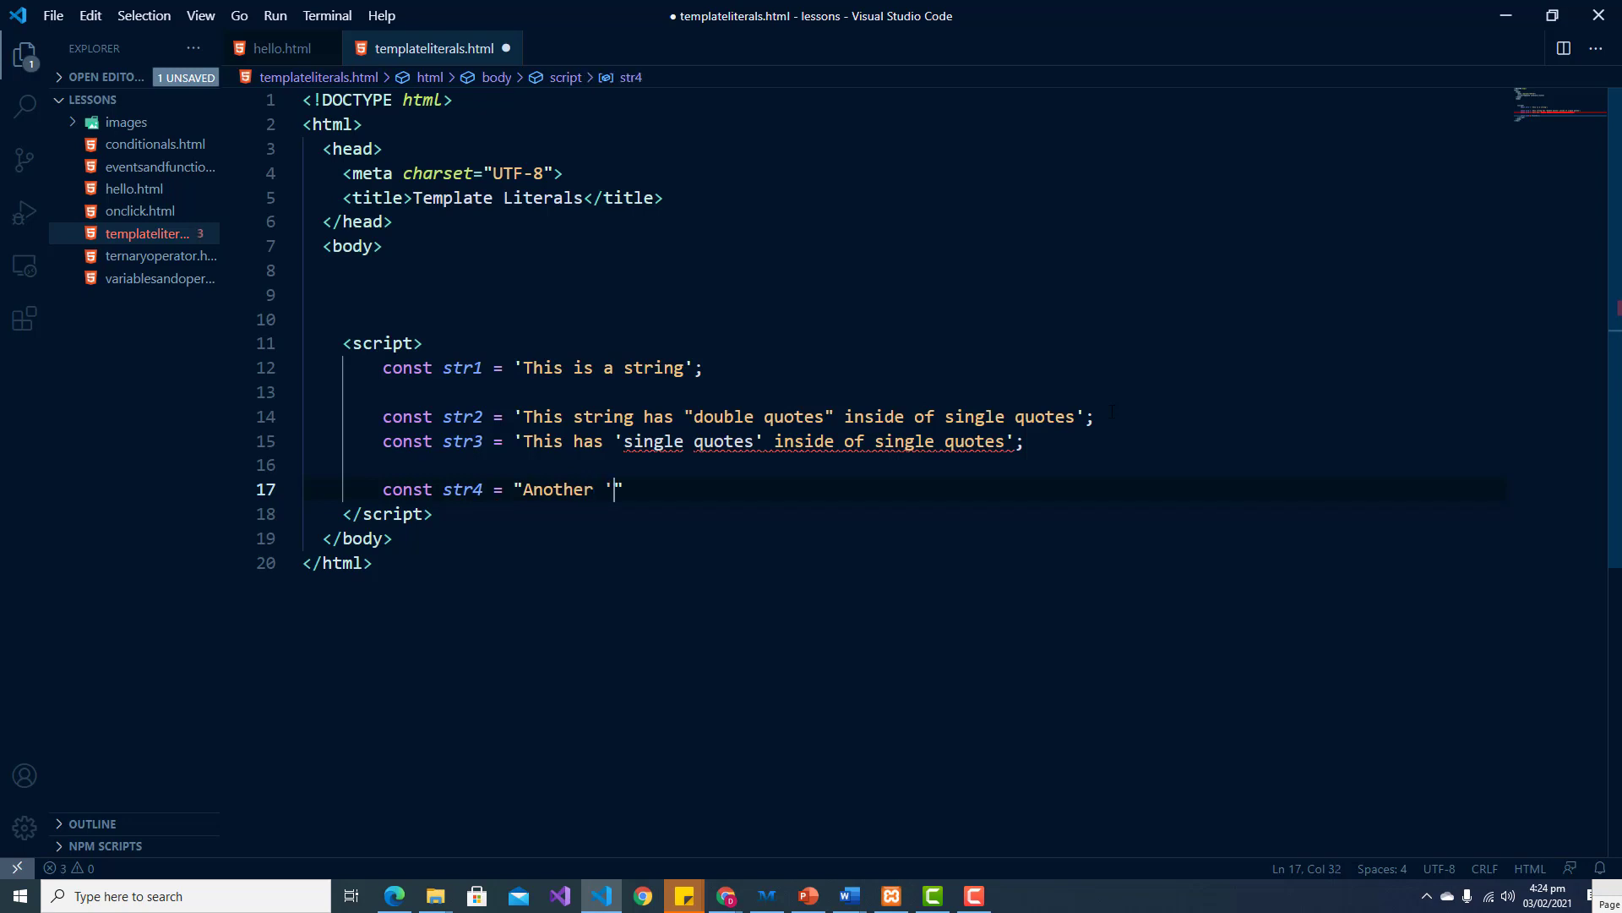
type("sii")
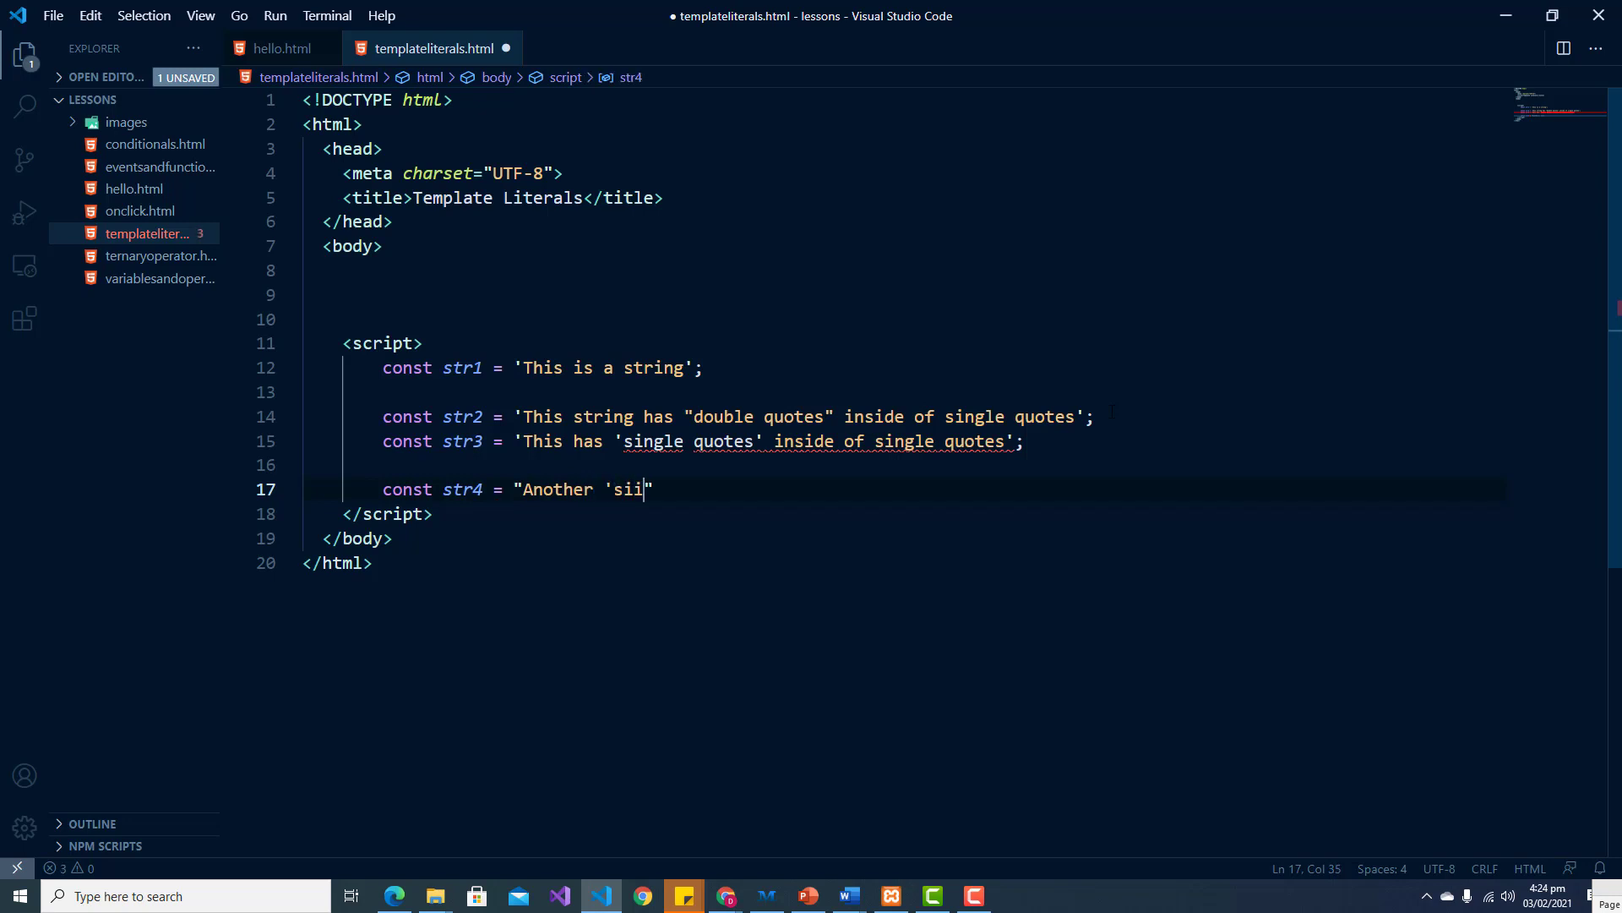
key("Backspace")
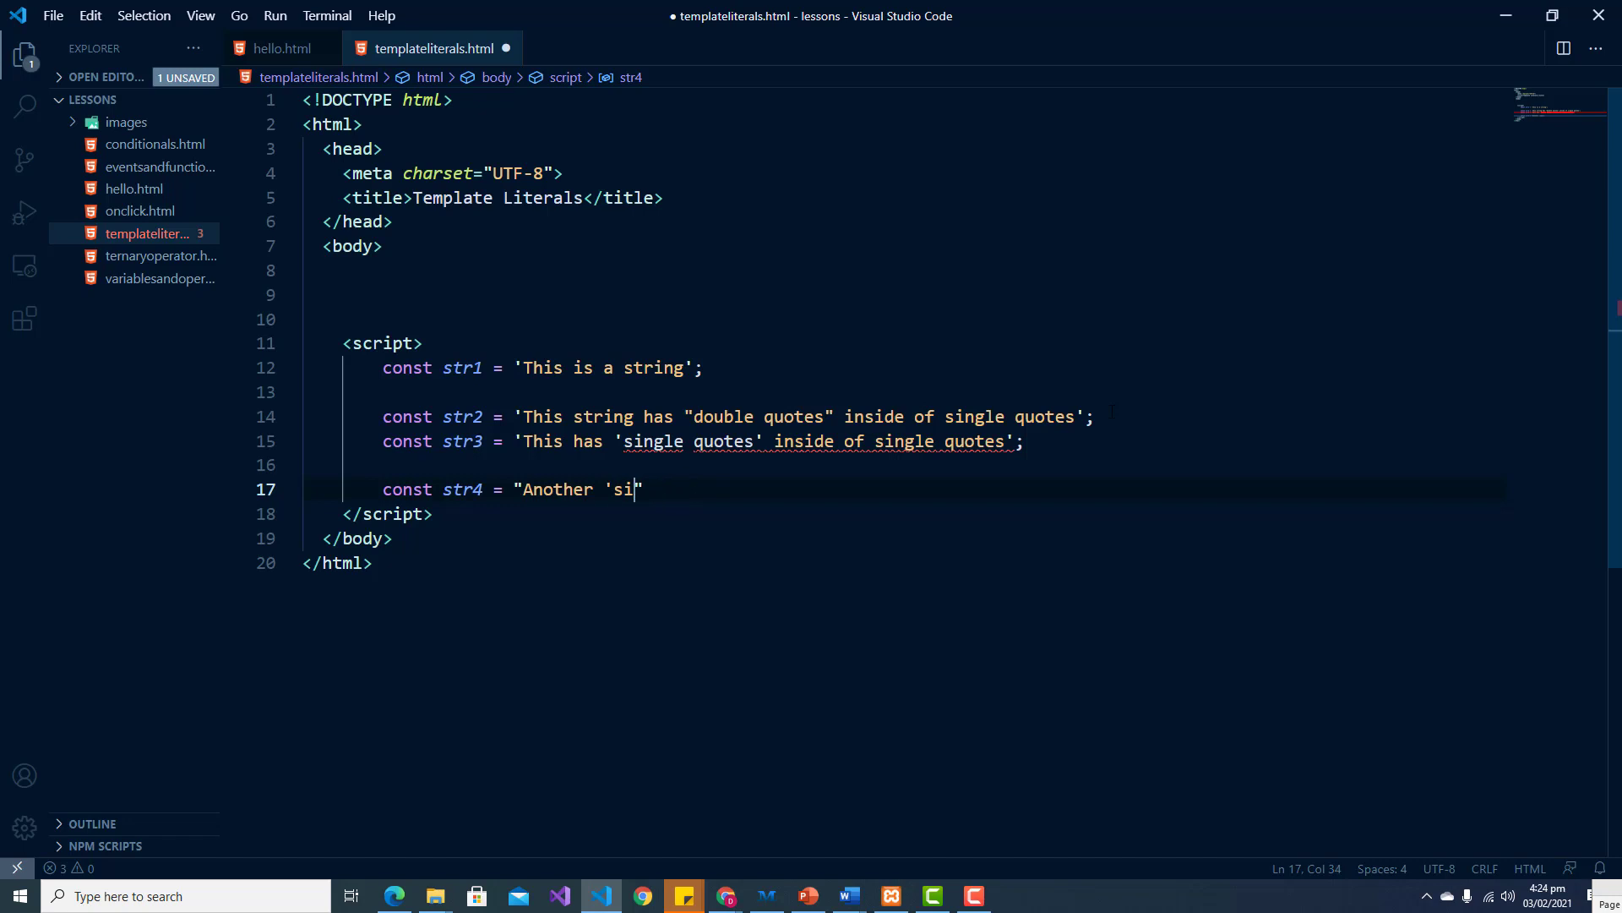
type("gle")
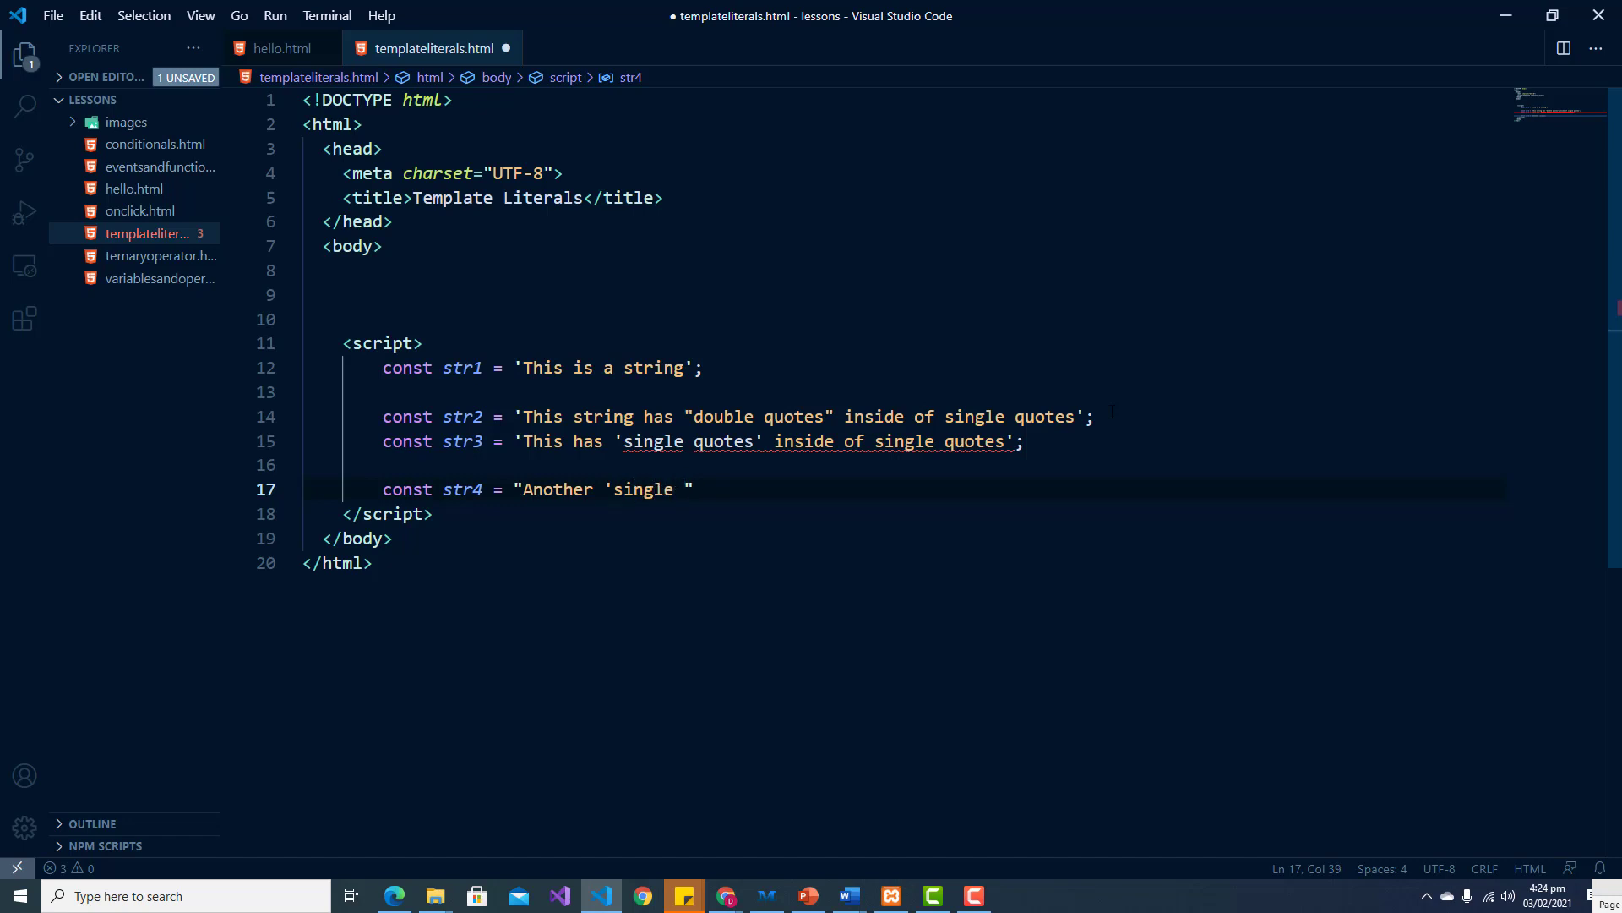
Step: Finish str4 as "Another 'single quote' inside a string." and move to a new line
type("quote\"")
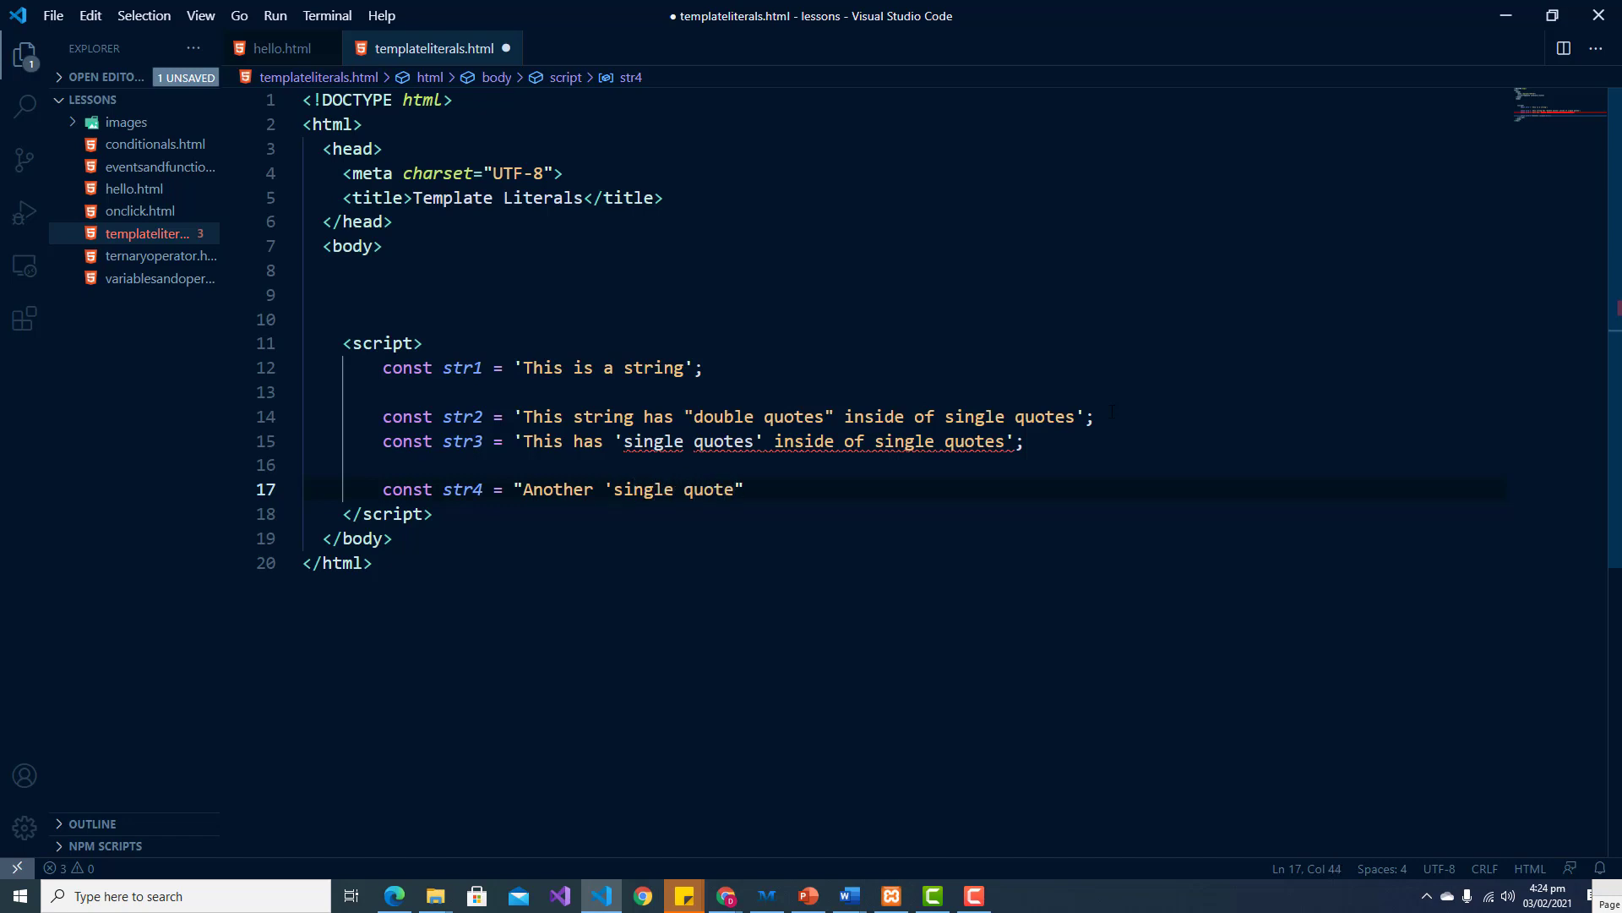
type("\"")
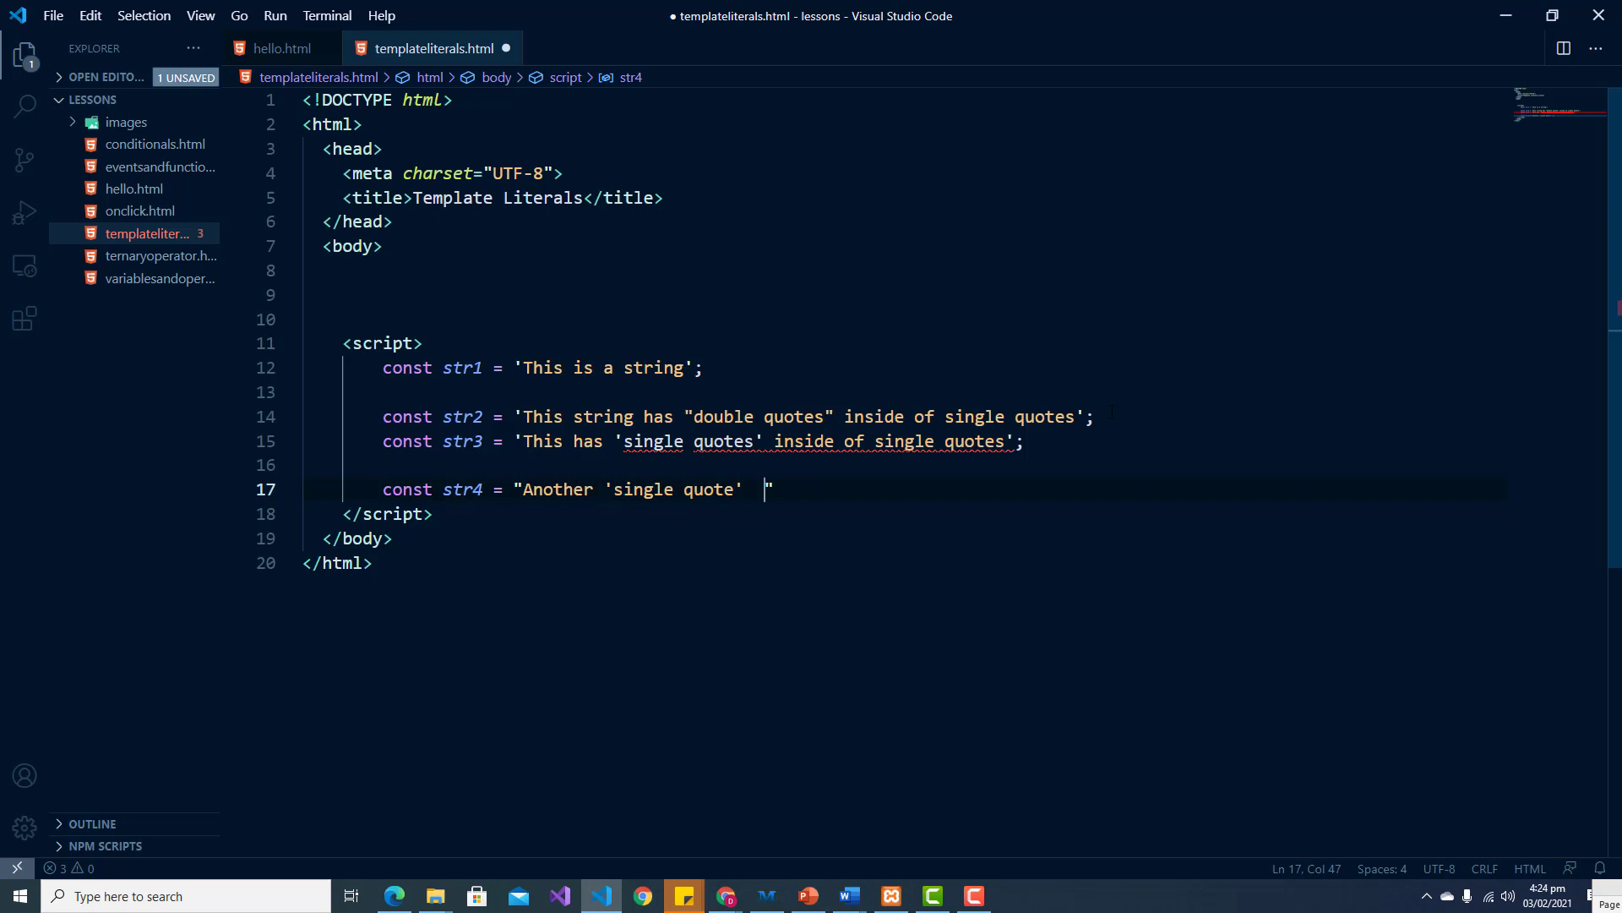
type("inside")
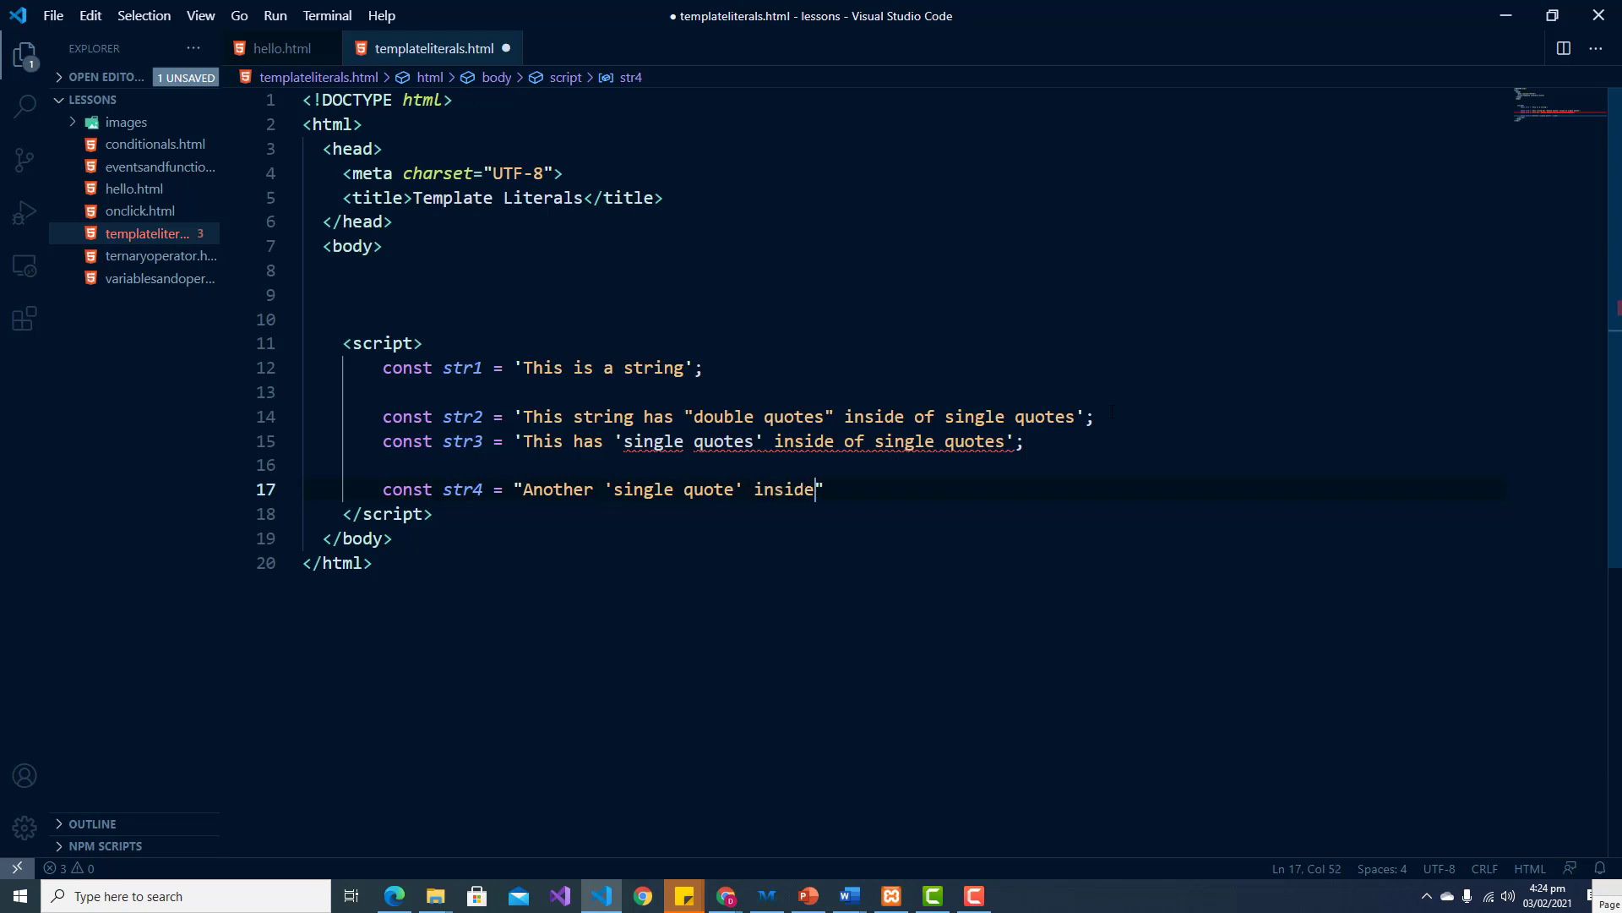
type("a string")
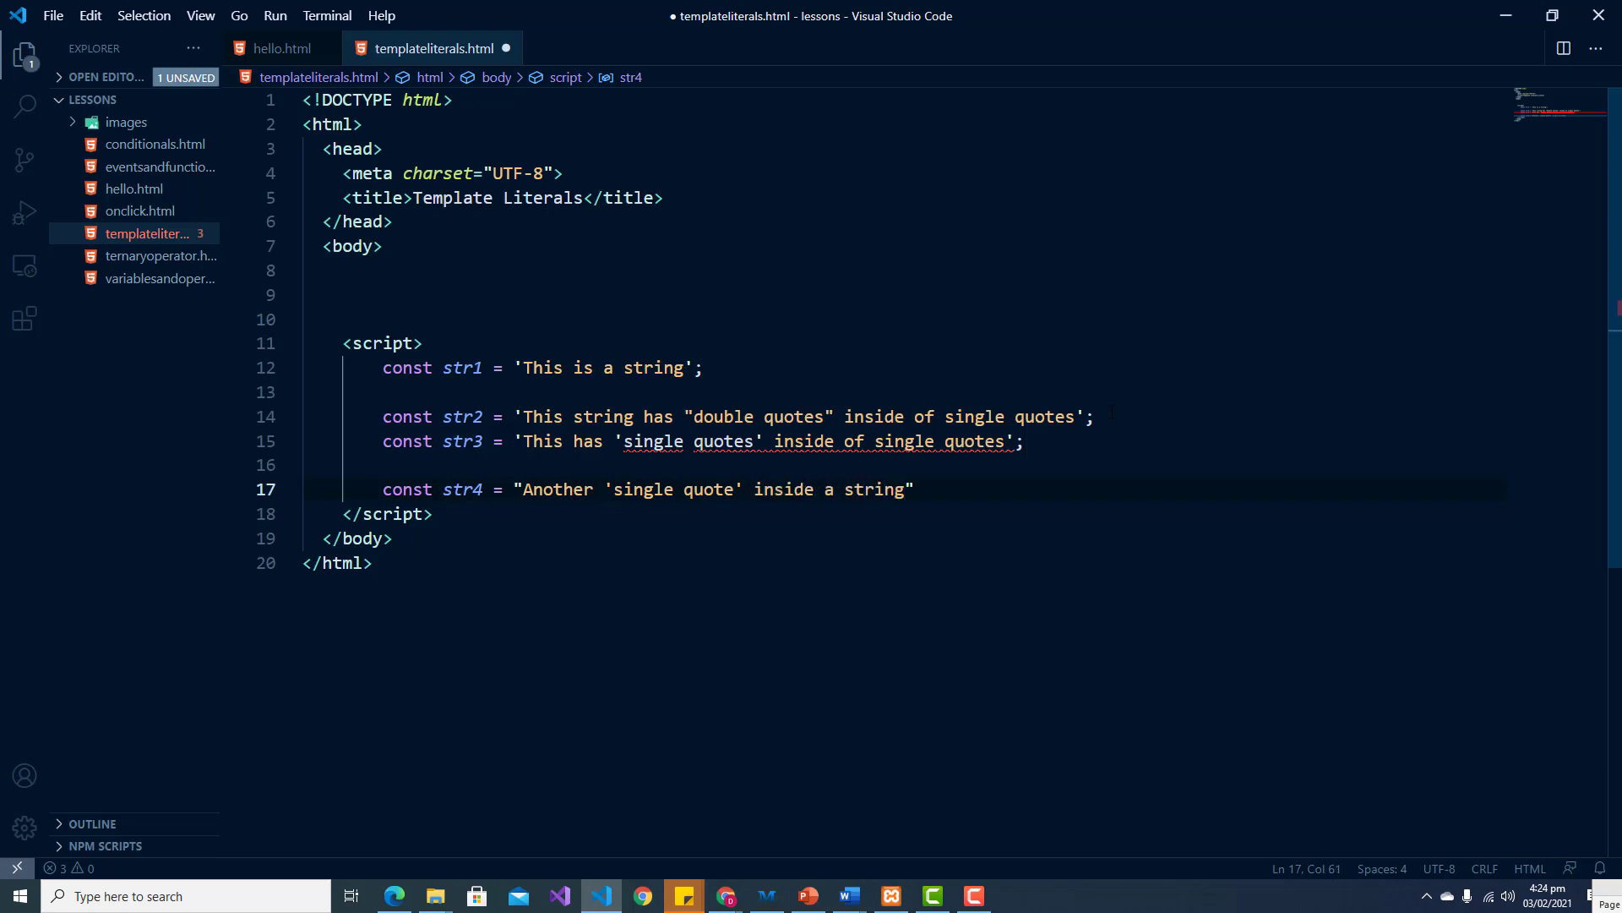
type(".")
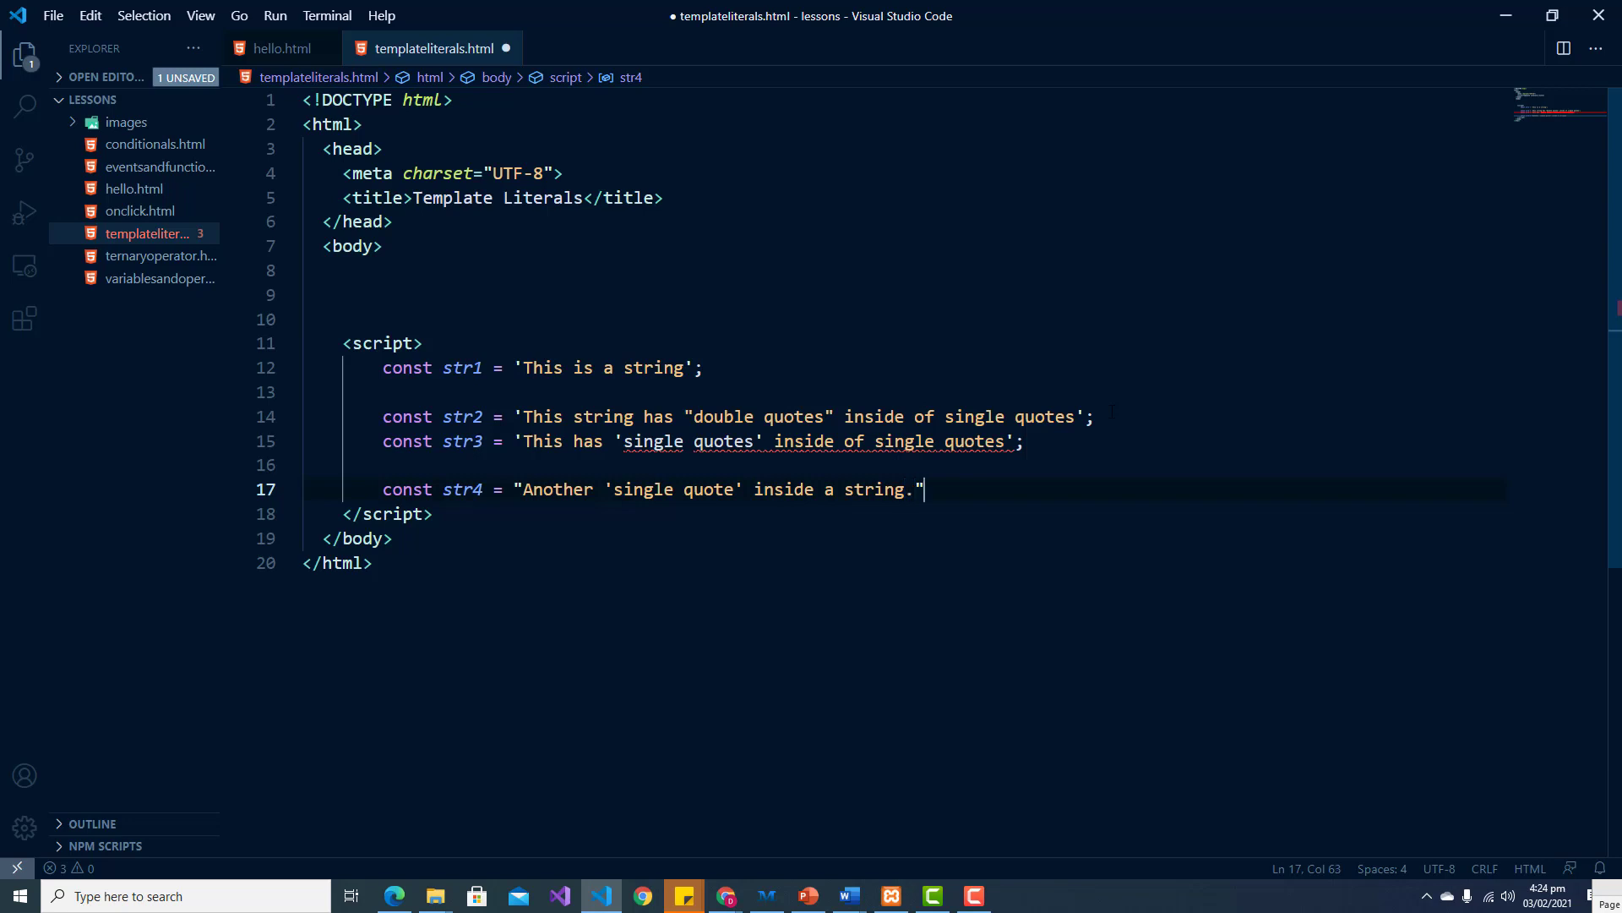
key("Enter")
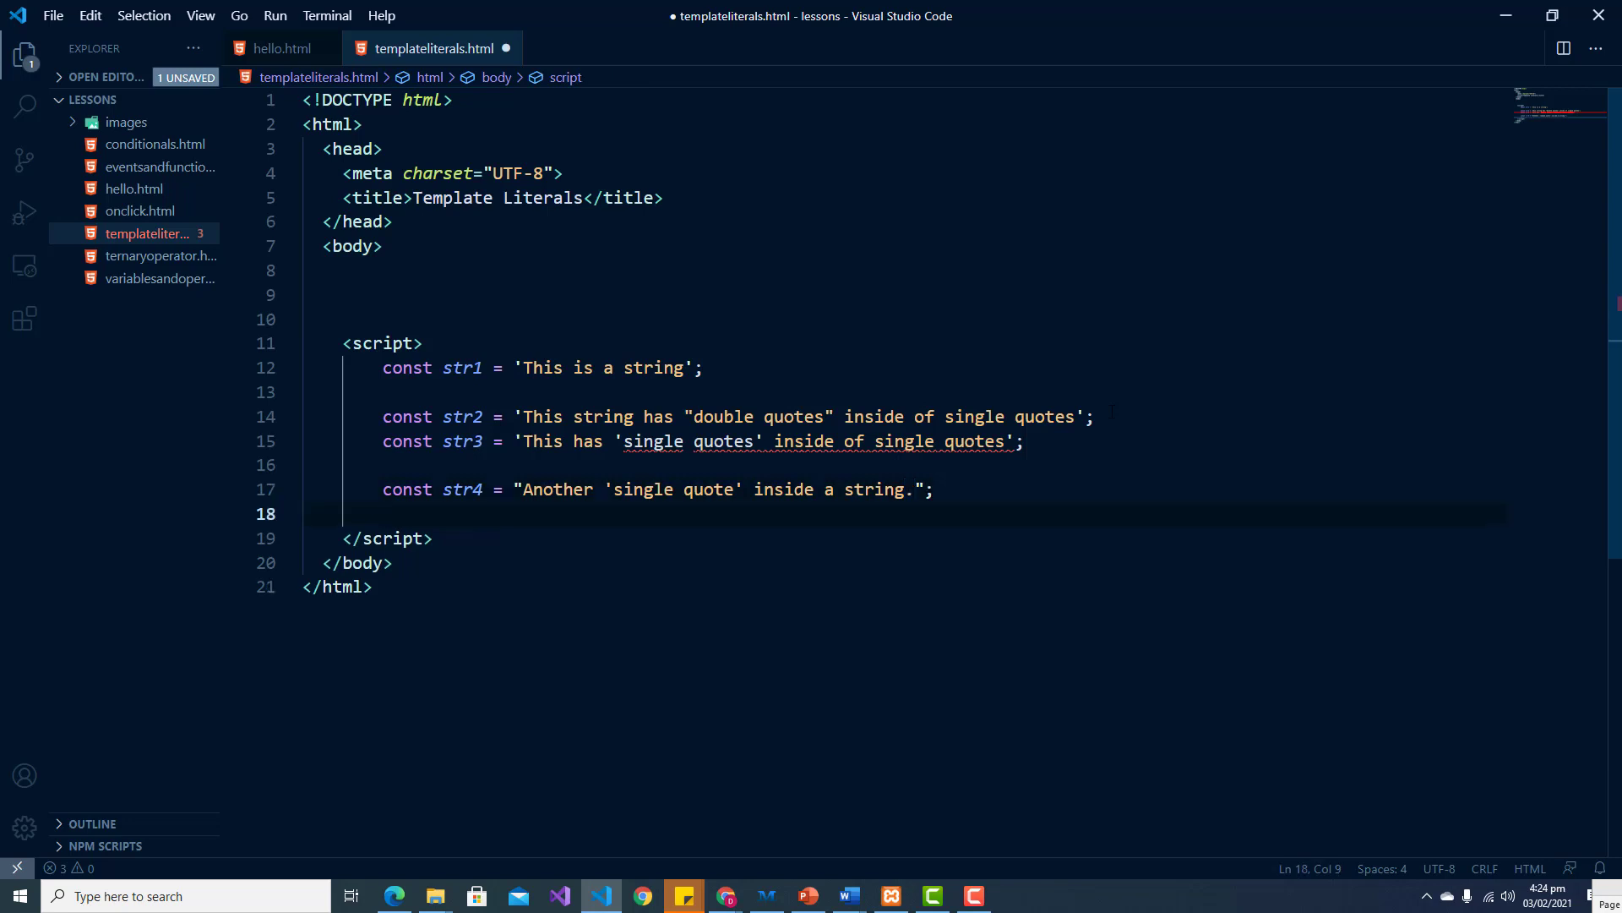
Step: Write const str5 = "This one has "double quotes" inside of double quotes" with unescaped inner quotes
type("const")
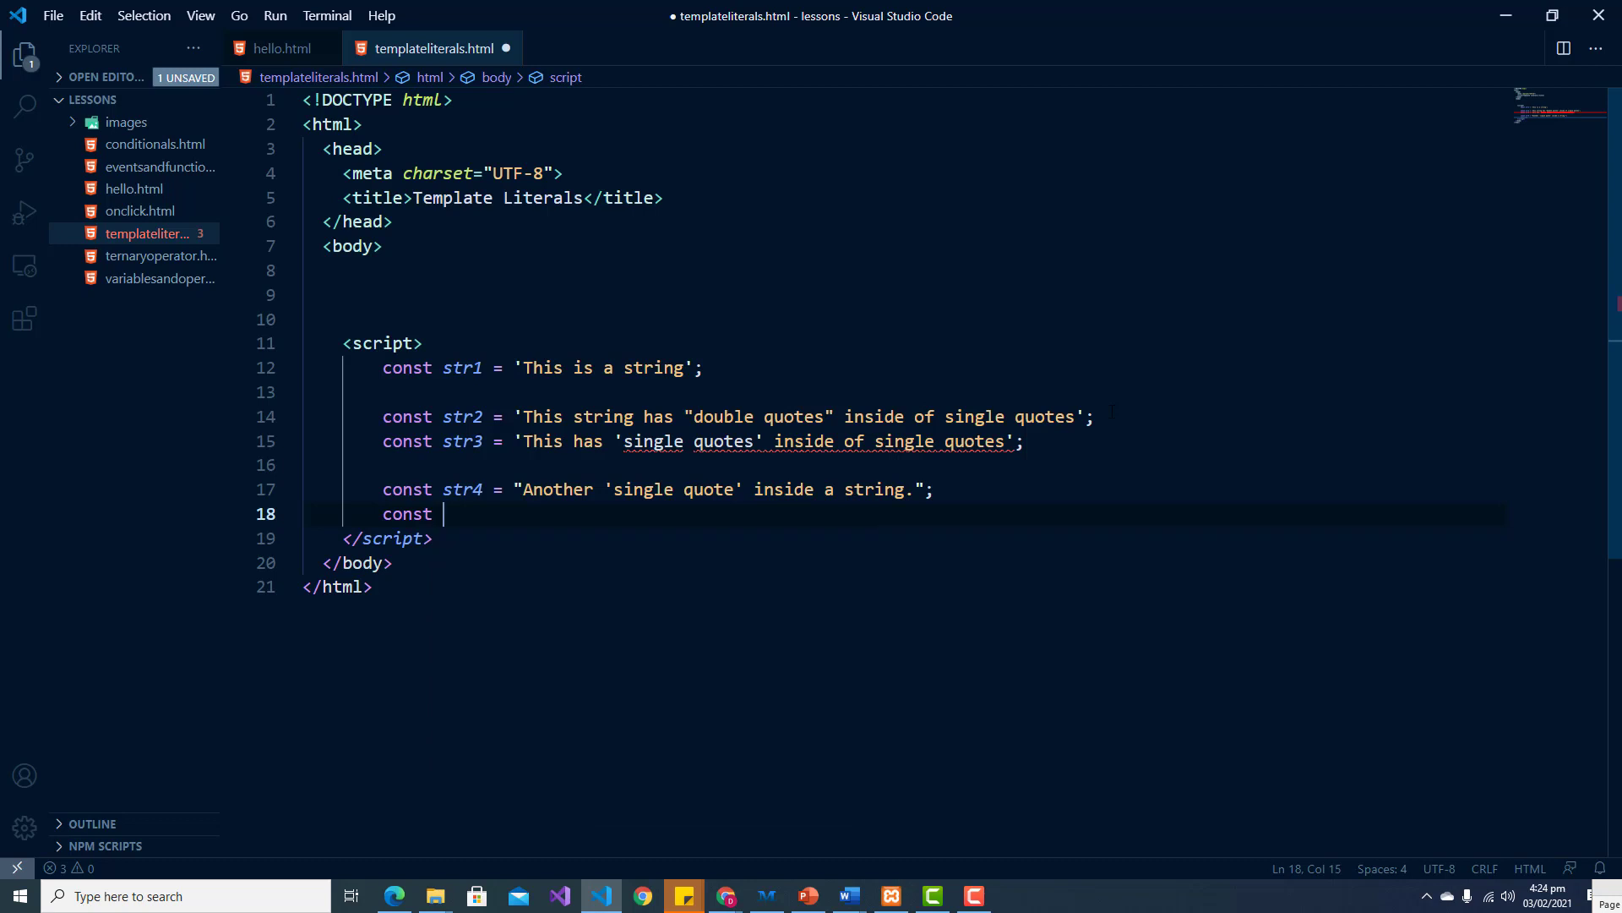
type("str5")
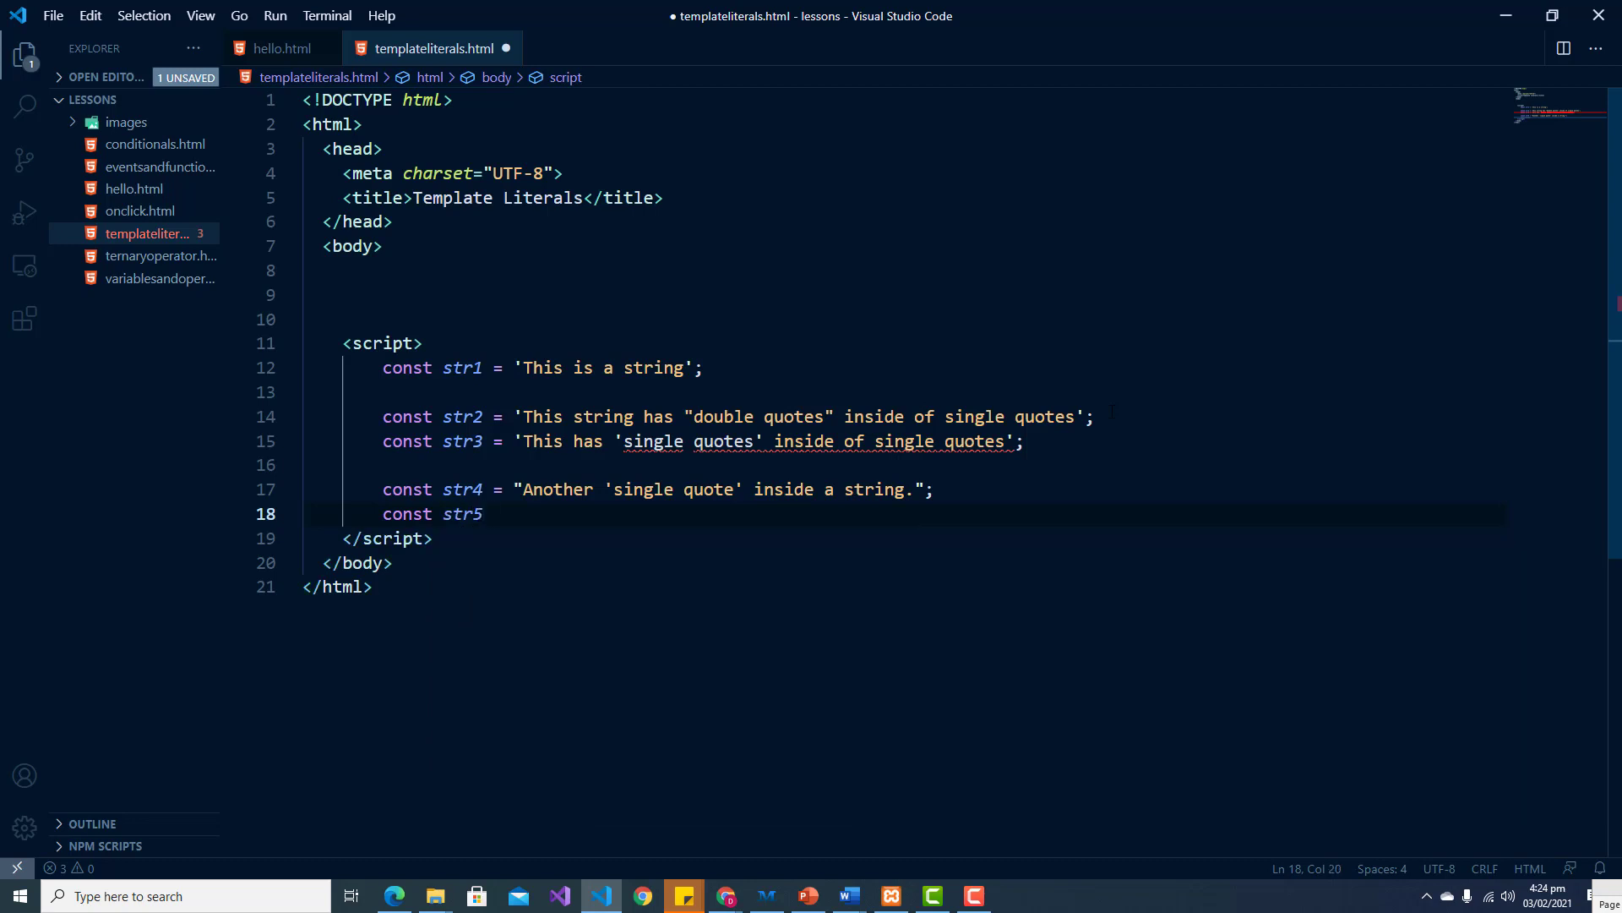
type("= \"Th\"")
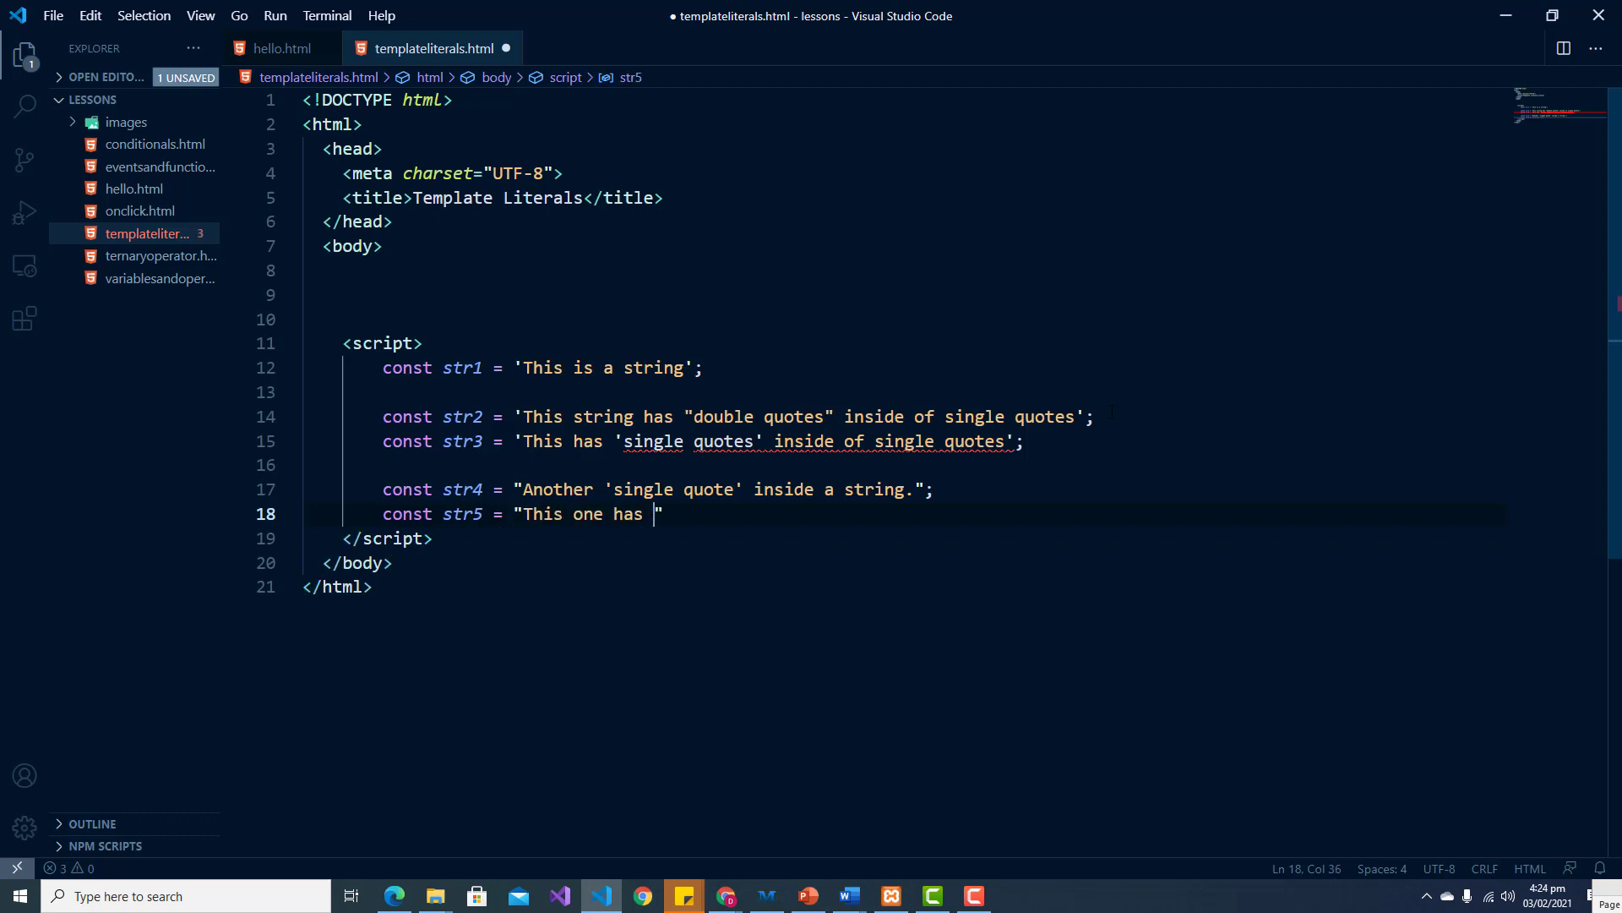
type("doub")
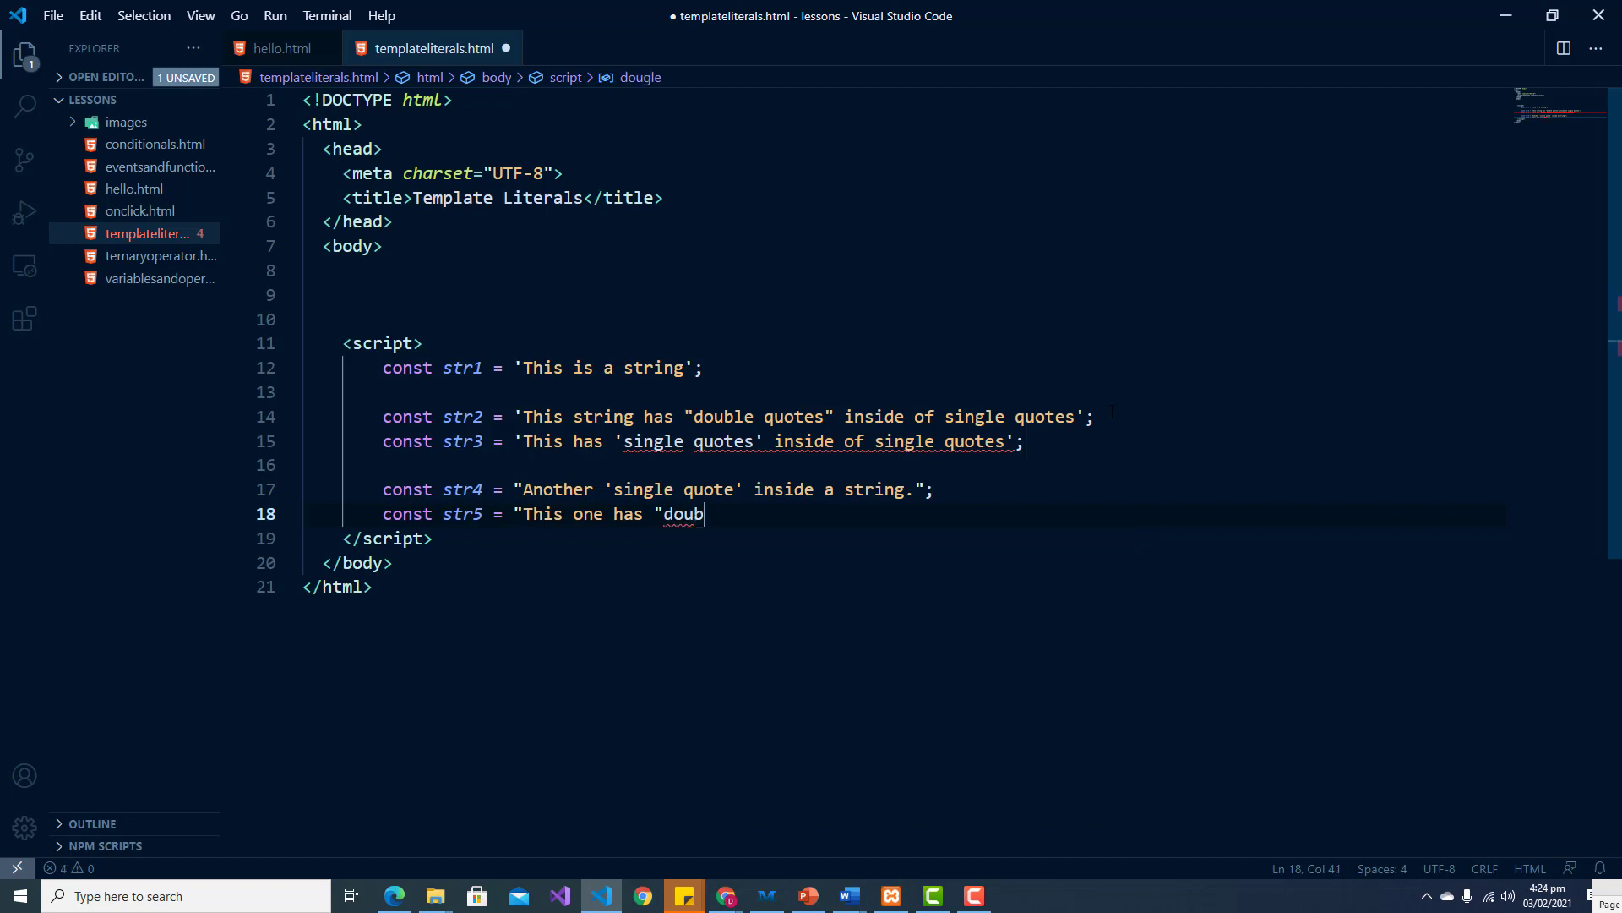
type("le")
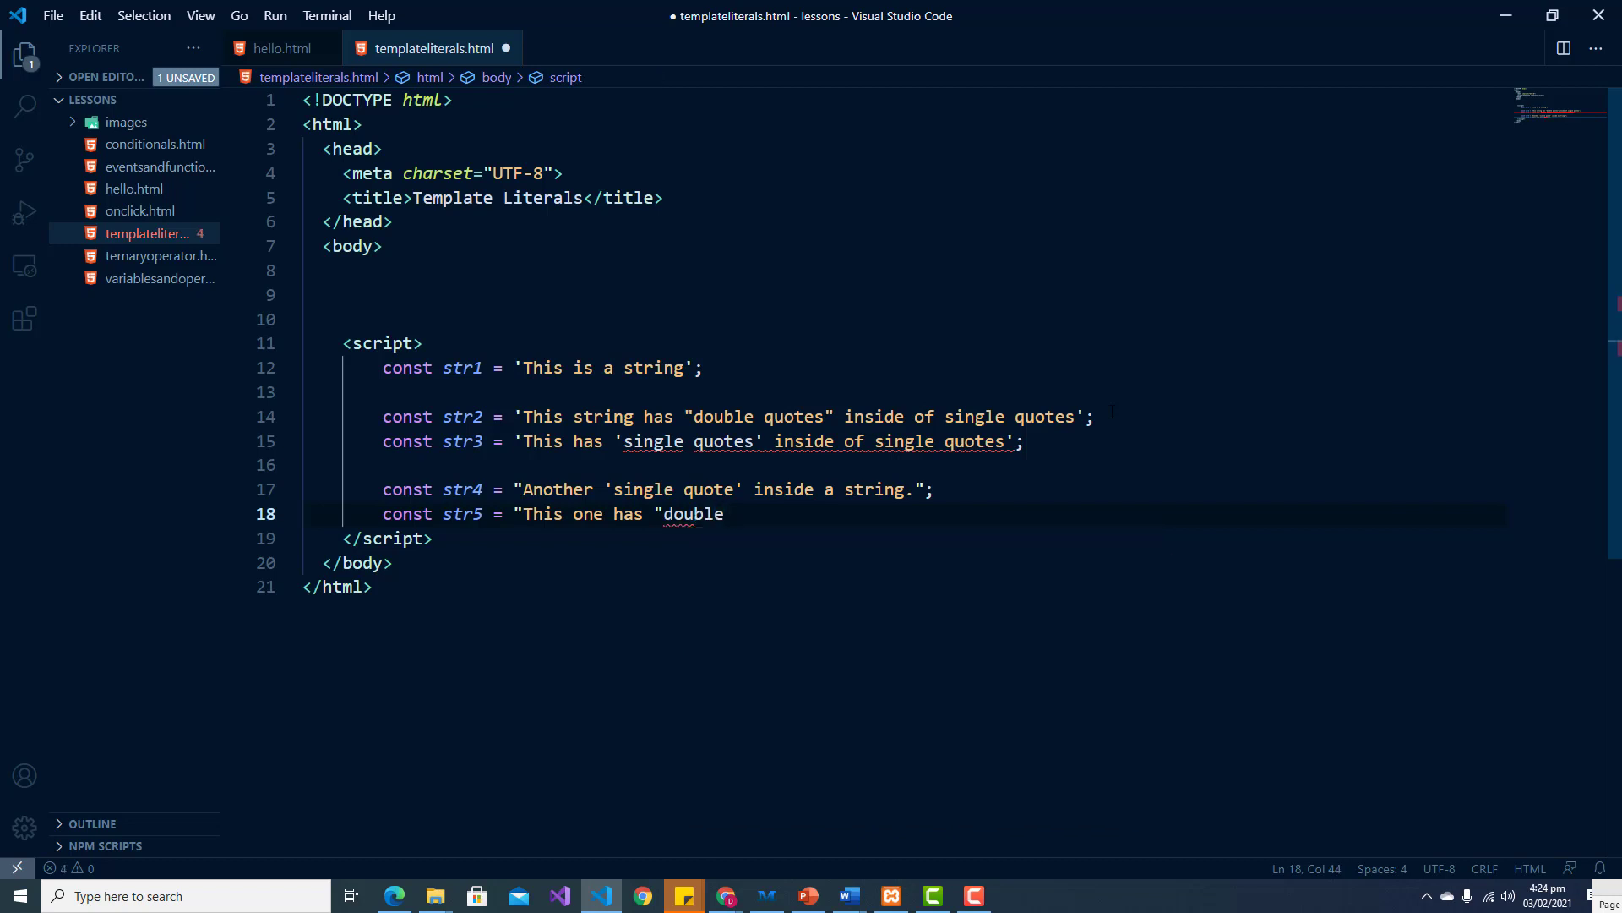
type("quotes\"")
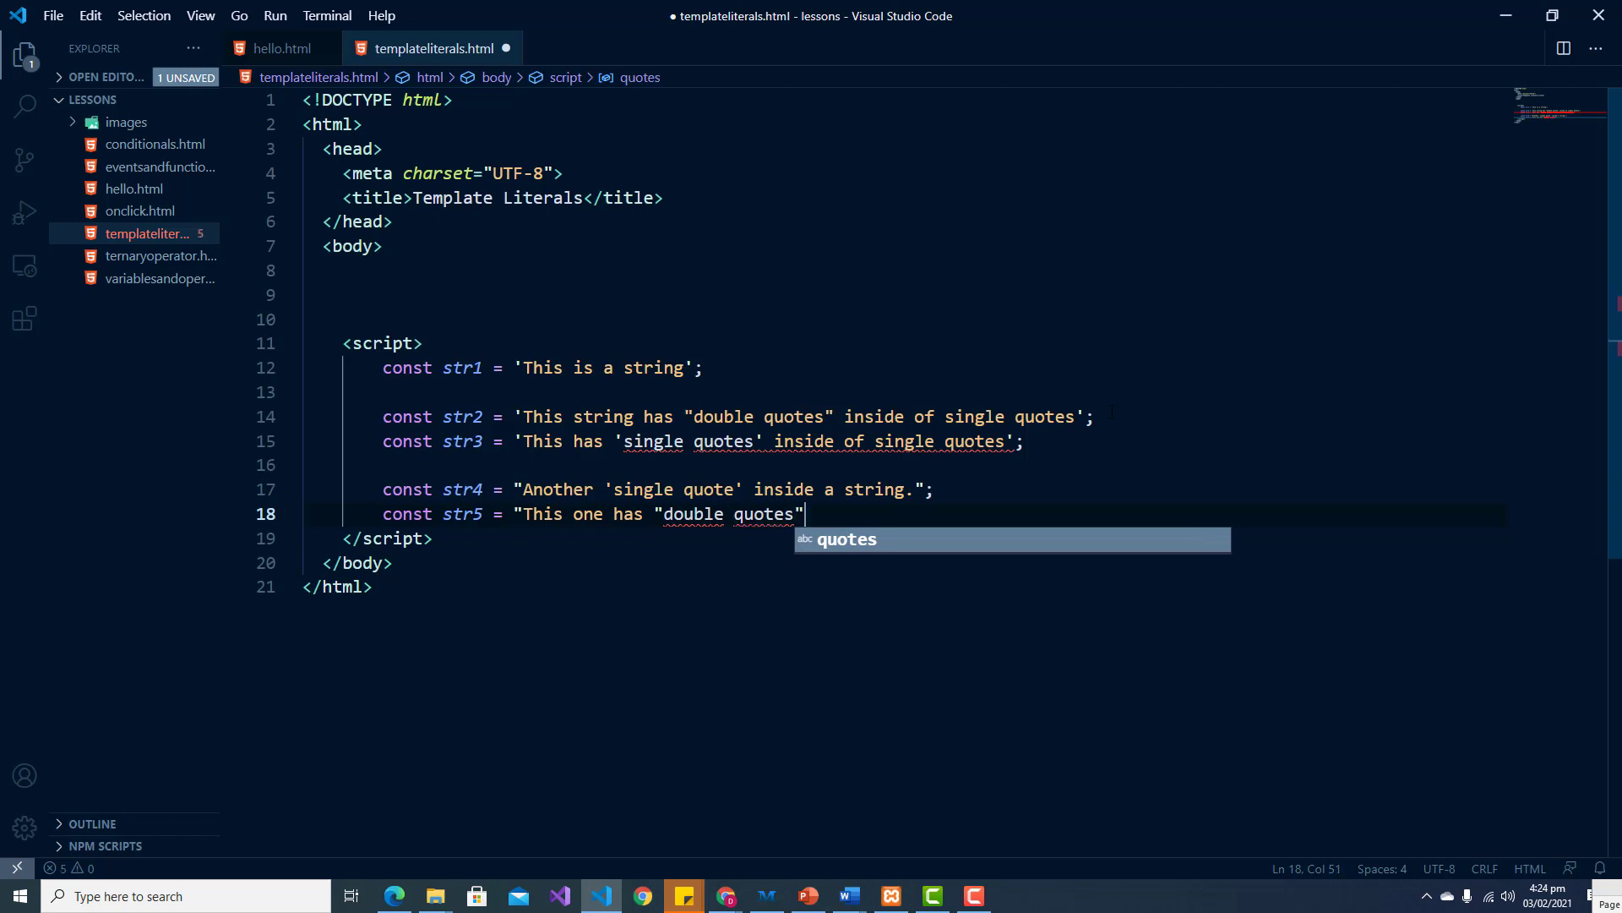
type("inside of d")
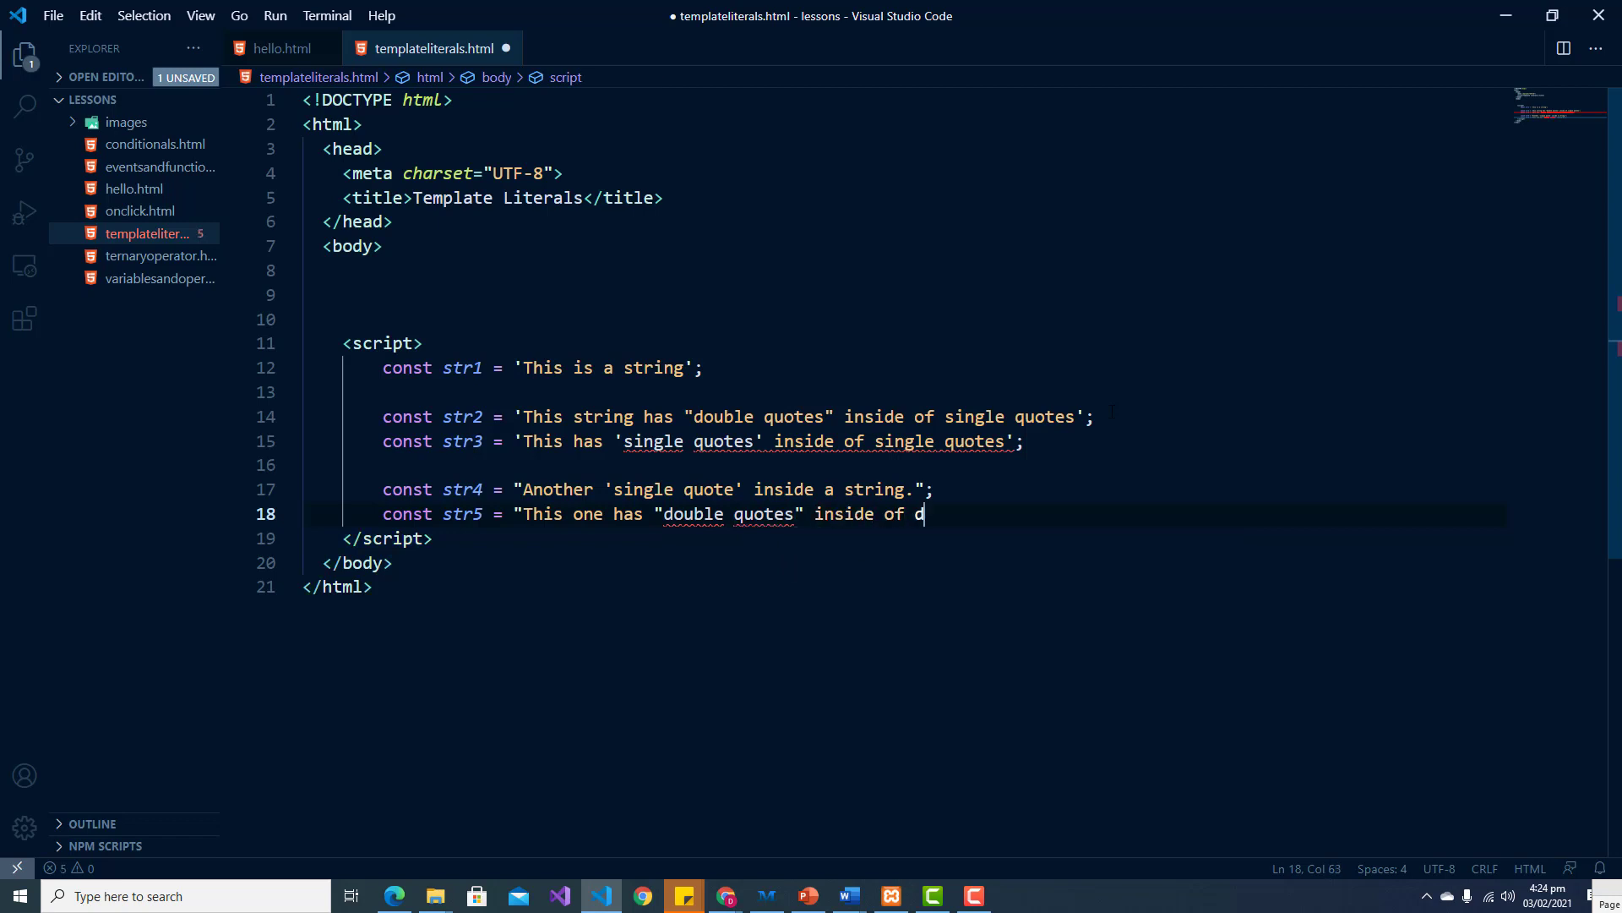
type("ouble quot")
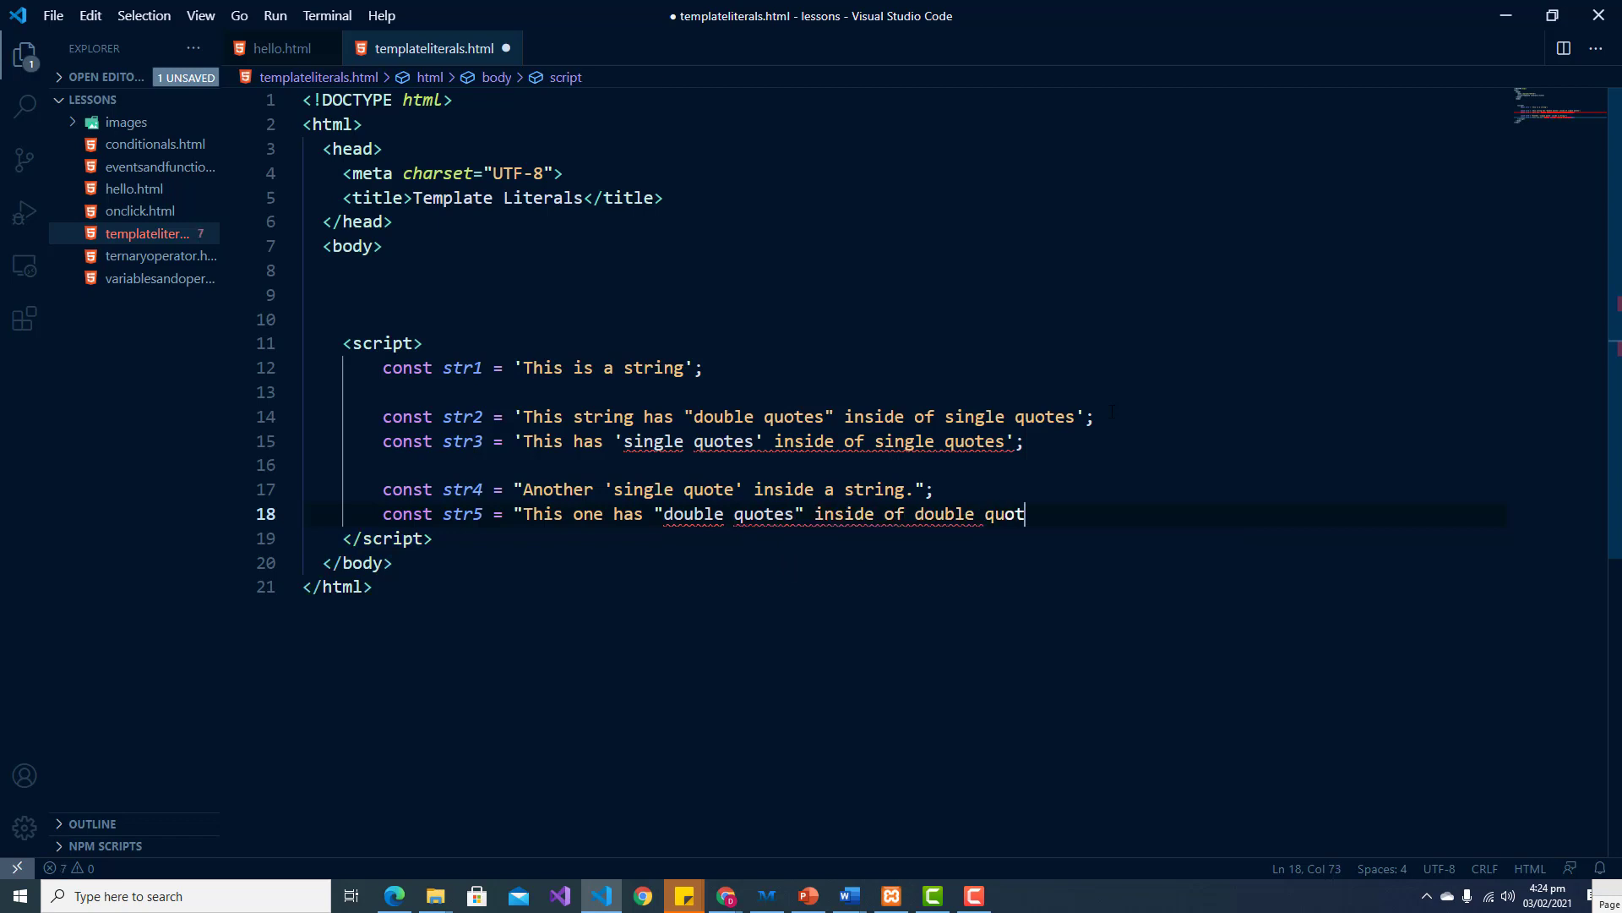
type("es\";")
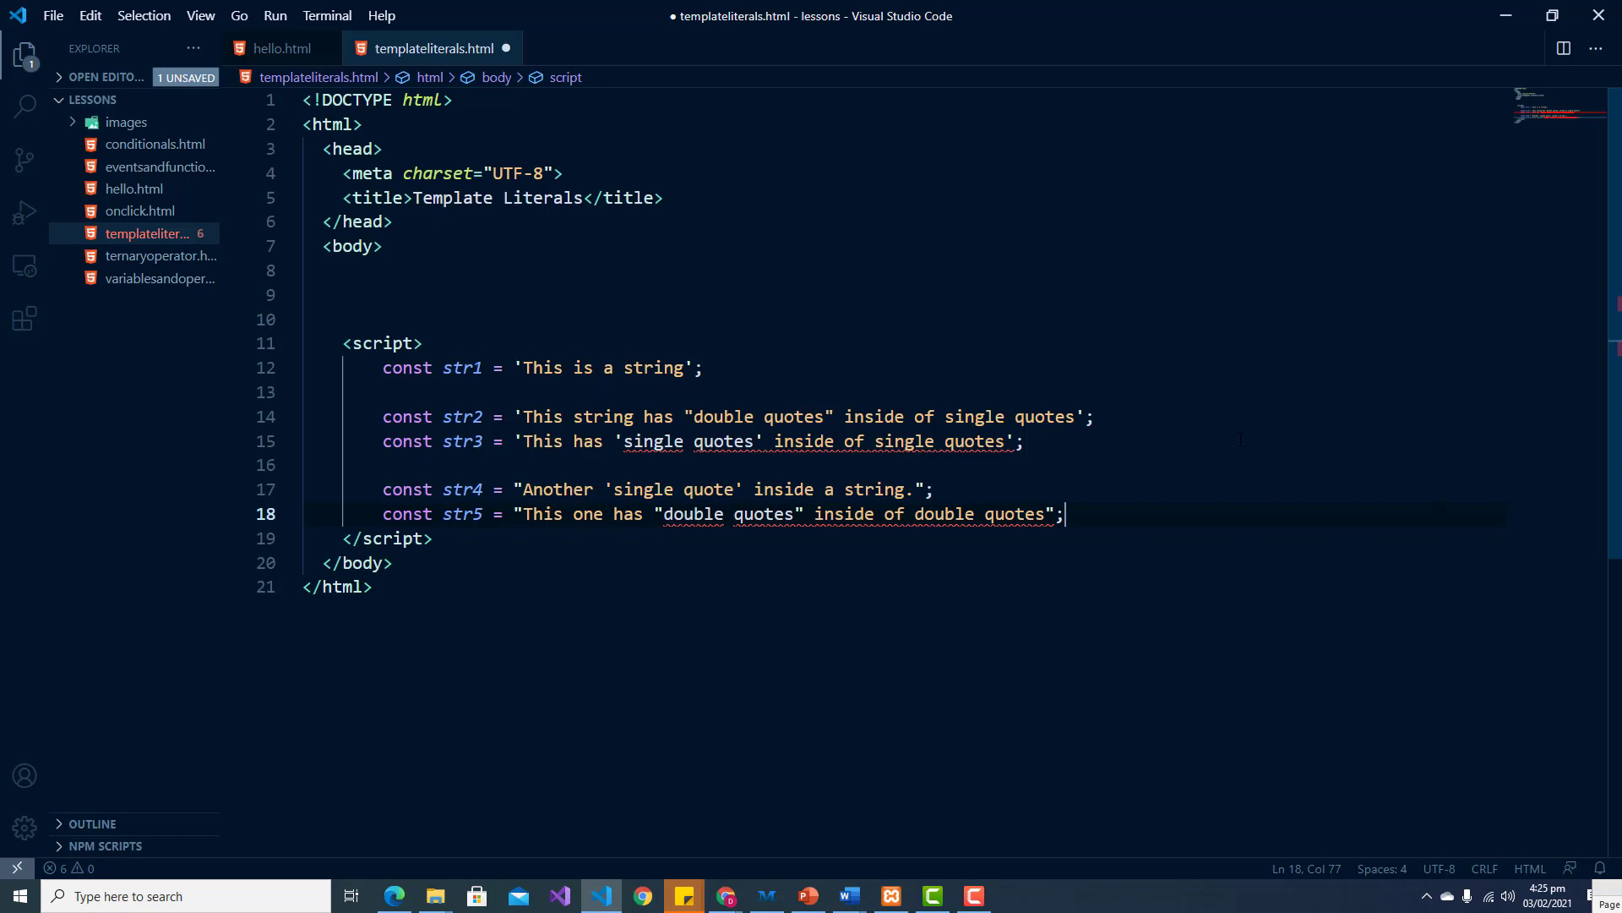
mouse_move(725, 441)
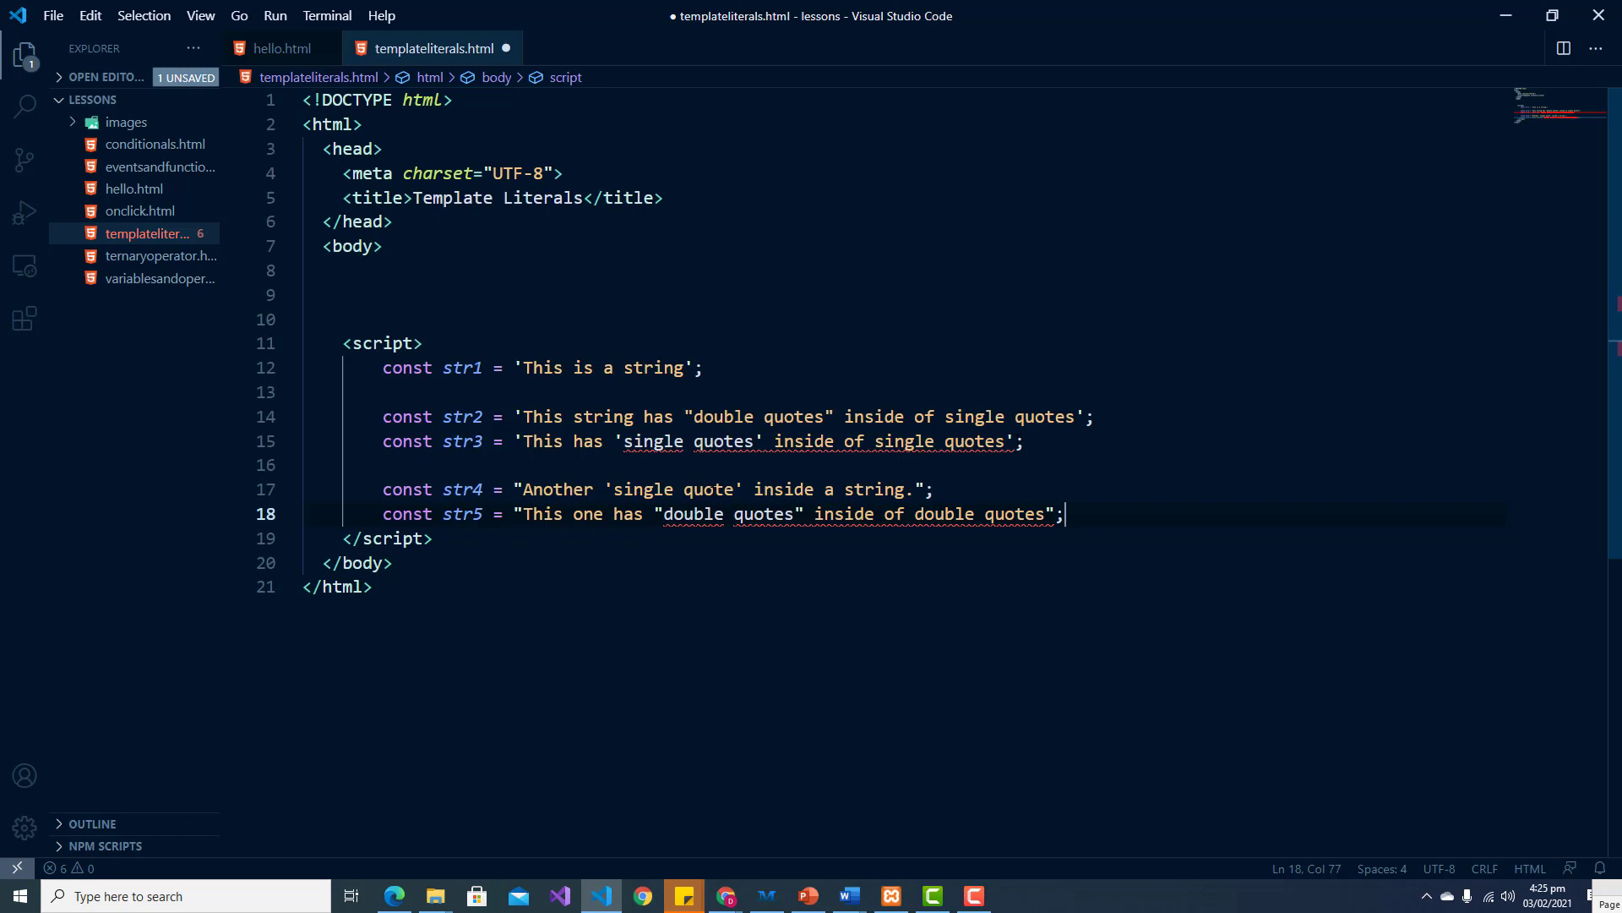
Step: Insert backslashes before the inner quotes of str3 and str5 so both strings become valid
left_click(615, 441)
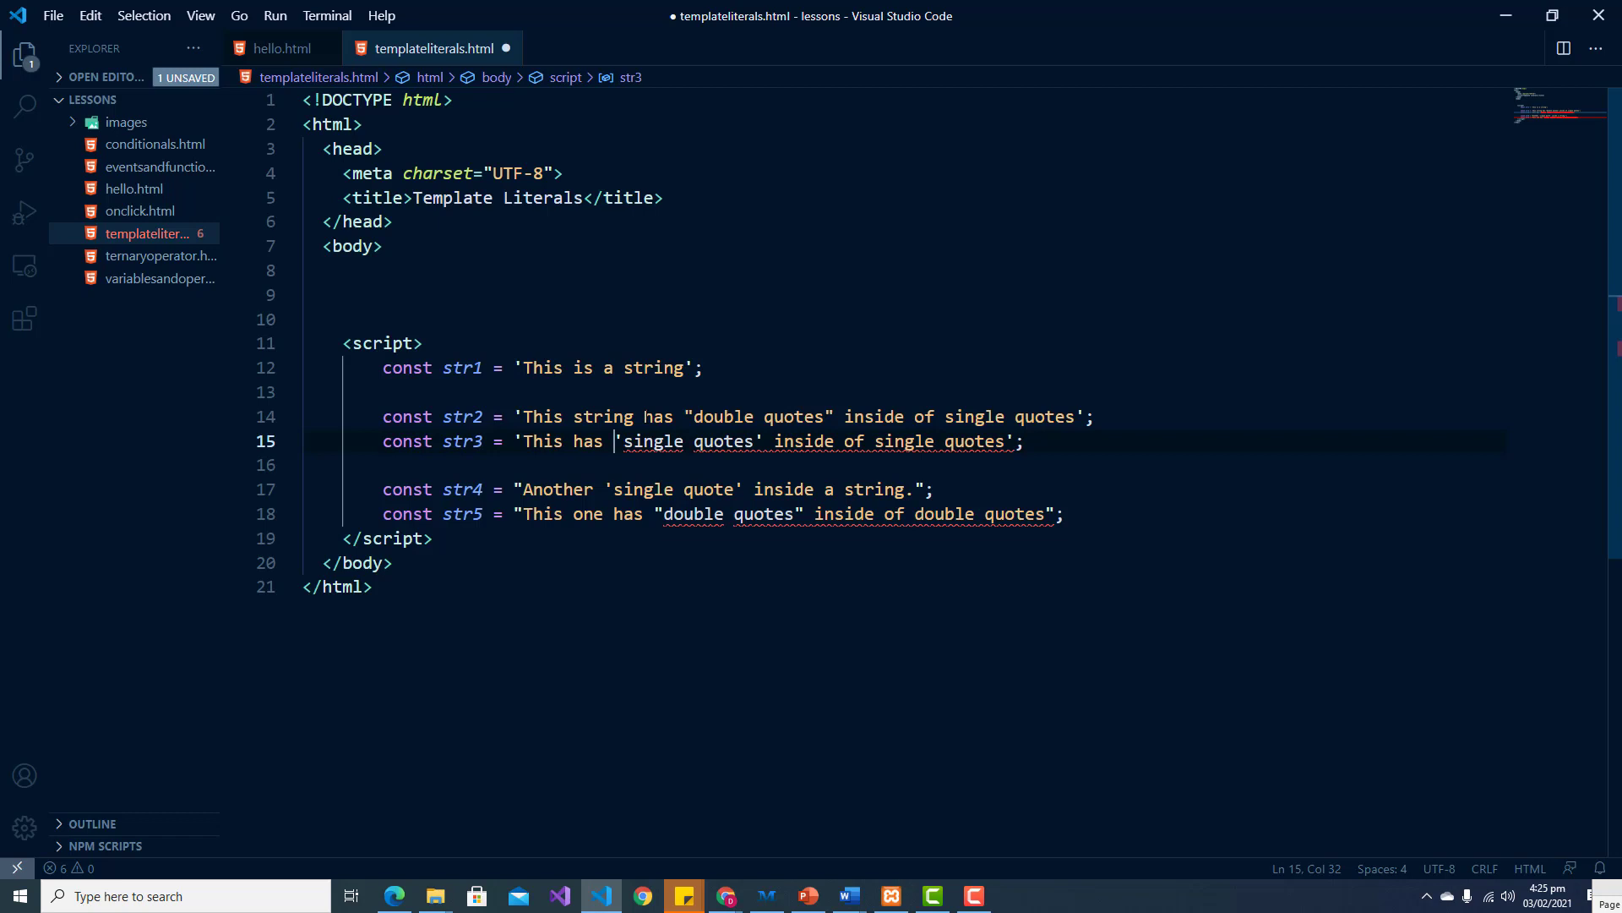
type("\\")
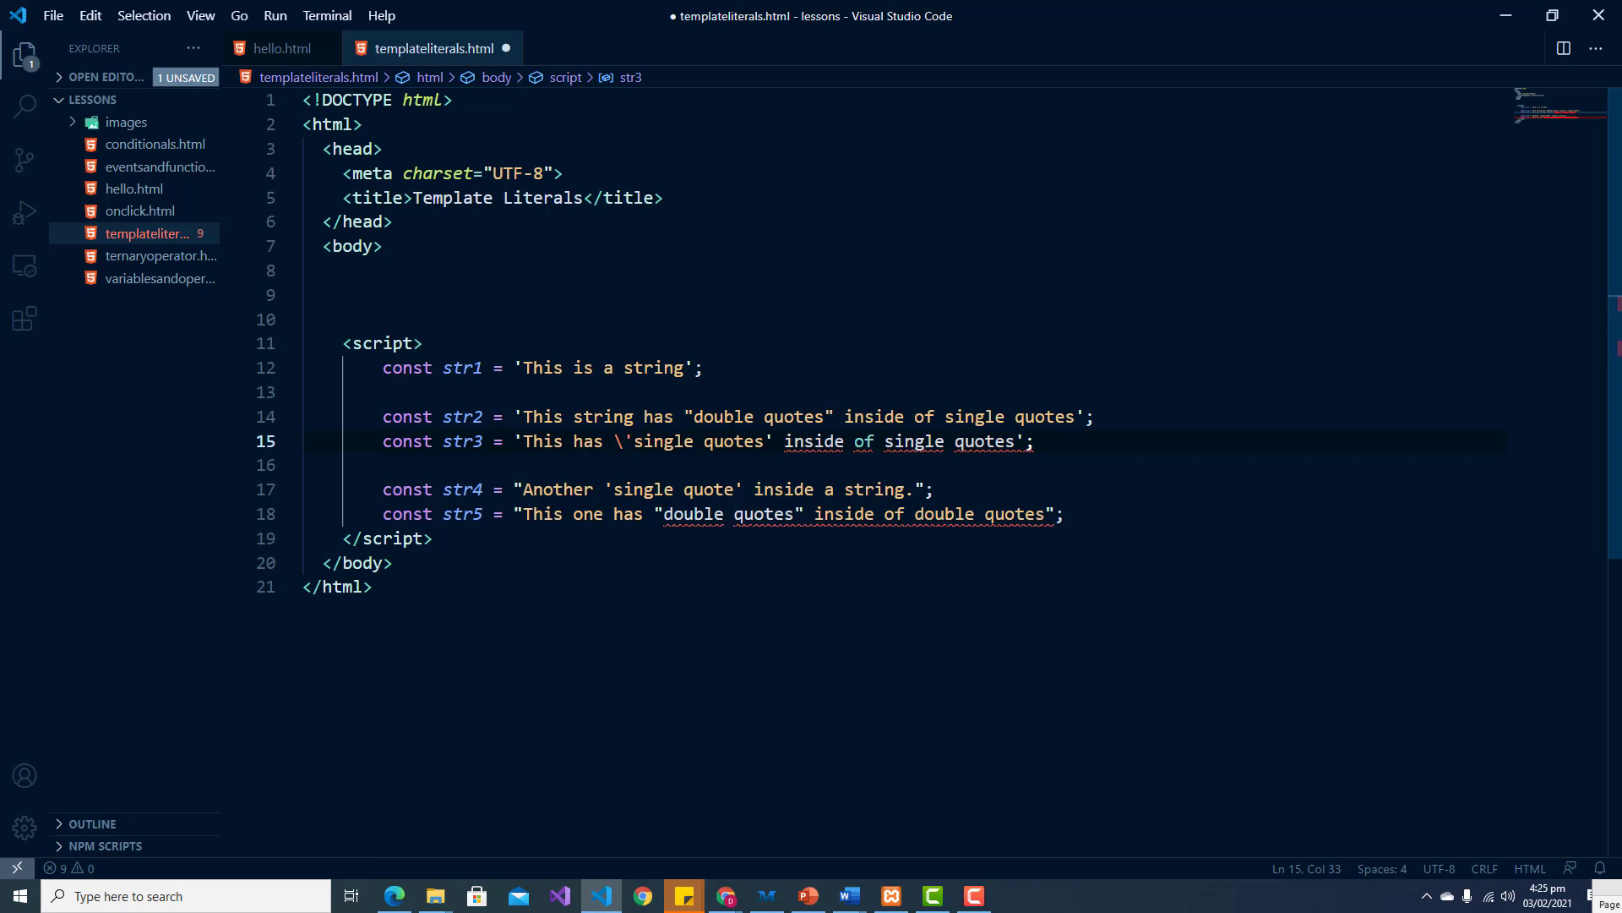
left_click(764, 441)
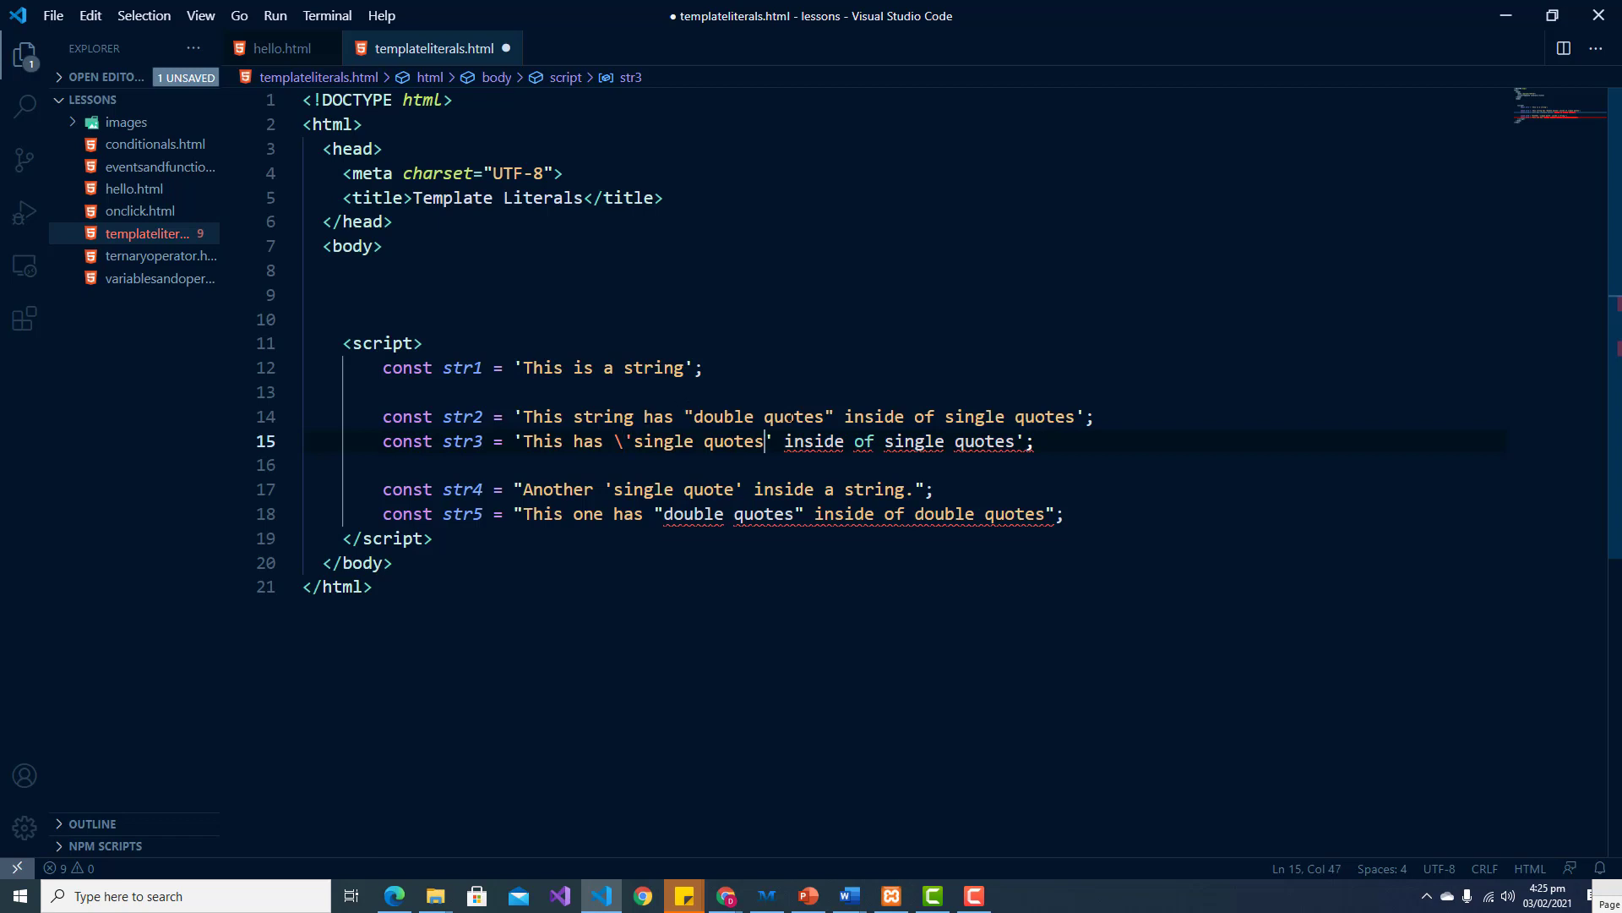
type("\\")
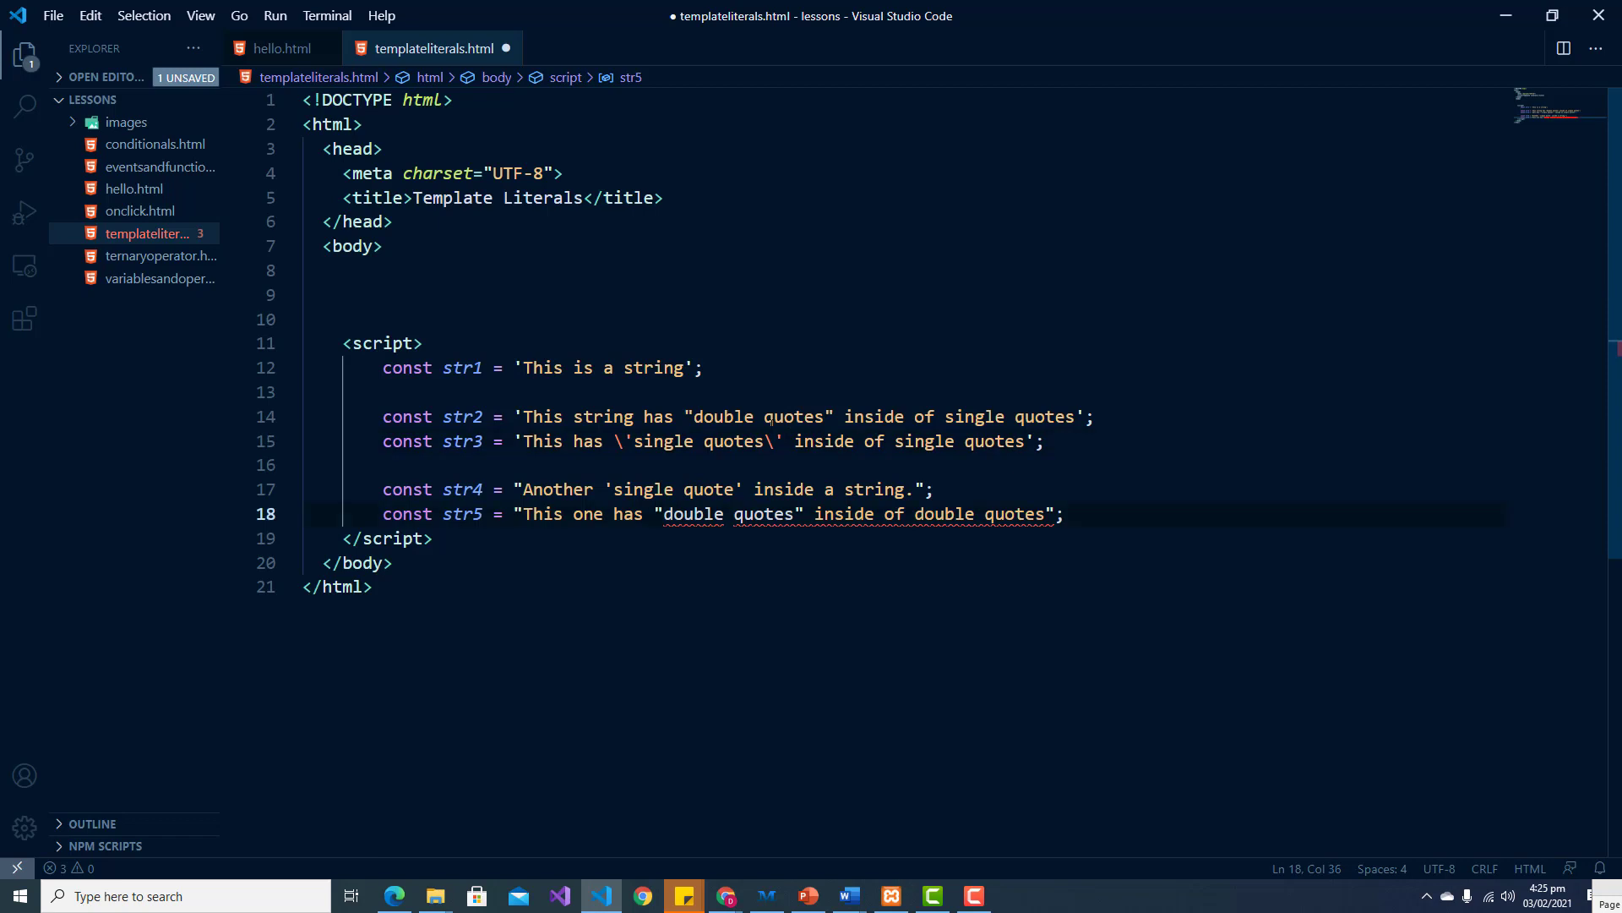
type("\\")
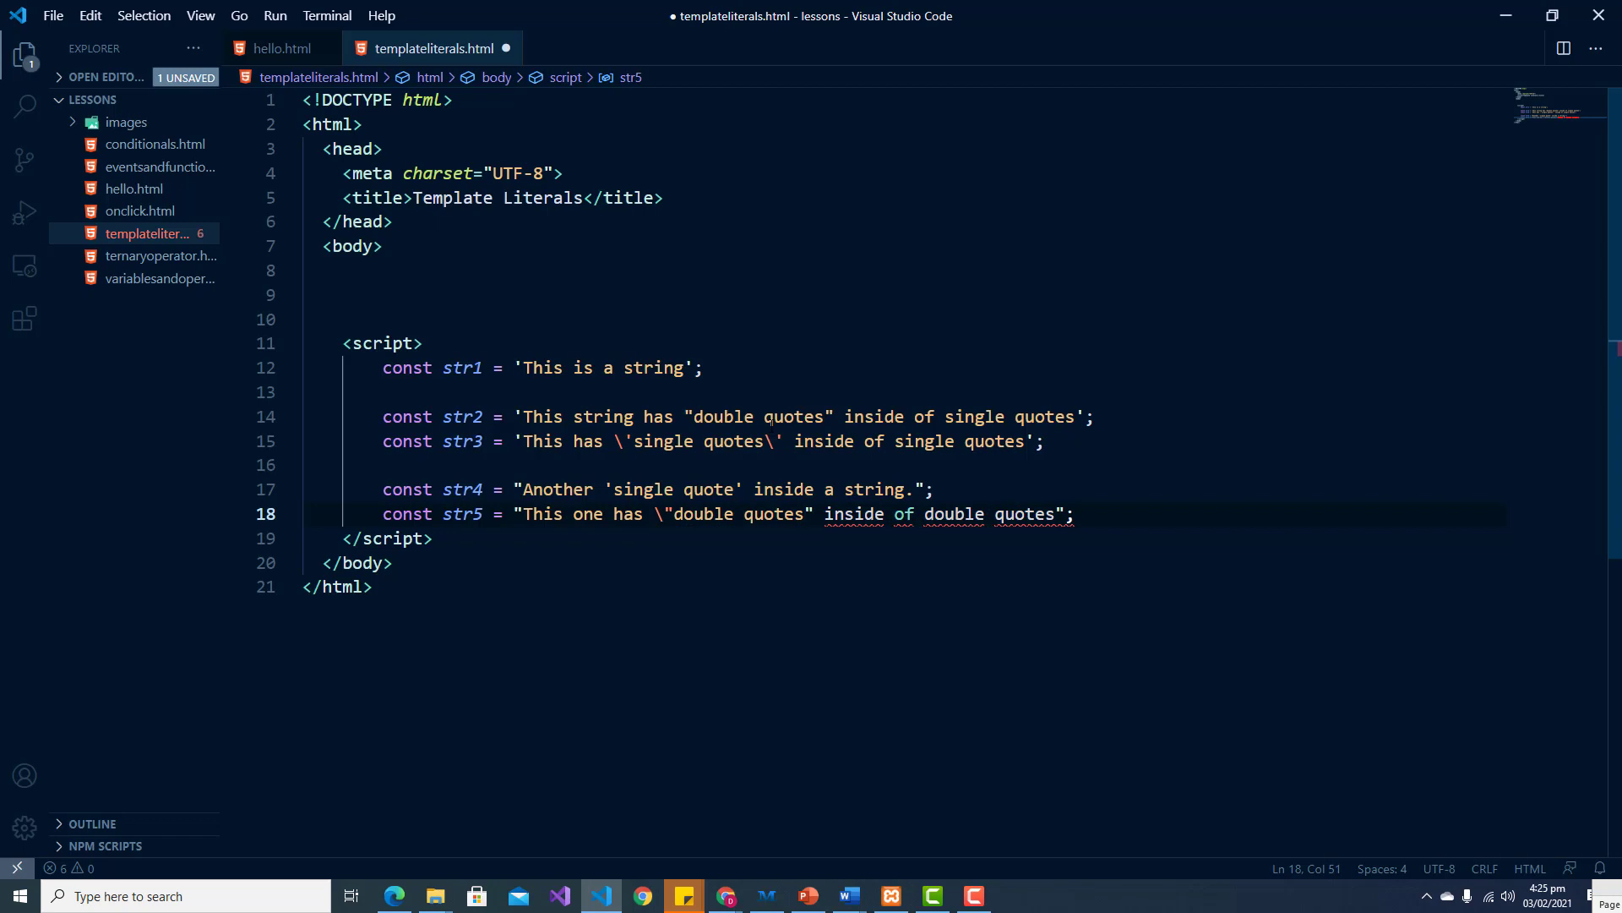
type("\\")
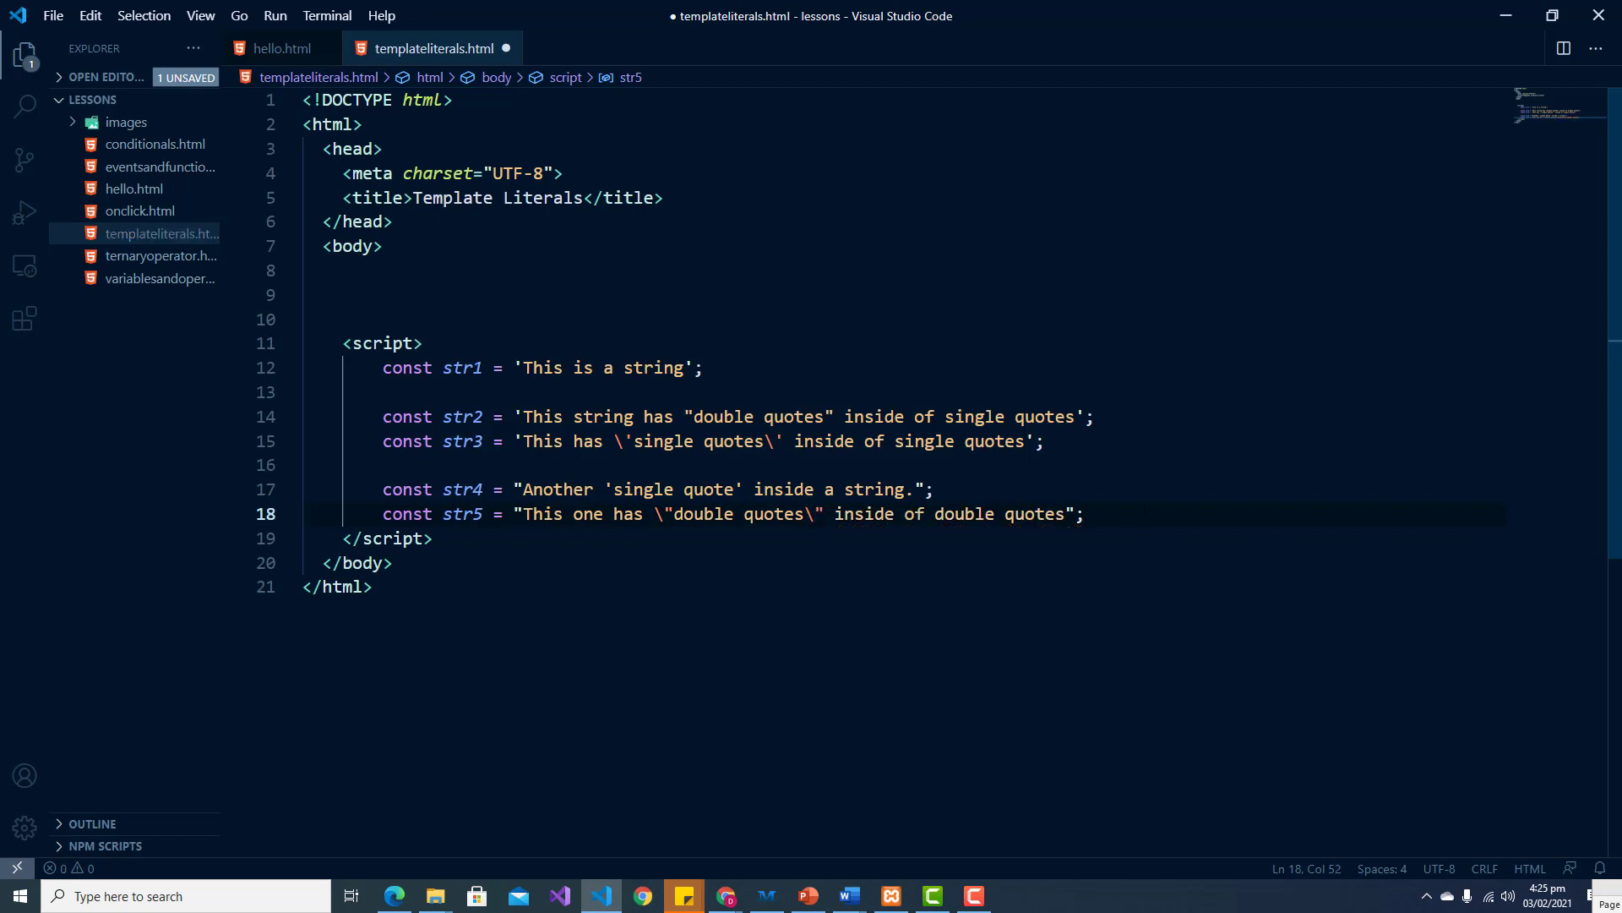
Step: Add console.log(str3); and a second console.log for str5, then switch to the browser
type("s")
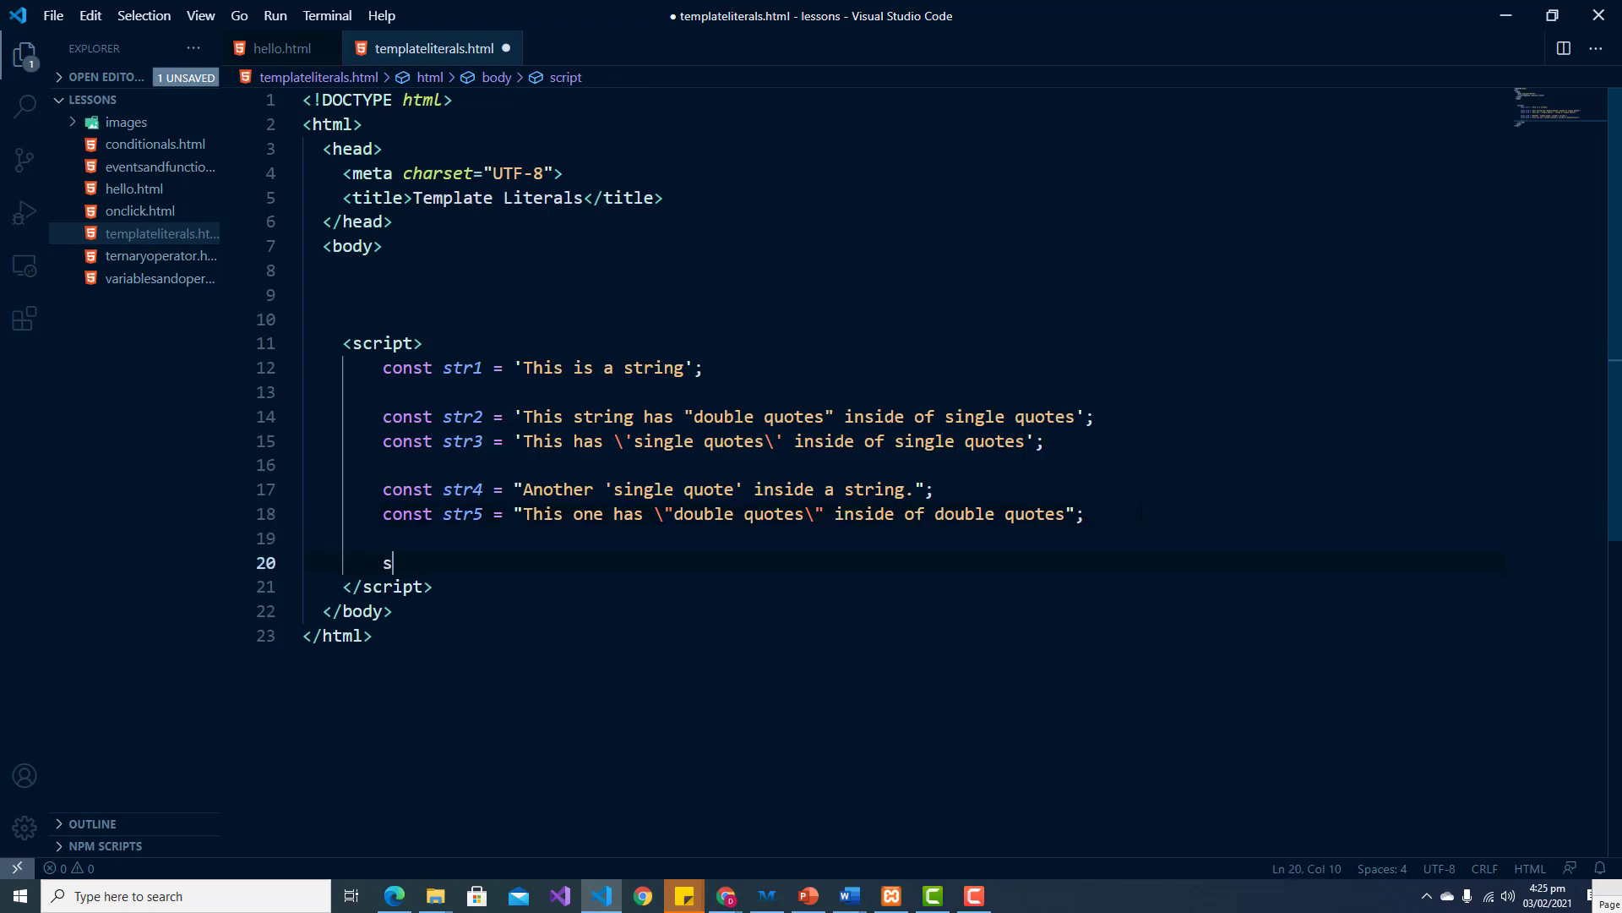
type("onsole.log")
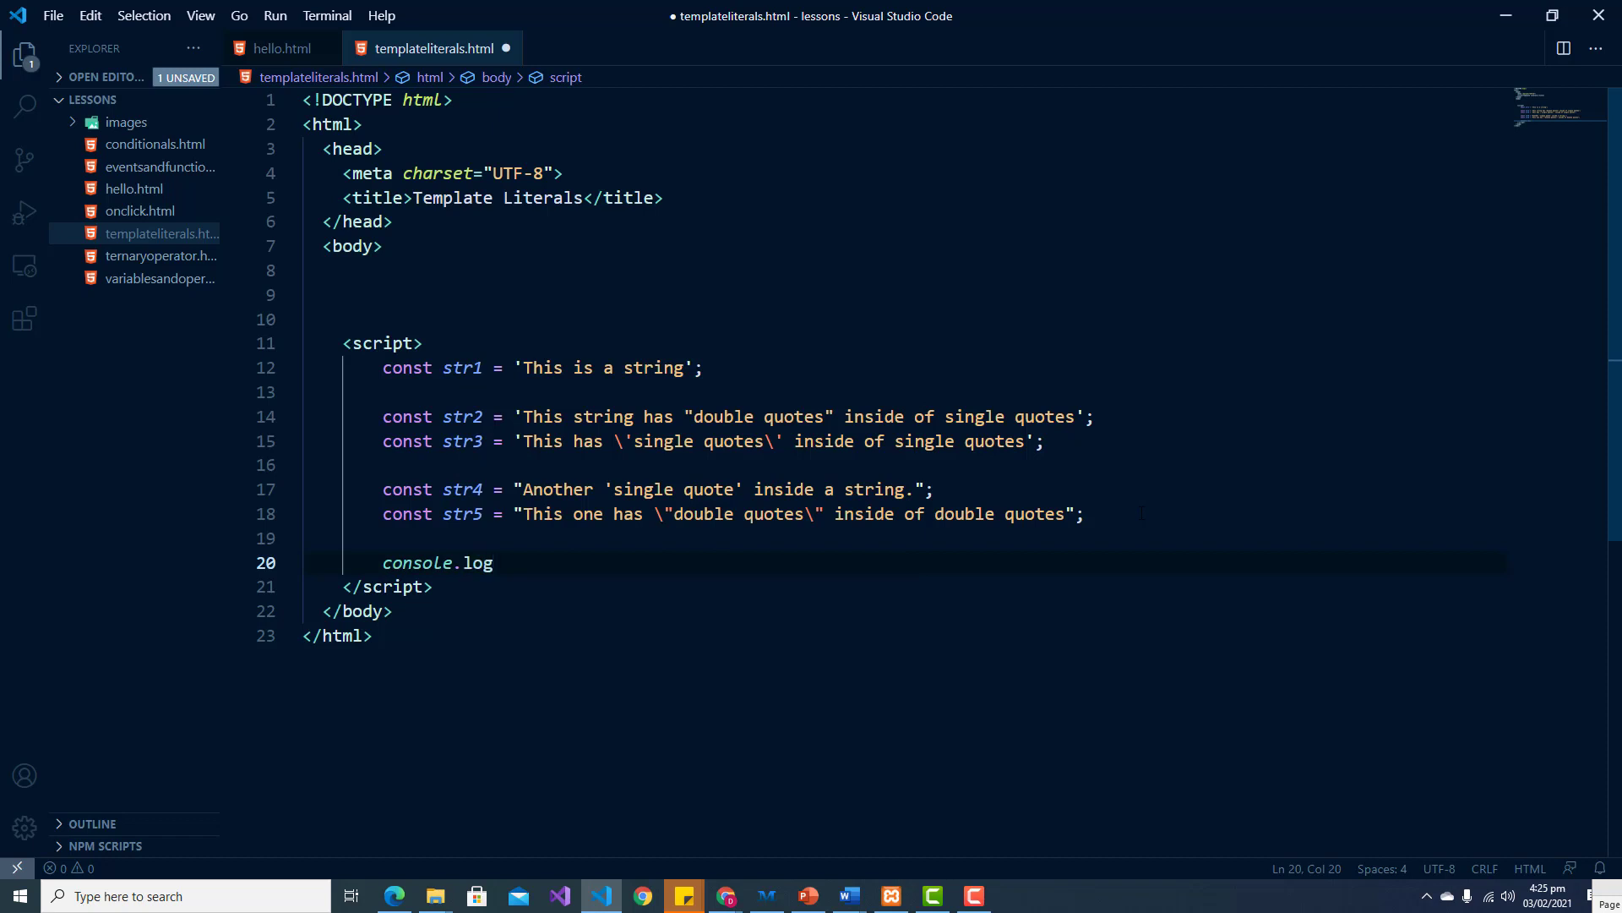
type("(str")
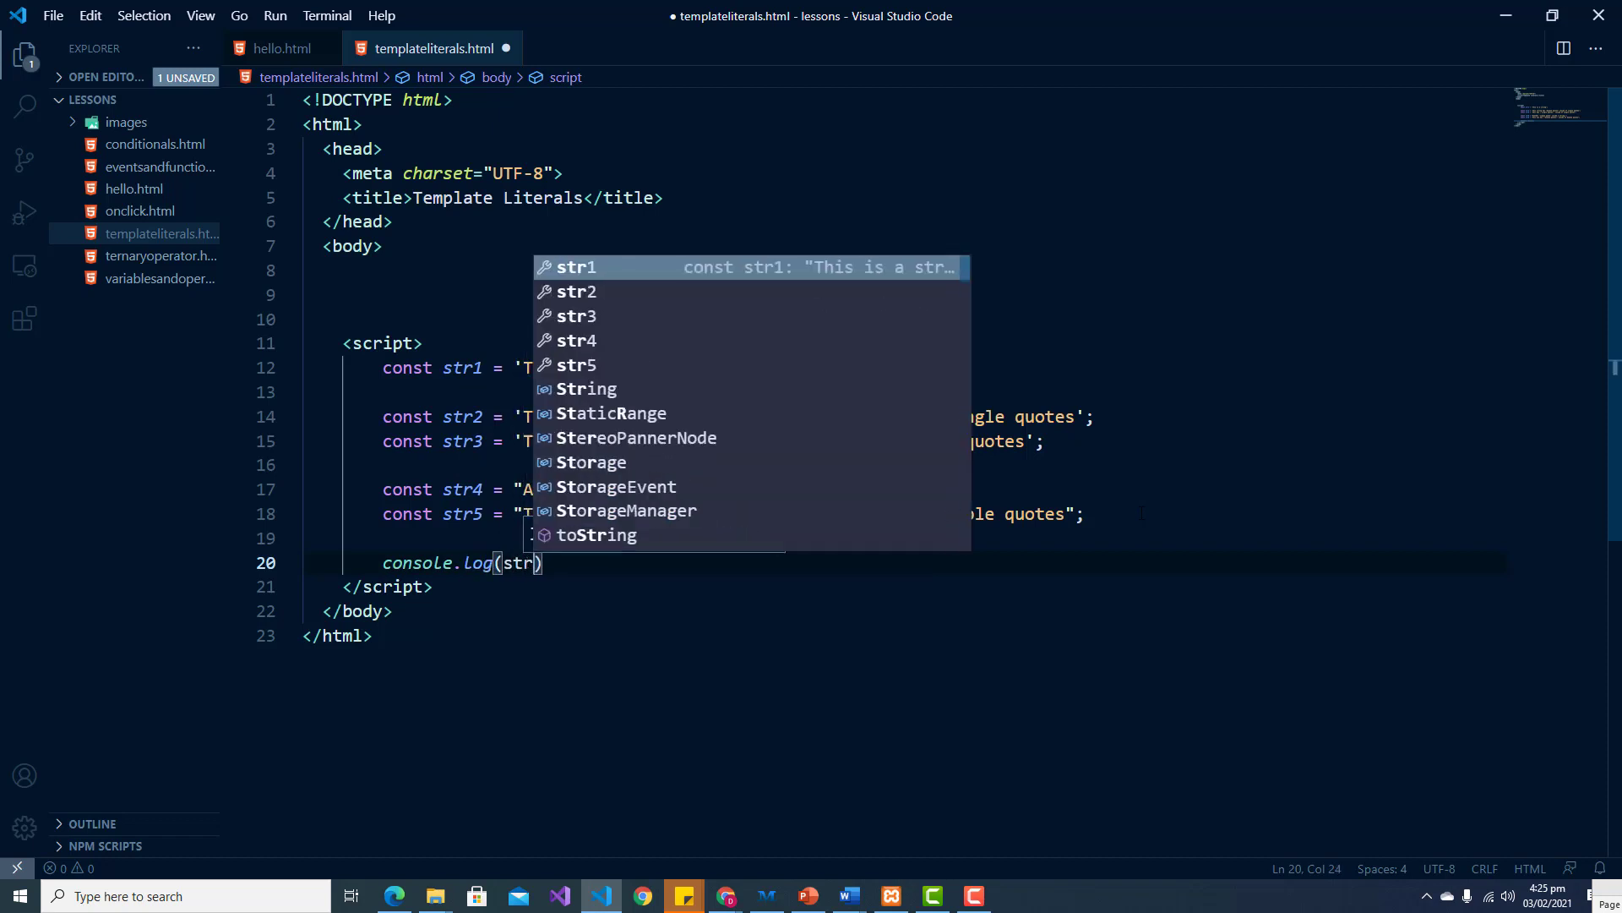
type("3")
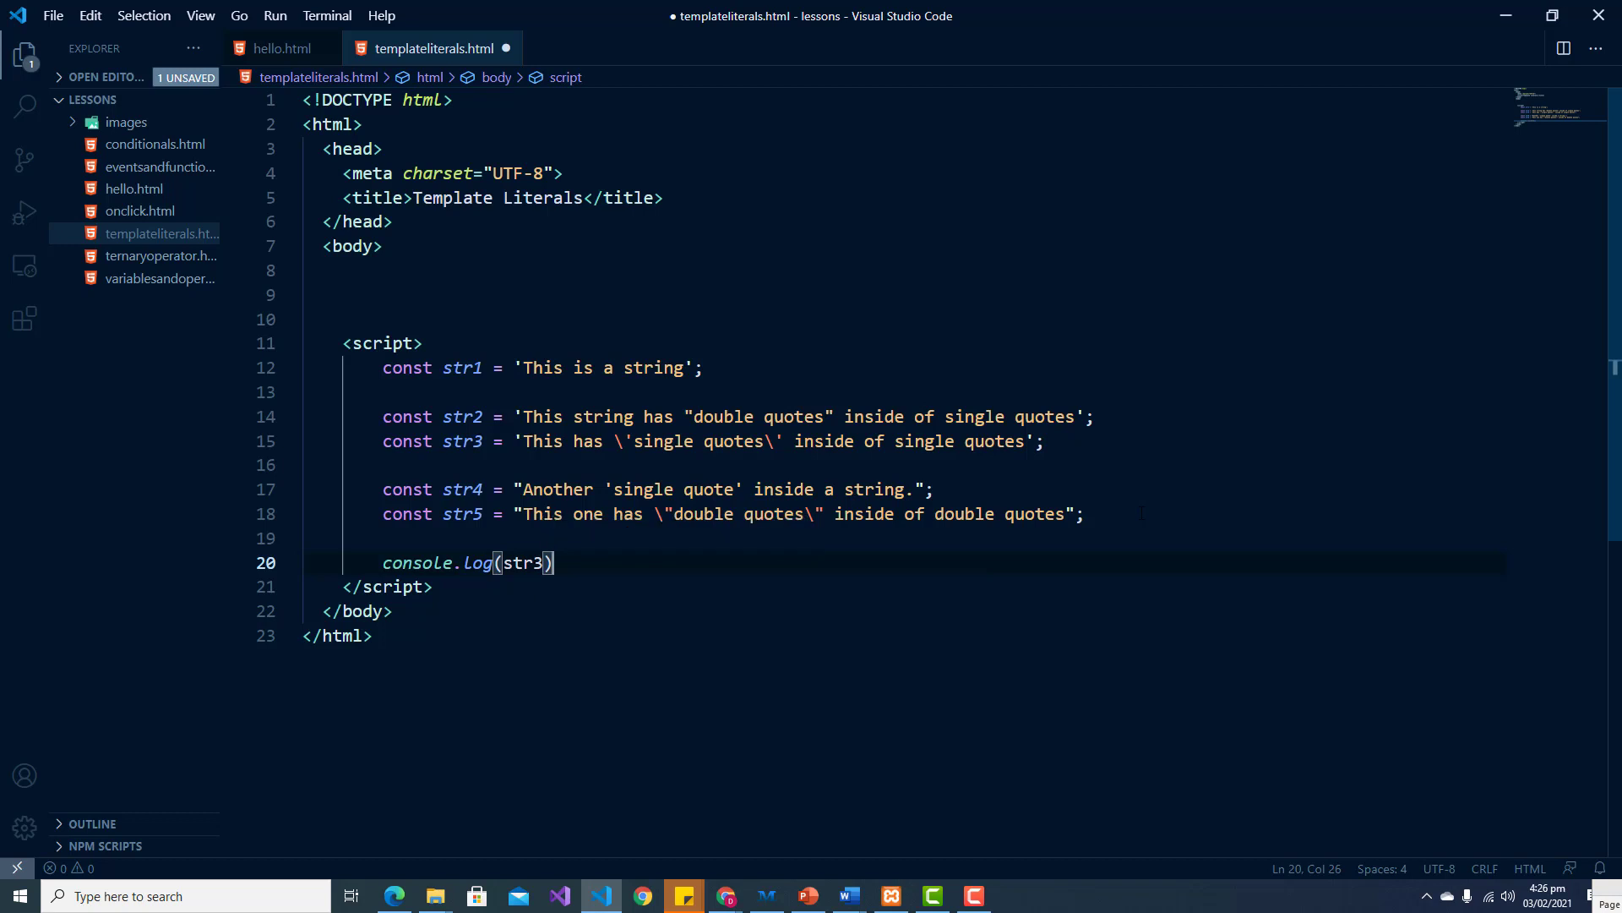
type(";")
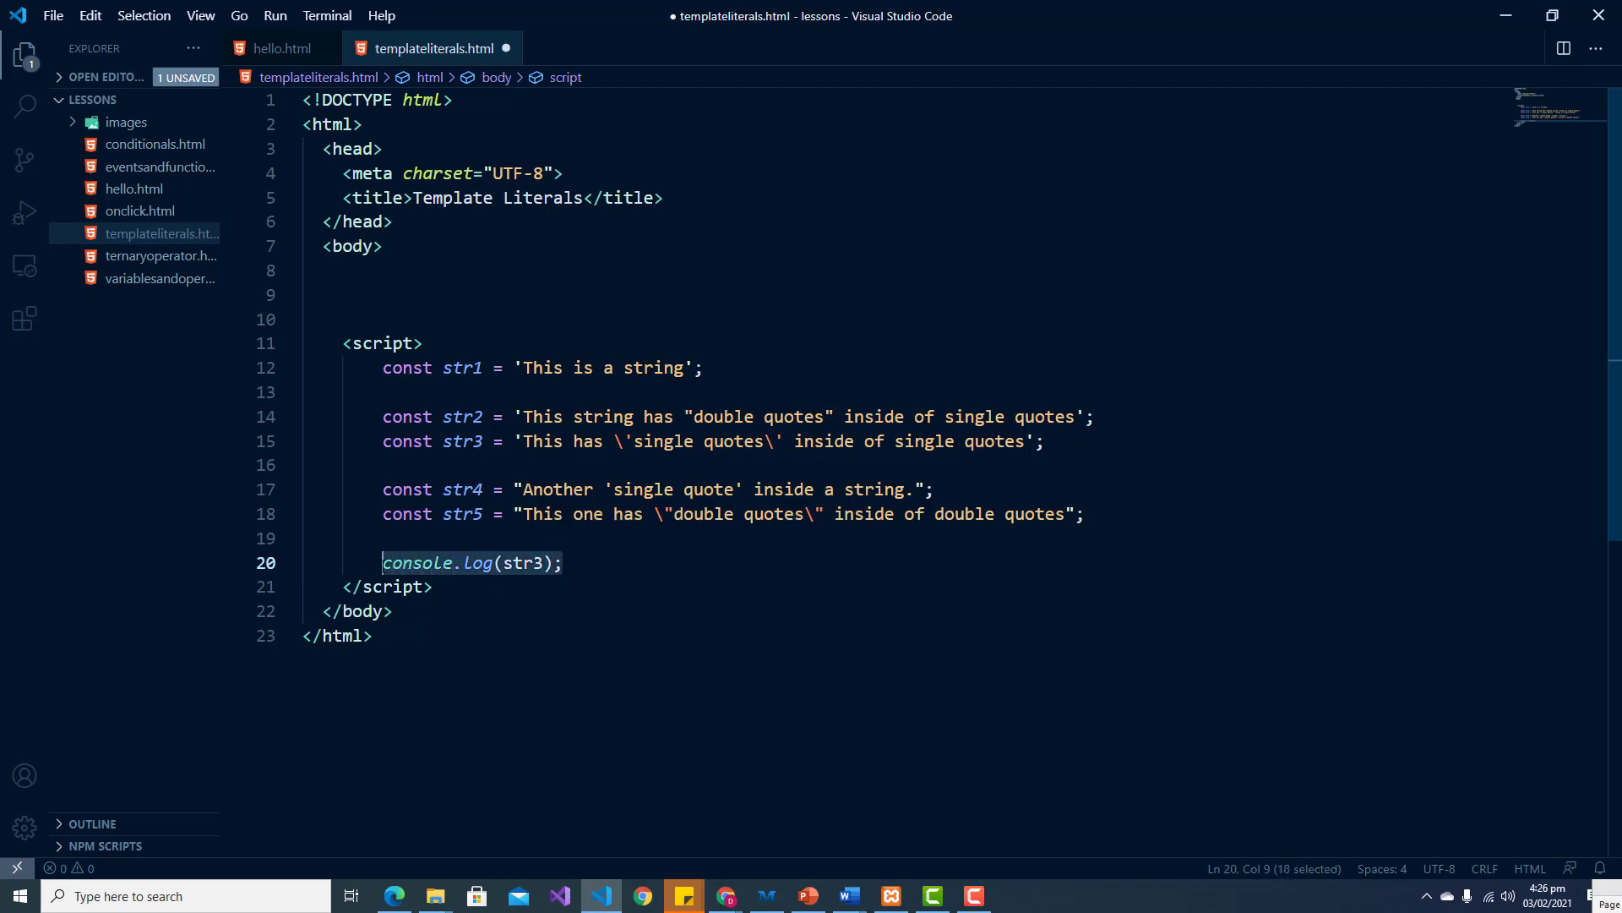
key("Enter")
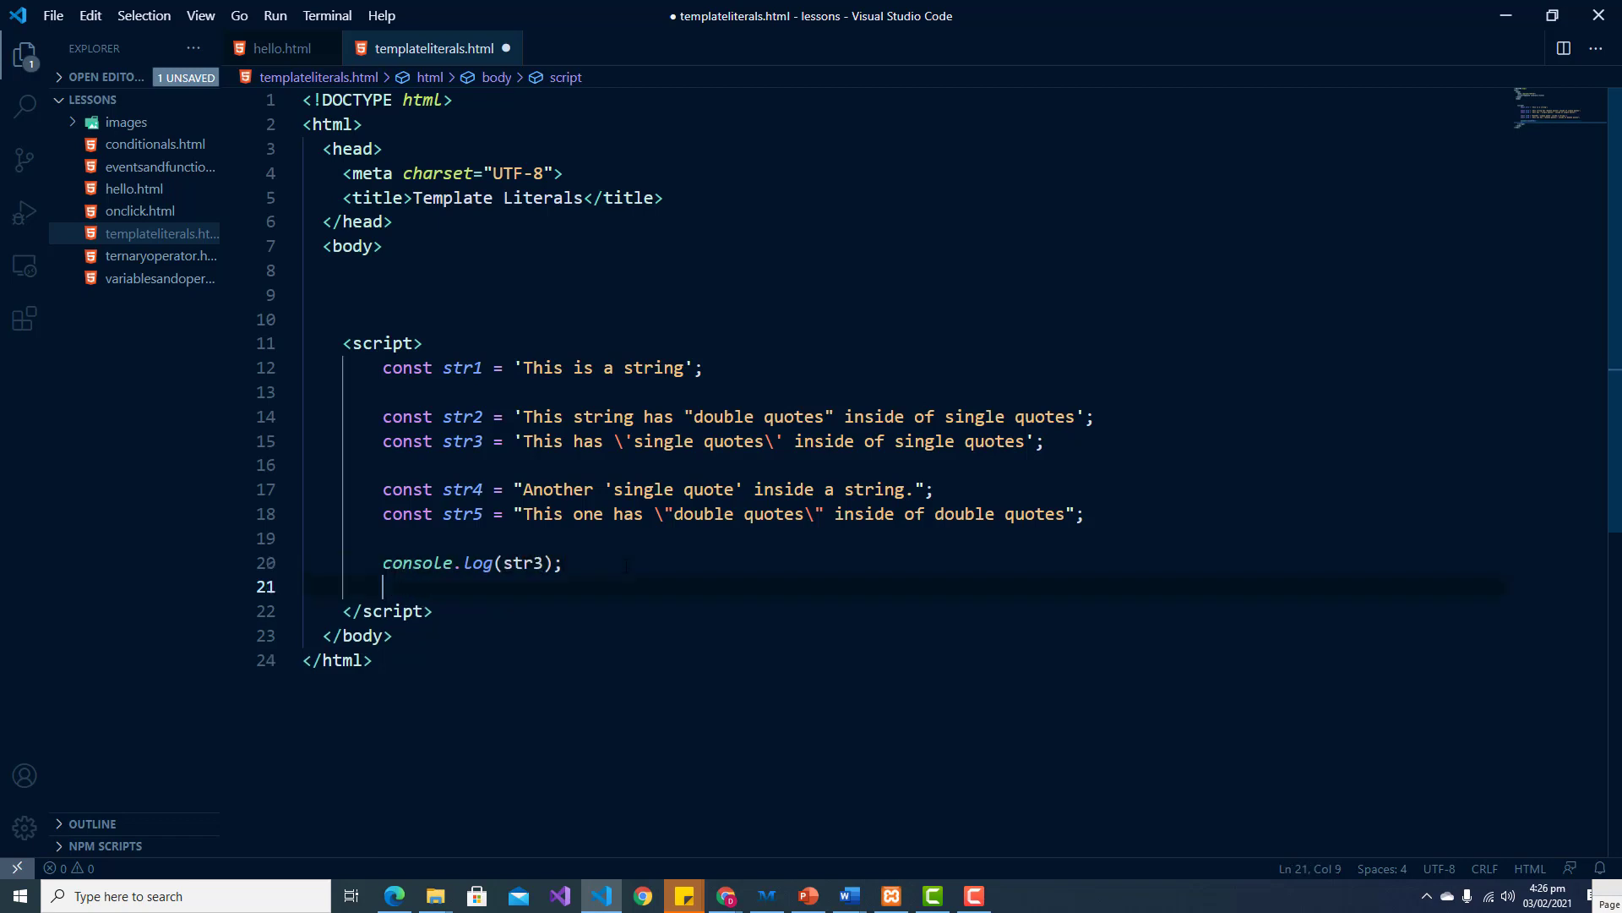
type("console.log(str3);")
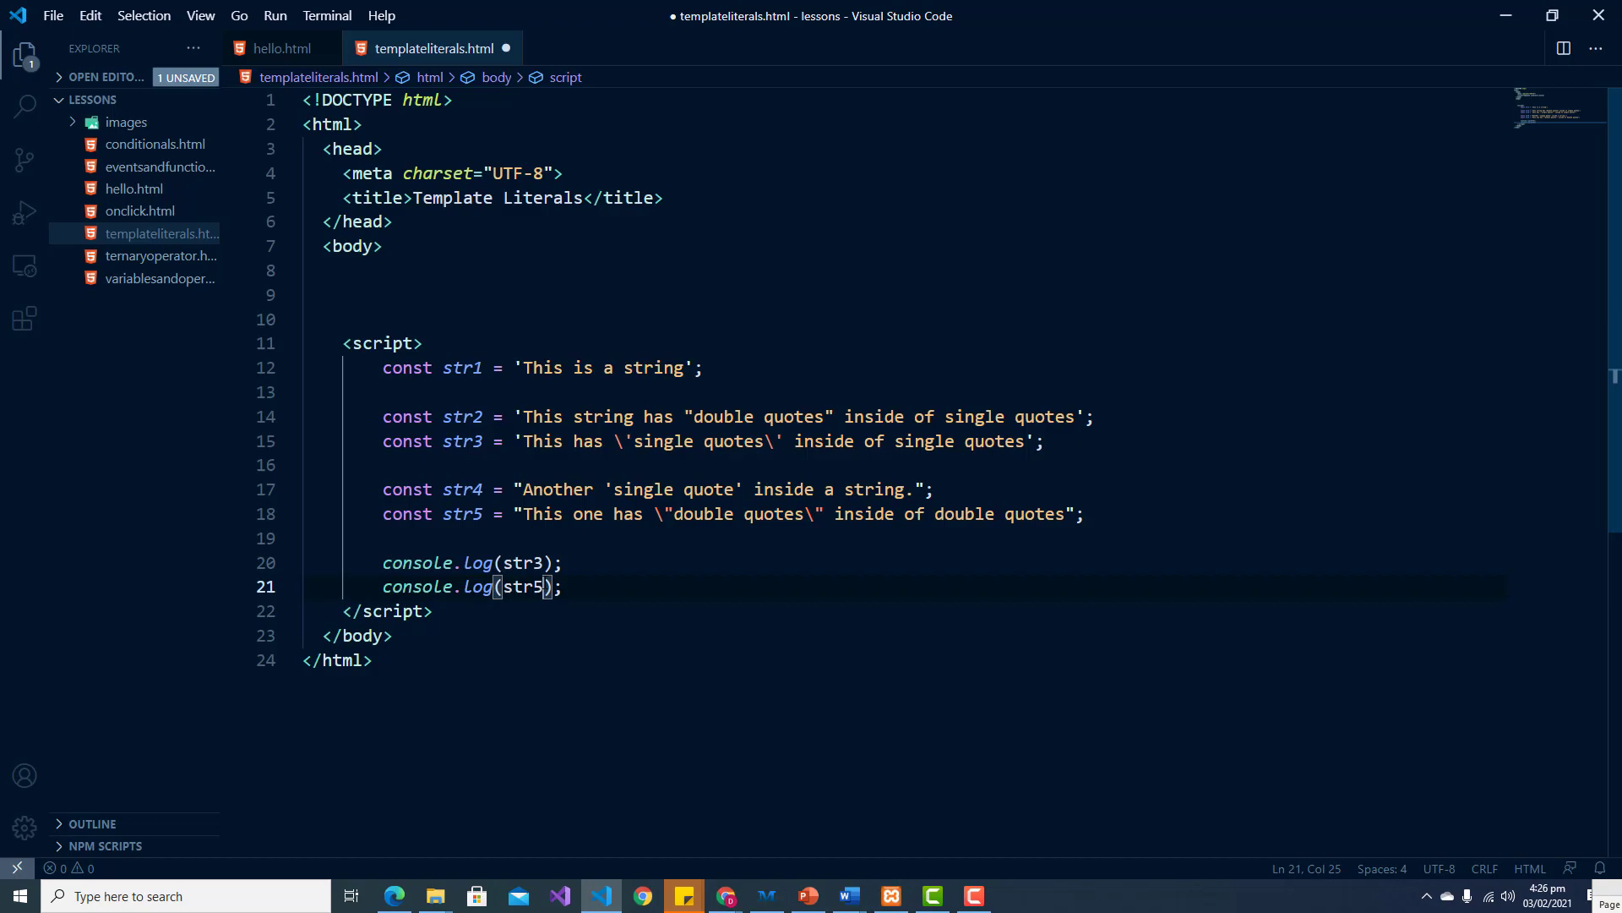
left_click(642, 896)
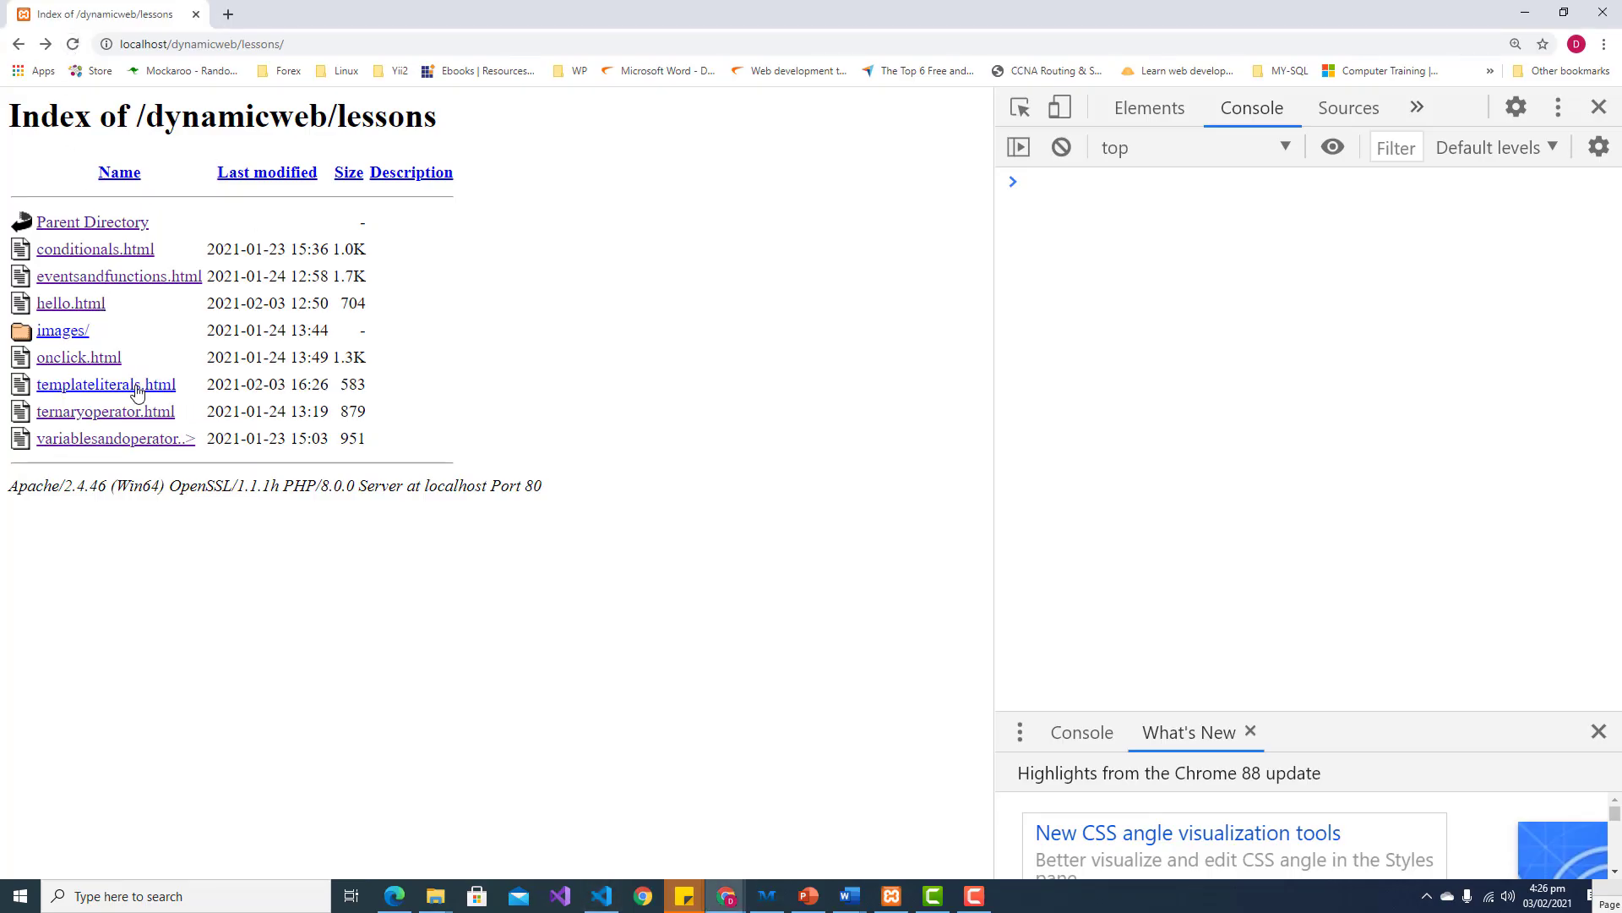
Step: Load templateliterals.html in Chrome and check both strings print with their inner quotes intact
left_click(105, 384)
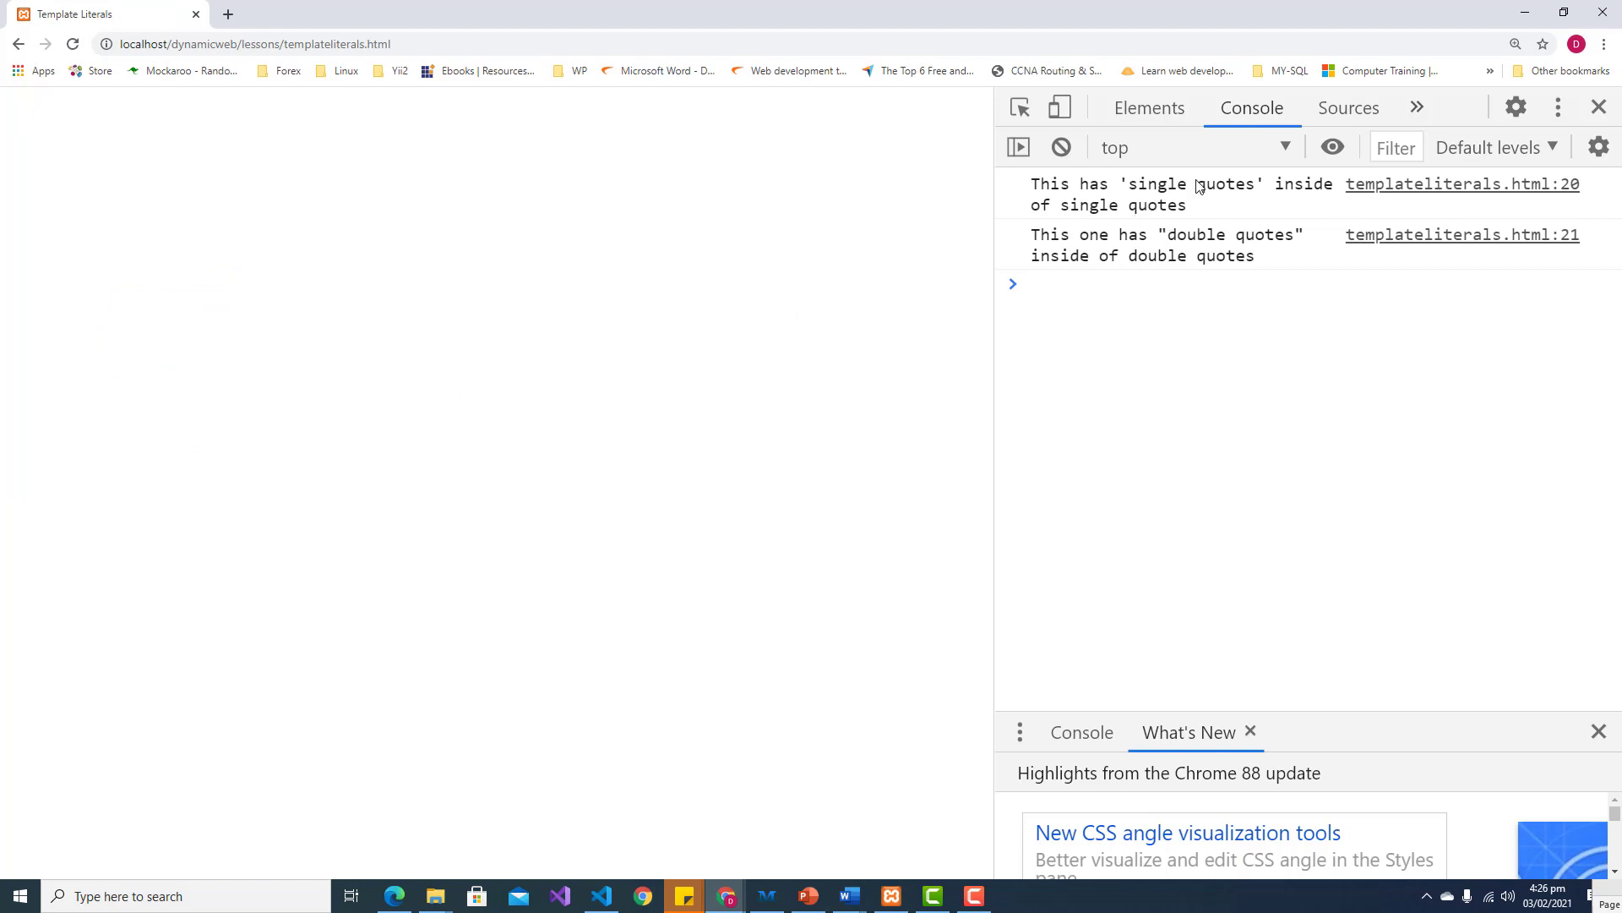
mouse_move(1220, 215)
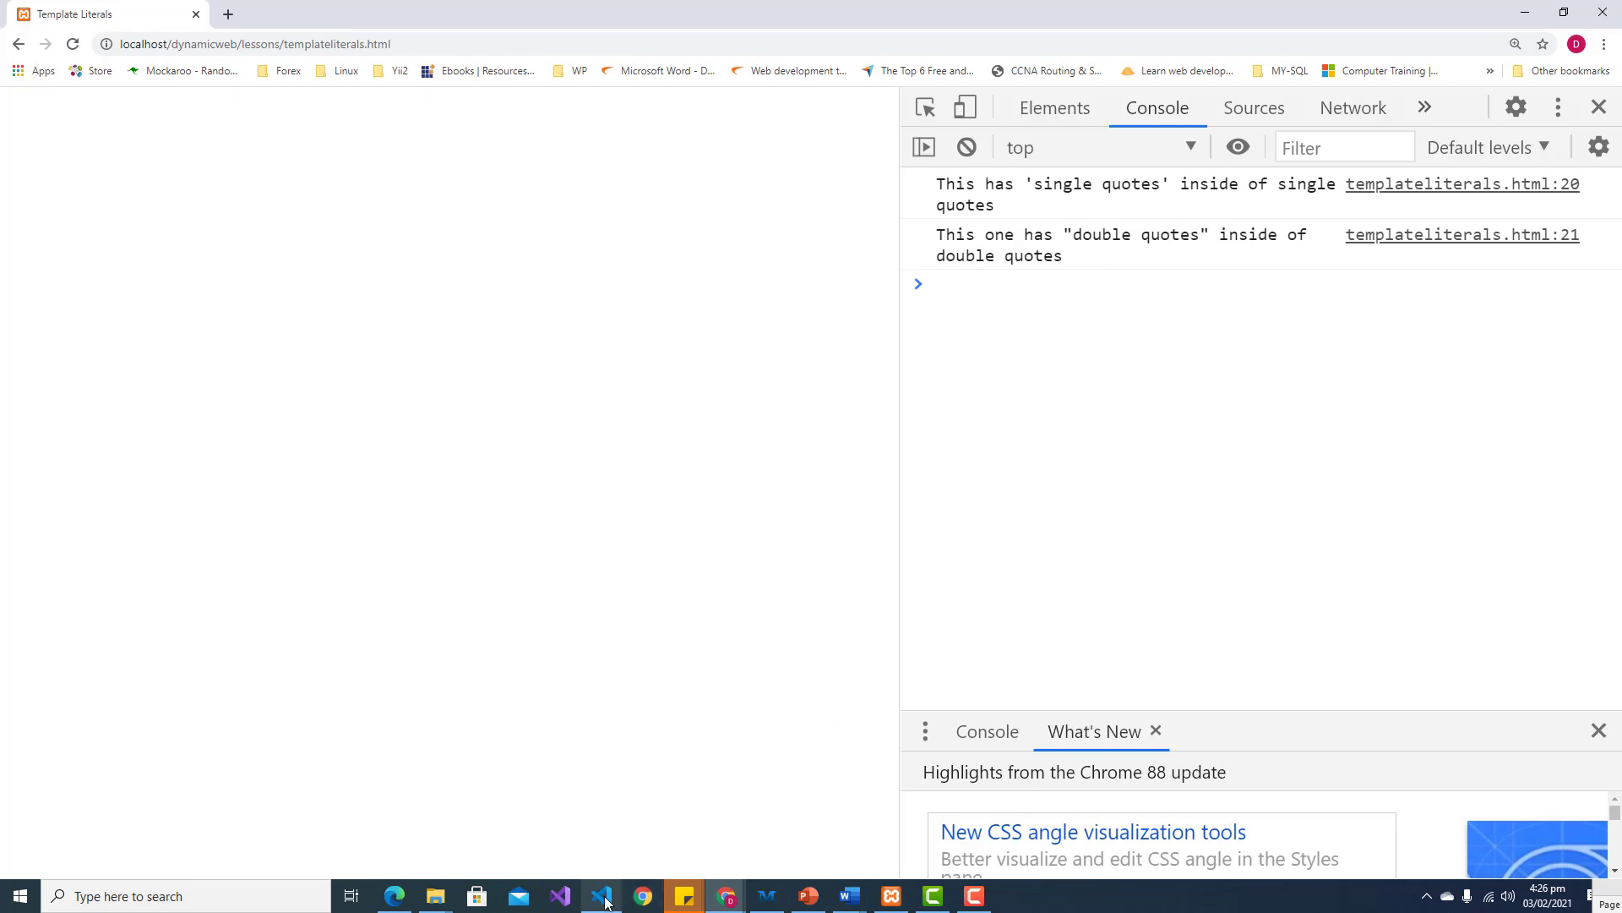
Step: Below str5, start const message1 = 'This is a long message \n' + continuing onto a new line
left_click(601, 895)
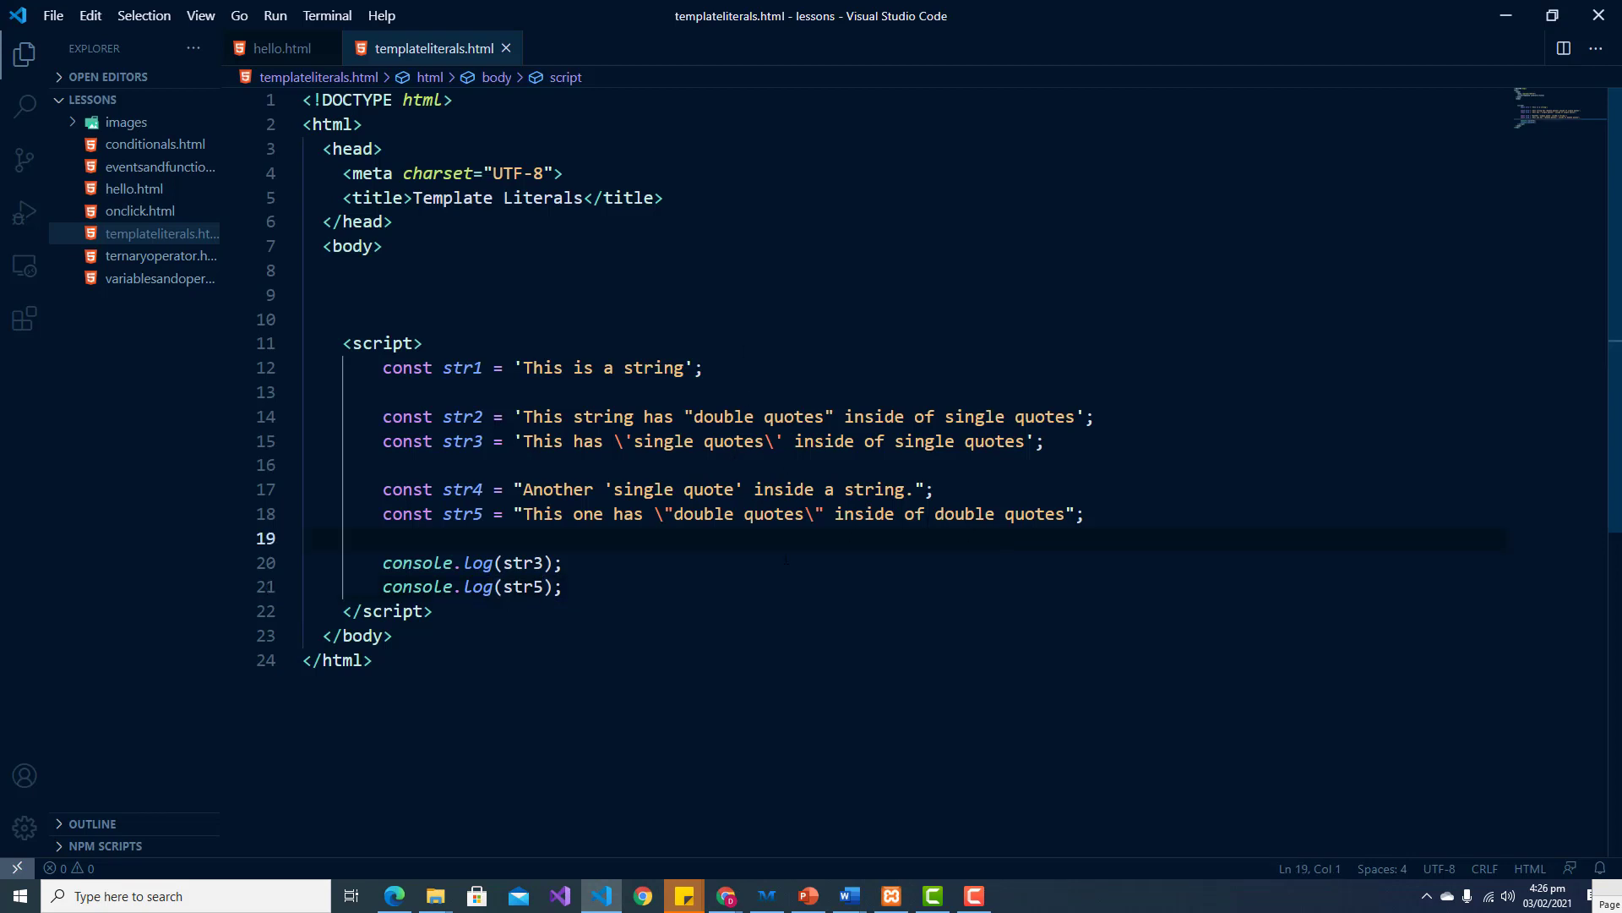
left_click(1083, 513)
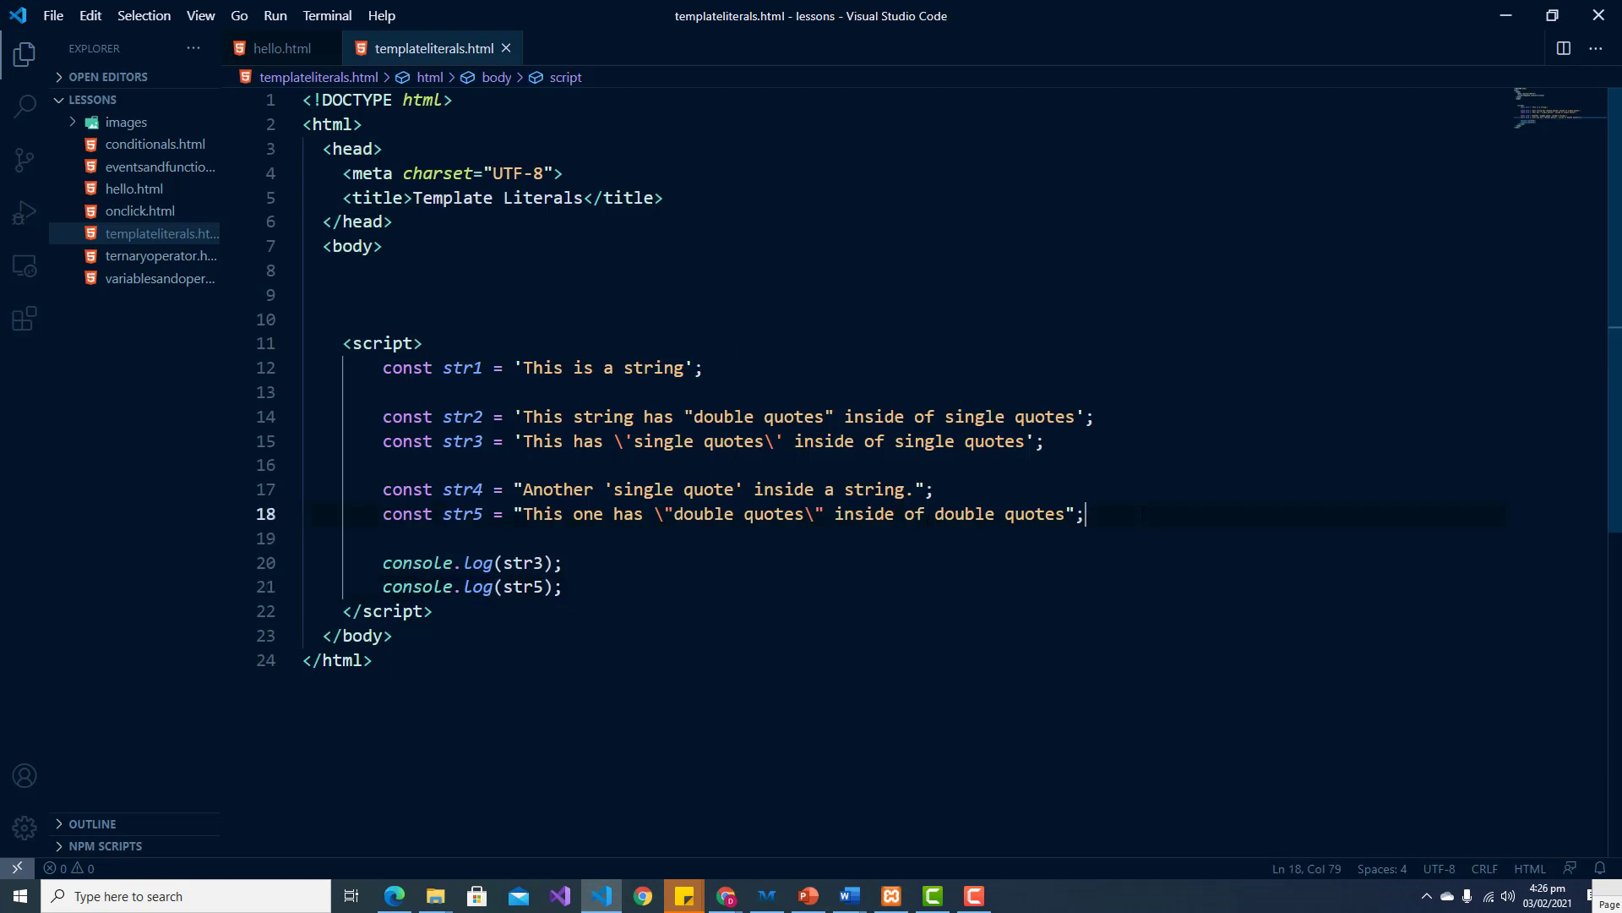
key("Enter")
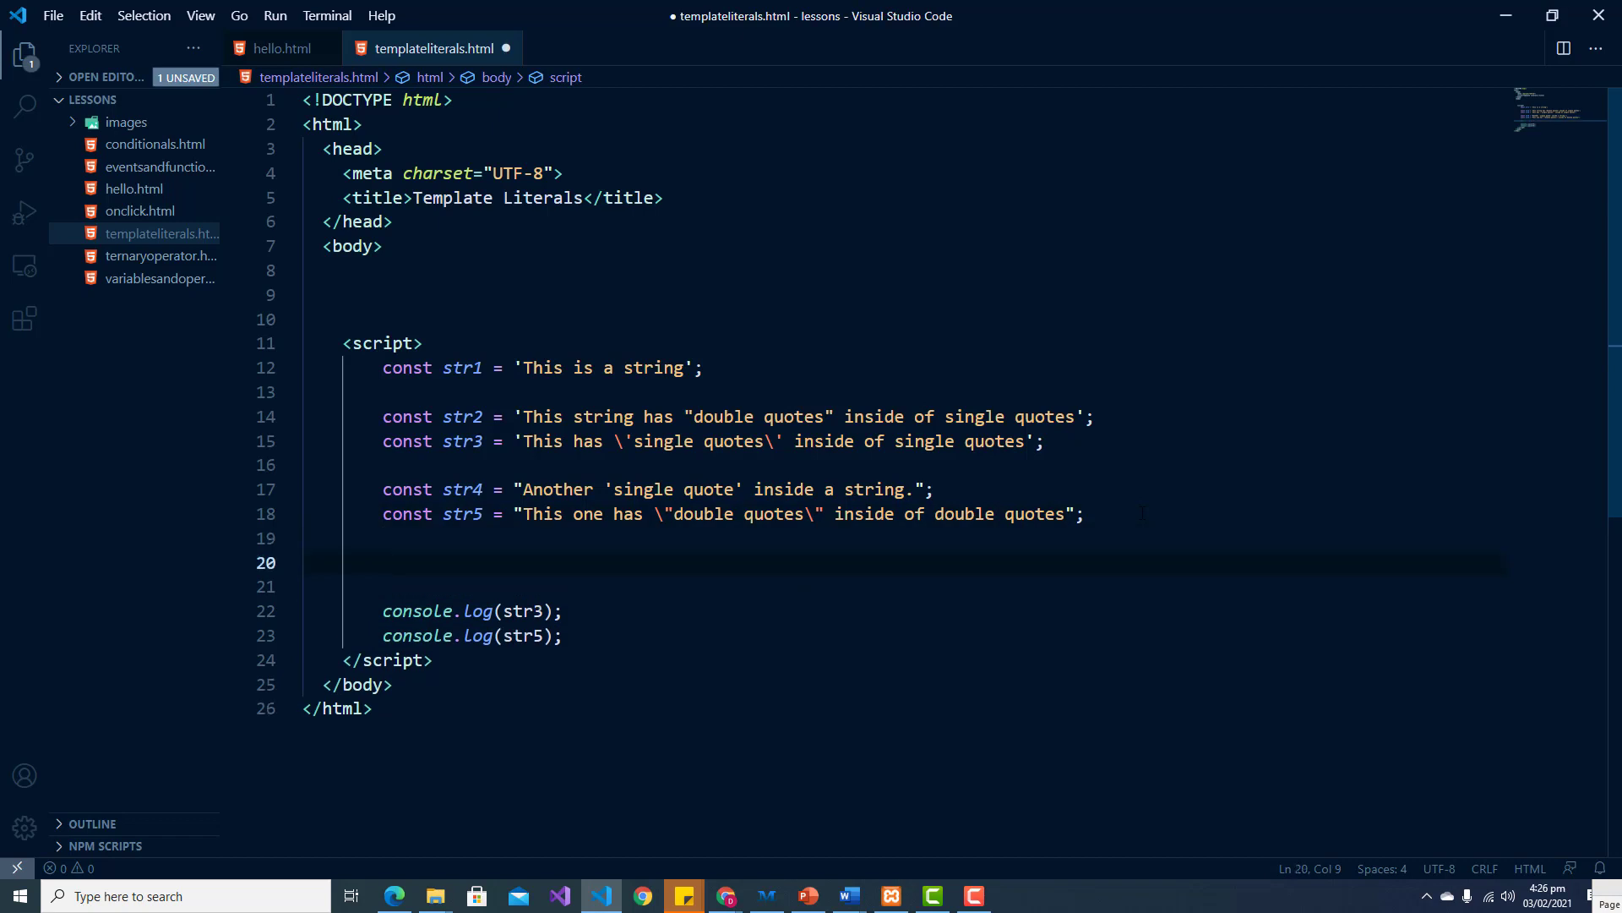
type("co")
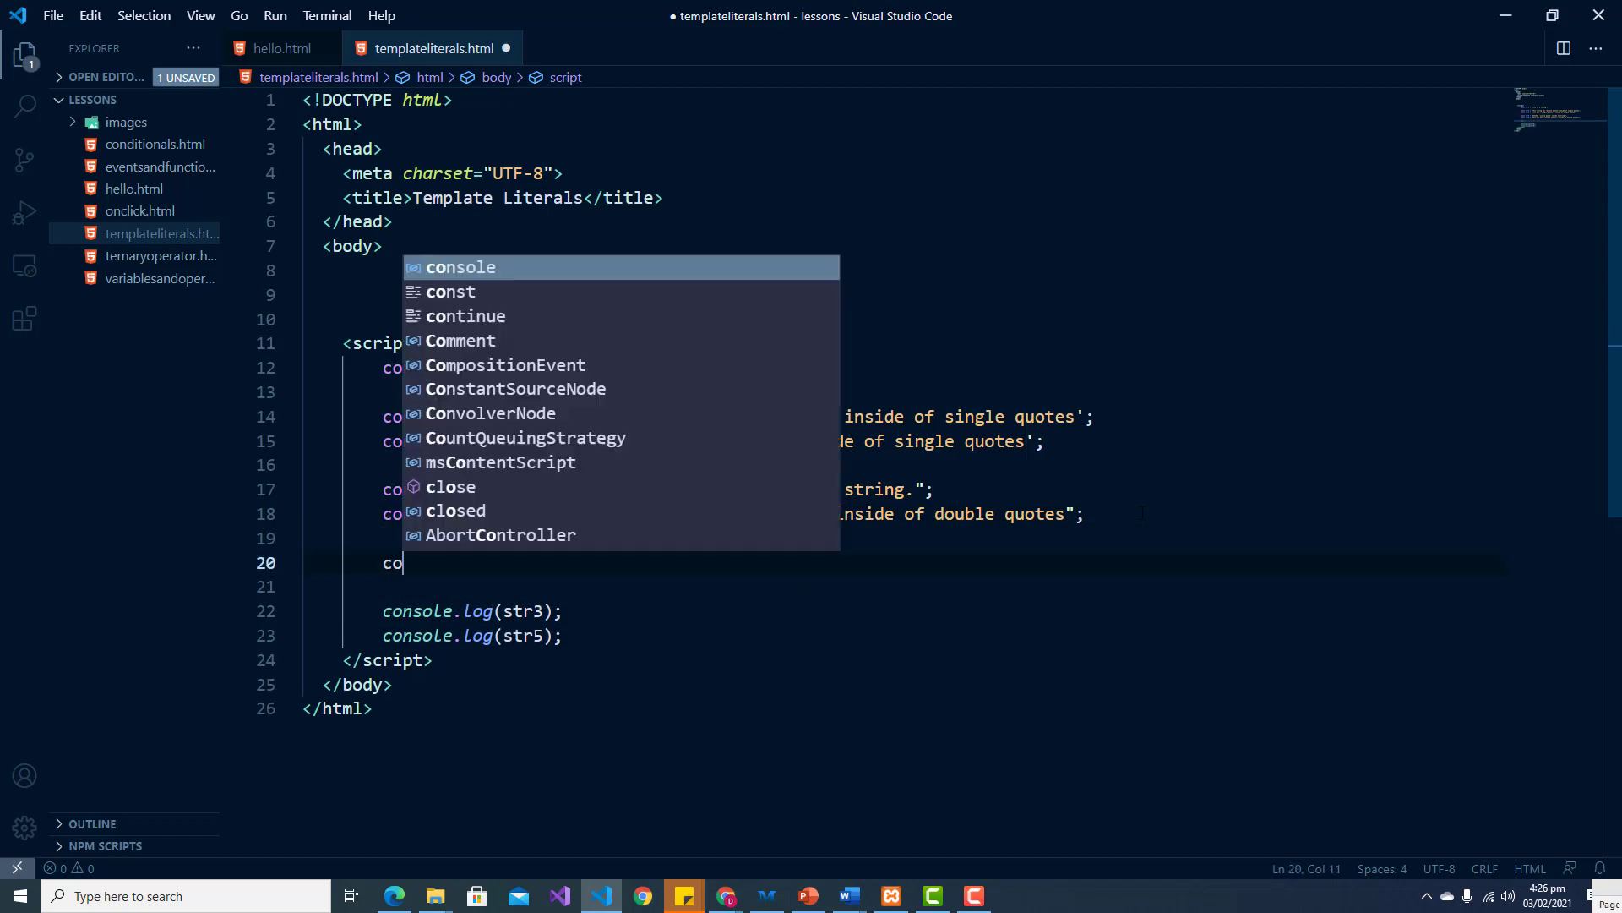
type("nst str")
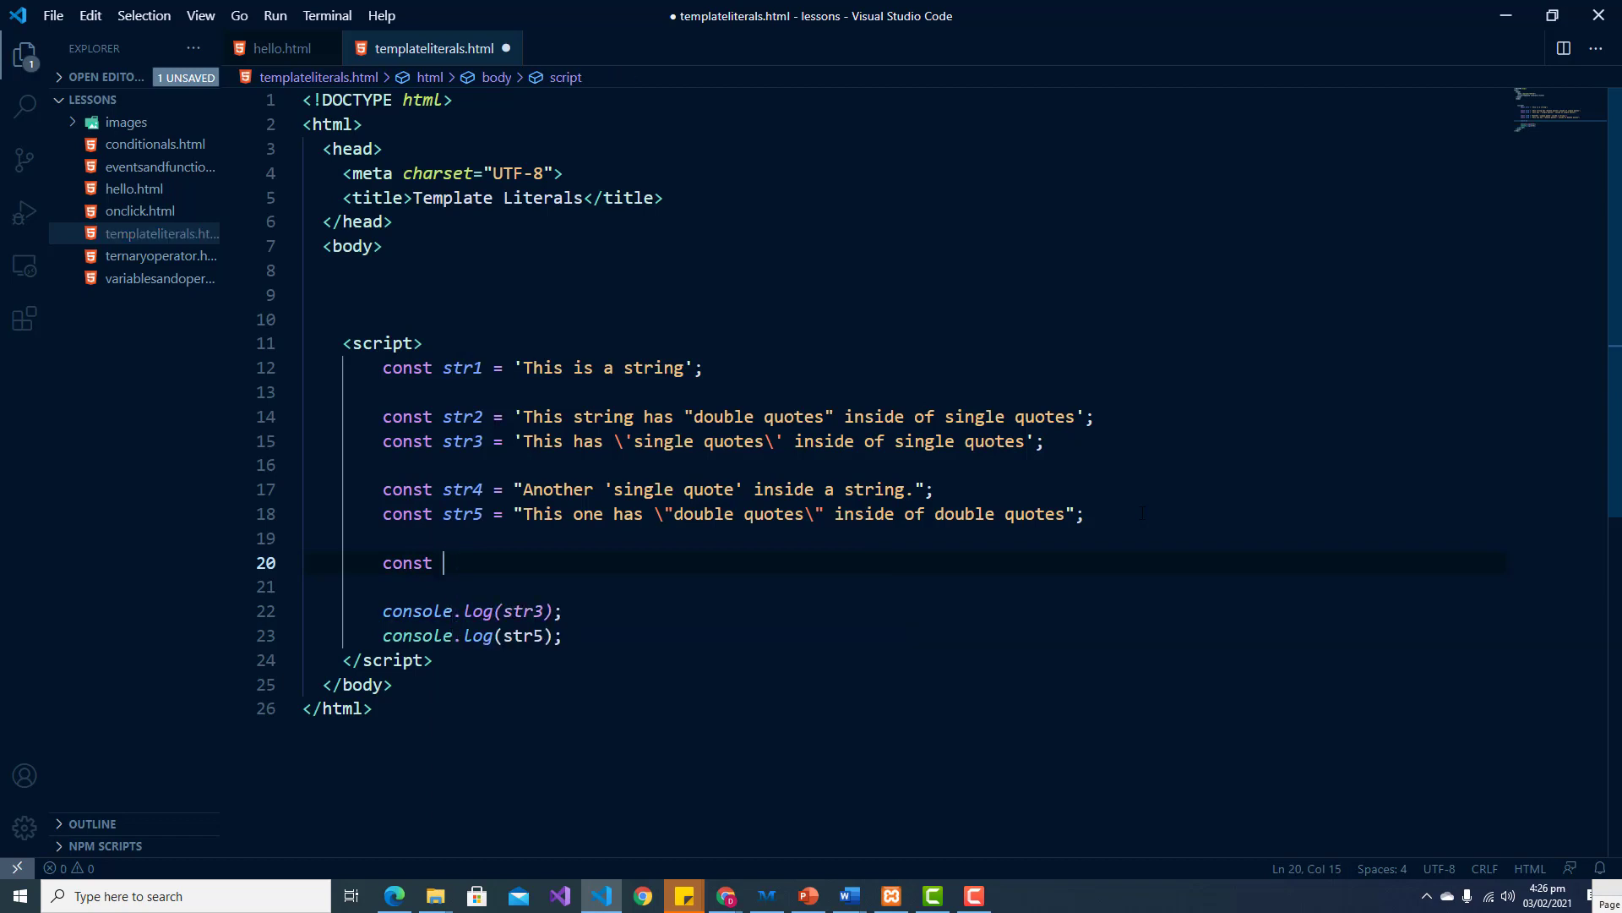
type("message")
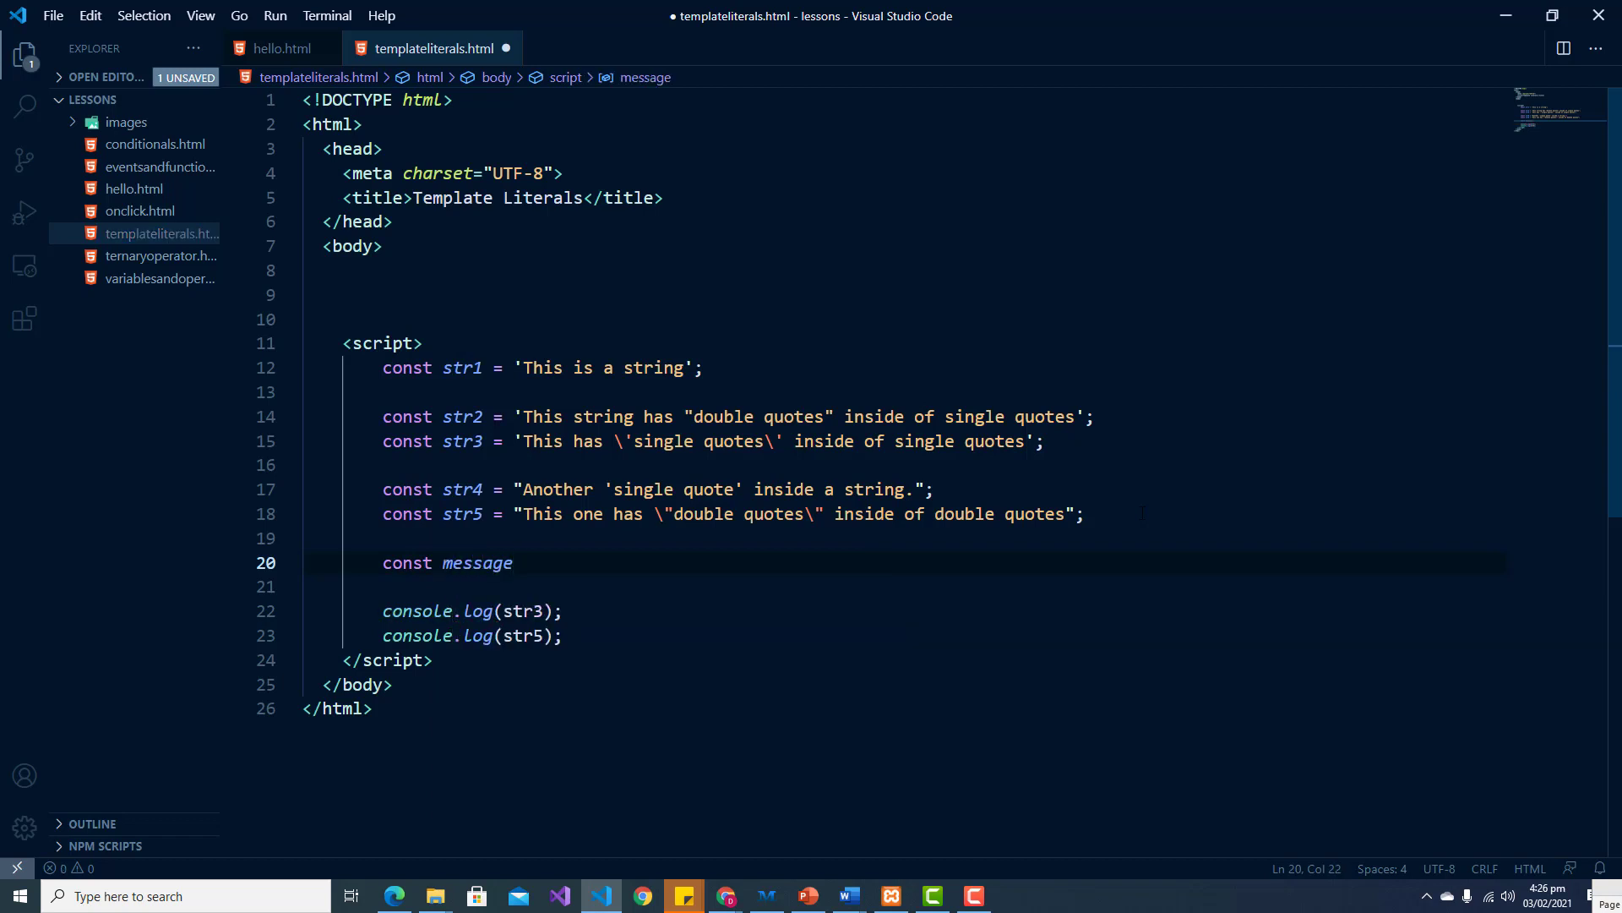
type("1 =")
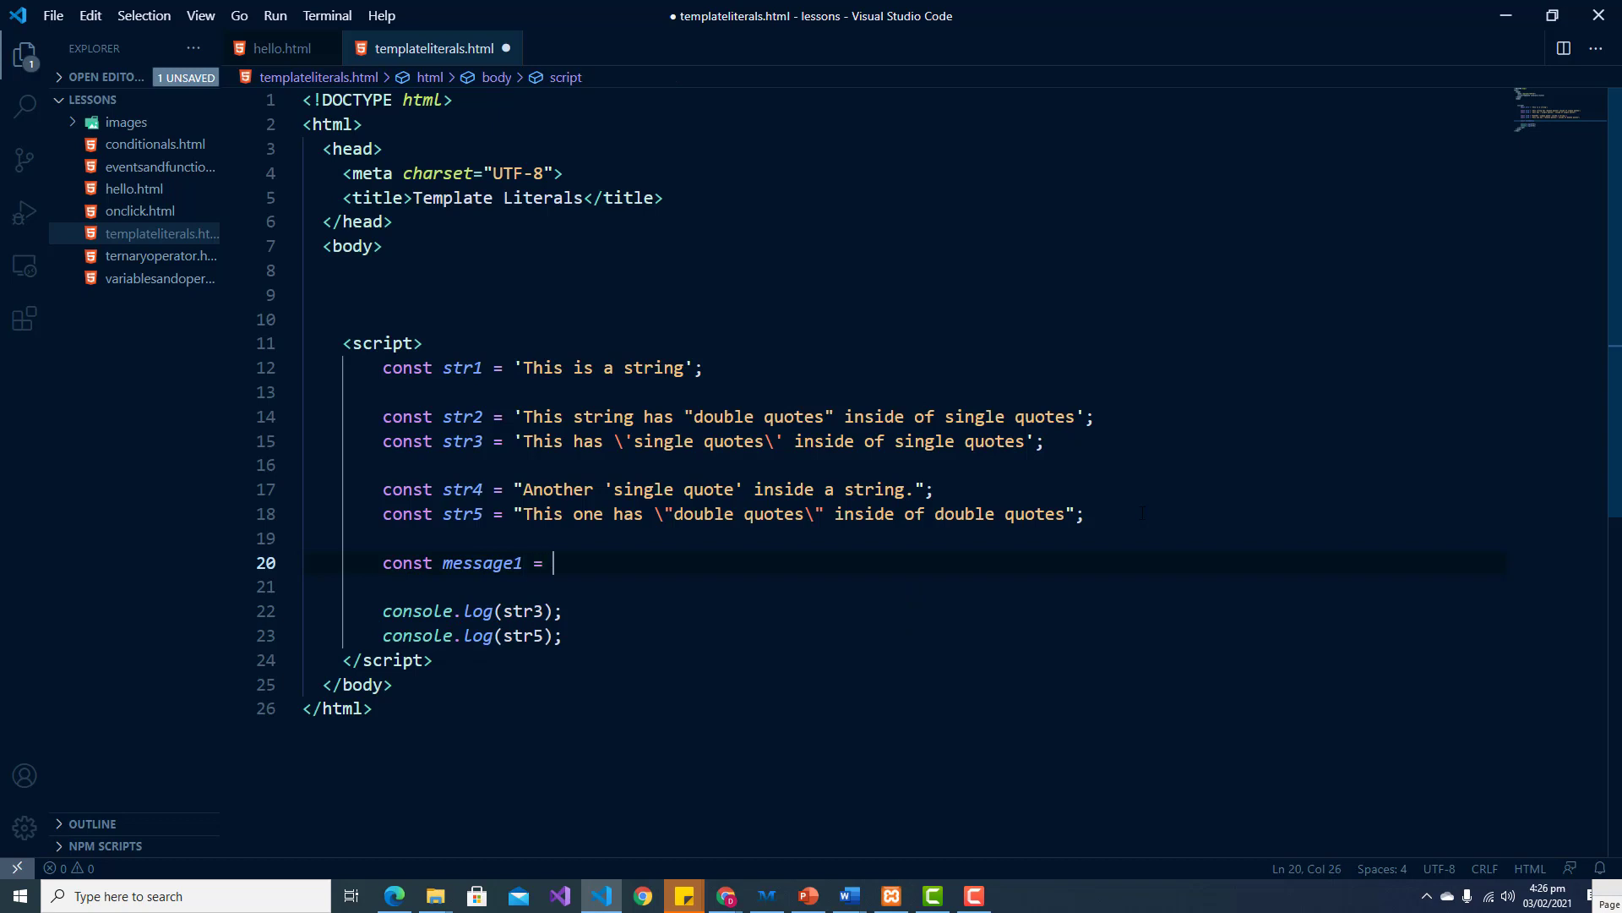
type("'")
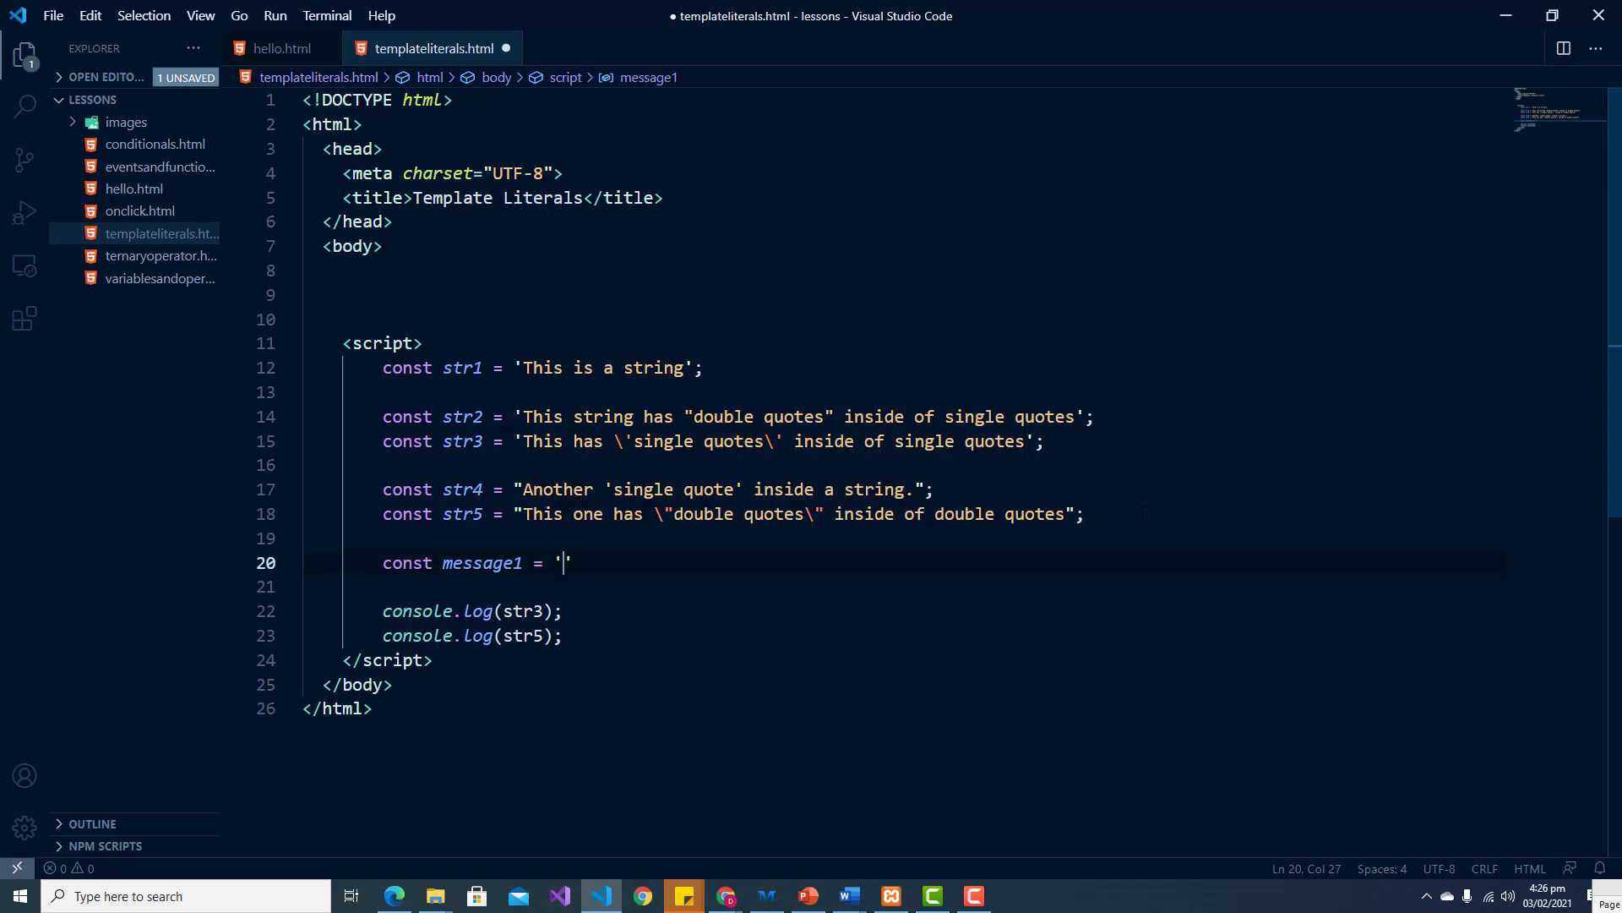
type("This is a")
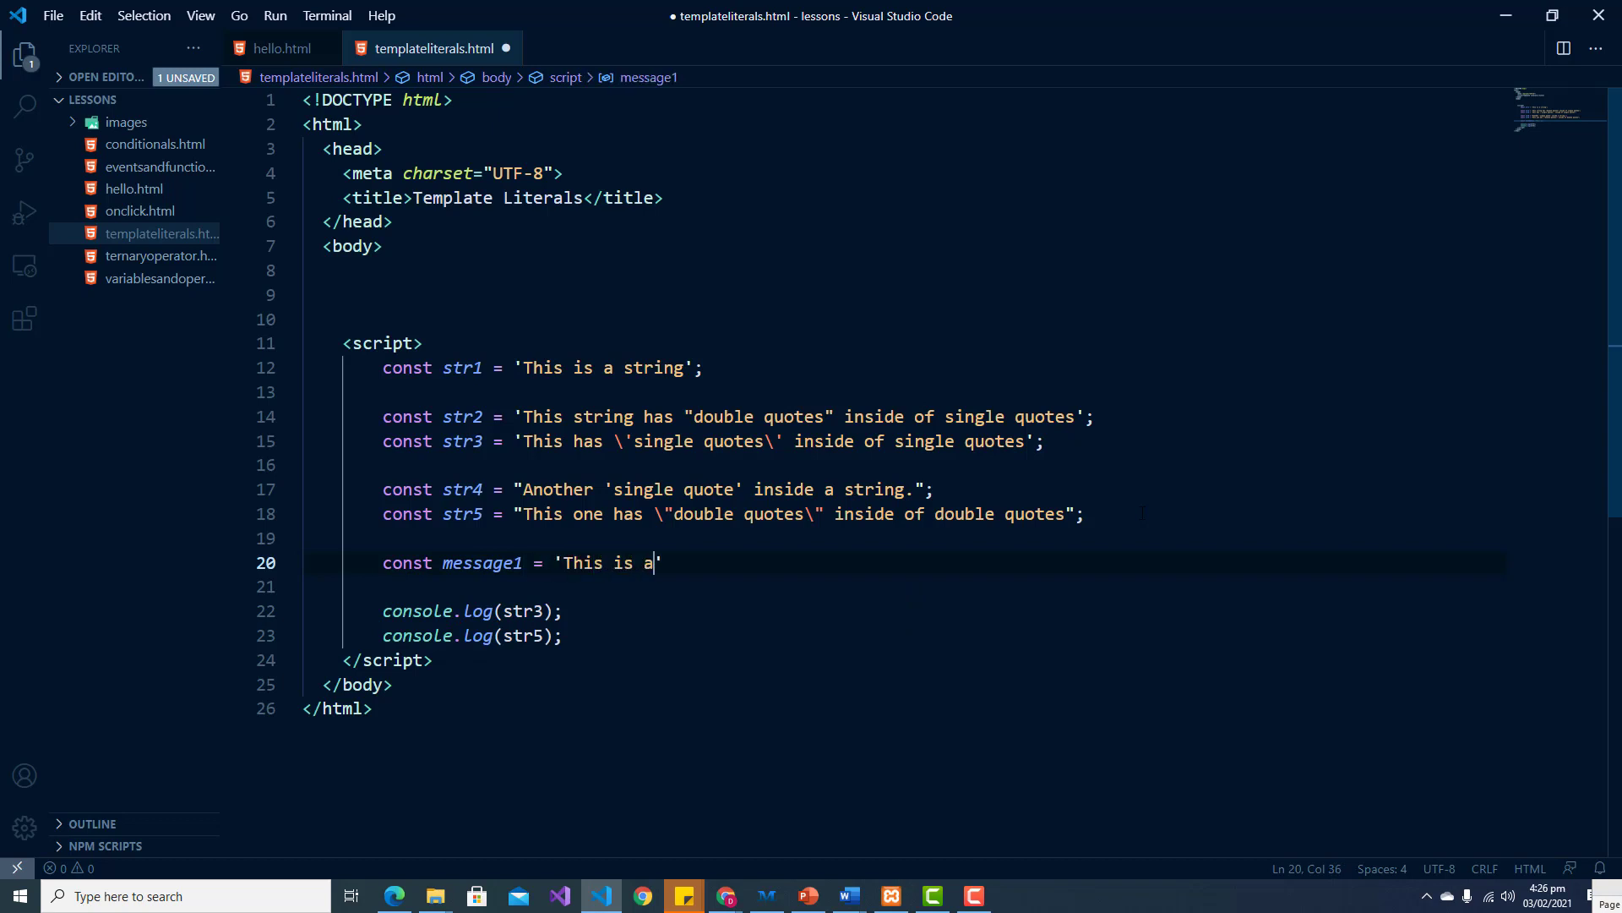
type("long me")
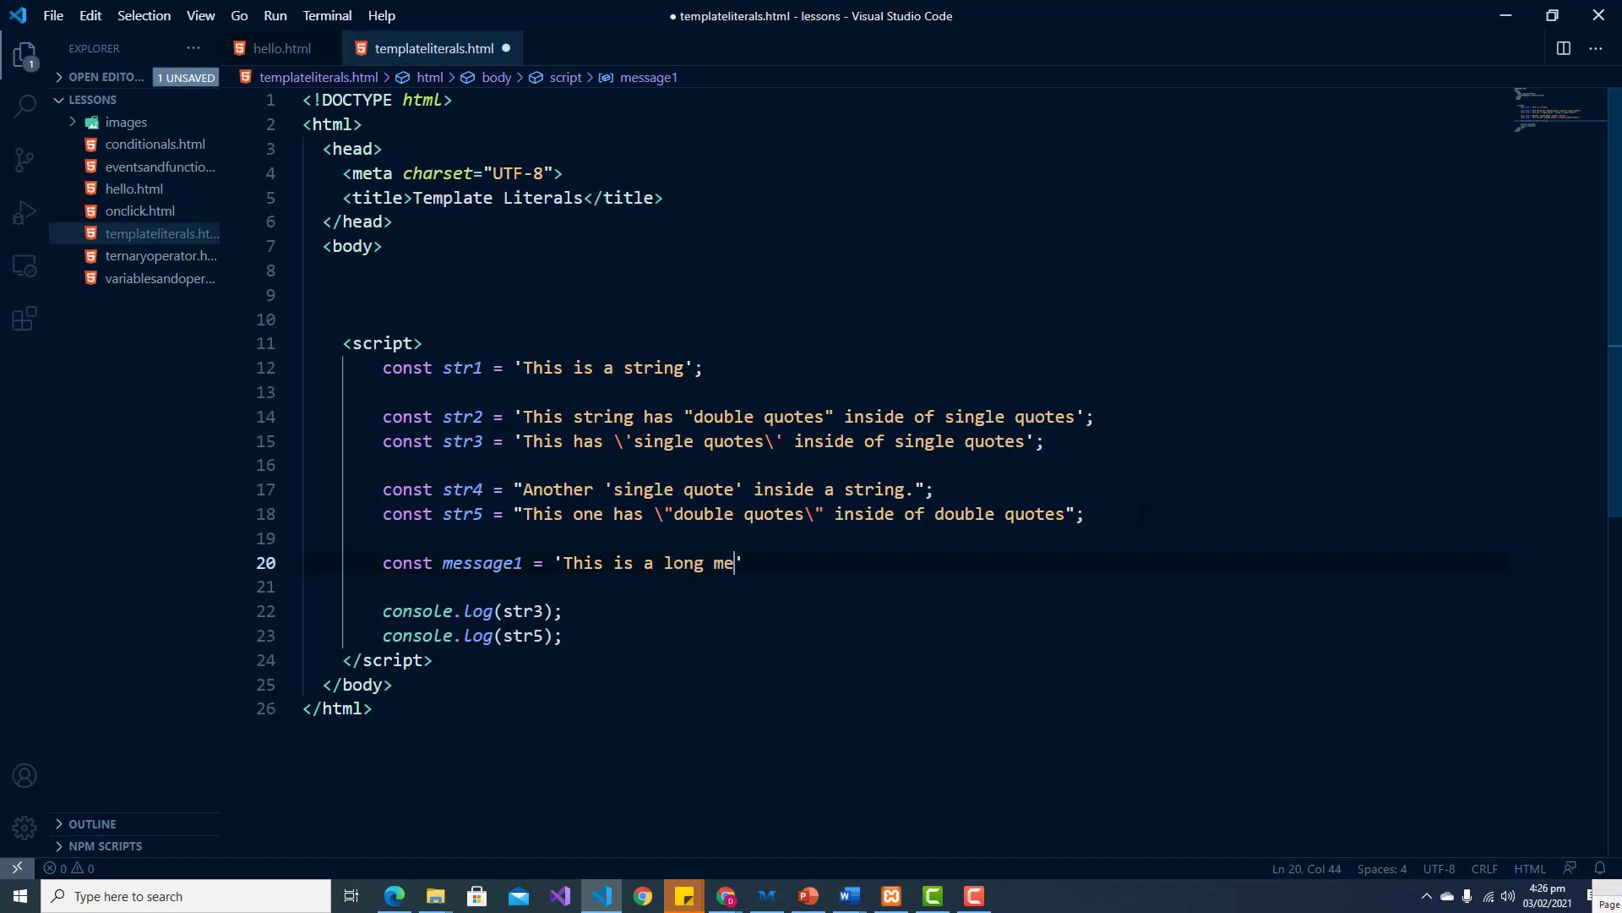
type("ssage")
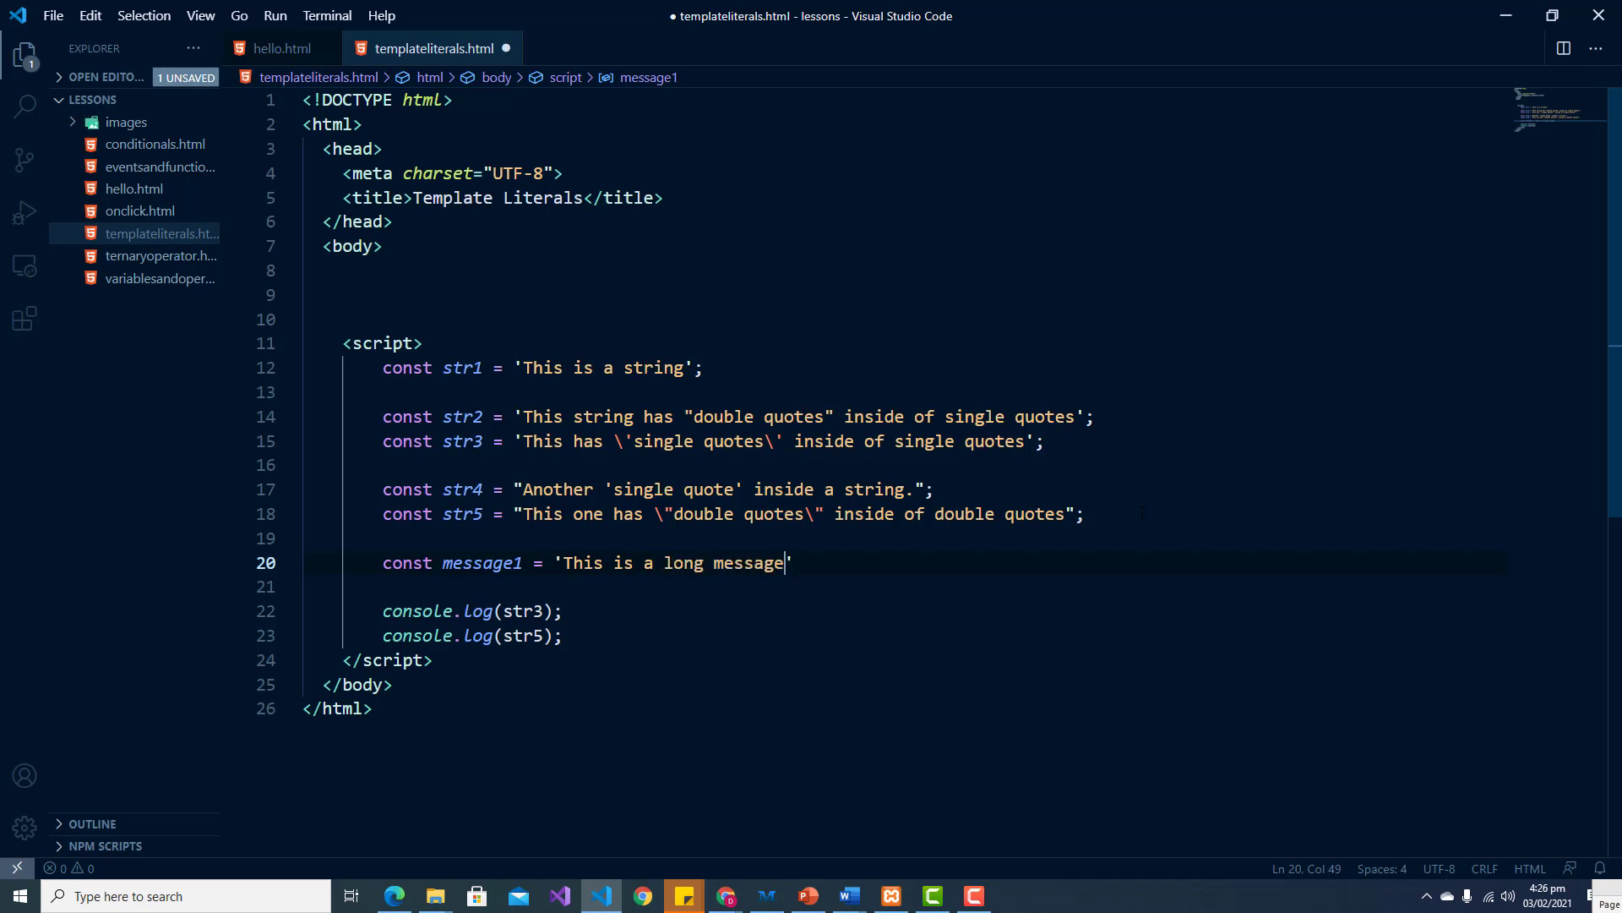
type("\\n")
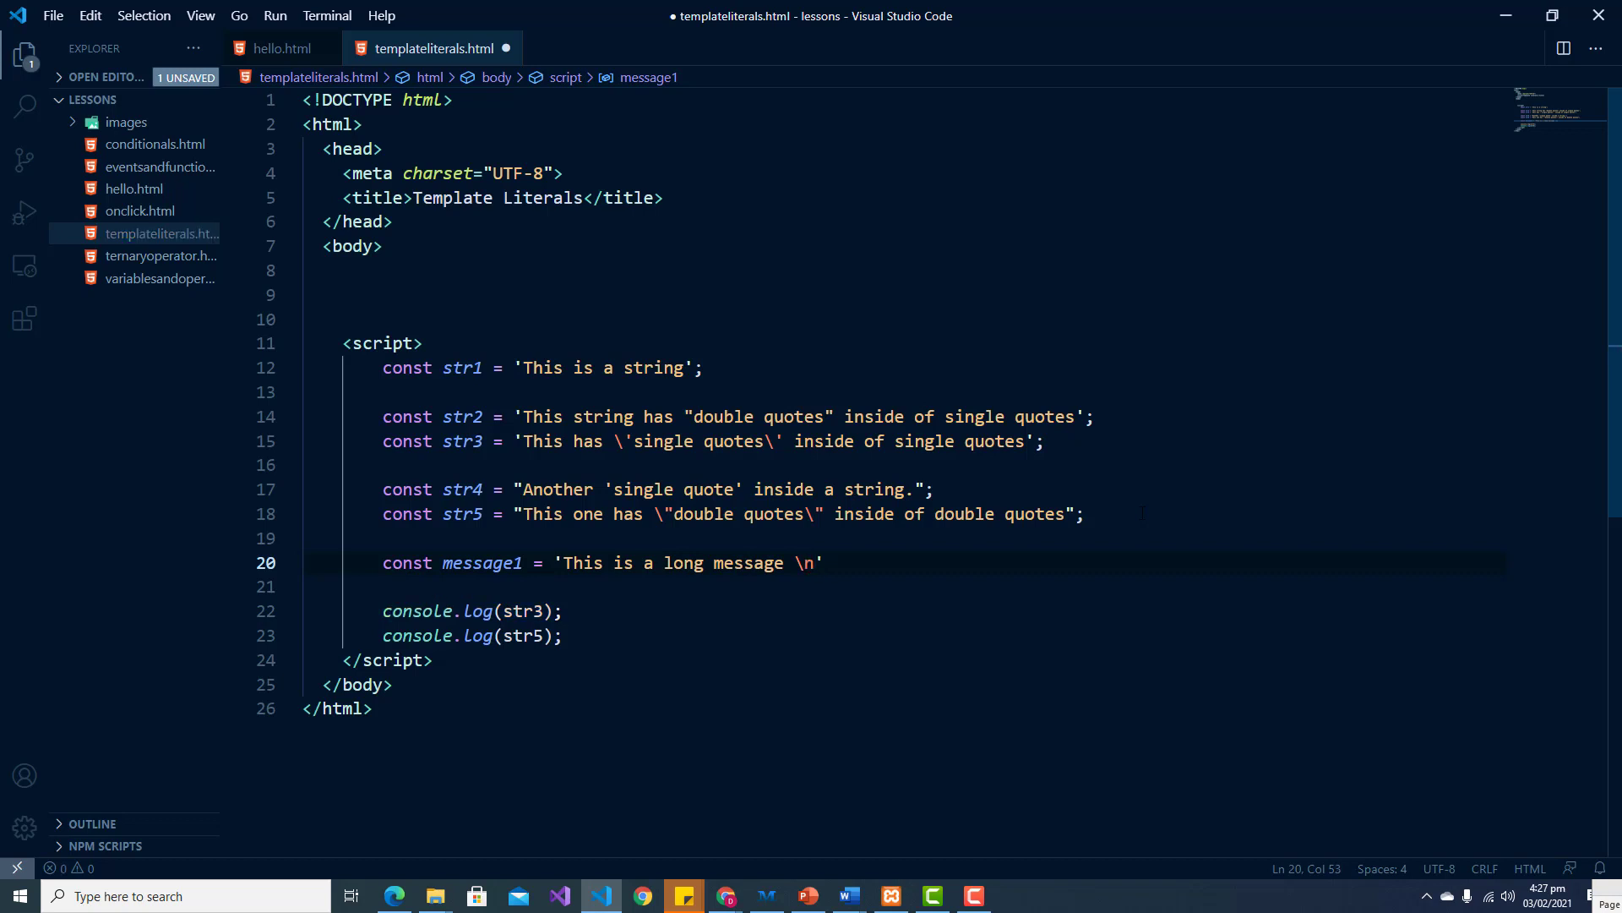
type("+")
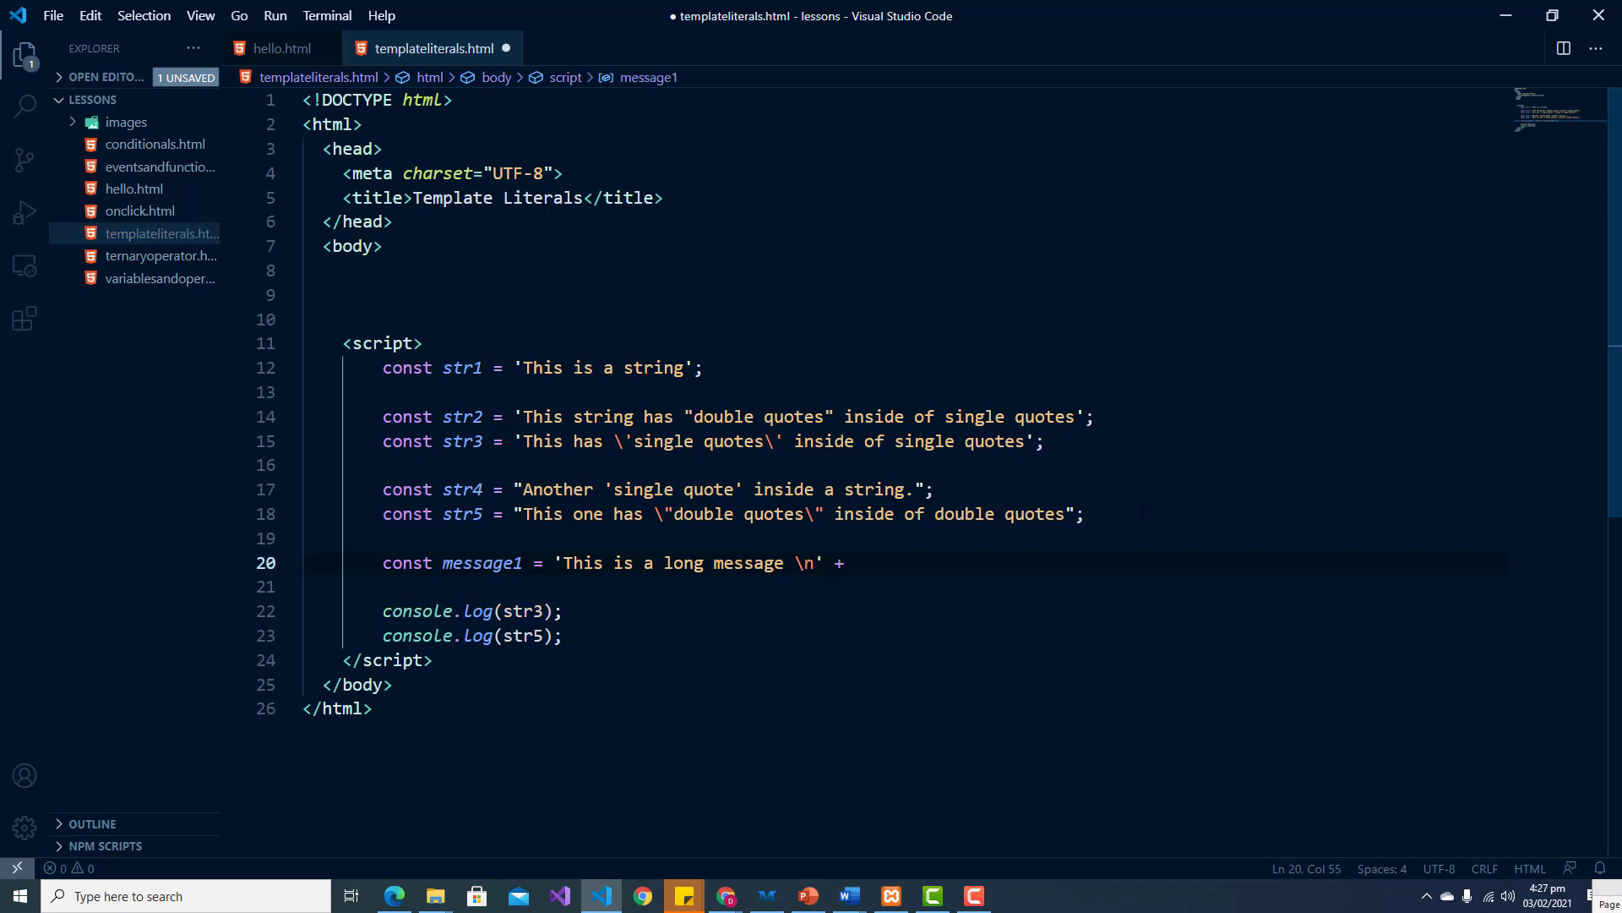
key("Enter")
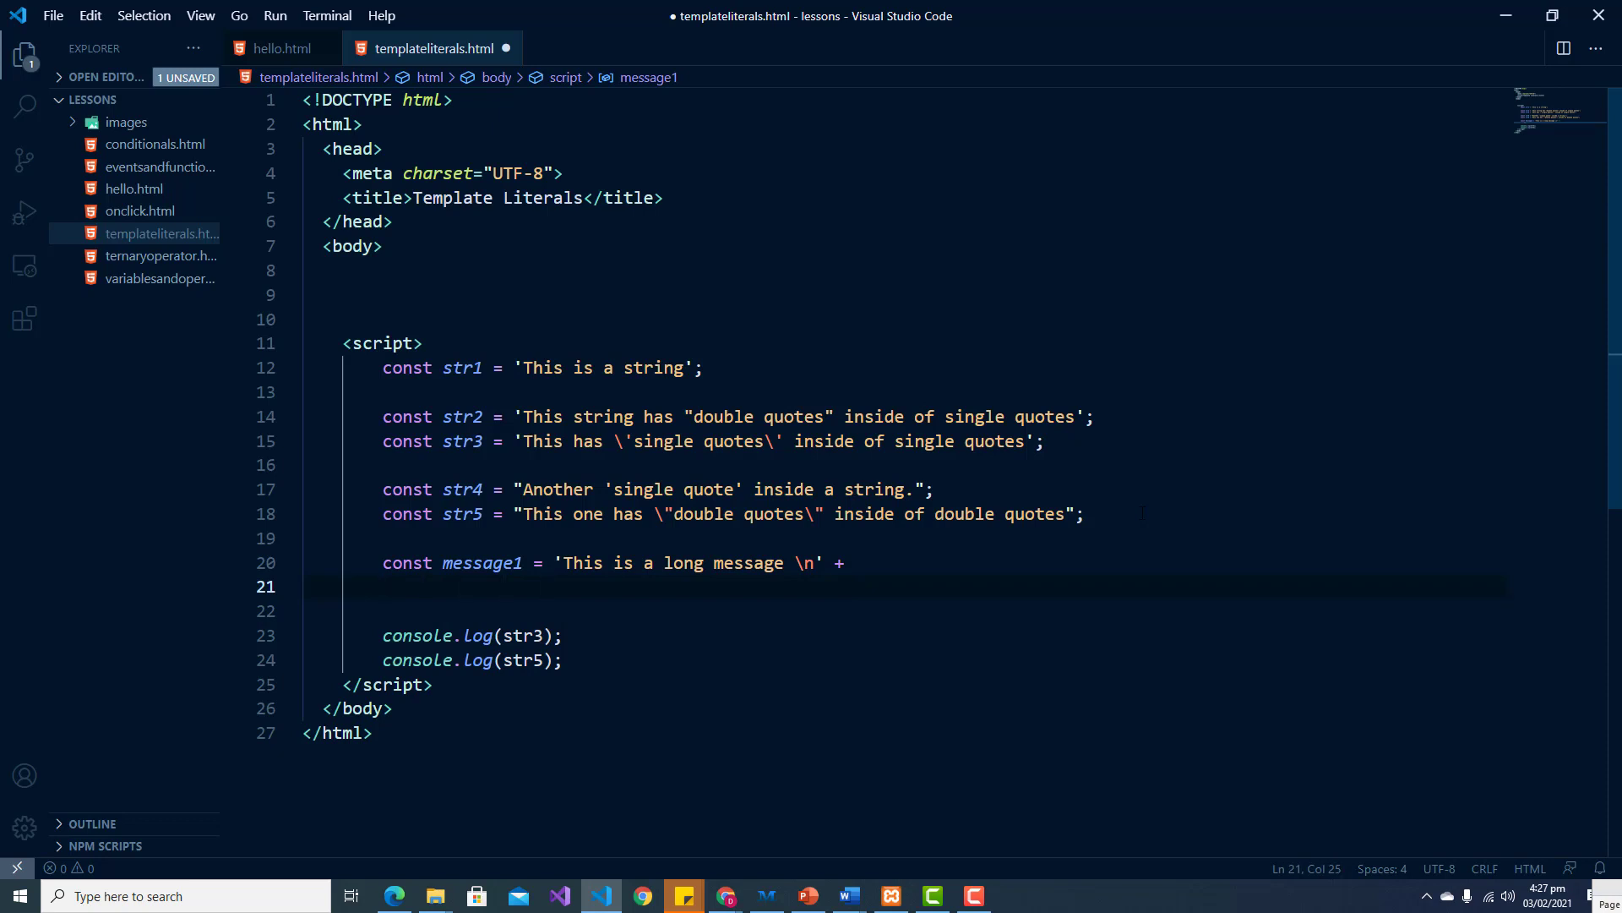
Step: Add 'that spans across multiple lines\n' + and 'in the code'; to complete message1
type("'")
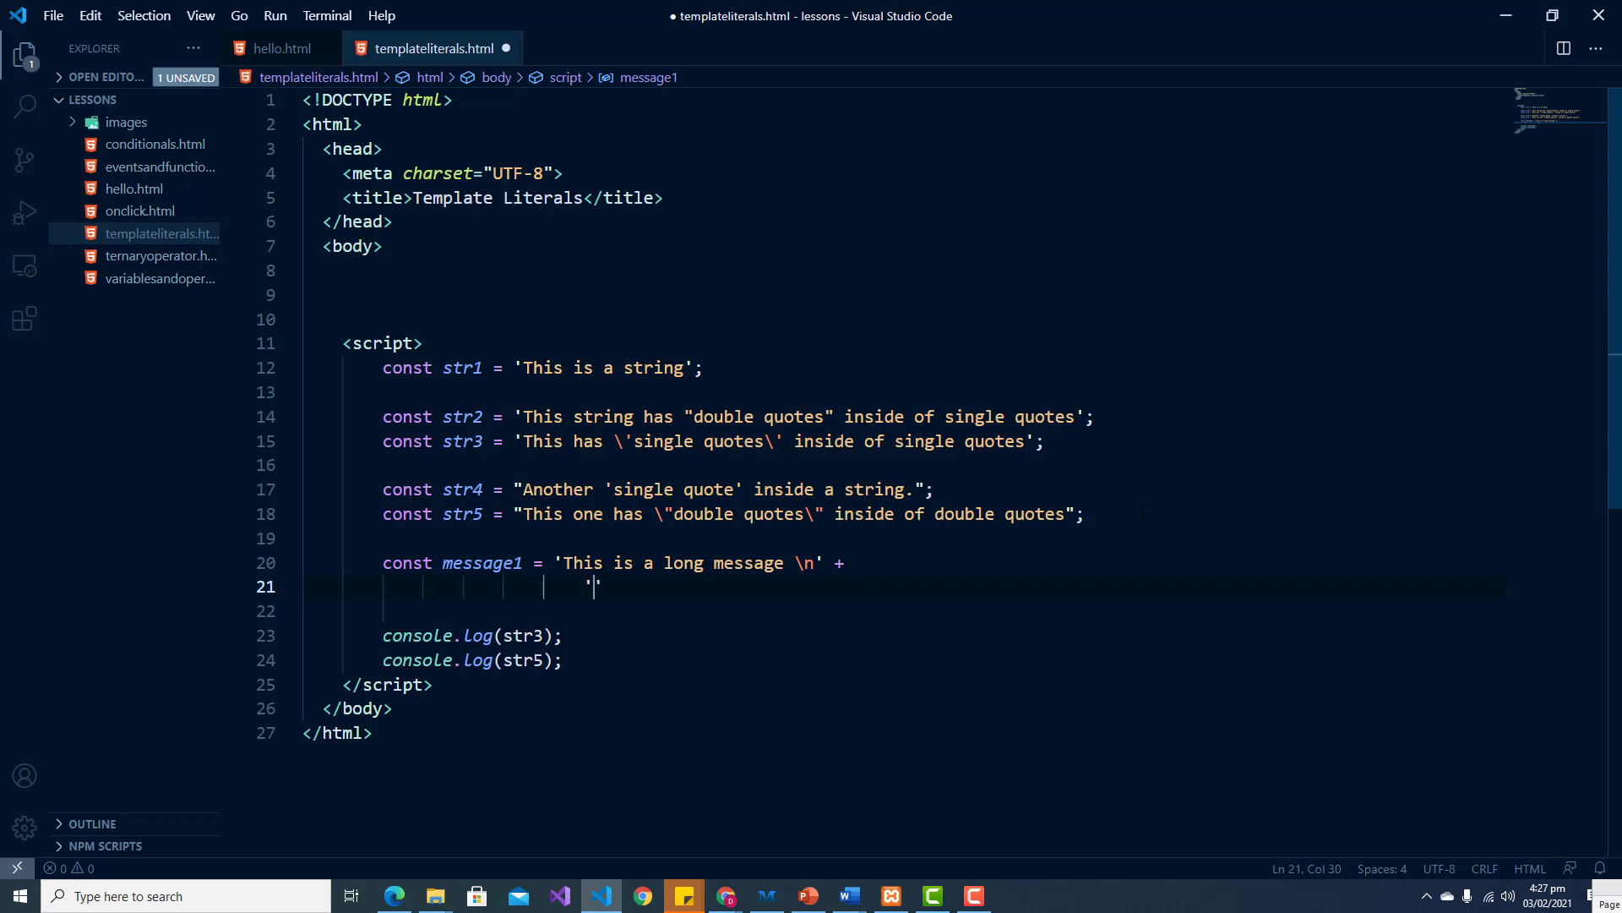
type("that s")
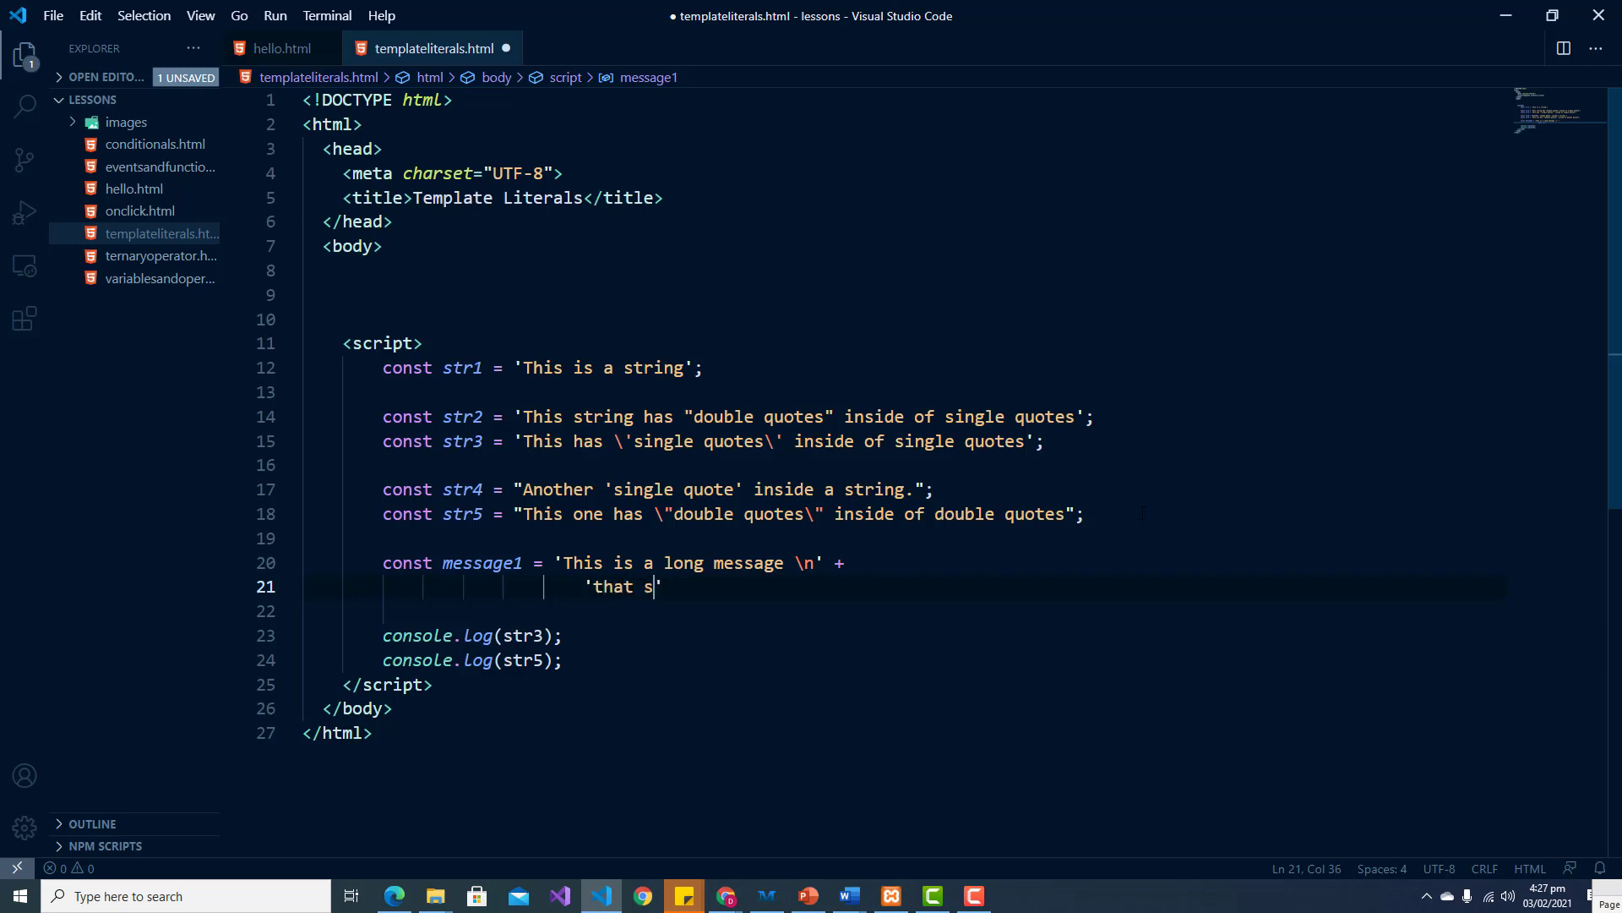
type("pans'")
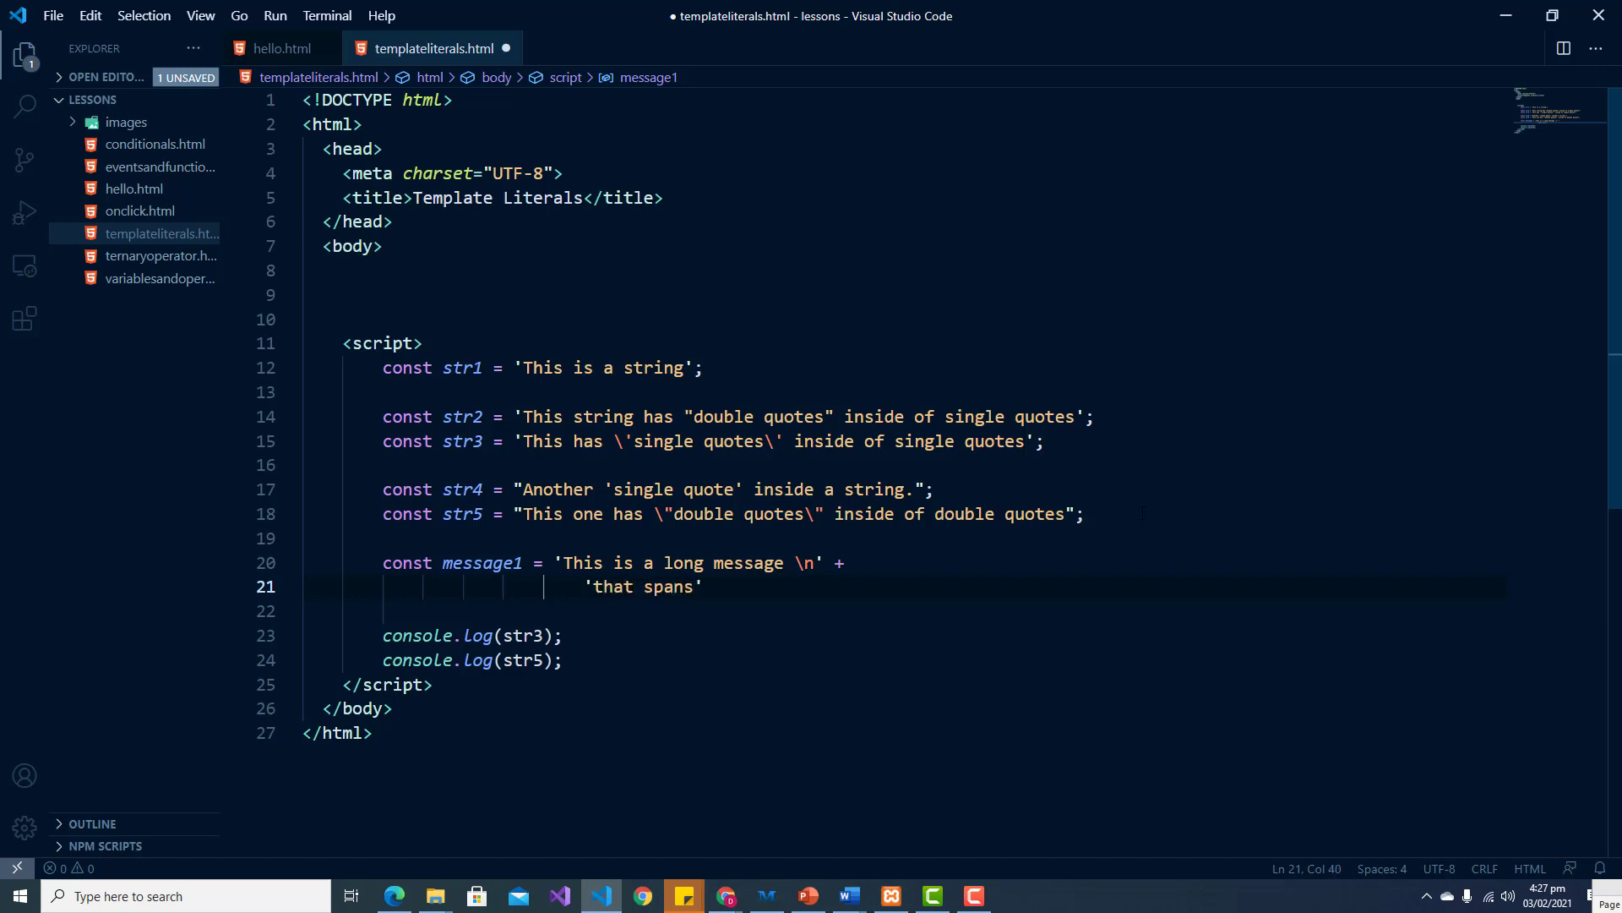
type("across")
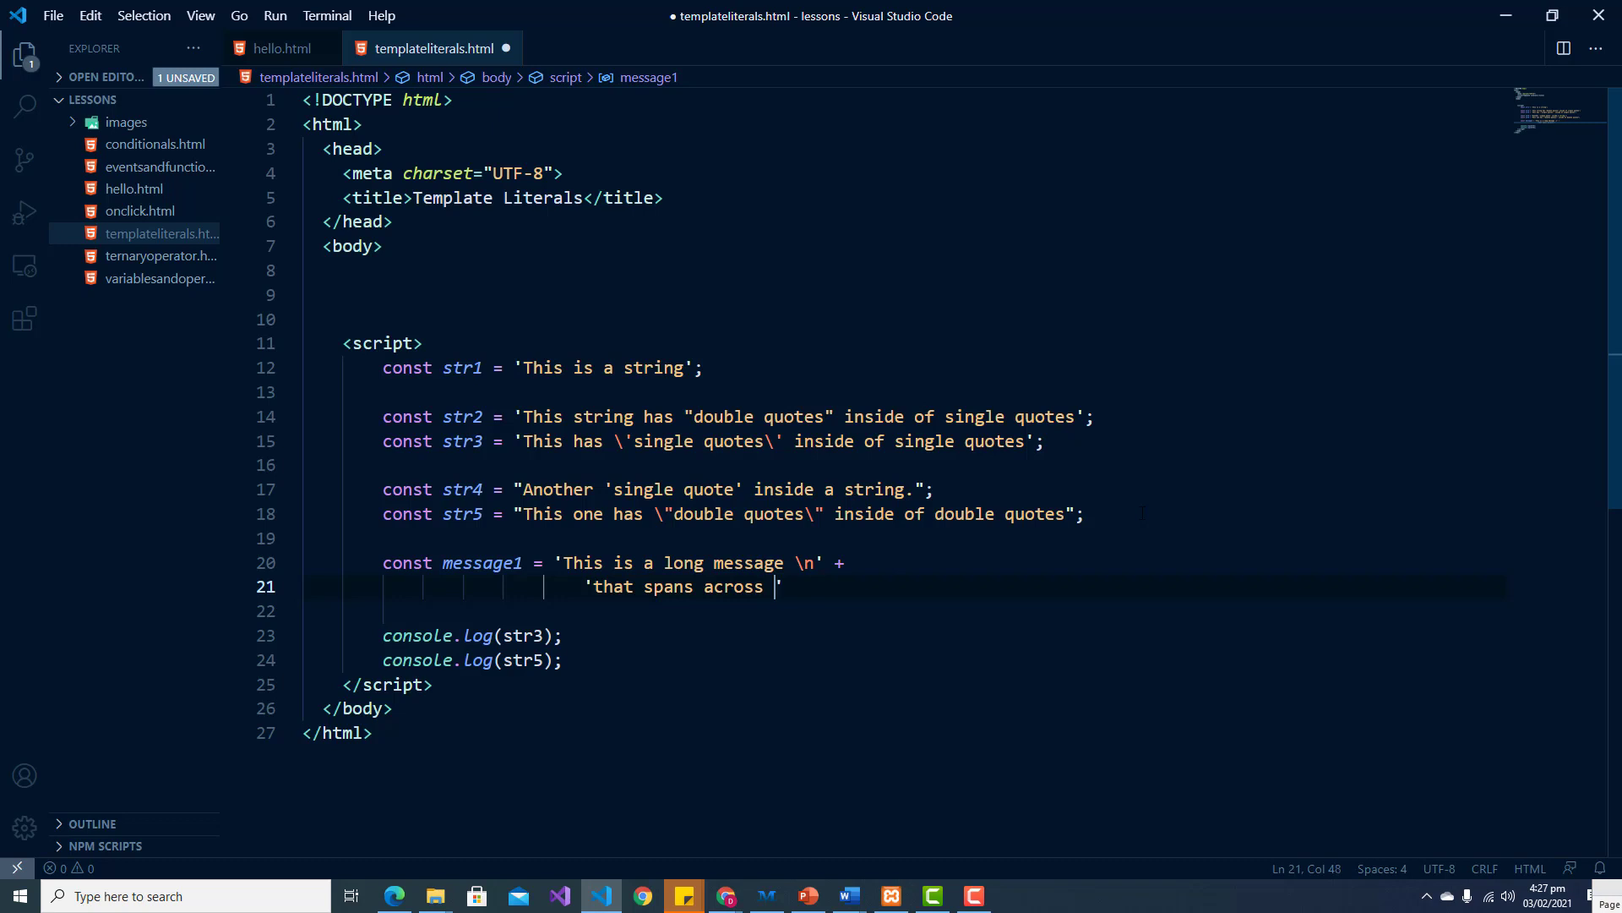
type("multiple")
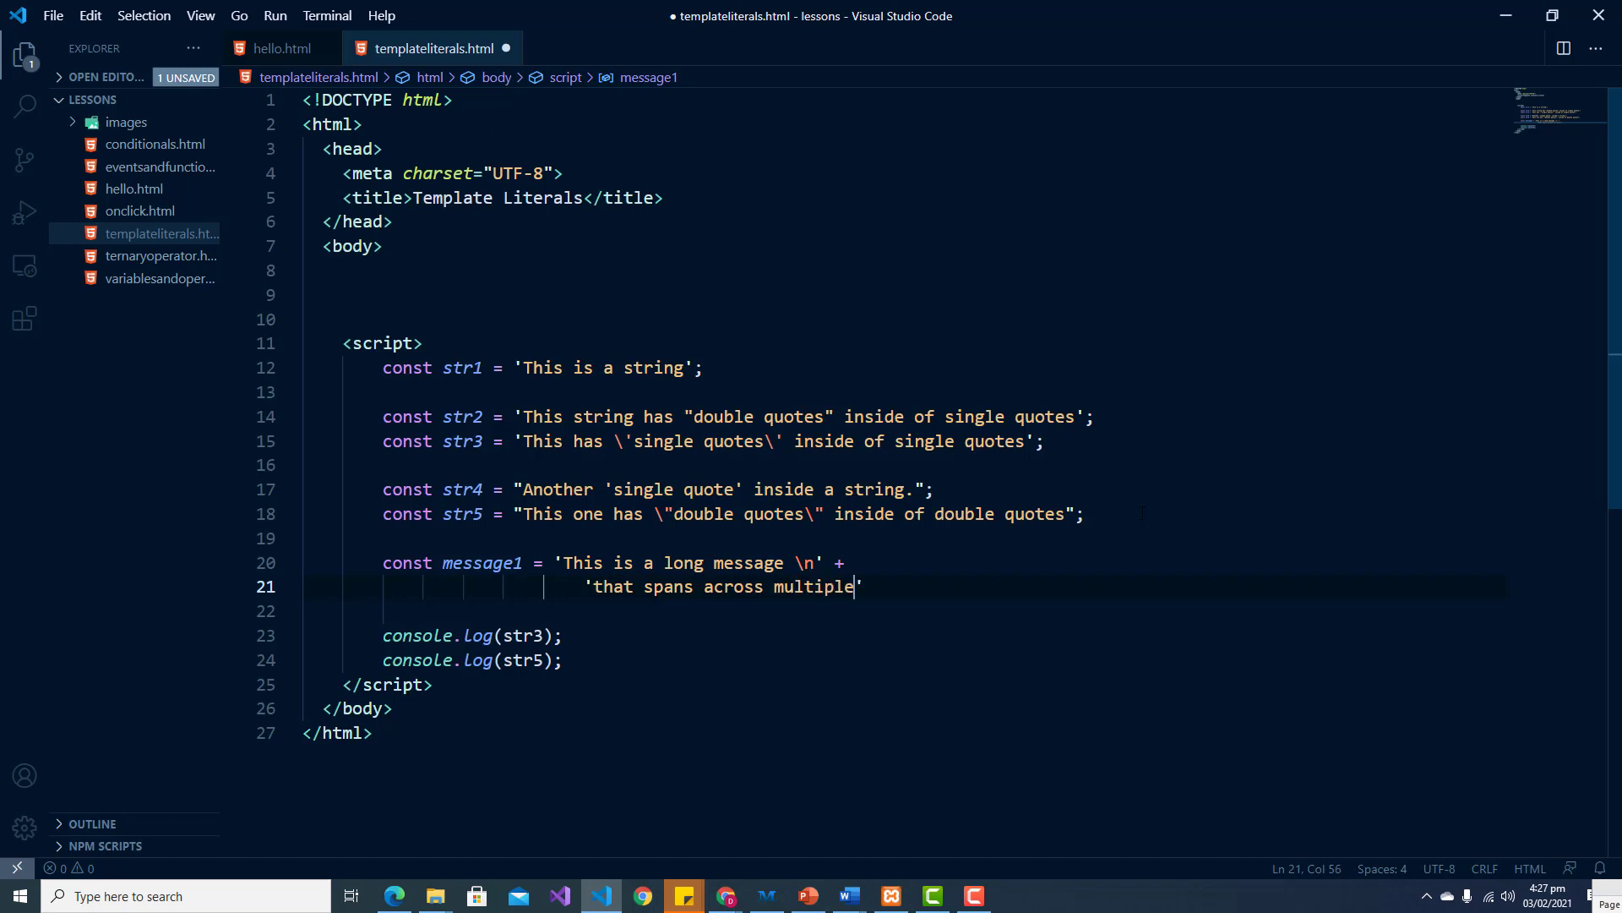
type("lines'")
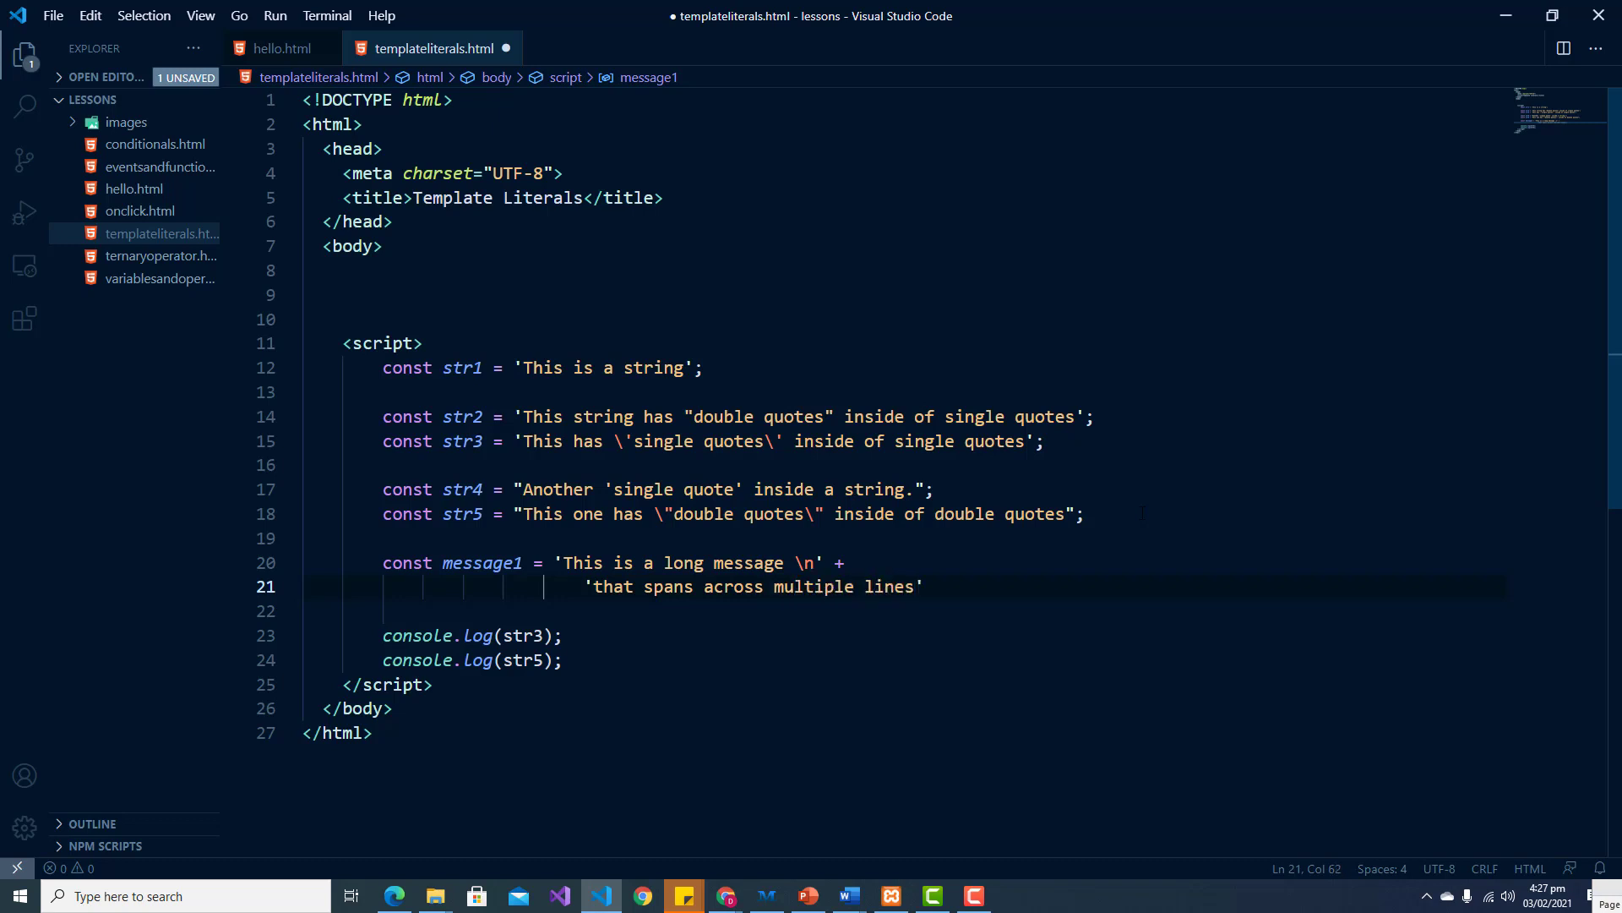
type("\\n")
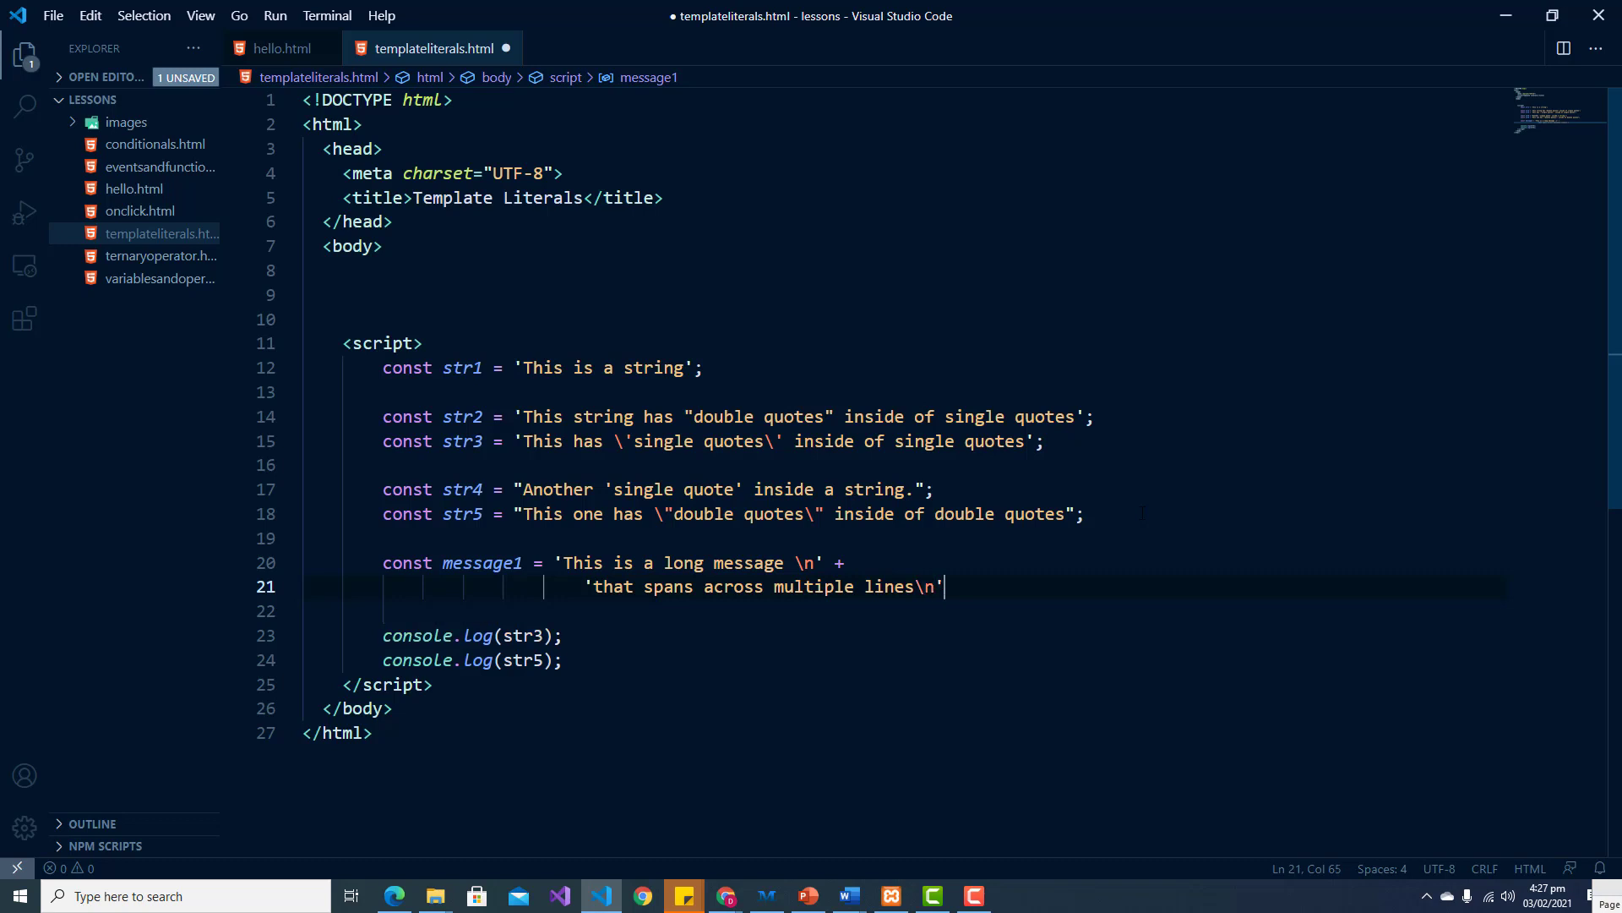
type("+")
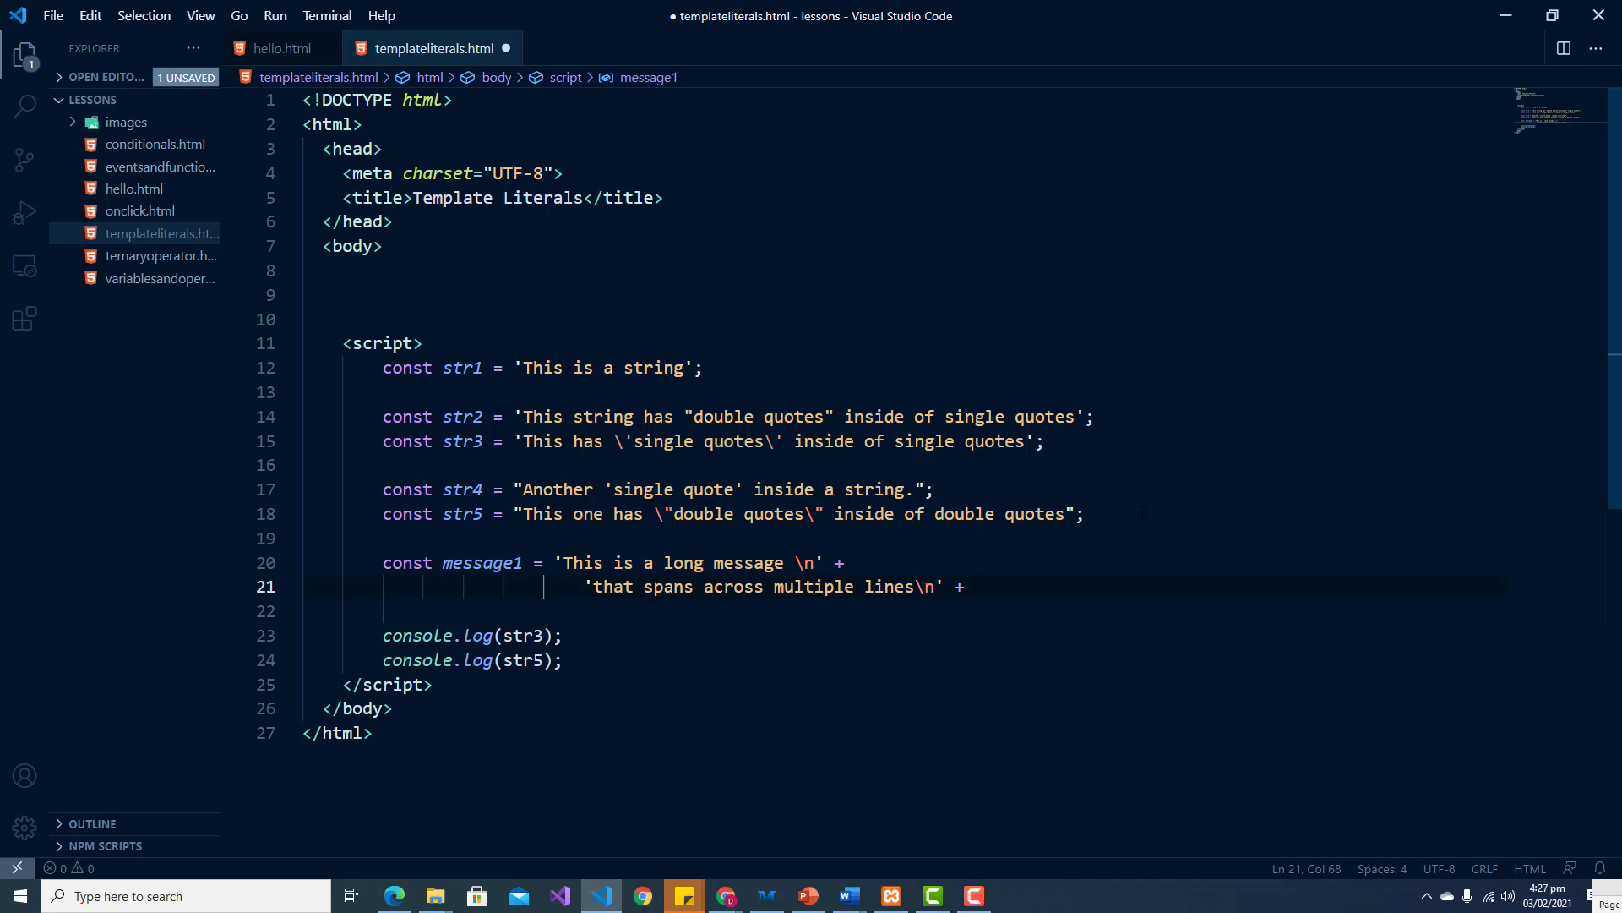
key("Enter")
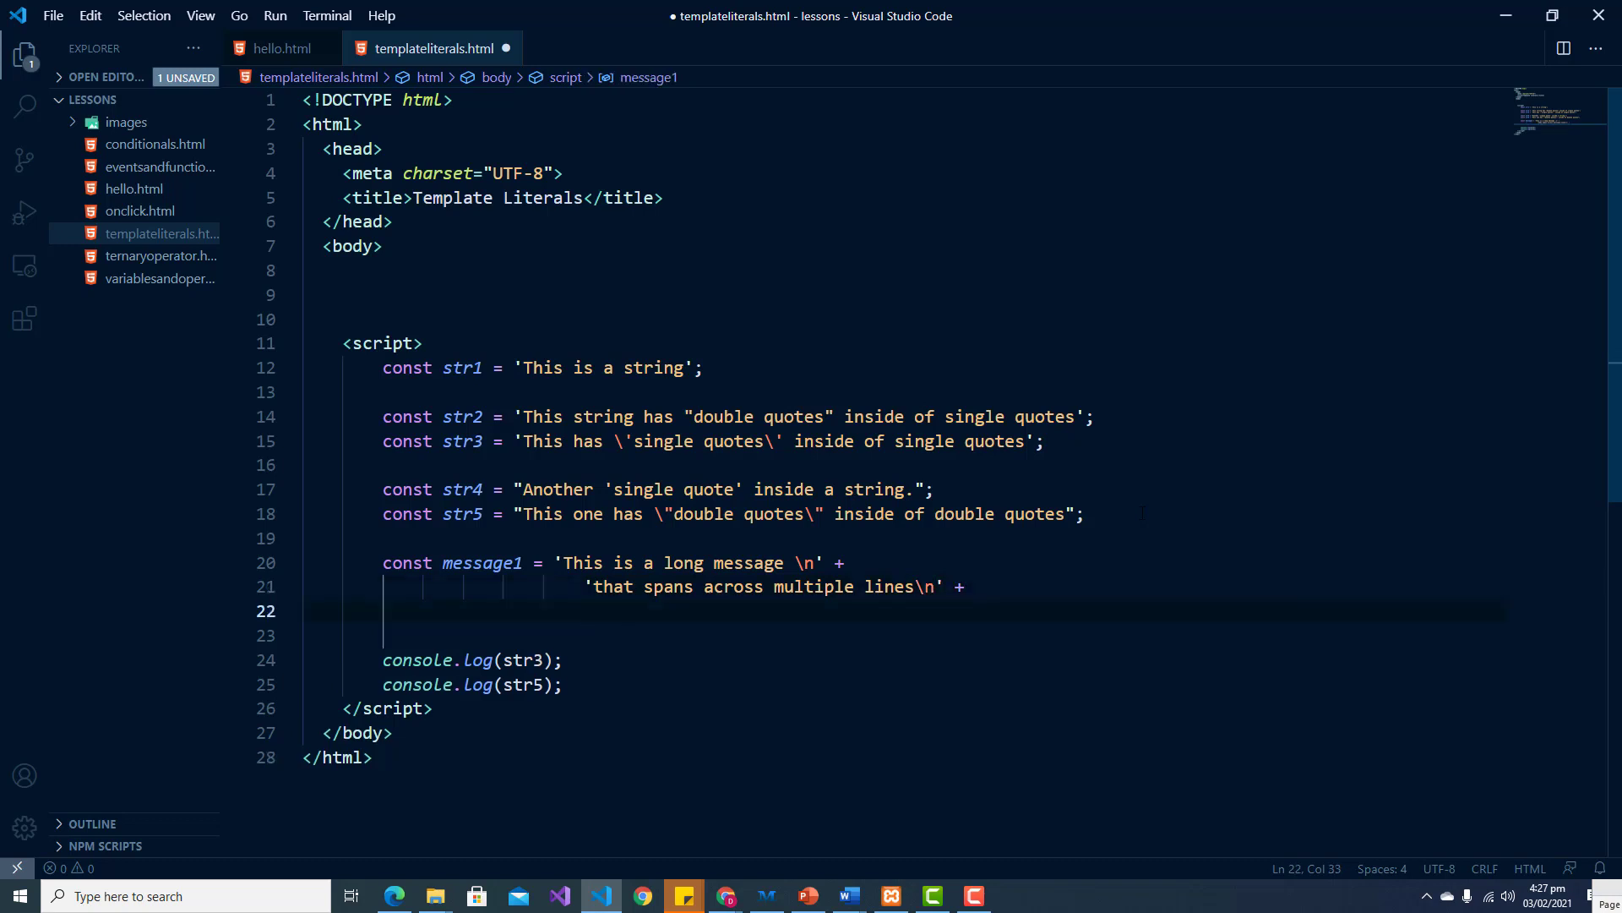
type("''")
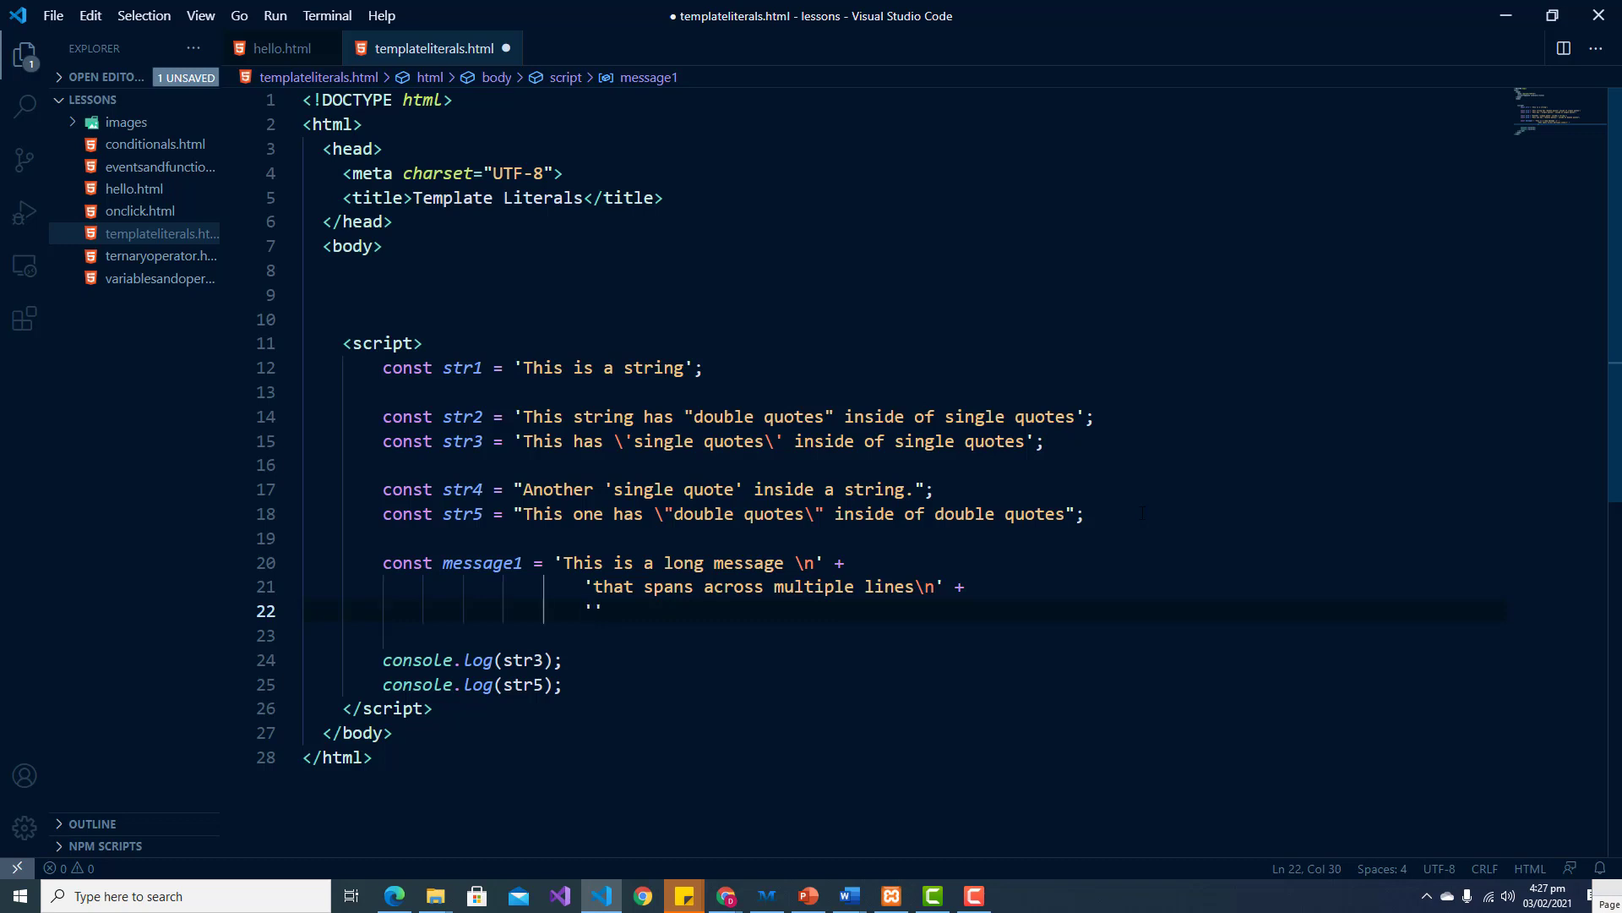
type("in the co")
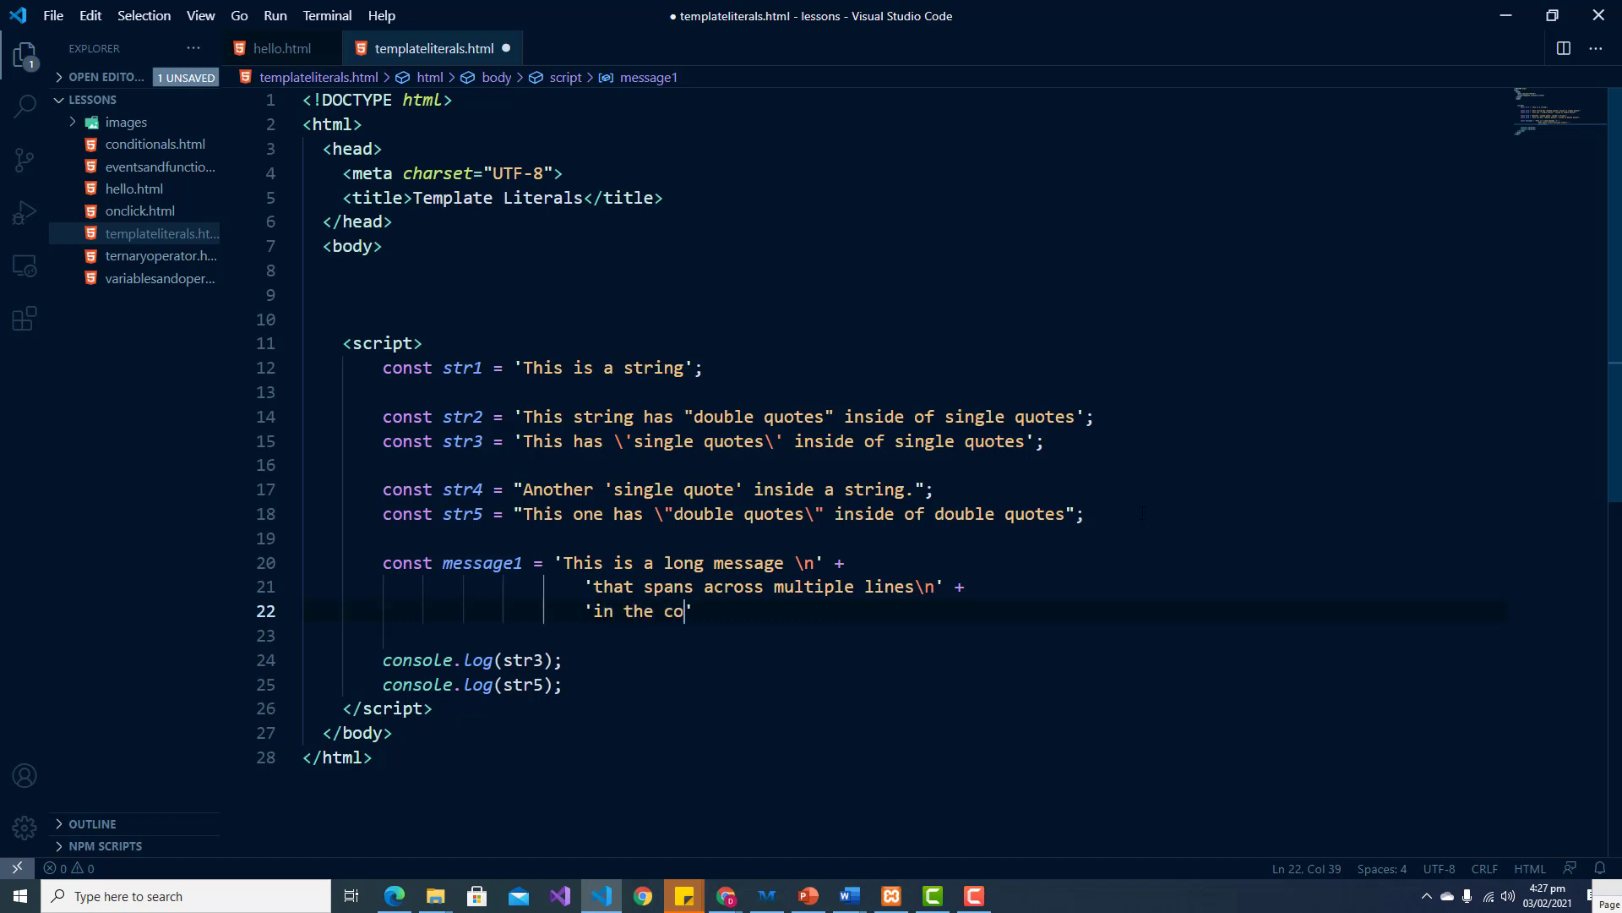
type("de'")
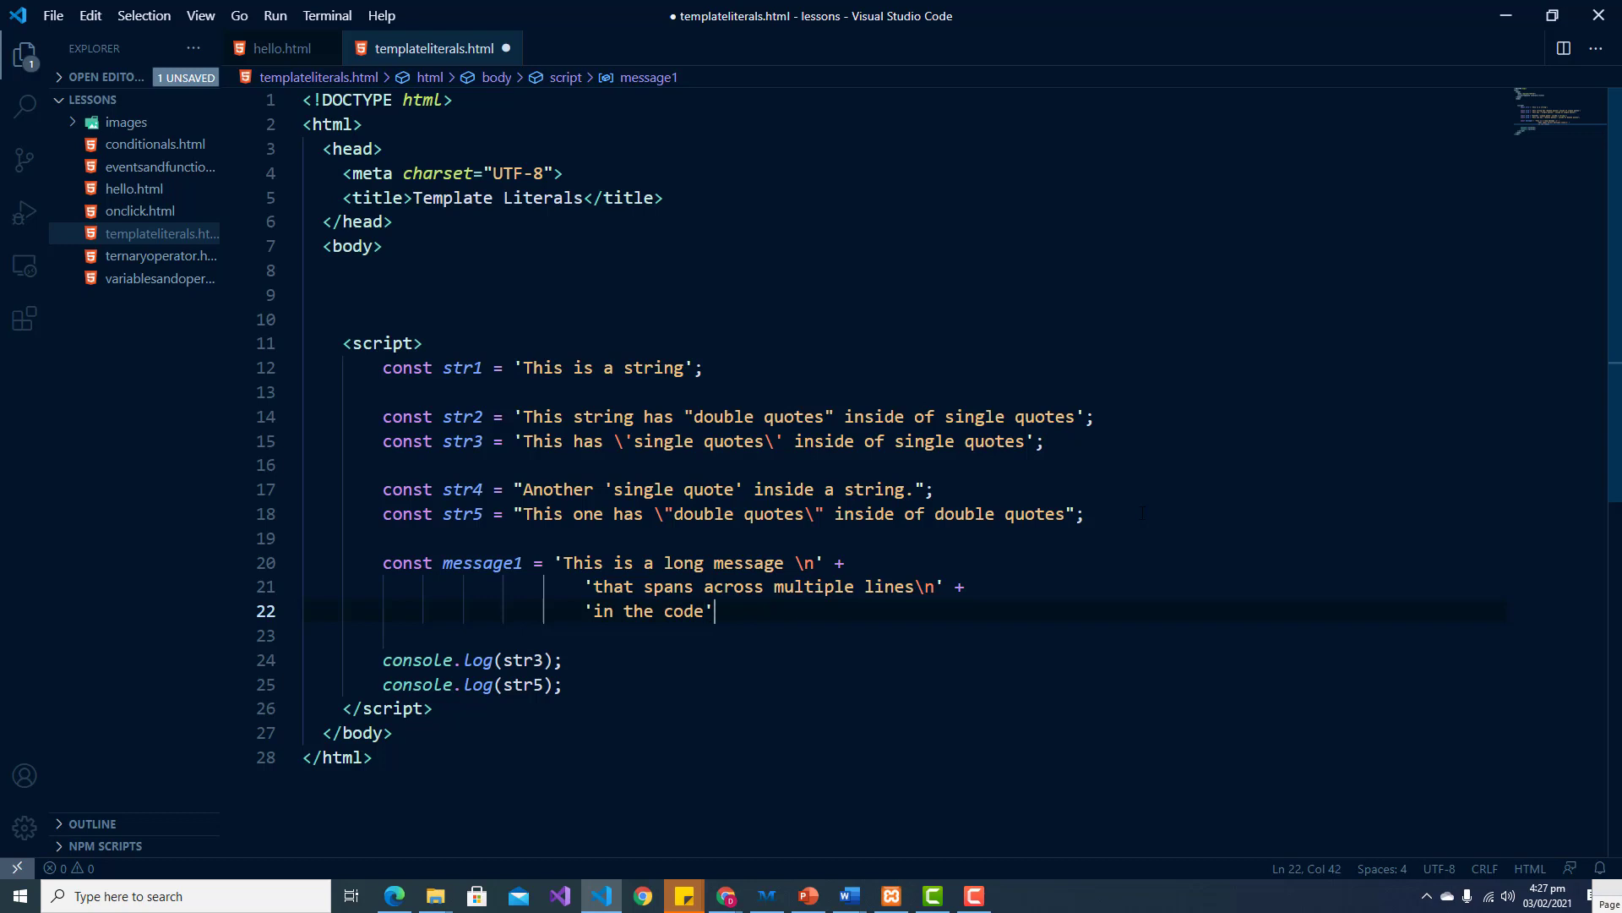
type(";")
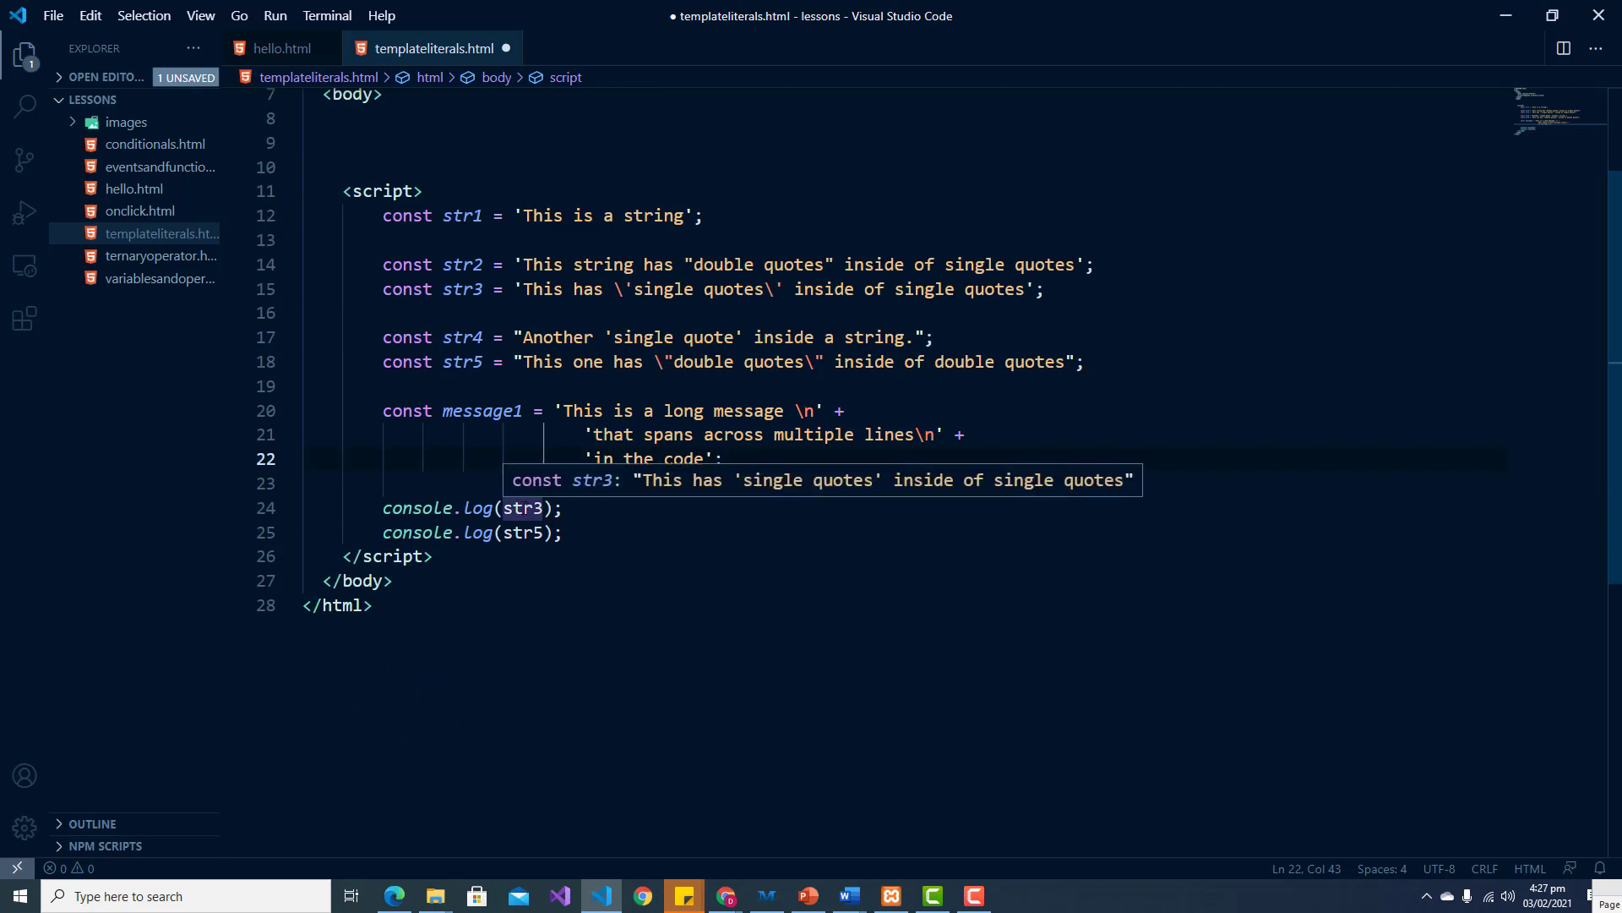
Step: Make the first console.log print message1 and save the file
type("message1")
left_click(906, 532)
type("//")
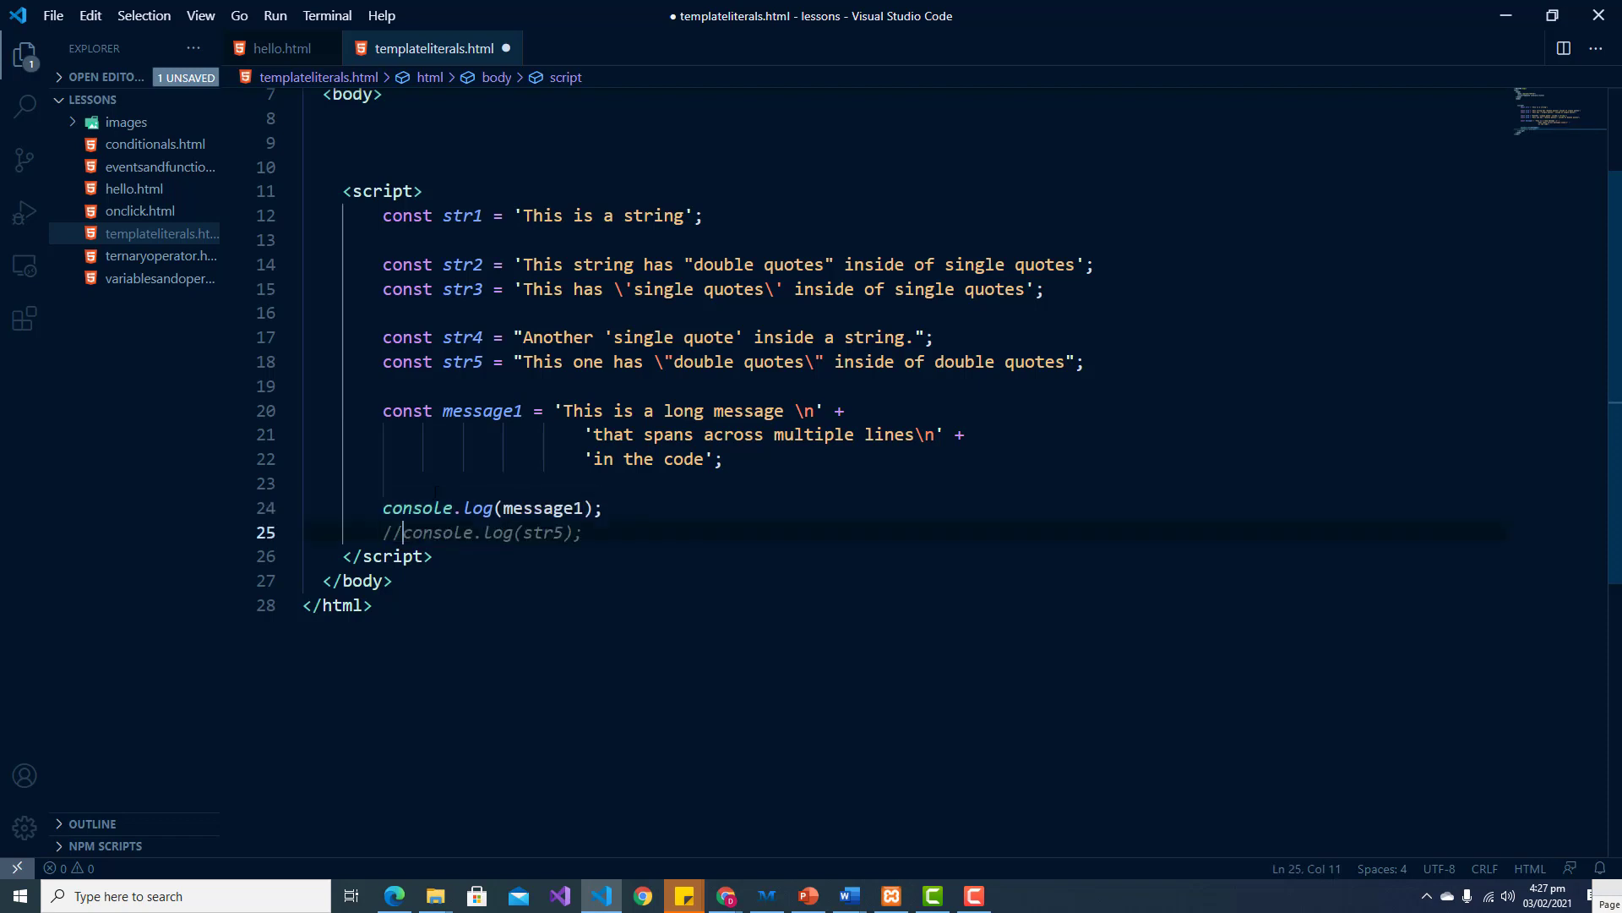
key("ctrl+s")
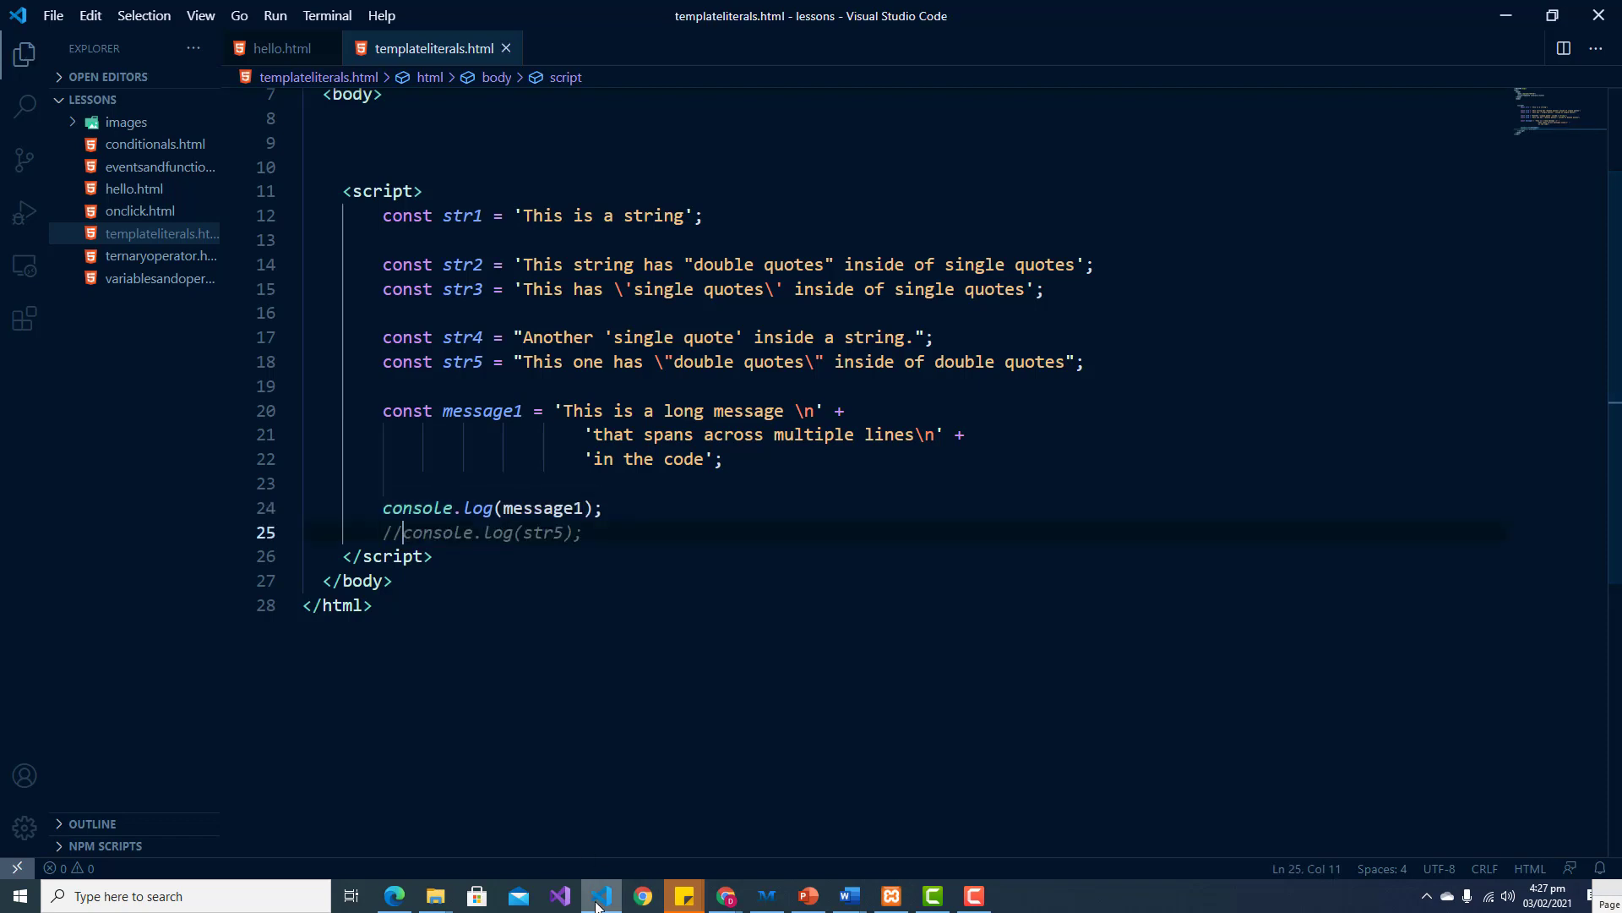
Step: Reload the page in Chrome so the console prints message1 on three lines, then return to the editor
left_click(642, 896)
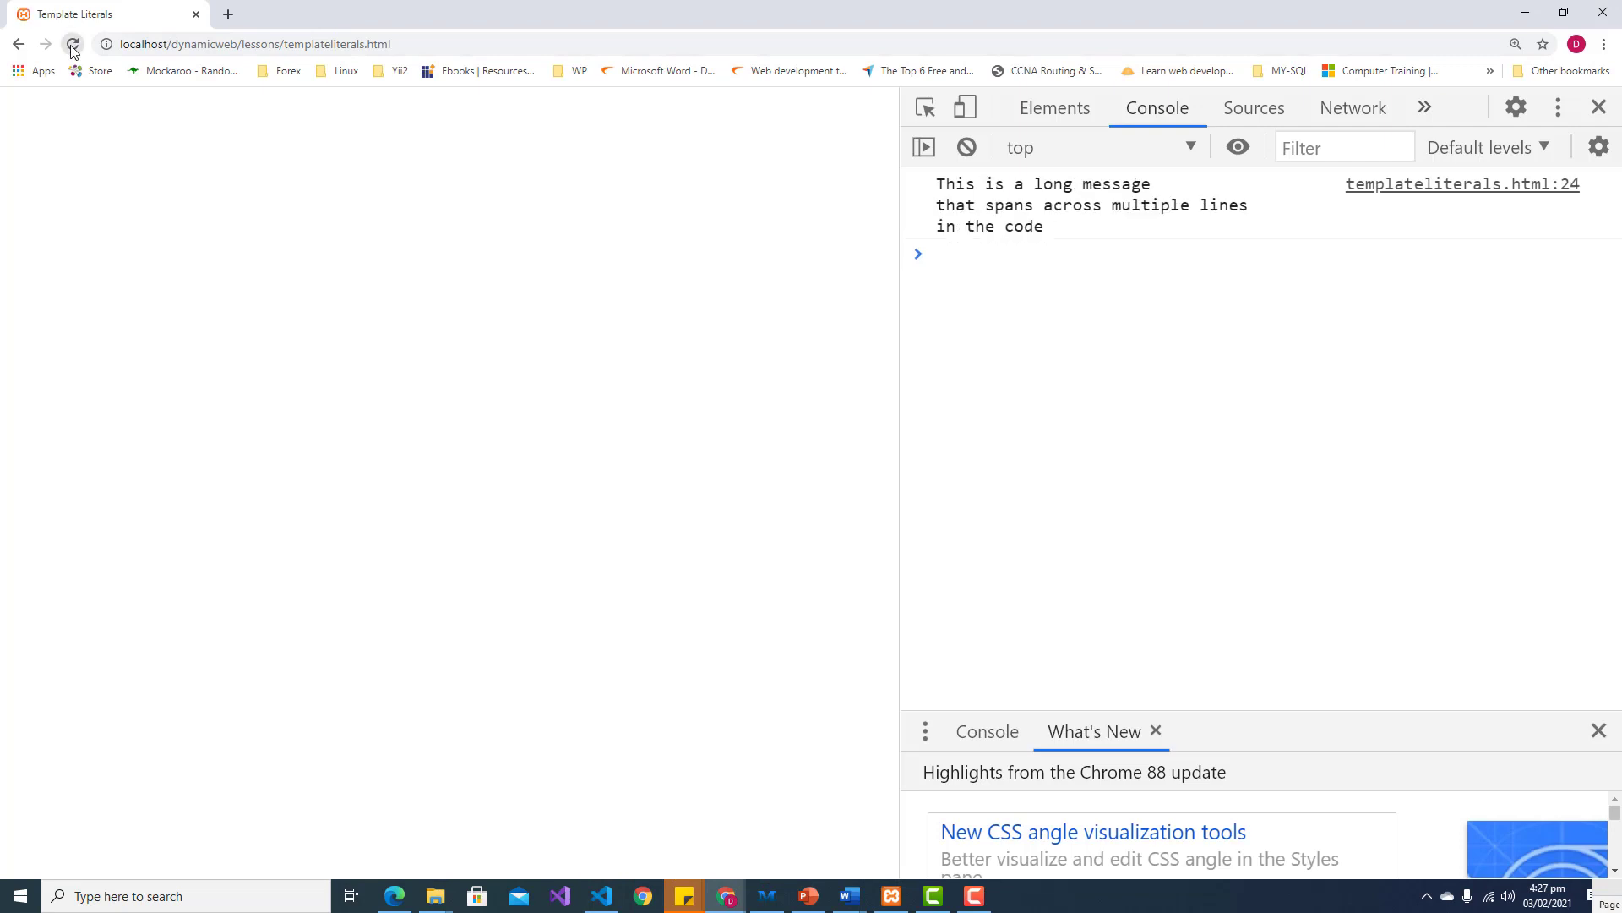
left_click(73, 44)
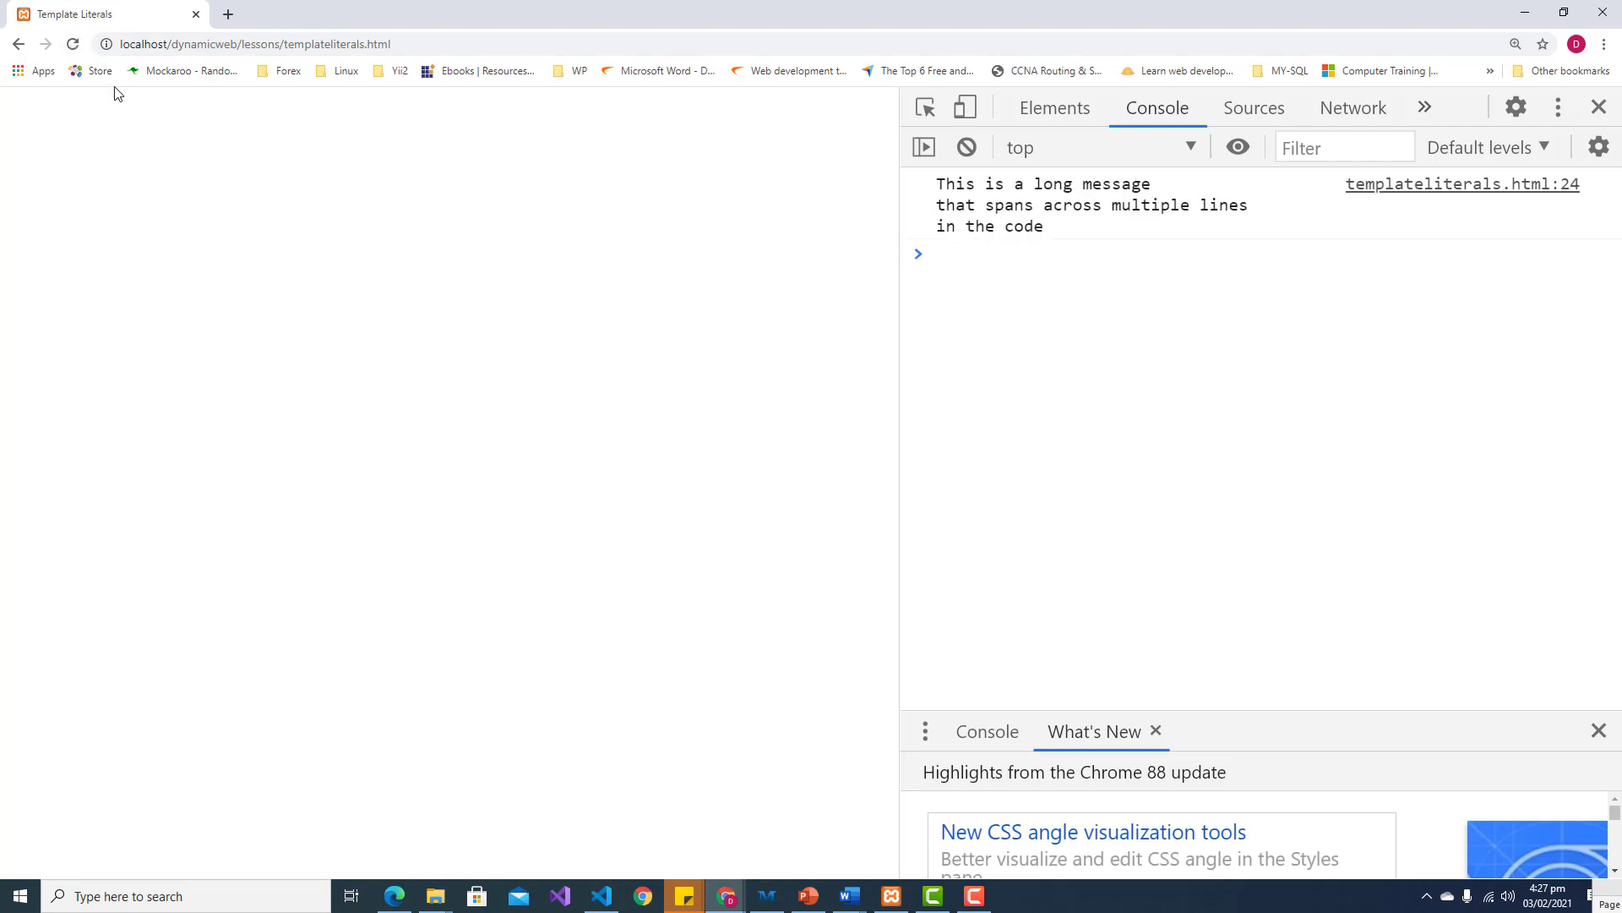
mouse_move(1234, 144)
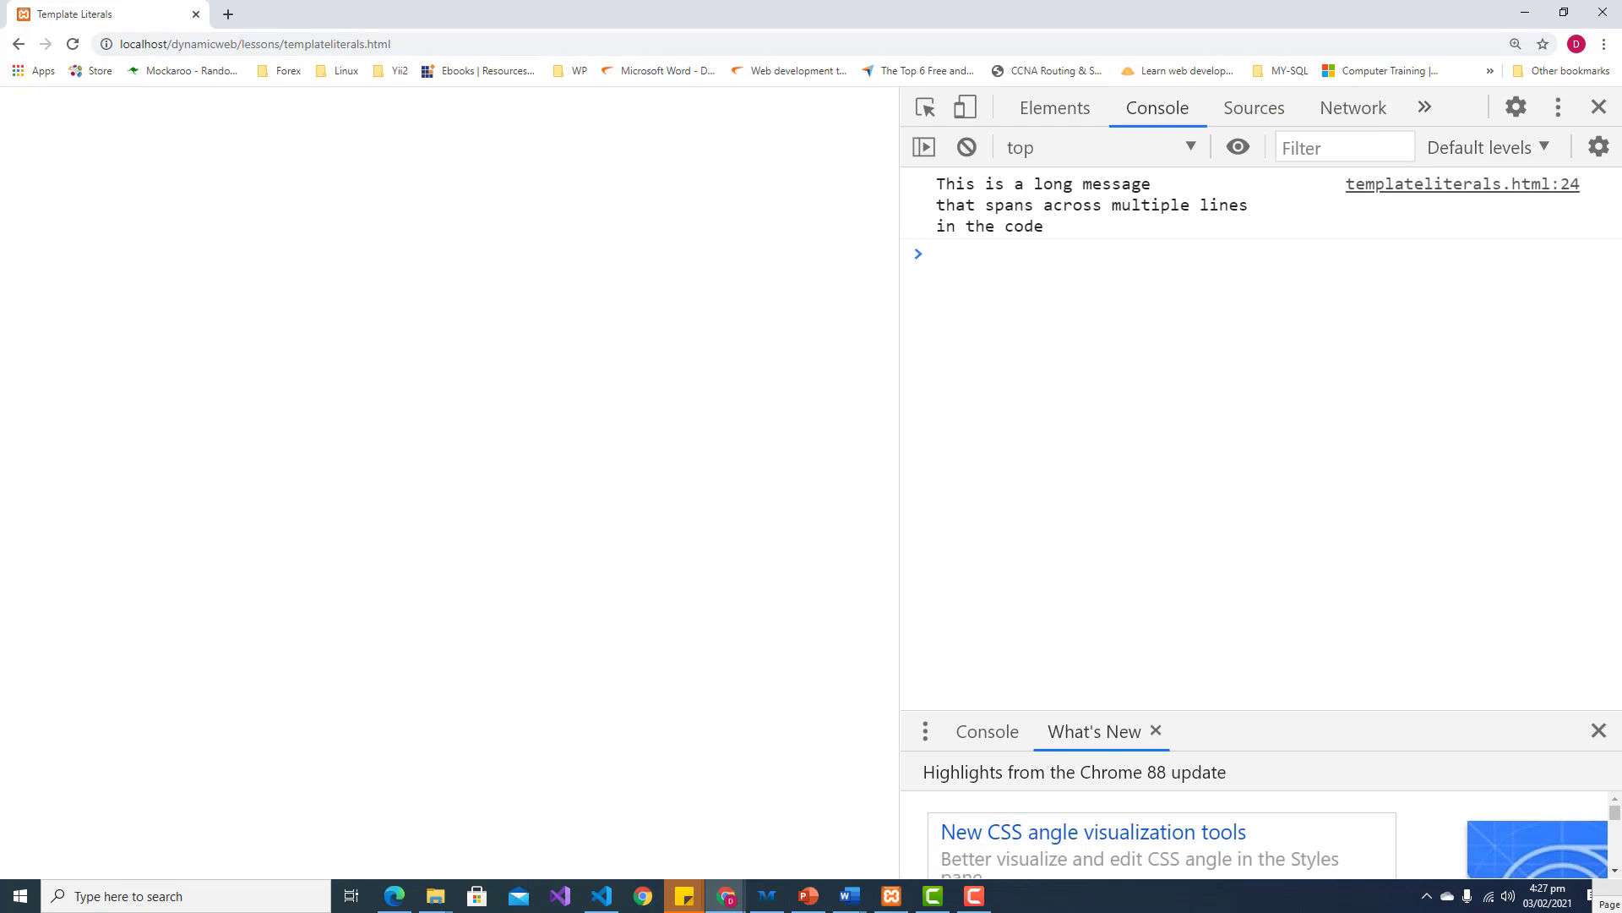
mouse_move(1171, 191)
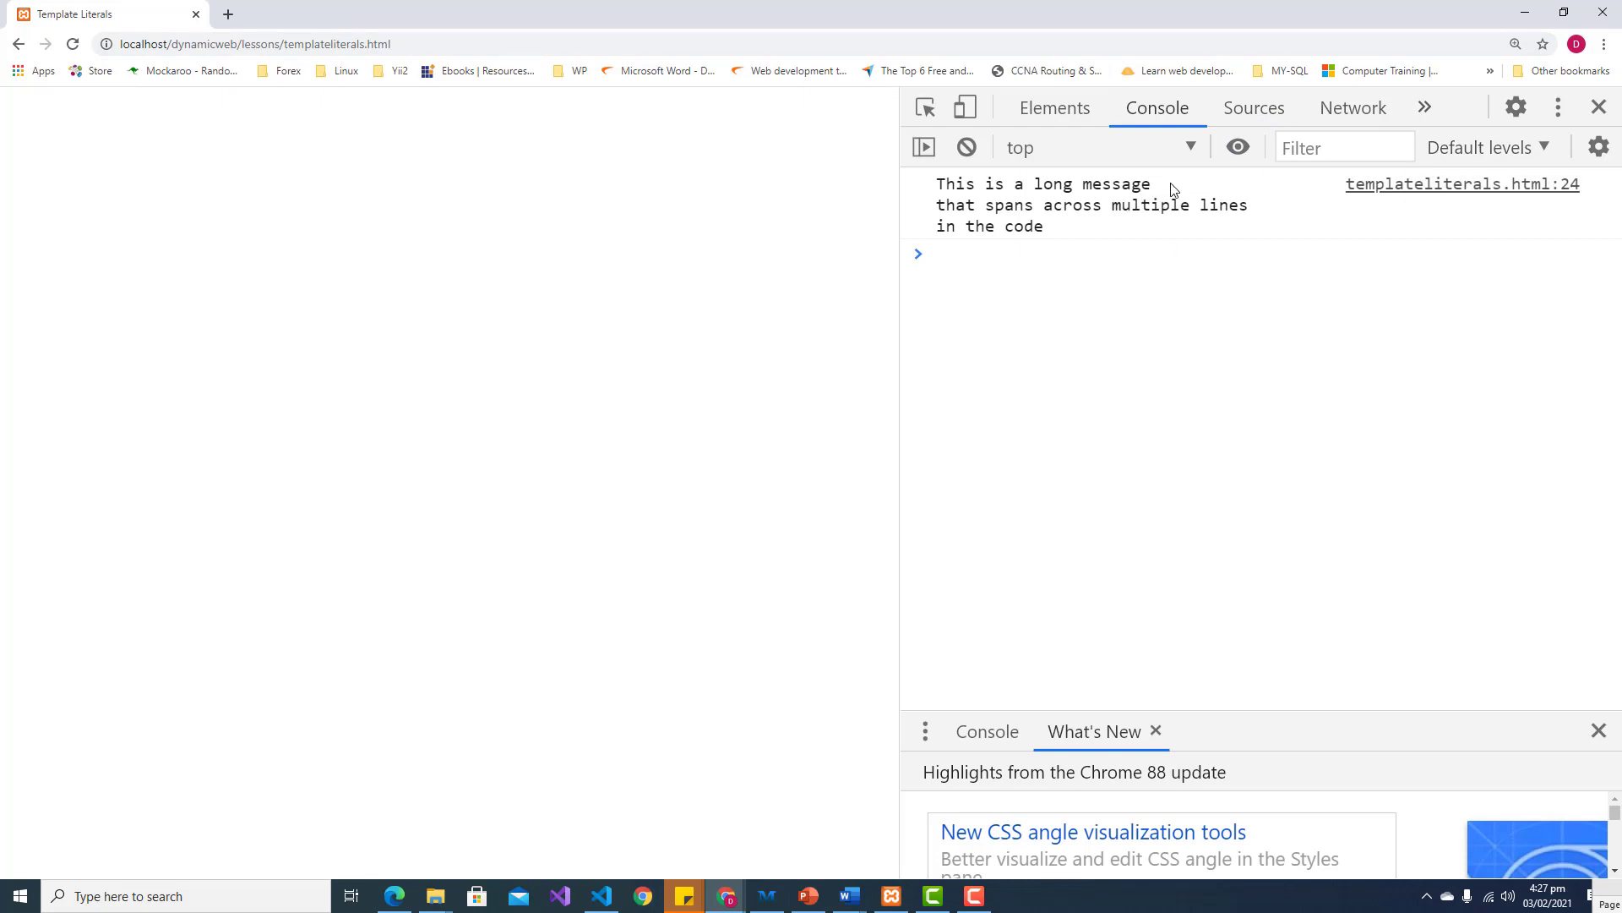
mouse_move(876, 490)
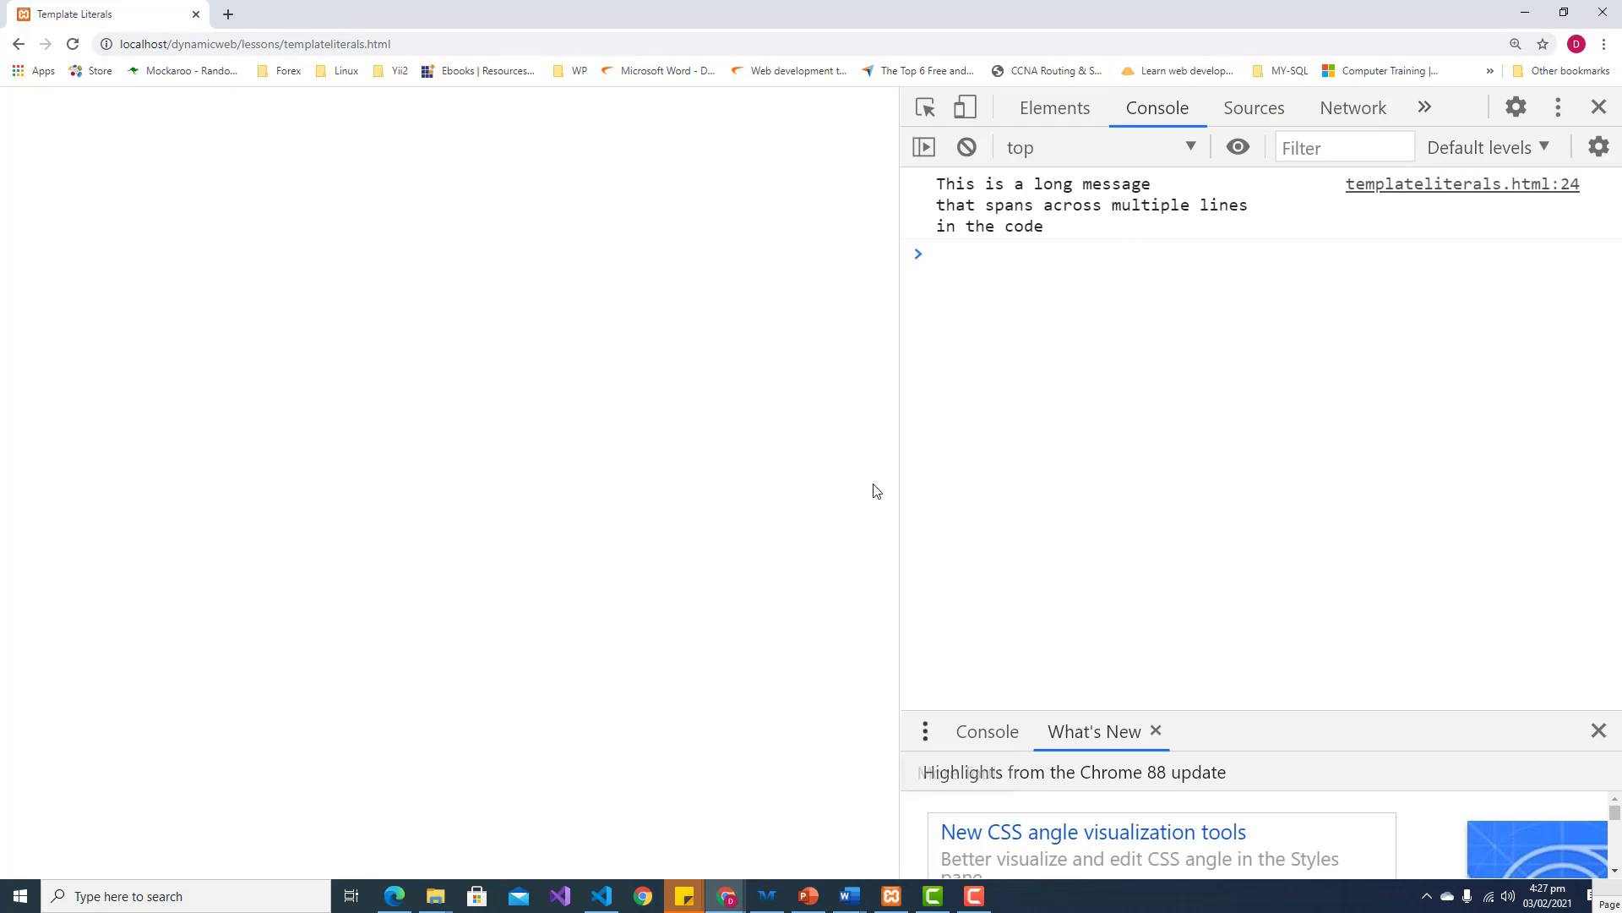
mouse_move(1464, 665)
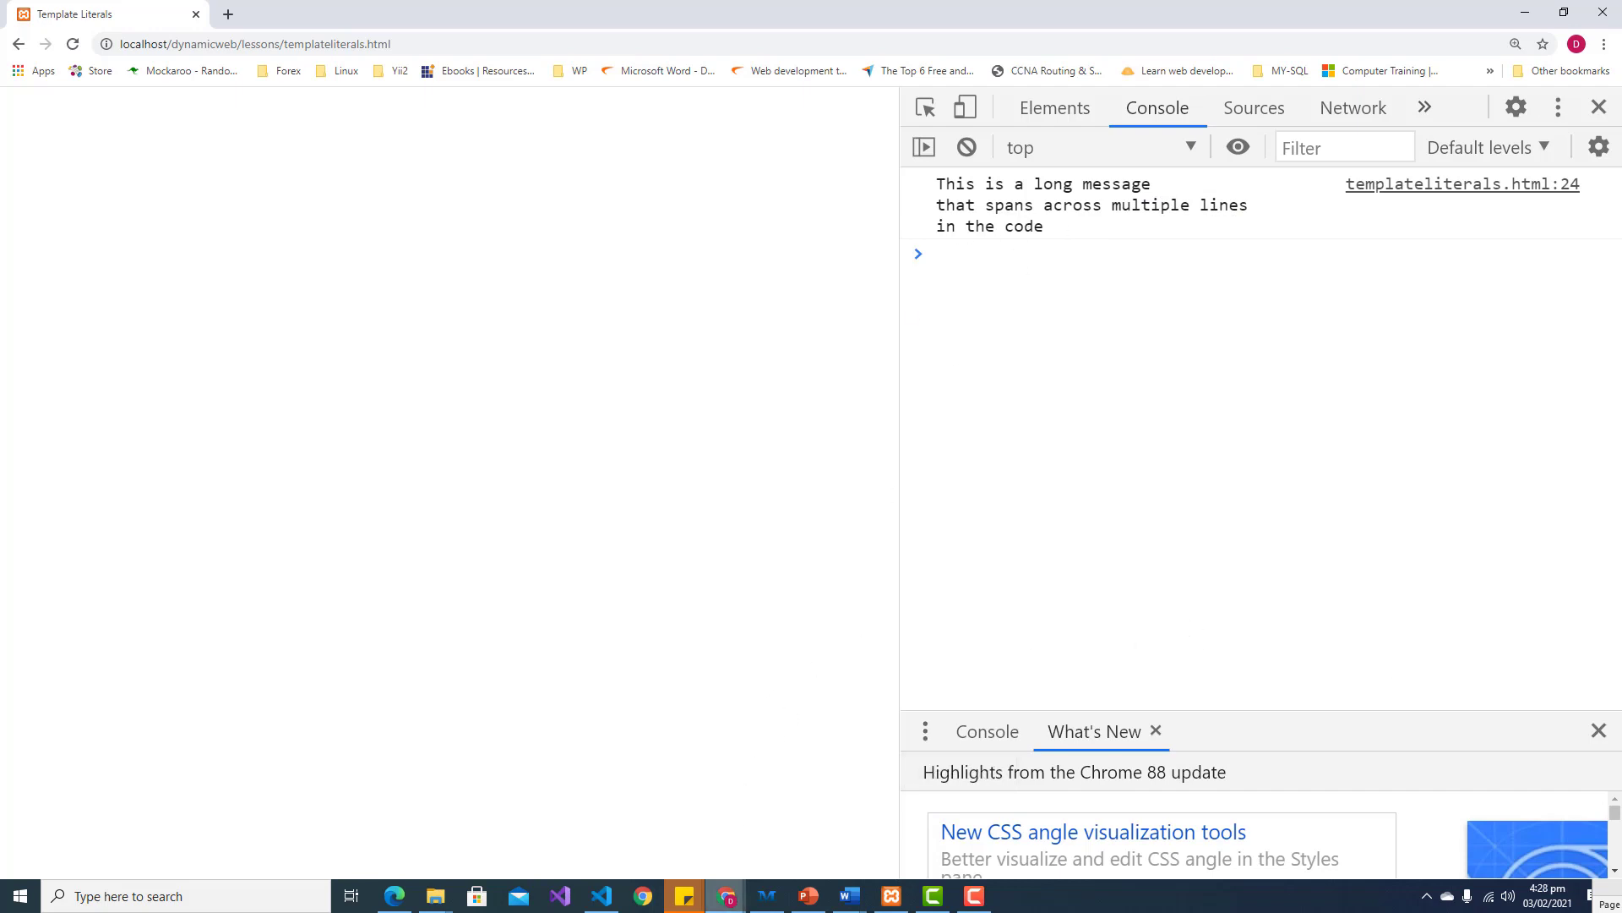
left_click(600, 896)
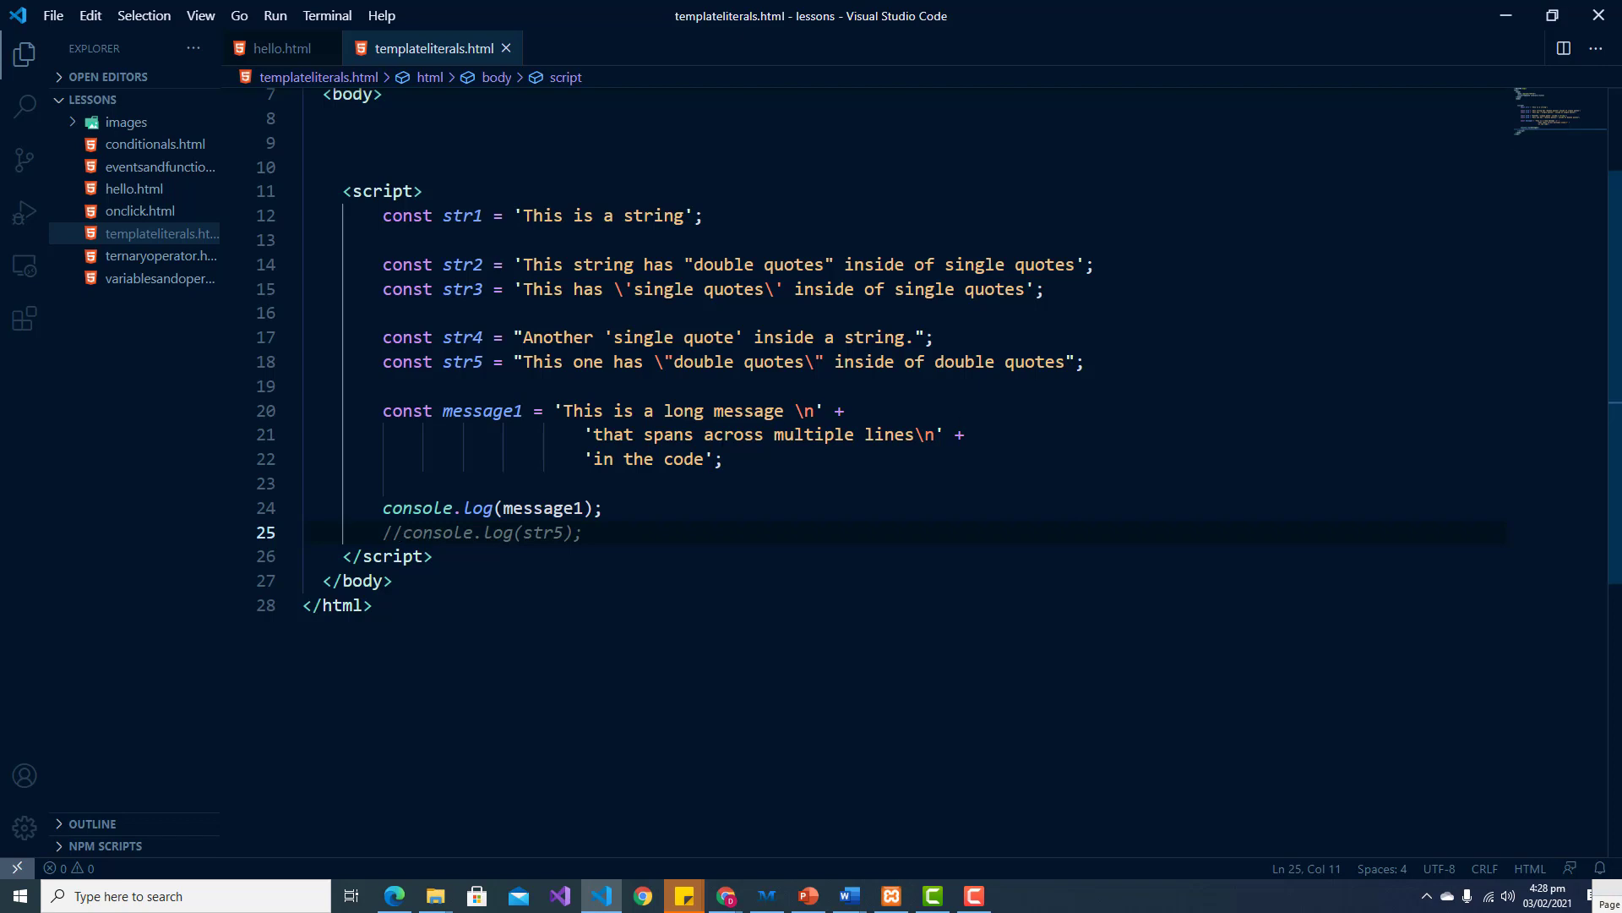
Step: Declare const message2 = with a backtick template literal after message1
left_click(721, 458)
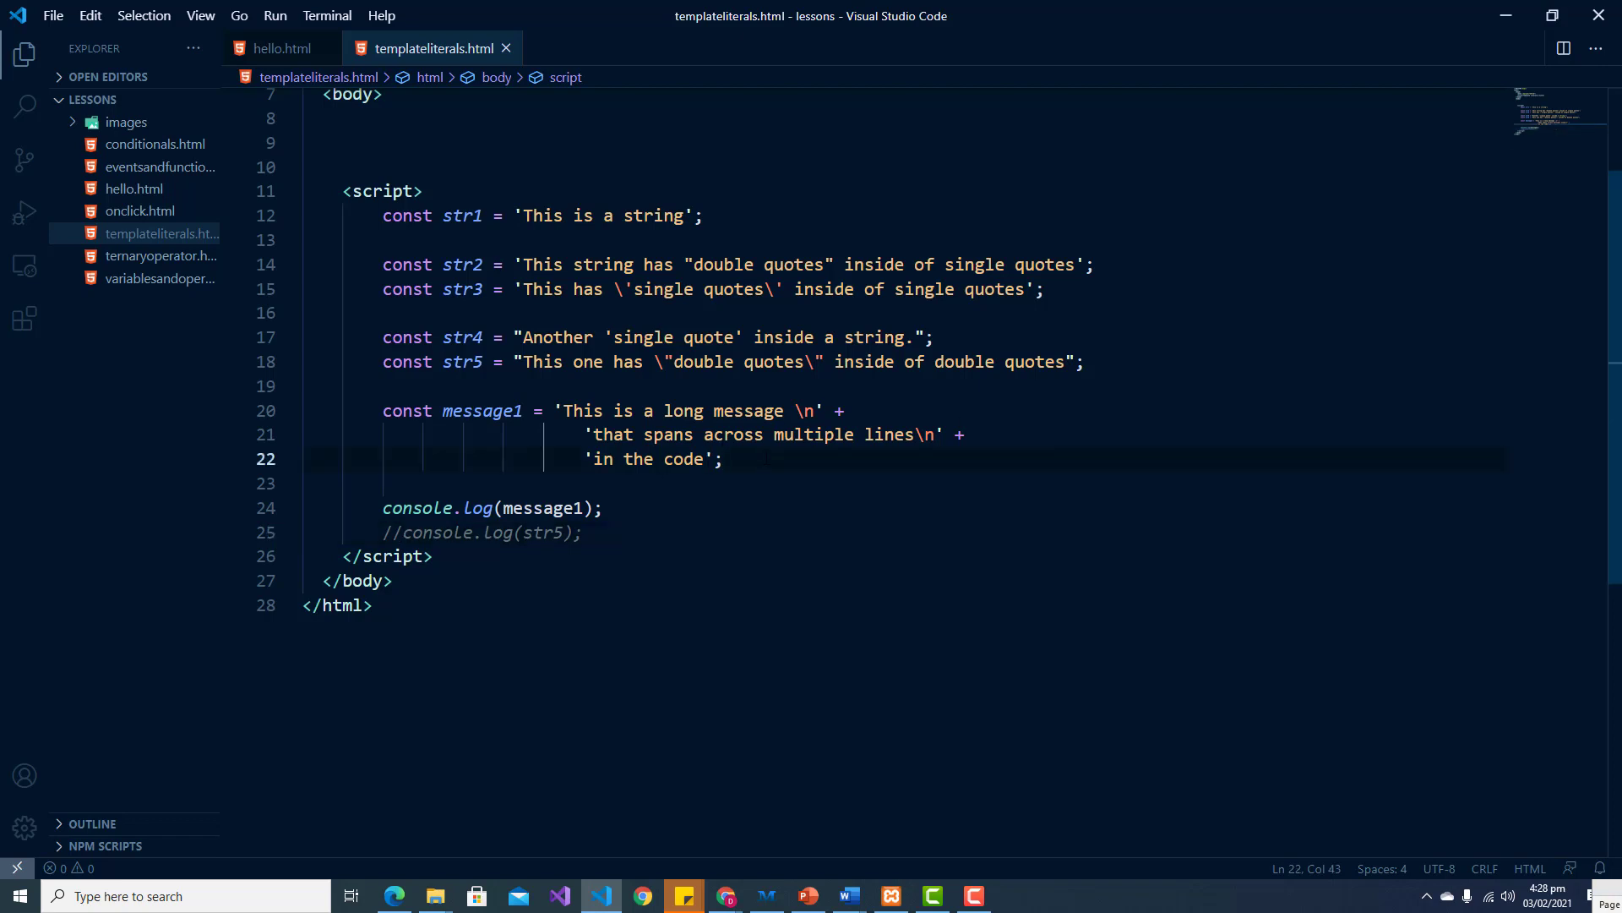
key("Enter")
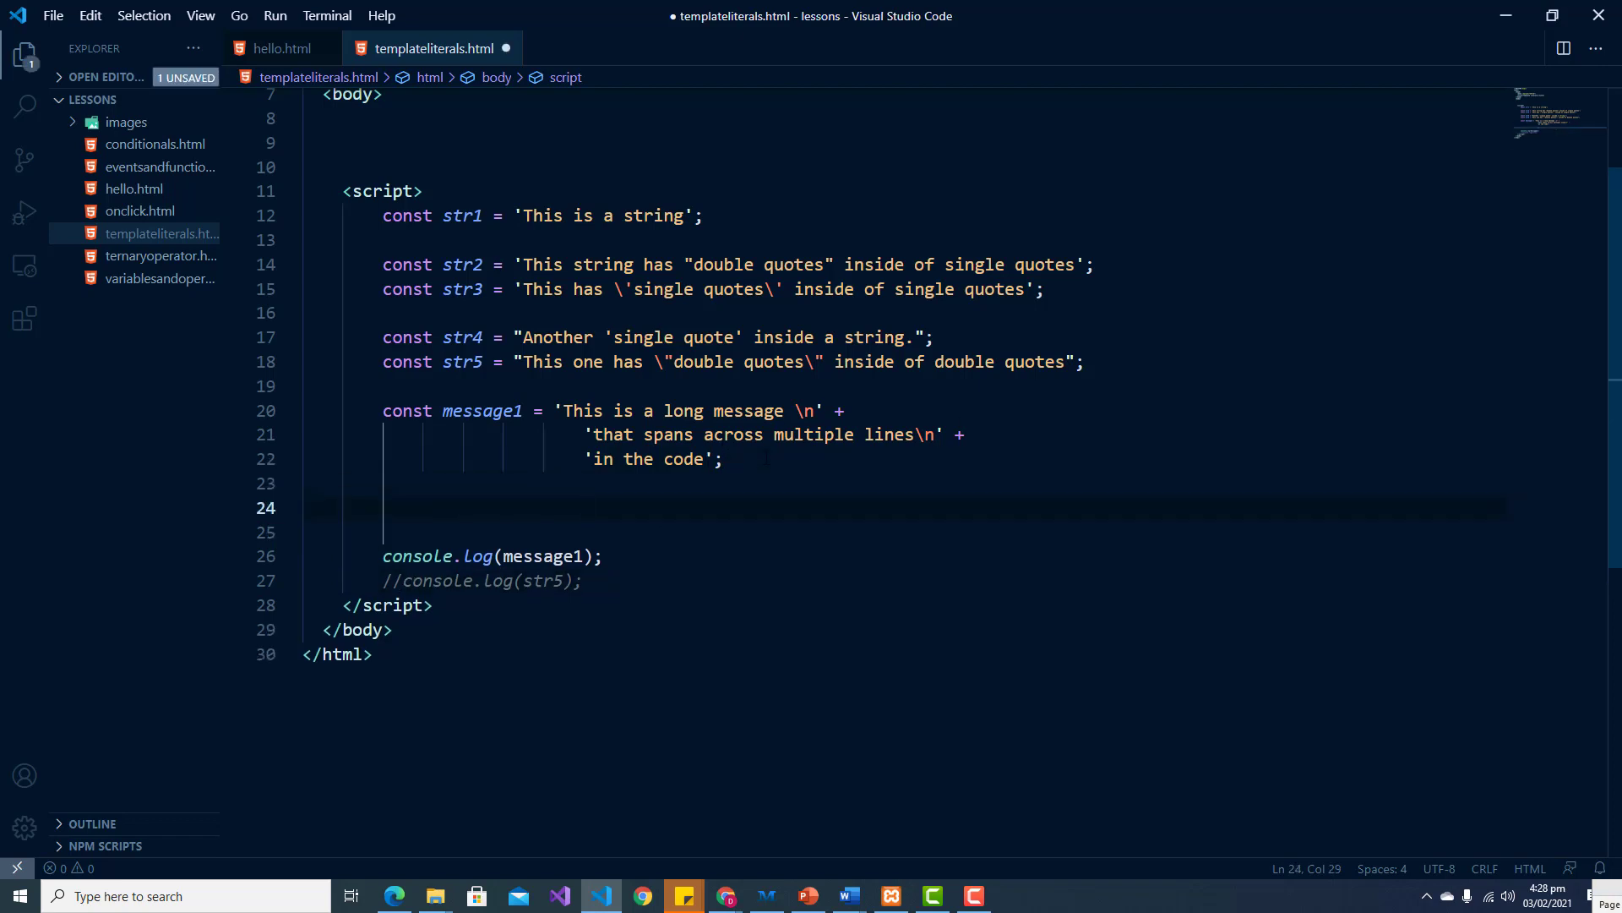
type("const mee")
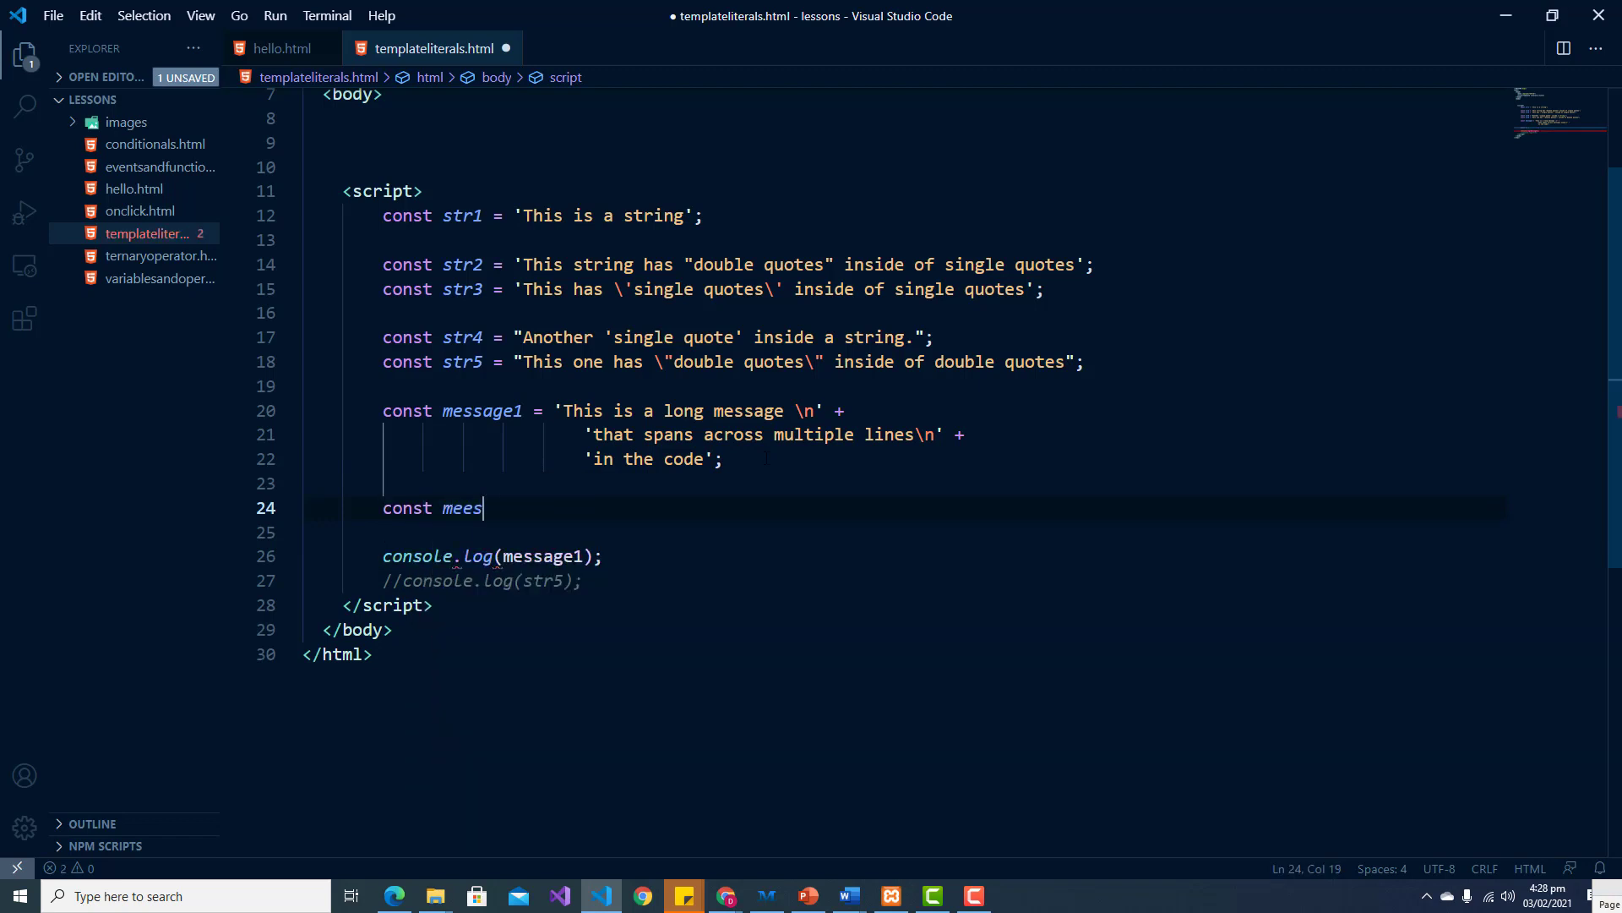
type("sage")
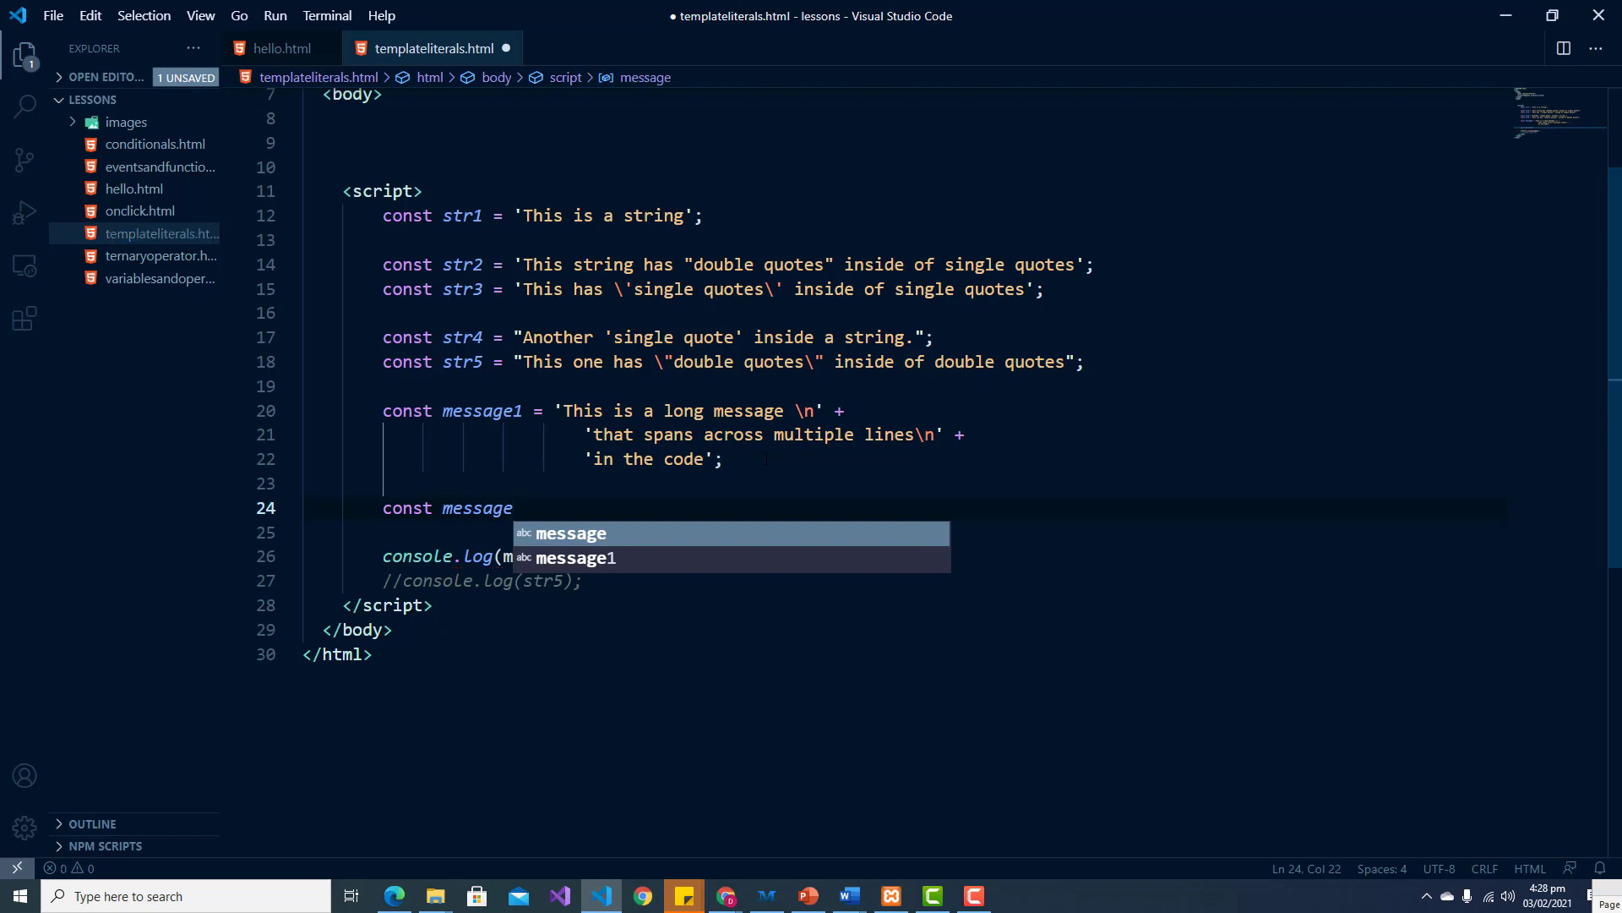
type("2 =")
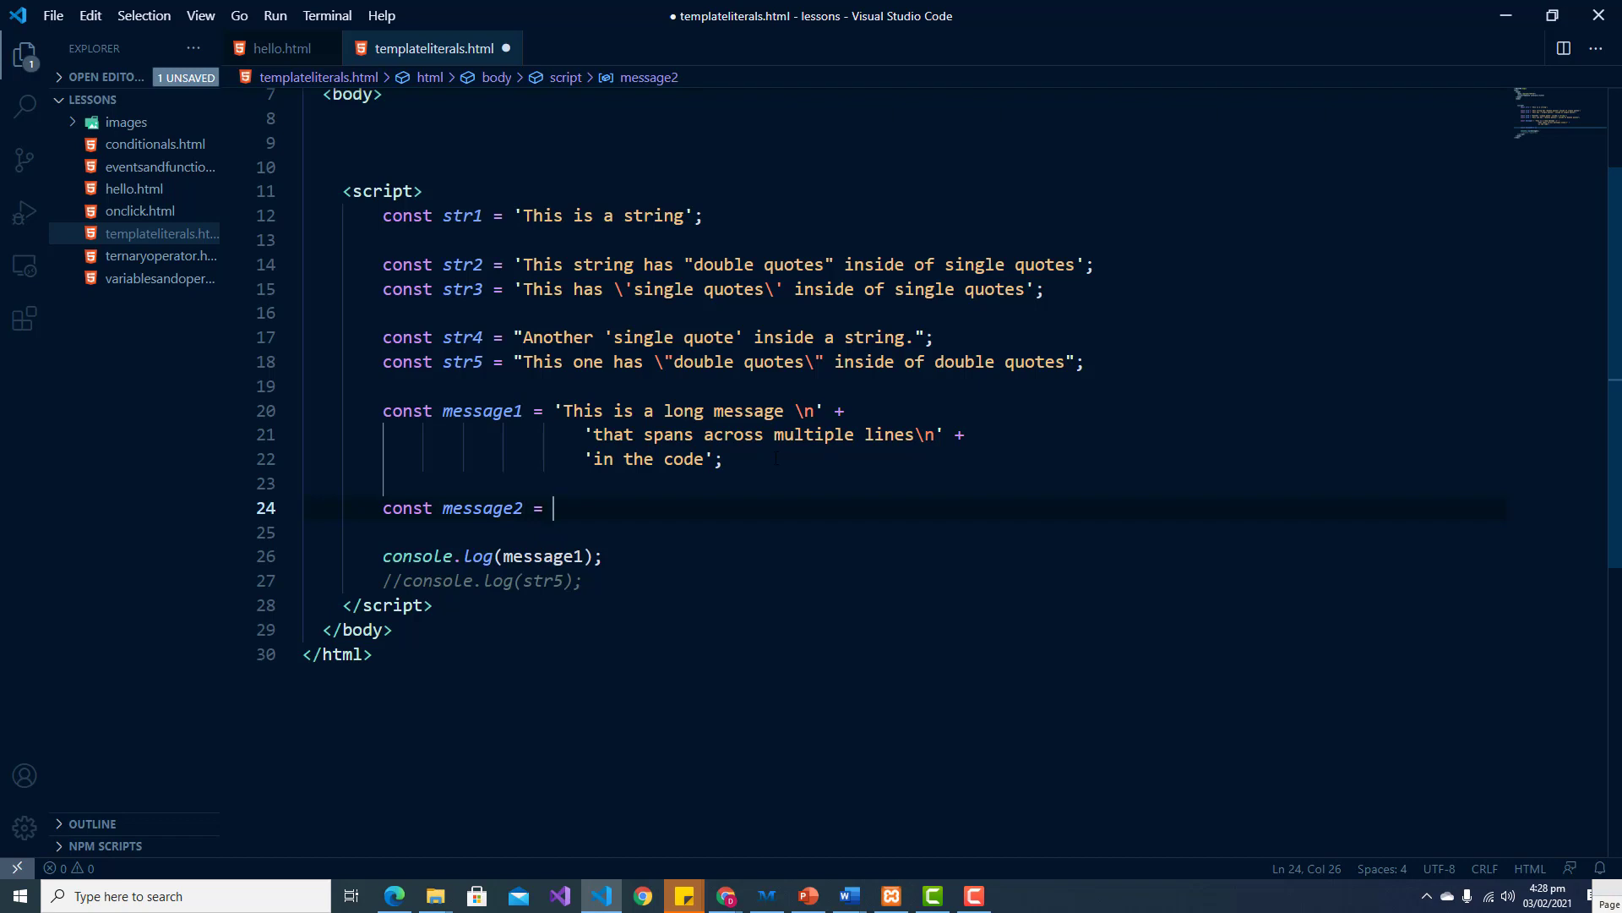
type("``")
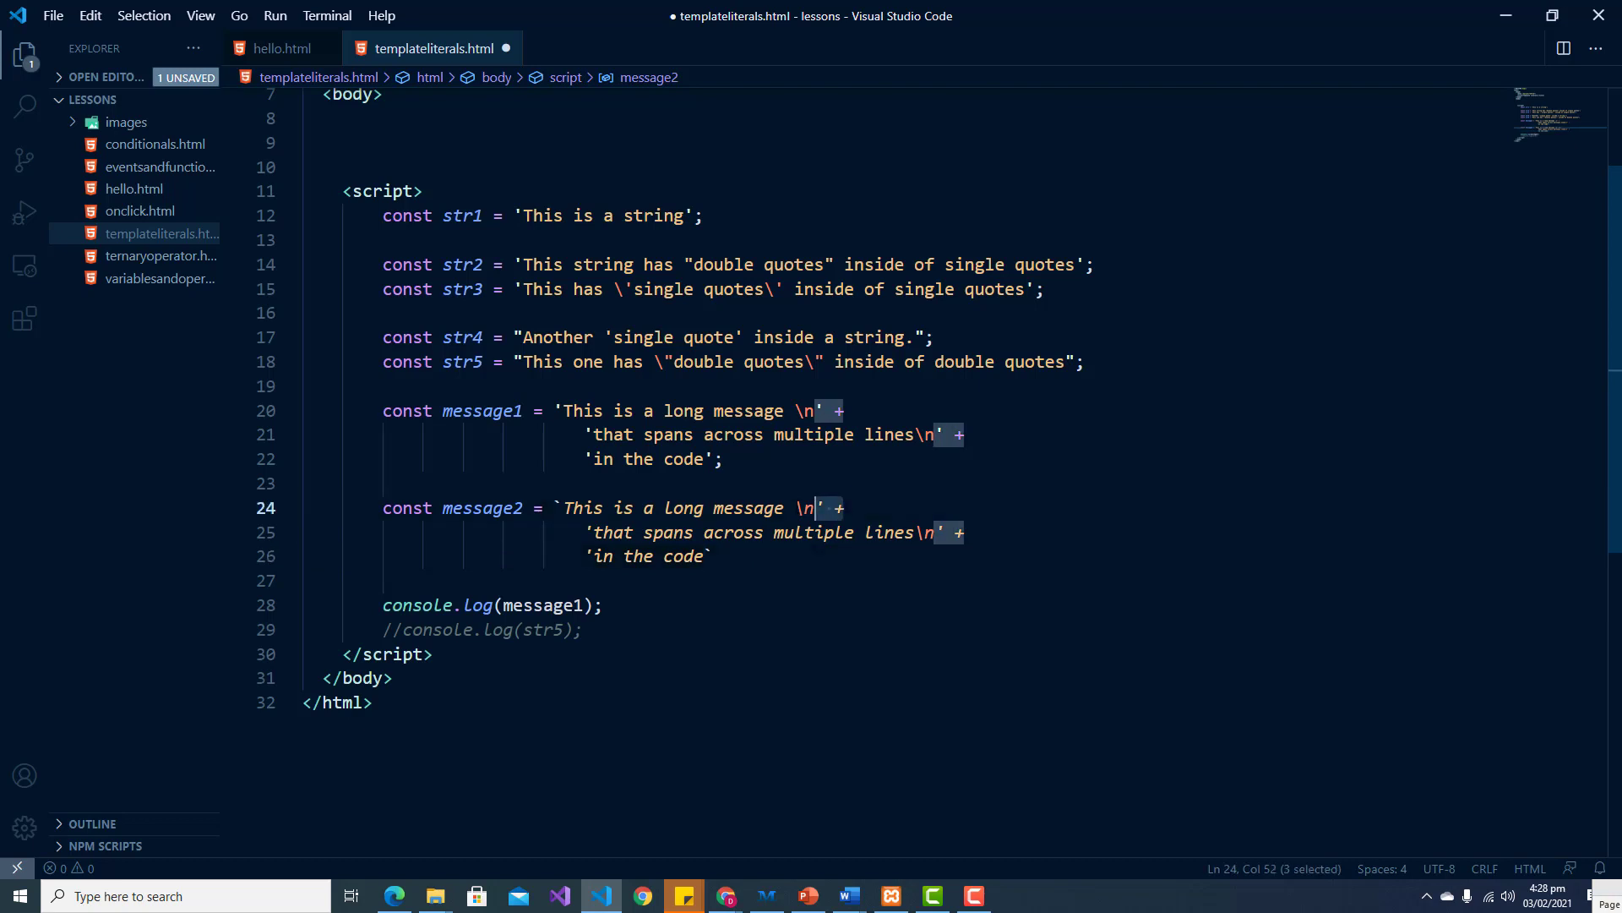
Step: Strip the \n escapes, quotes and + signs so message2 spans three lines, ending with a semicolon
key("Backspace")
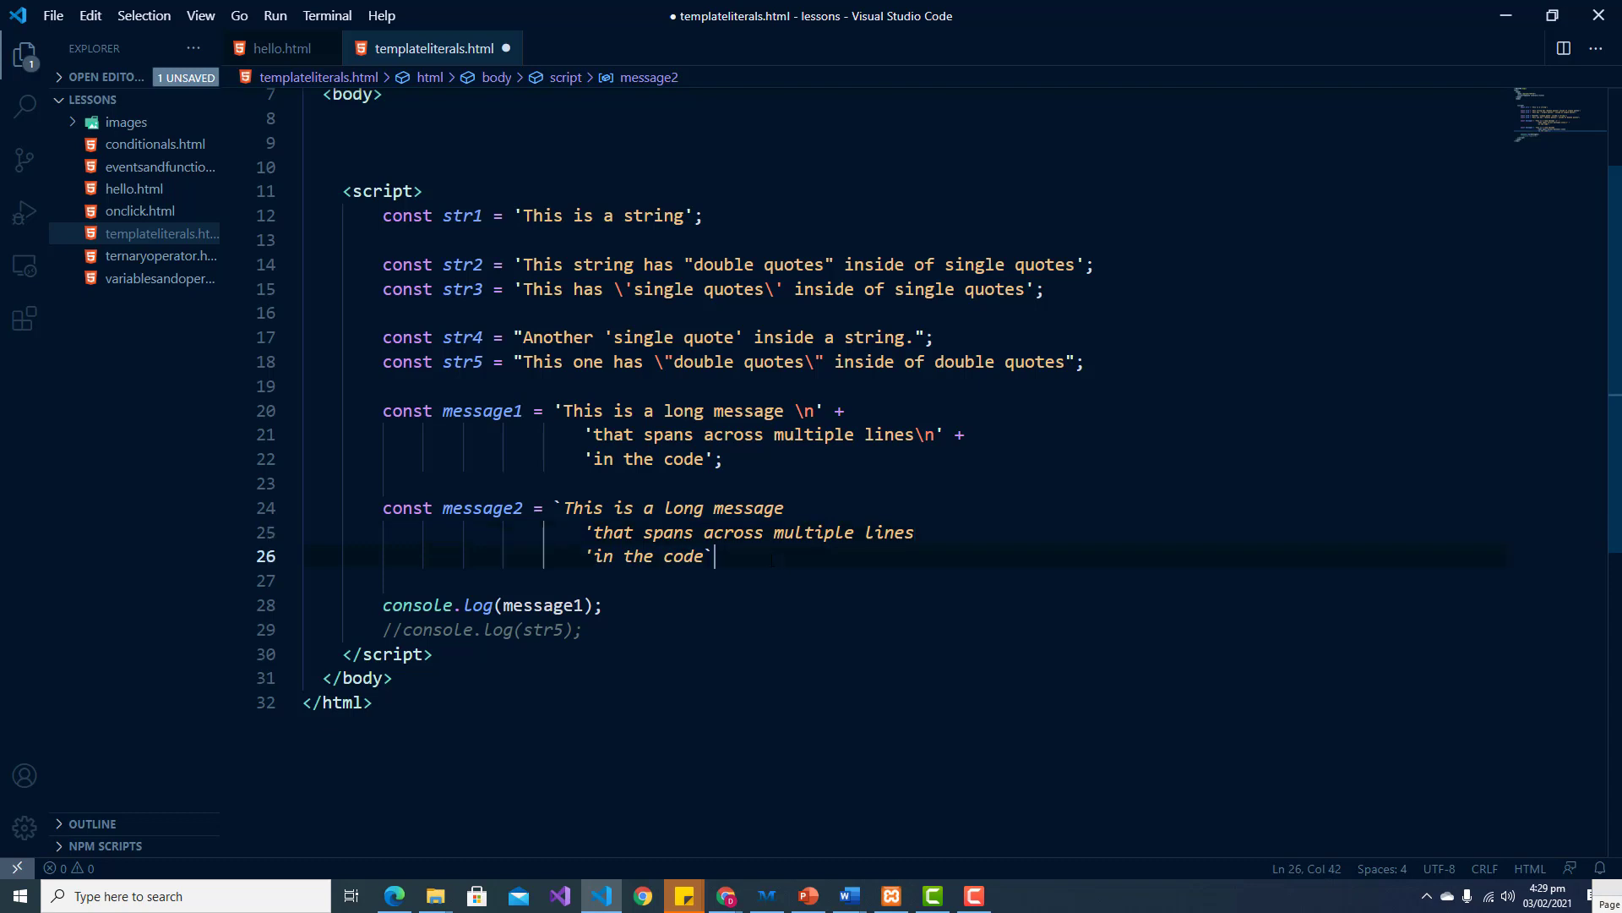
type(";")
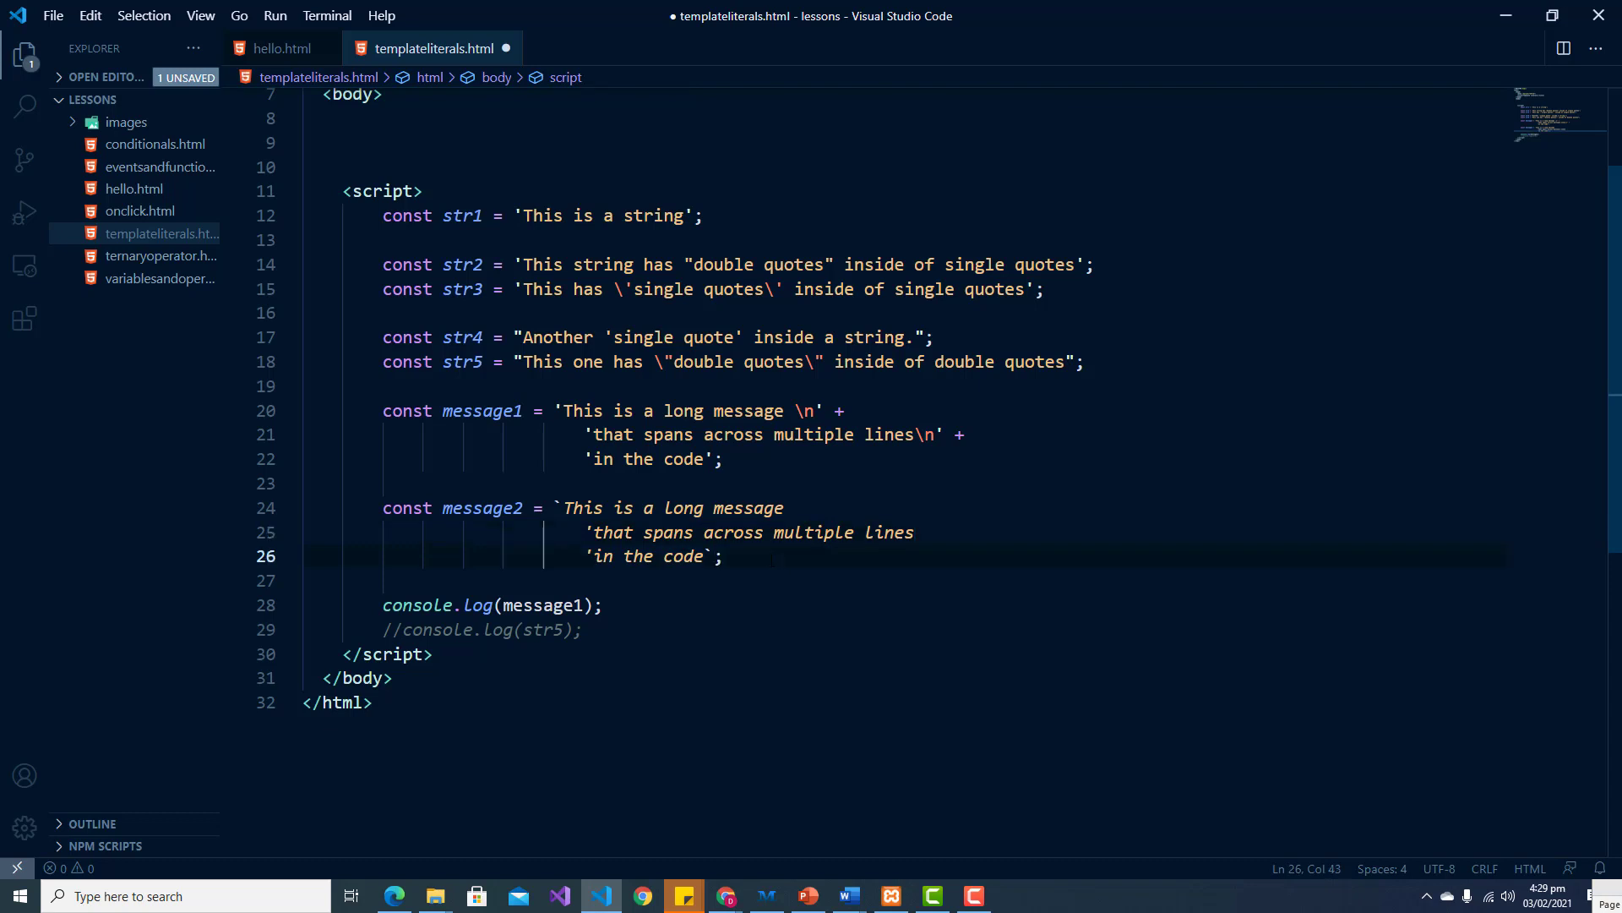
scroll("up", 3)
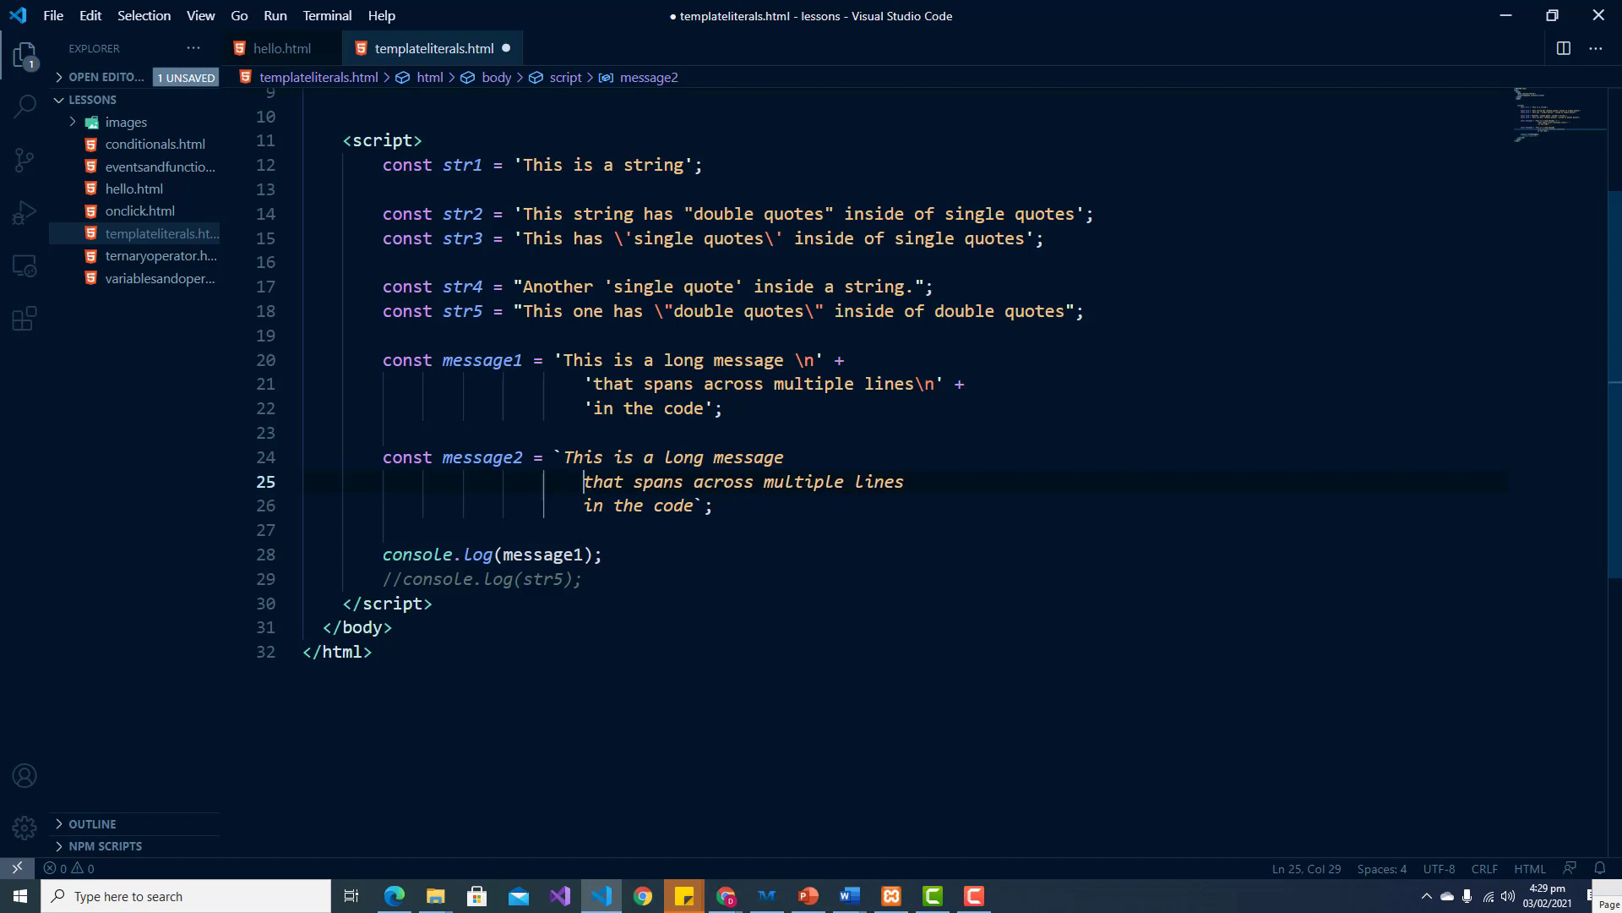
Step: Change the log call to console.log(message2), save, and check its three-line output in Chrome
type("message2")
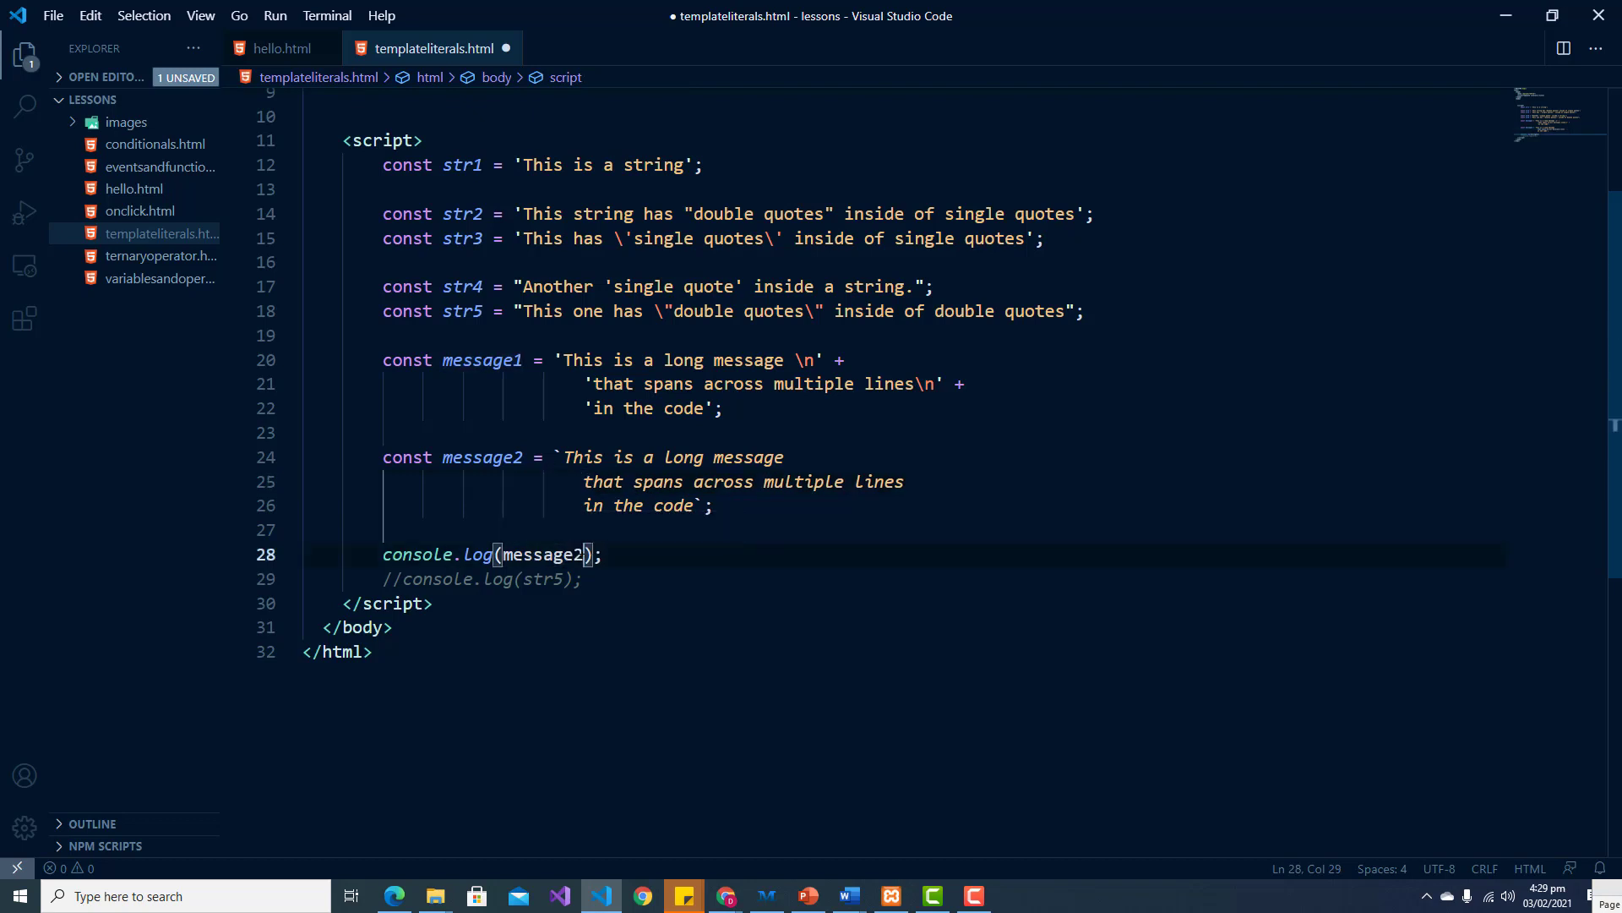
key("ctrl+s")
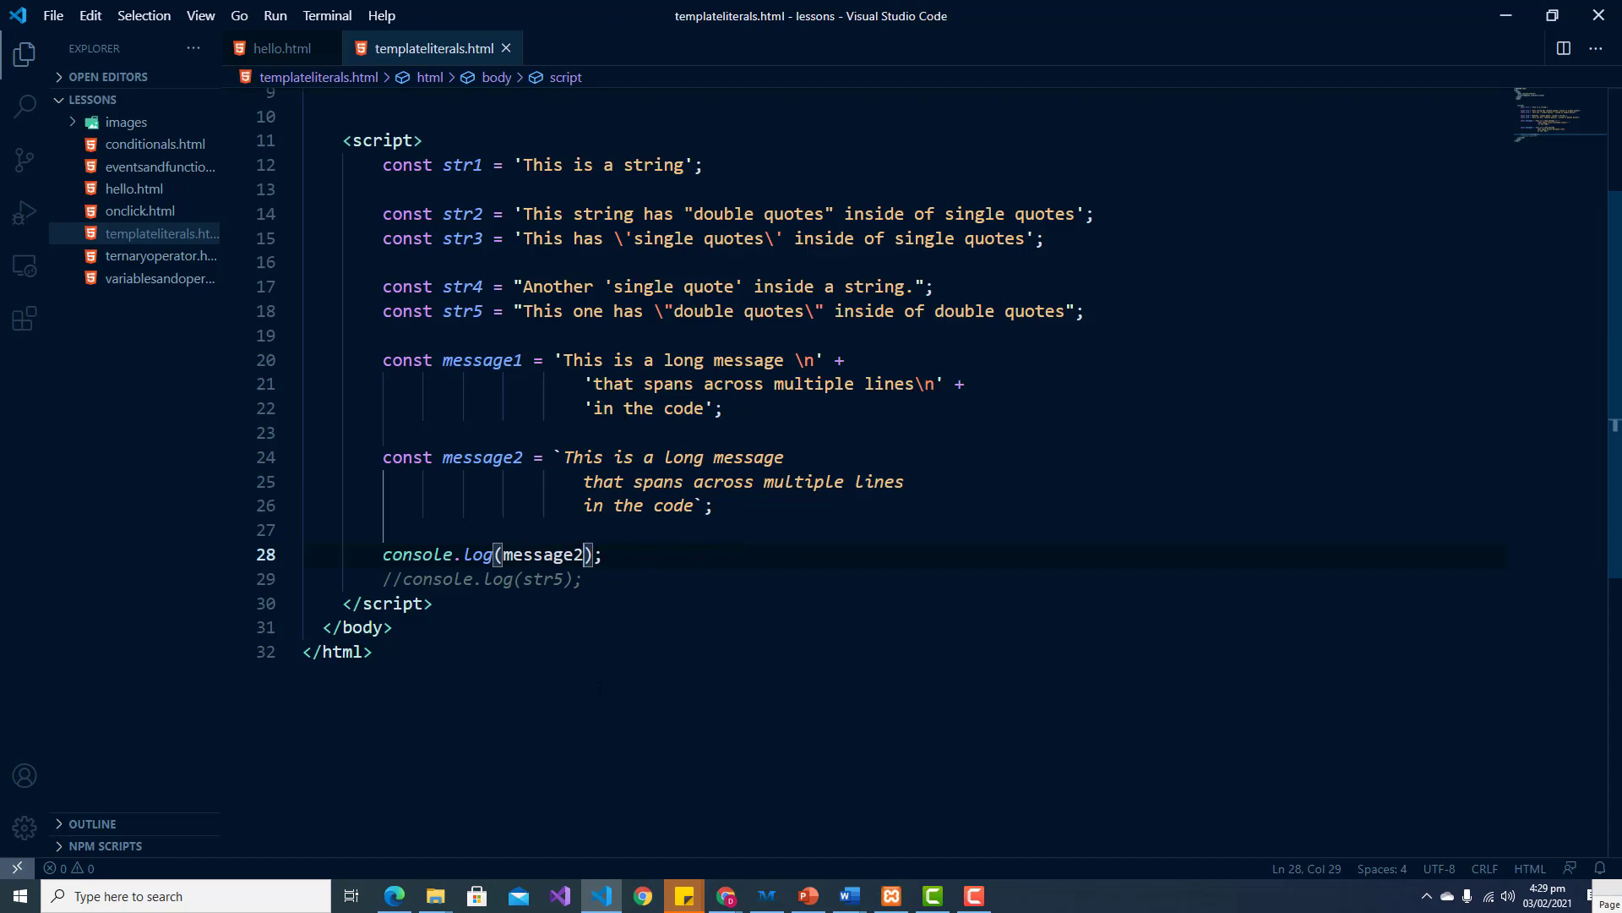
left_click(642, 896)
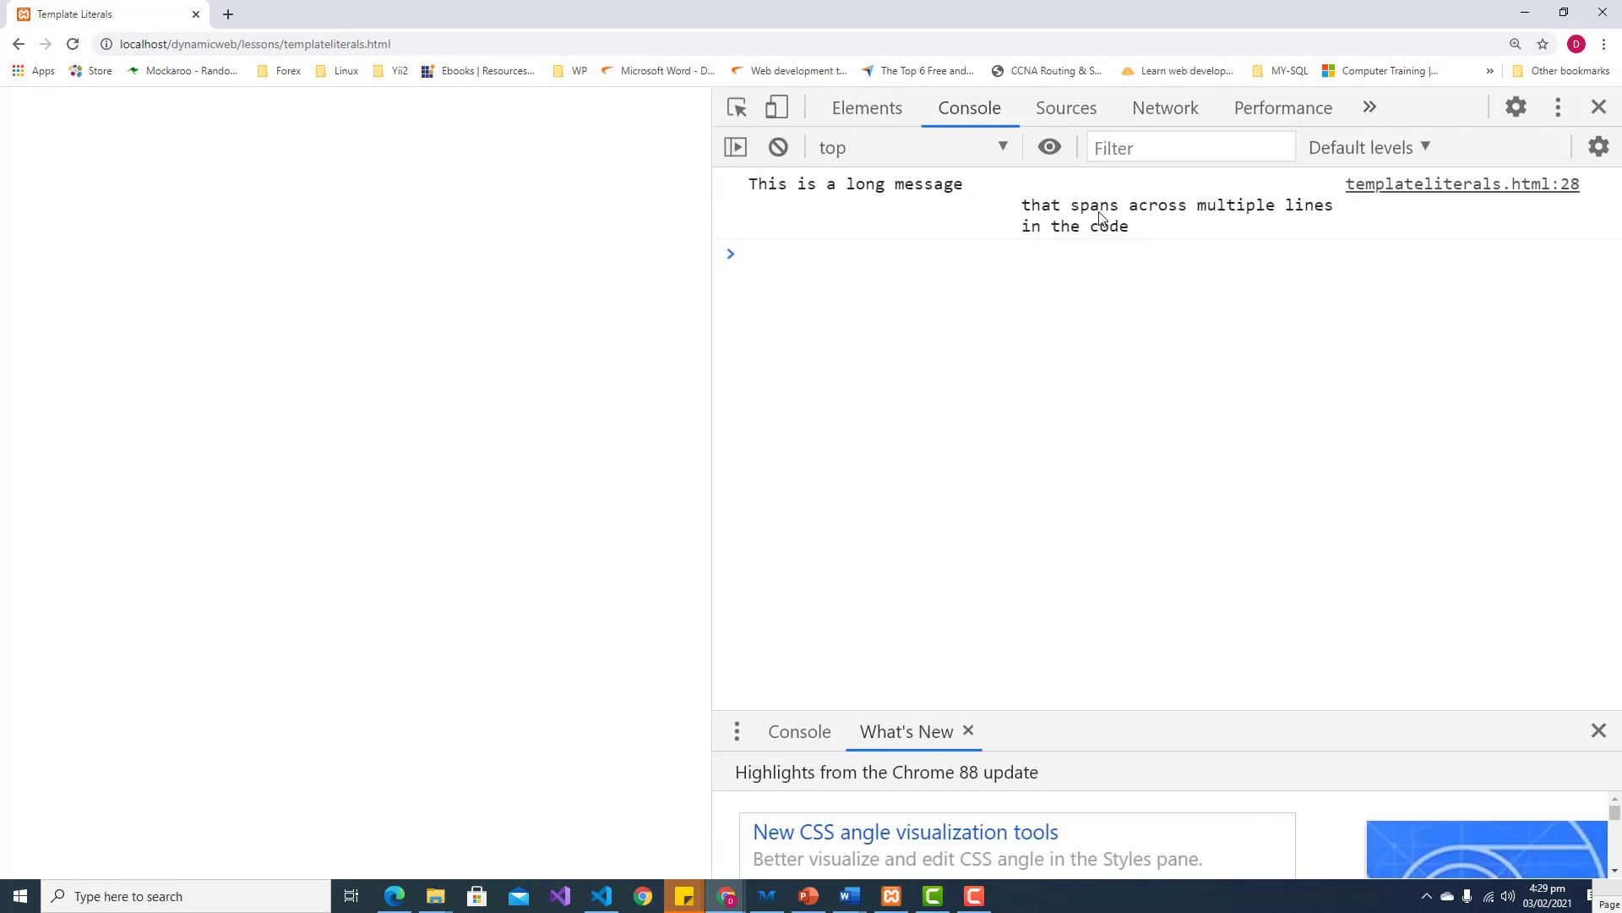
mouse_move(1101, 219)
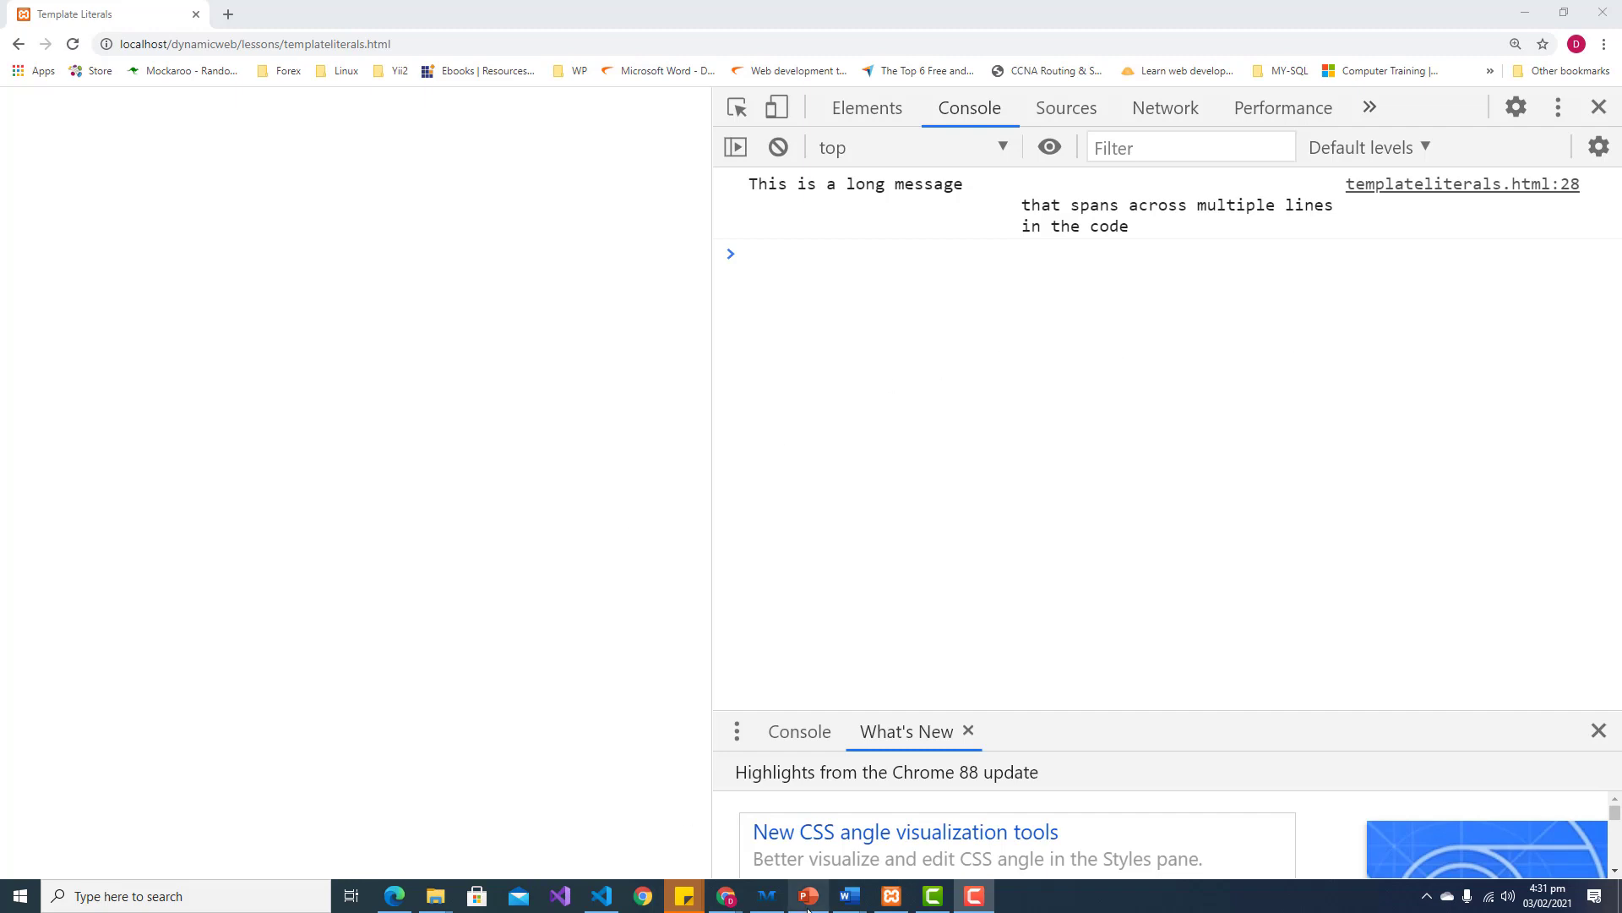
left_click(598, 895)
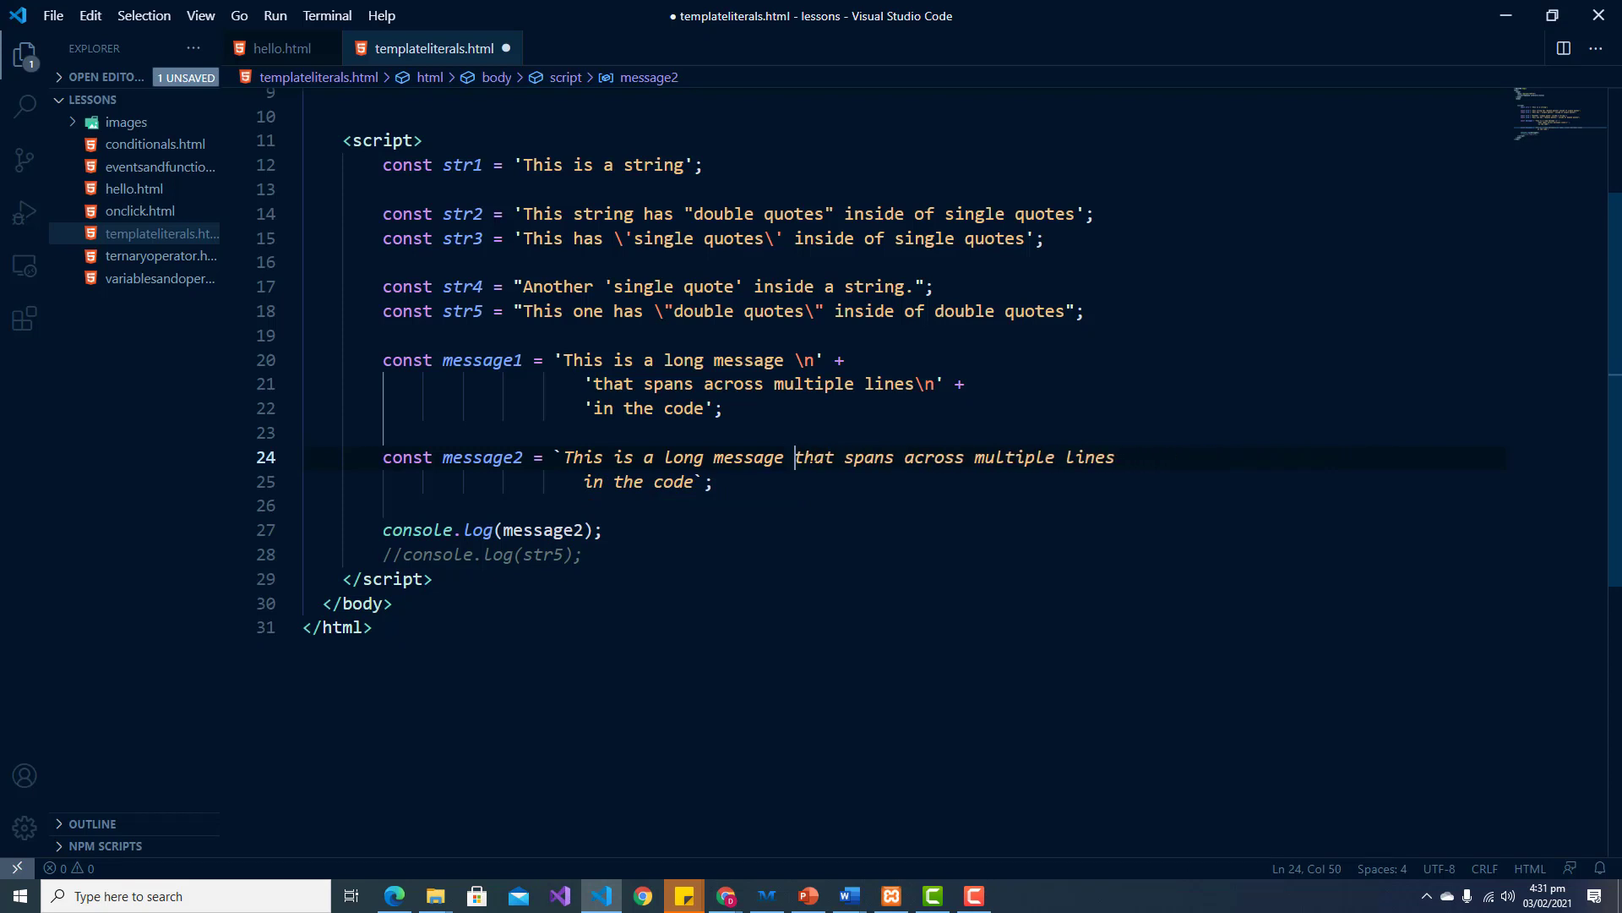
Step: Join message2's template literal onto a single line, save, and confirm Chrome prints one continuous line
left_click(1116, 456)
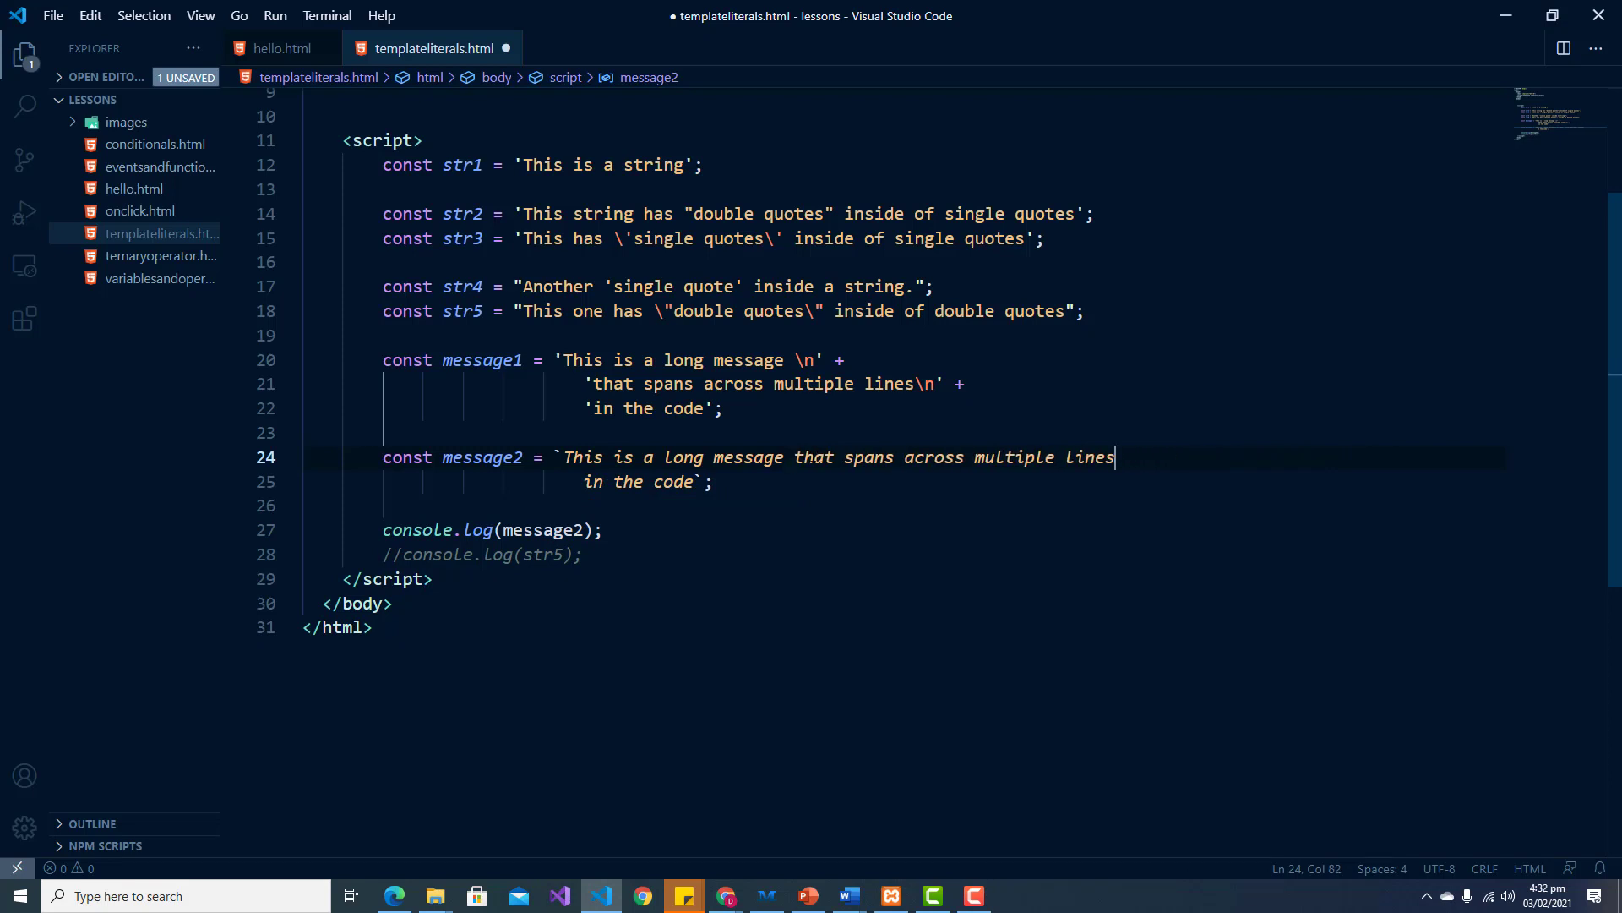
key("Delete")
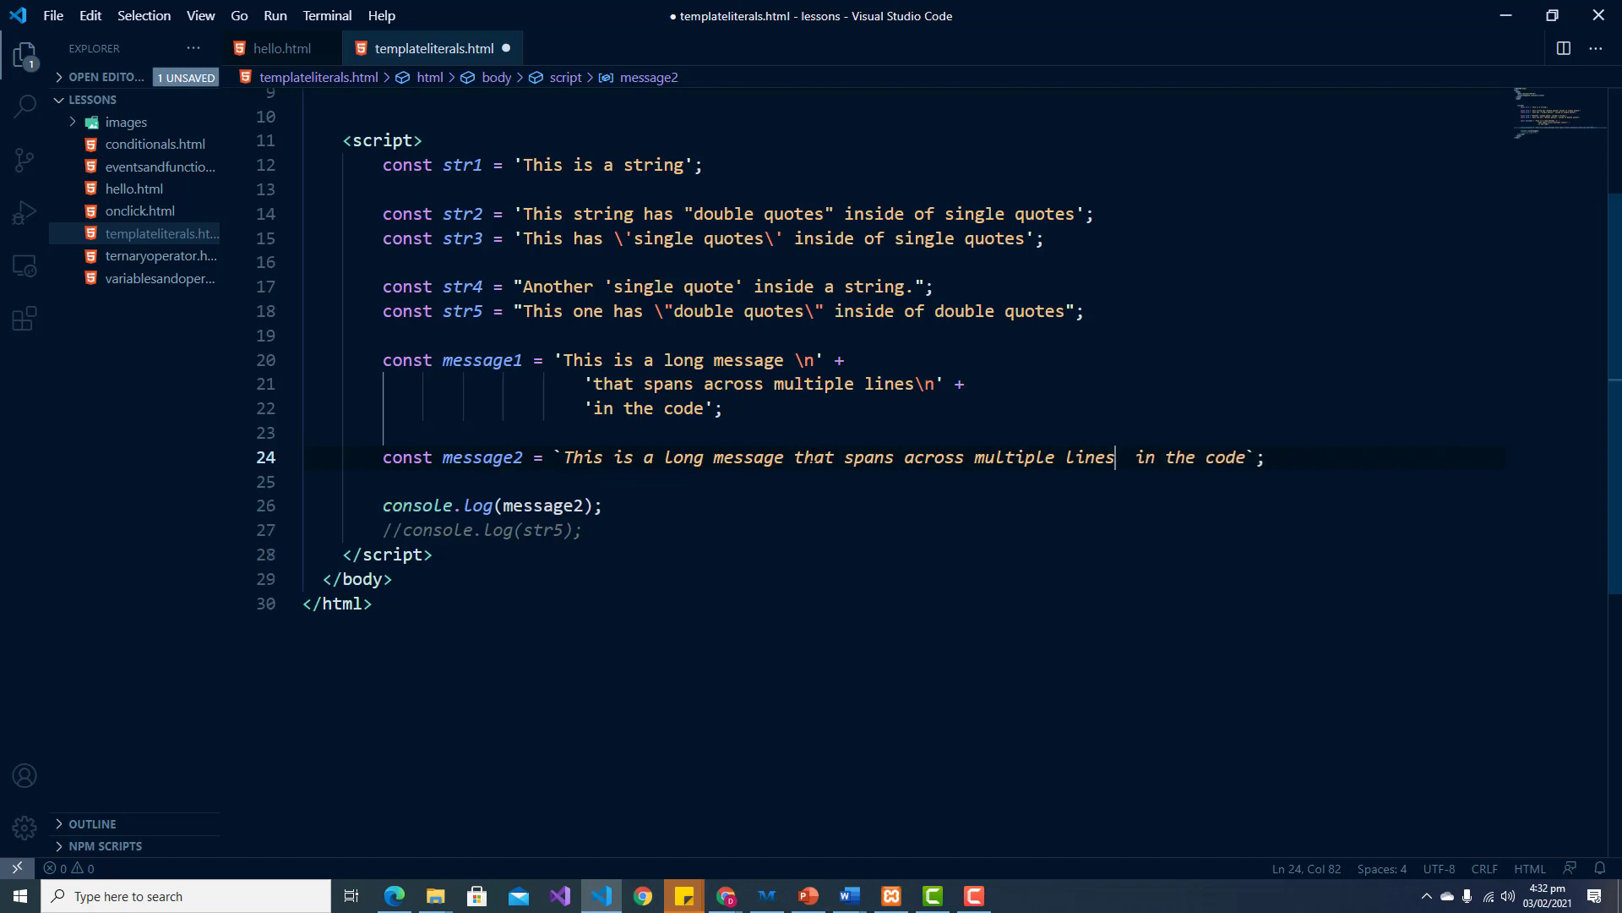
key("Backspace")
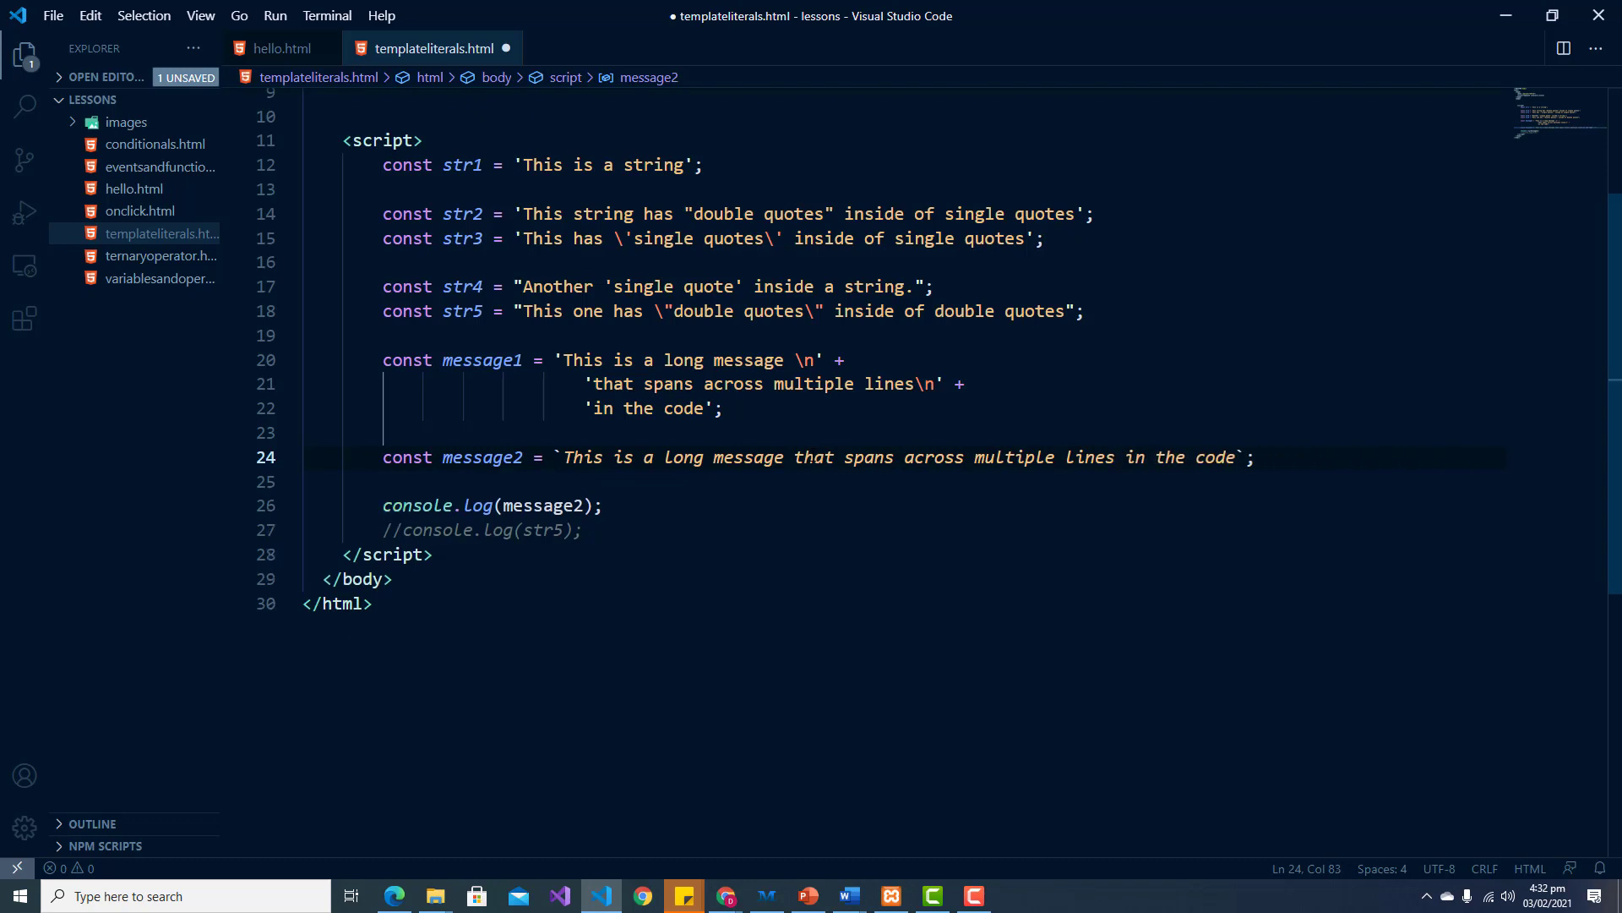
key("ctrl+s")
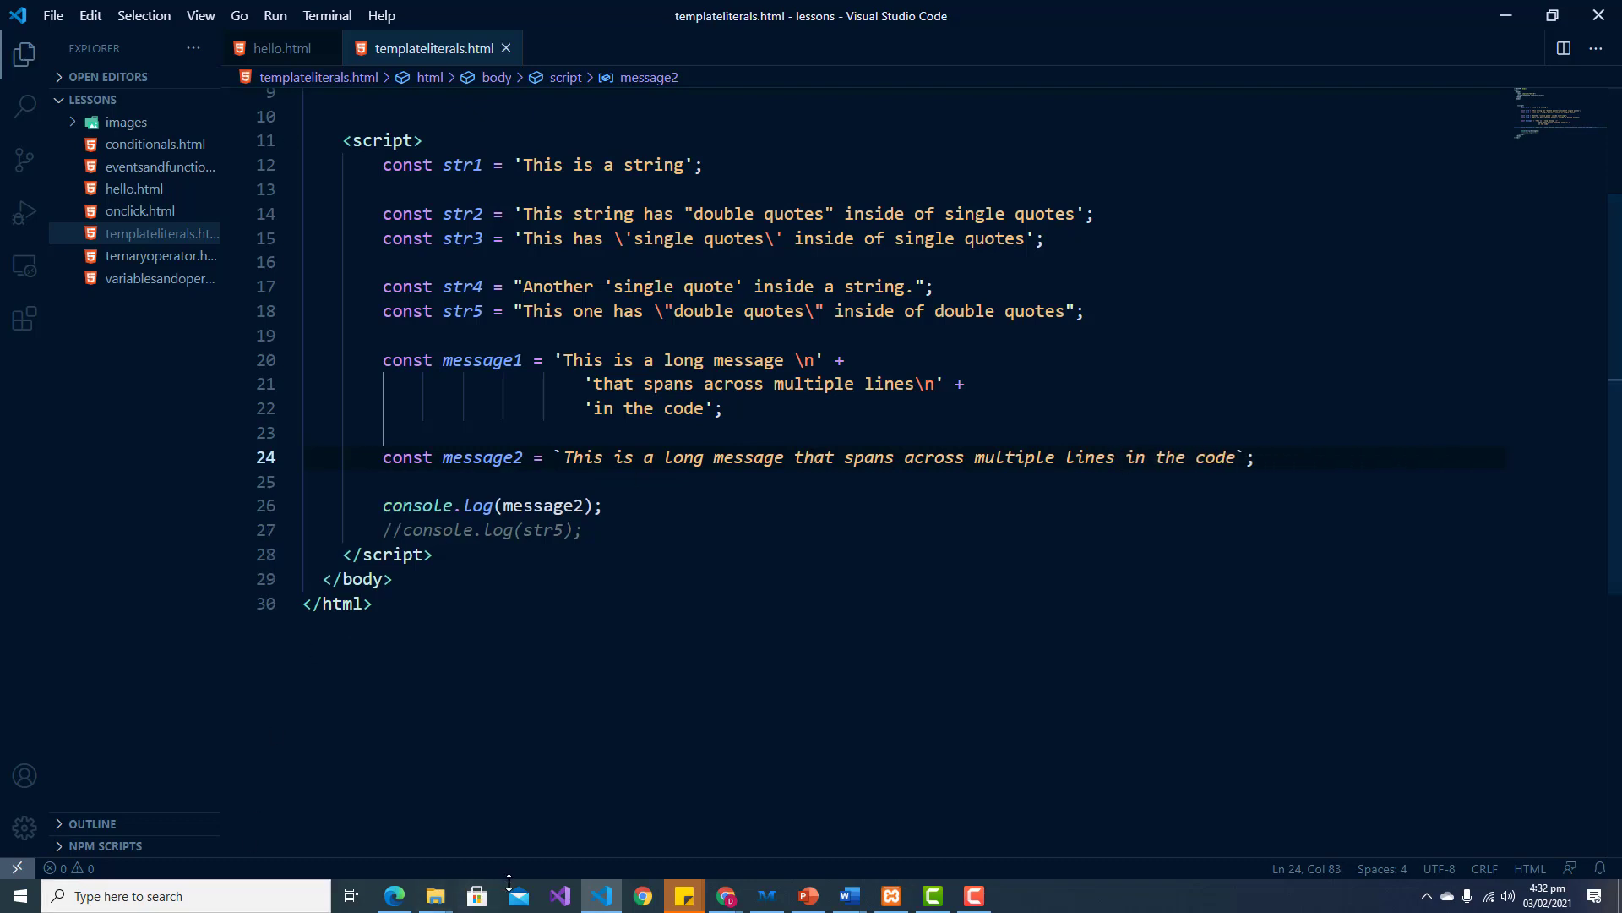
left_click(642, 896)
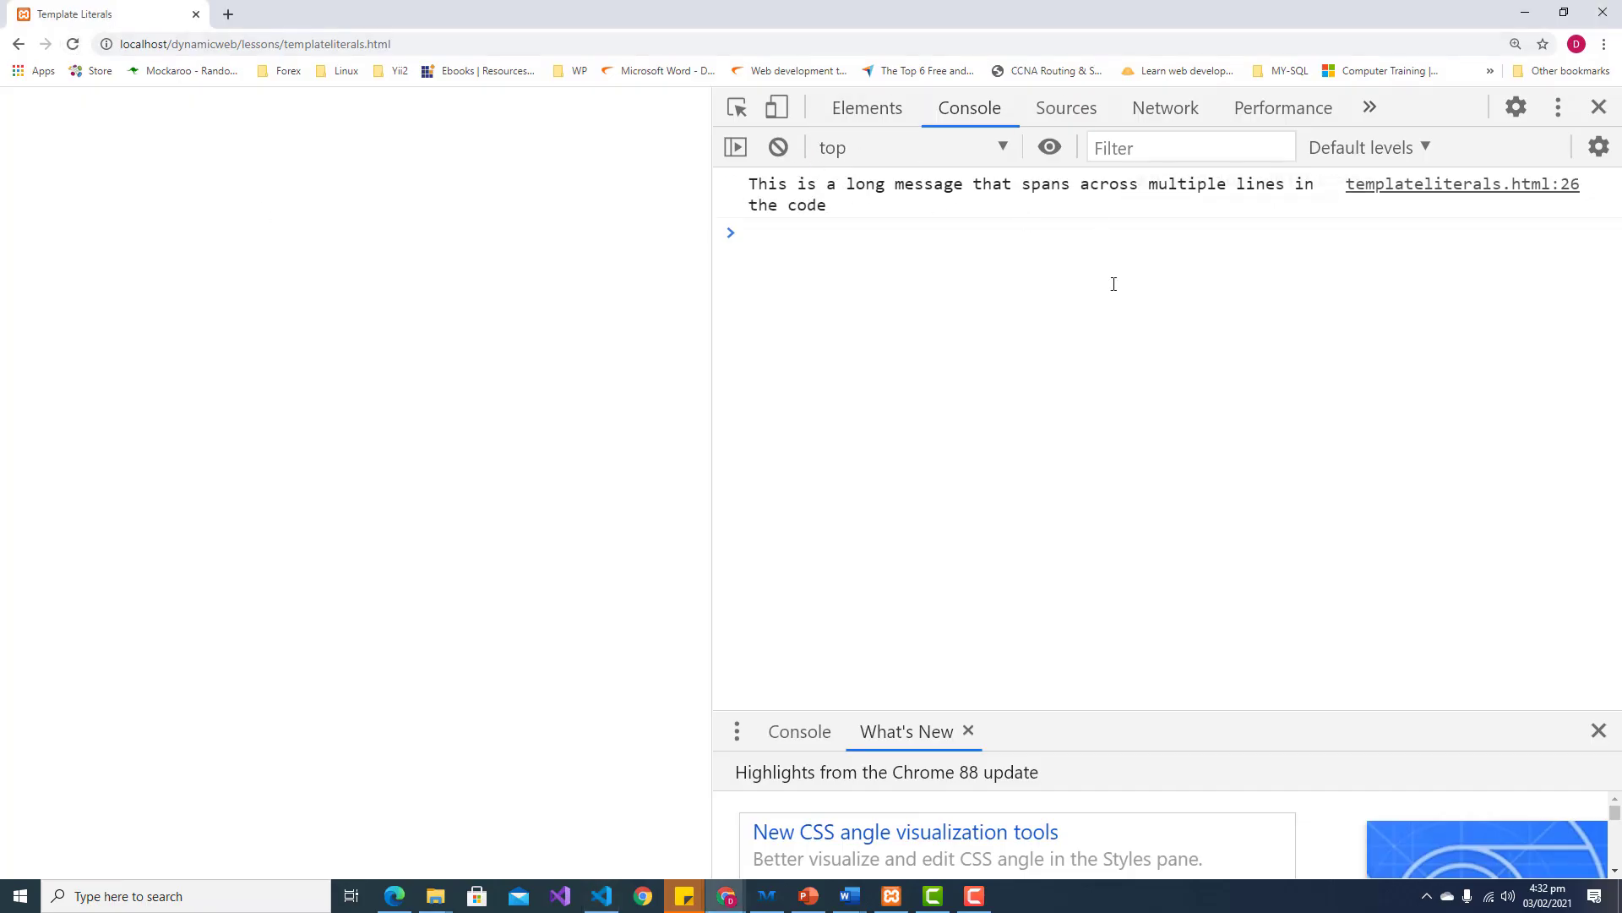
left_click(600, 896)
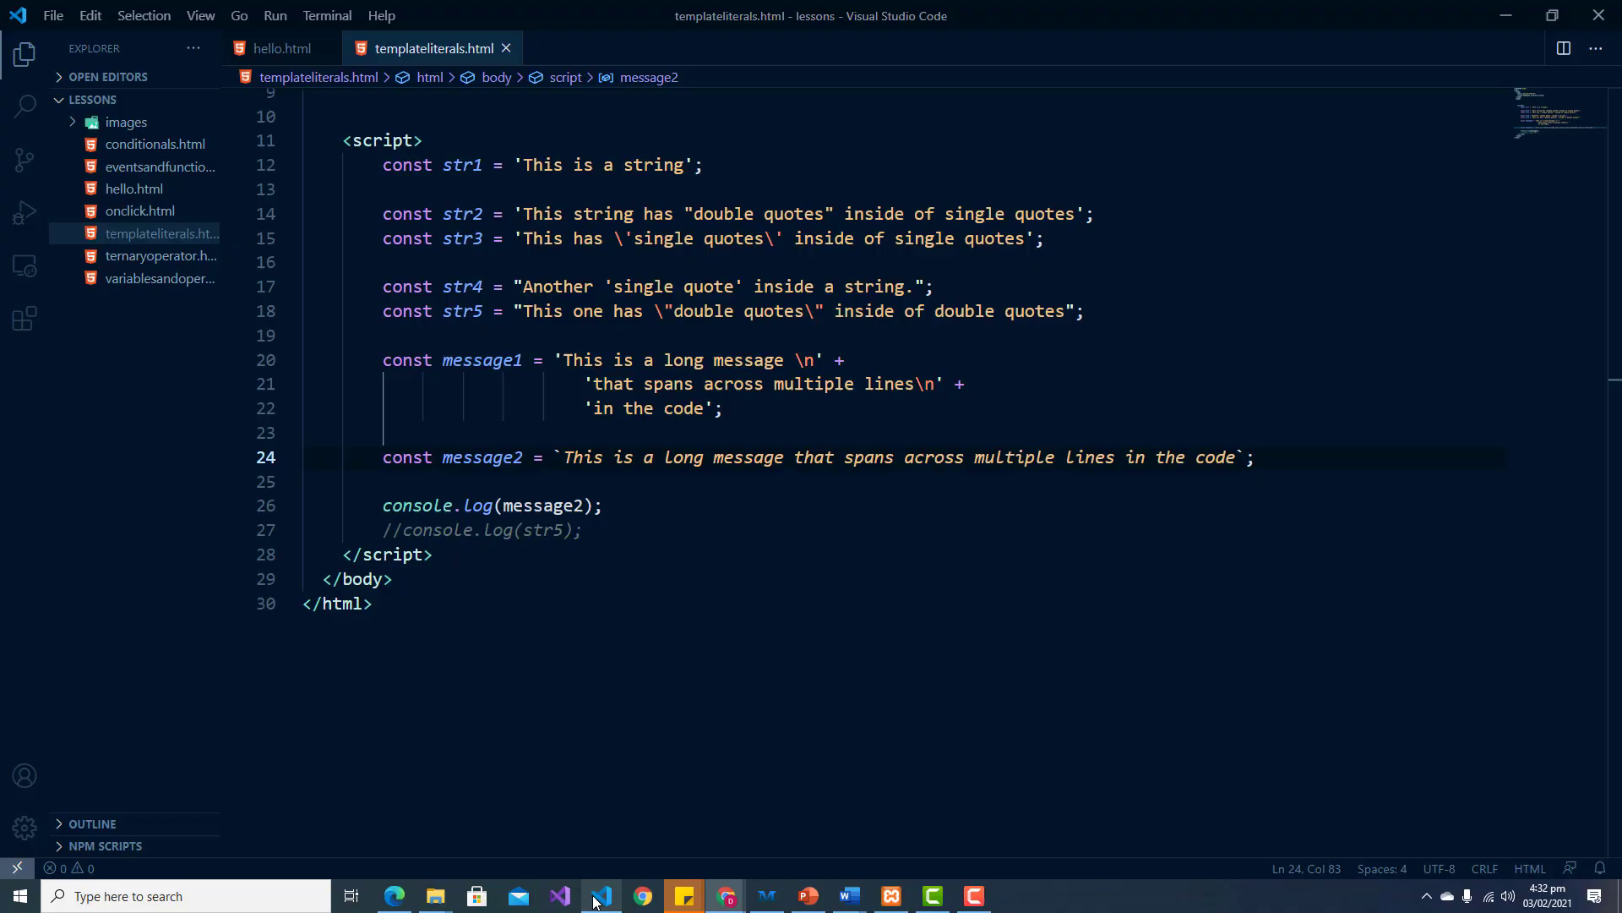
Step: Break message2 after 'multiple lines' into unindented lines, save, and confirm Chrome prints three lines
left_click(795, 456)
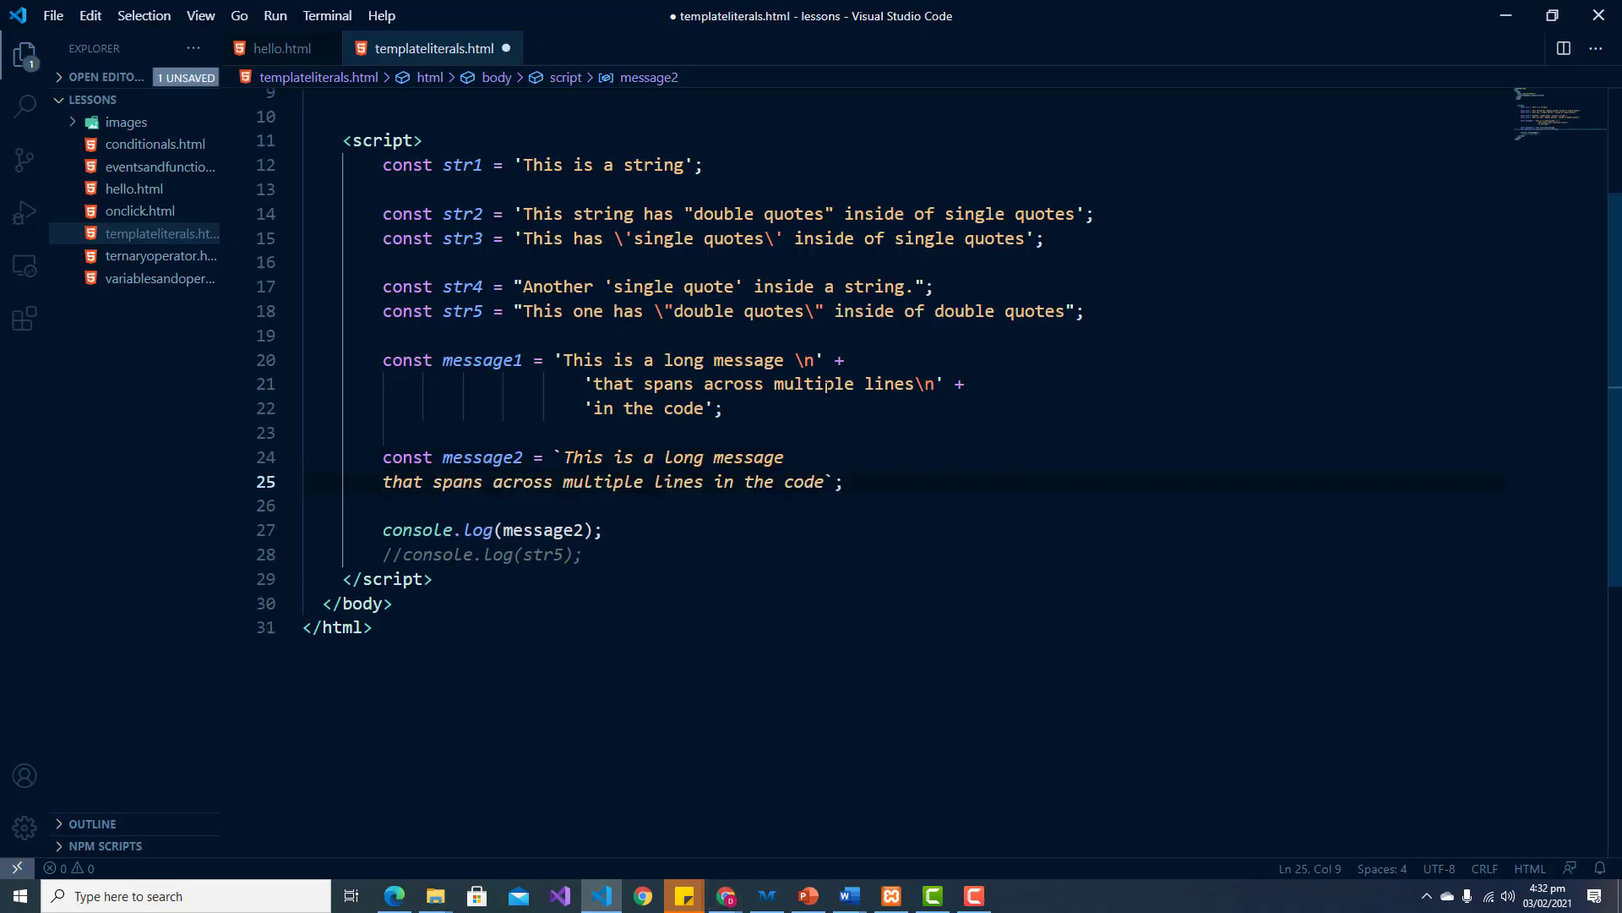
left_click(561, 482)
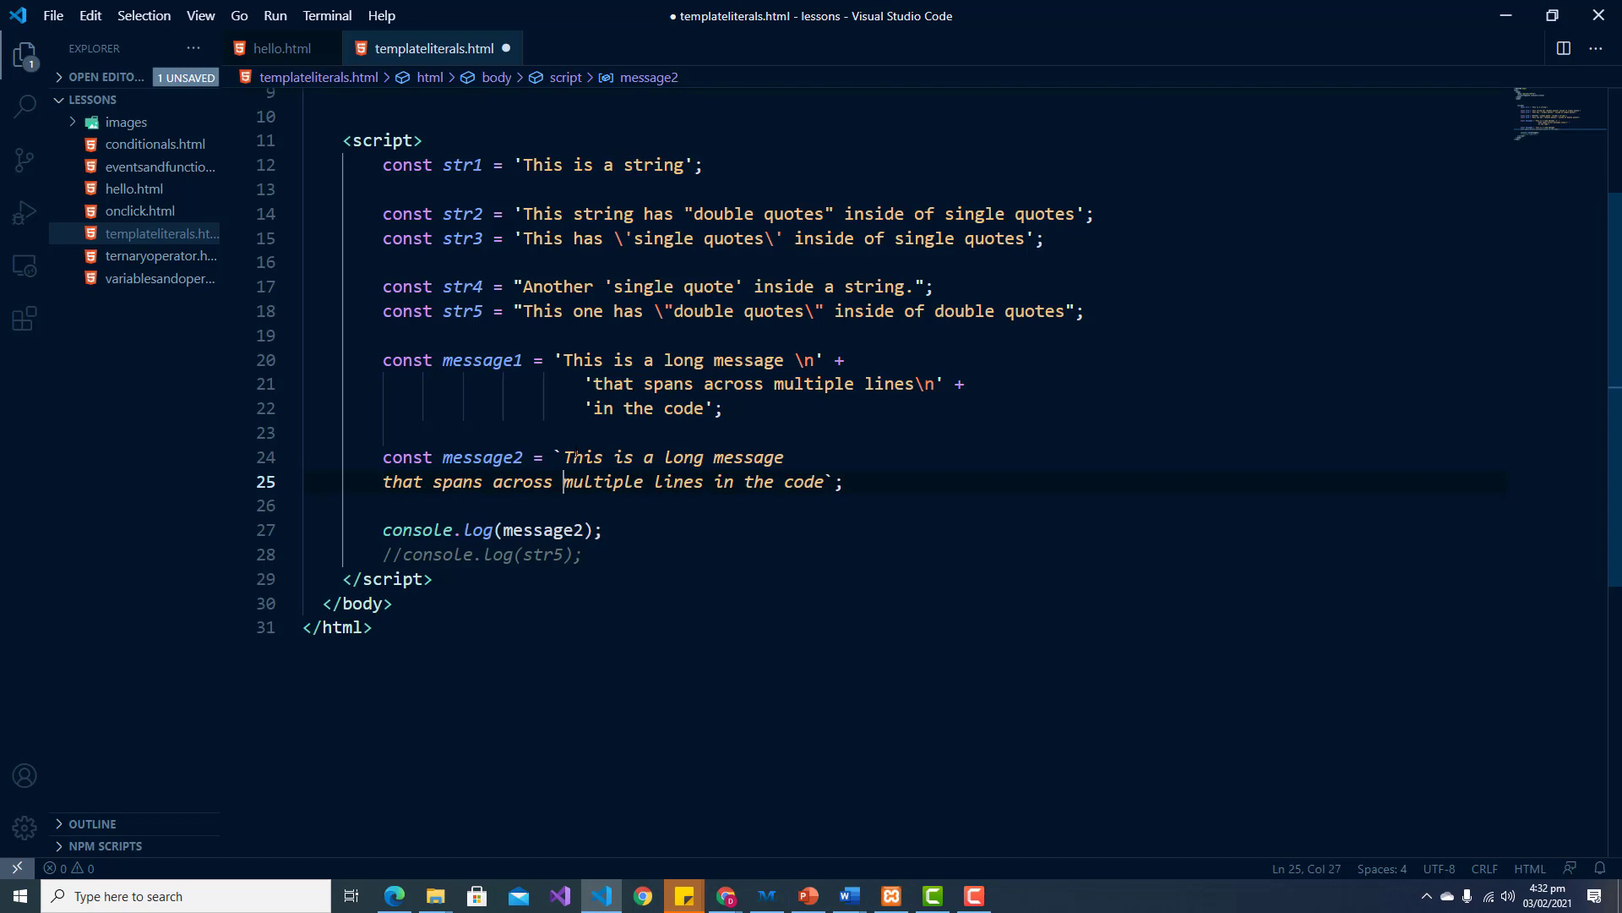
key("Enter")
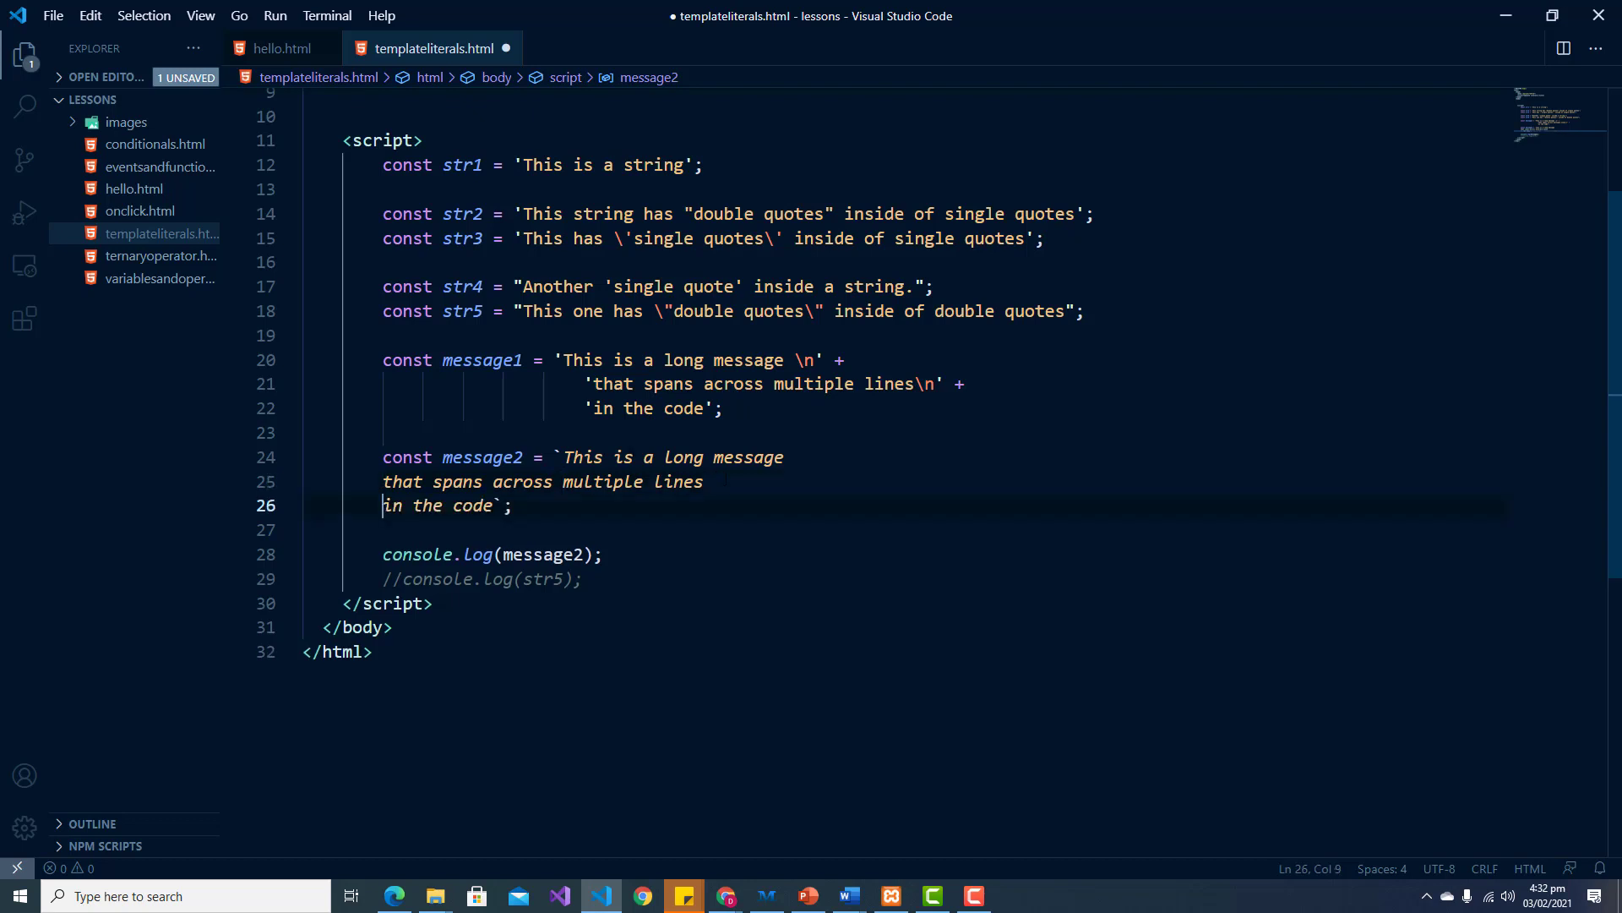
key("ctrl+s")
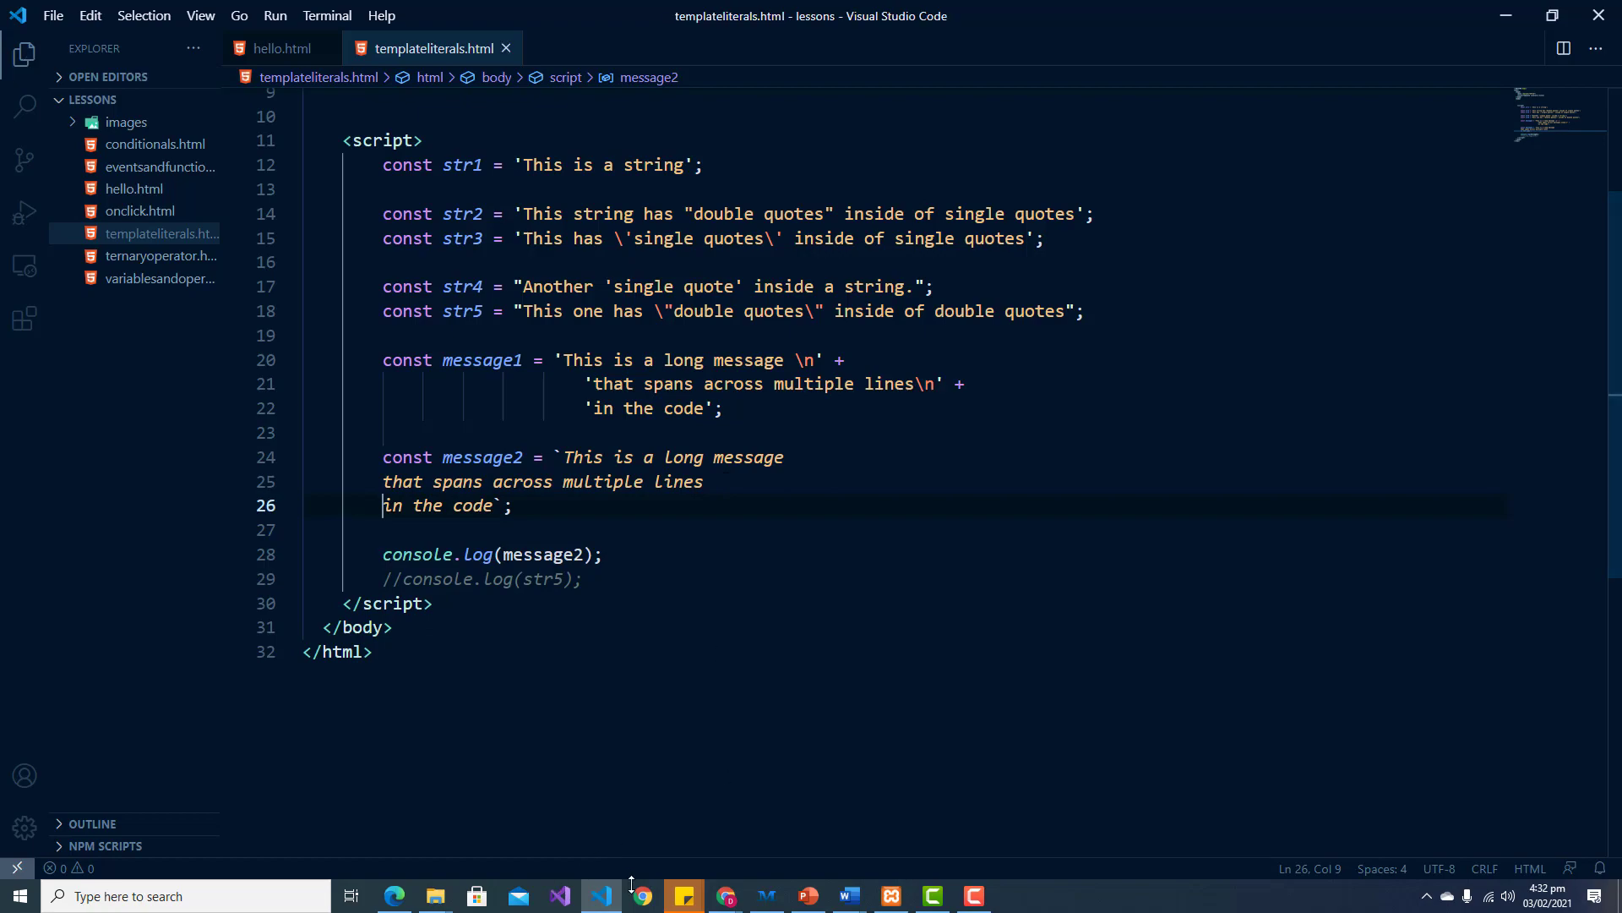
left_click(642, 895)
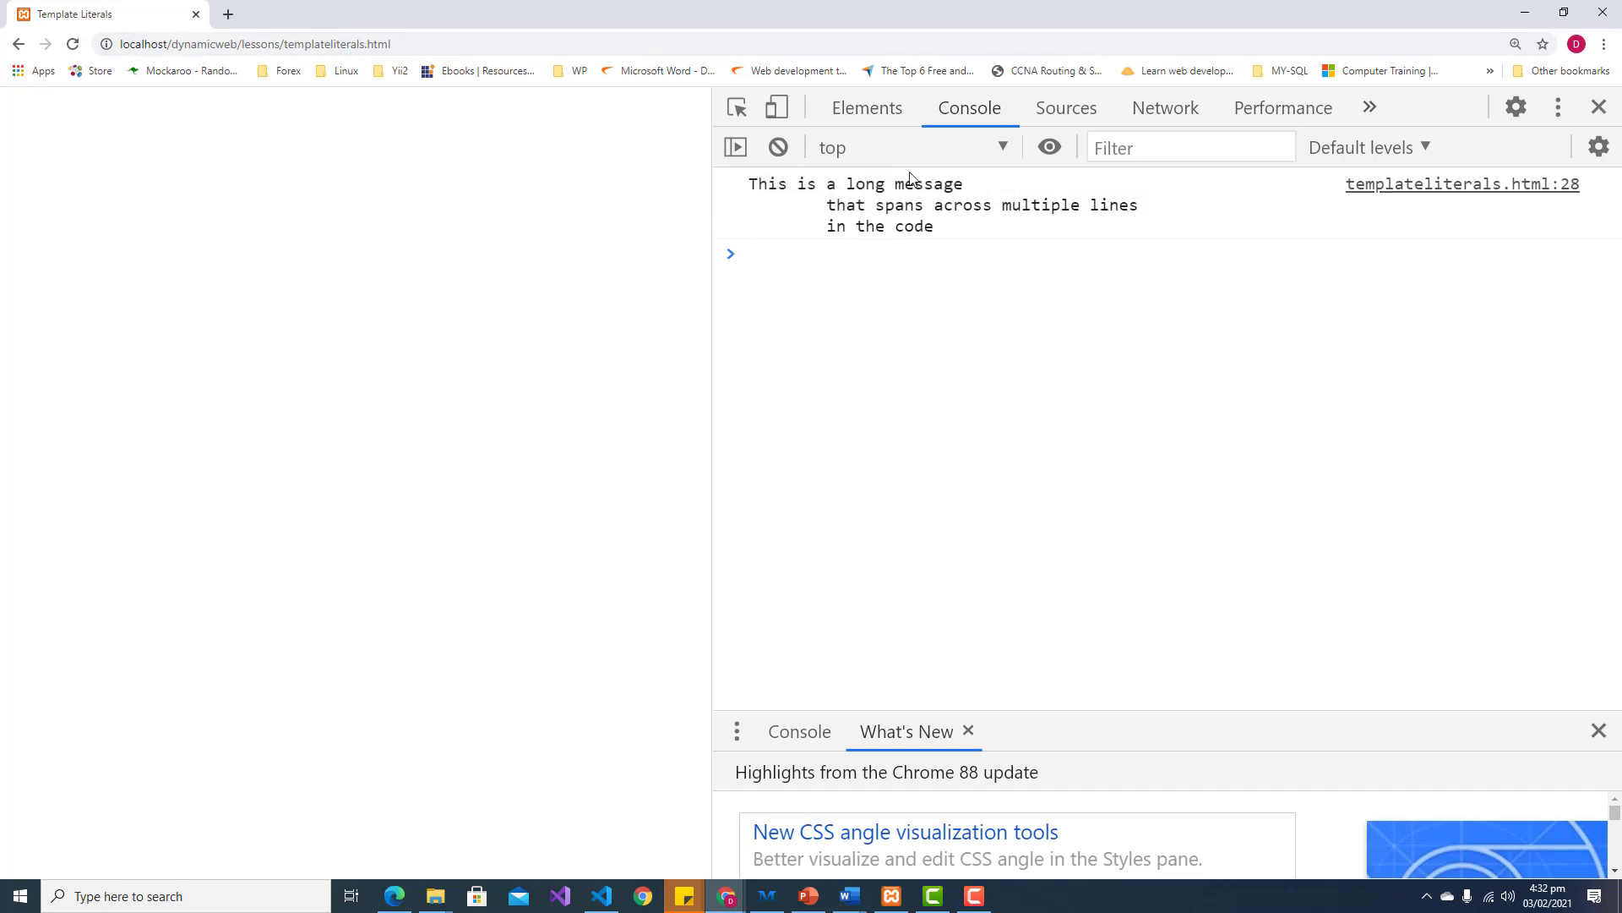
mouse_move(642, 896)
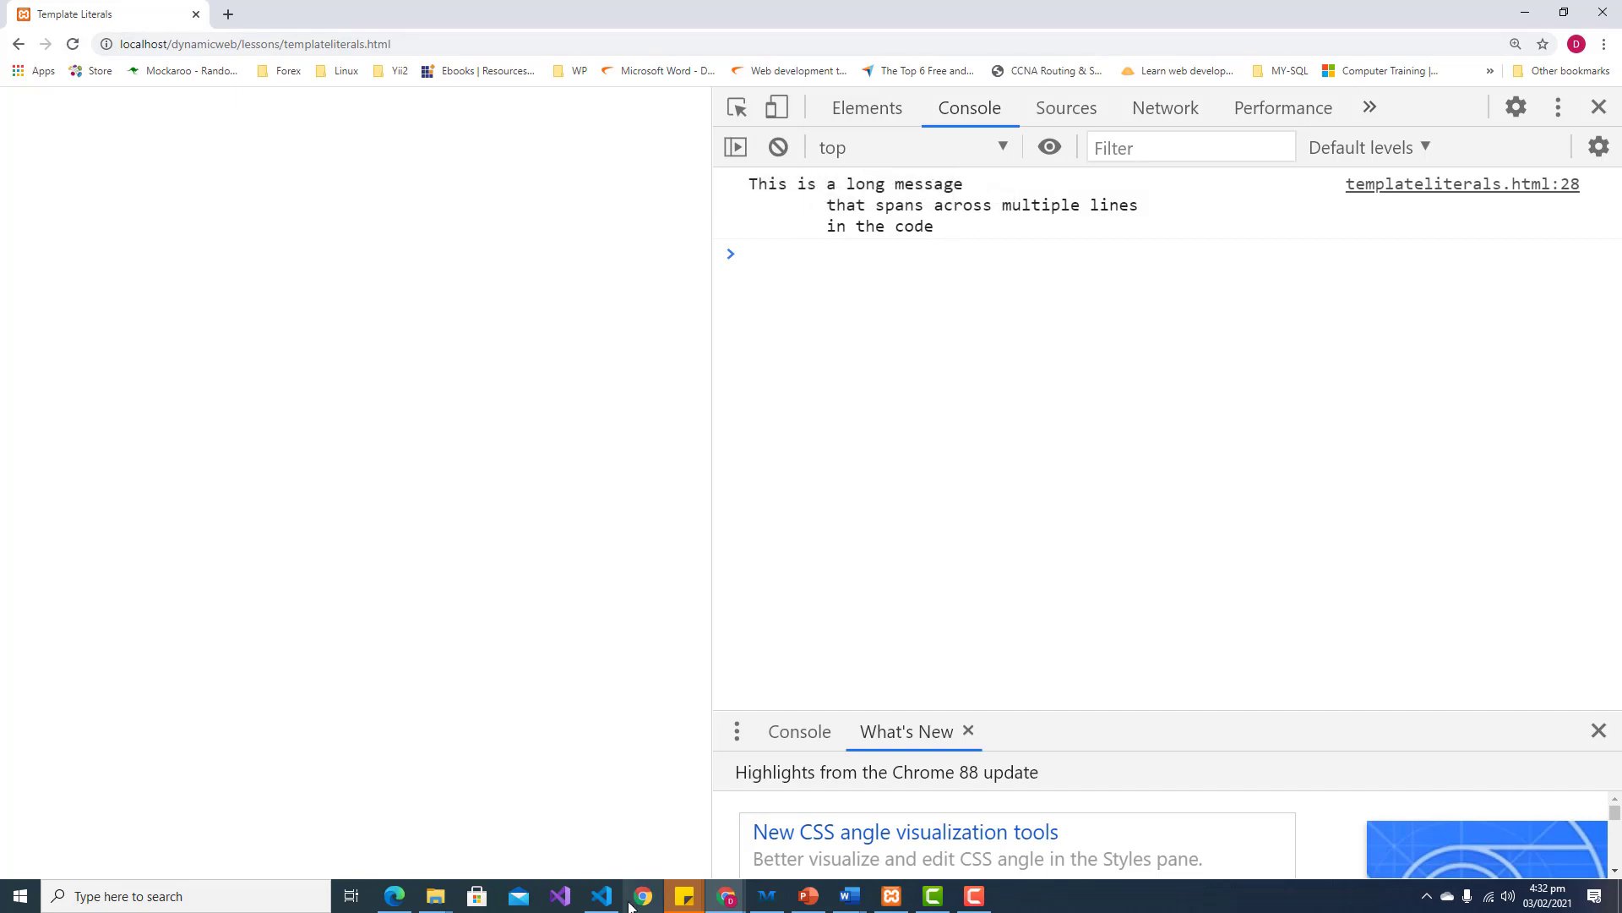
left_click(600, 895)
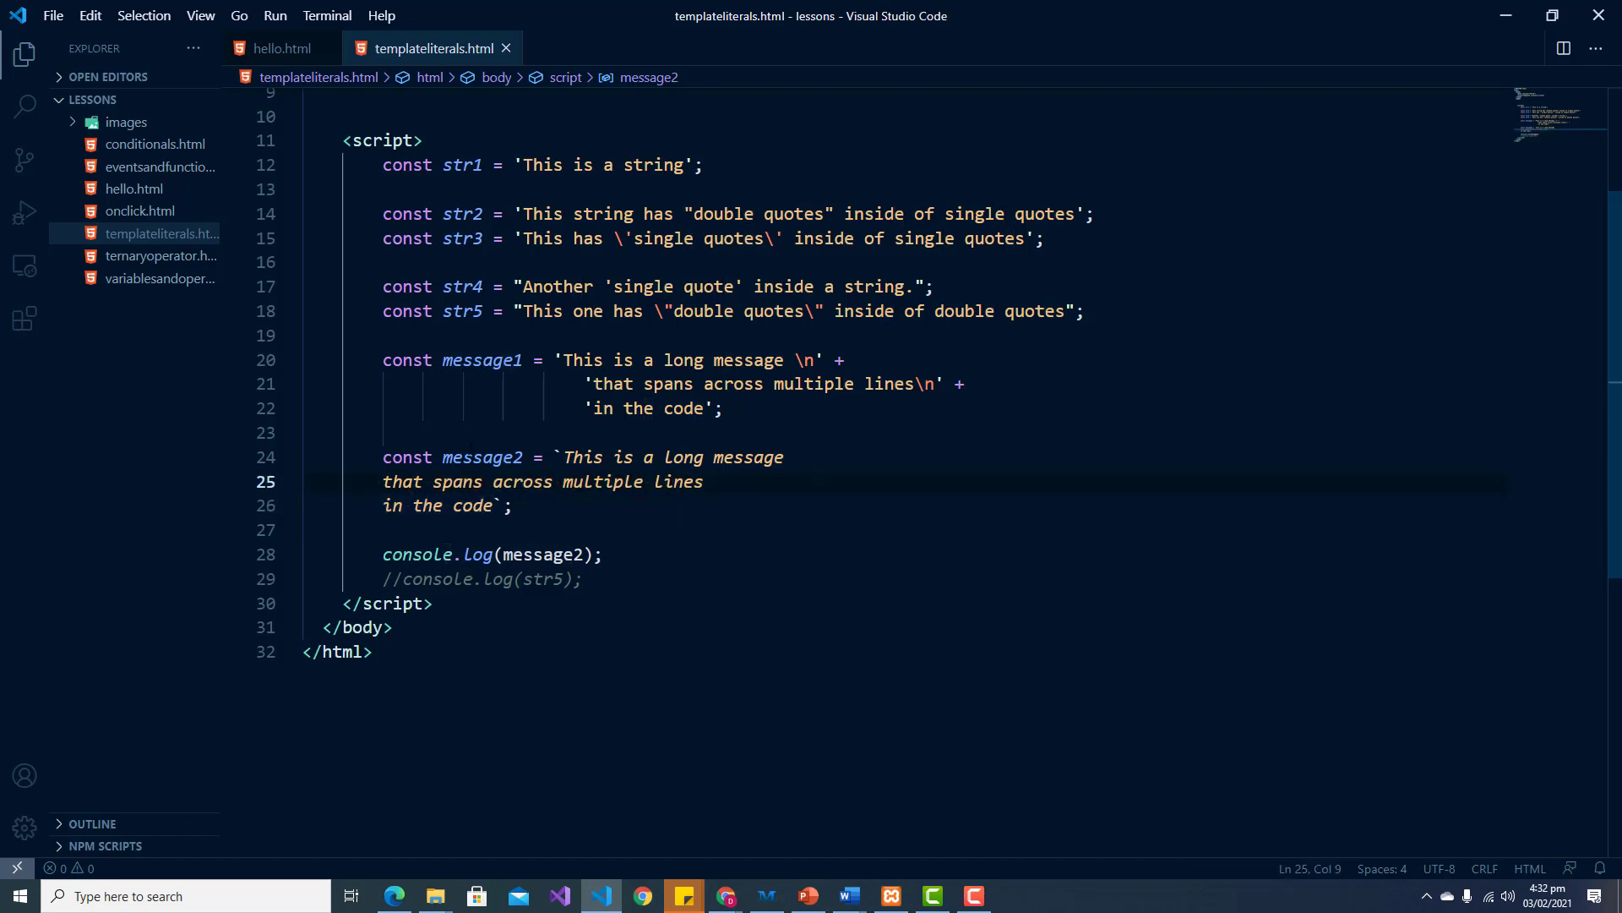
Step: Join message2's lines back into one single-line template literal holding the whole message
key("Backspace")
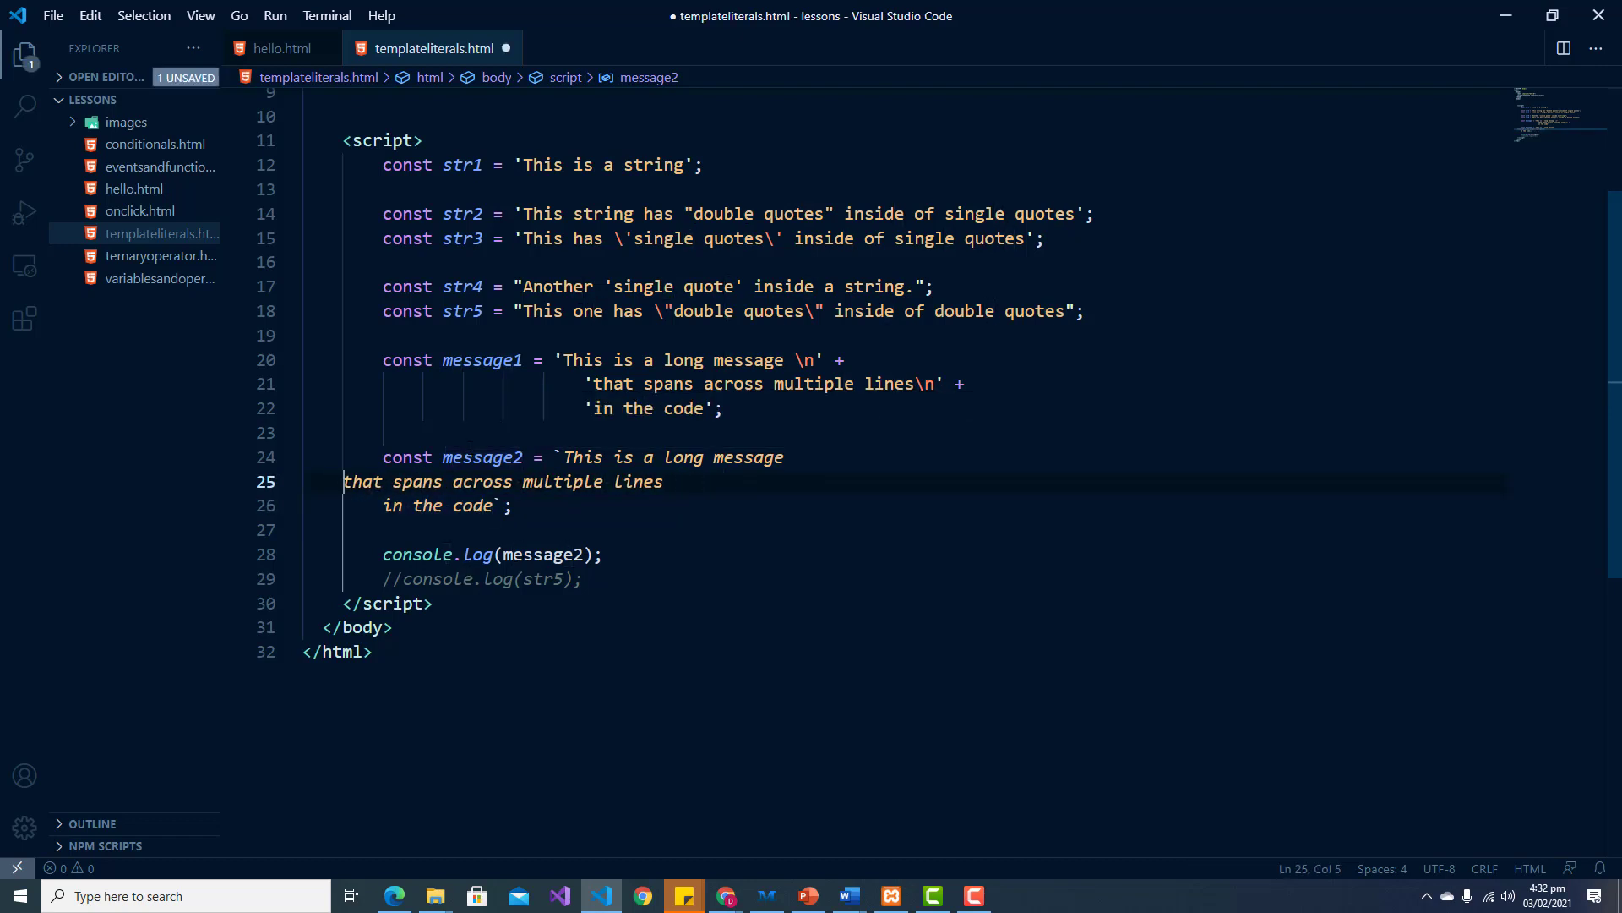
key("Backspace")
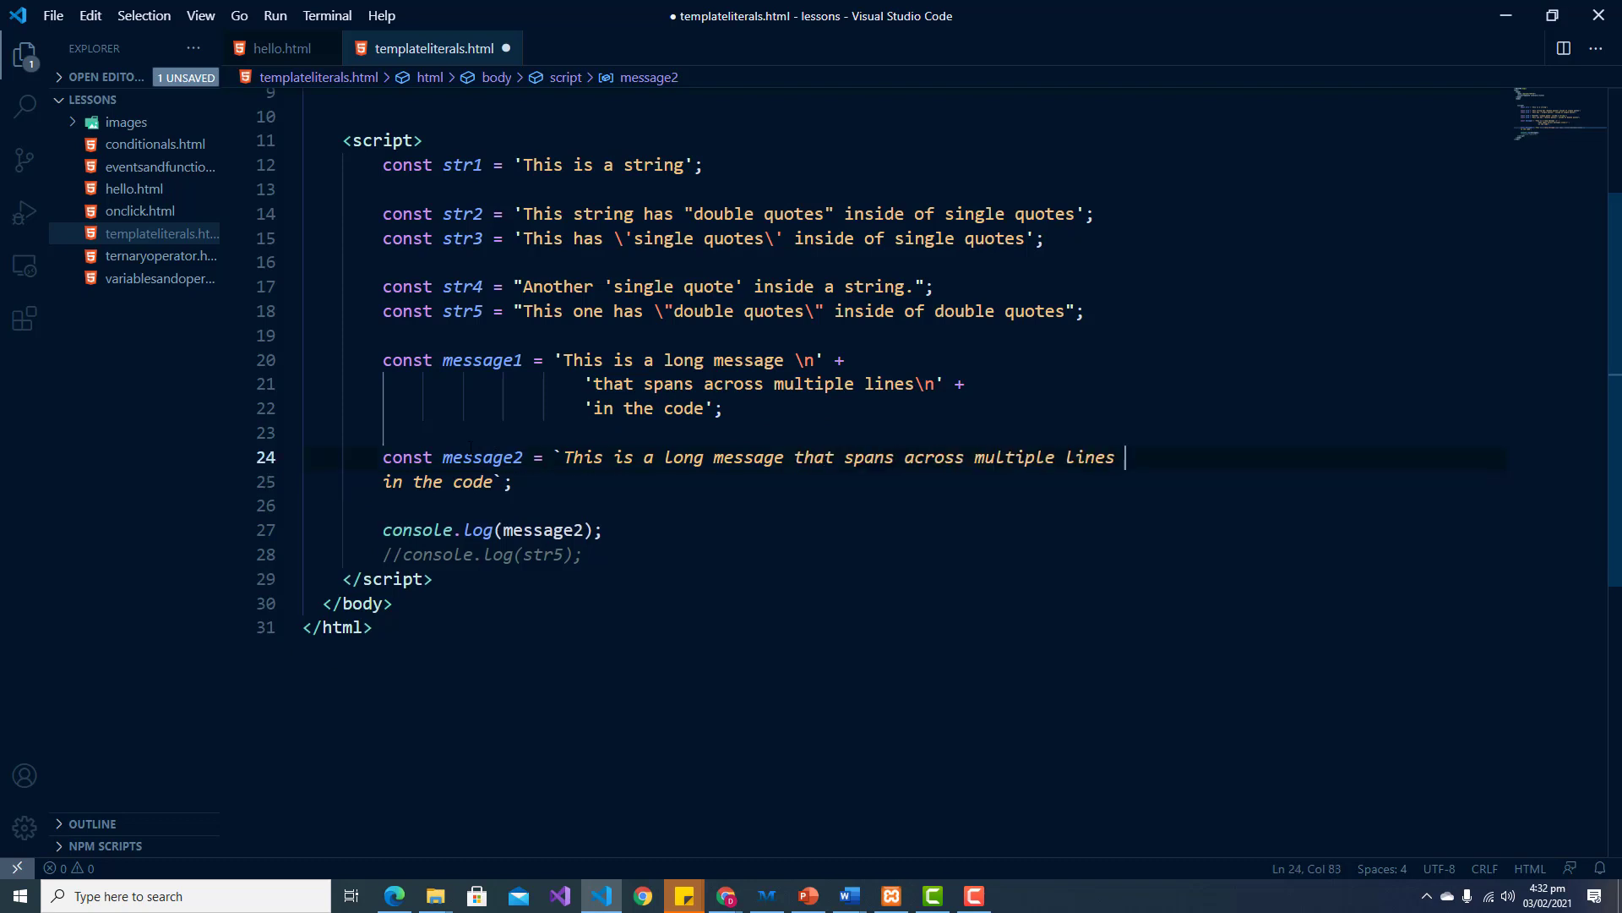
key("Delete")
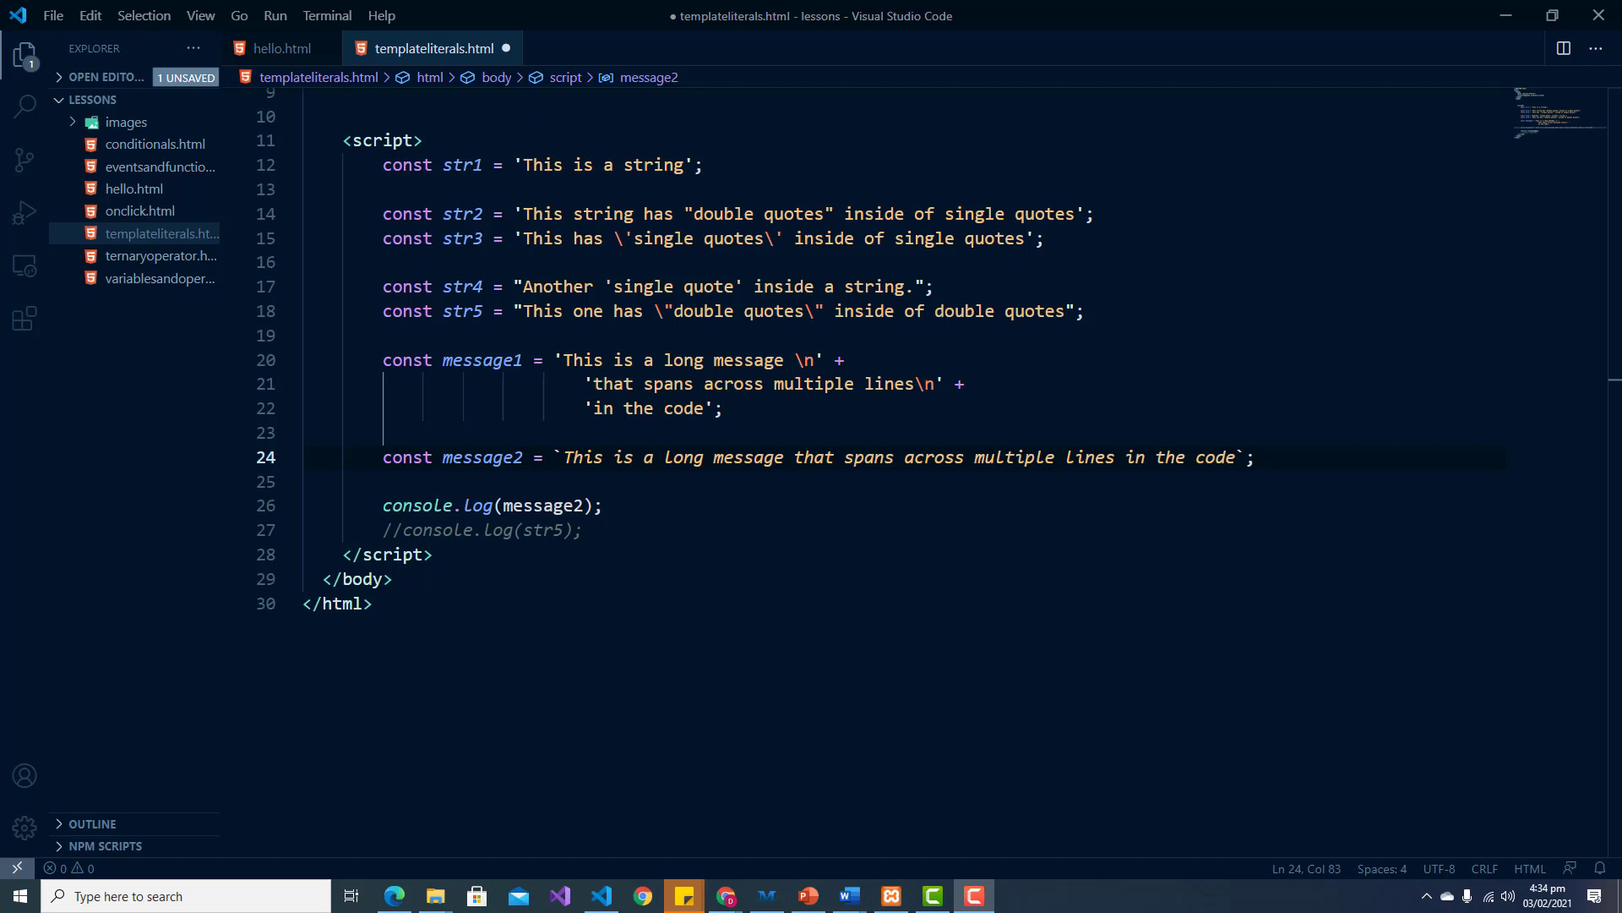
scroll("up", 3)
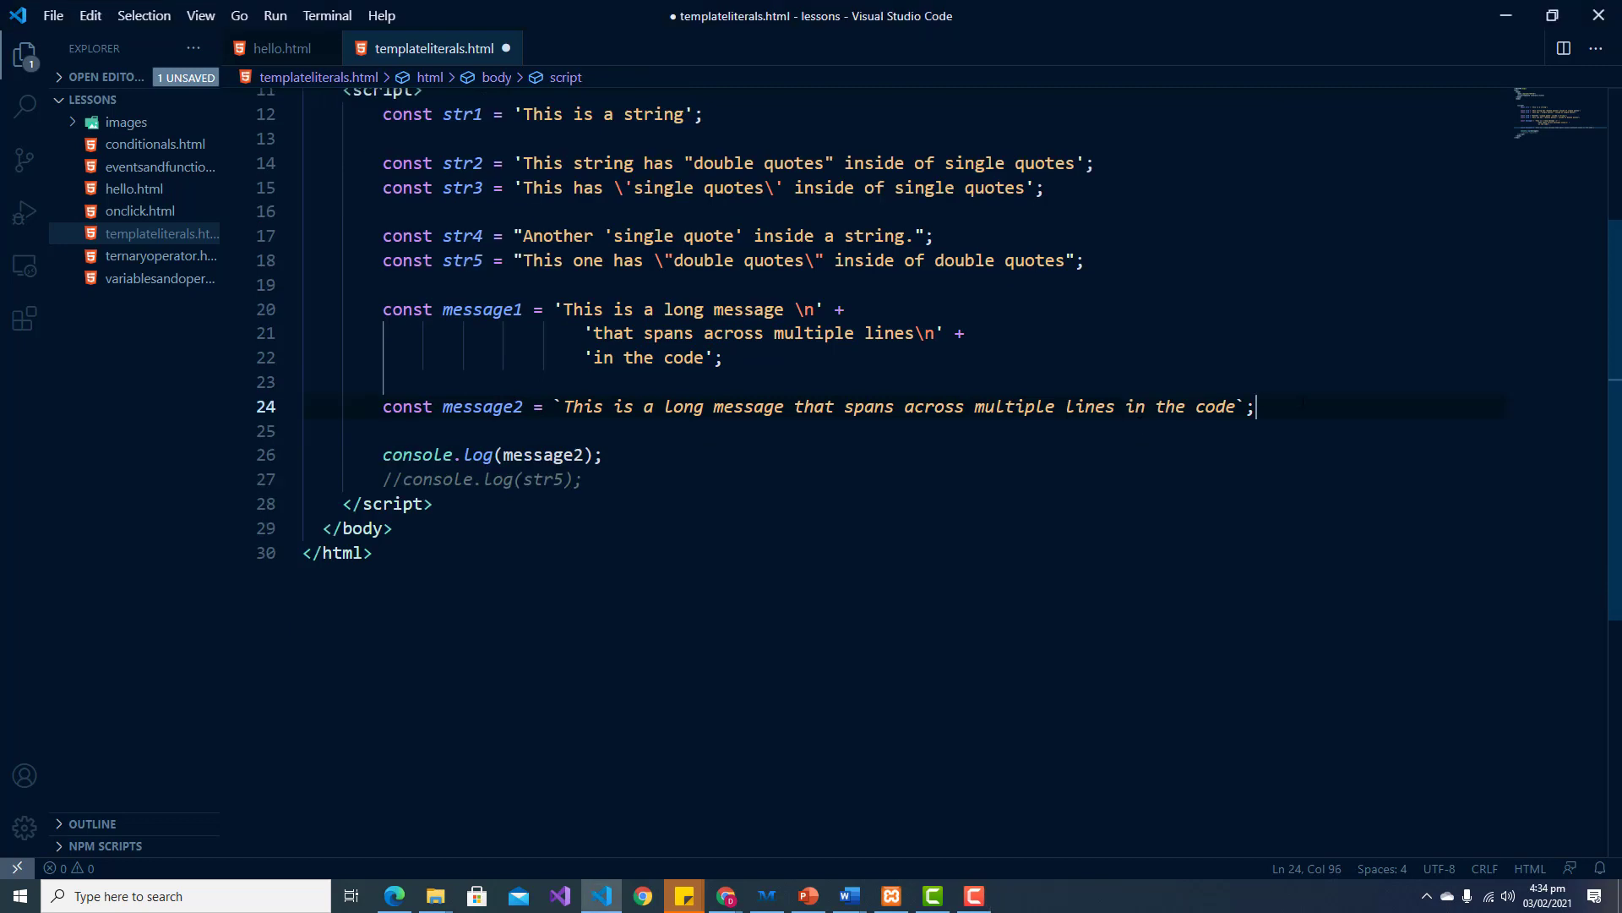
Step: Declare let age = 21; below message2
key("enter")
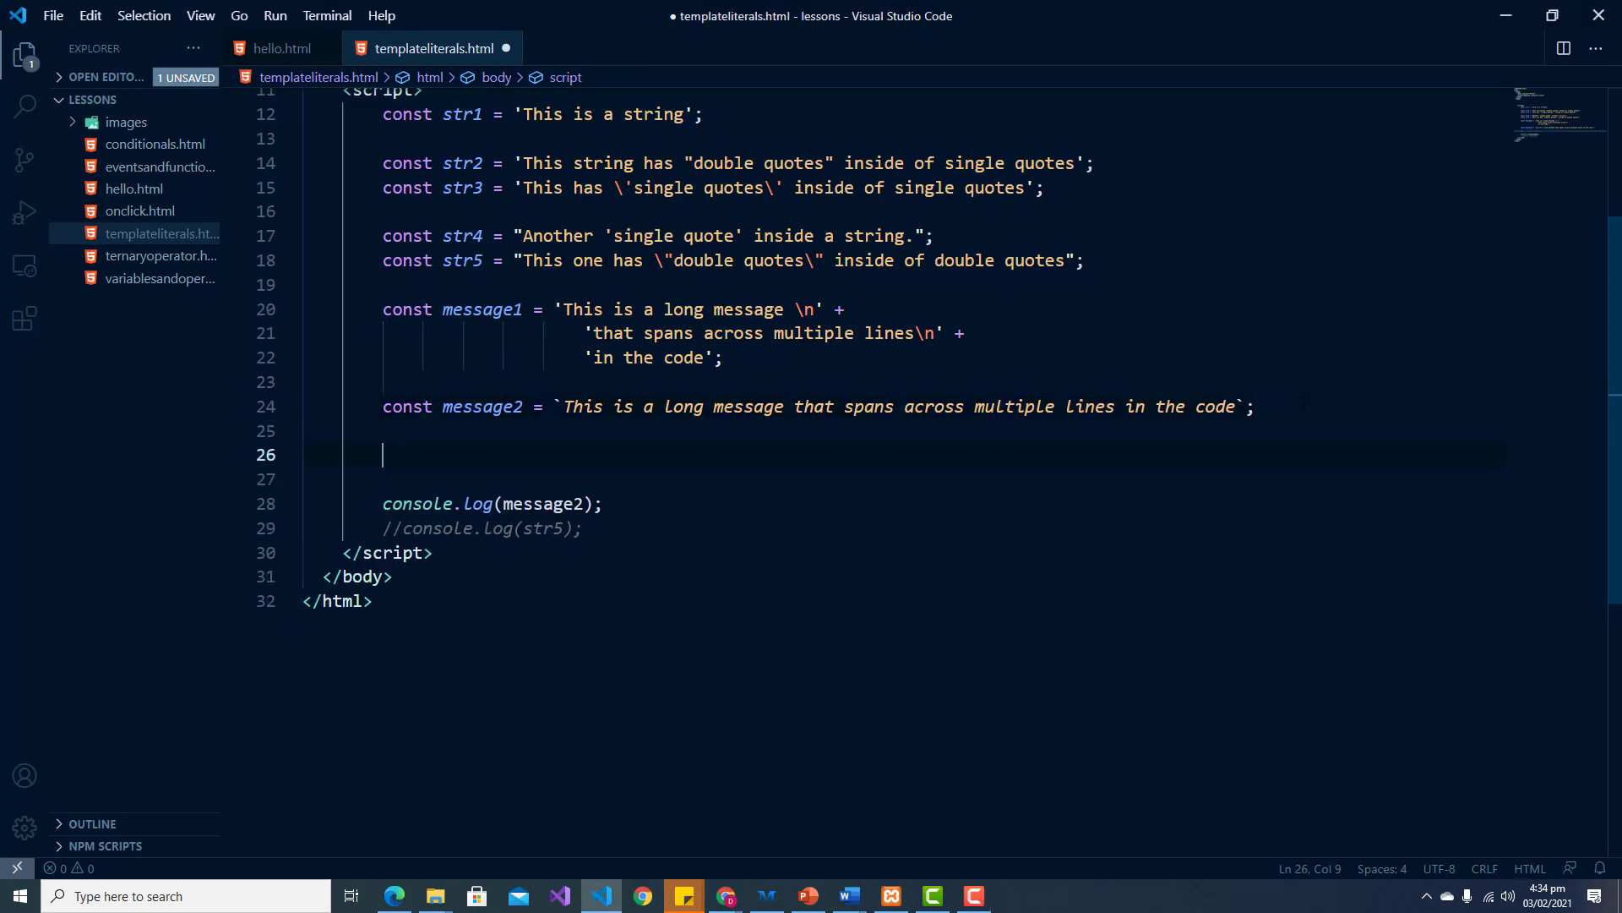
type("let a")
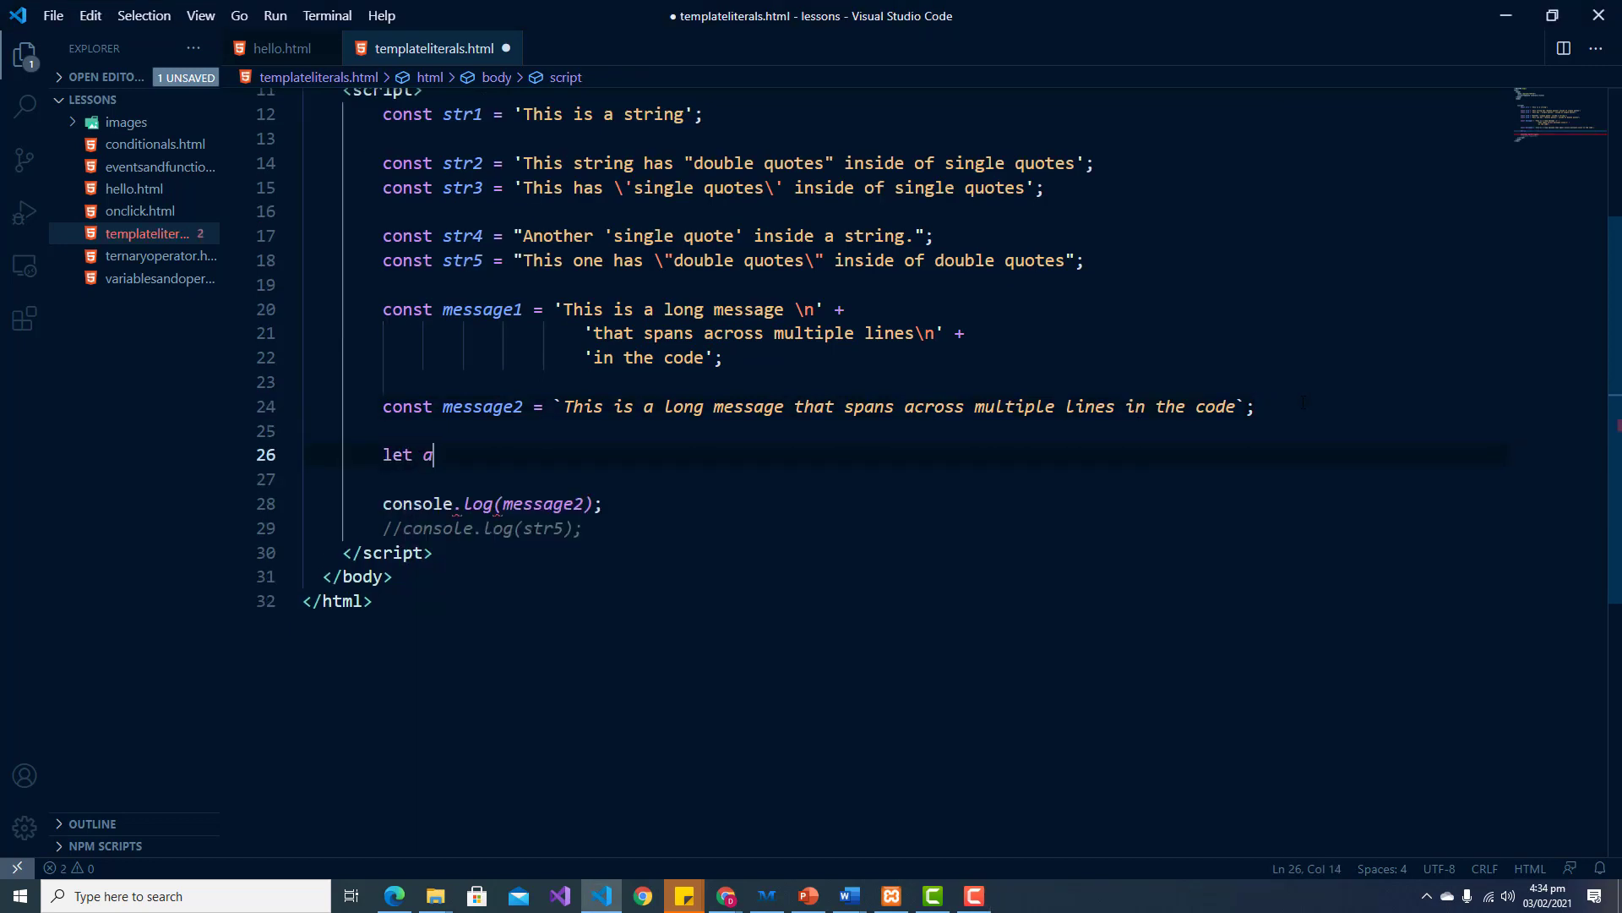
type("ge =")
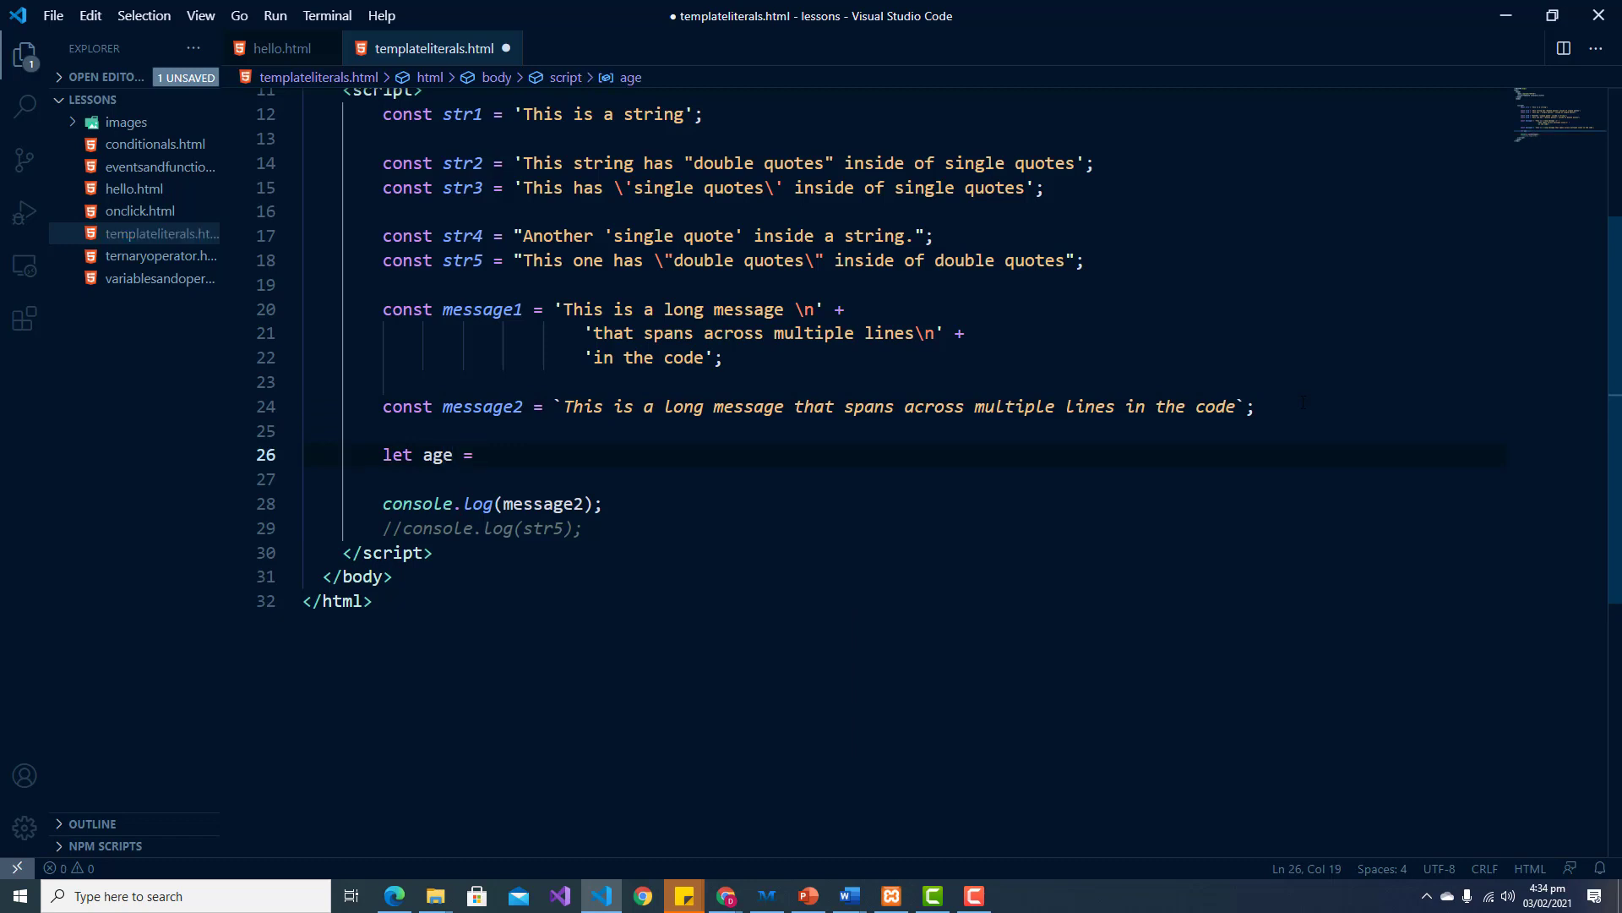
type("21;")
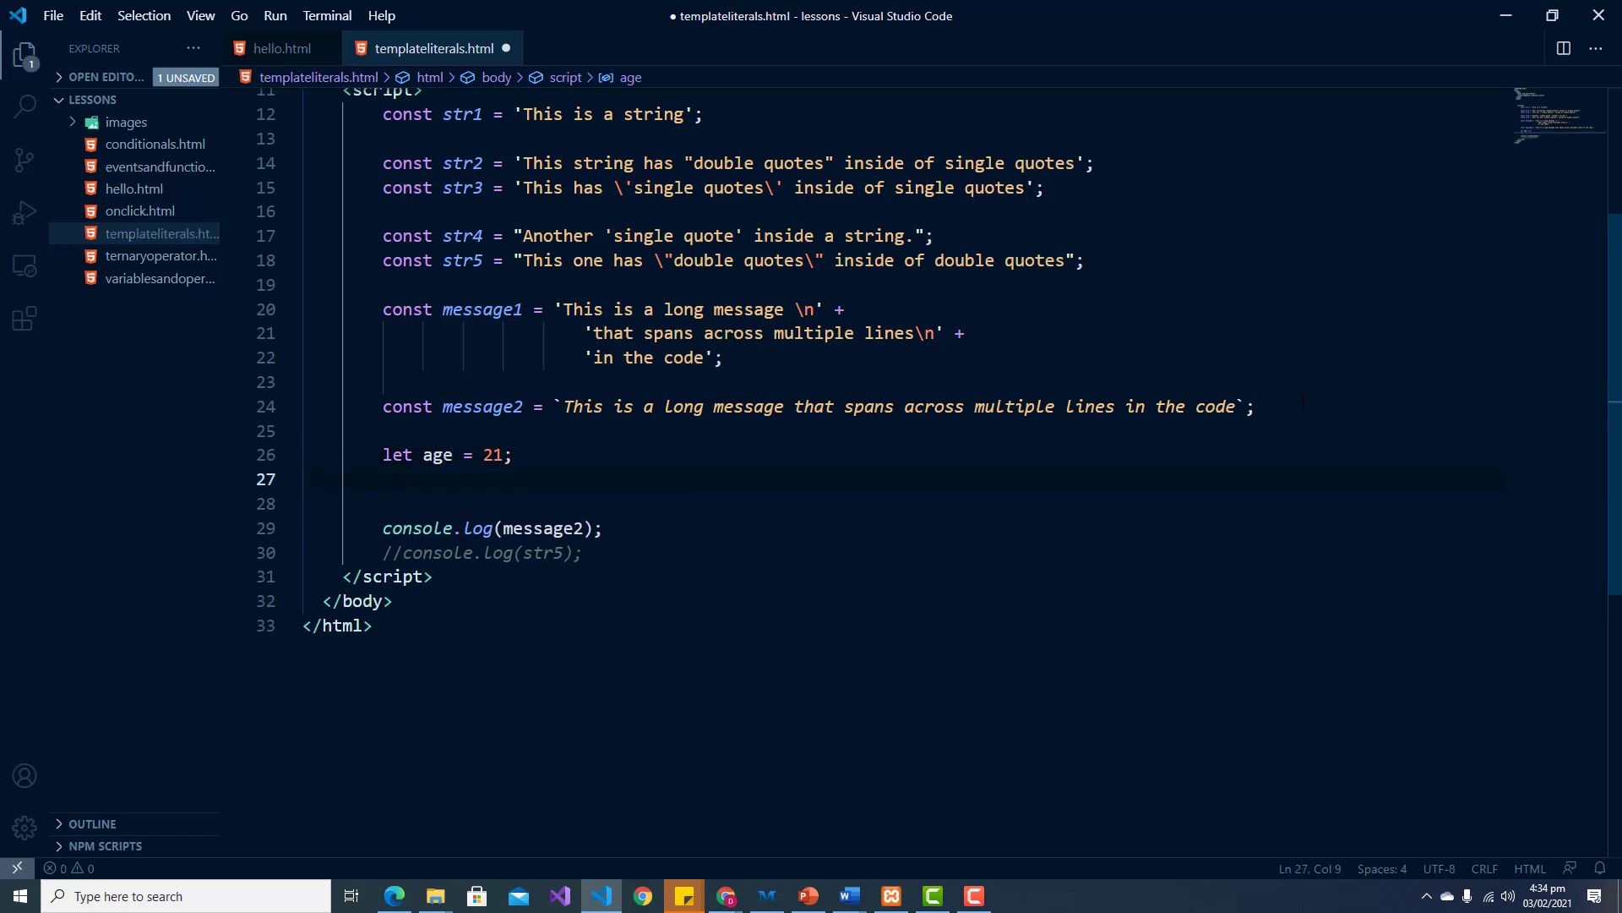
Step: Start let message3 = with an opening backtick on the next line
type("let")
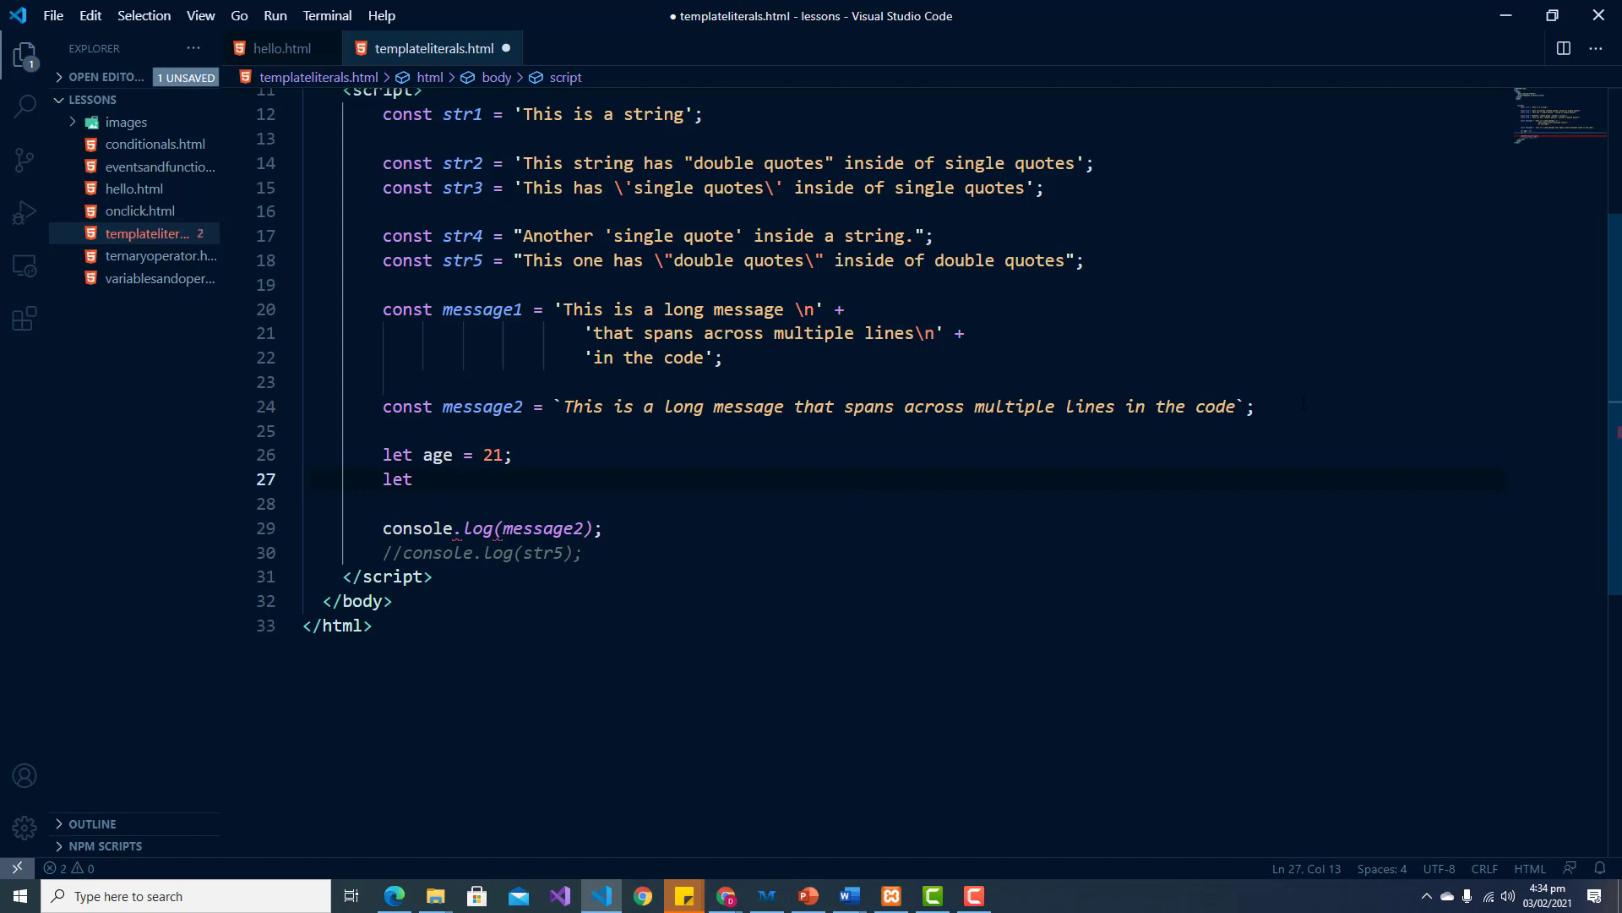
type("message")
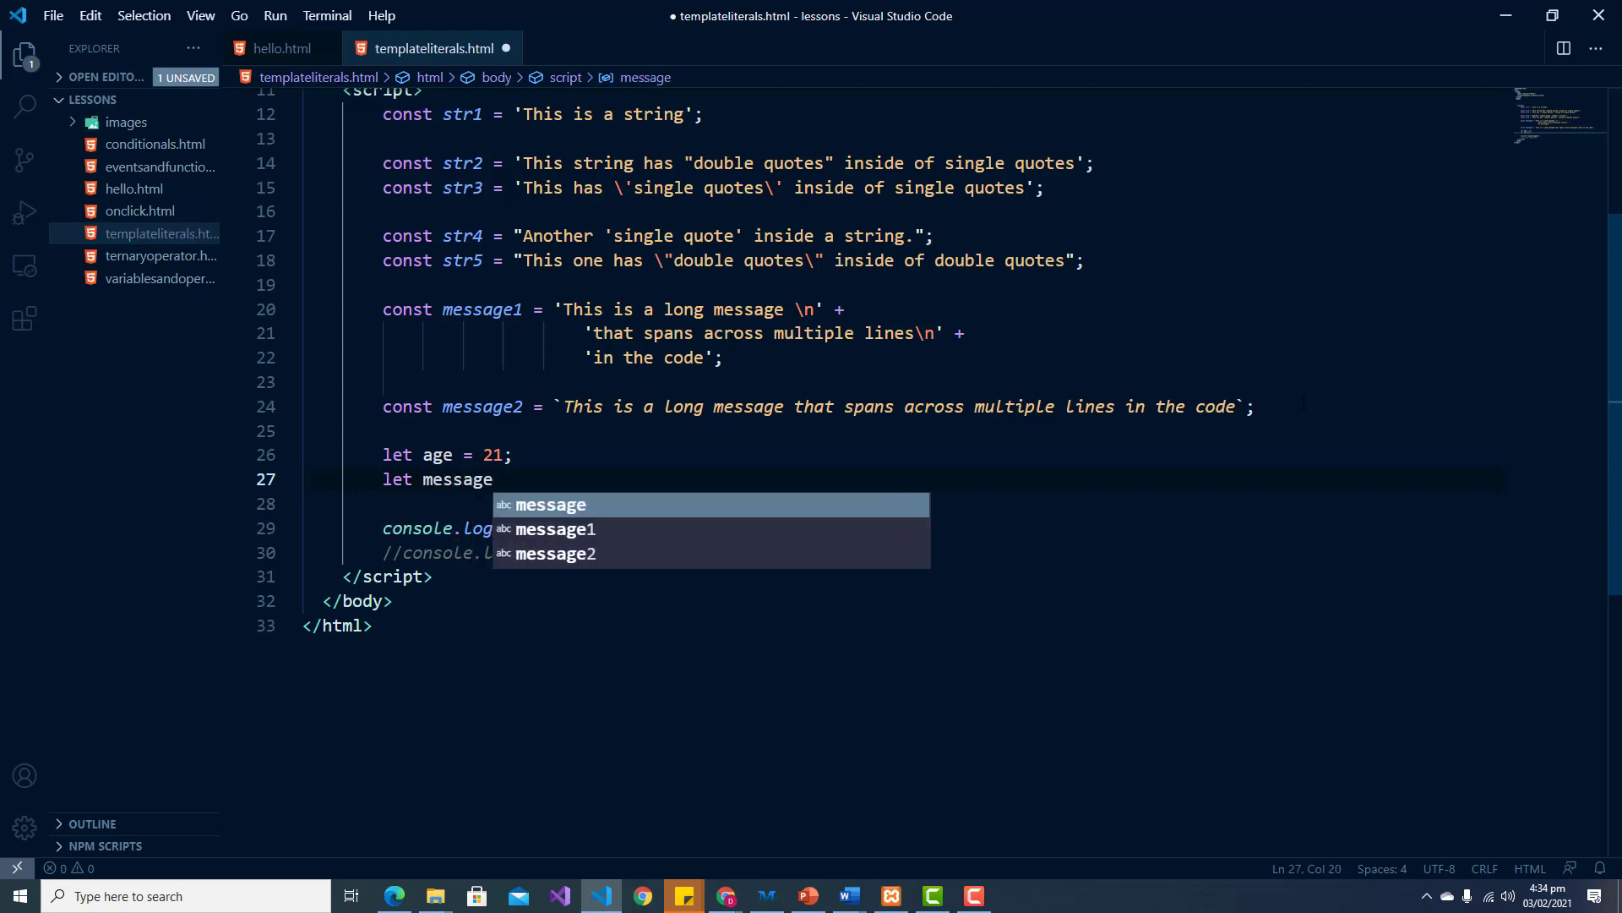
type("3")
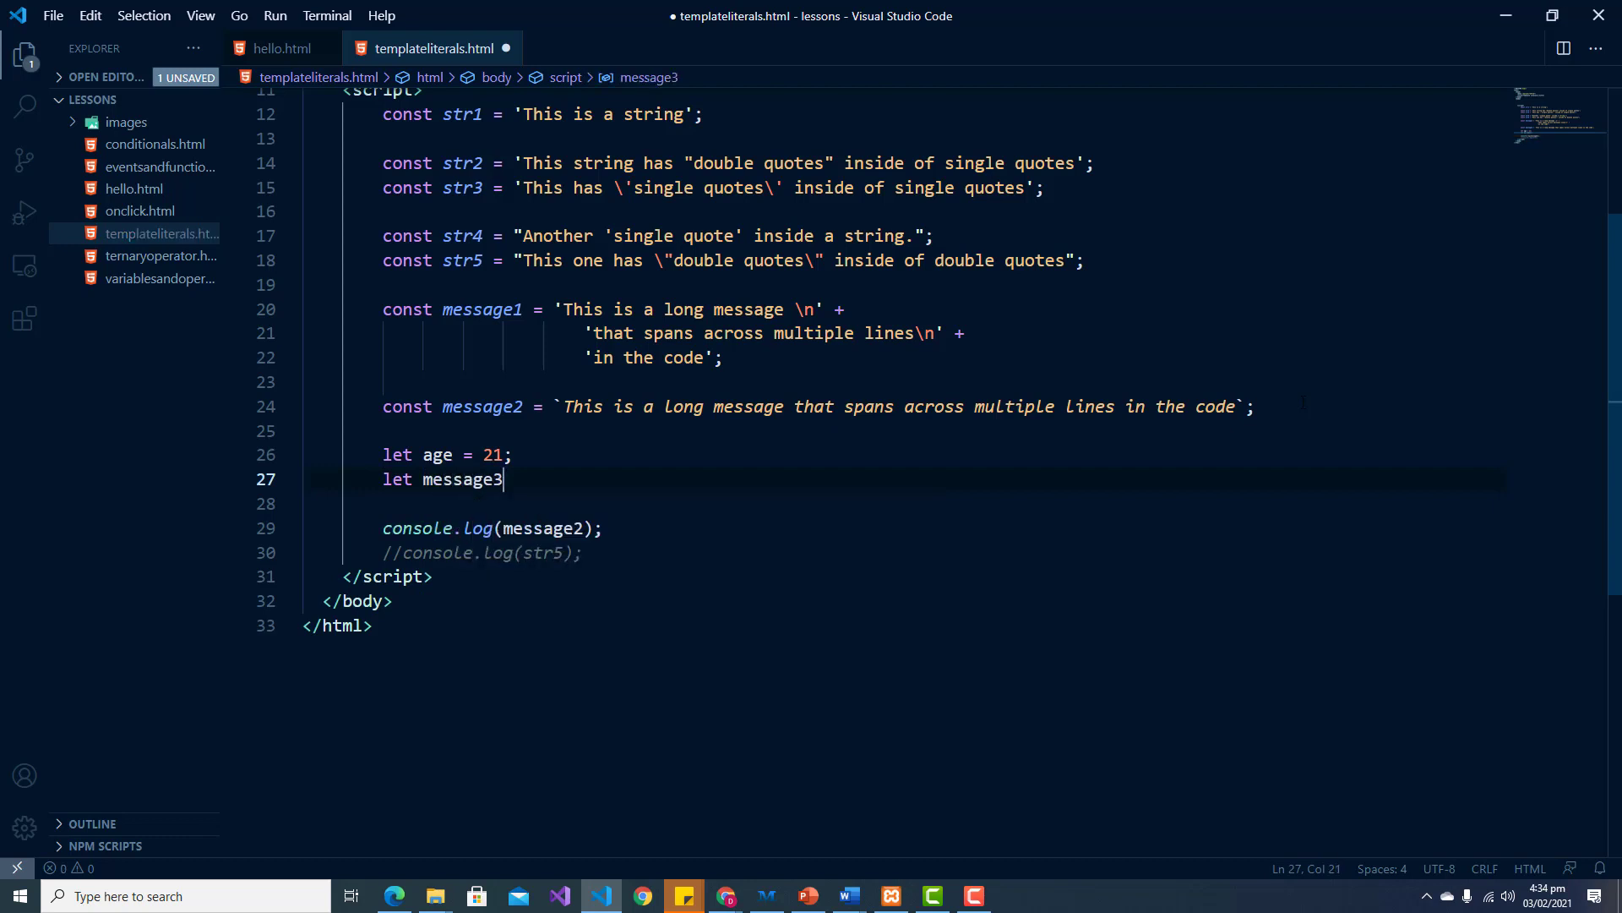
type("=")
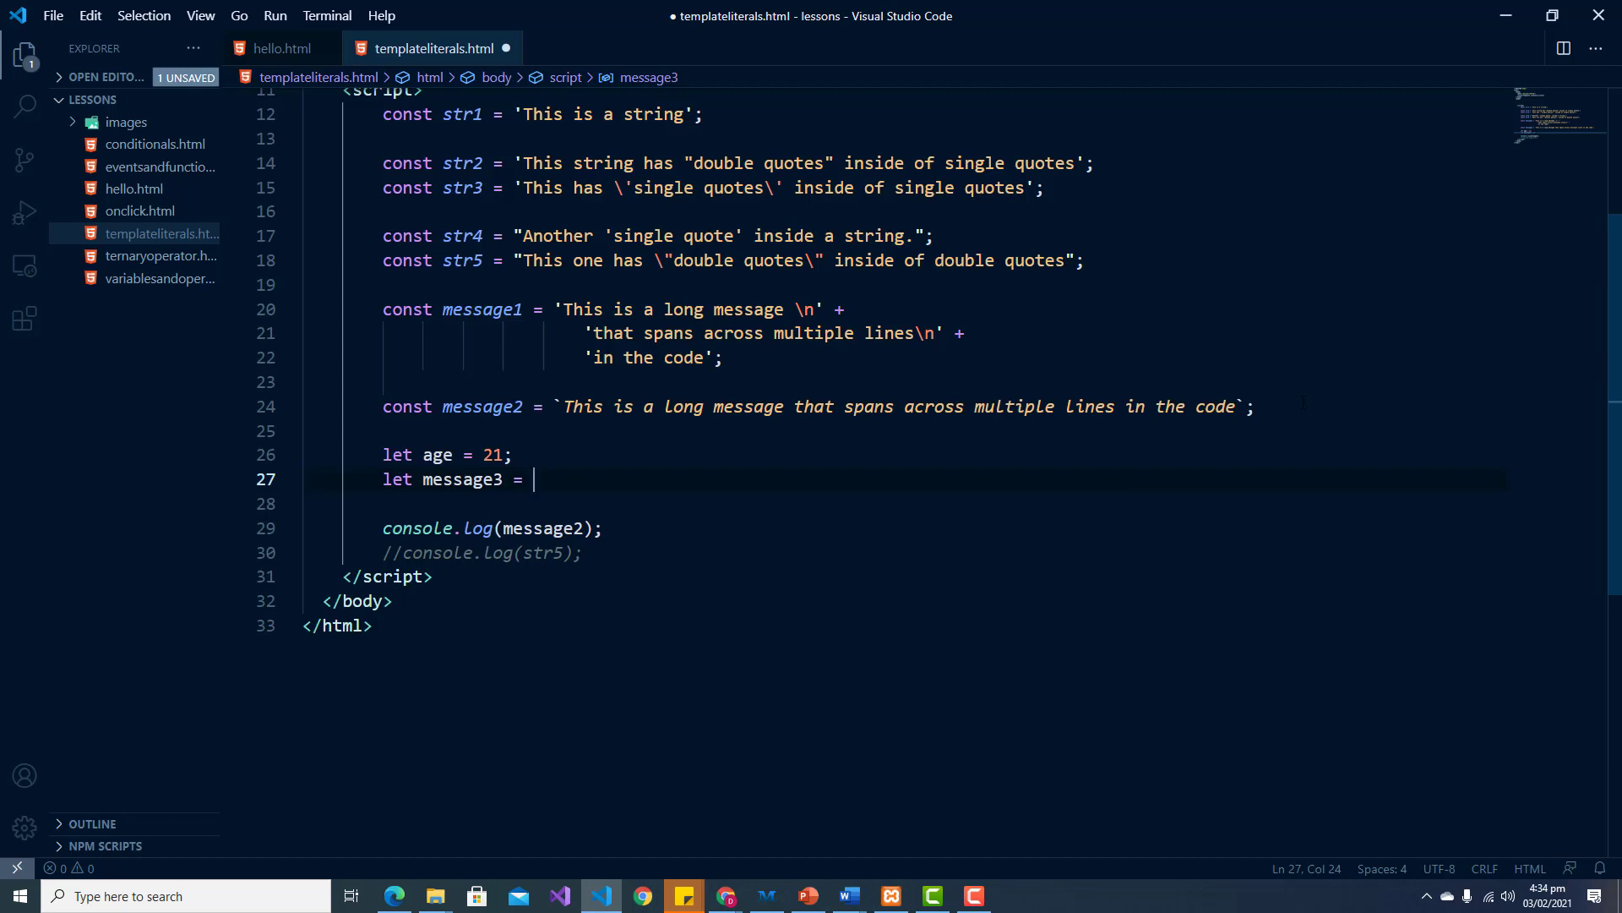
type("`")
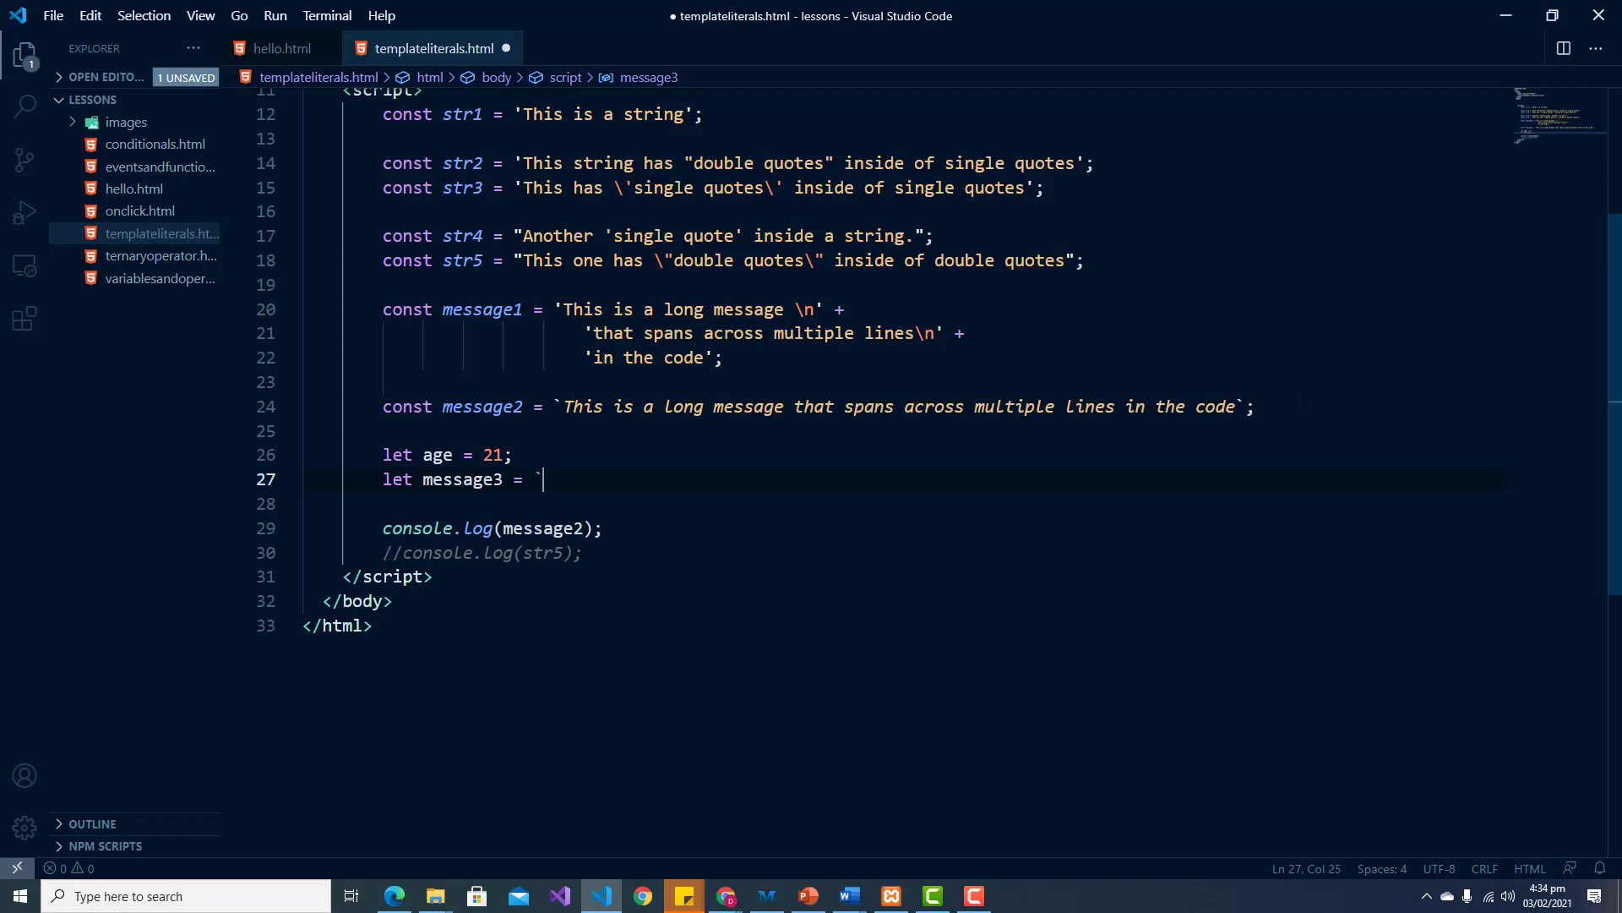
Step: Write message3 as `You can ${age < 21 ? 'not' : ''} with a ternary inside the template literal
type("`")
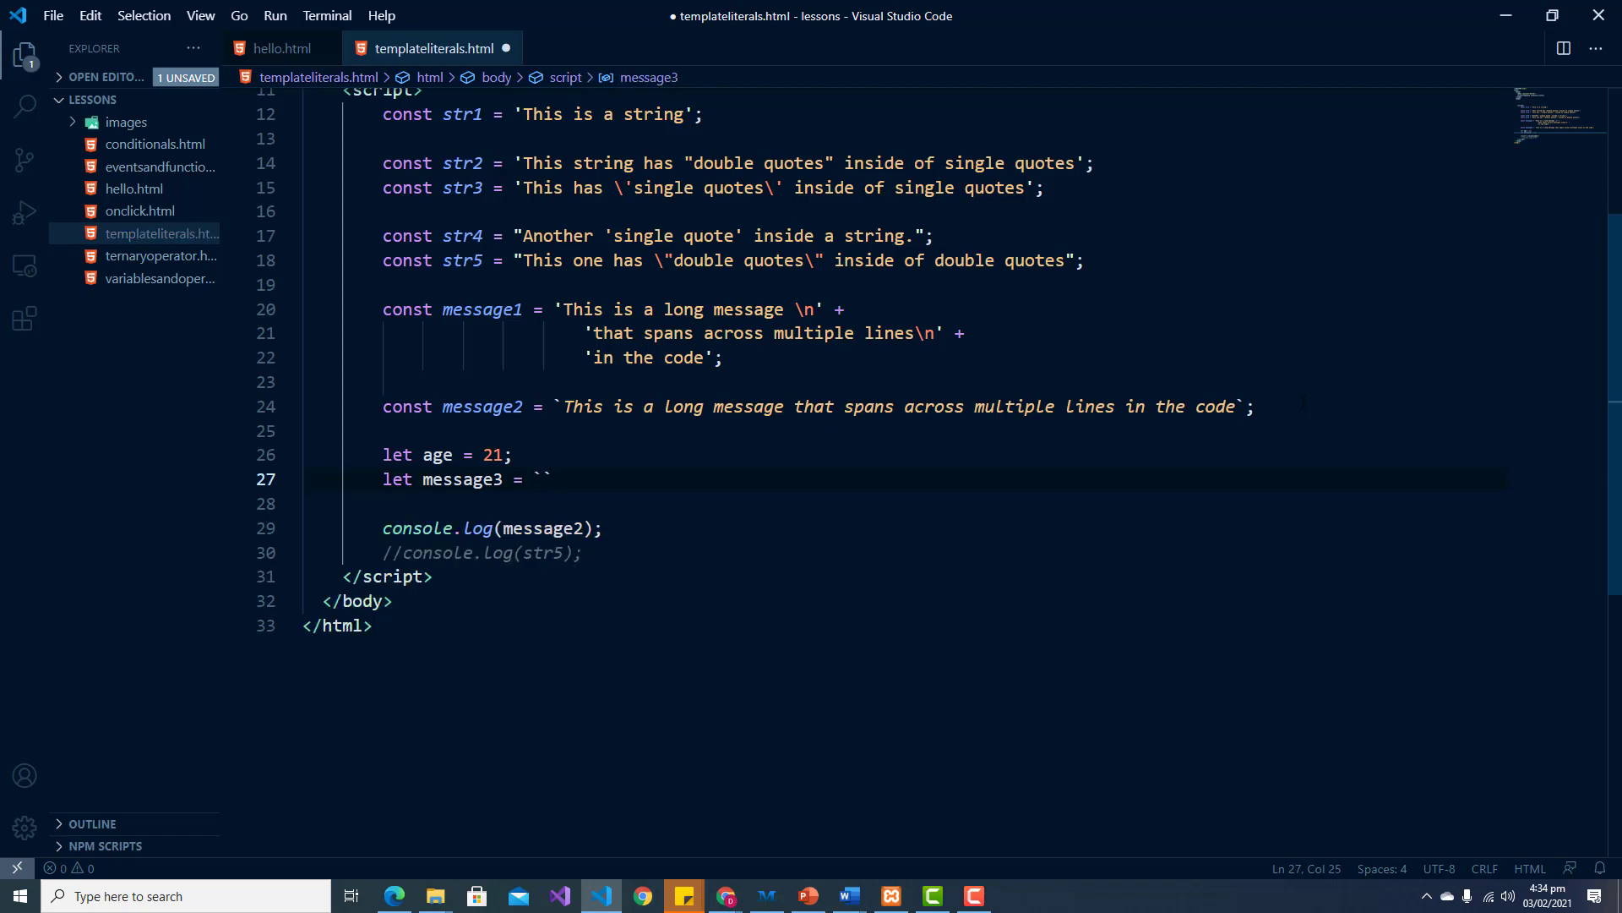
type("You")
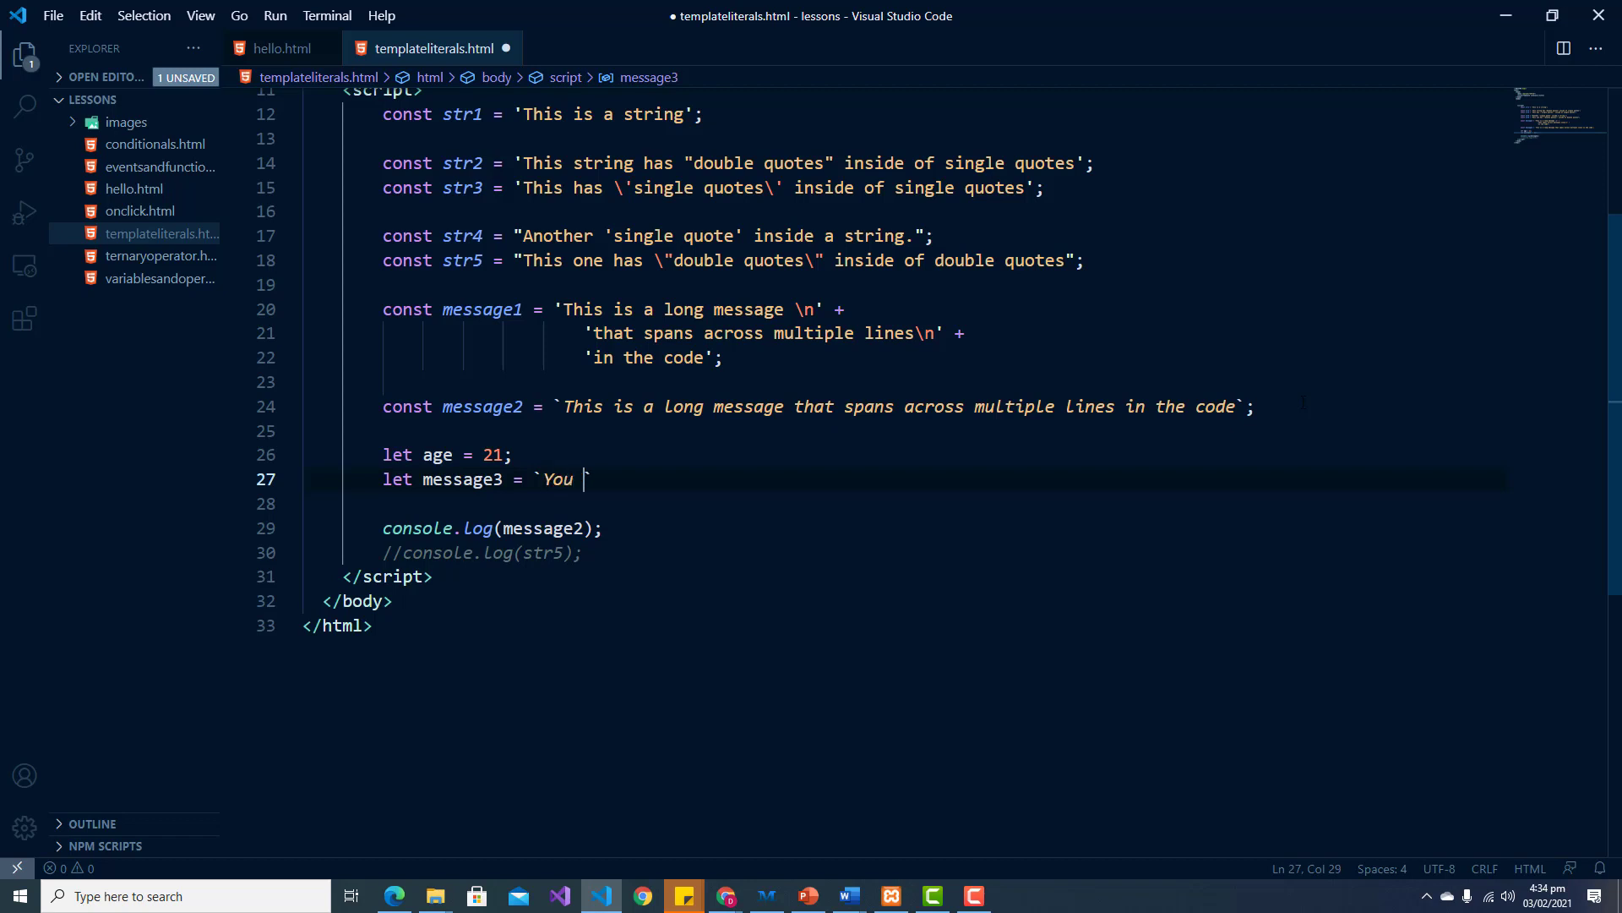
type("can")
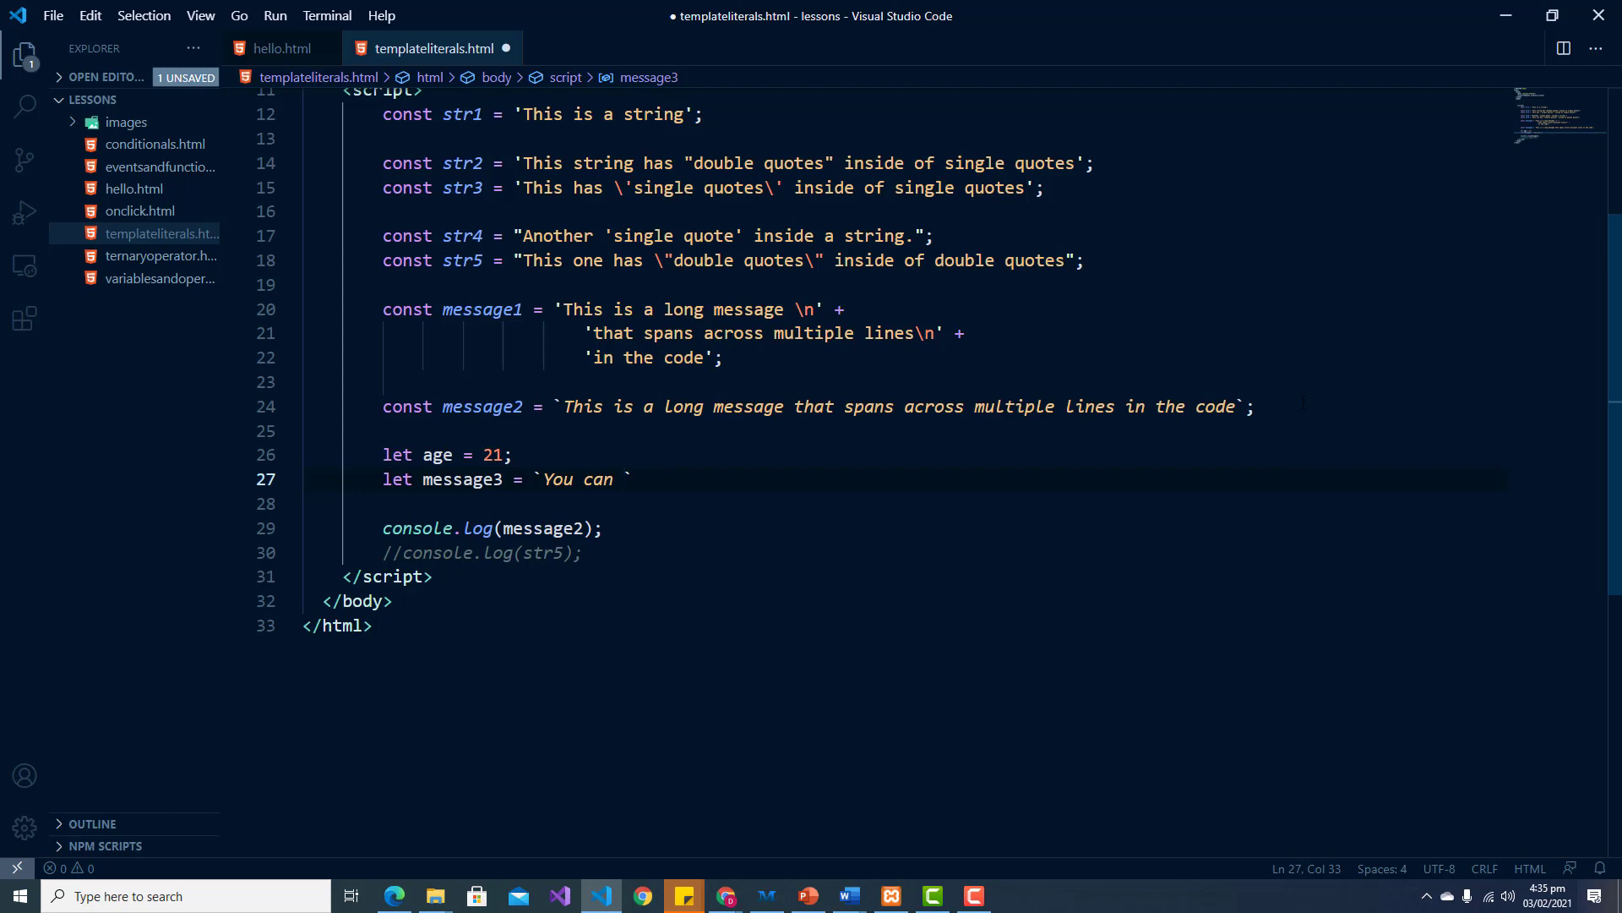
type("$")
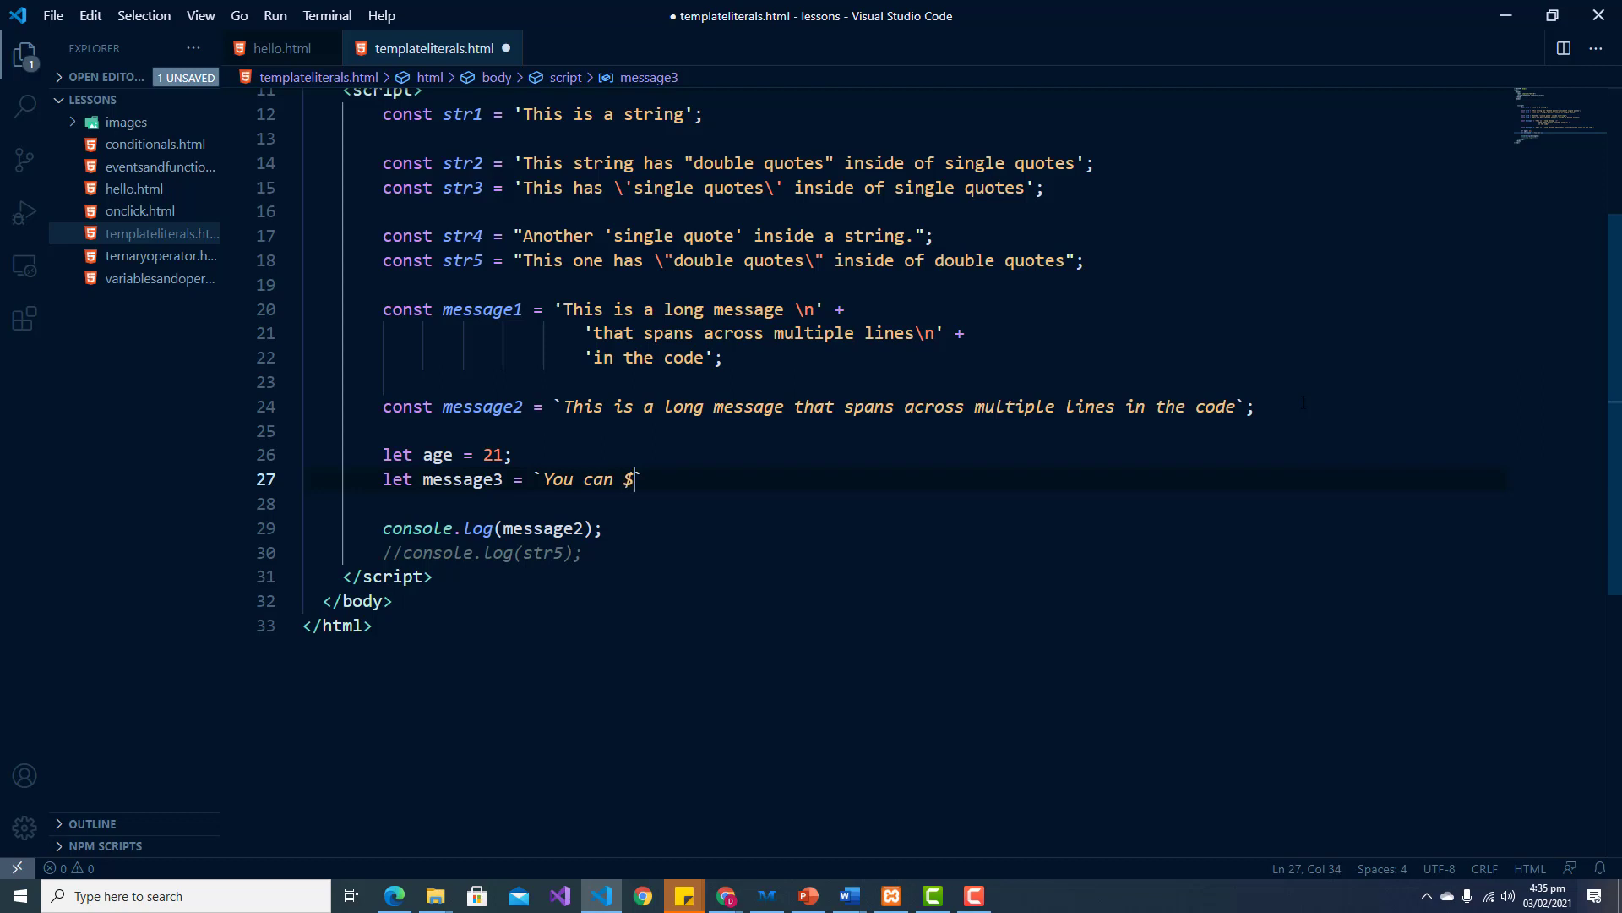
type("{}")
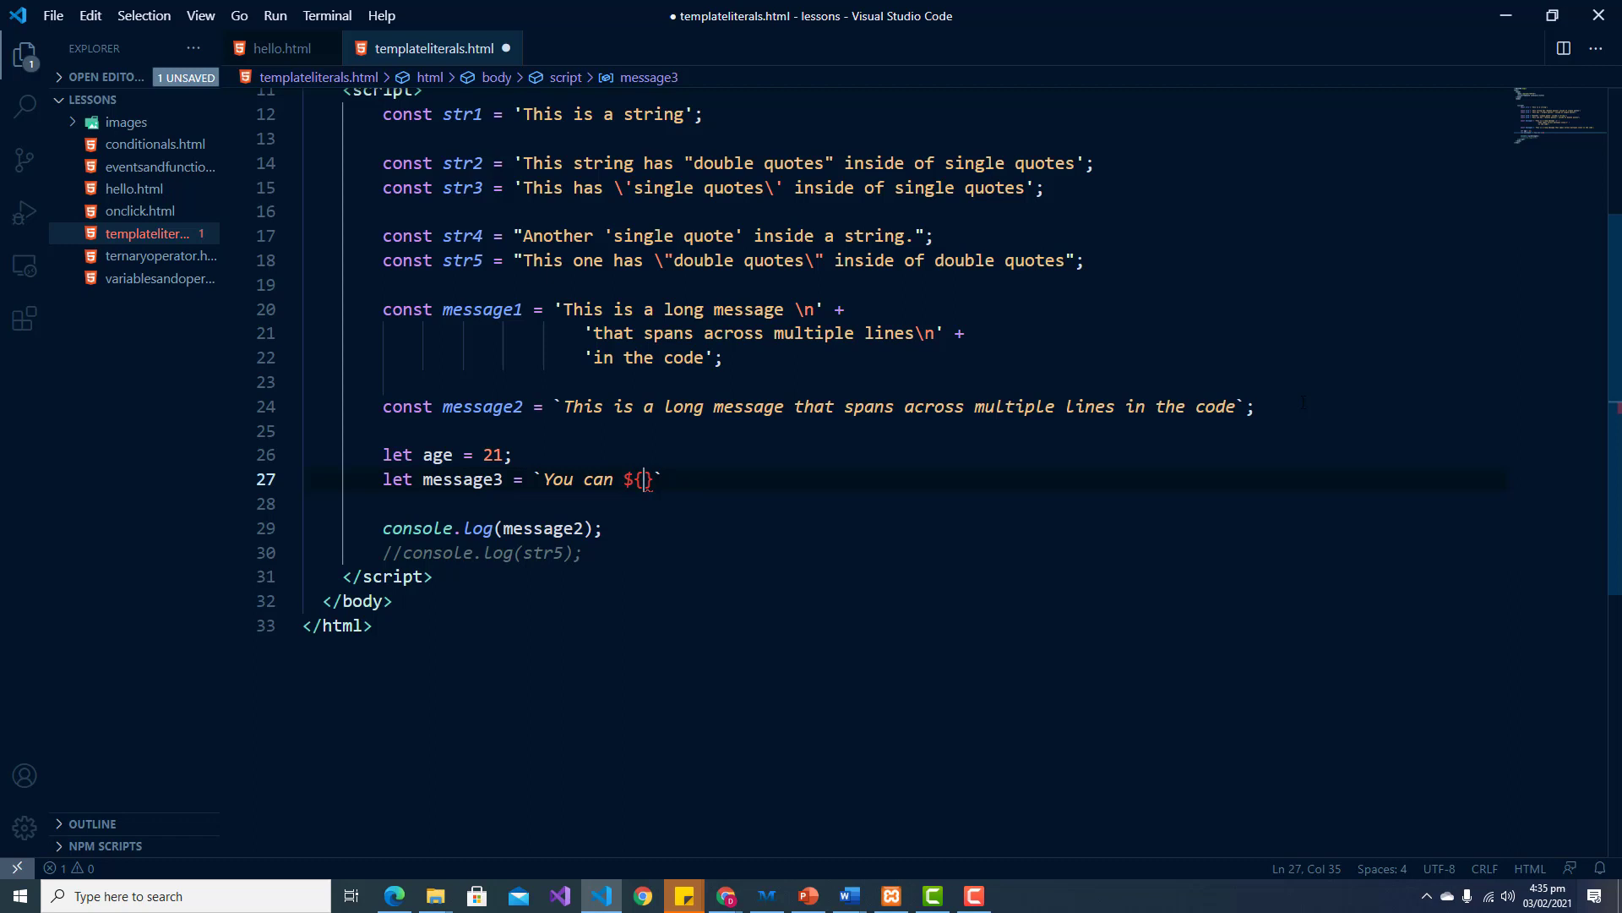
type("ag")
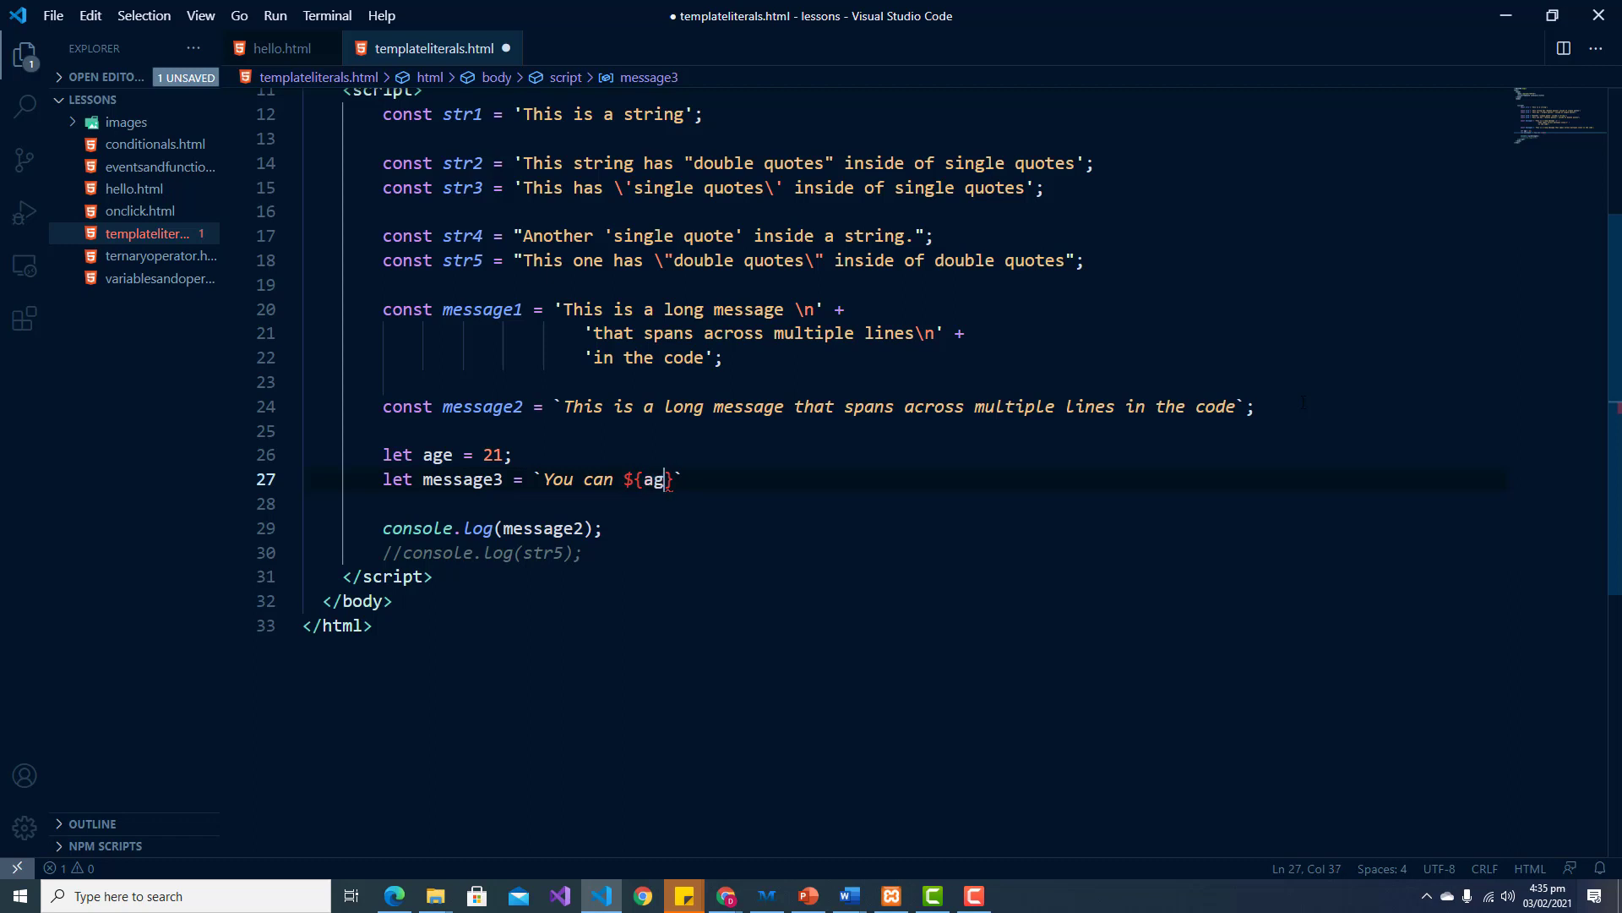
type("e")
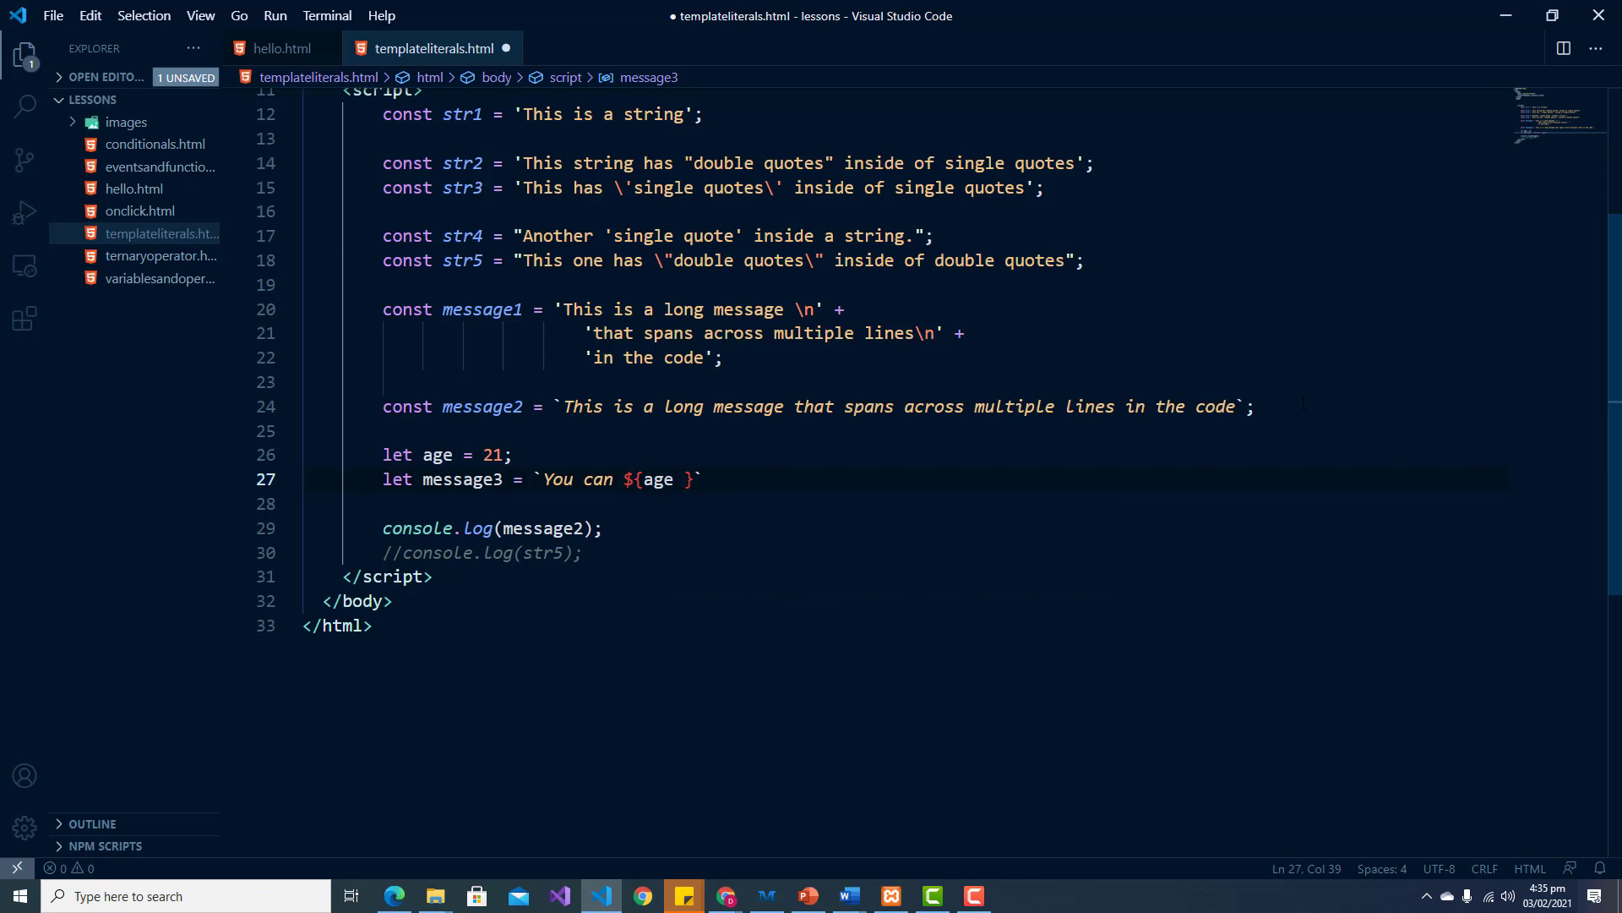
type("<")
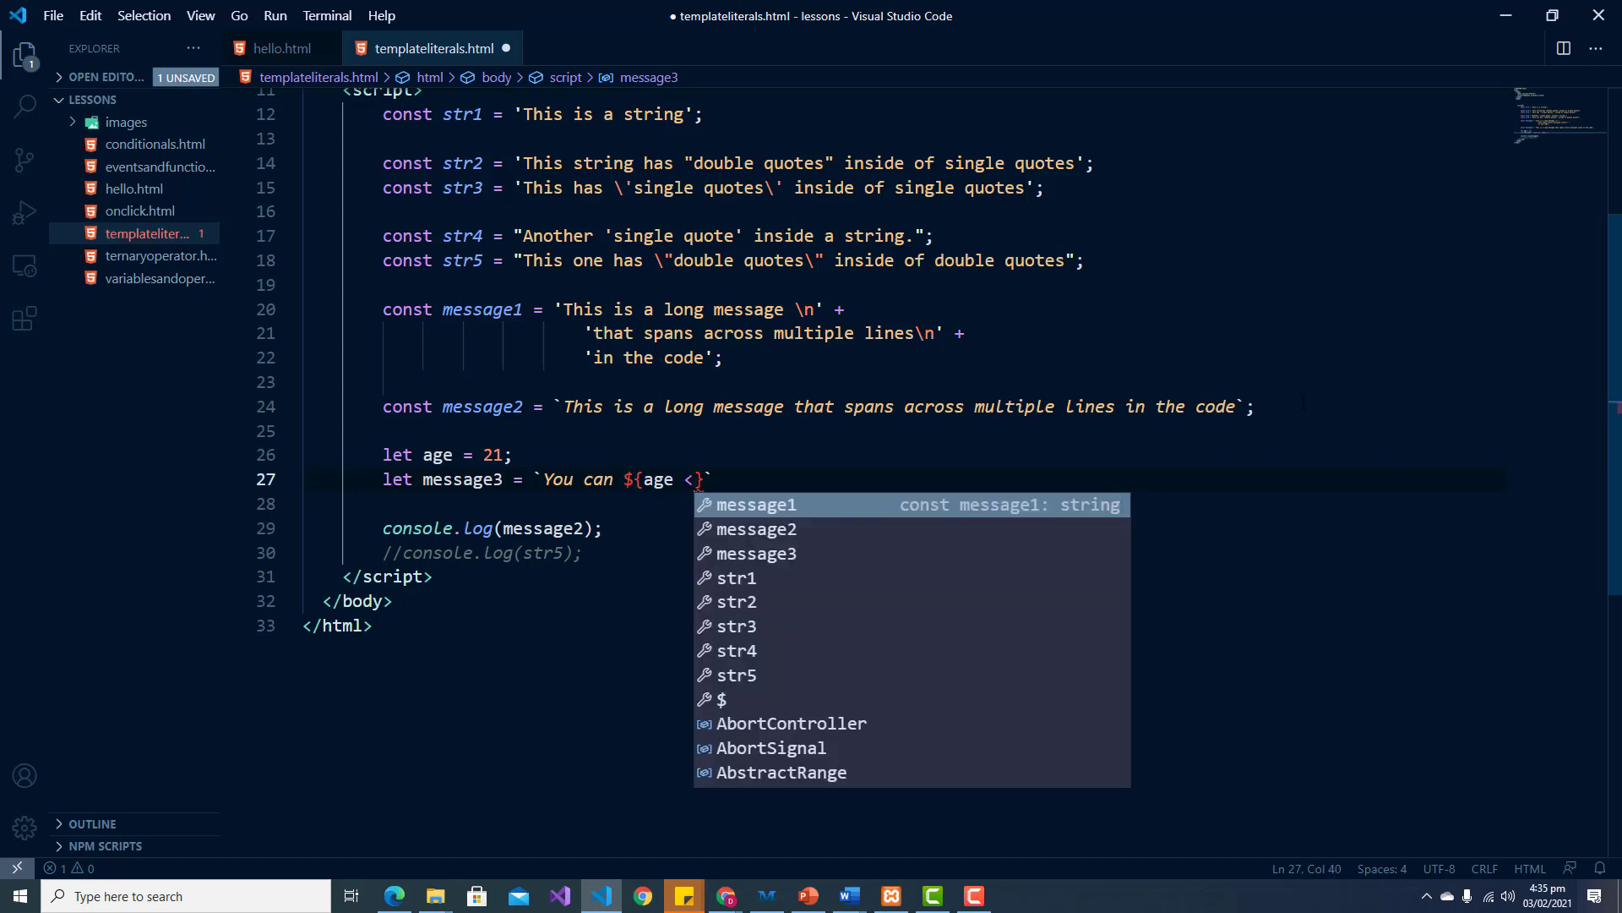
type("21")
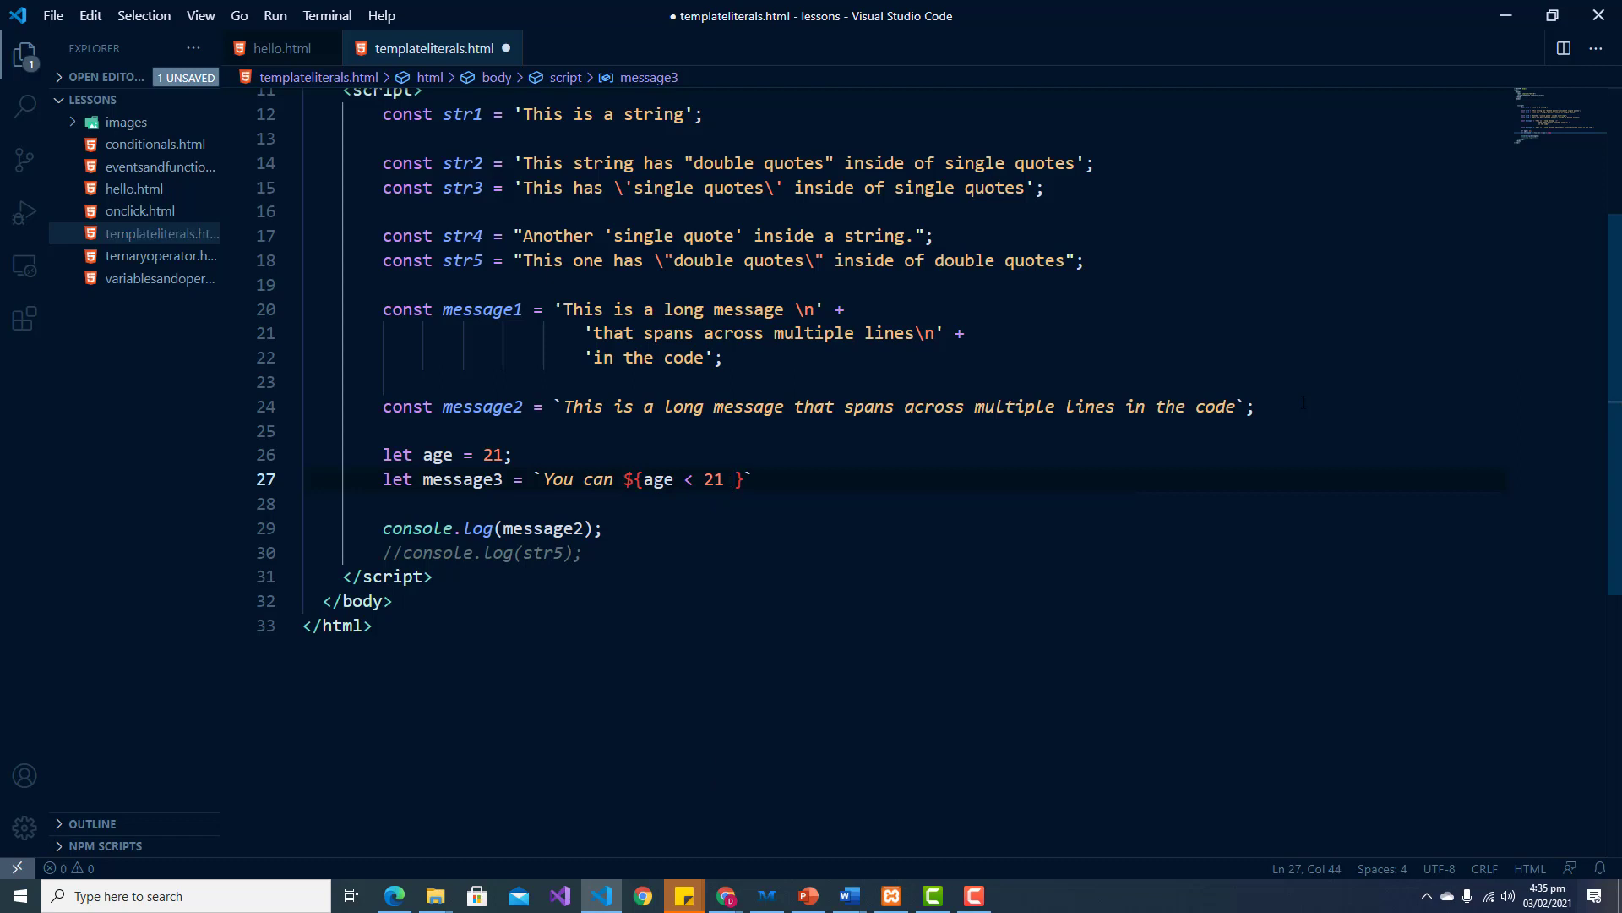
type("?")
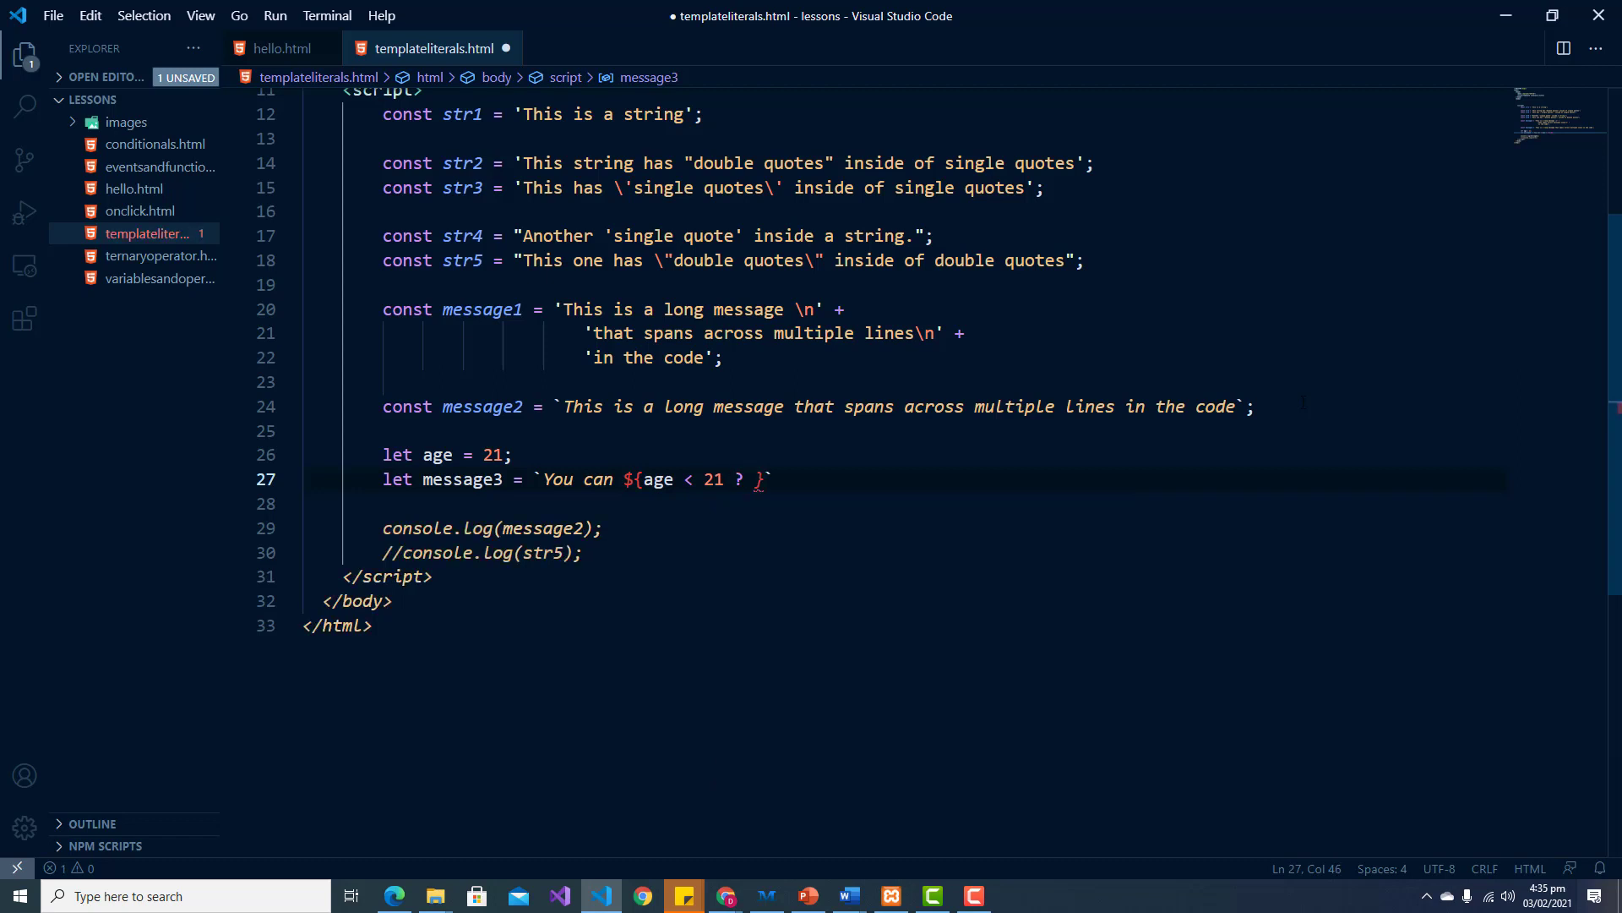
type("'")
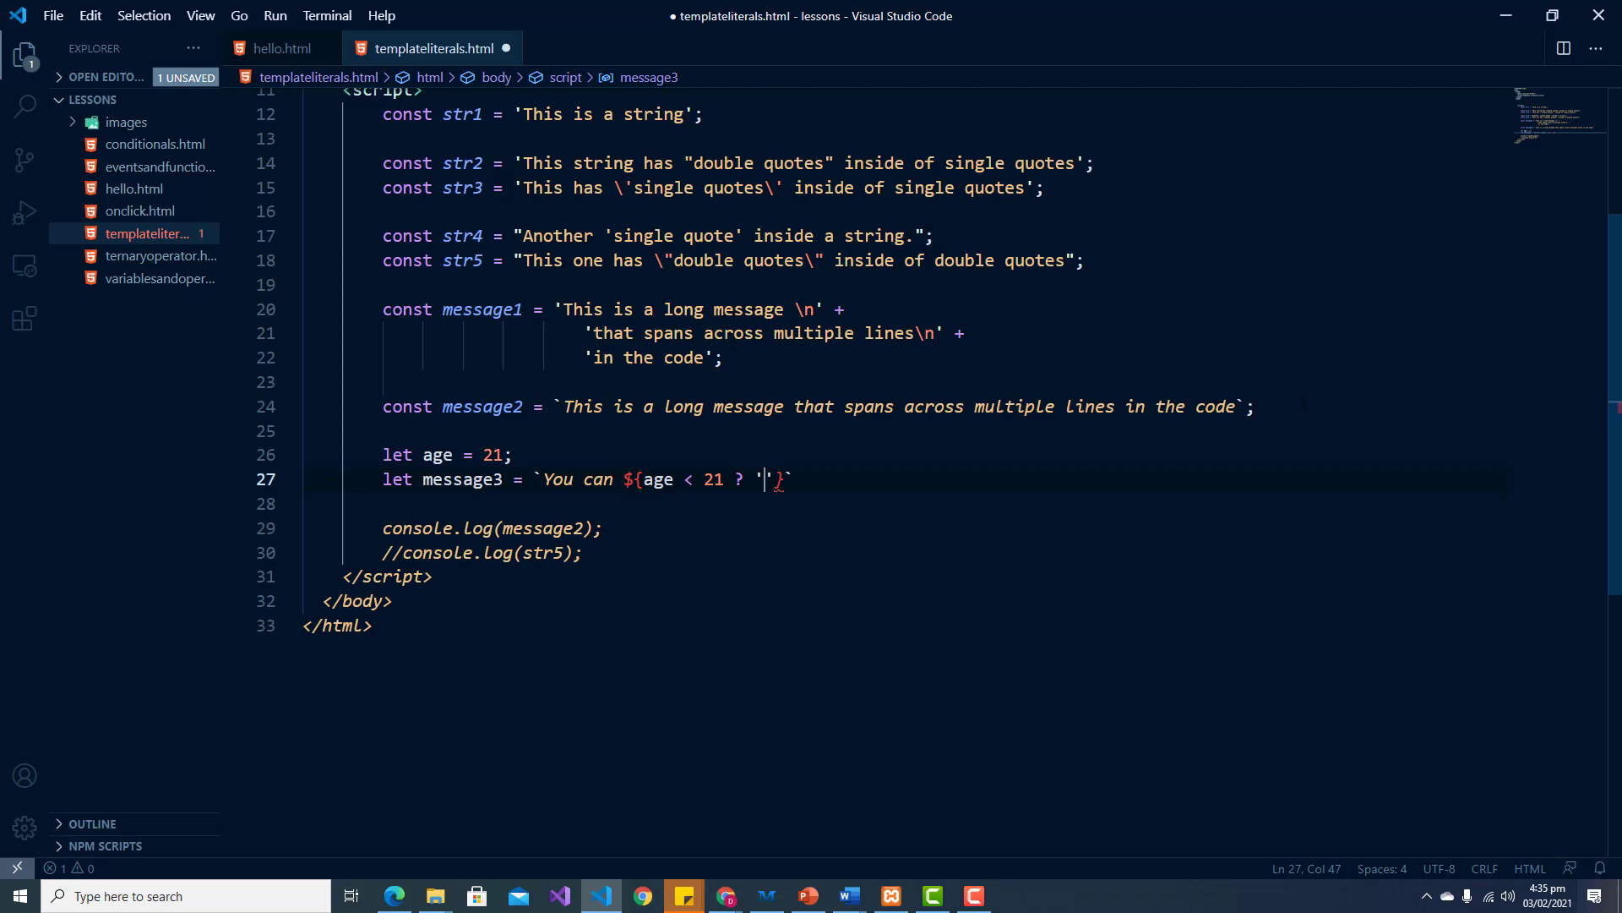
type("not")
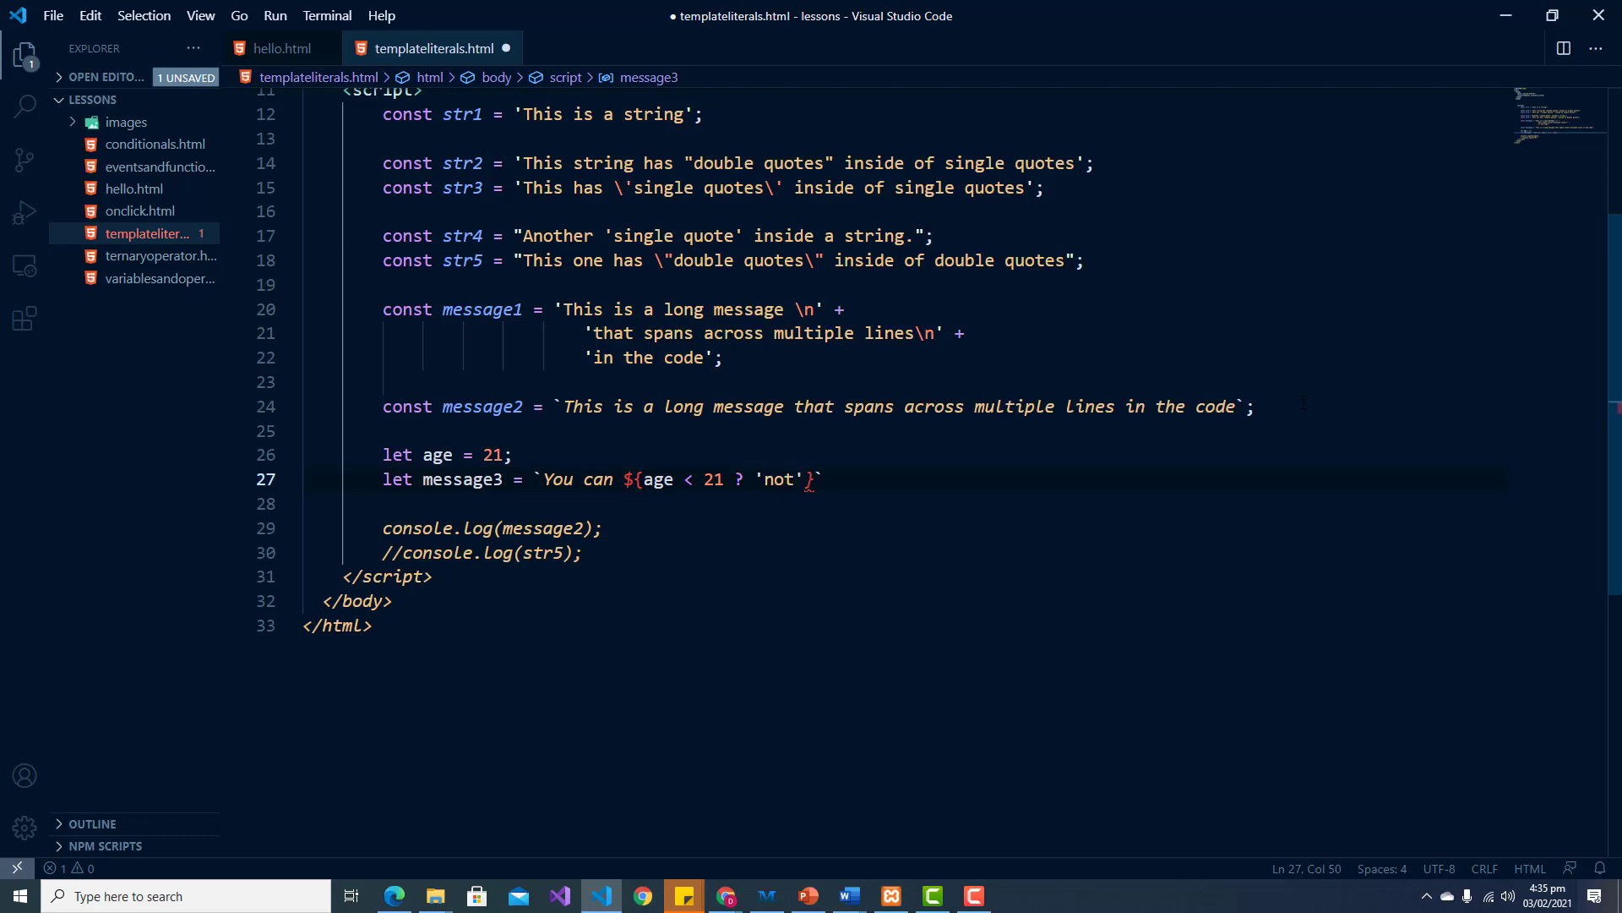
type(":")
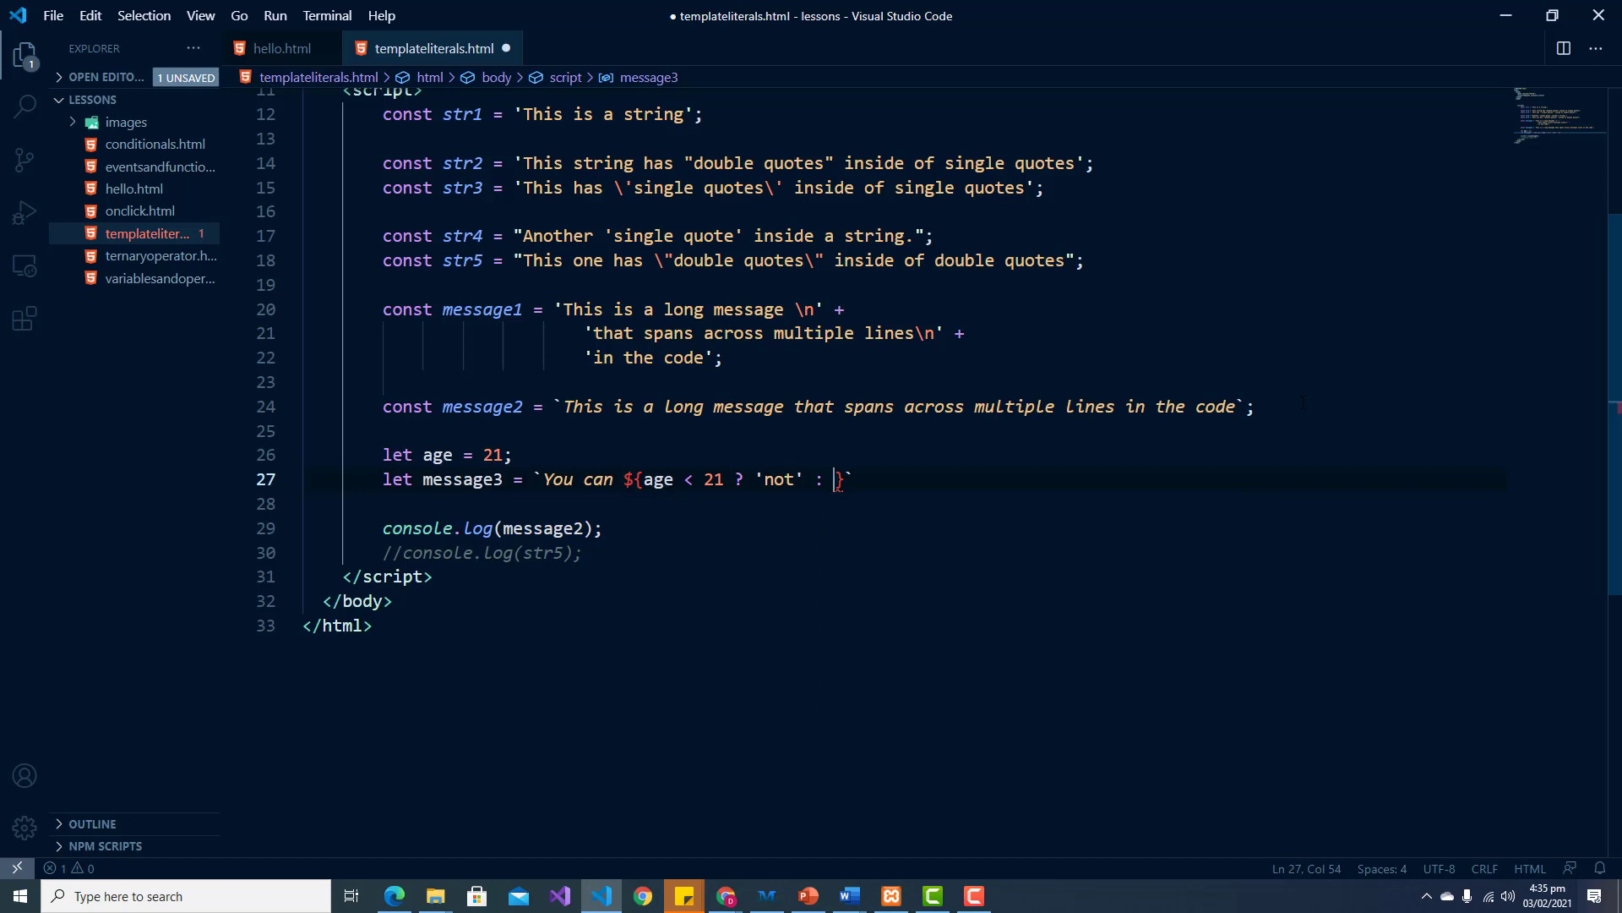
type("''")
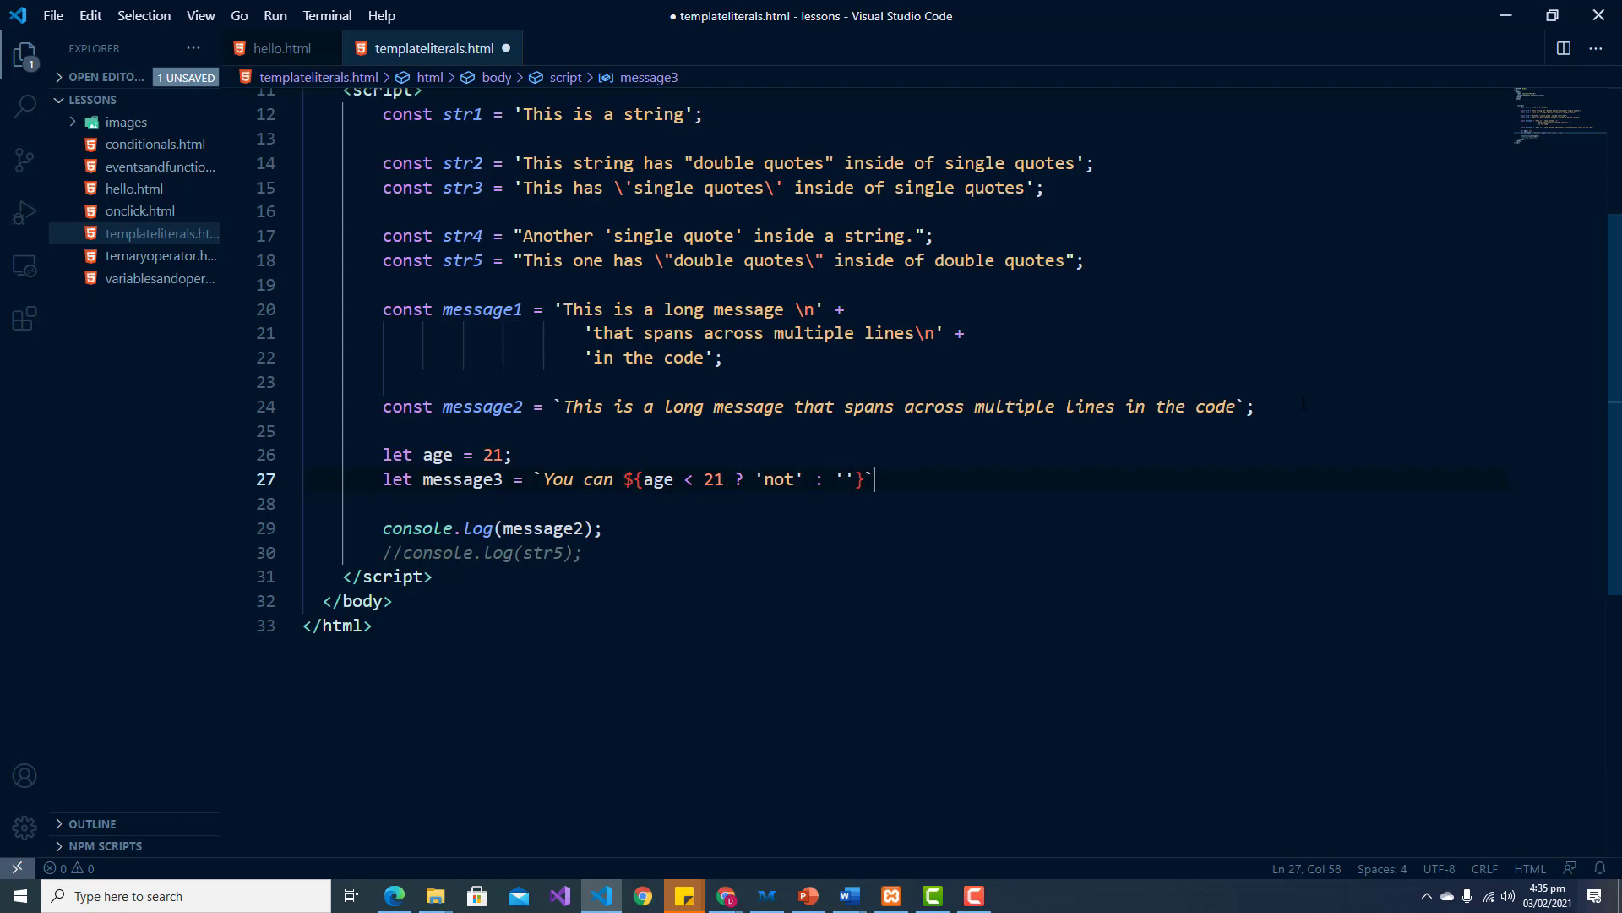
key("Backspace")
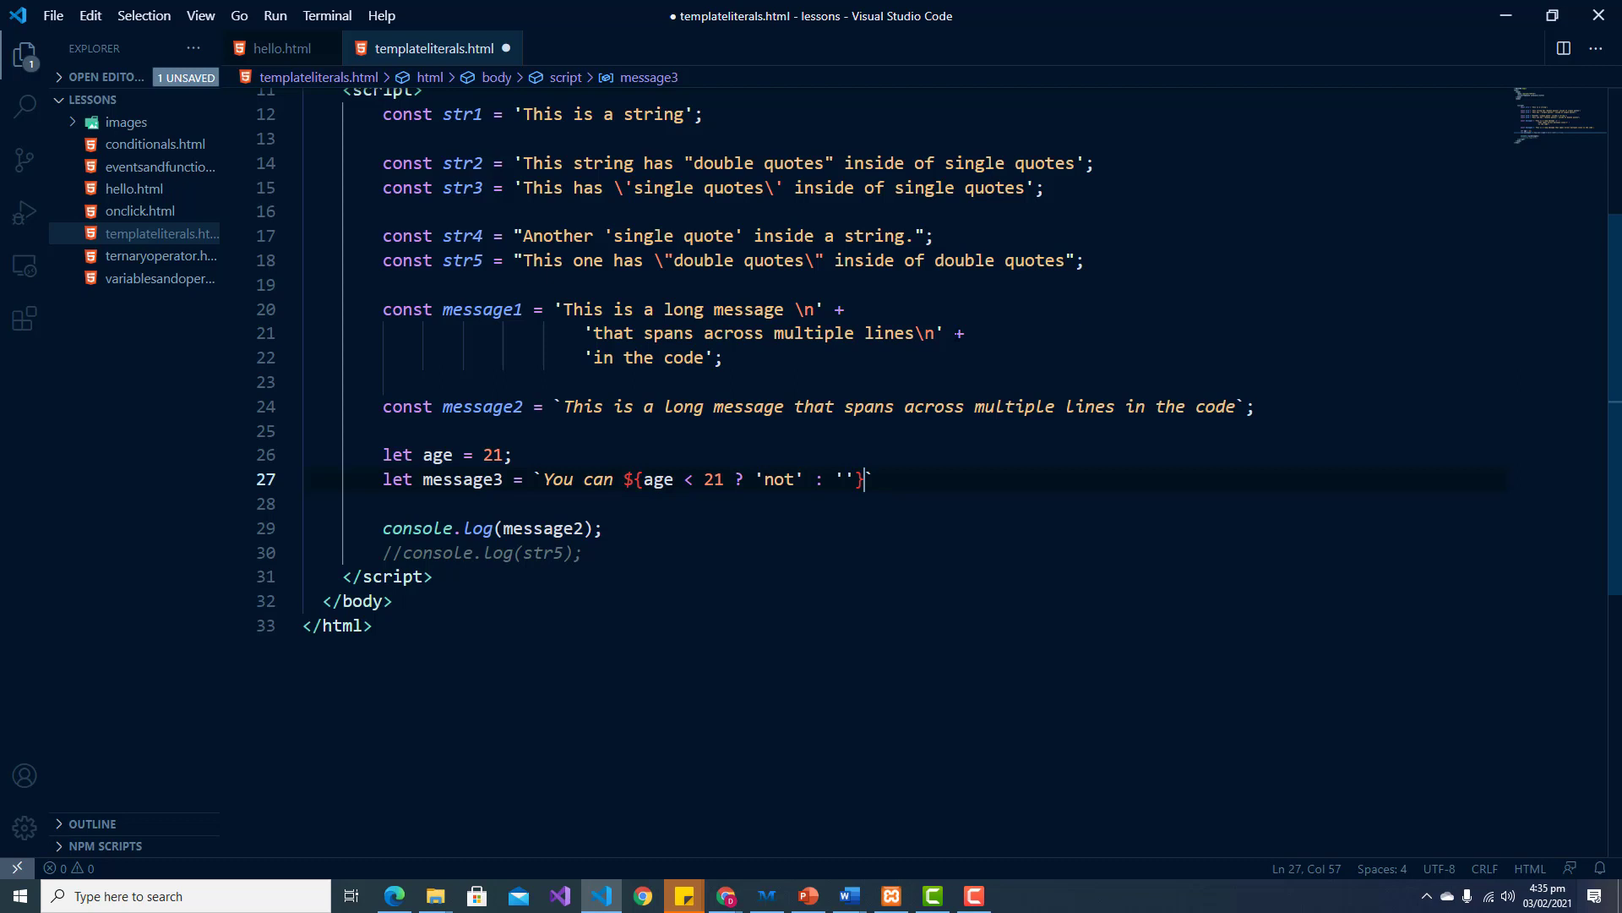
Step: Change the age value and the comparison threshold from 21 to 18
double_click(492, 455)
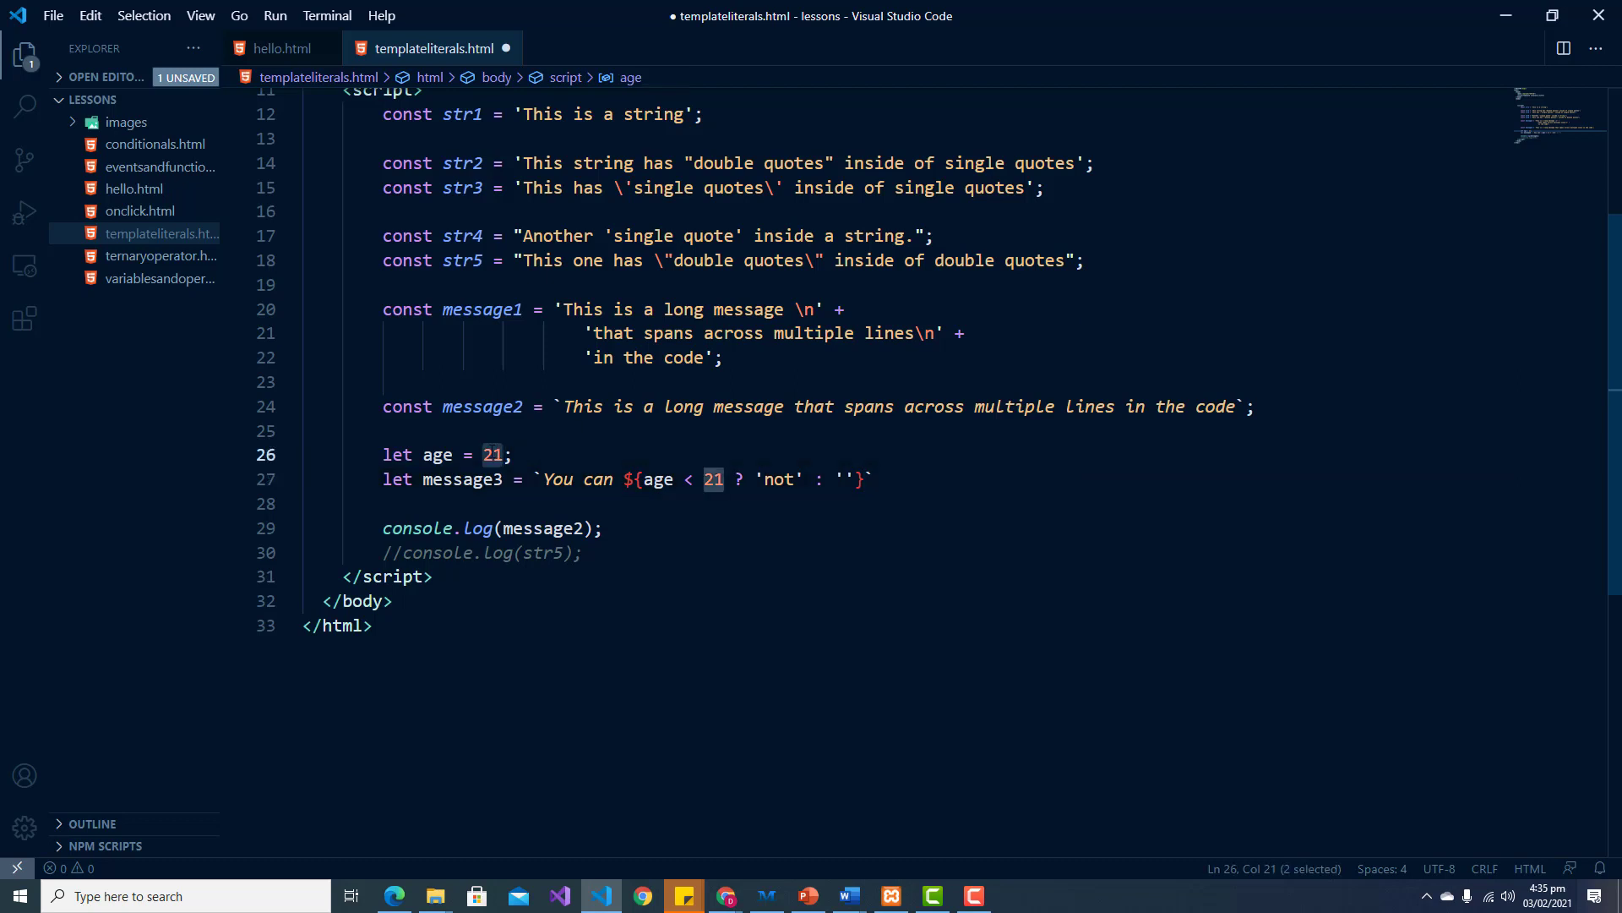
type("18")
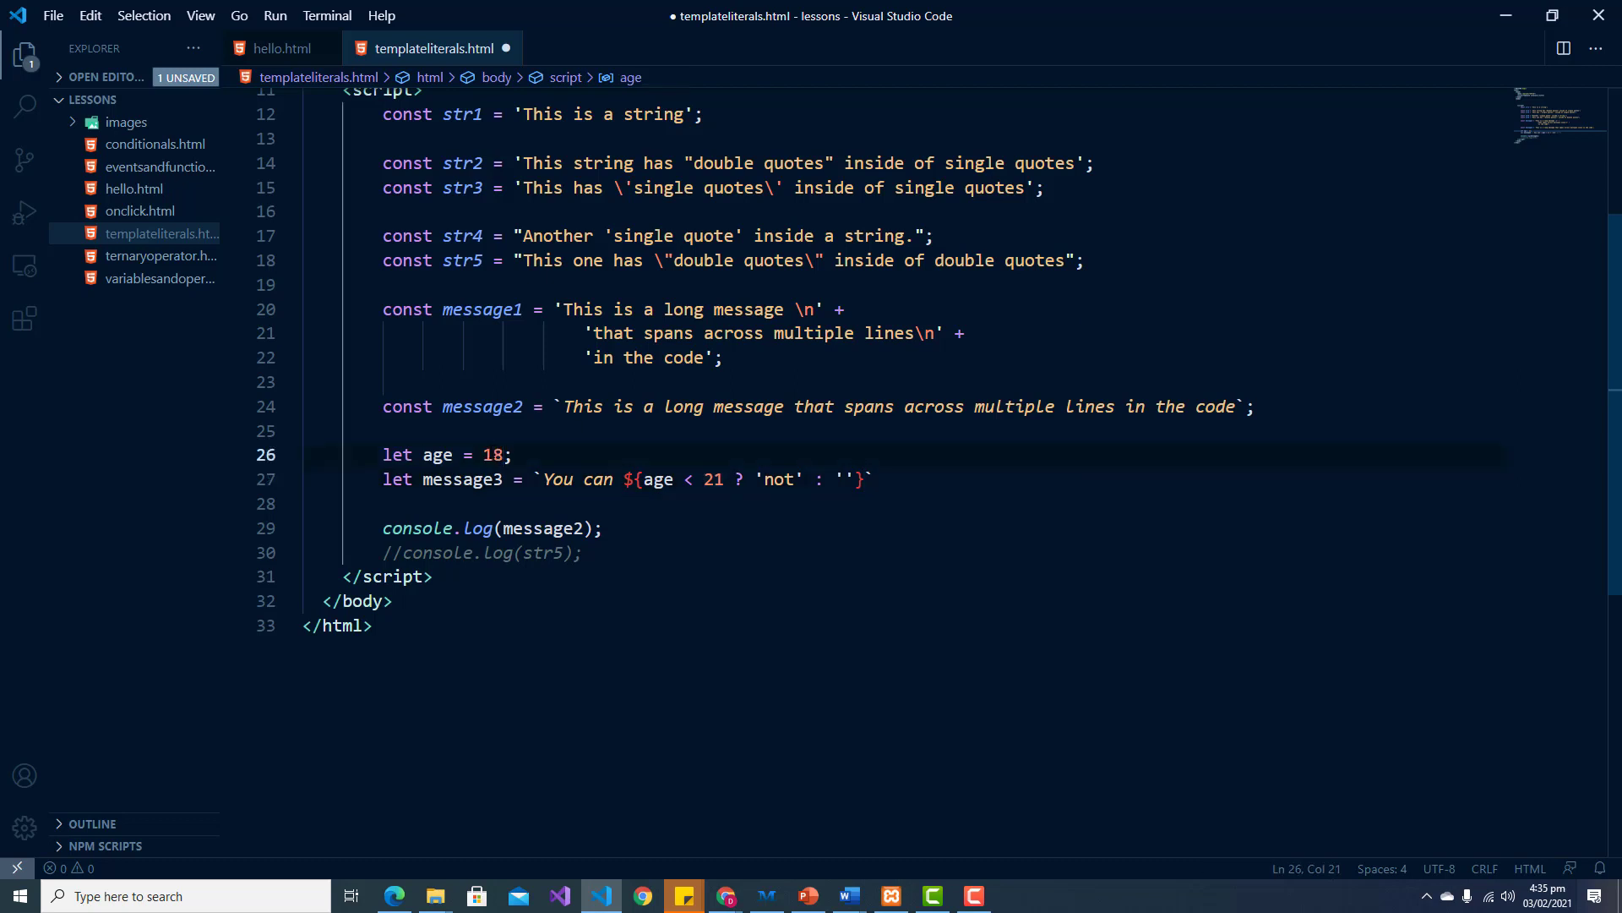
double_click(711, 479)
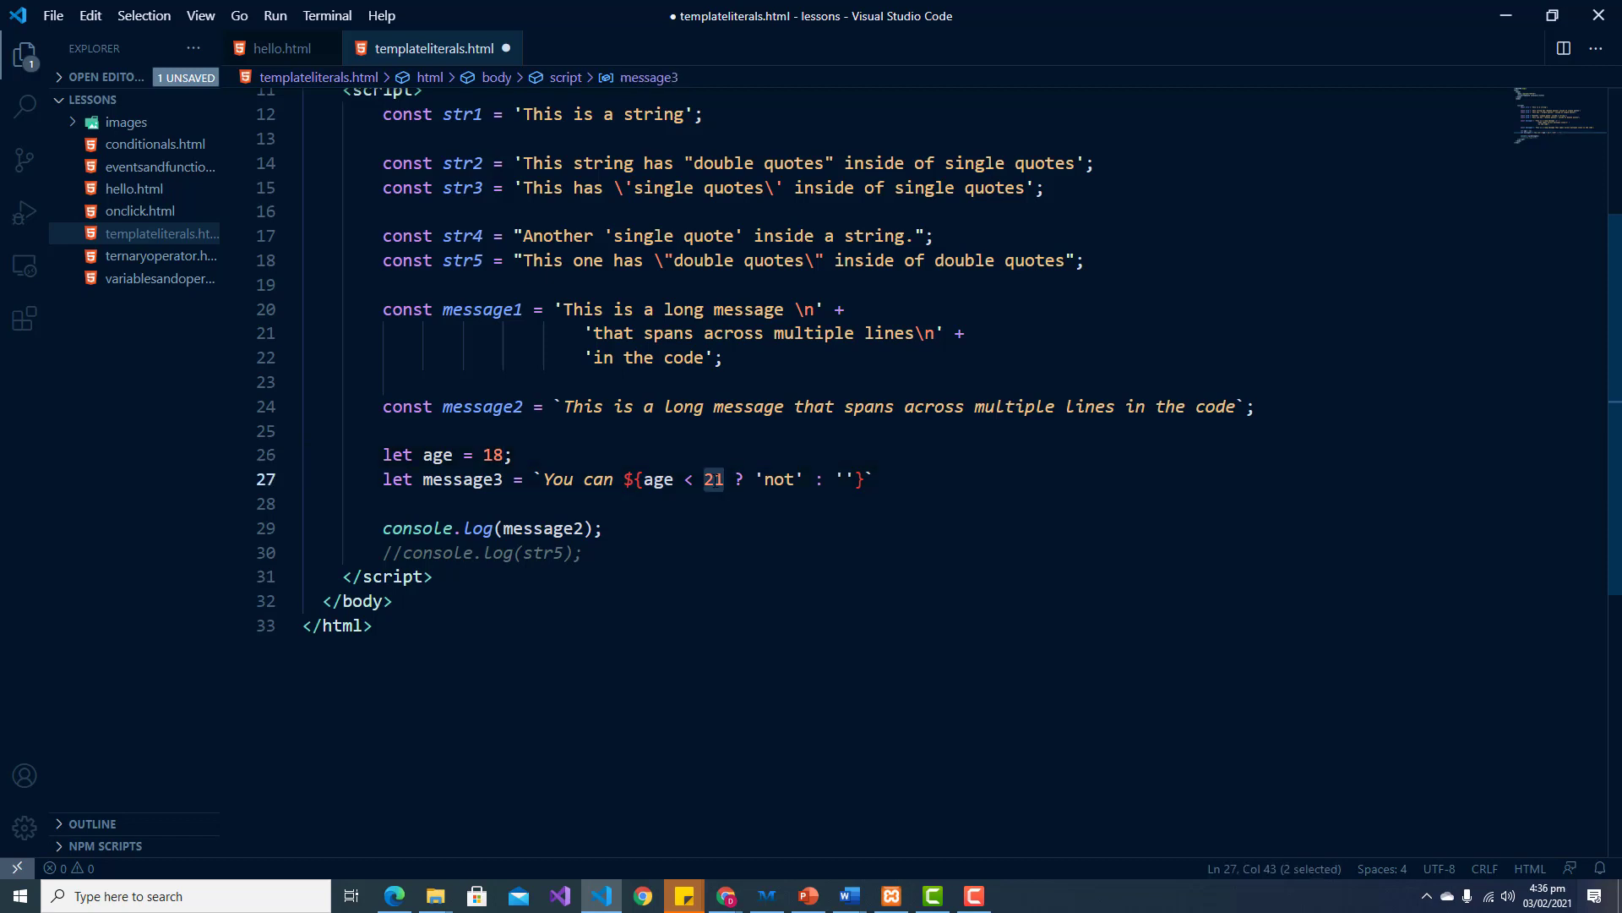
type("18")
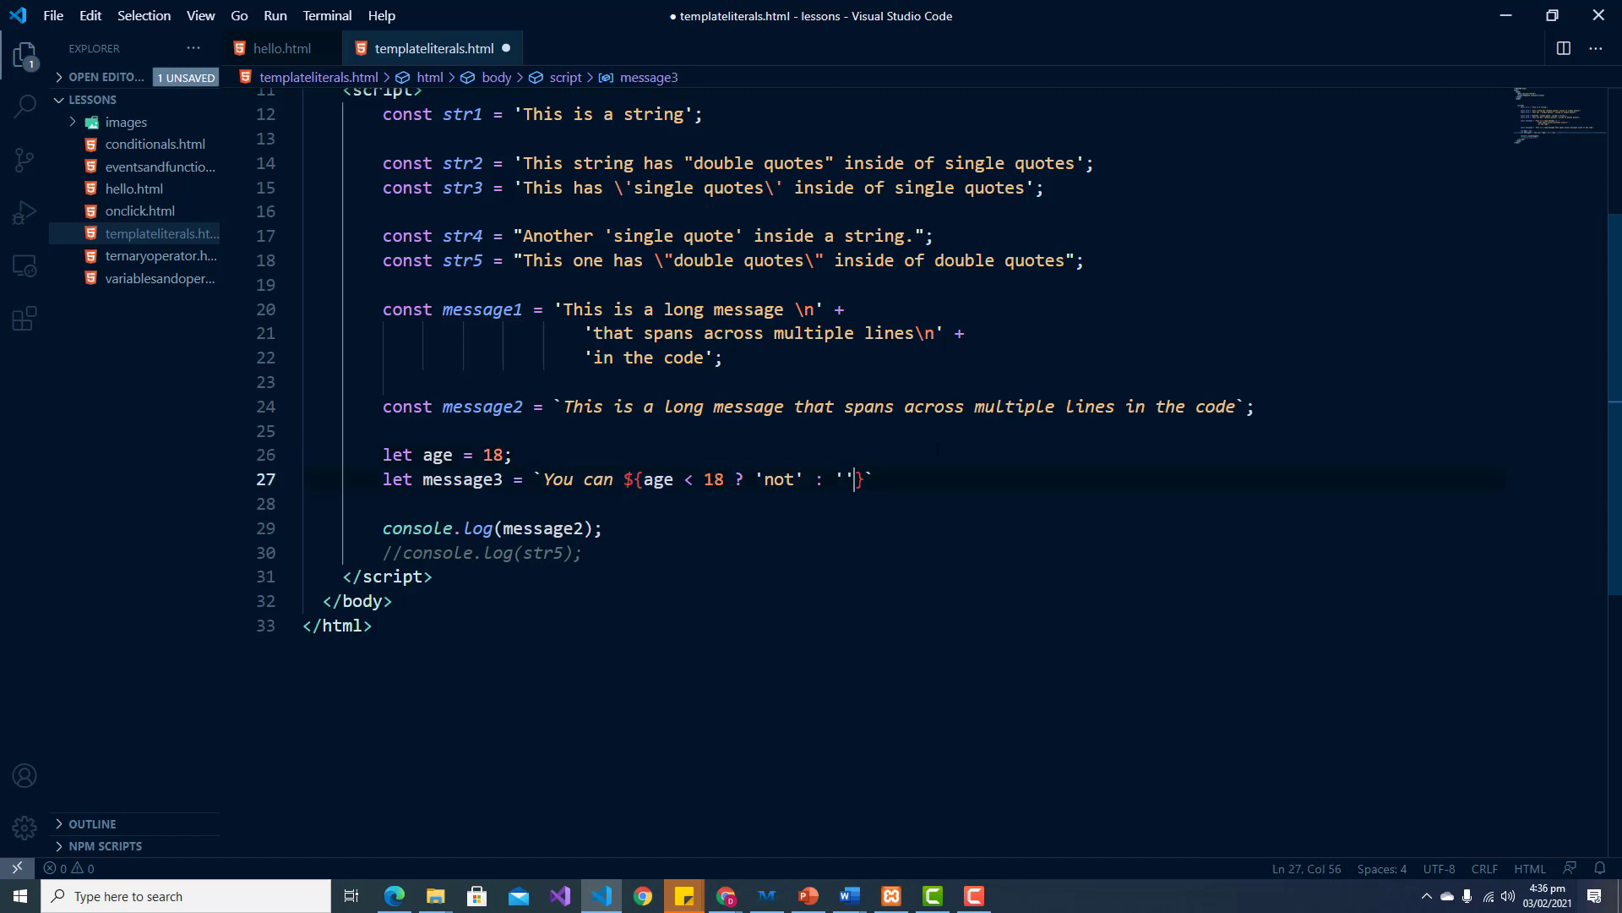
Step: Finish message3 with 'get your driver's license' and the closing backtick
type("drive")
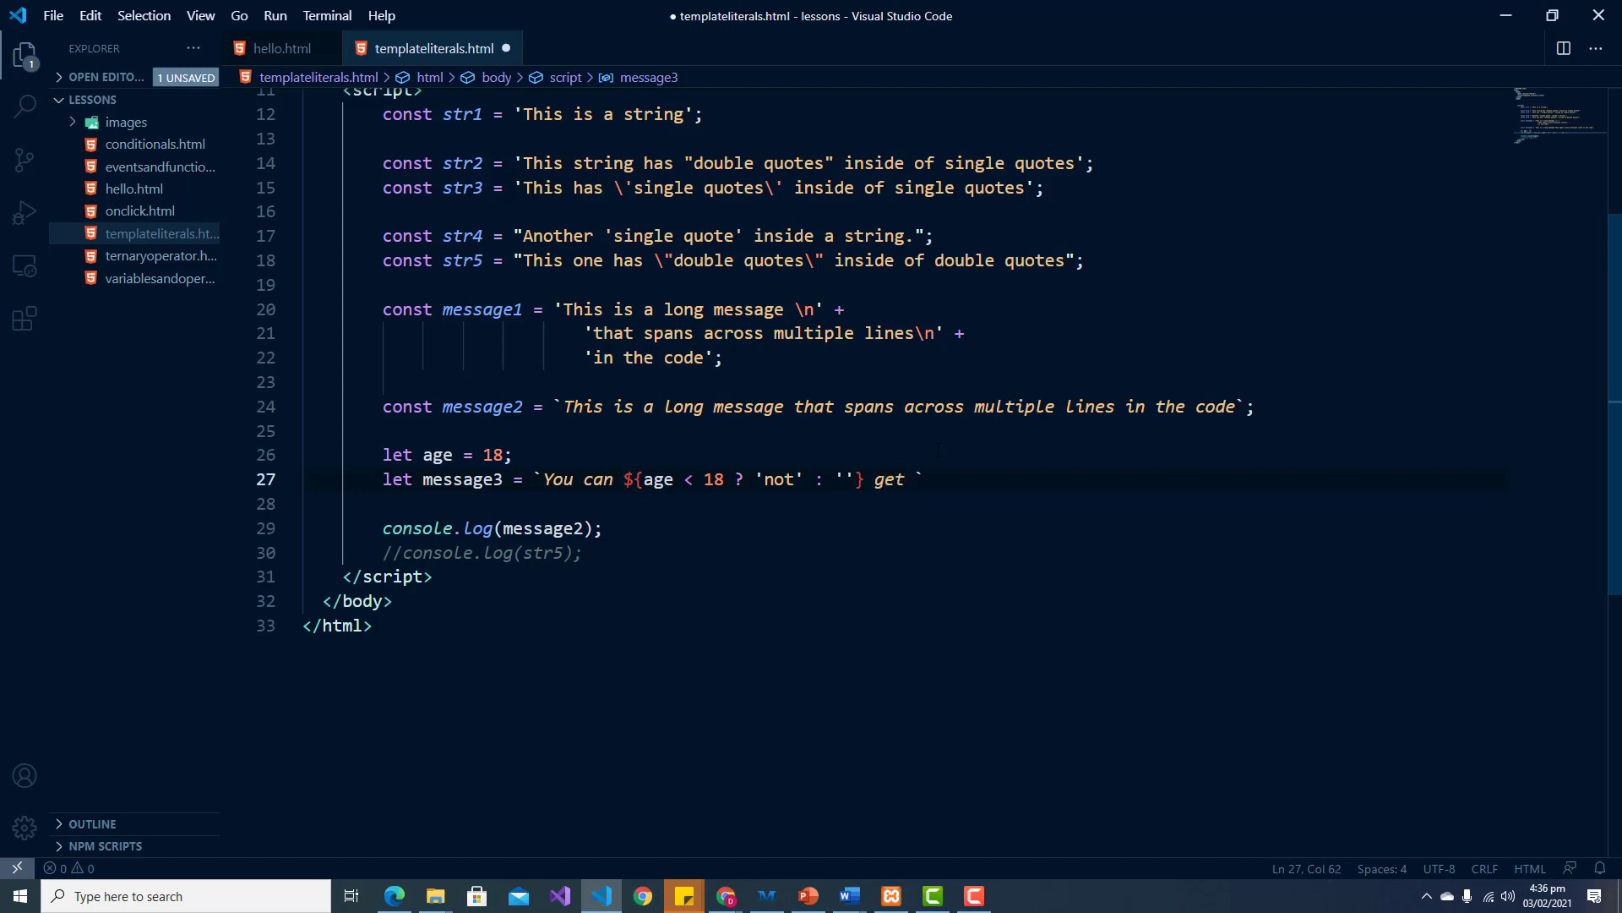
type("your driver")
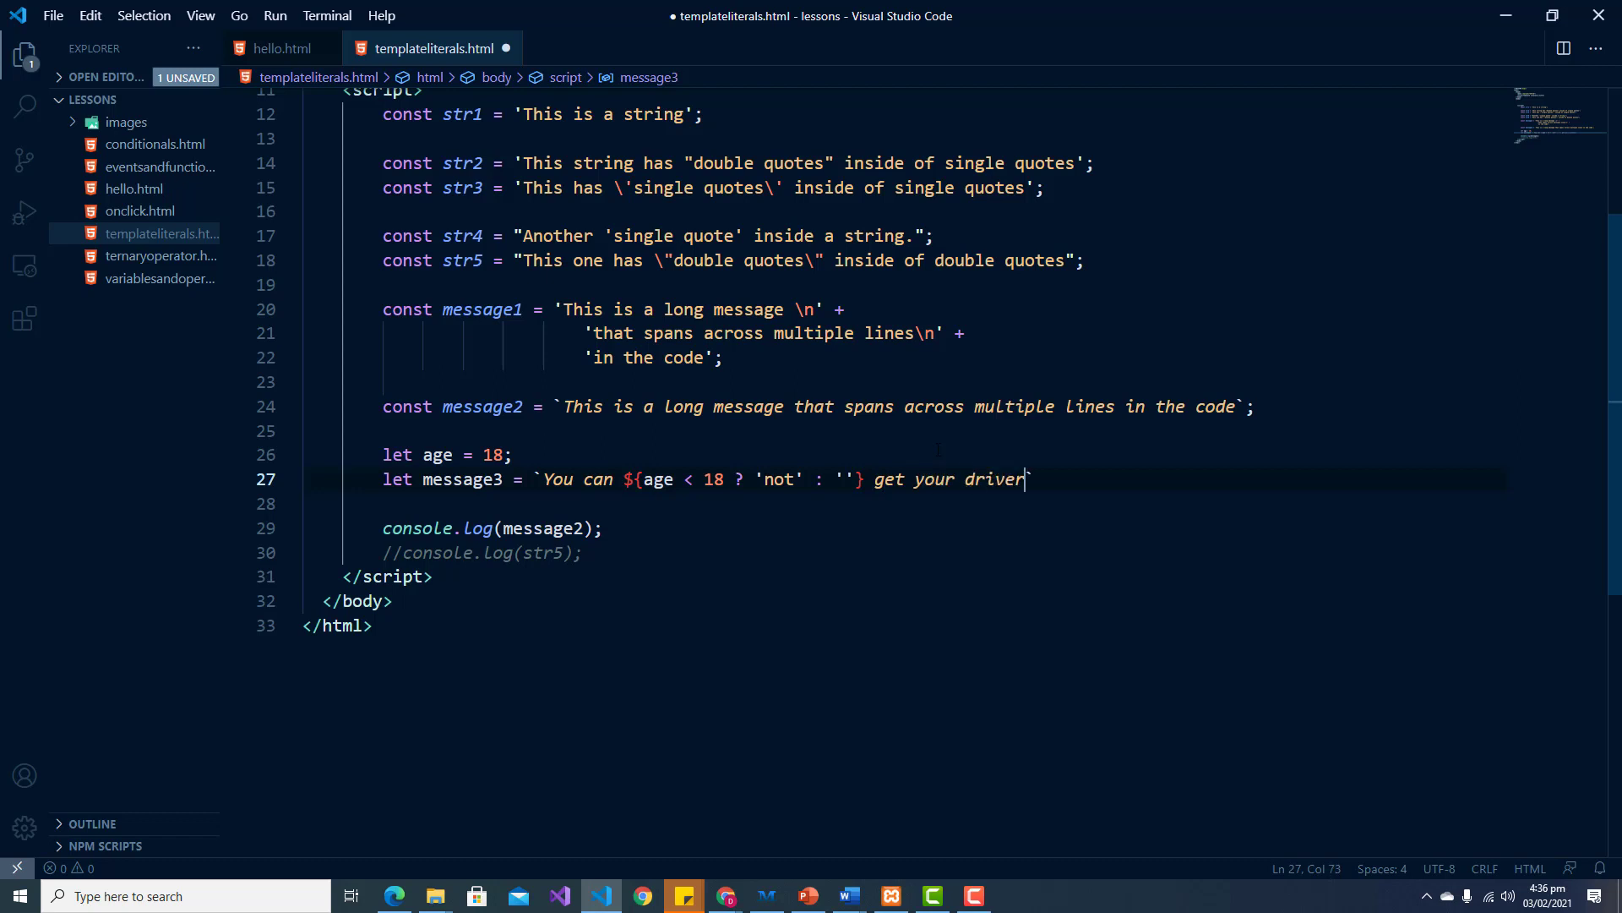
type("'s license")
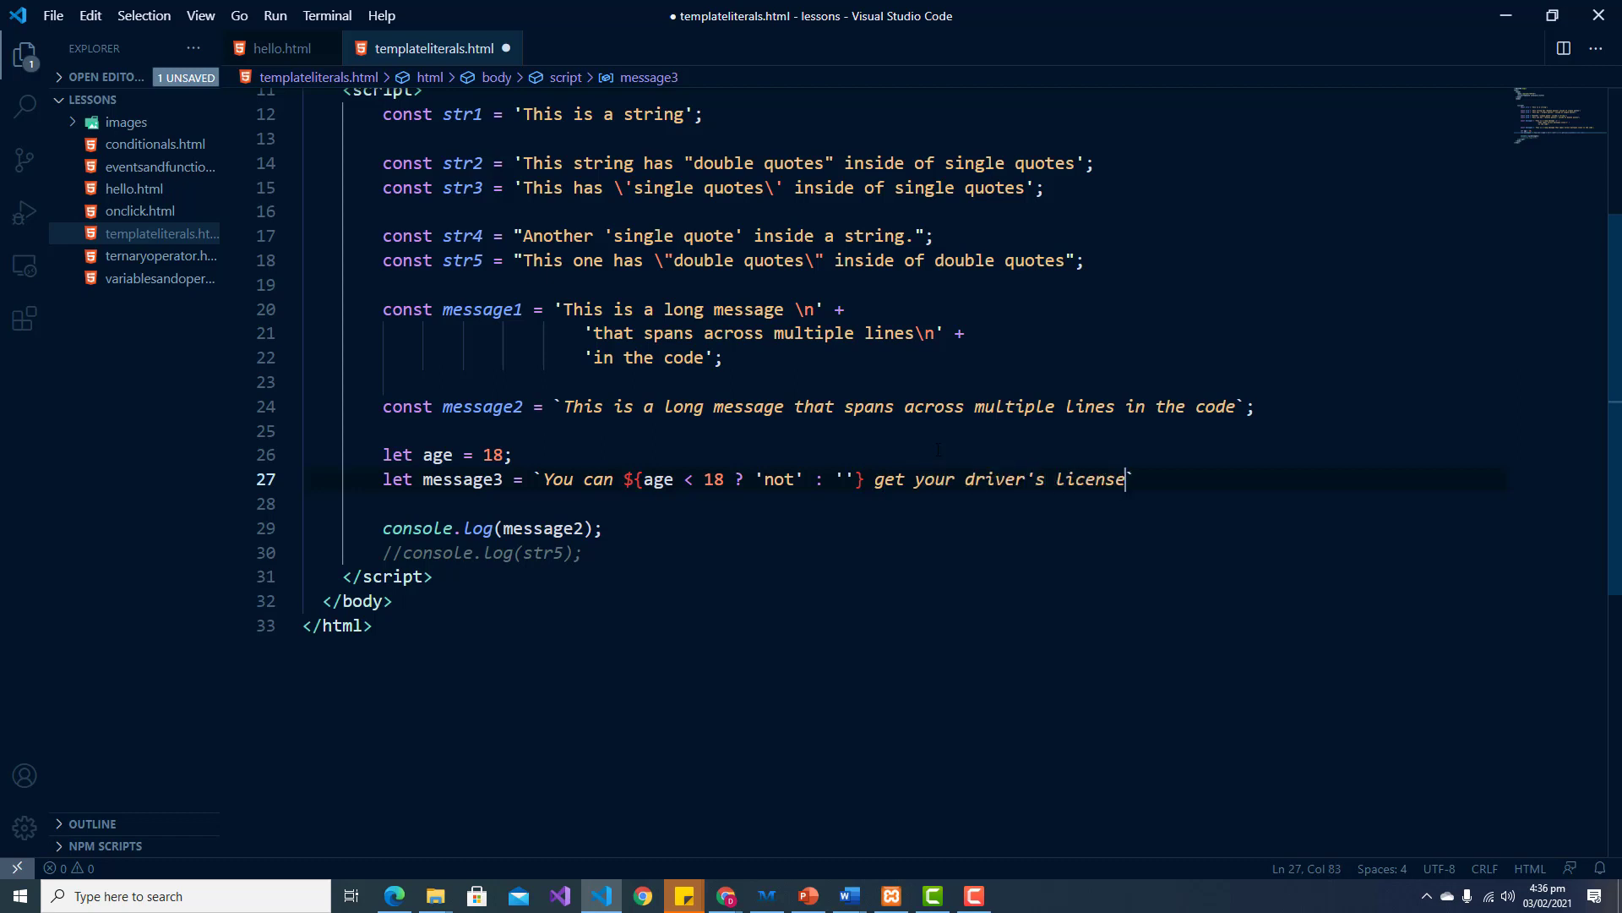
type("`")
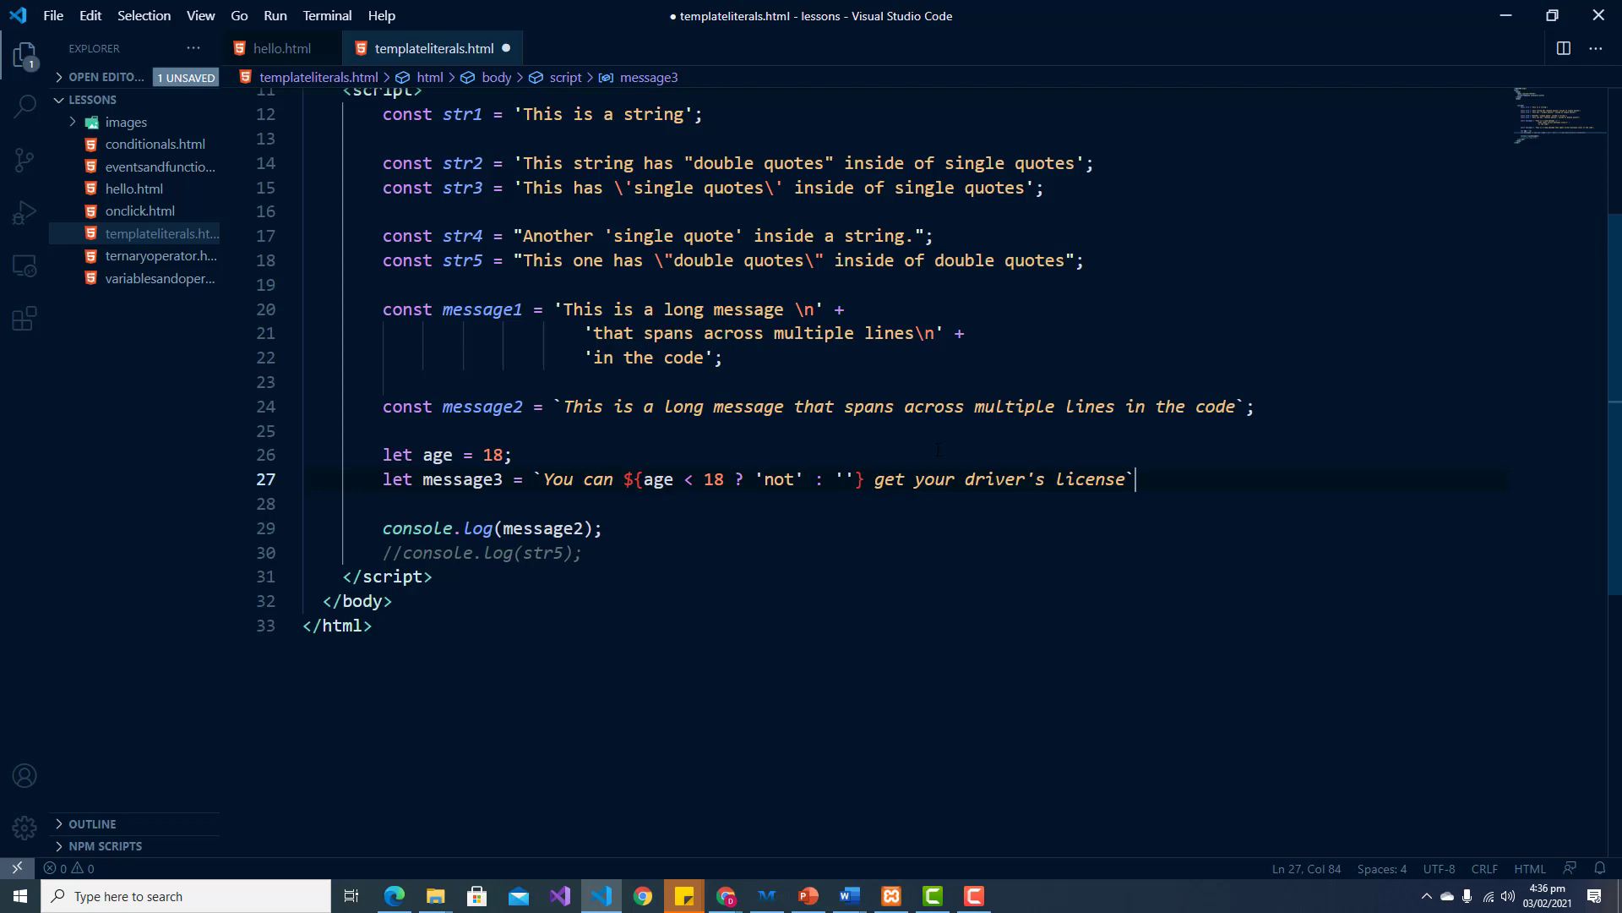
key("Enter")
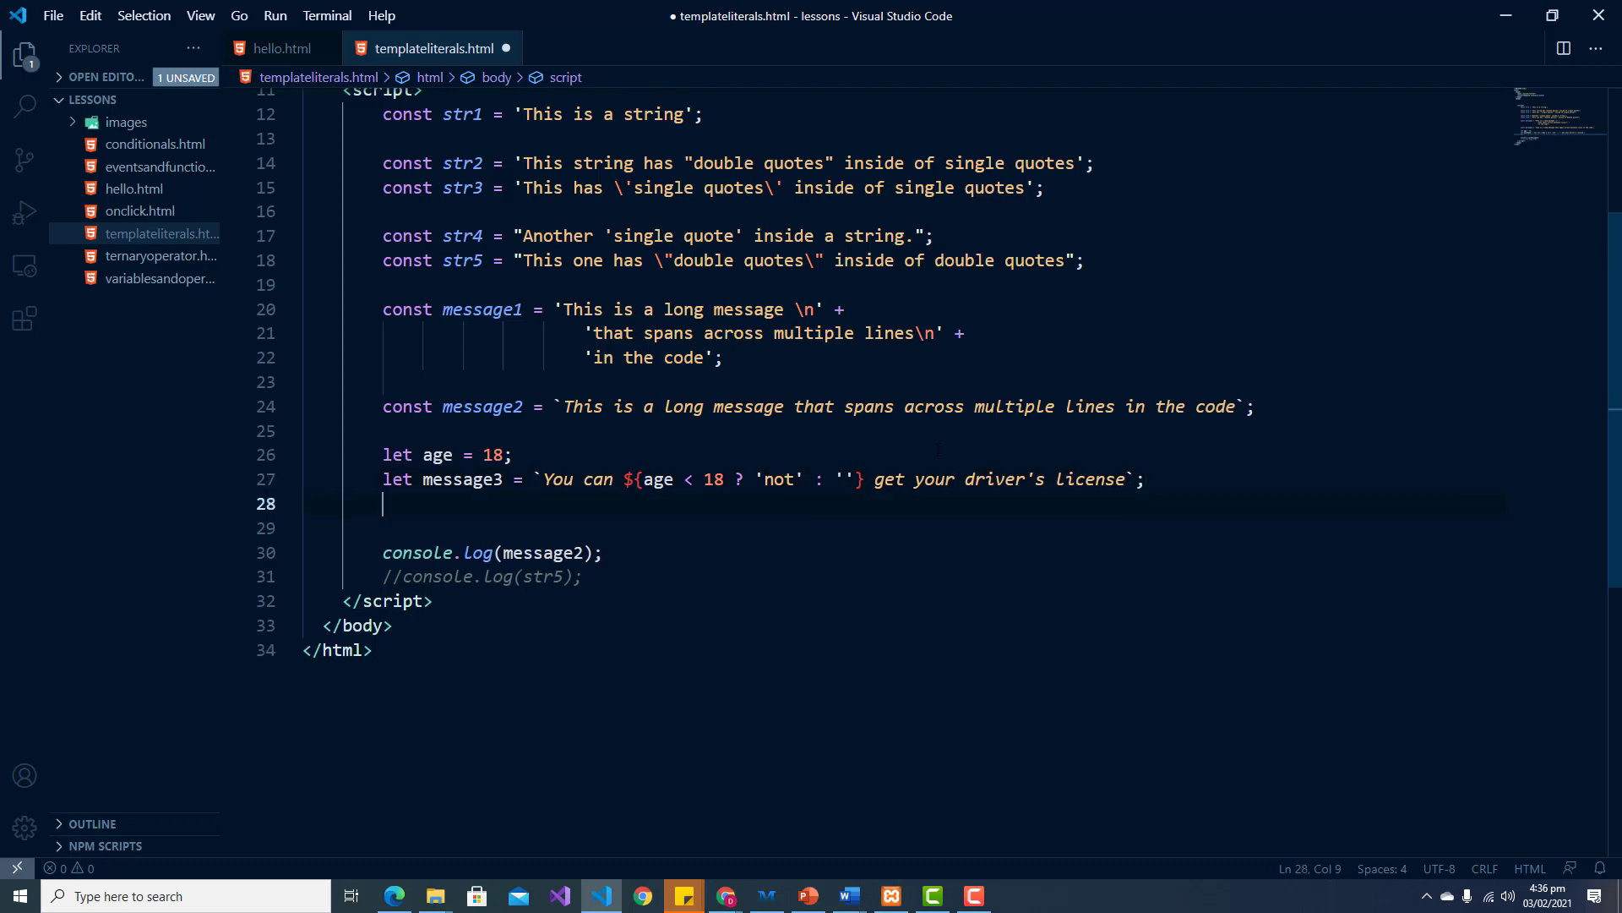
Step: Add console.log(message3); on a new line below message3
key("Enter")
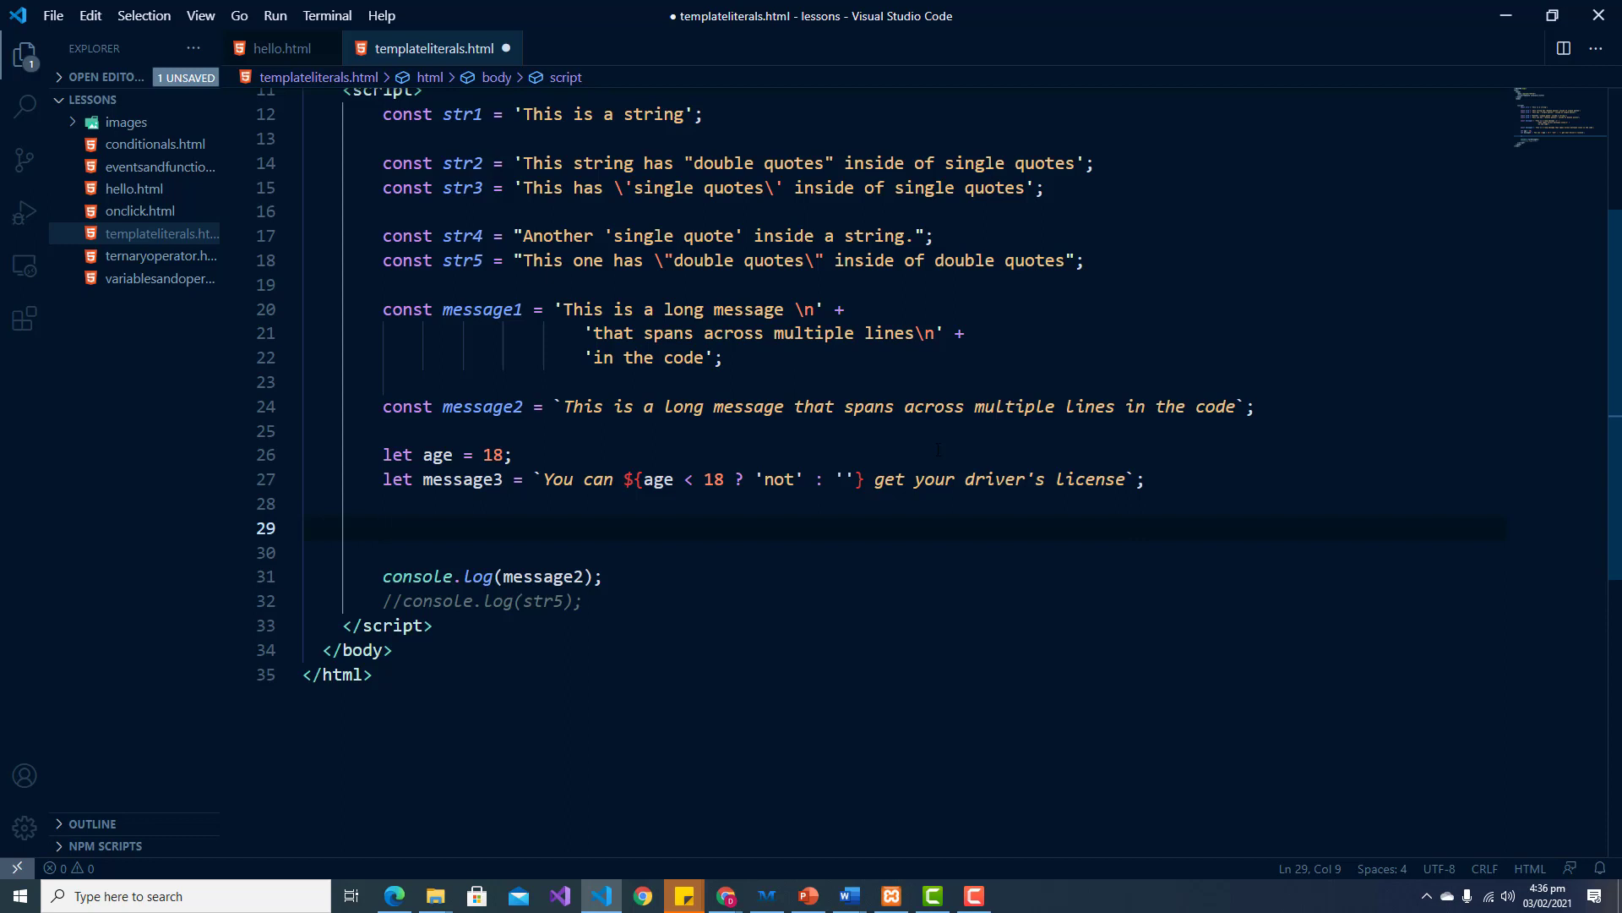
type("console")
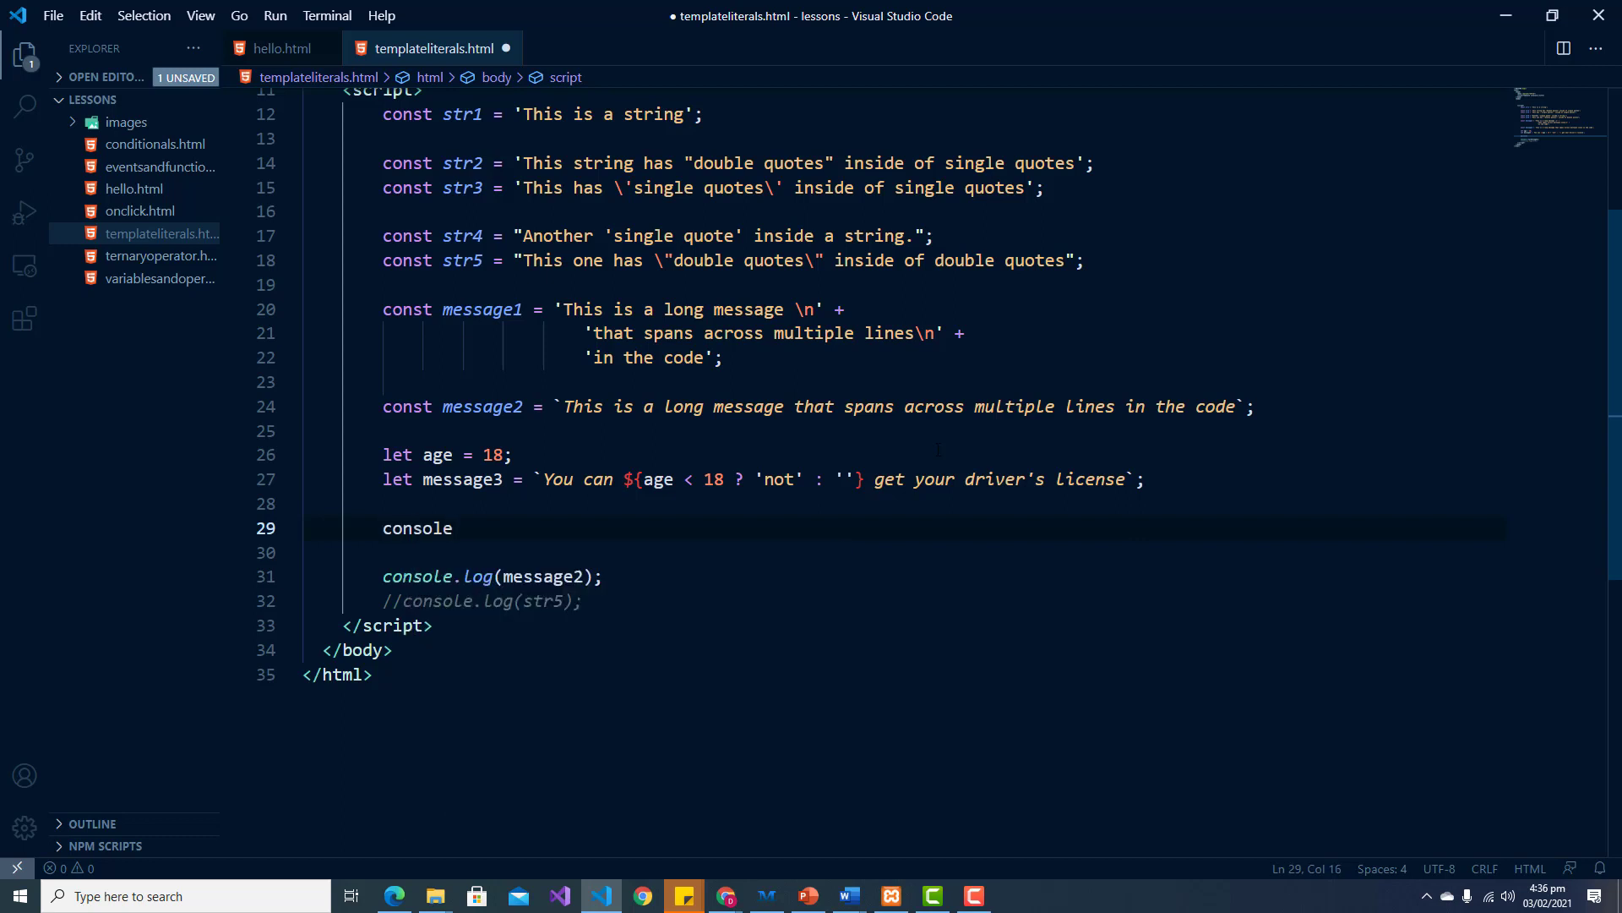
type(".log")
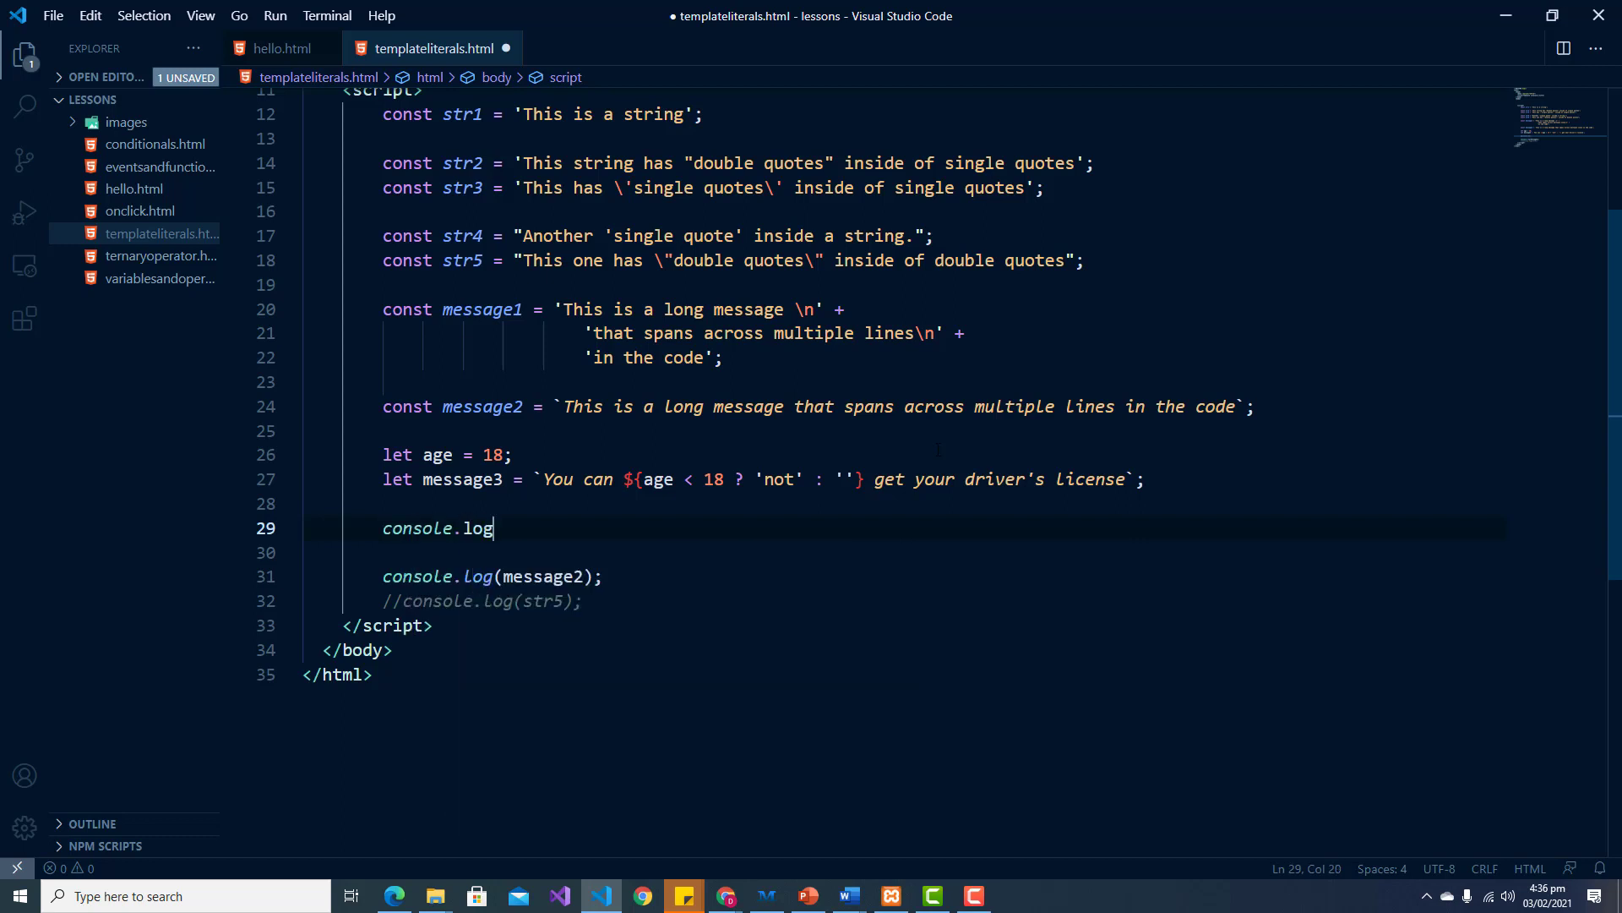
type("(message3);")
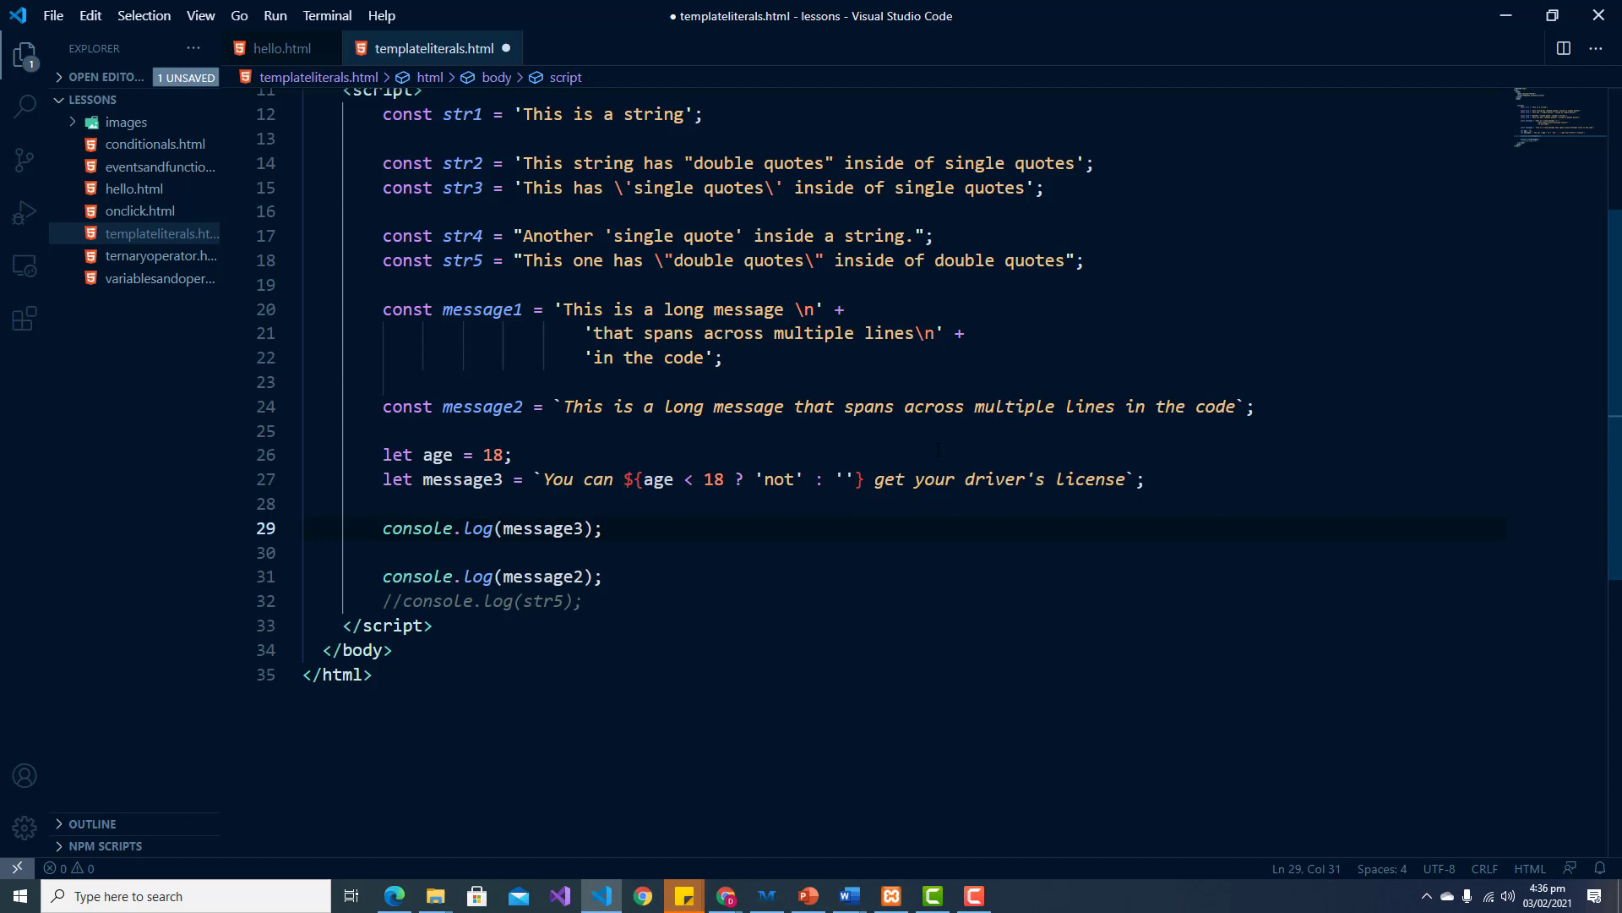
Step: Comment out the console.log(message2) line, save the file, and switch to Chrome
left_click(384, 576)
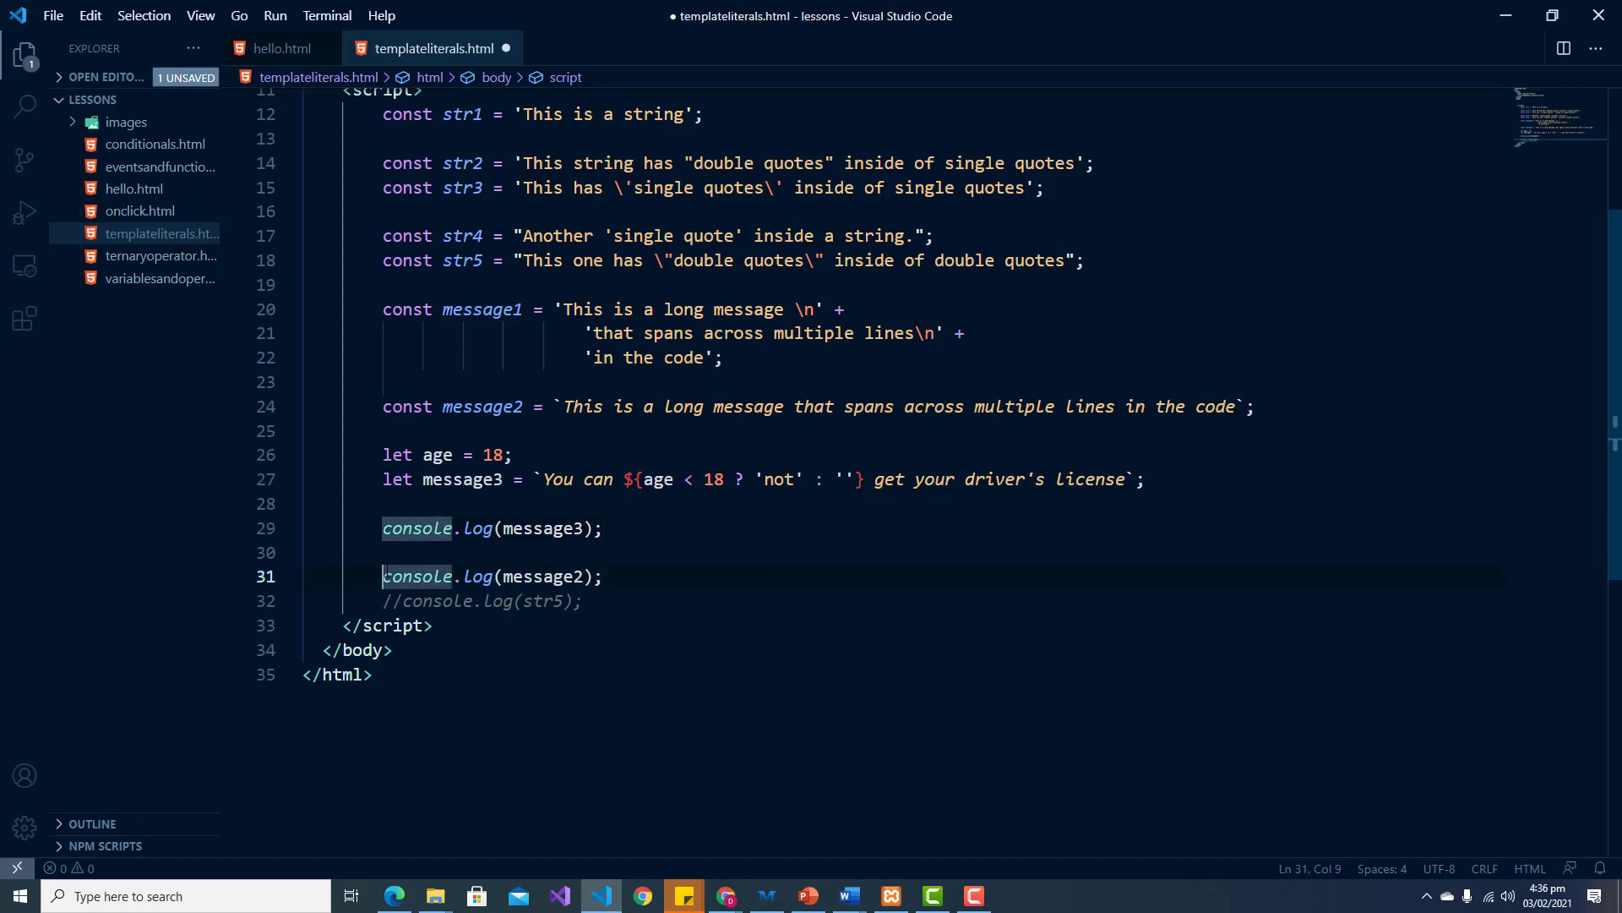
key("ctrl+/")
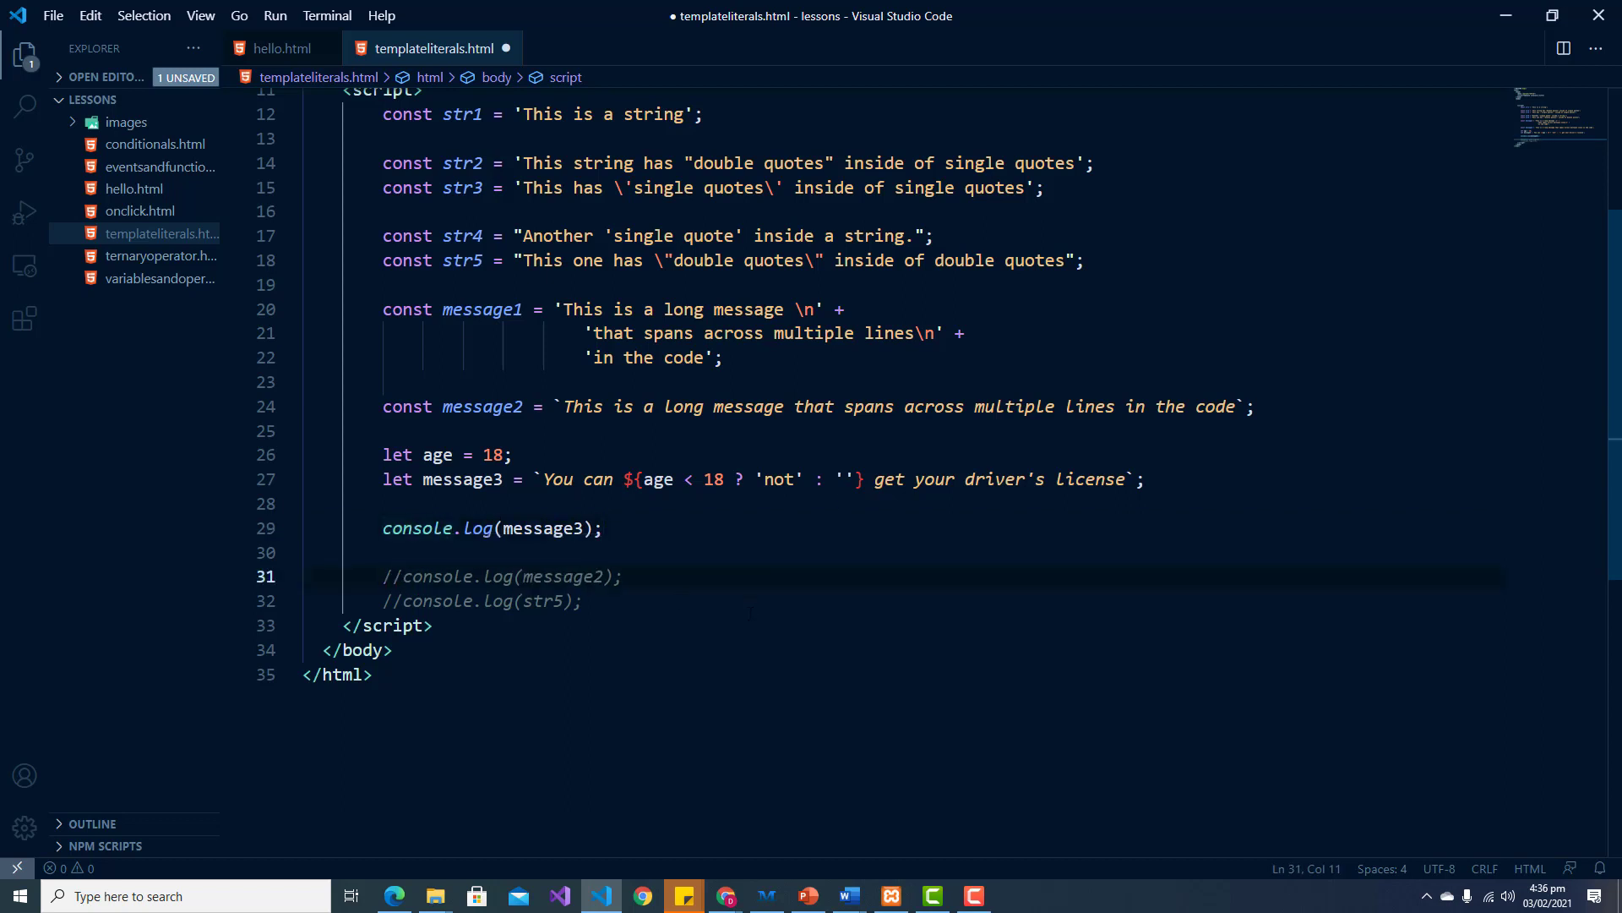
key("ctrl+s")
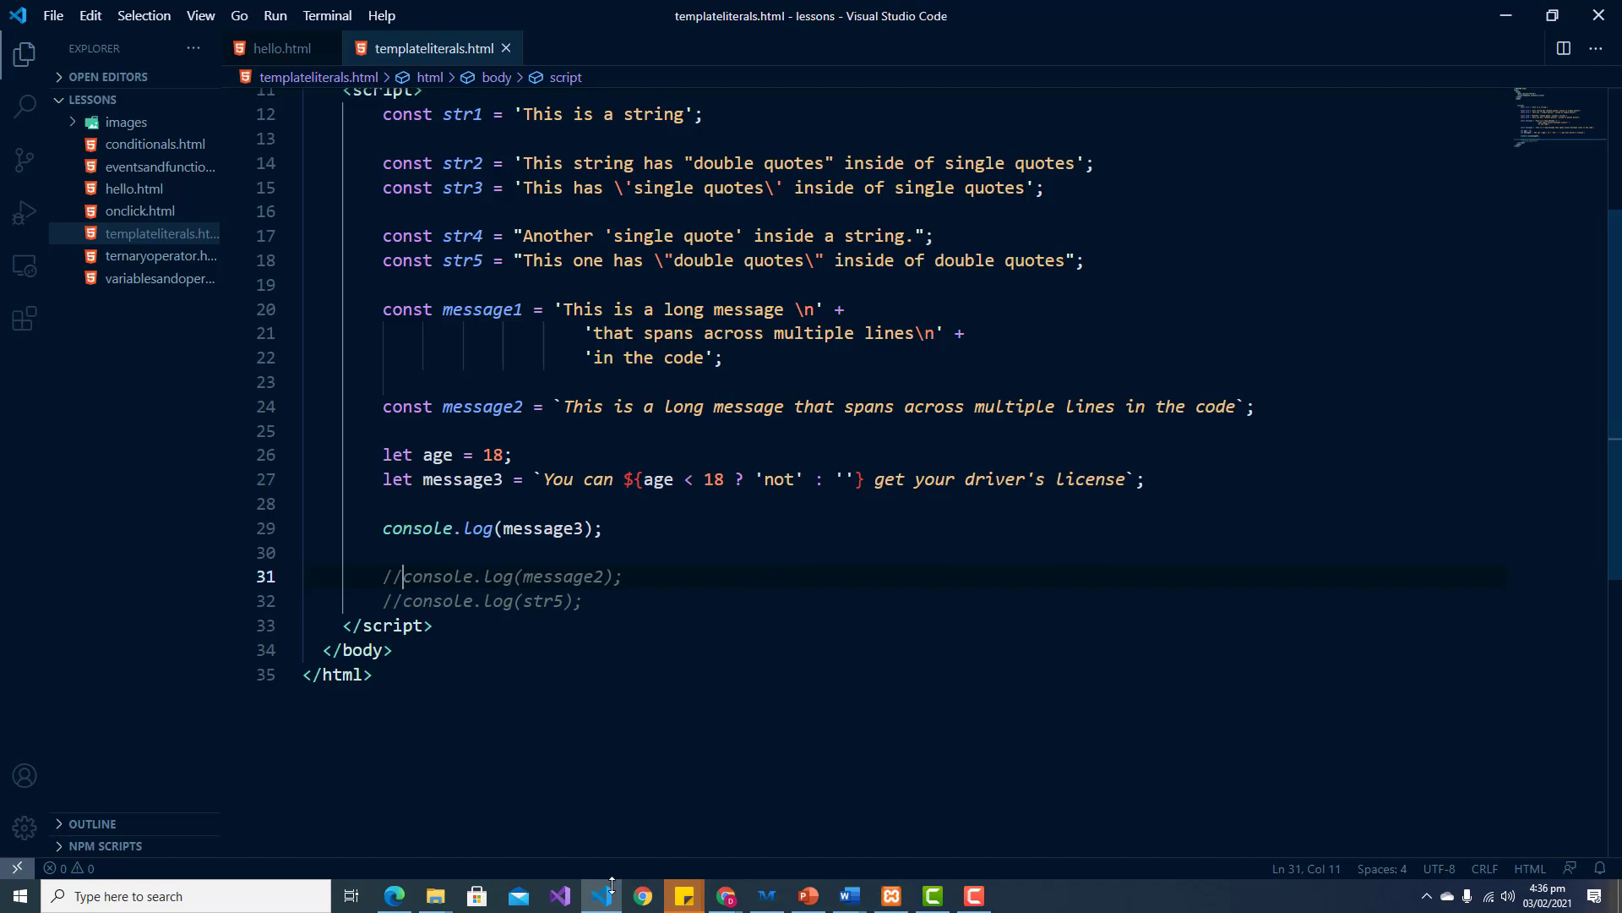
left_click(642, 896)
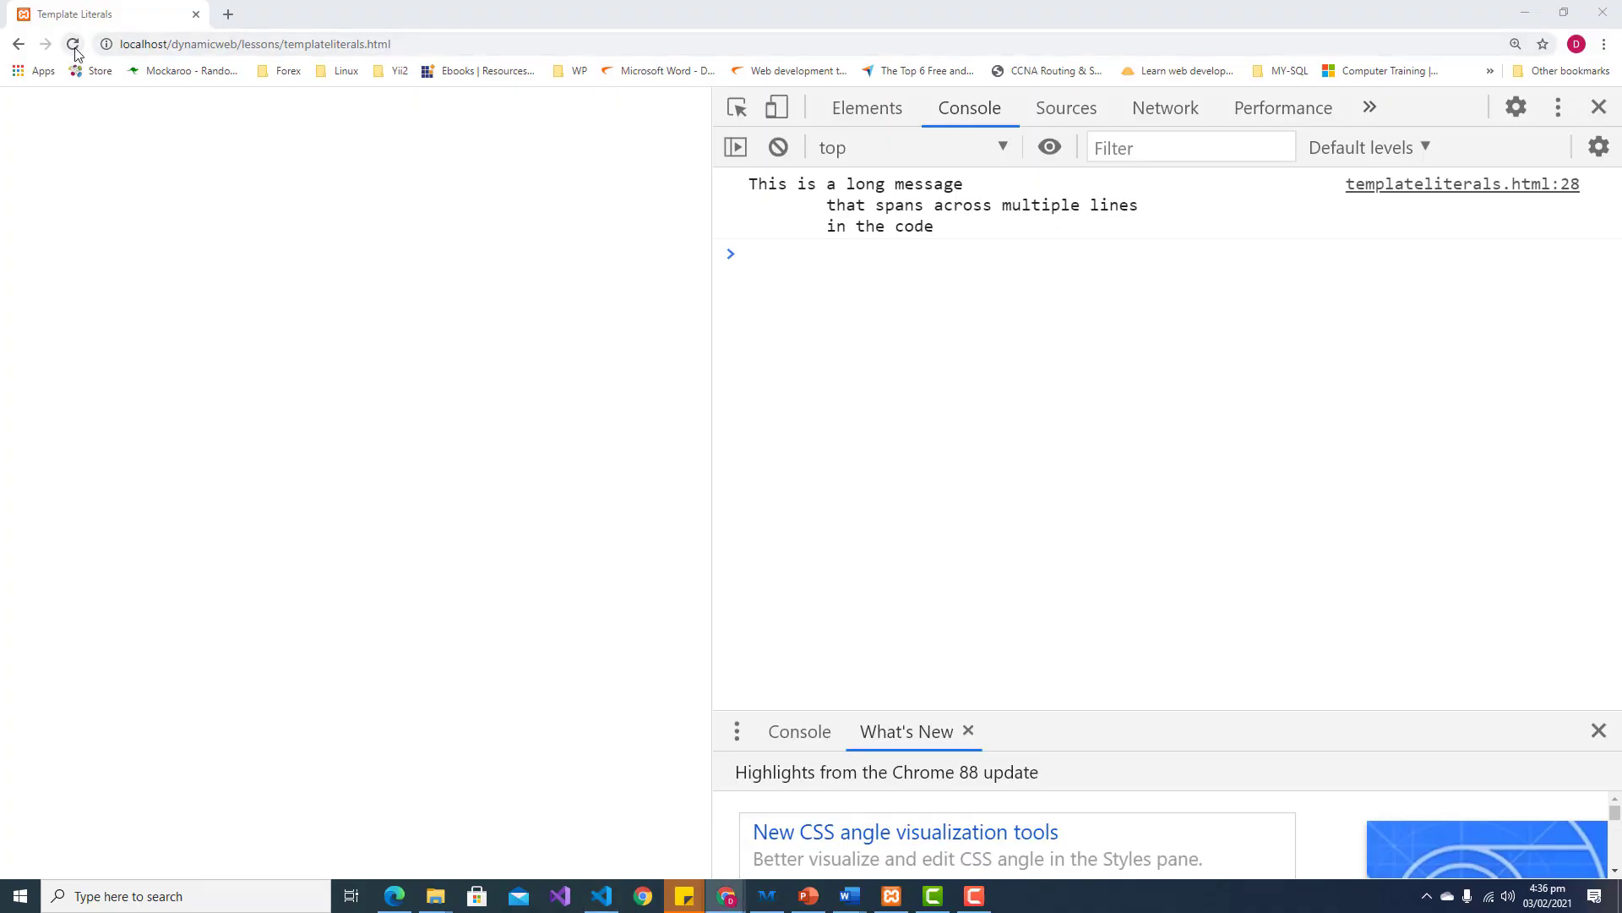
Step: Reload so the console prints 'You can get your driver's license', then return to the editor
left_click(72, 44)
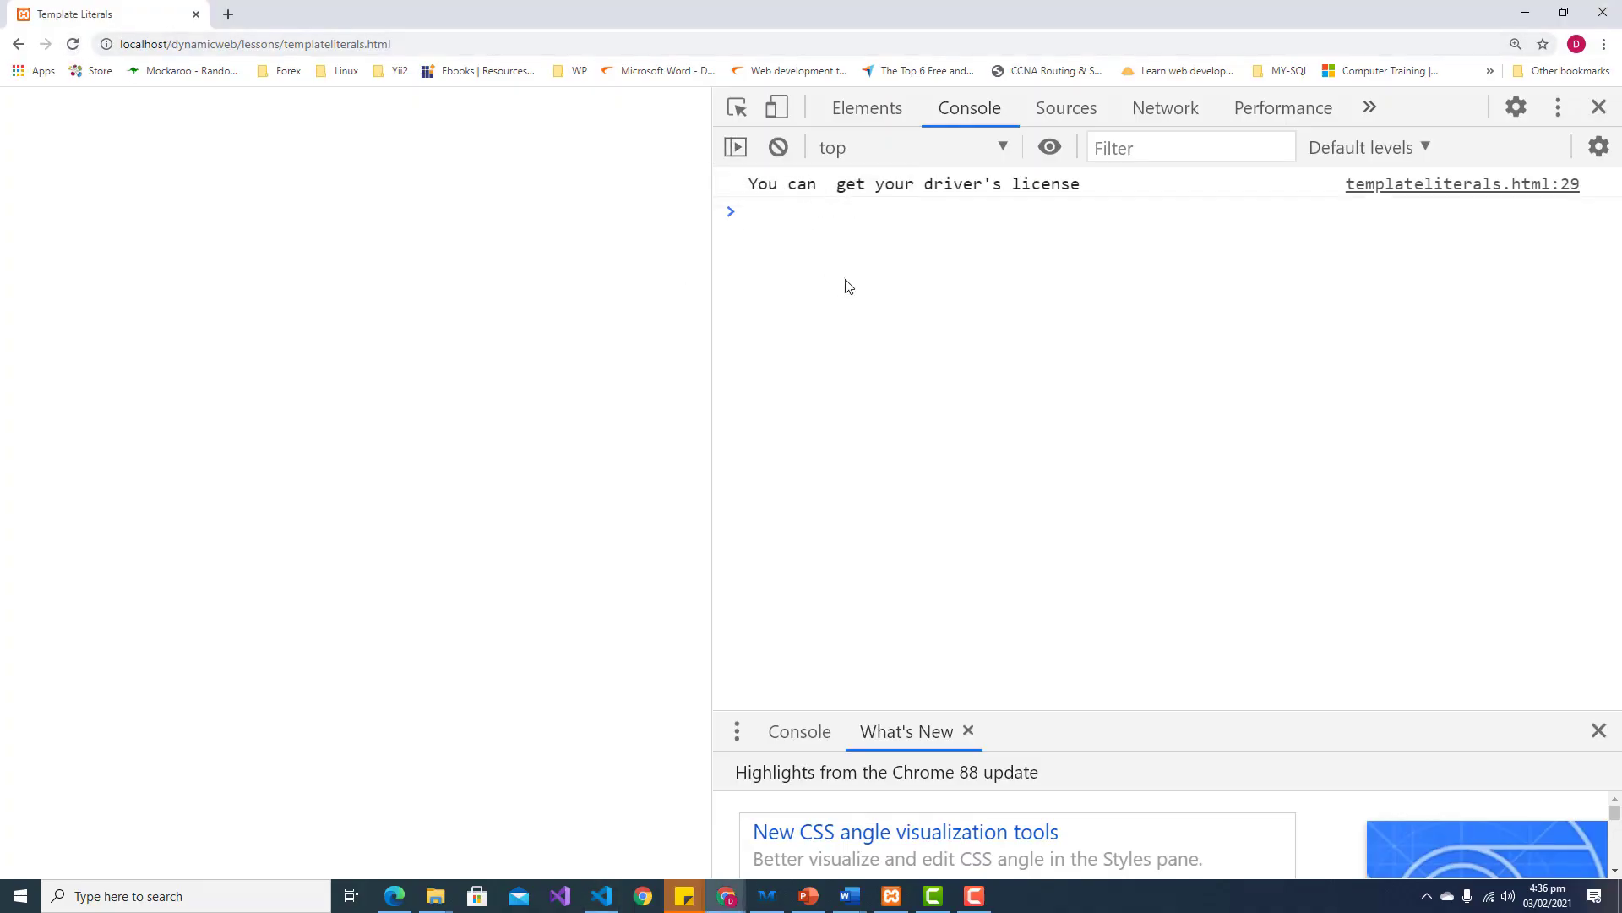
mouse_move(778, 243)
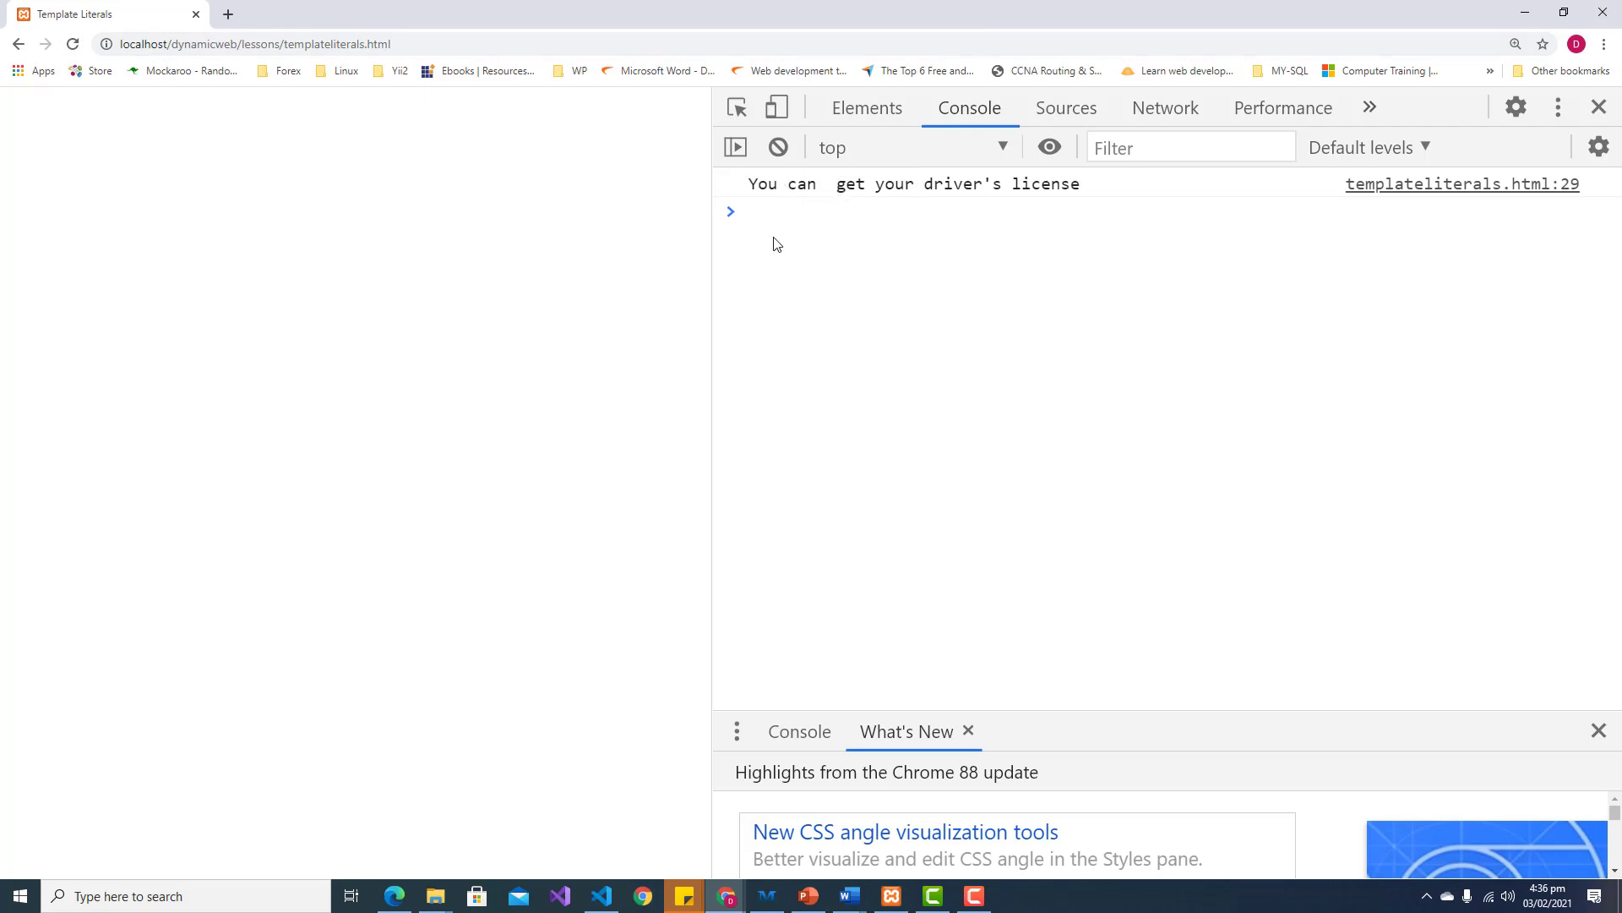
mouse_move(1161, 179)
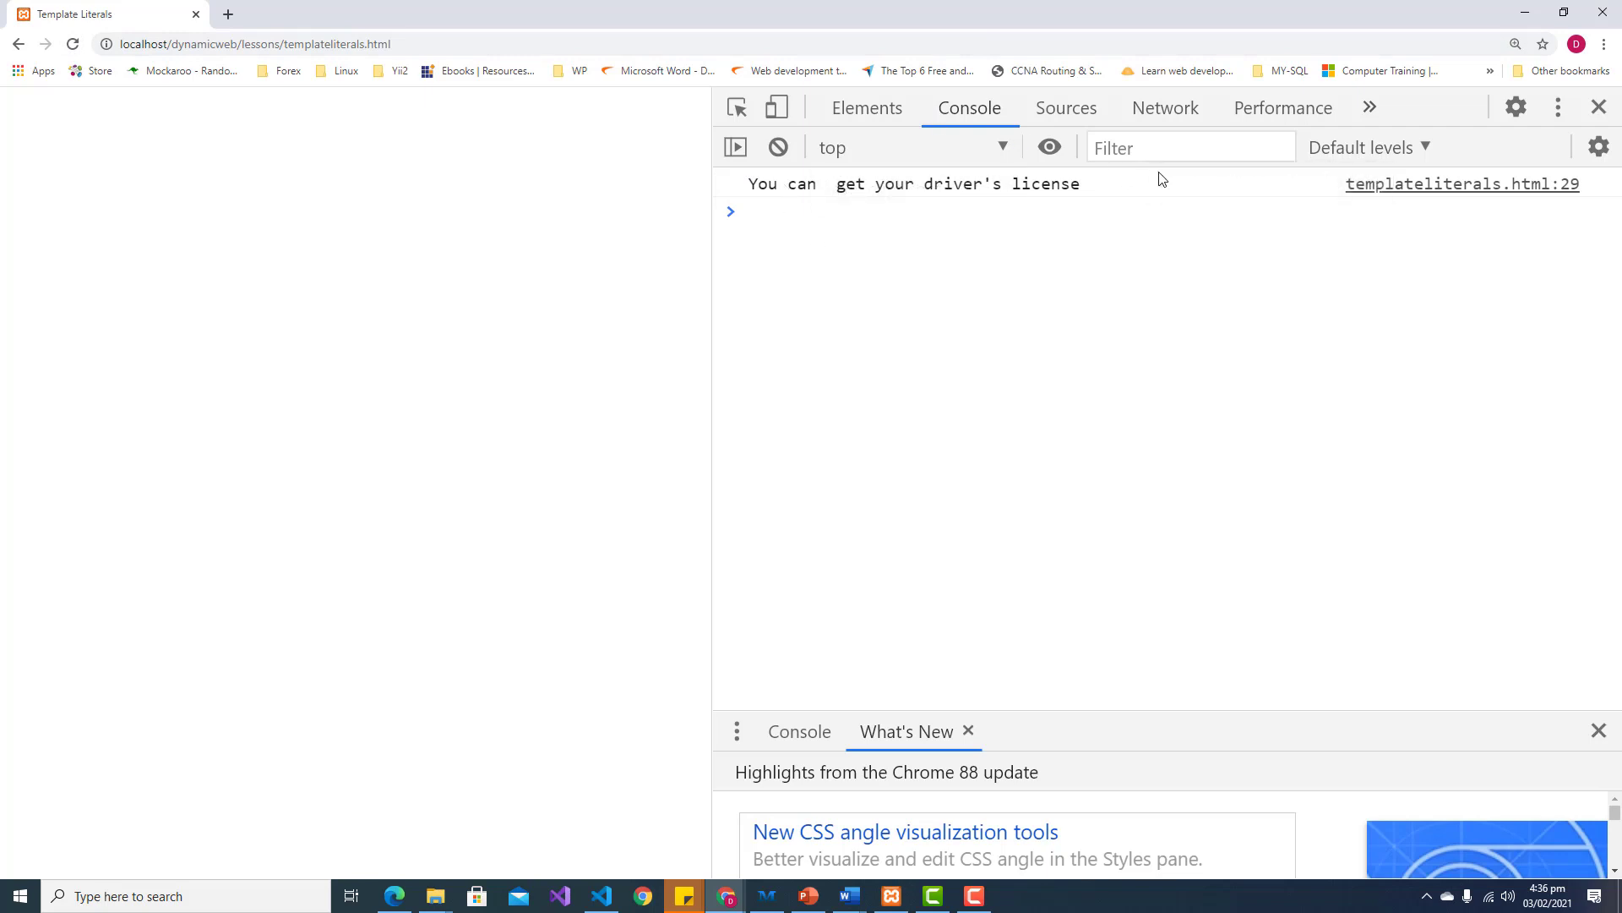
mouse_move(732, 813)
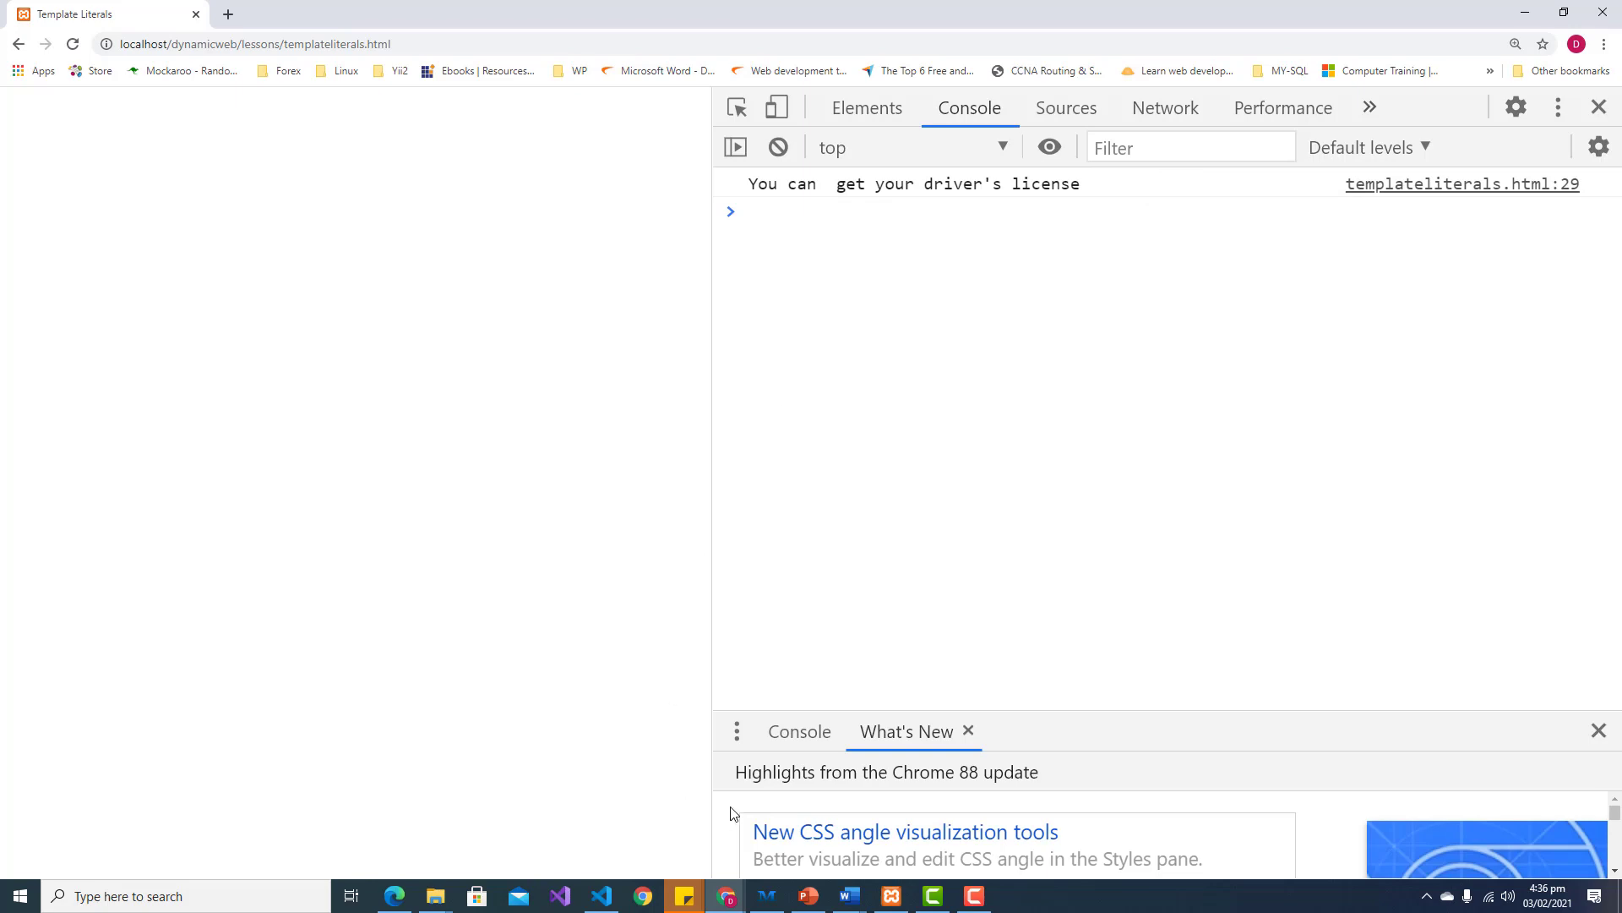
left_click(602, 895)
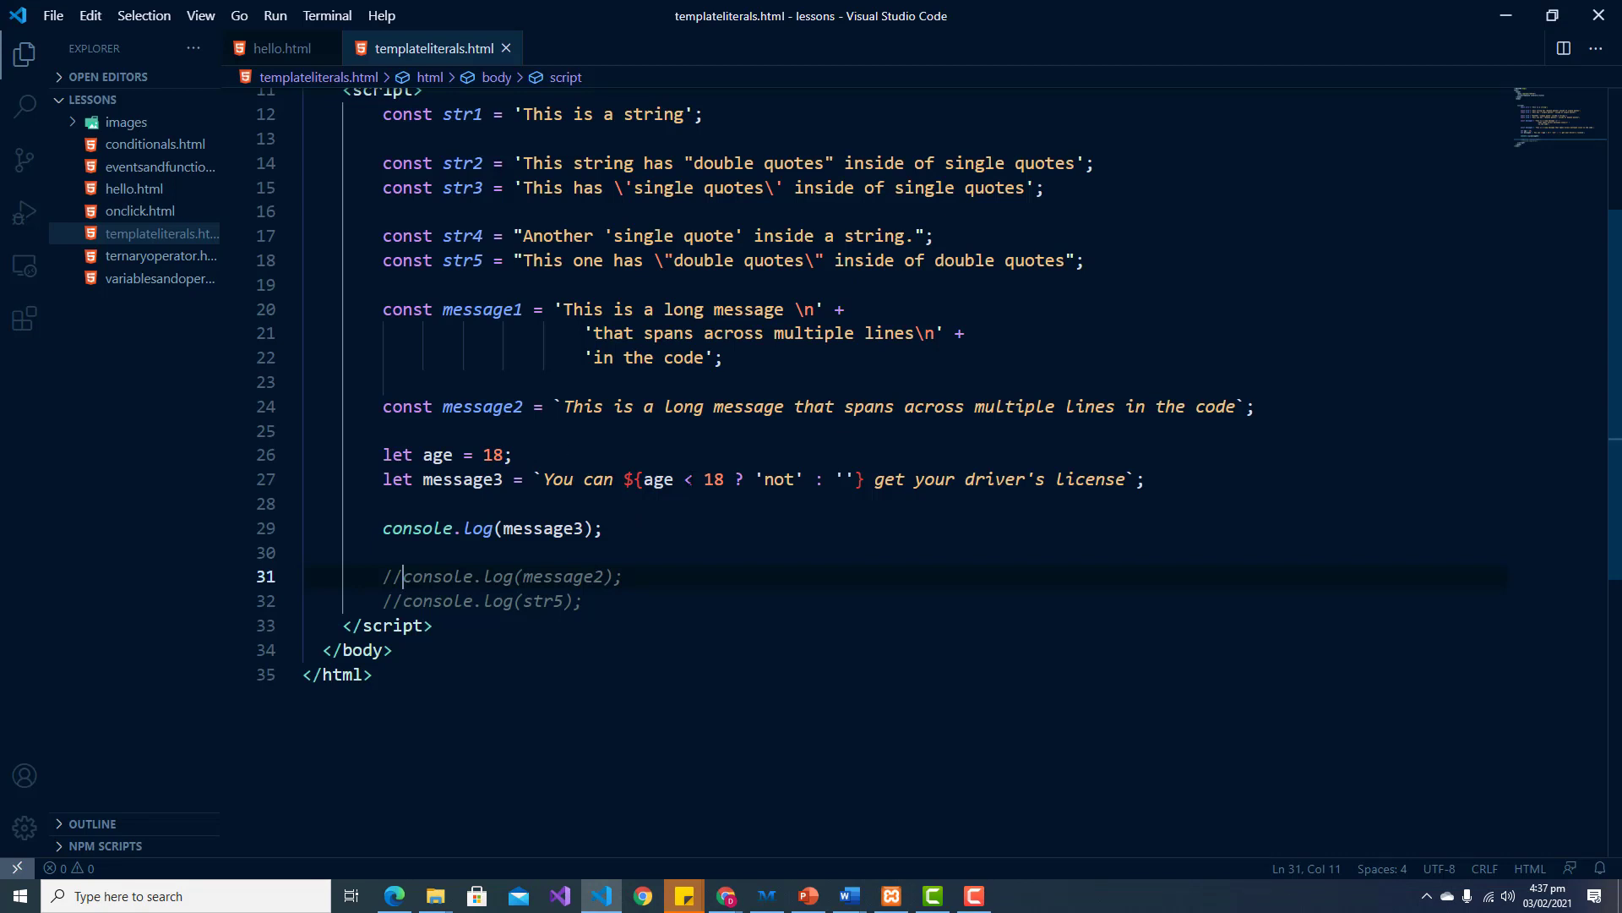
Step: Flip the message3 comparison to '>' and check the page in Chrome
left_click(683, 478)
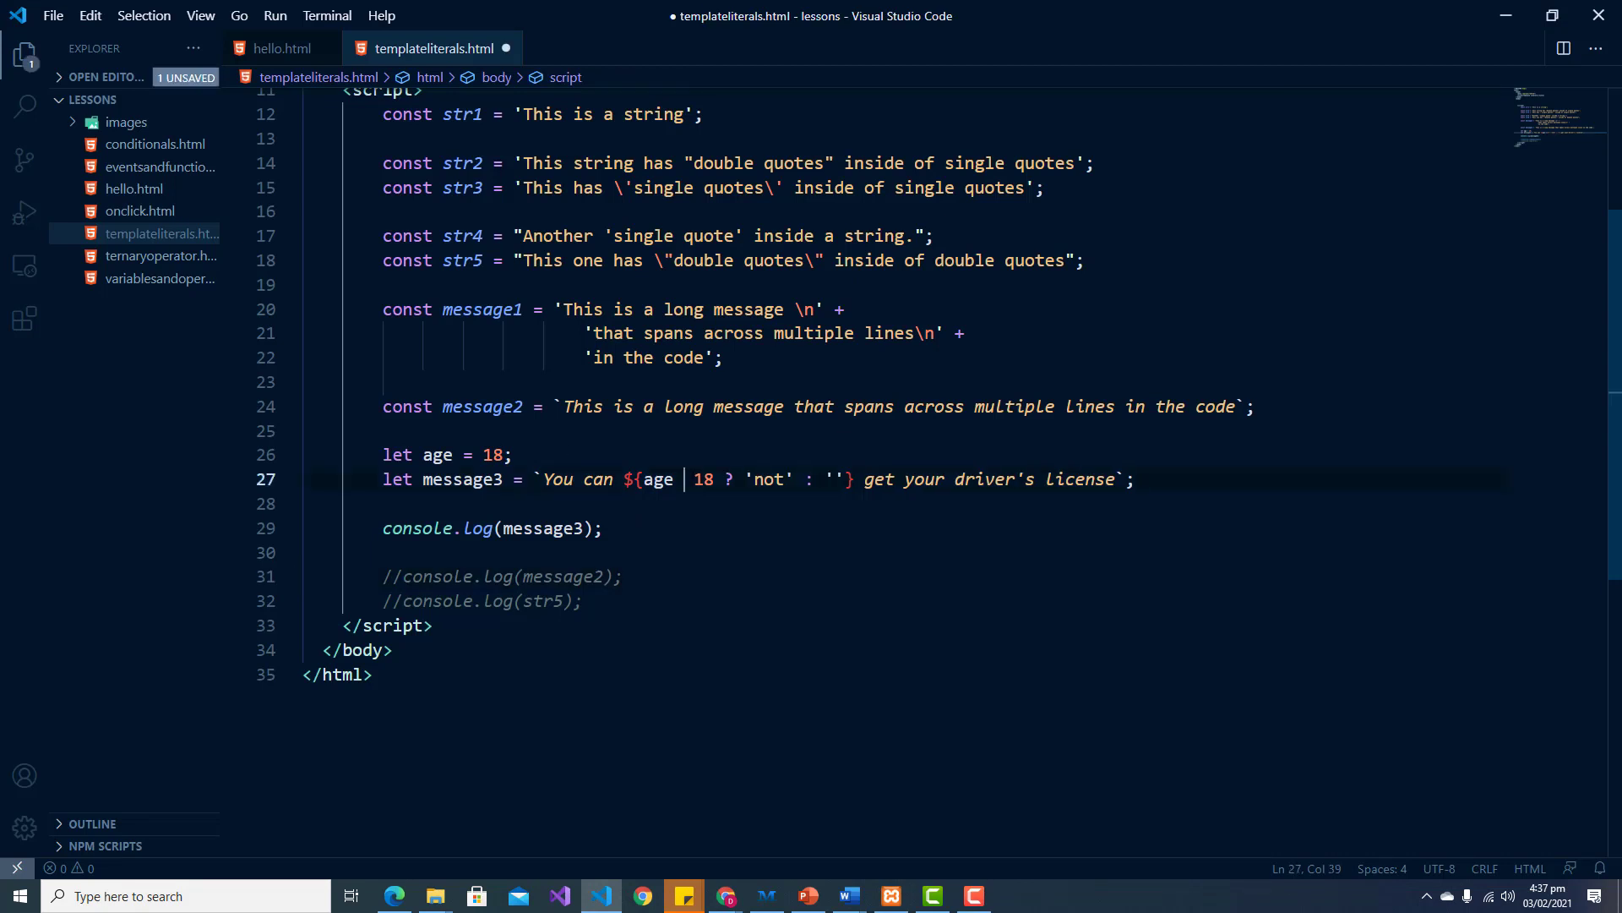
type(">")
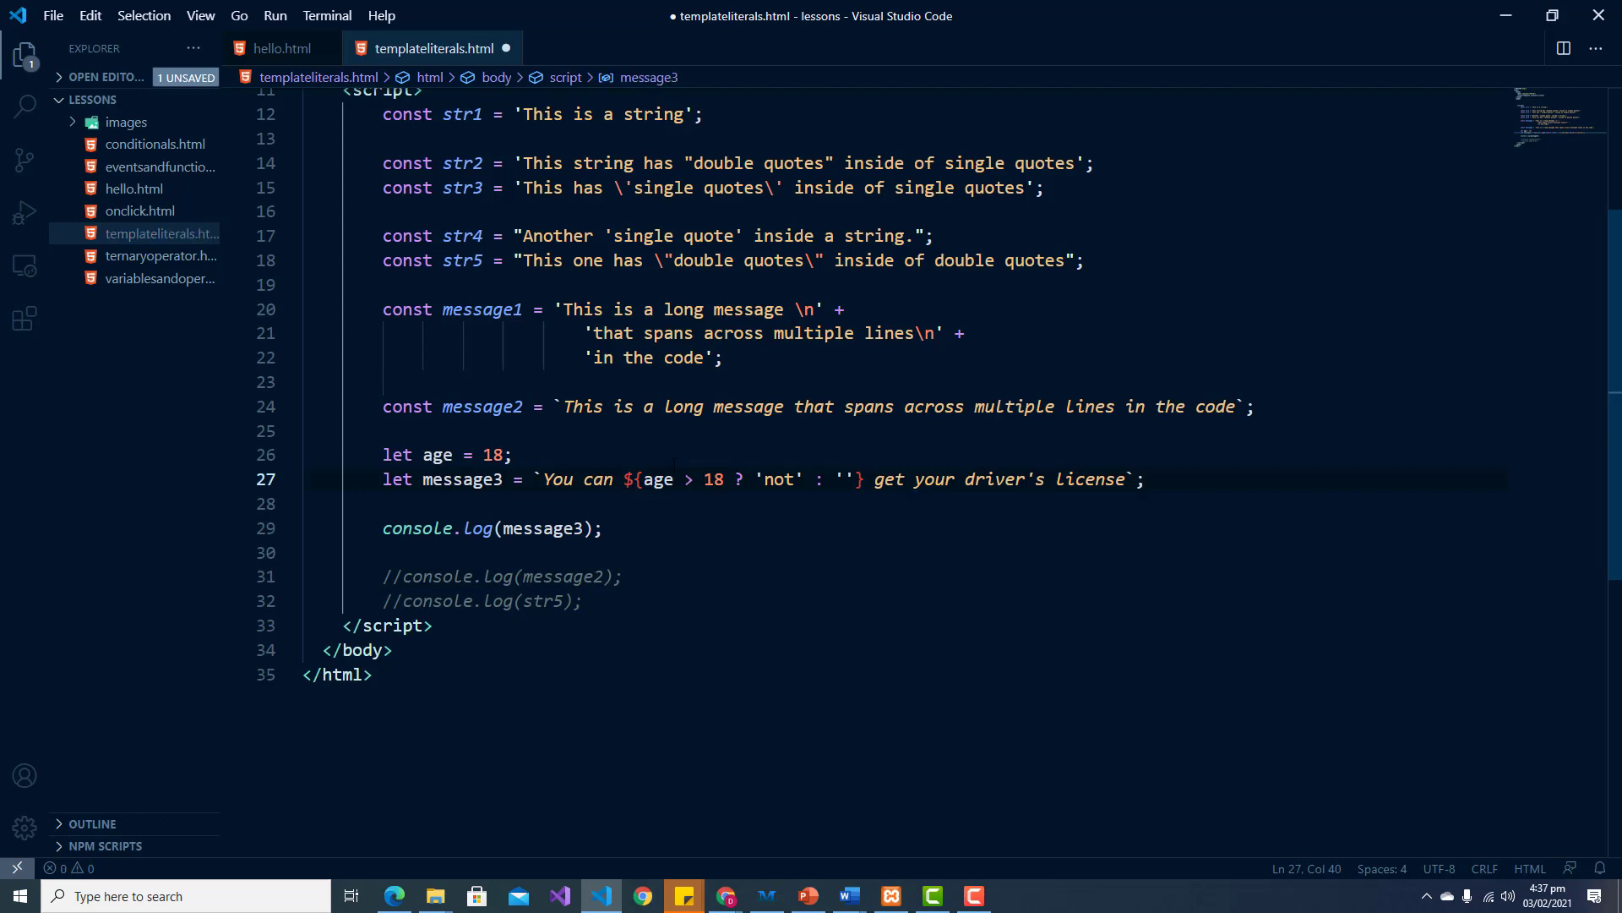
left_click(642, 896)
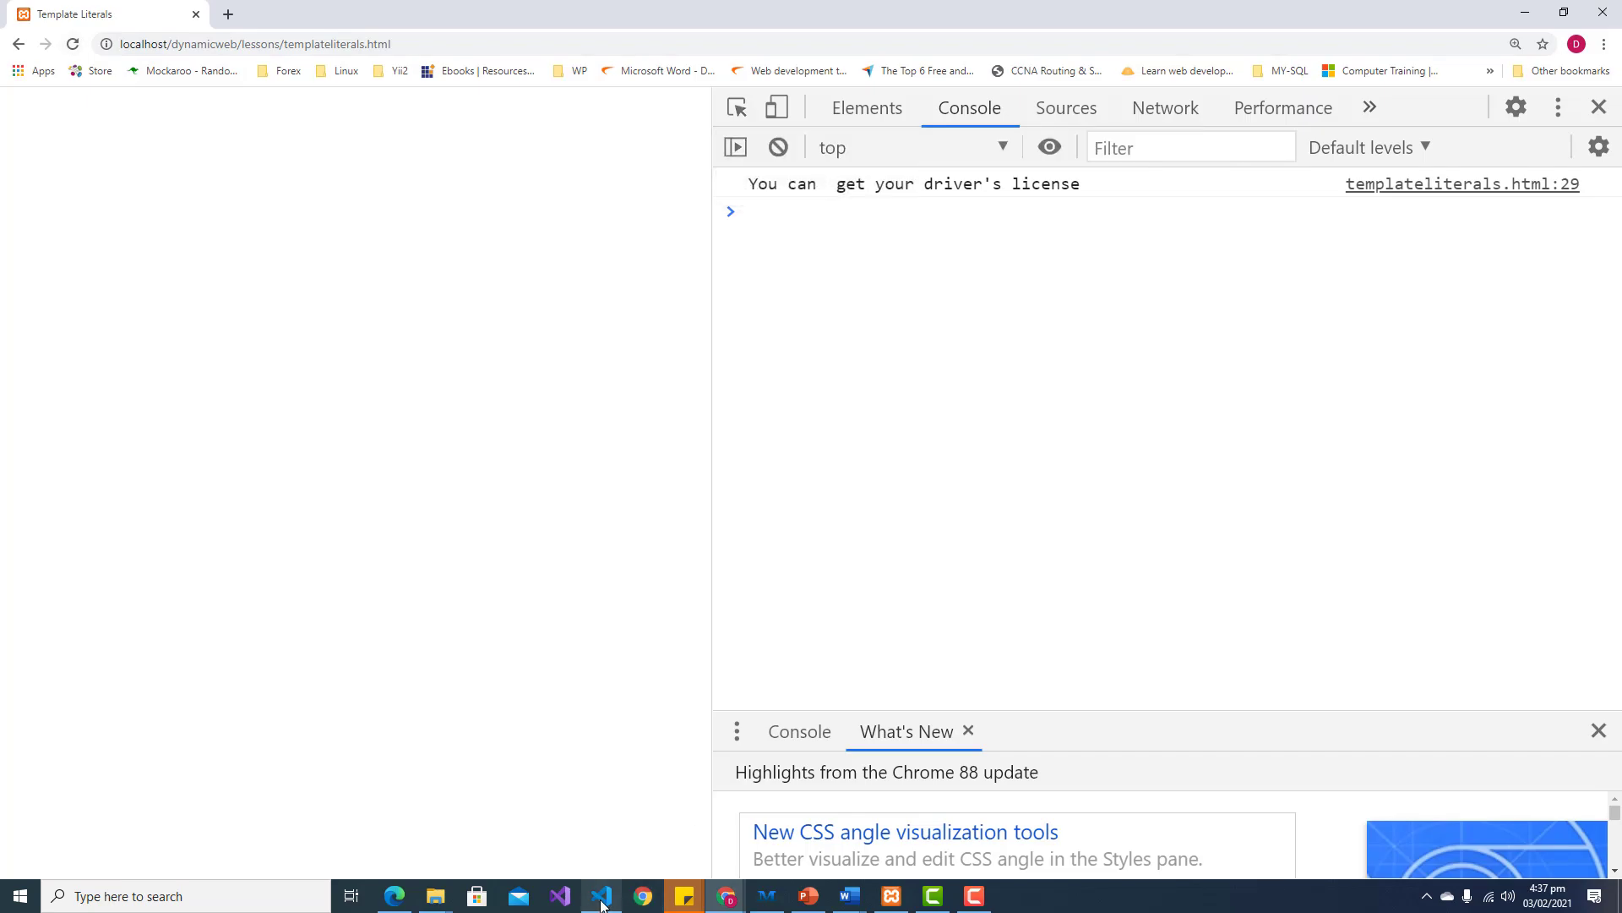
Step: Set age to 15, save the file and view the result in the browser
left_click(600, 896)
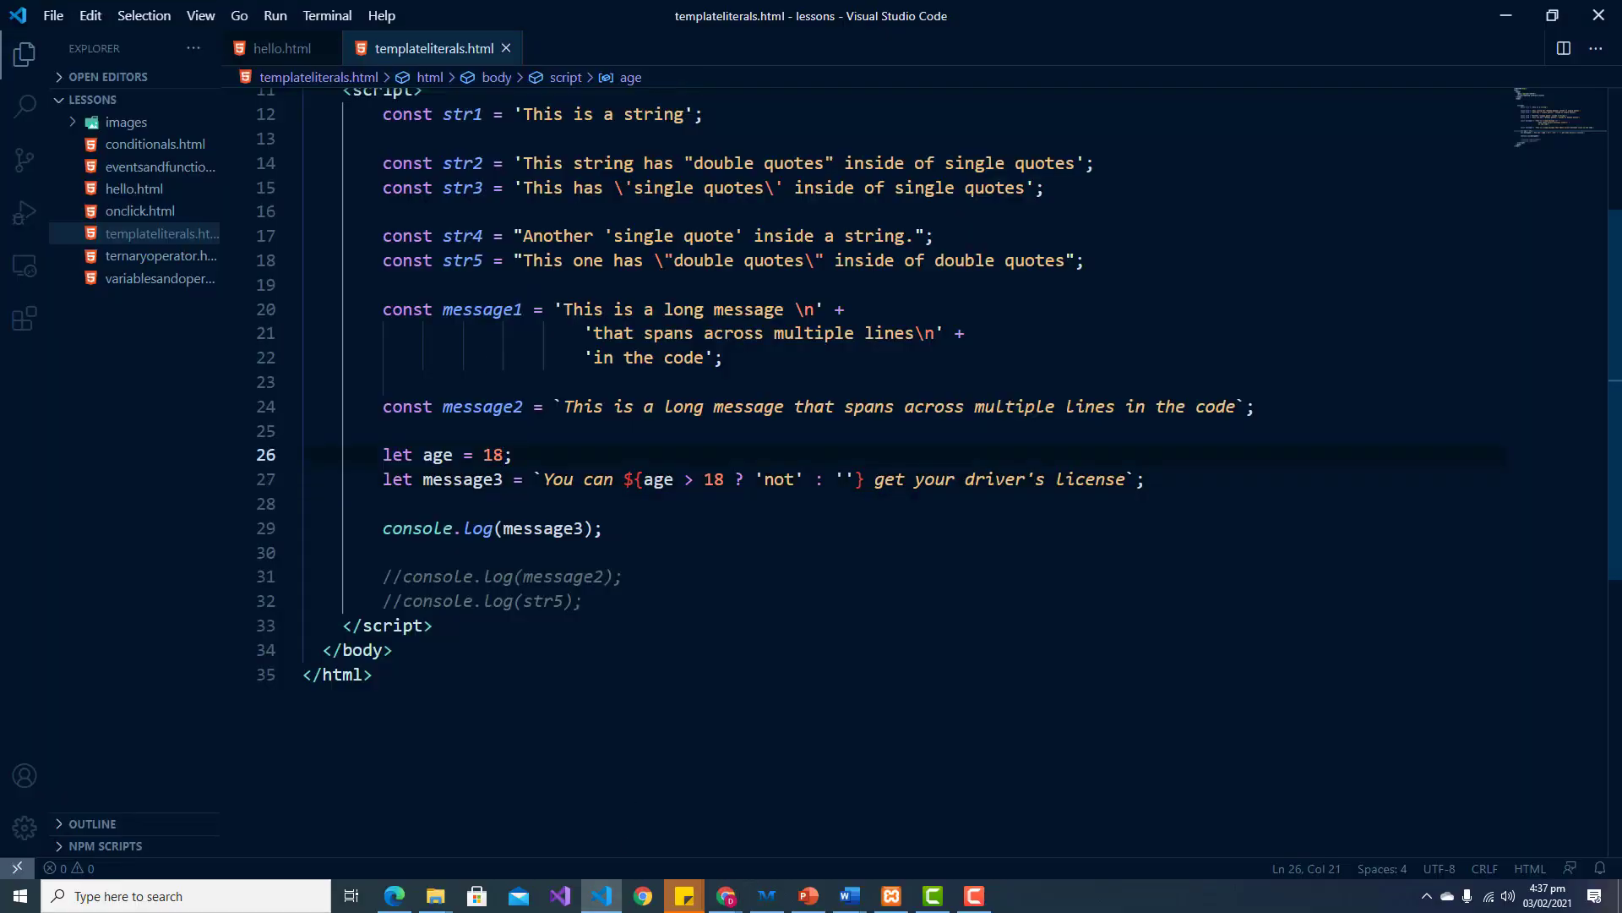
type("15")
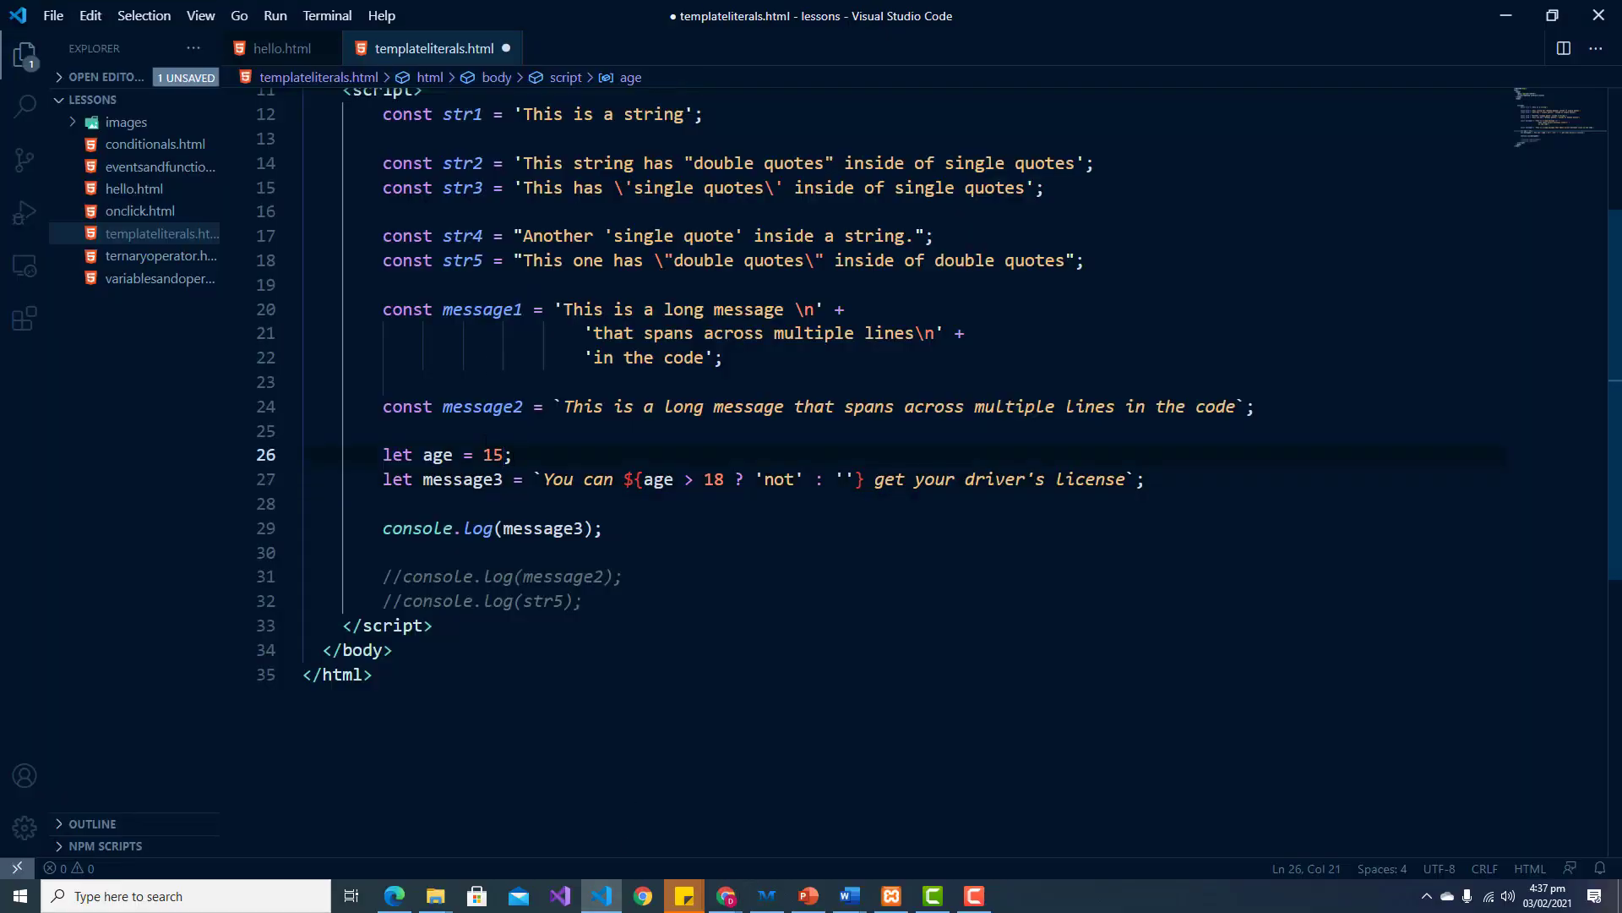
key("ctrl+s")
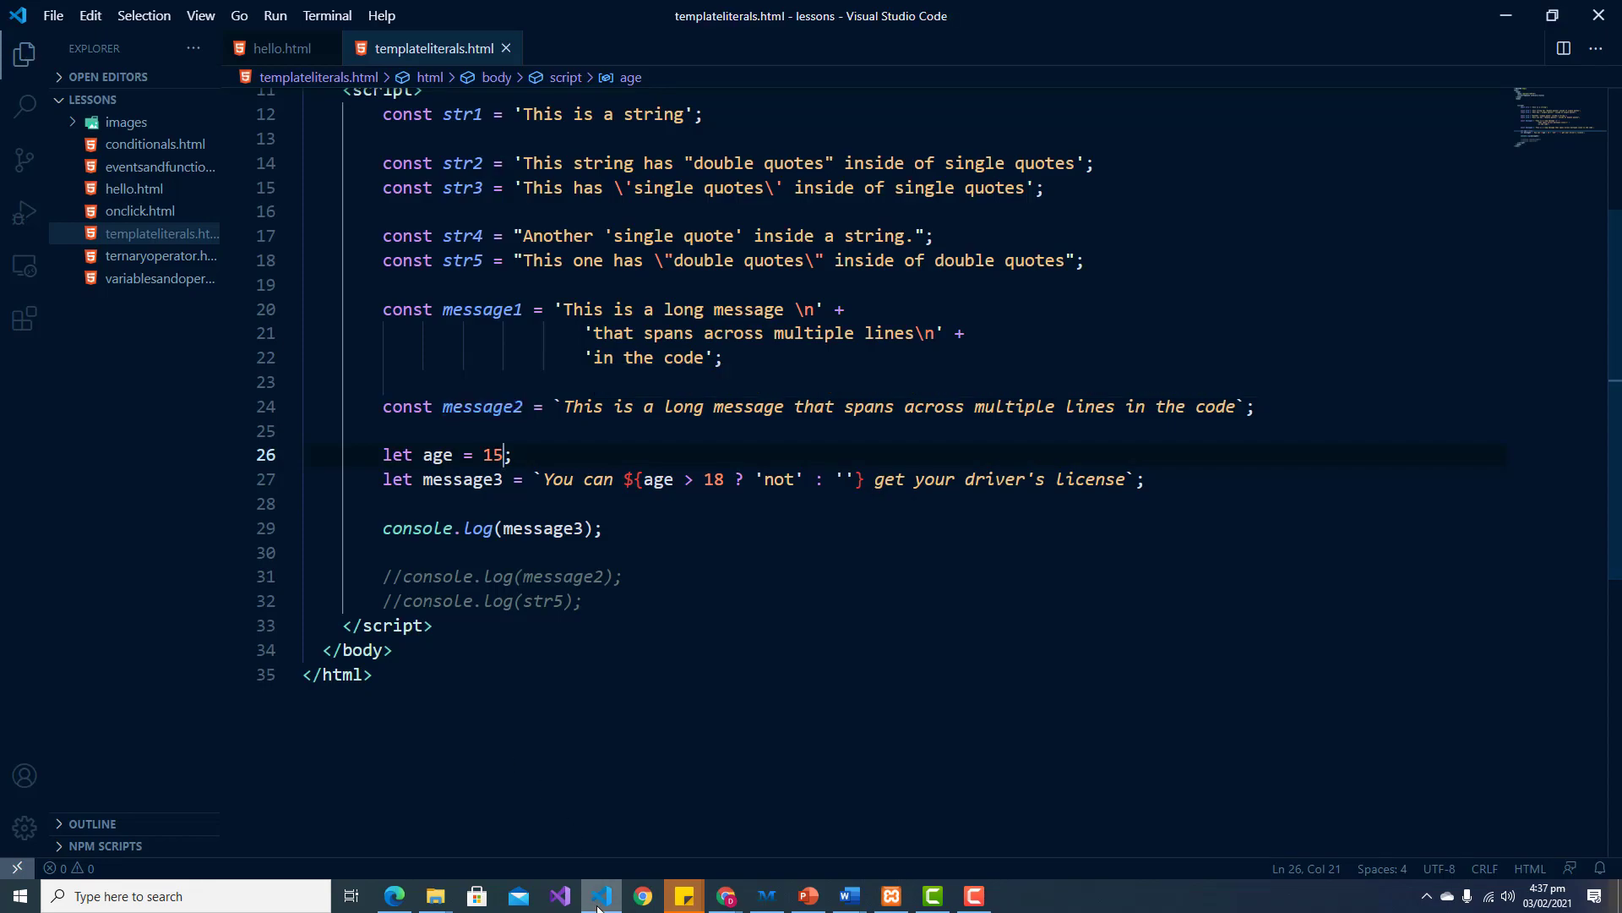
left_click(642, 896)
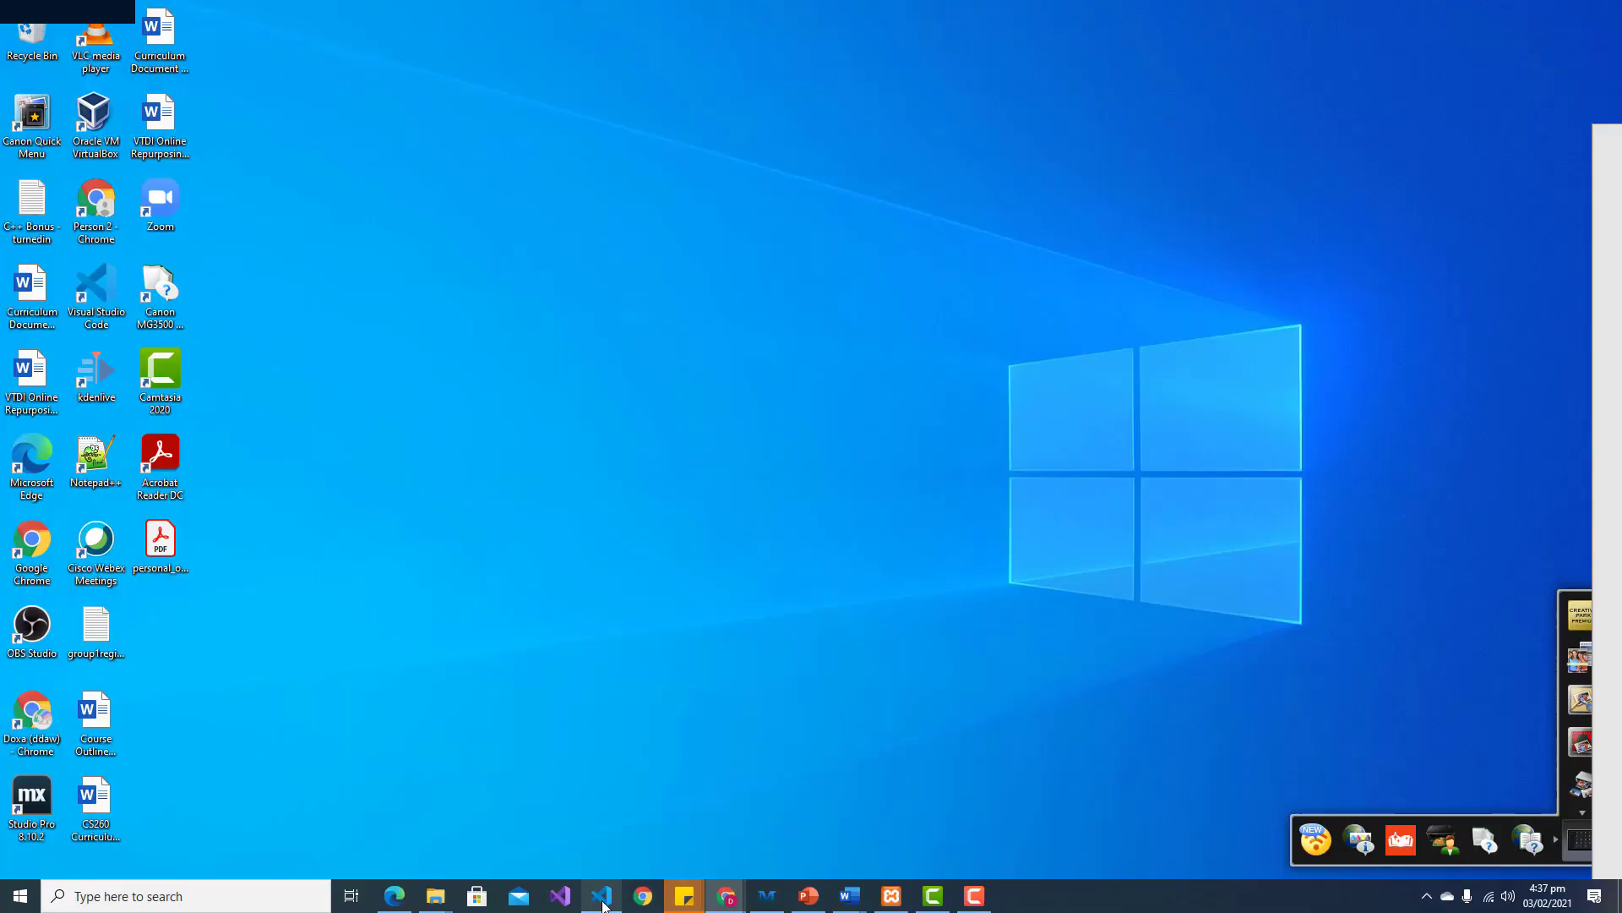
left_click(602, 896)
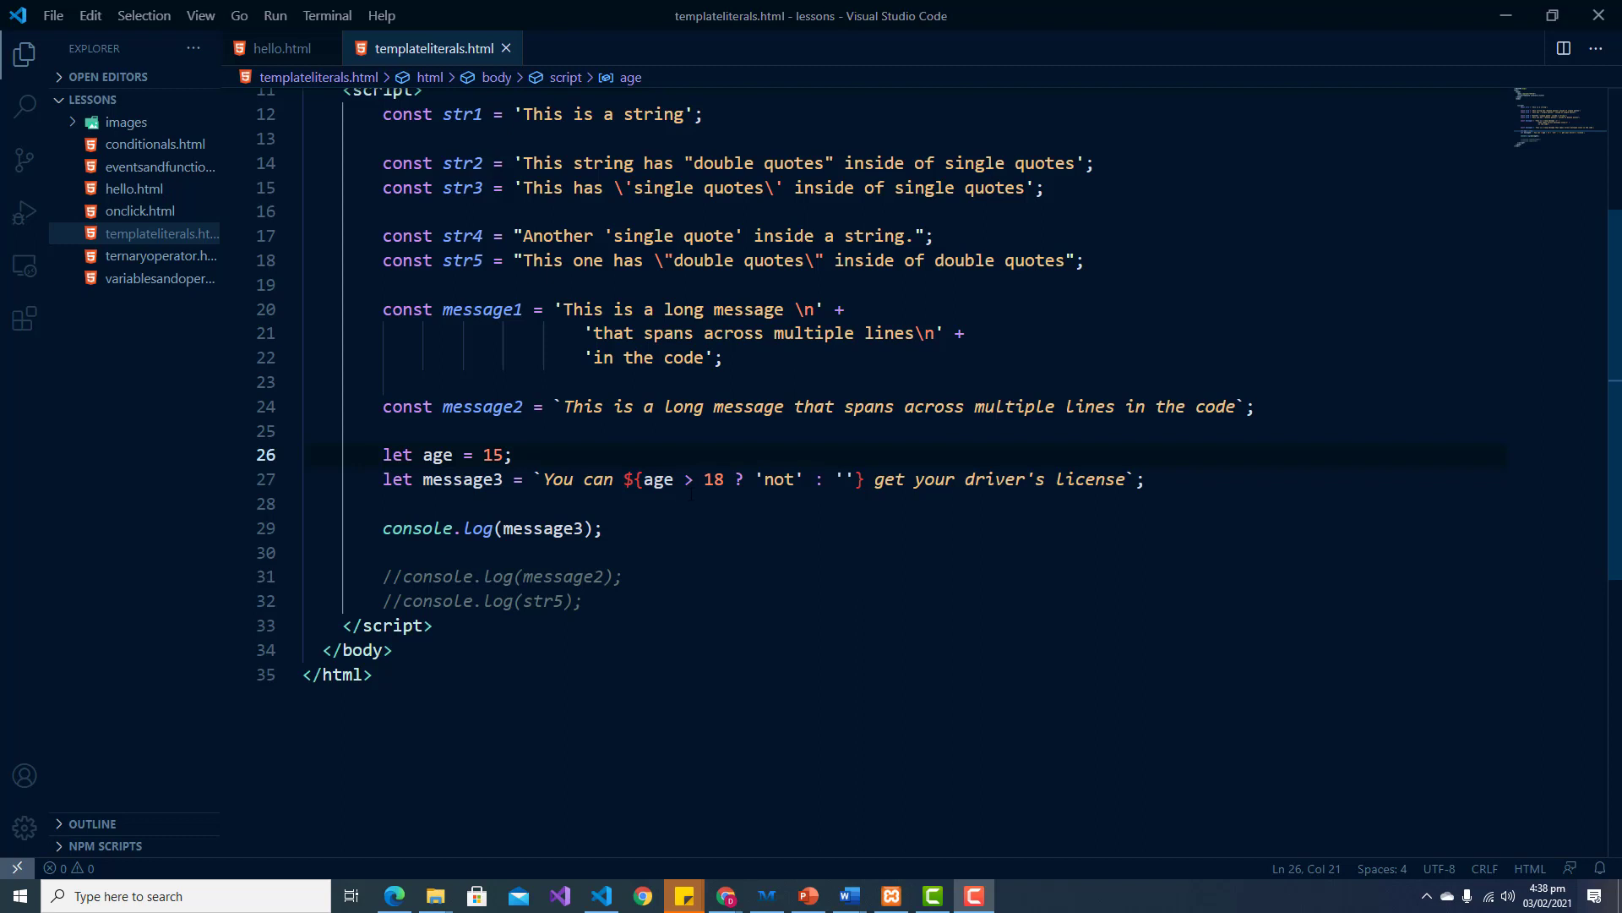
Step: Restore the '<' comparison, remove the stray space before the age placeholder, save and reload the page
left_click(695, 479)
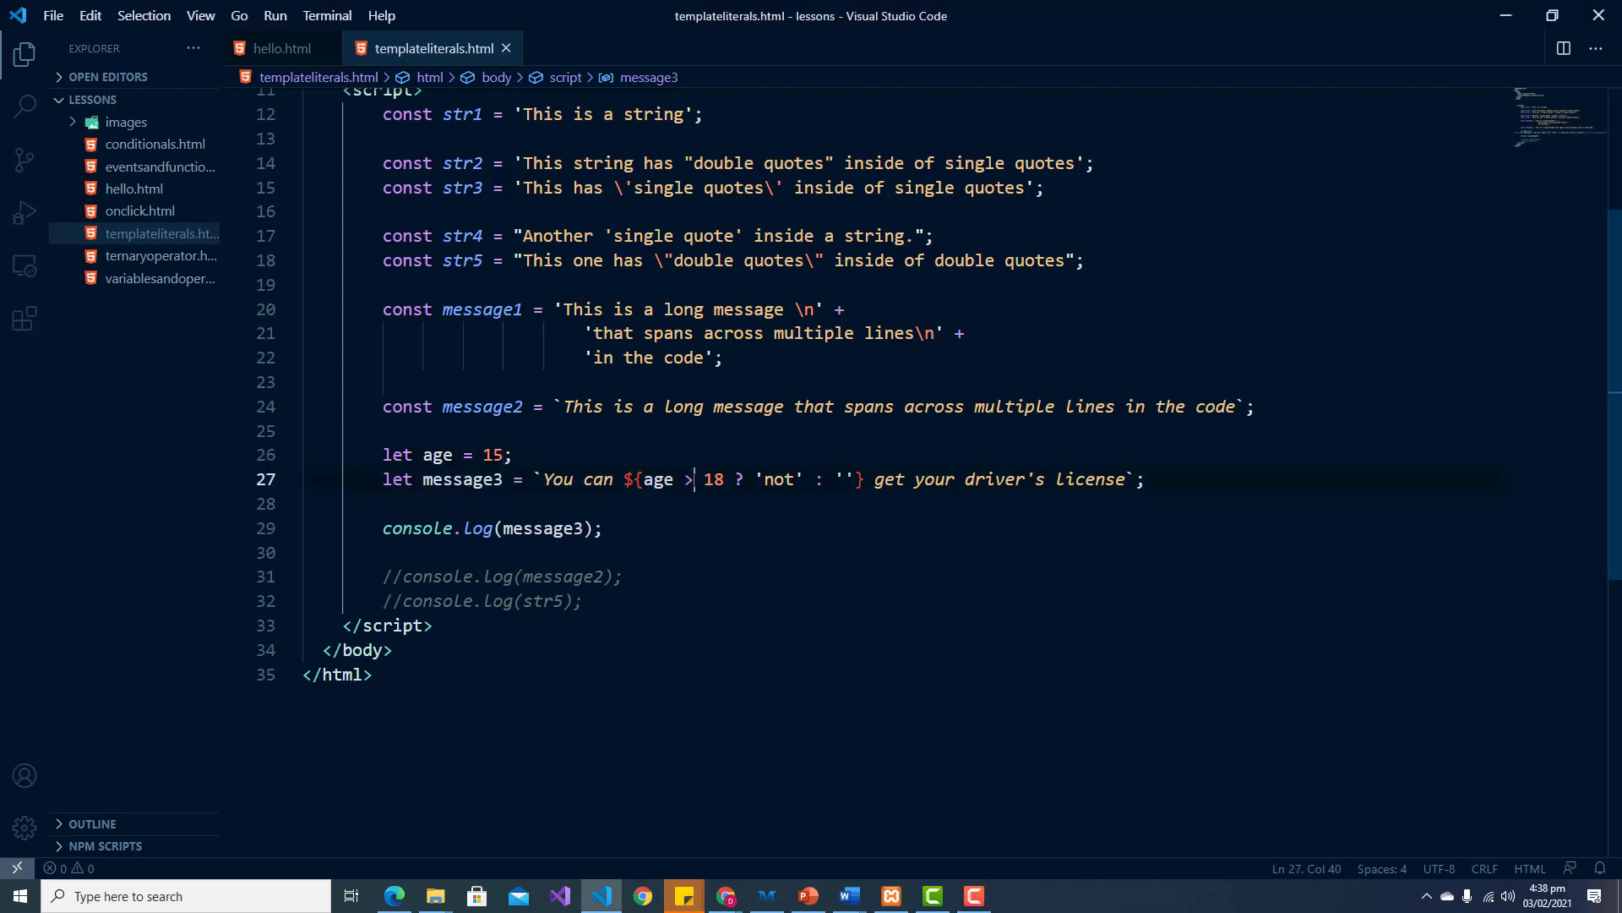
type("<")
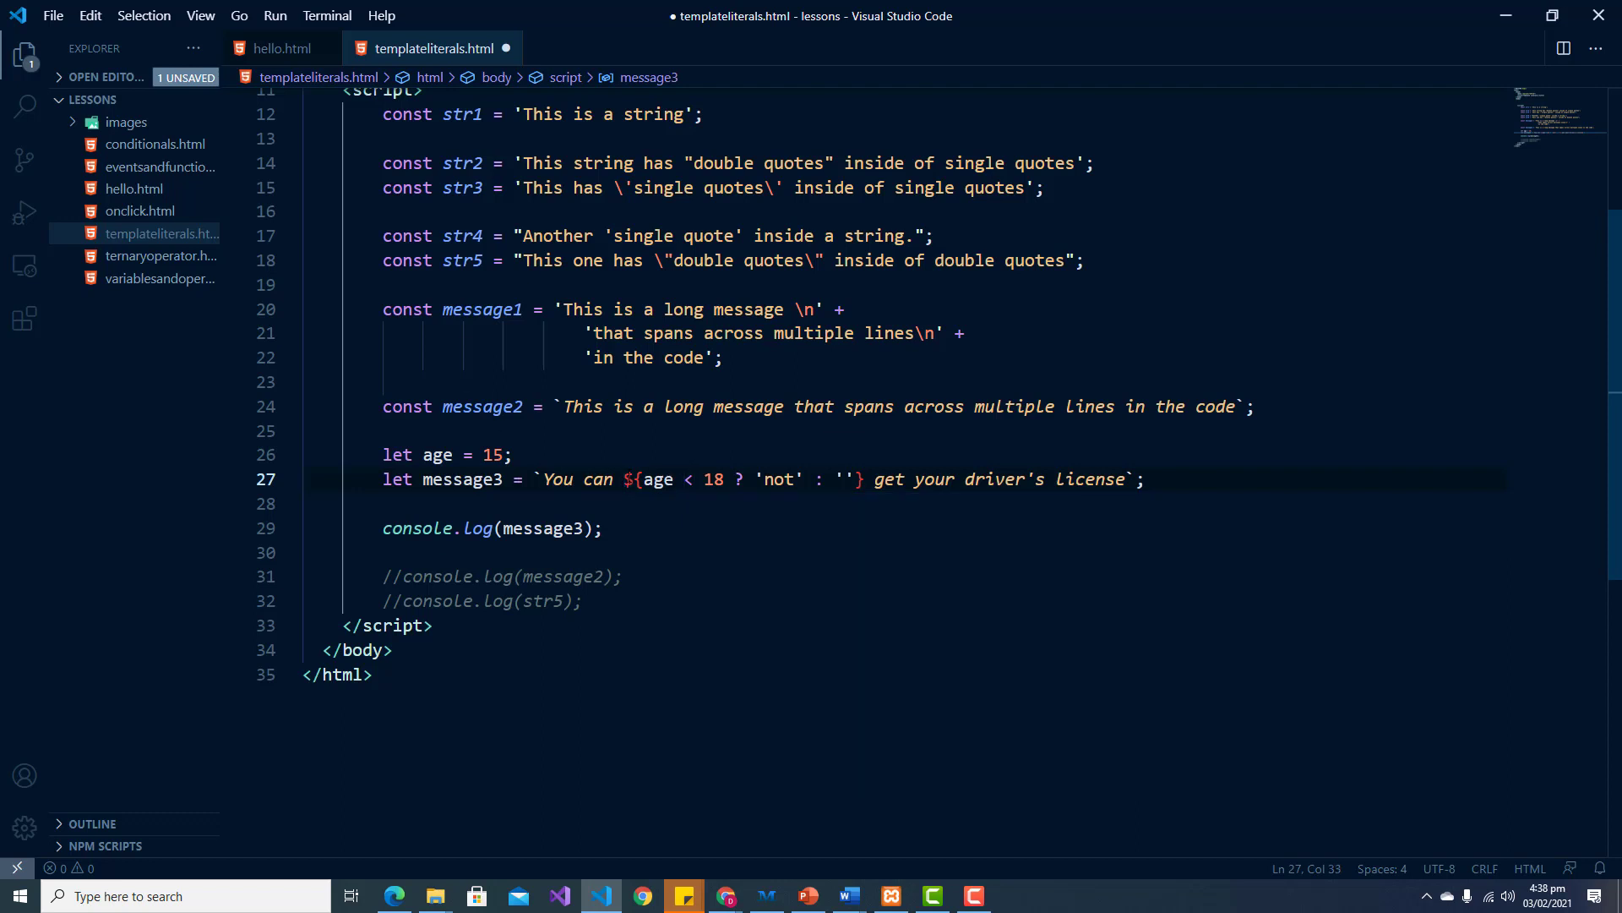
key("Backspace")
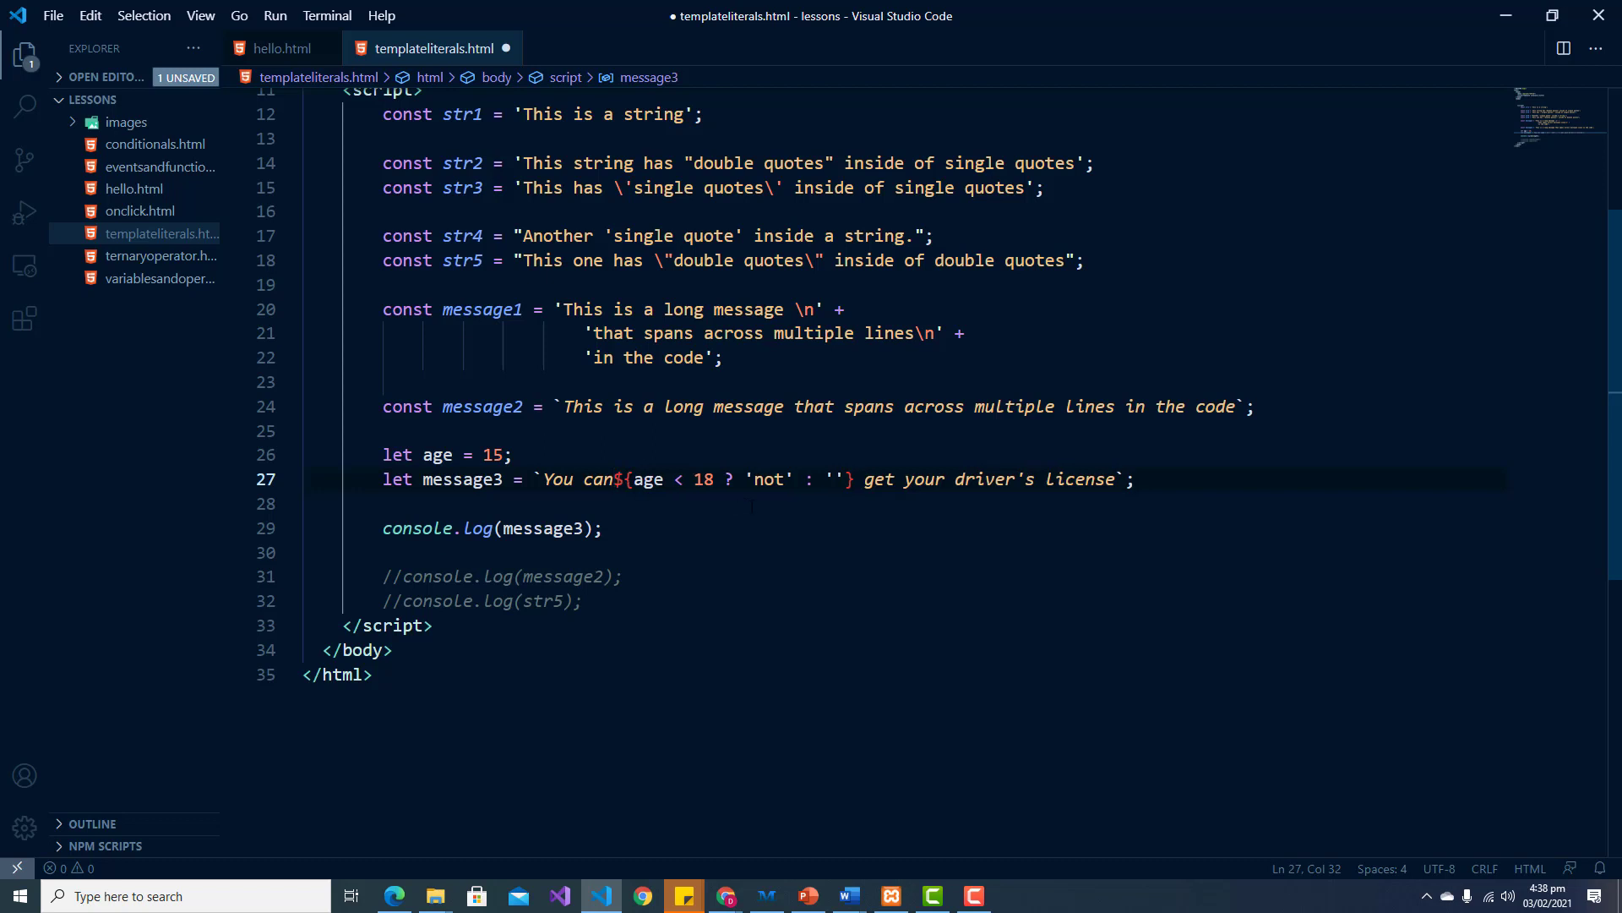
key("ctrl+s")
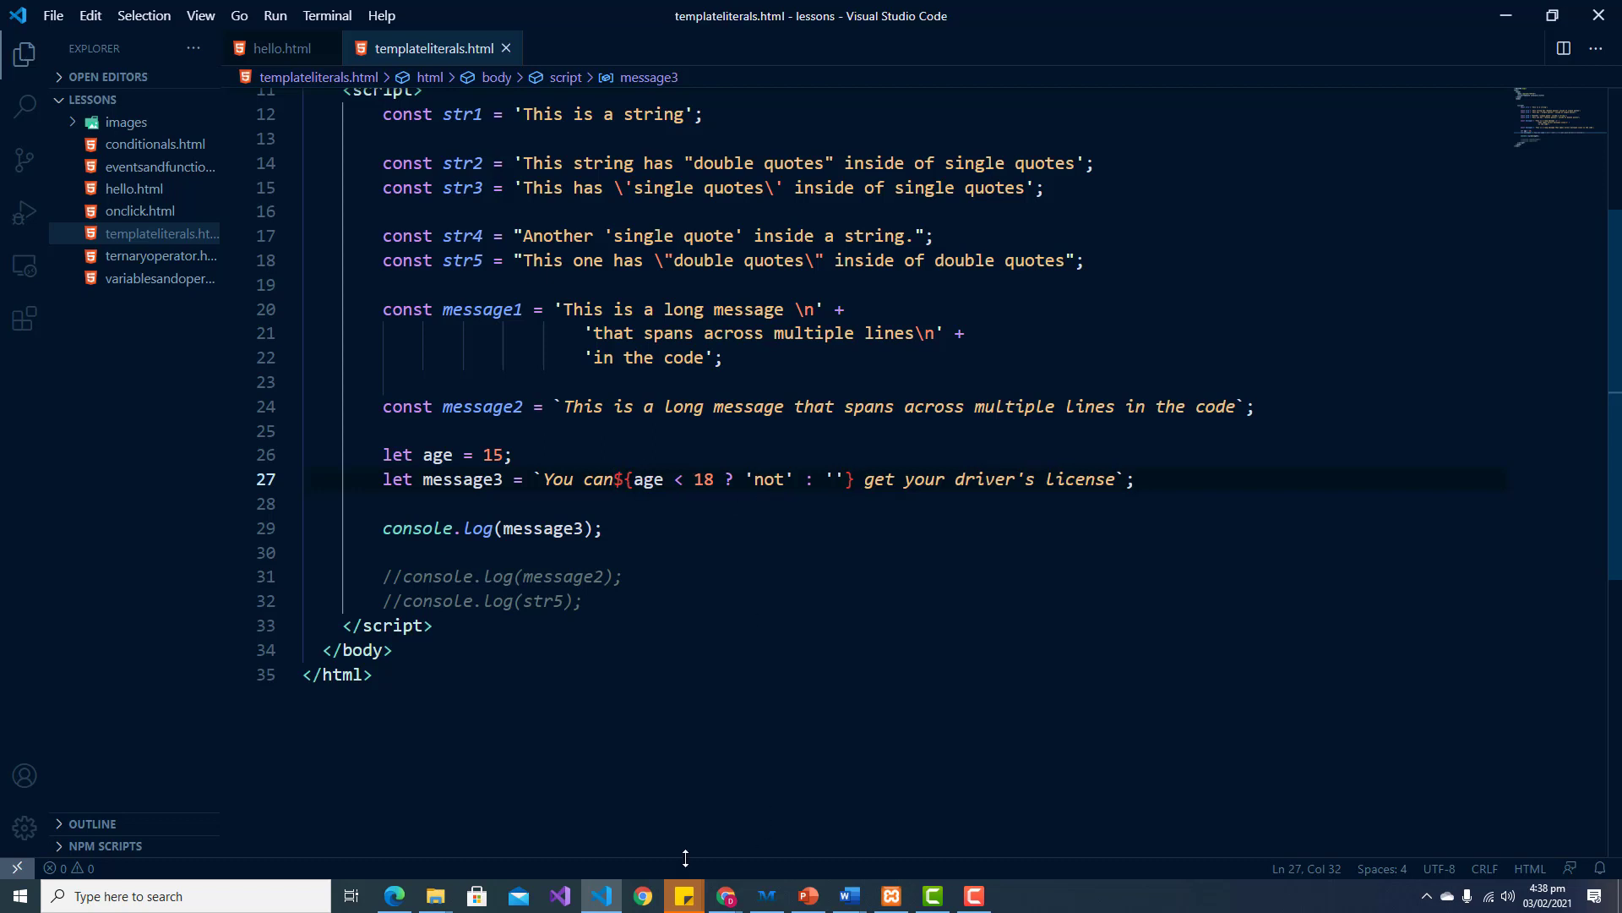
left_click(642, 896)
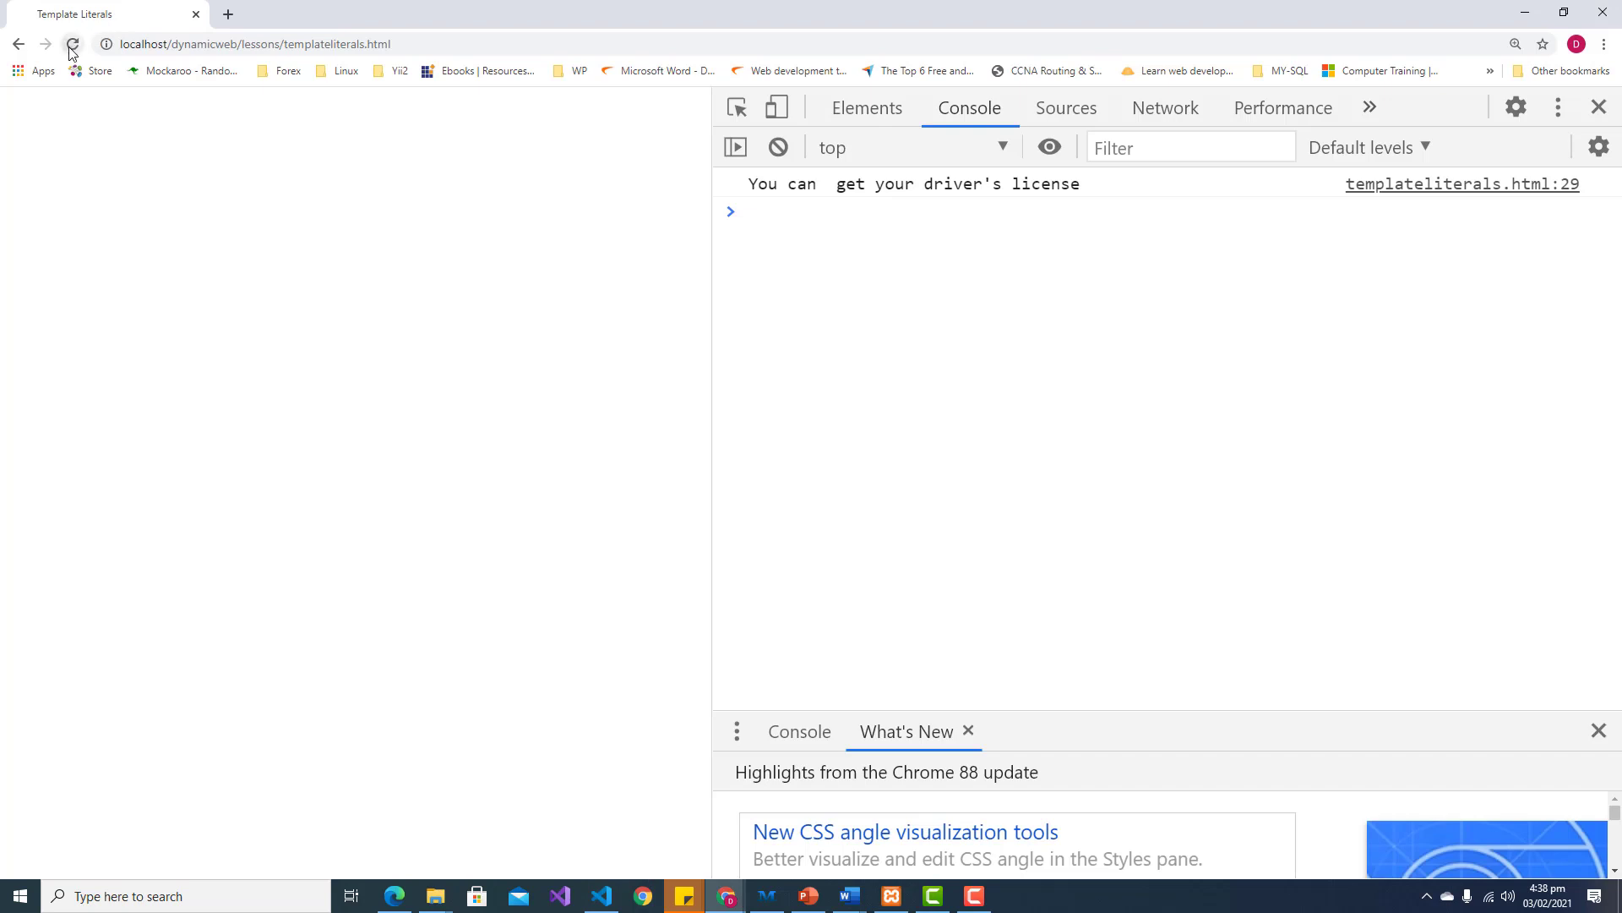
left_click(73, 44)
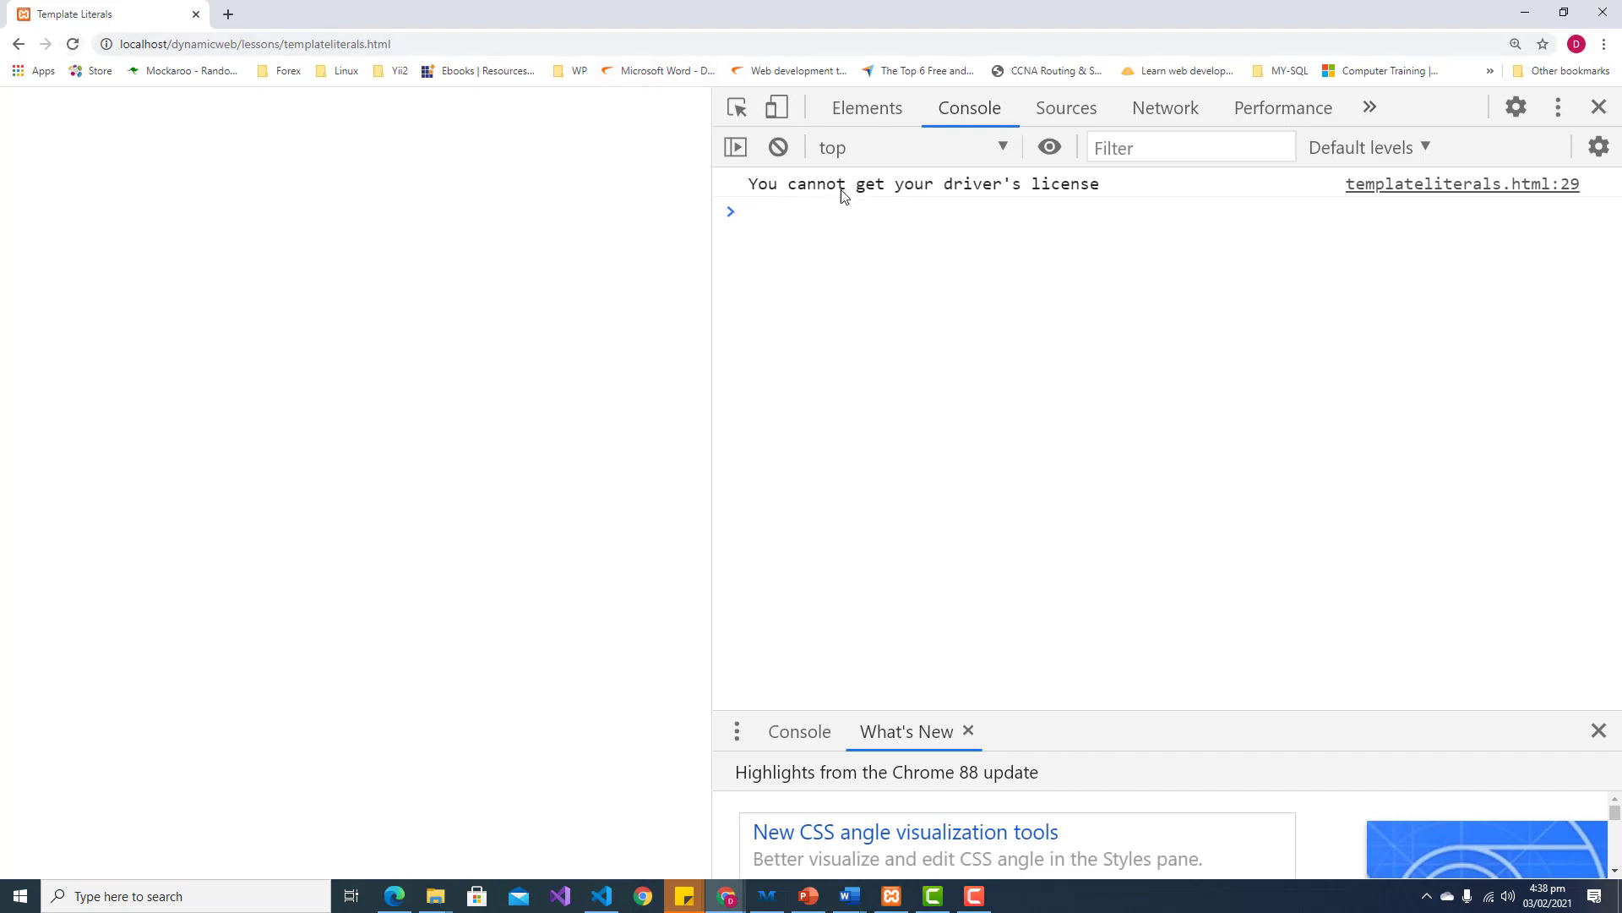
mouse_move(601, 895)
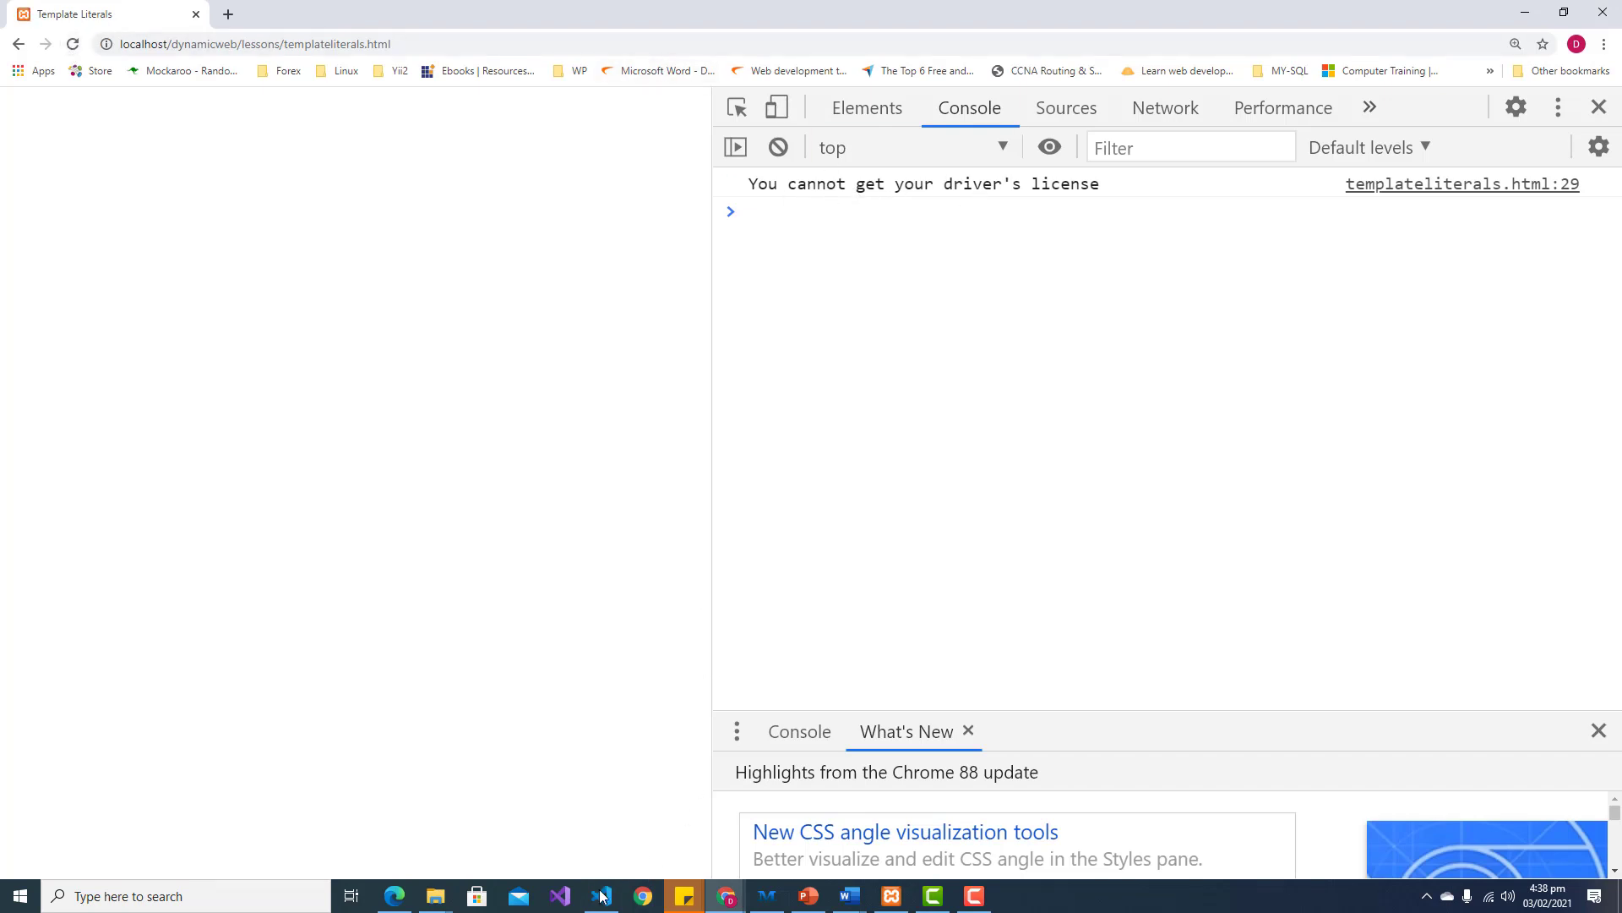
Step: Change the age value to 23 and switch back to Chrome
left_click(600, 895)
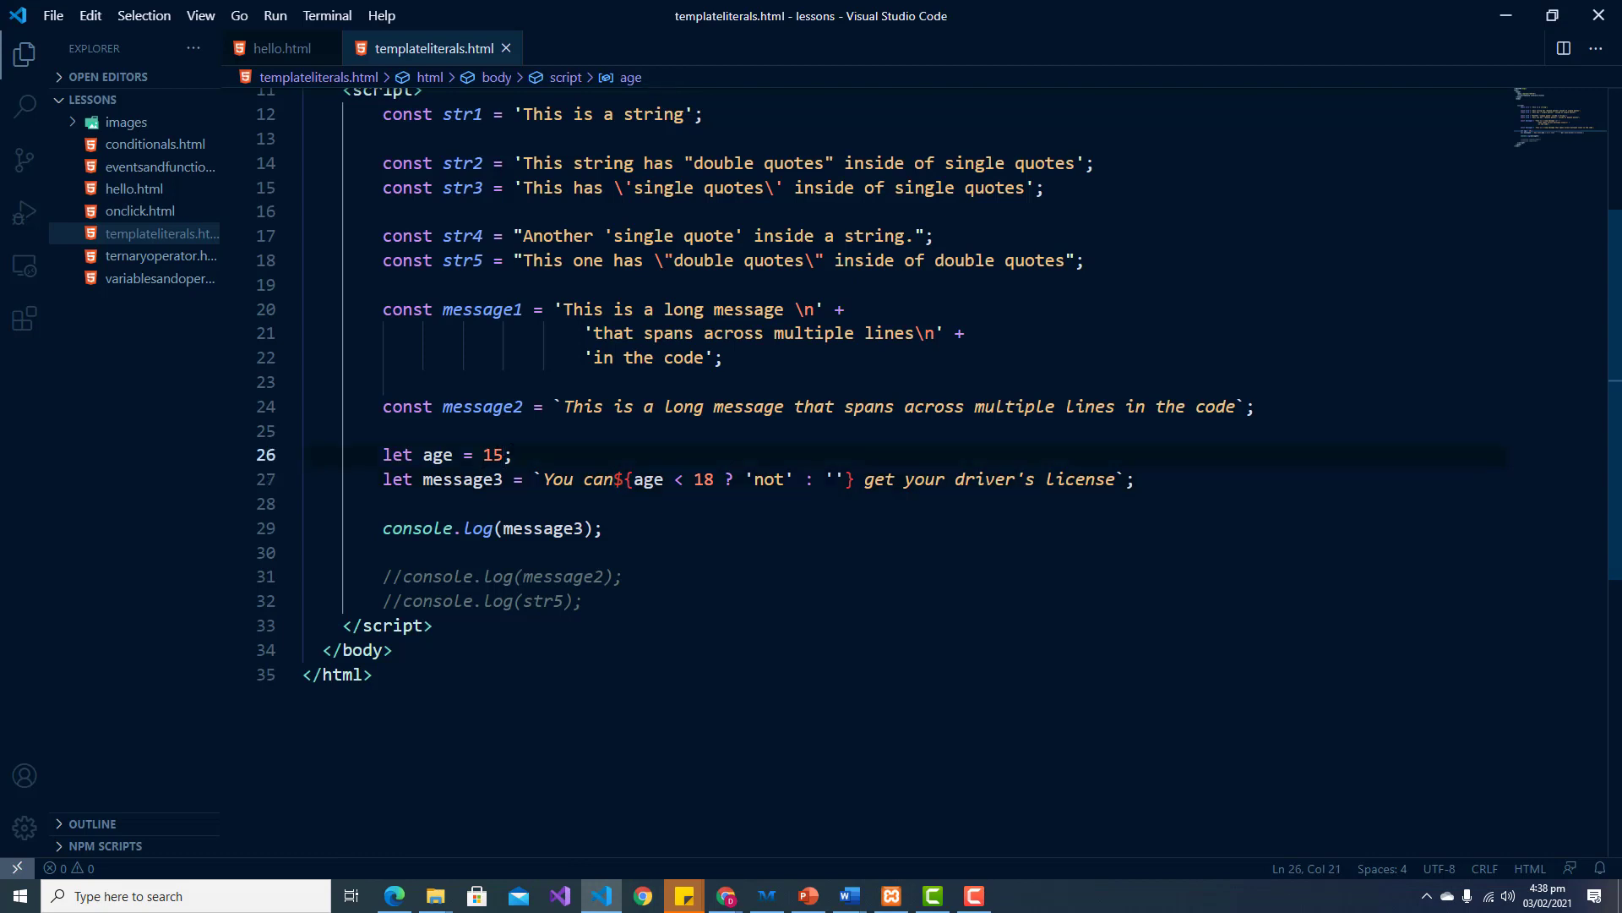
key("Backspace")
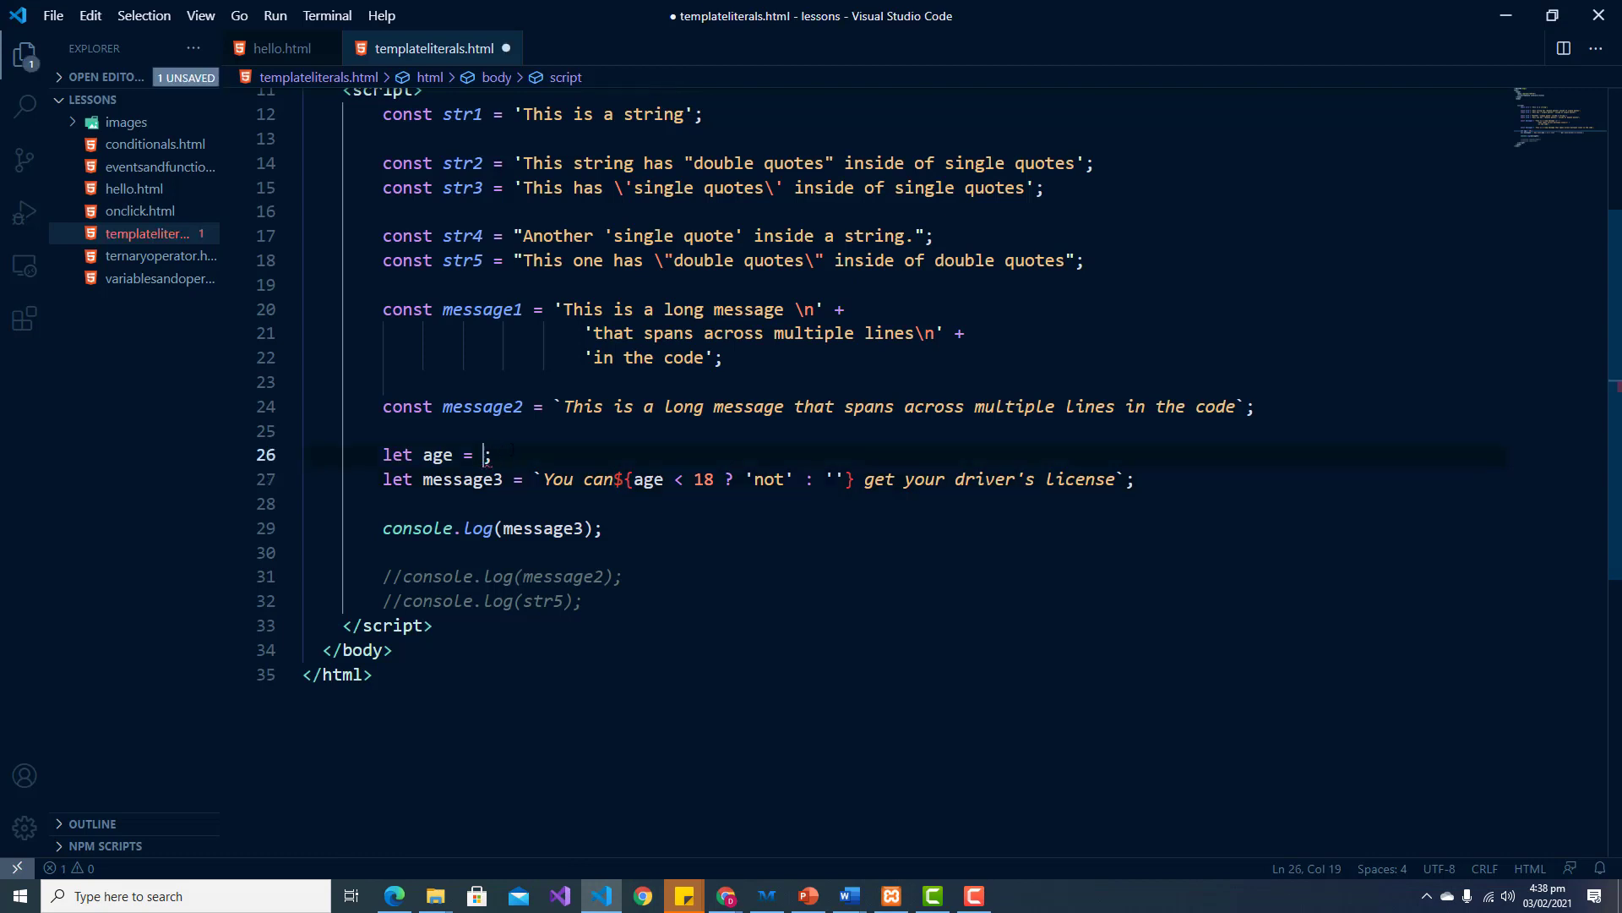
type("23")
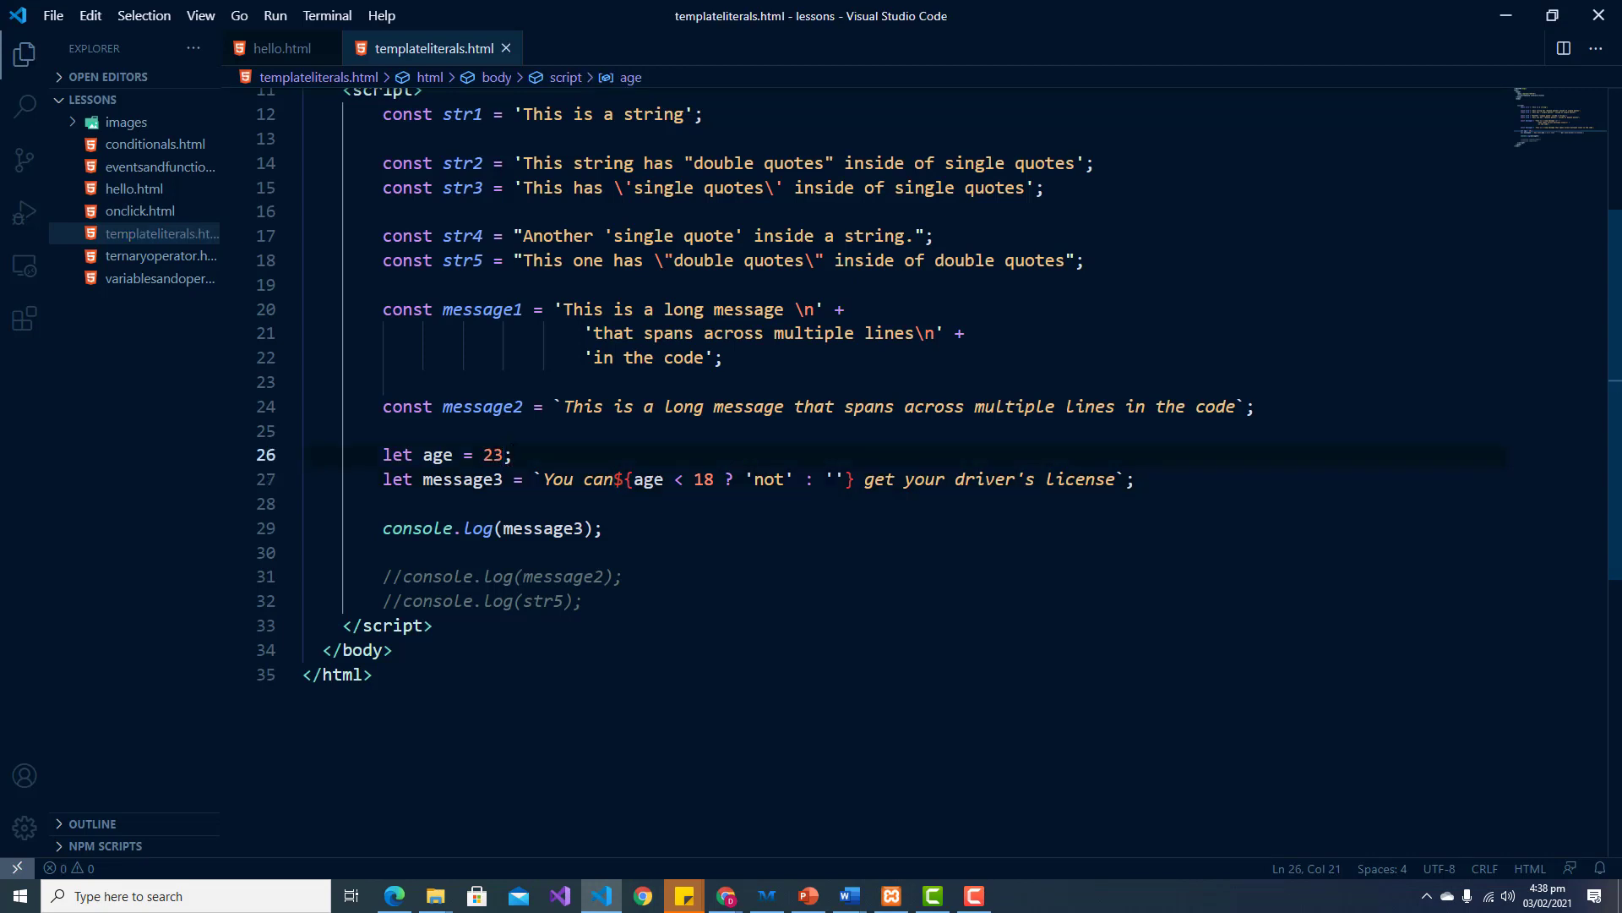
left_click(642, 895)
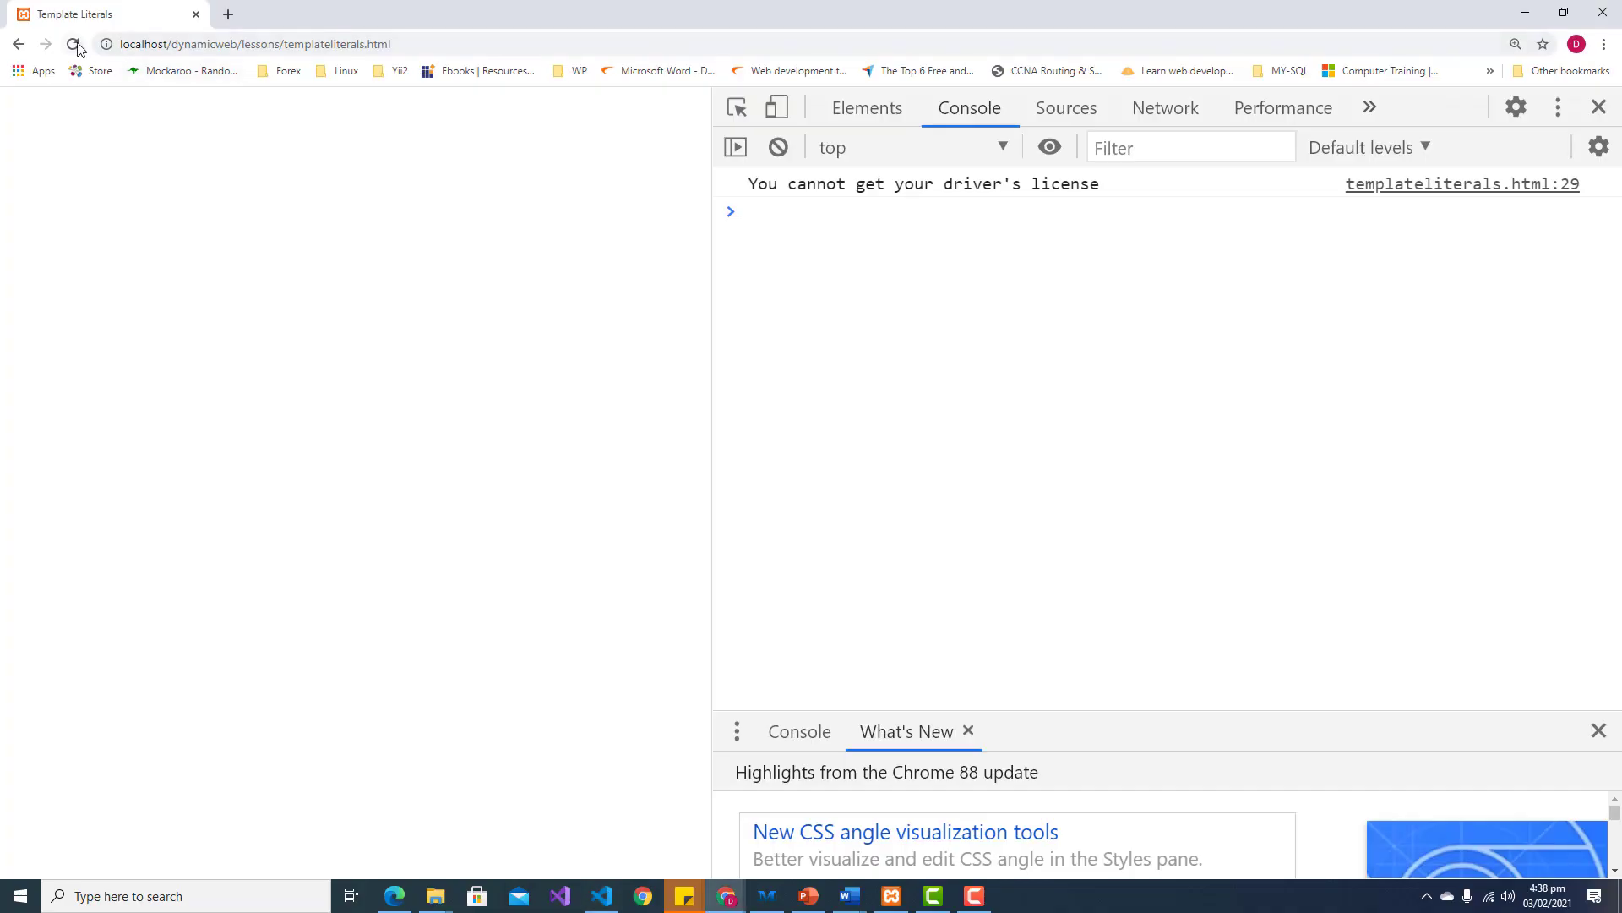
Step: Reload the page so the console reports 'You can get your driver's license', then return to the editor
left_click(73, 44)
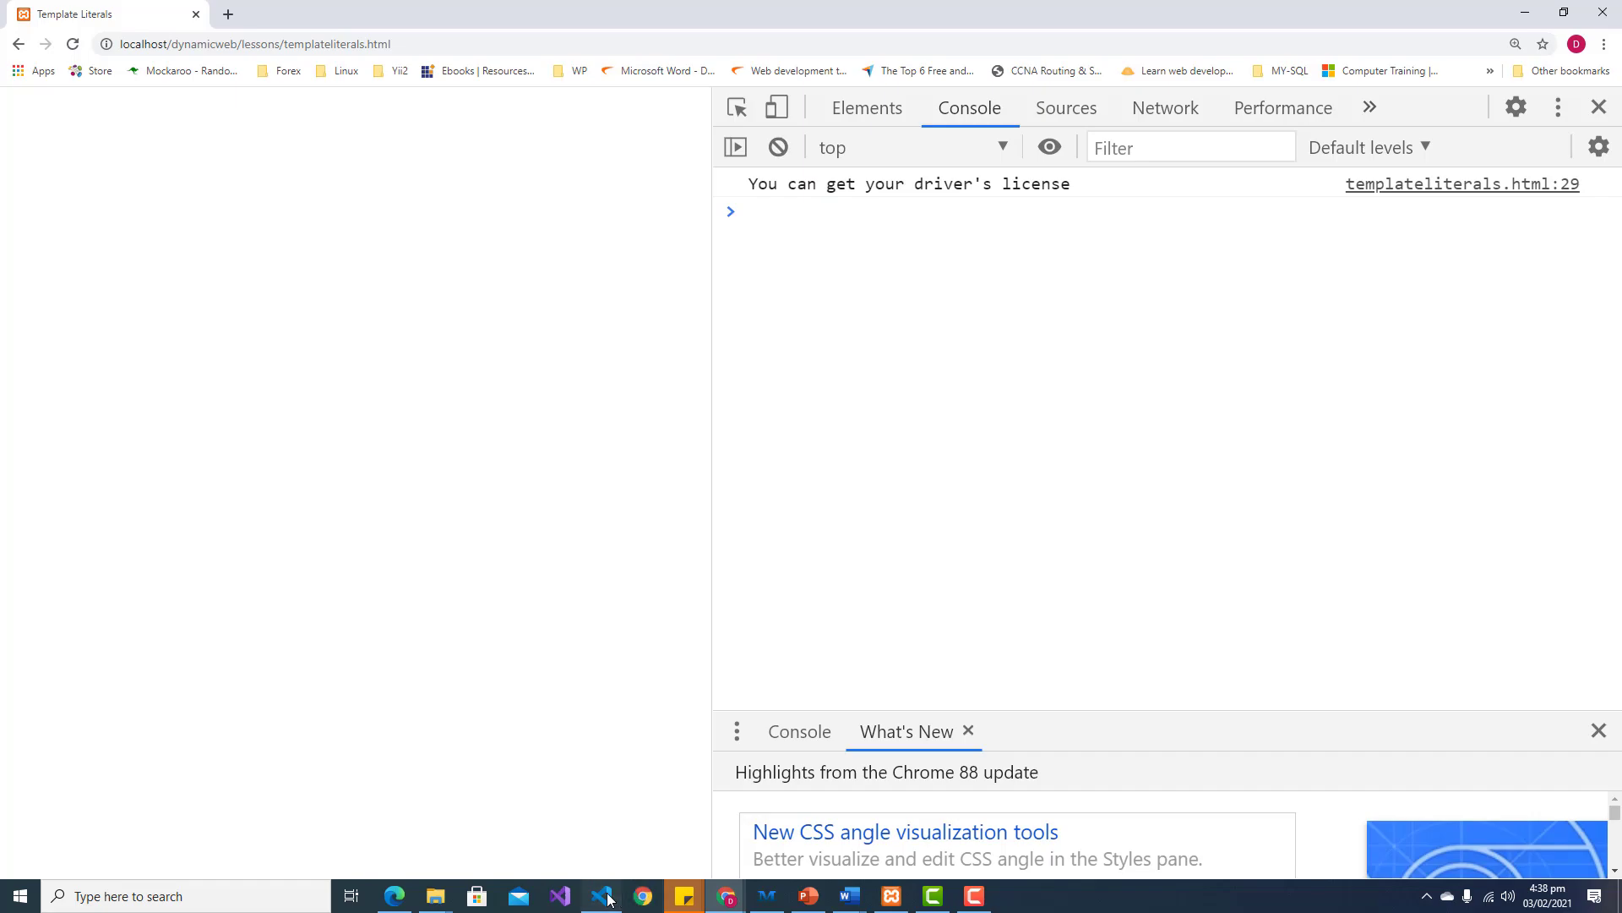
left_click(601, 896)
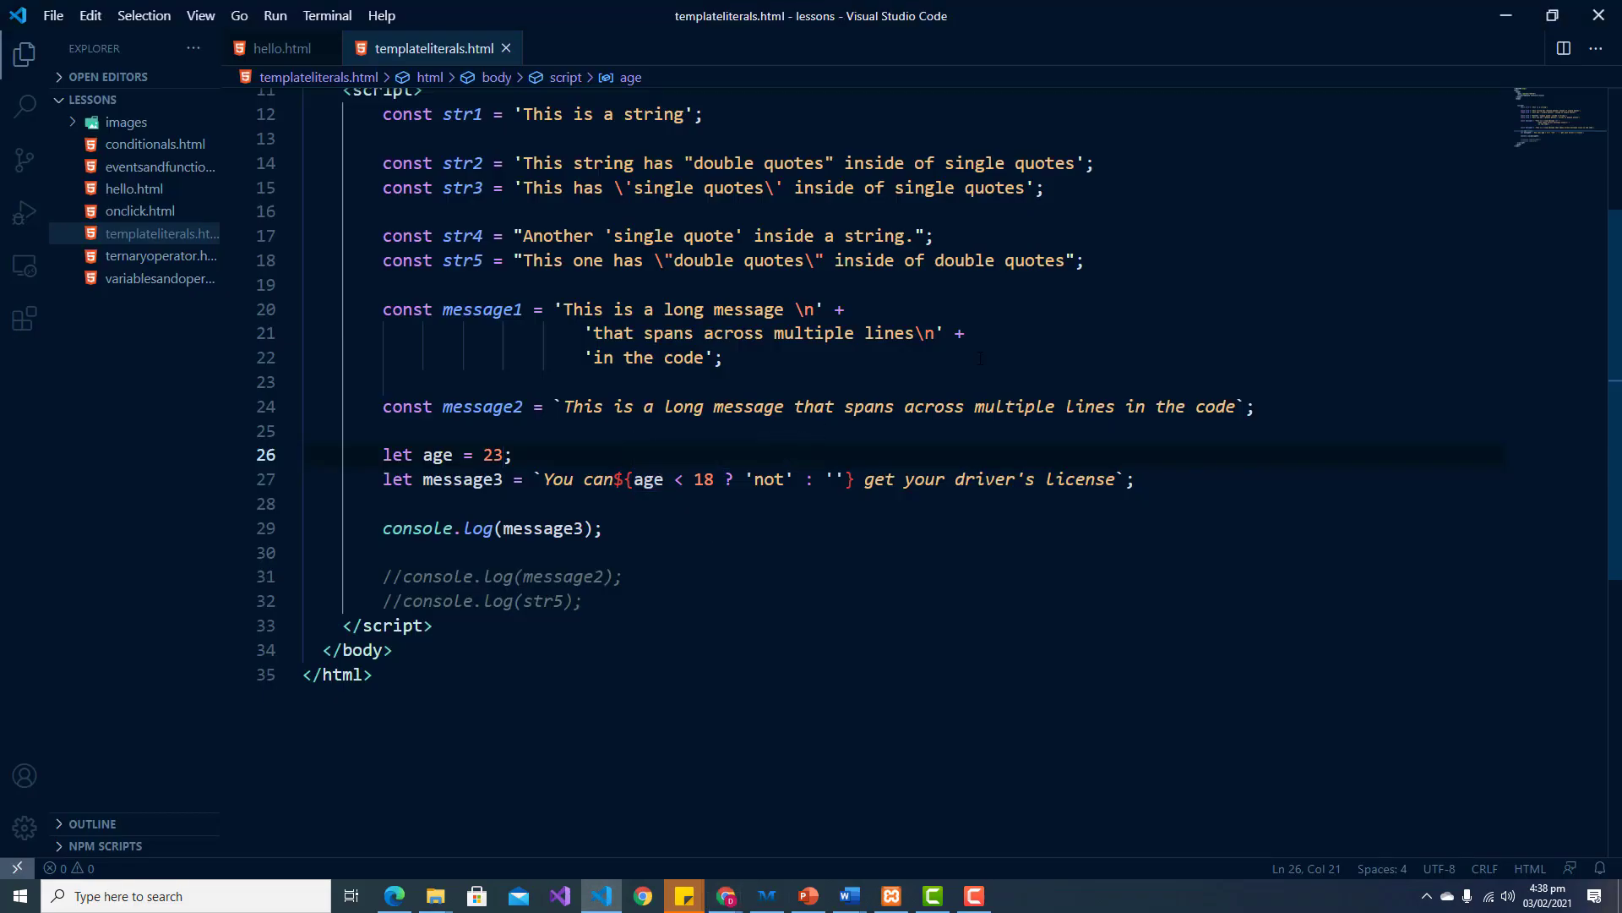
Step: Insert a blank line after the message3 declaration
left_click(507, 455)
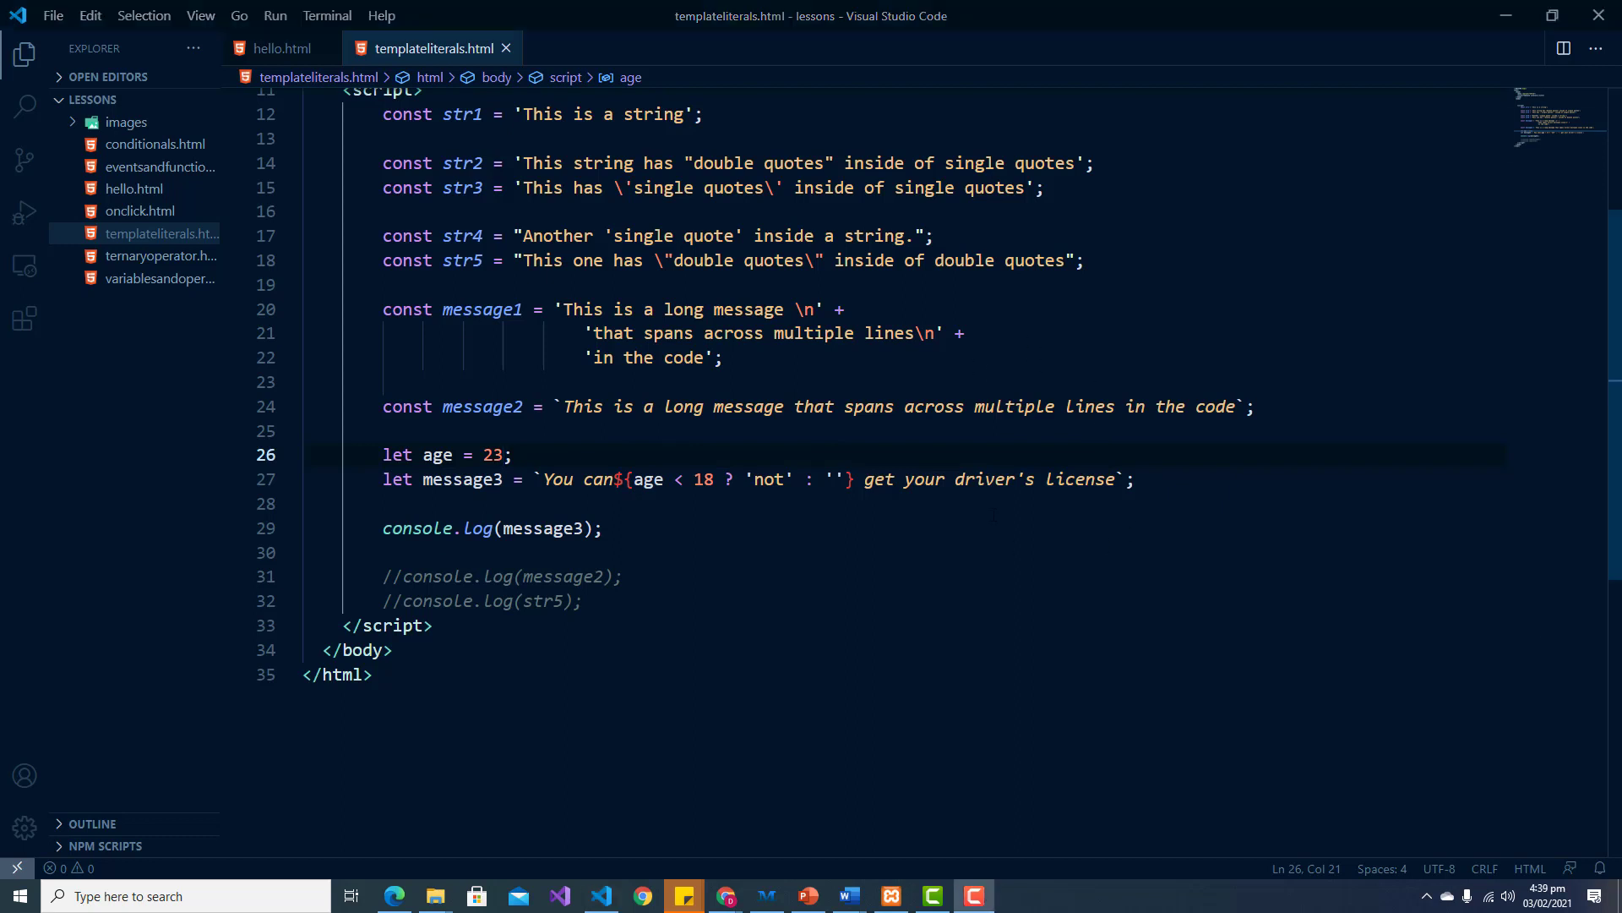
key("Enter")
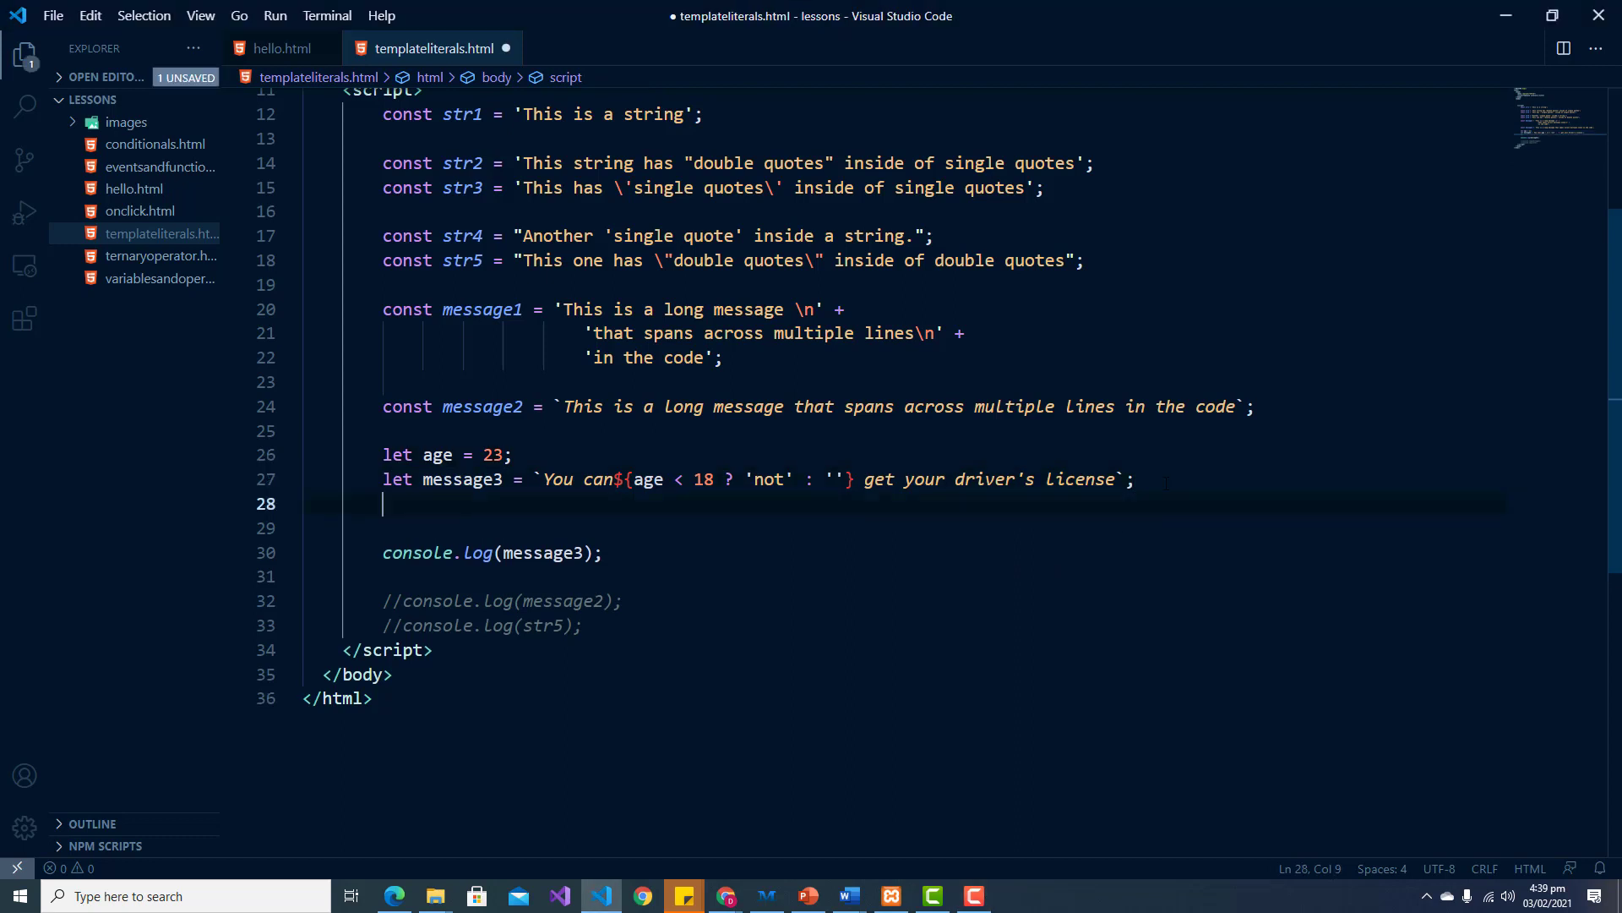
Step: Write the arrow function 'const sum = (x, y) => x + y;'
type("const sum = (x,")
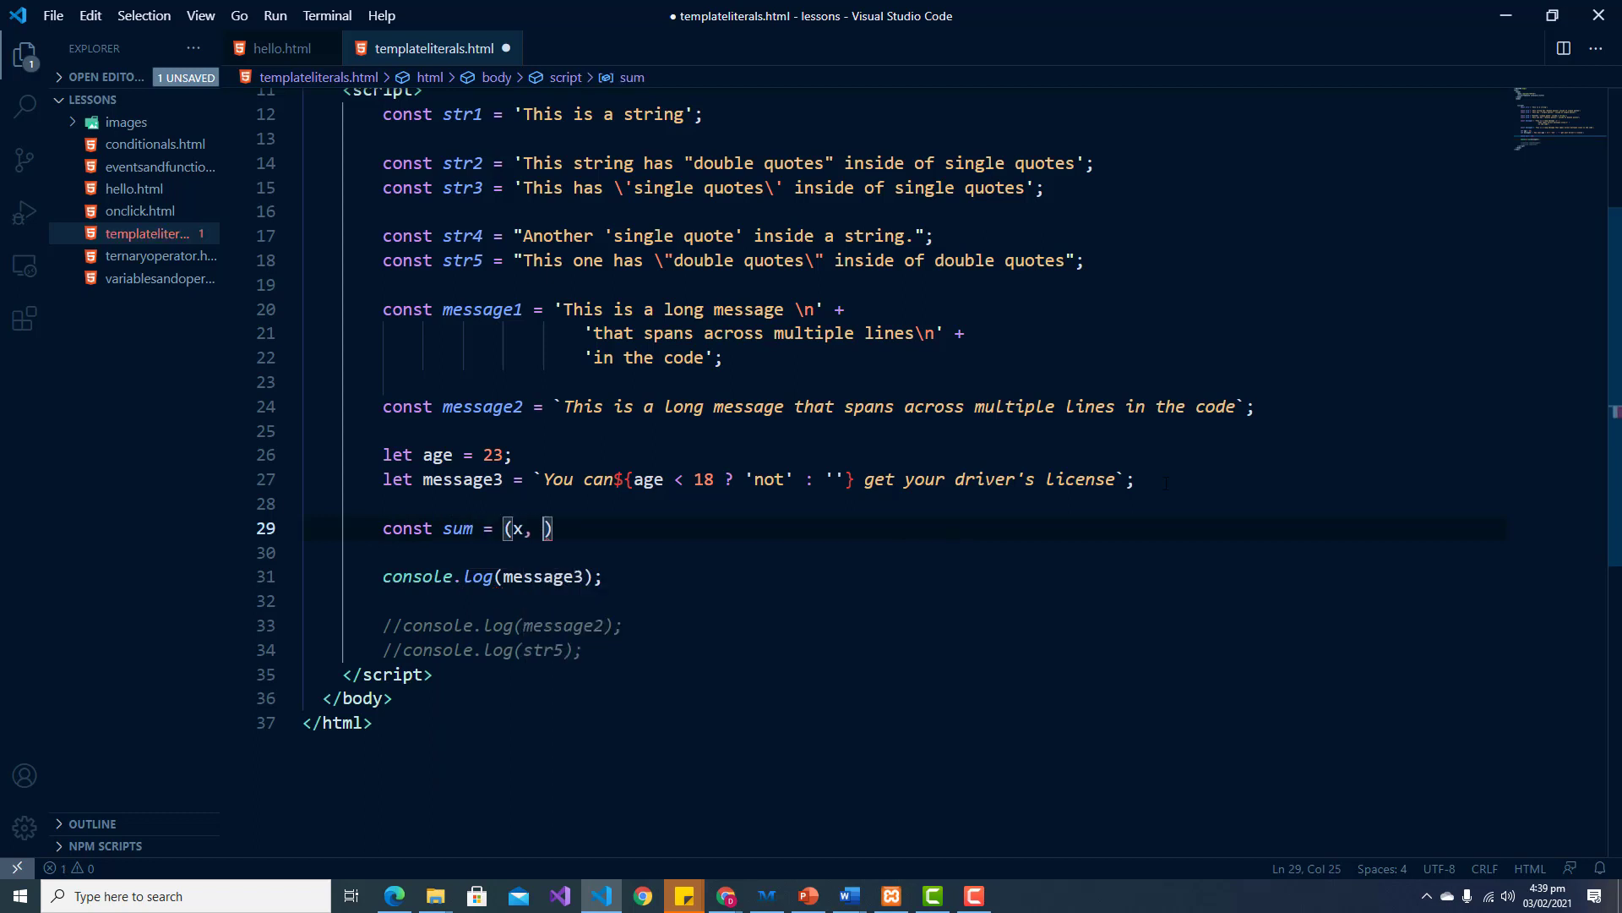
type("y")
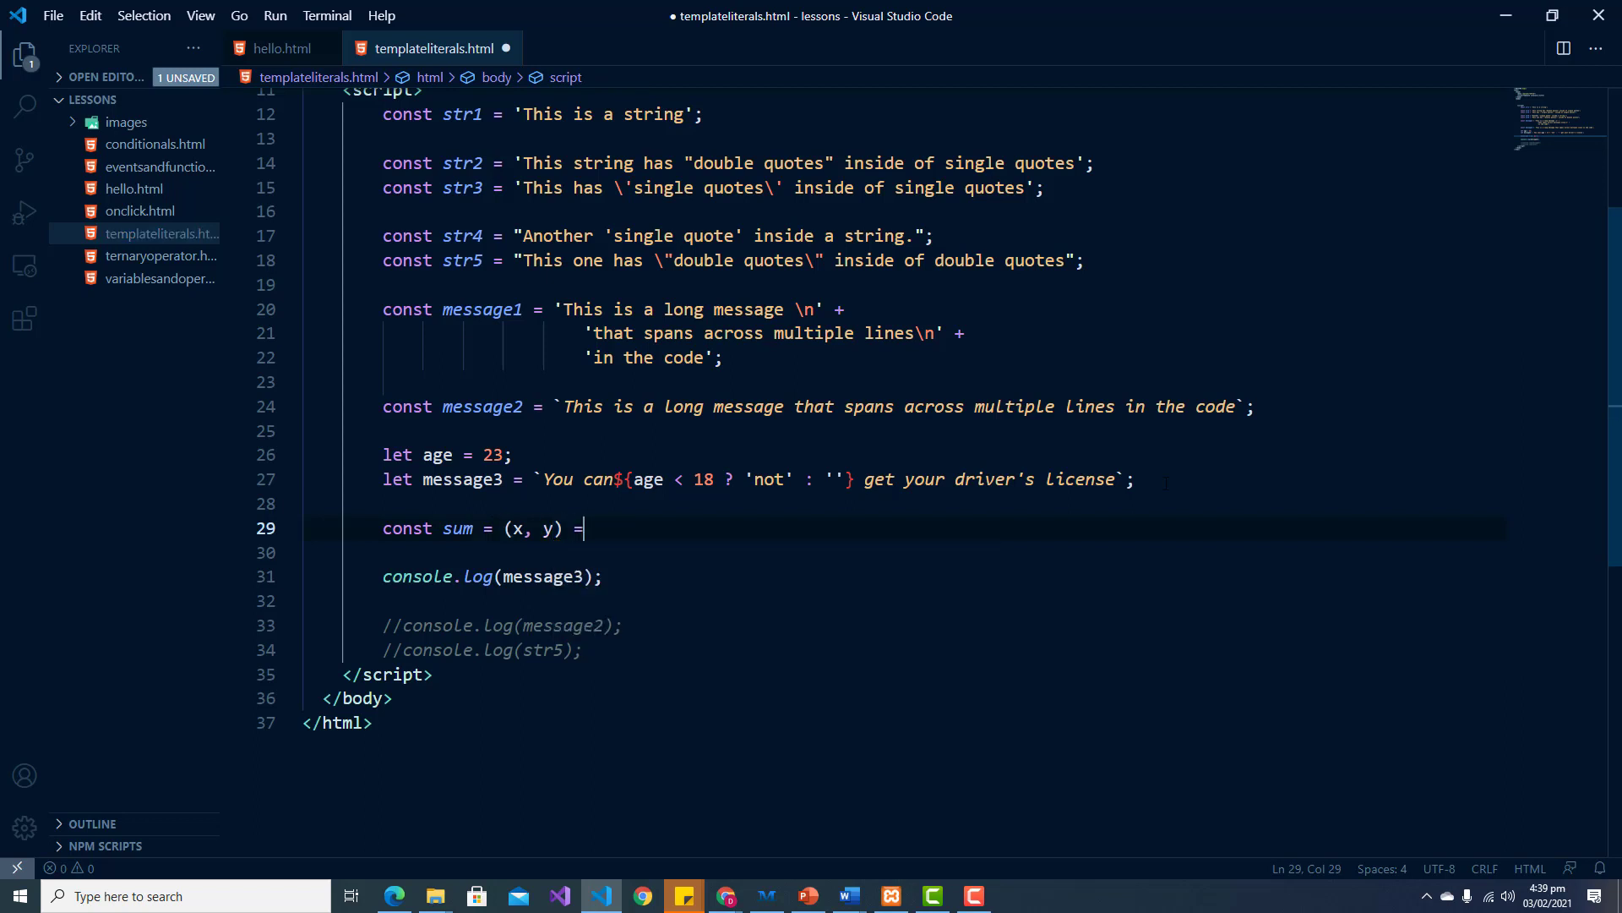
type(">")
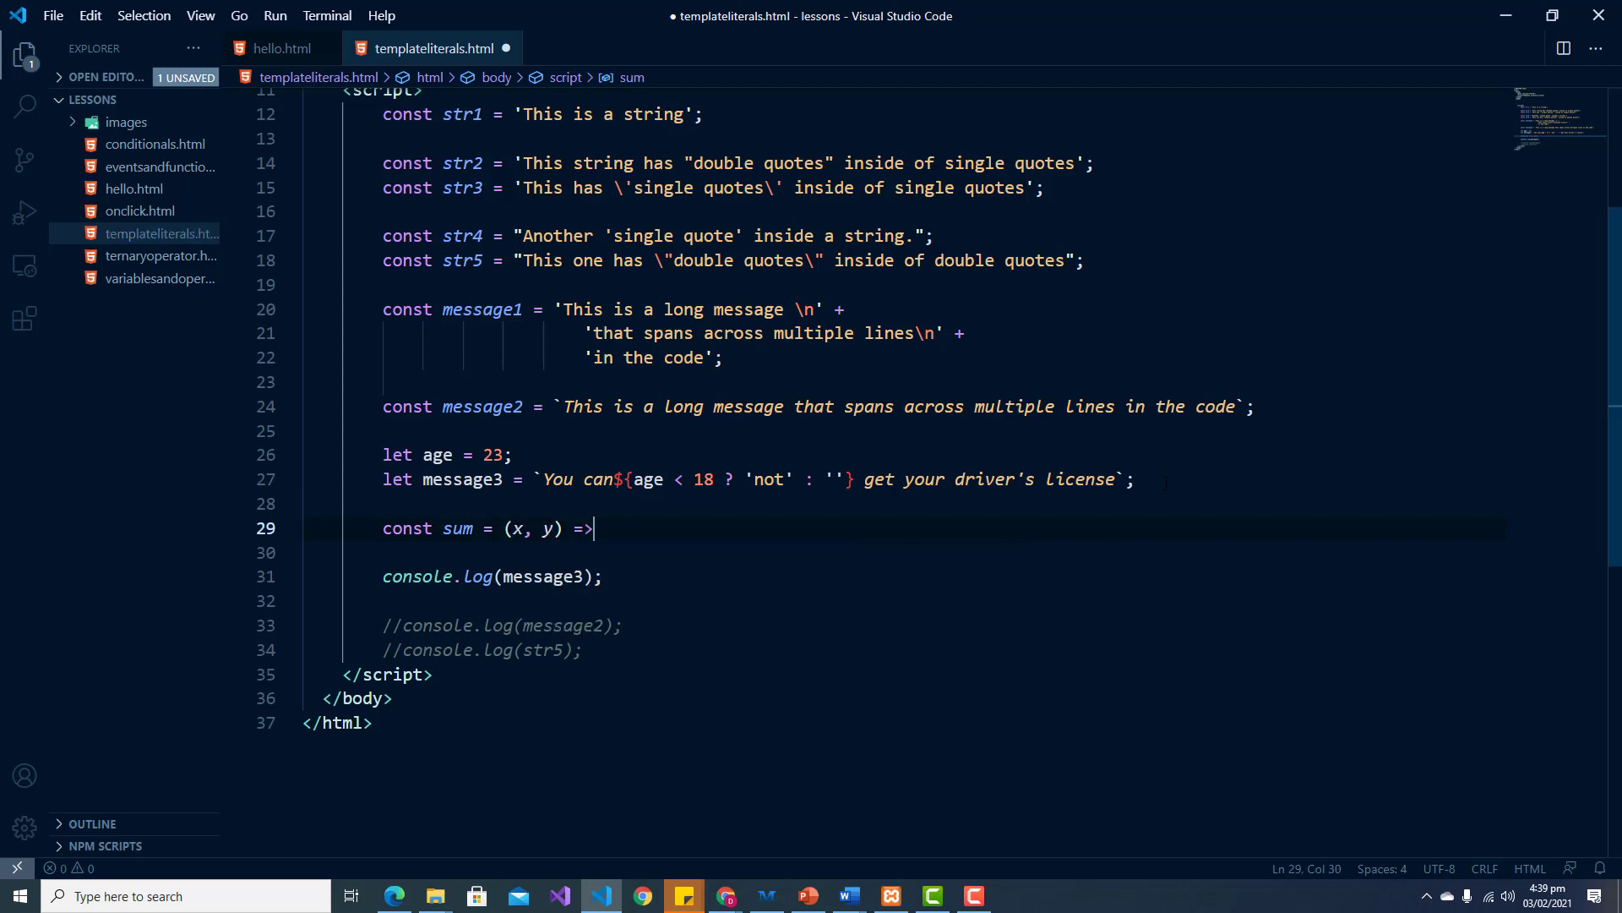
type("x")
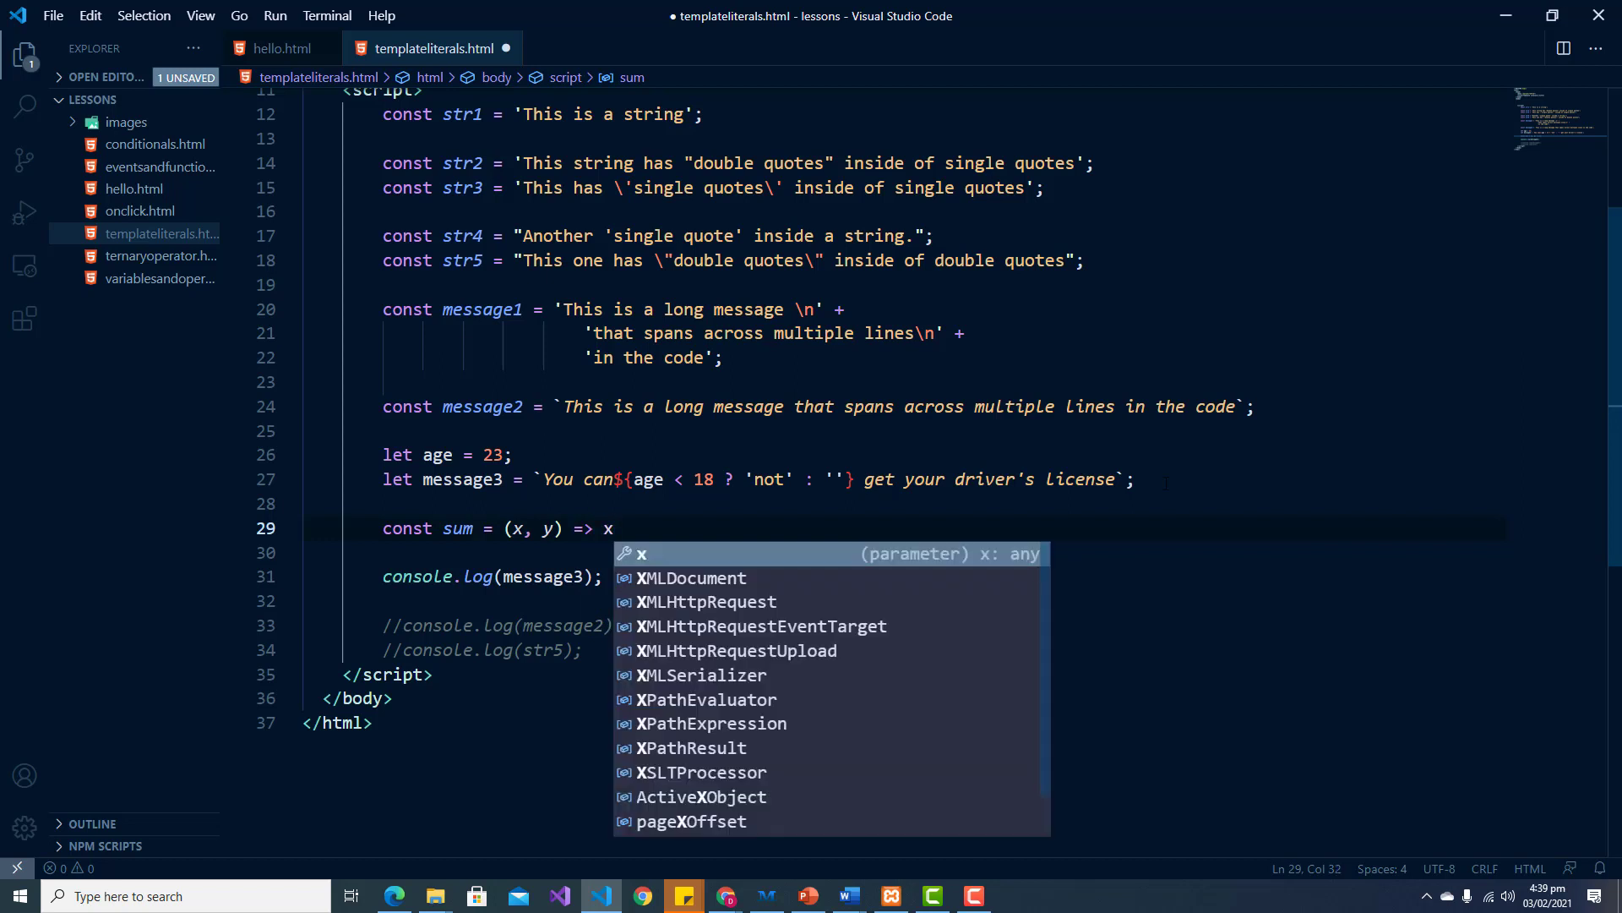
type("+")
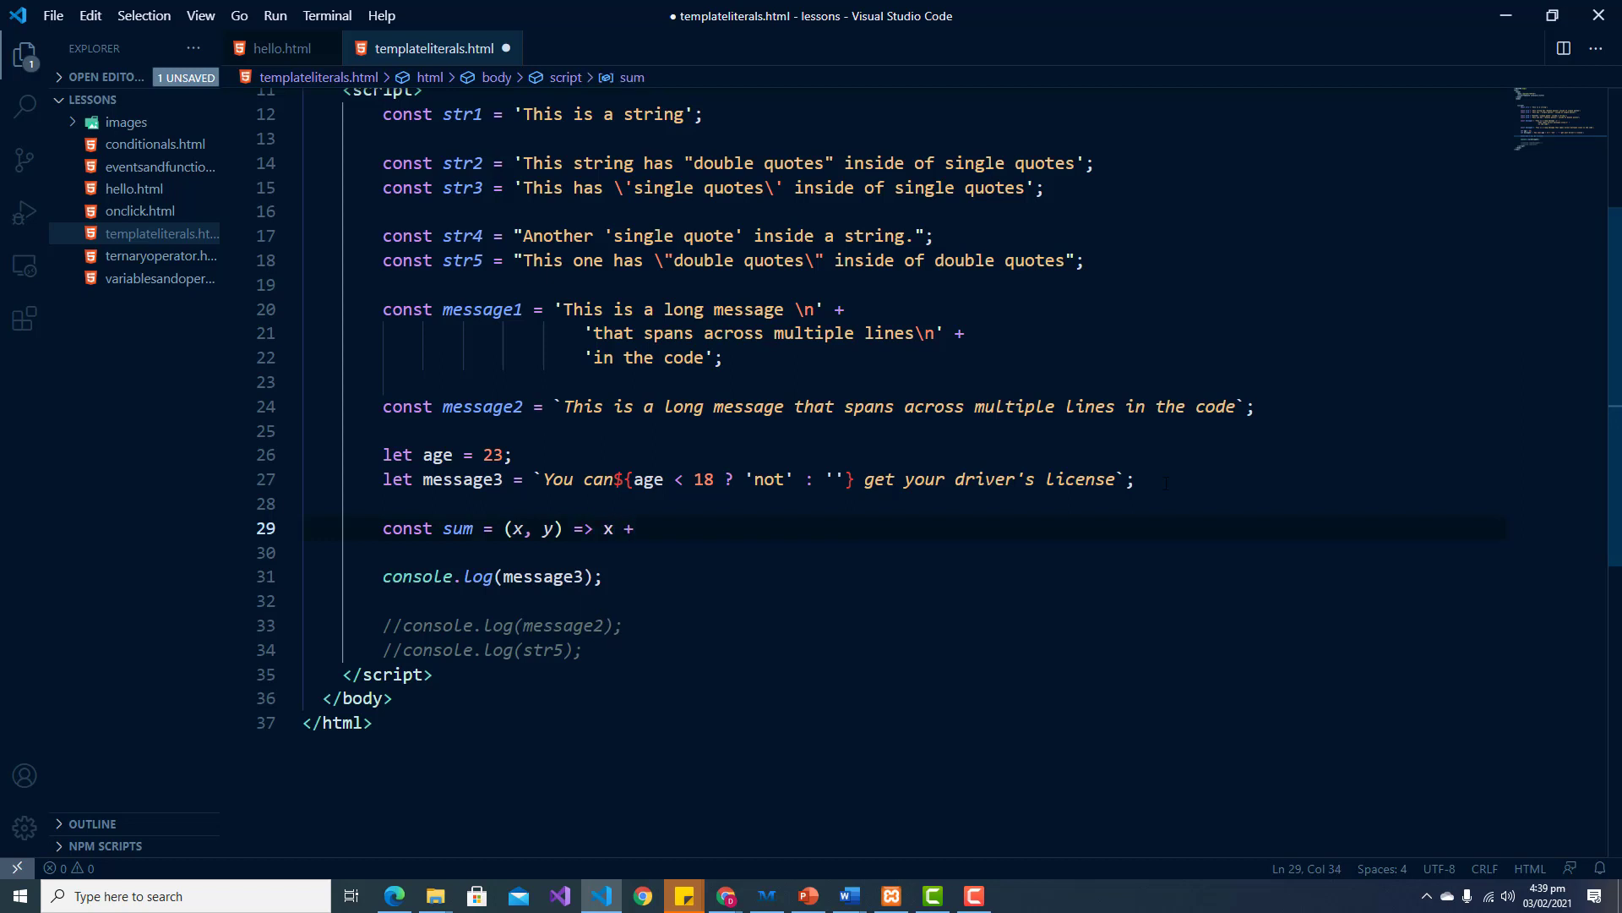
type("y")
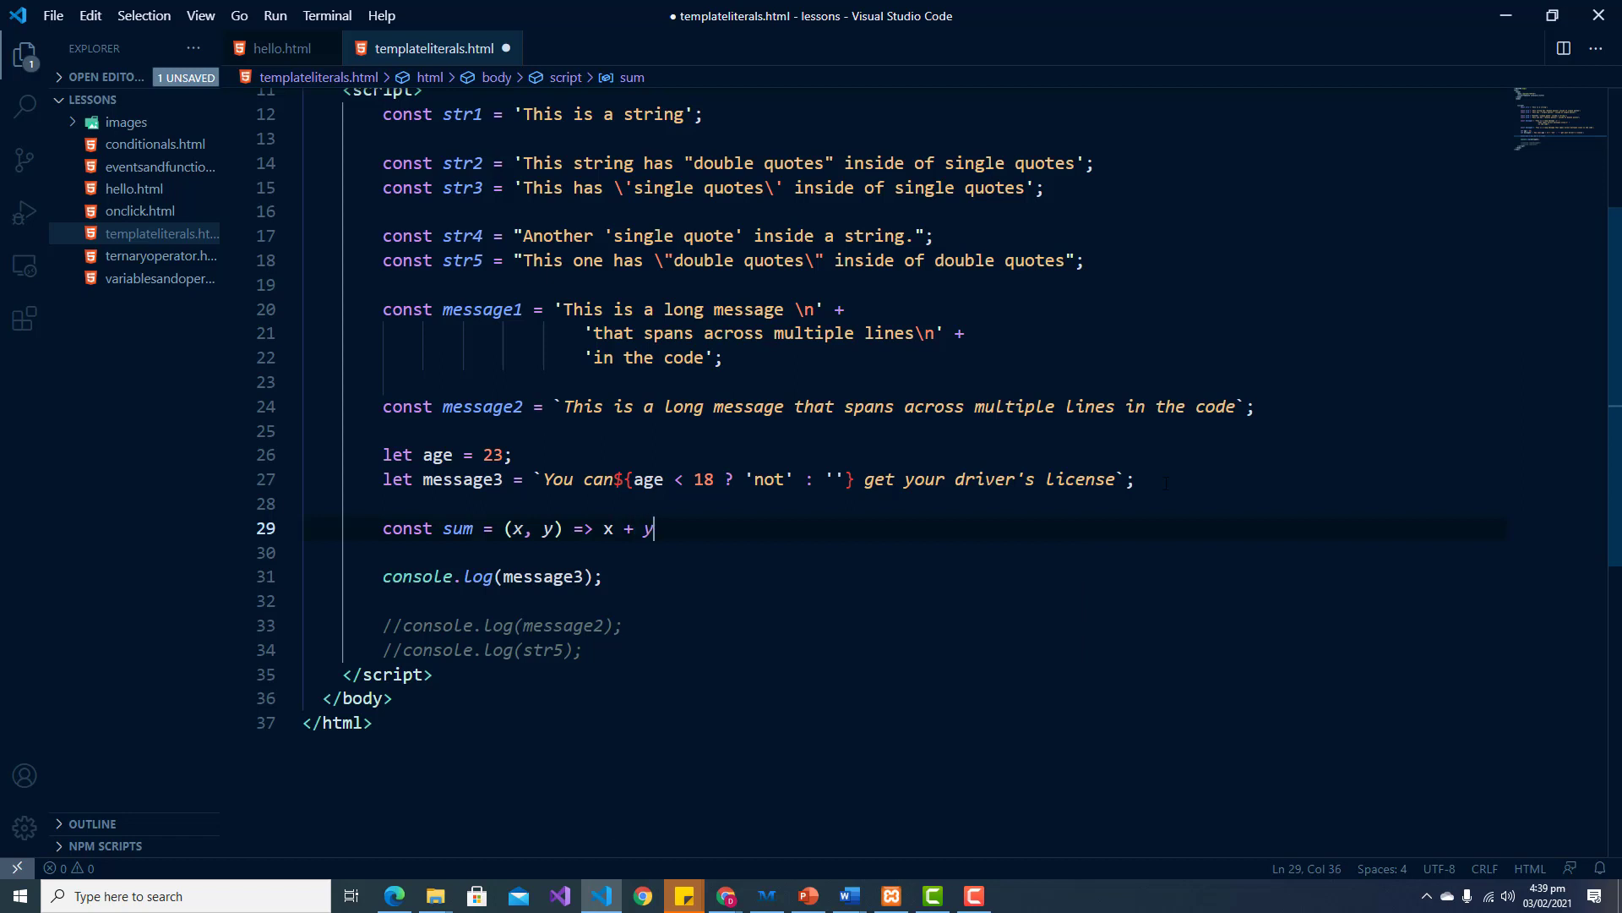
type(";")
type("const")
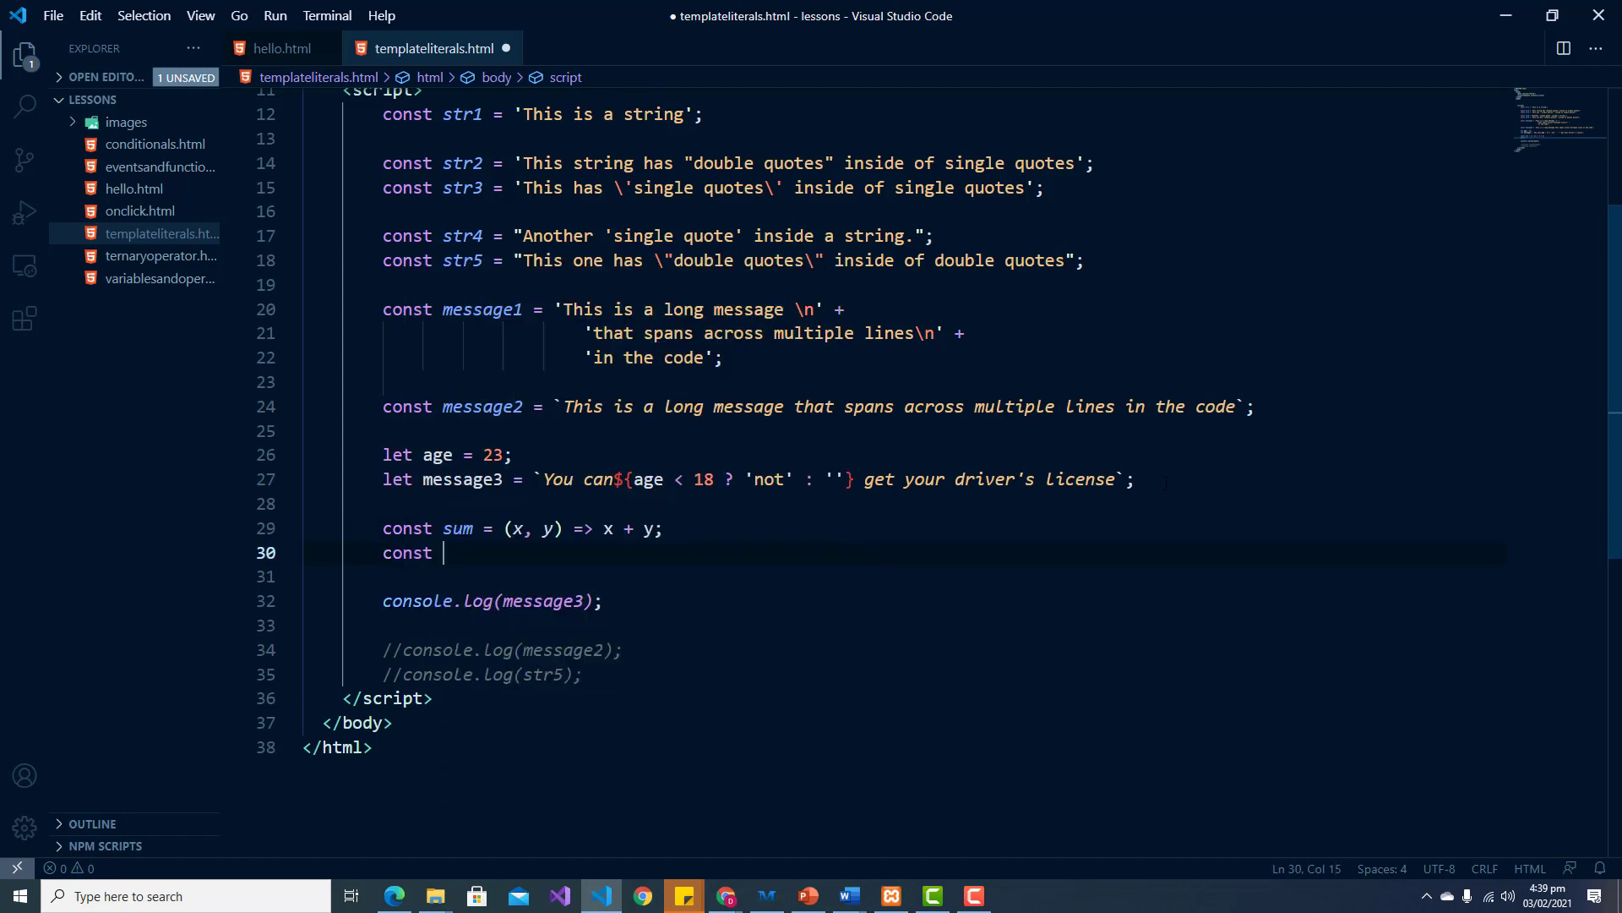
Step: Declare the constants x = 4 and y = 100 on their own lines
type("x =")
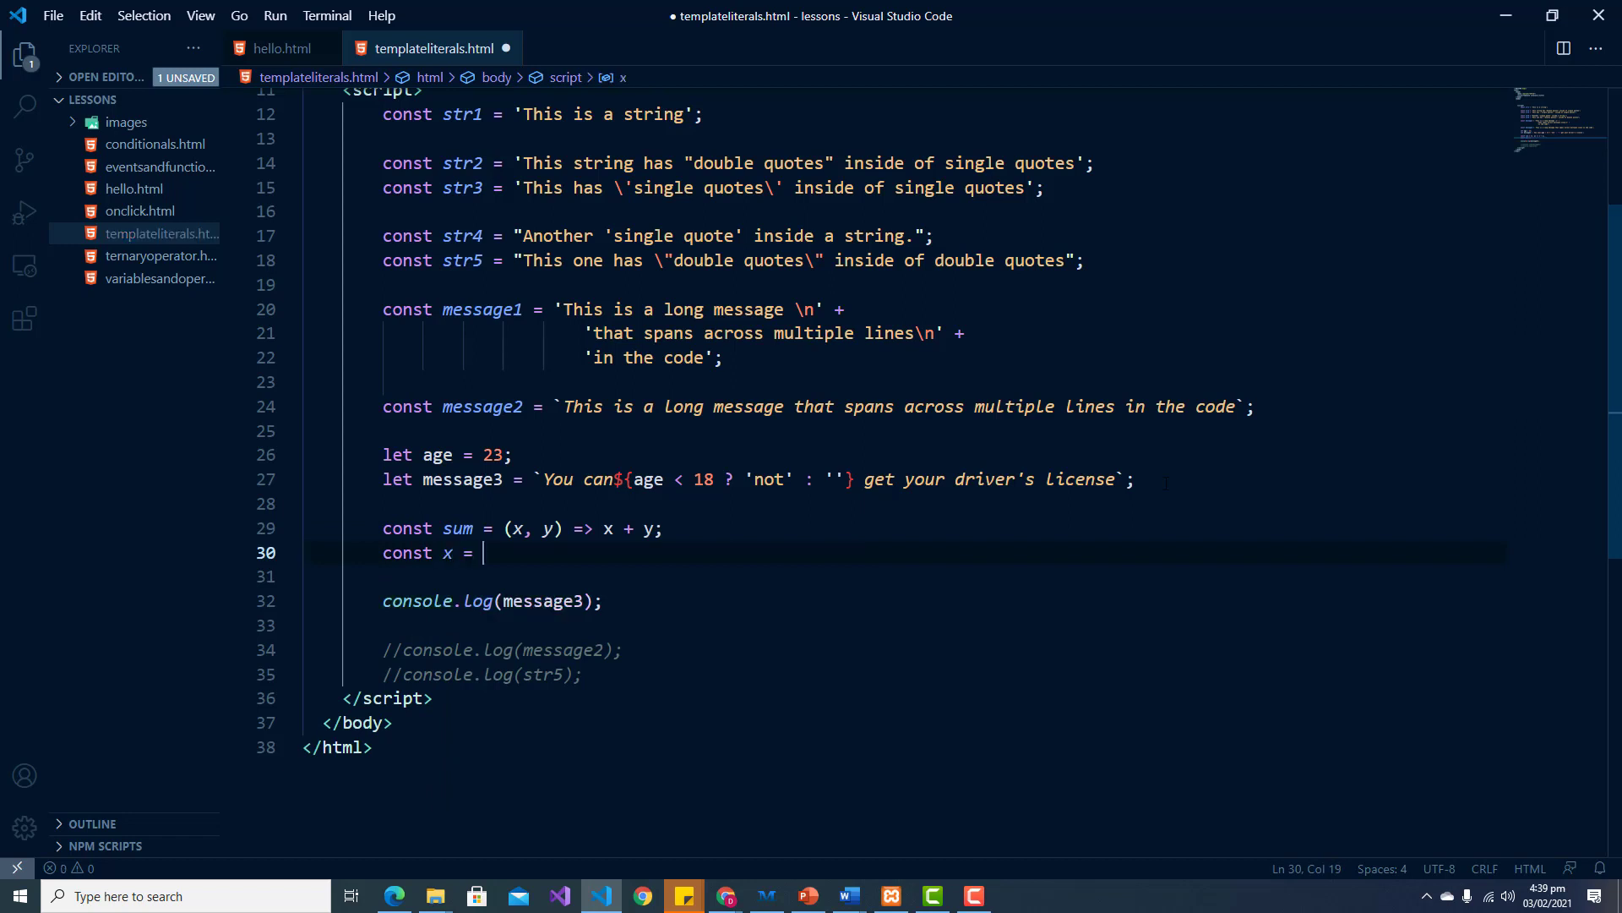
type("4;")
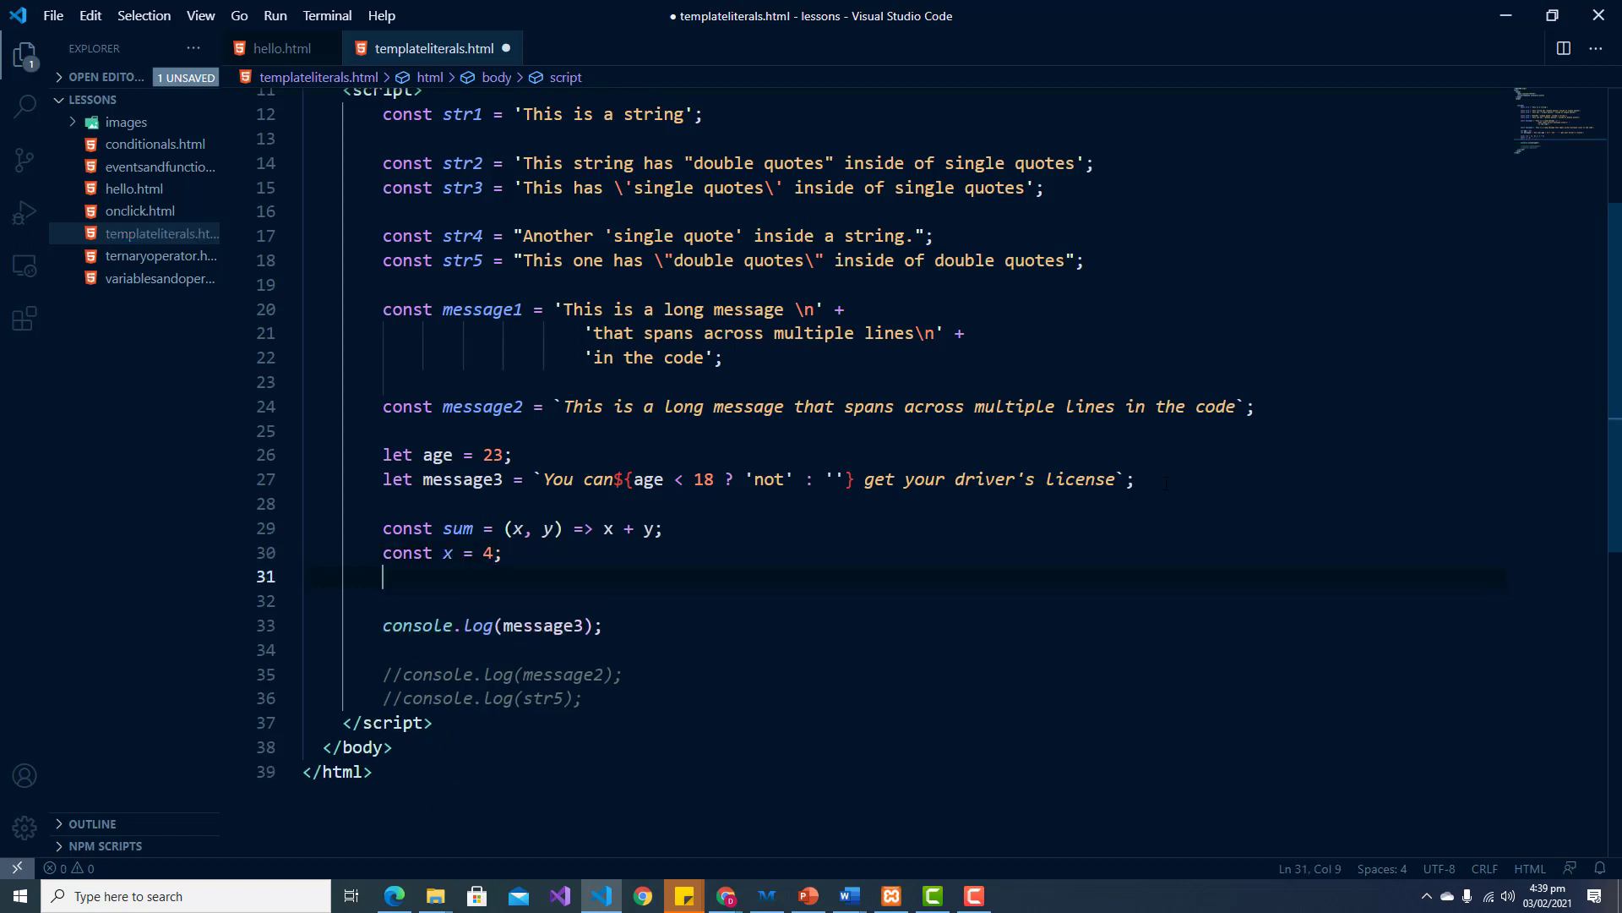
type("const")
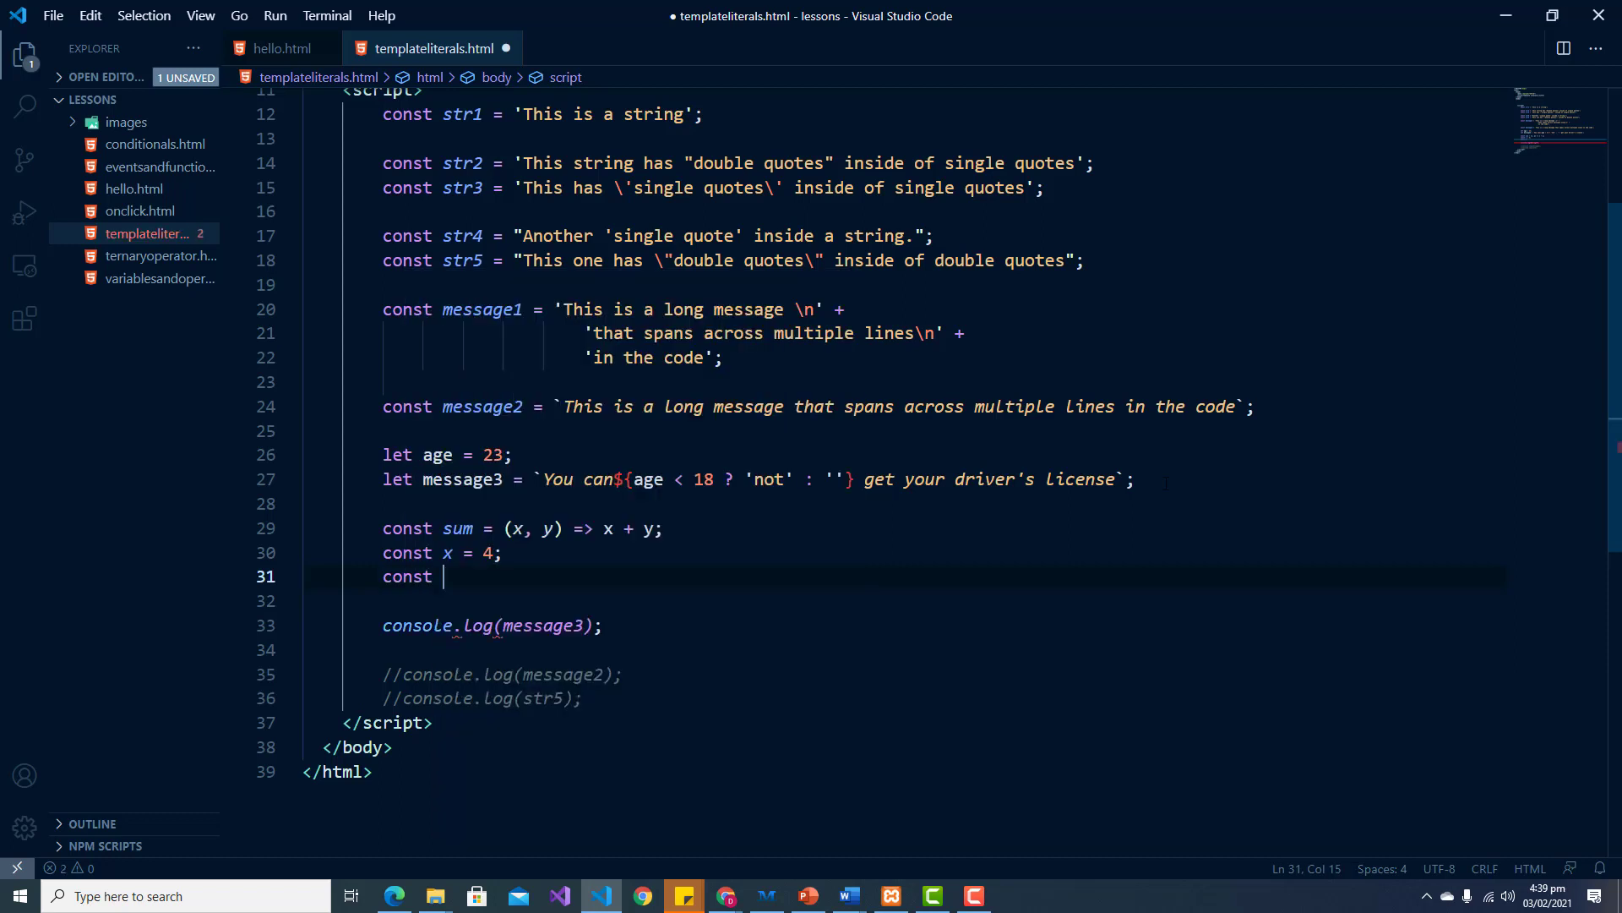
type("y =")
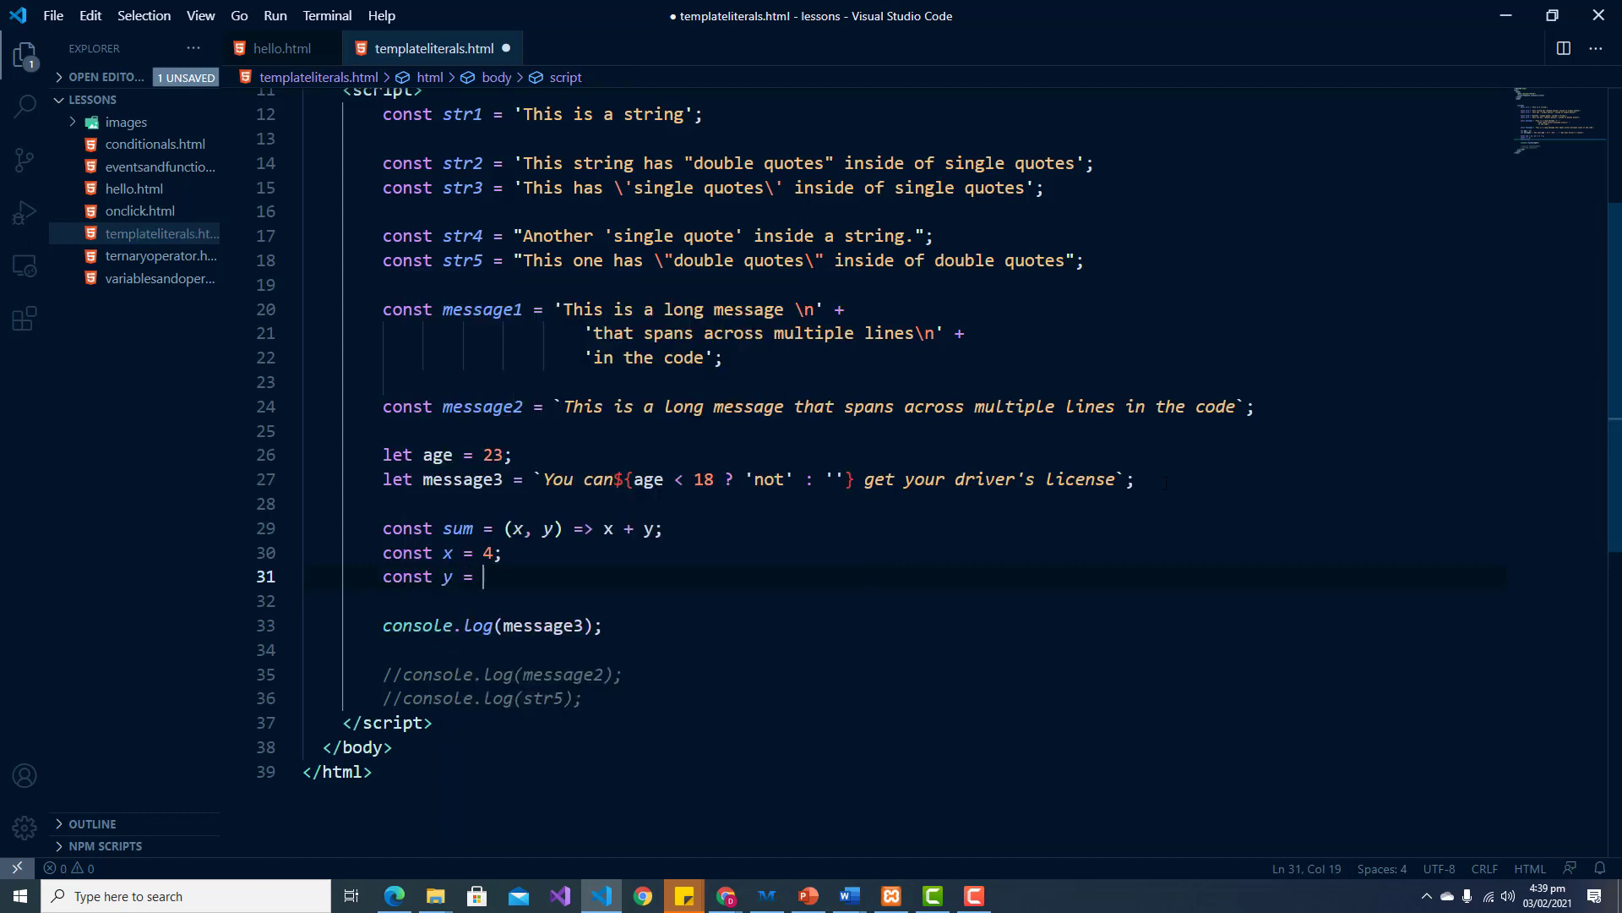
type("10")
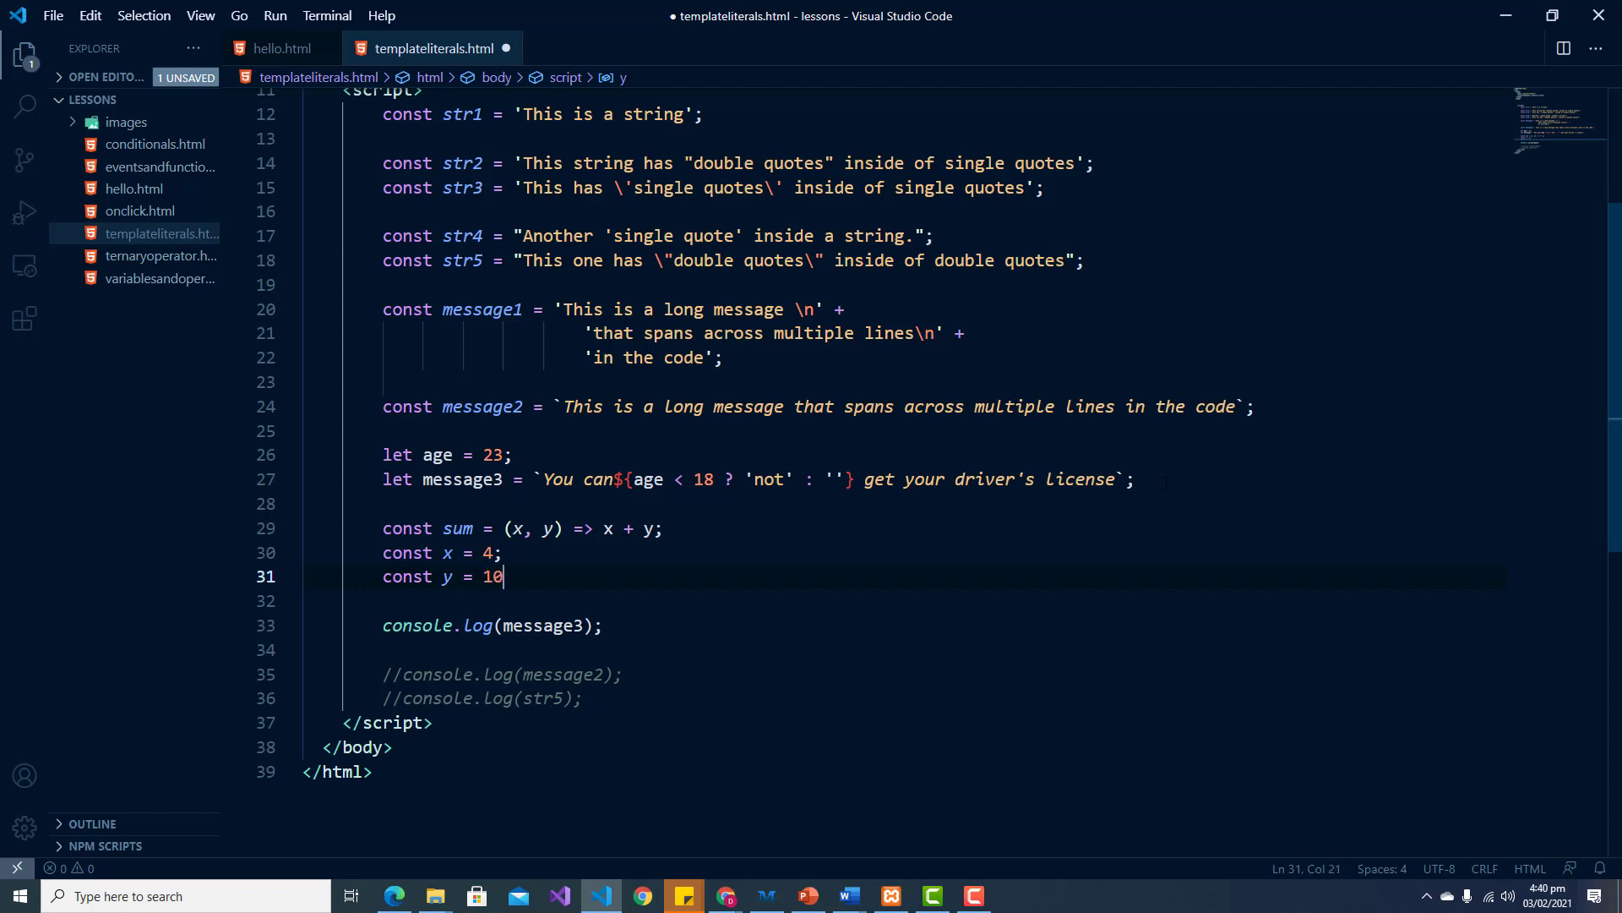
type("0")
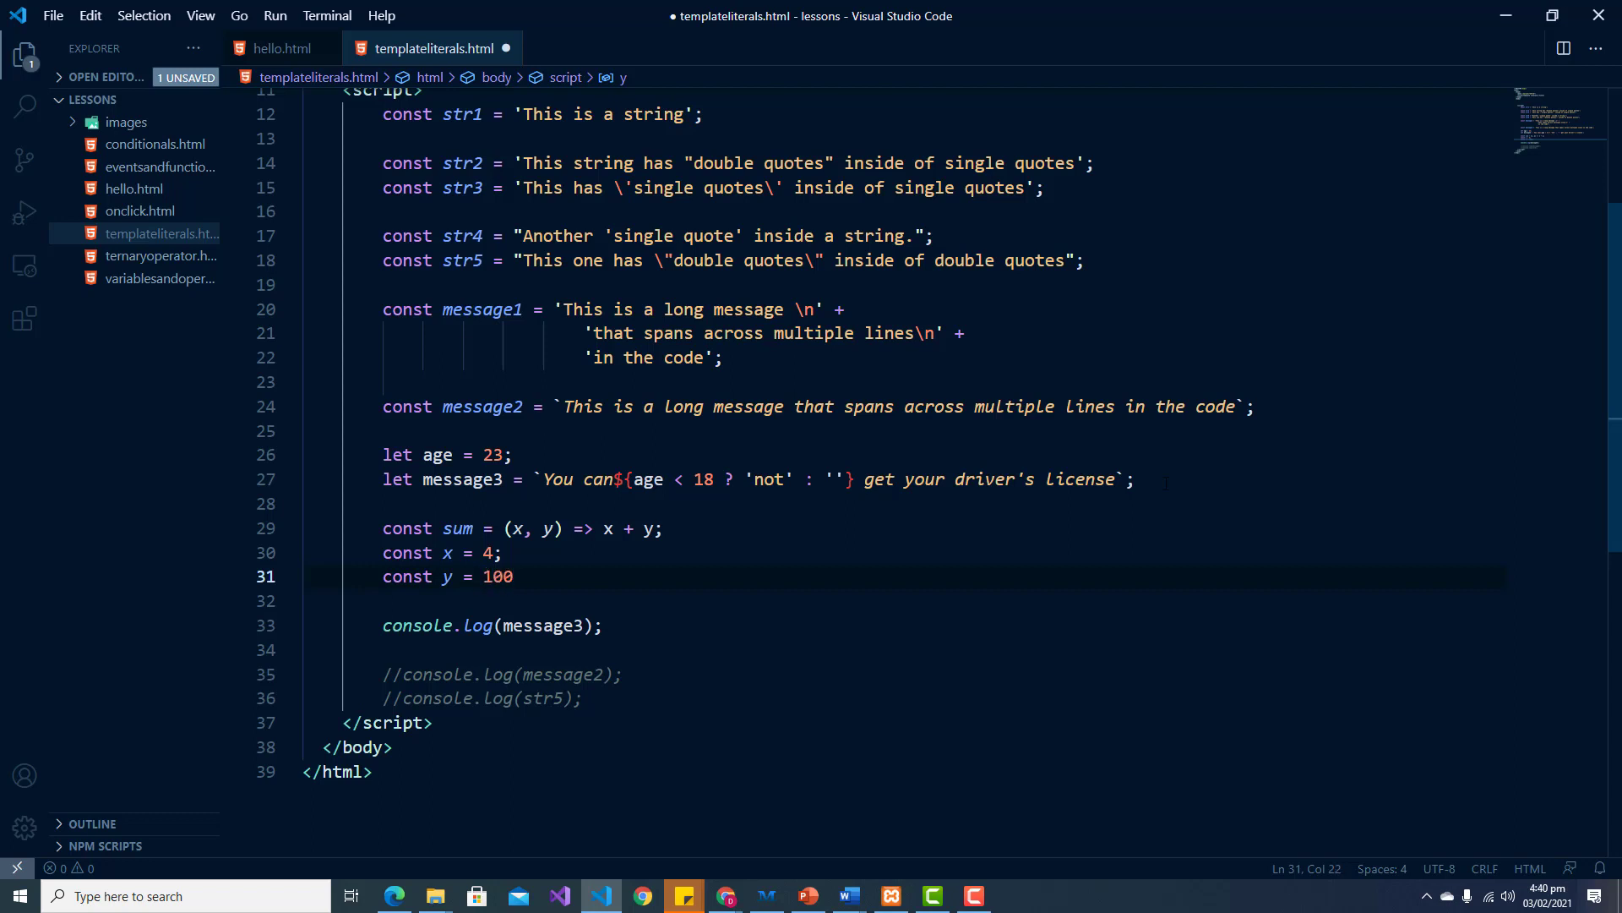
key("Enter")
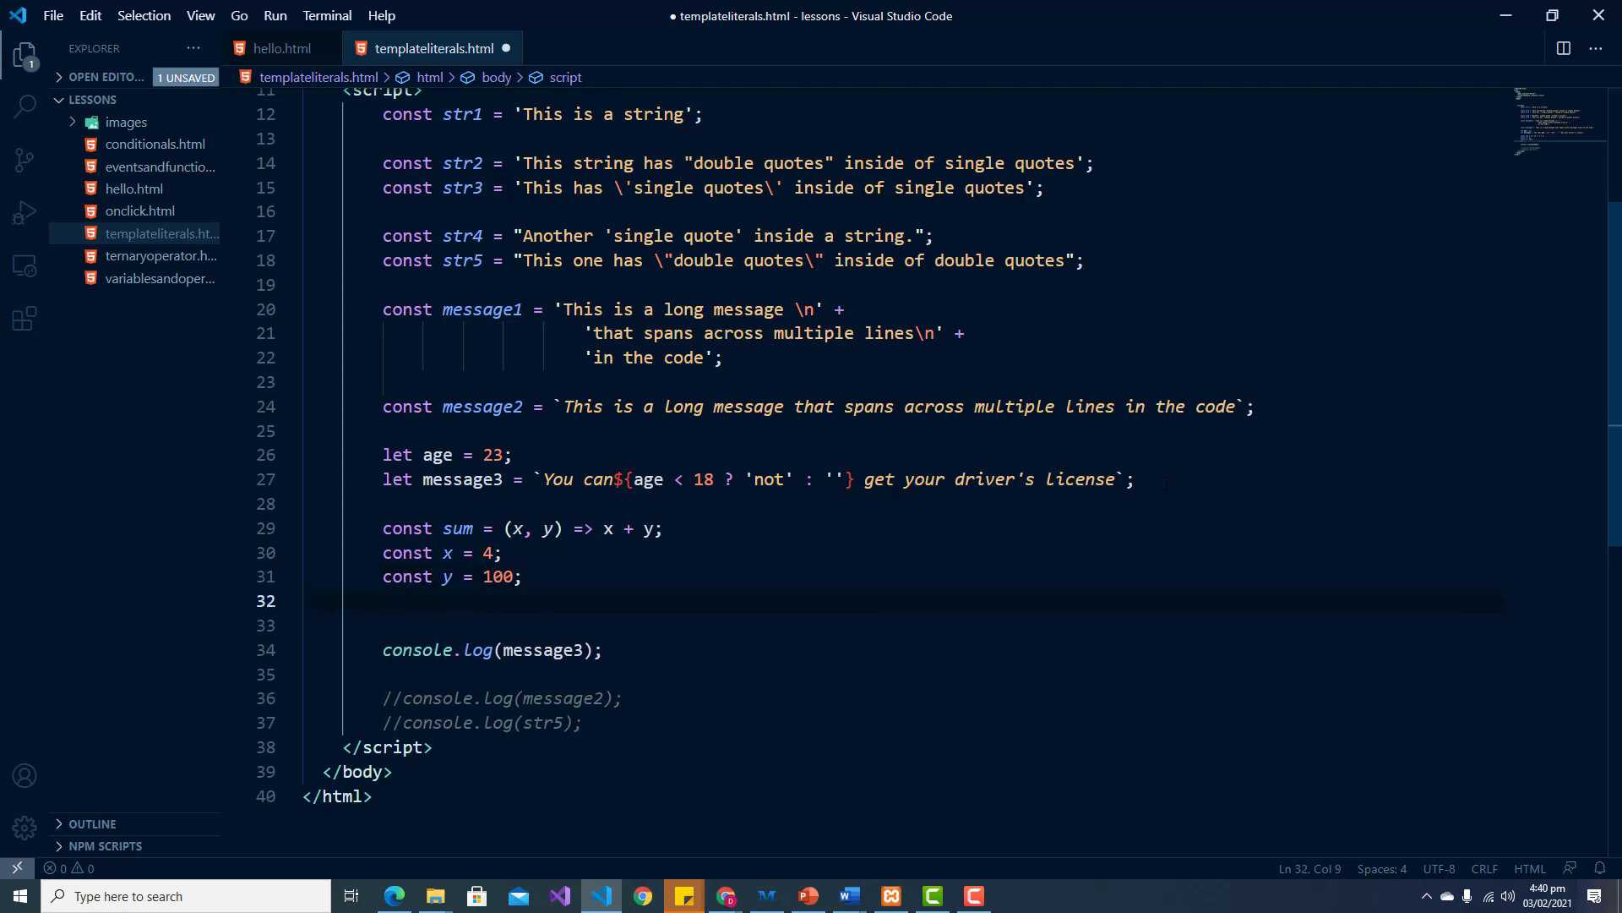
Step: Declare 'const result = ``;' with an empty template literal
type("const")
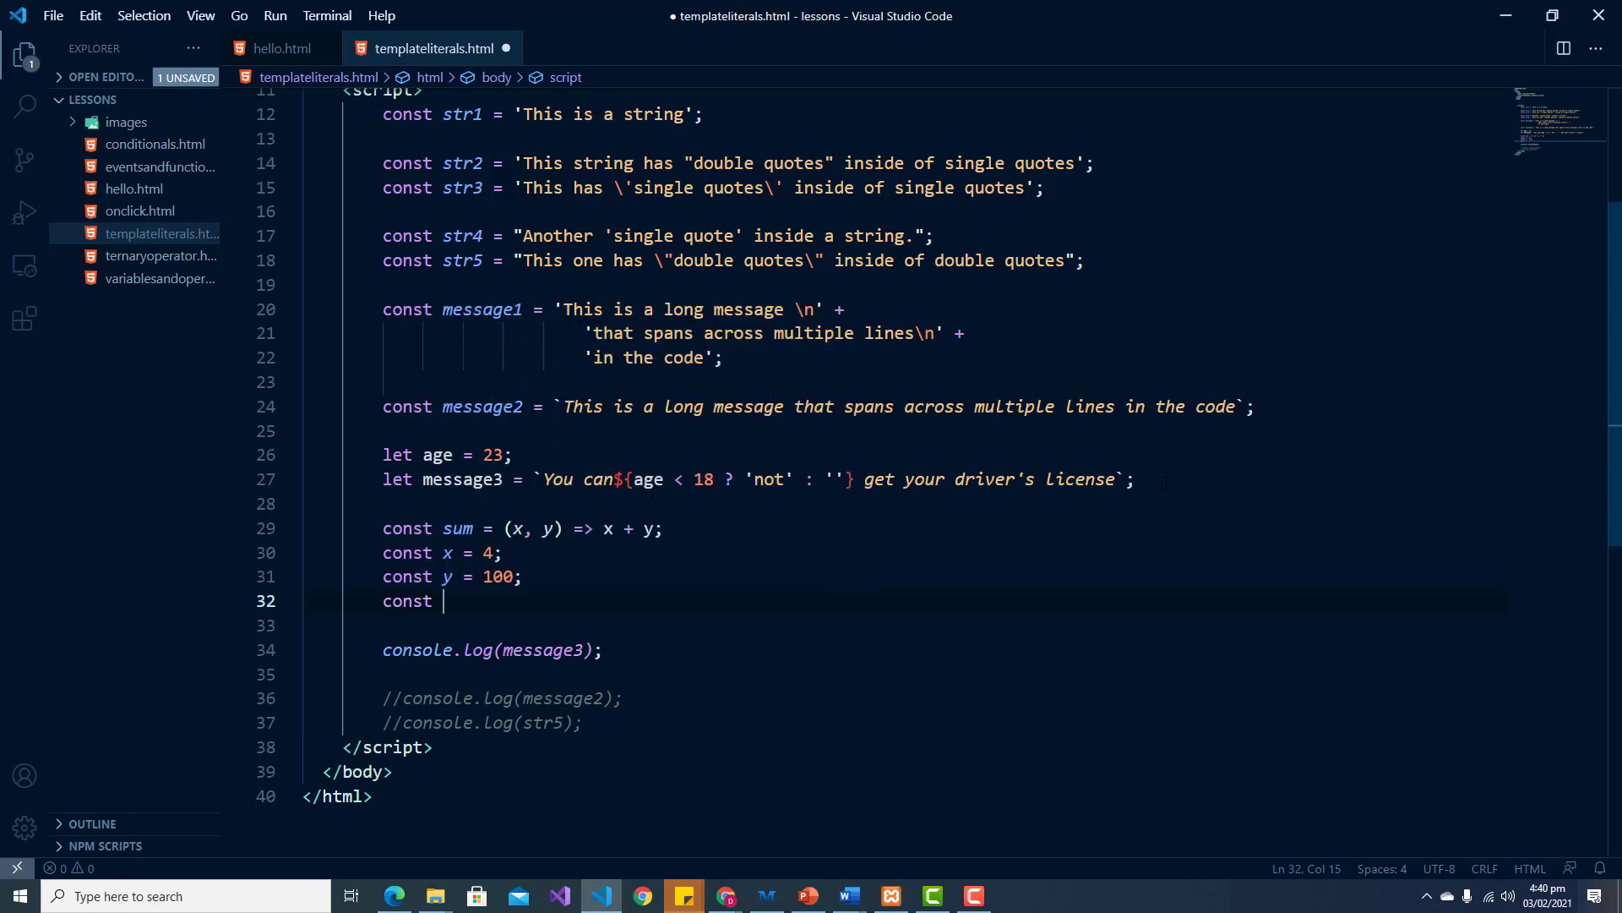
type("re")
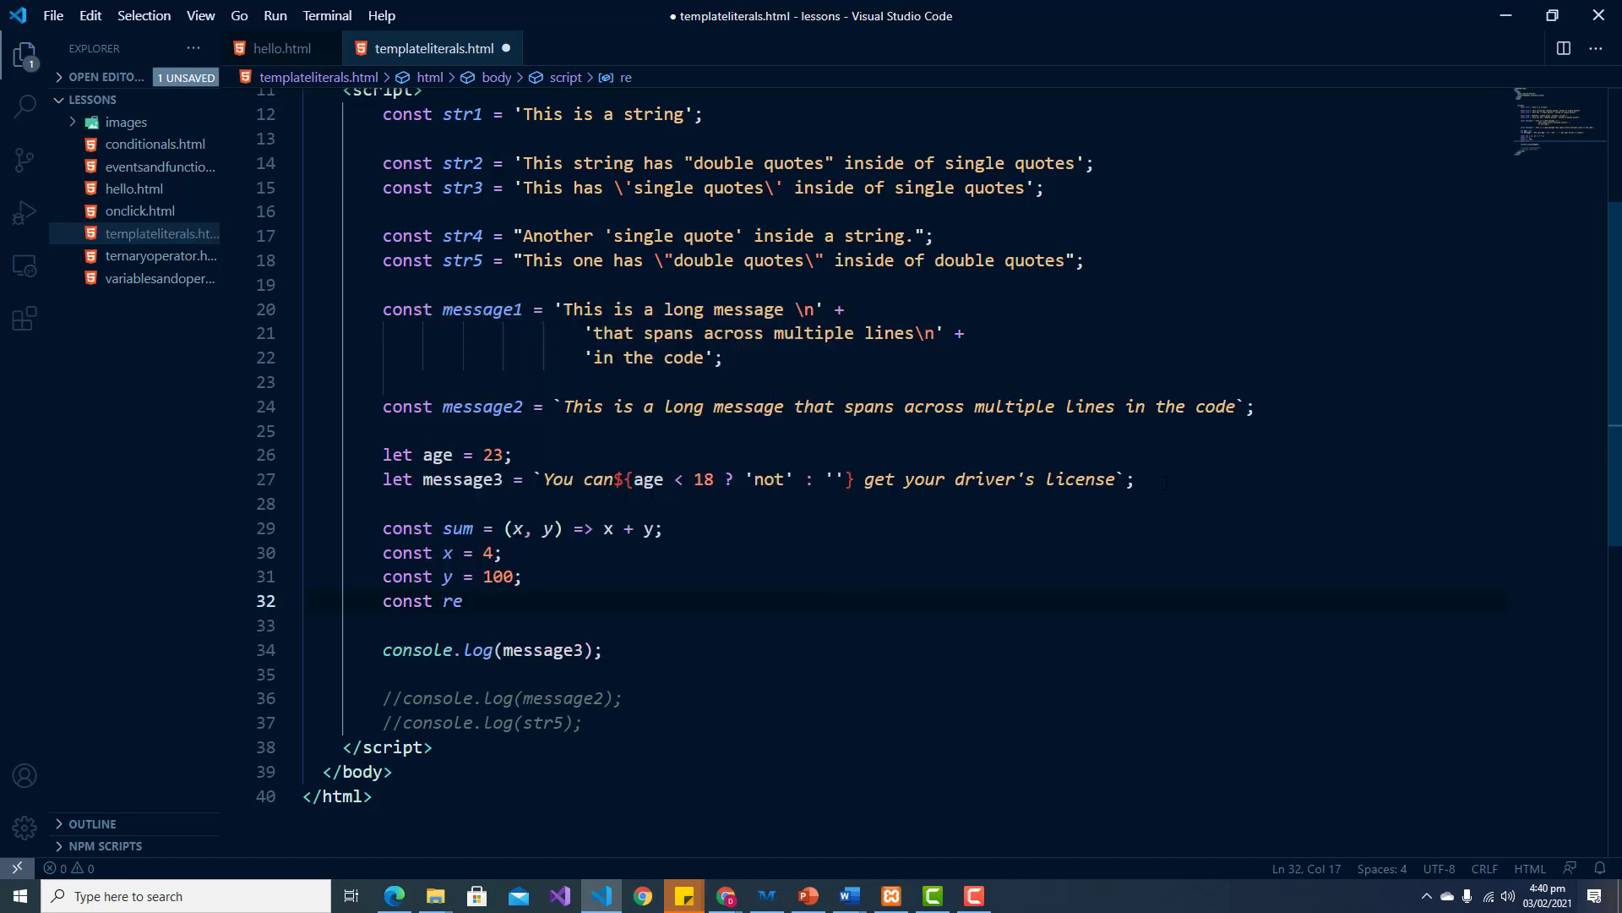
type("sult")
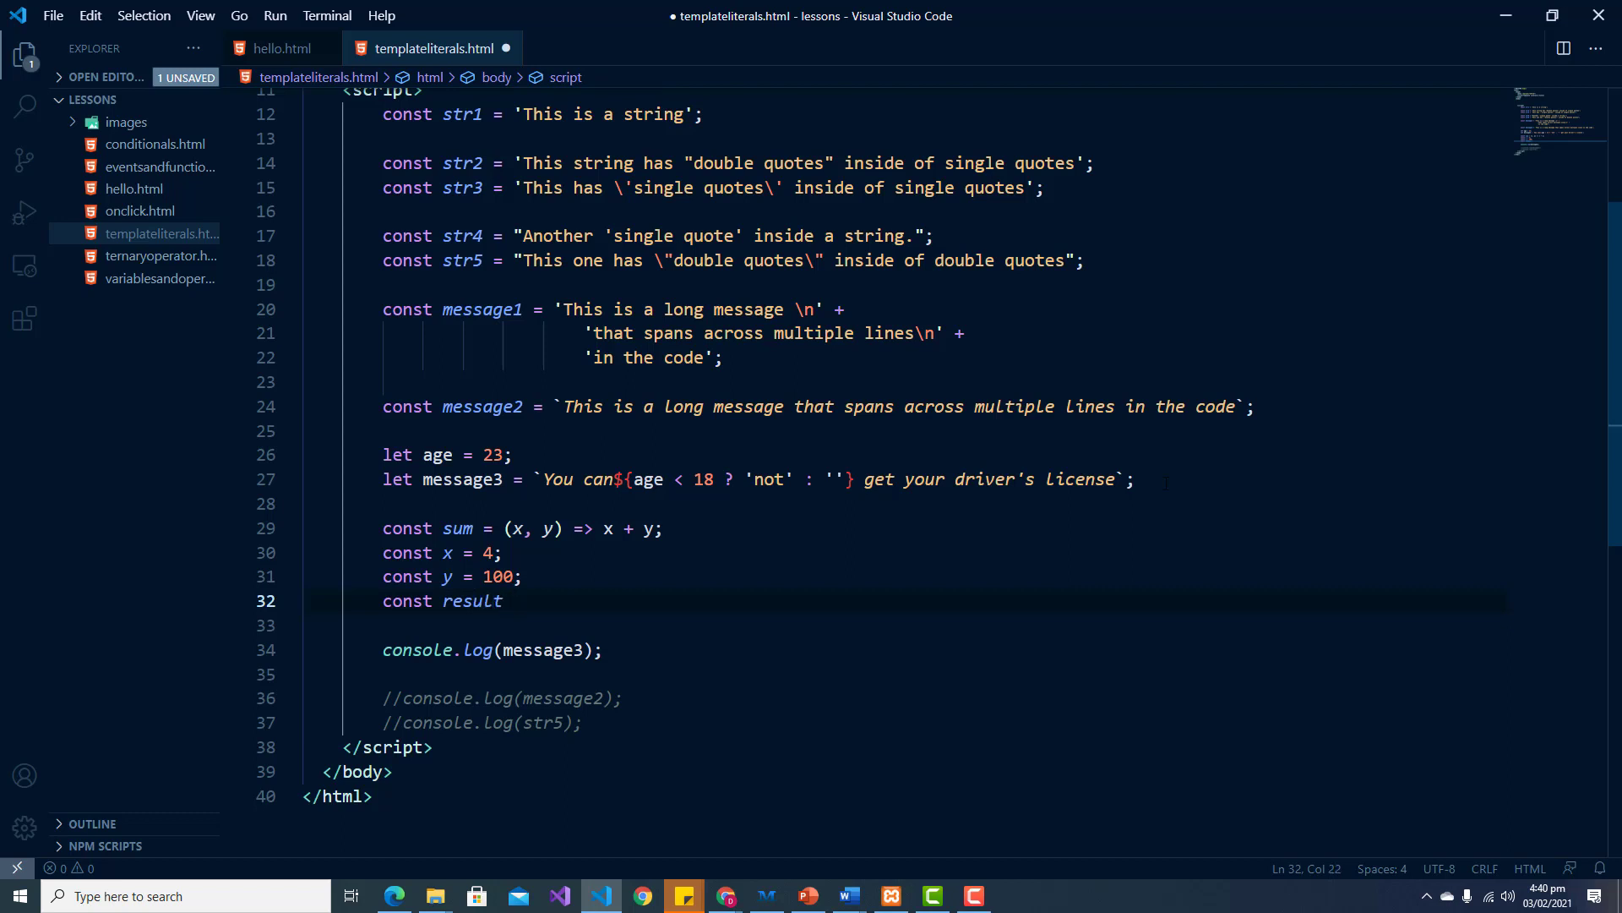
type("=")
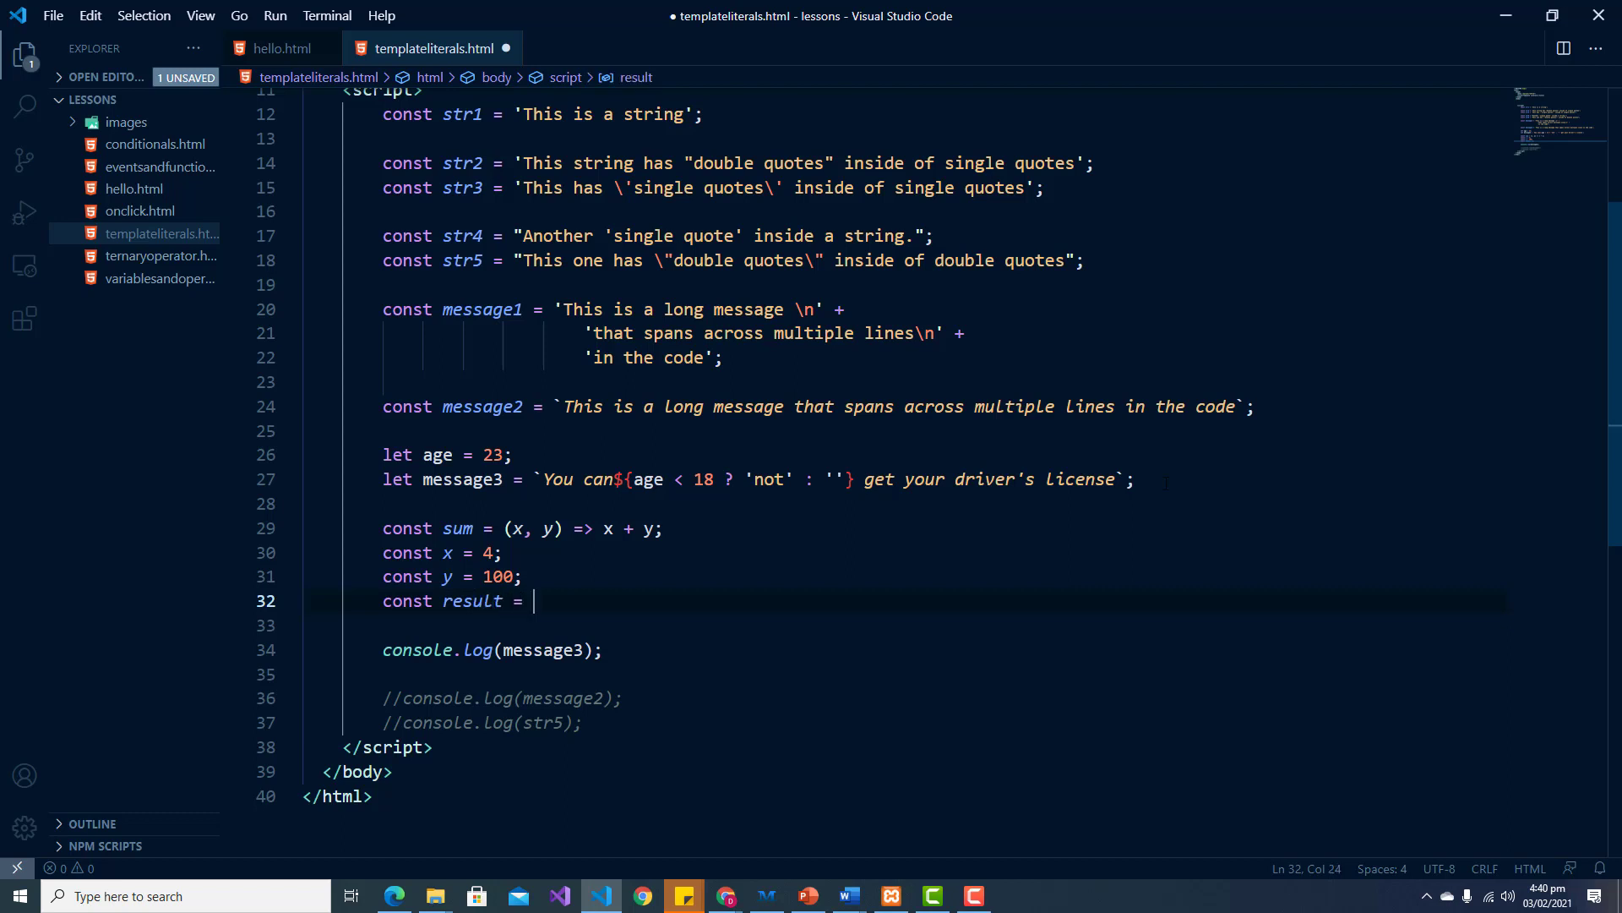
type("``")
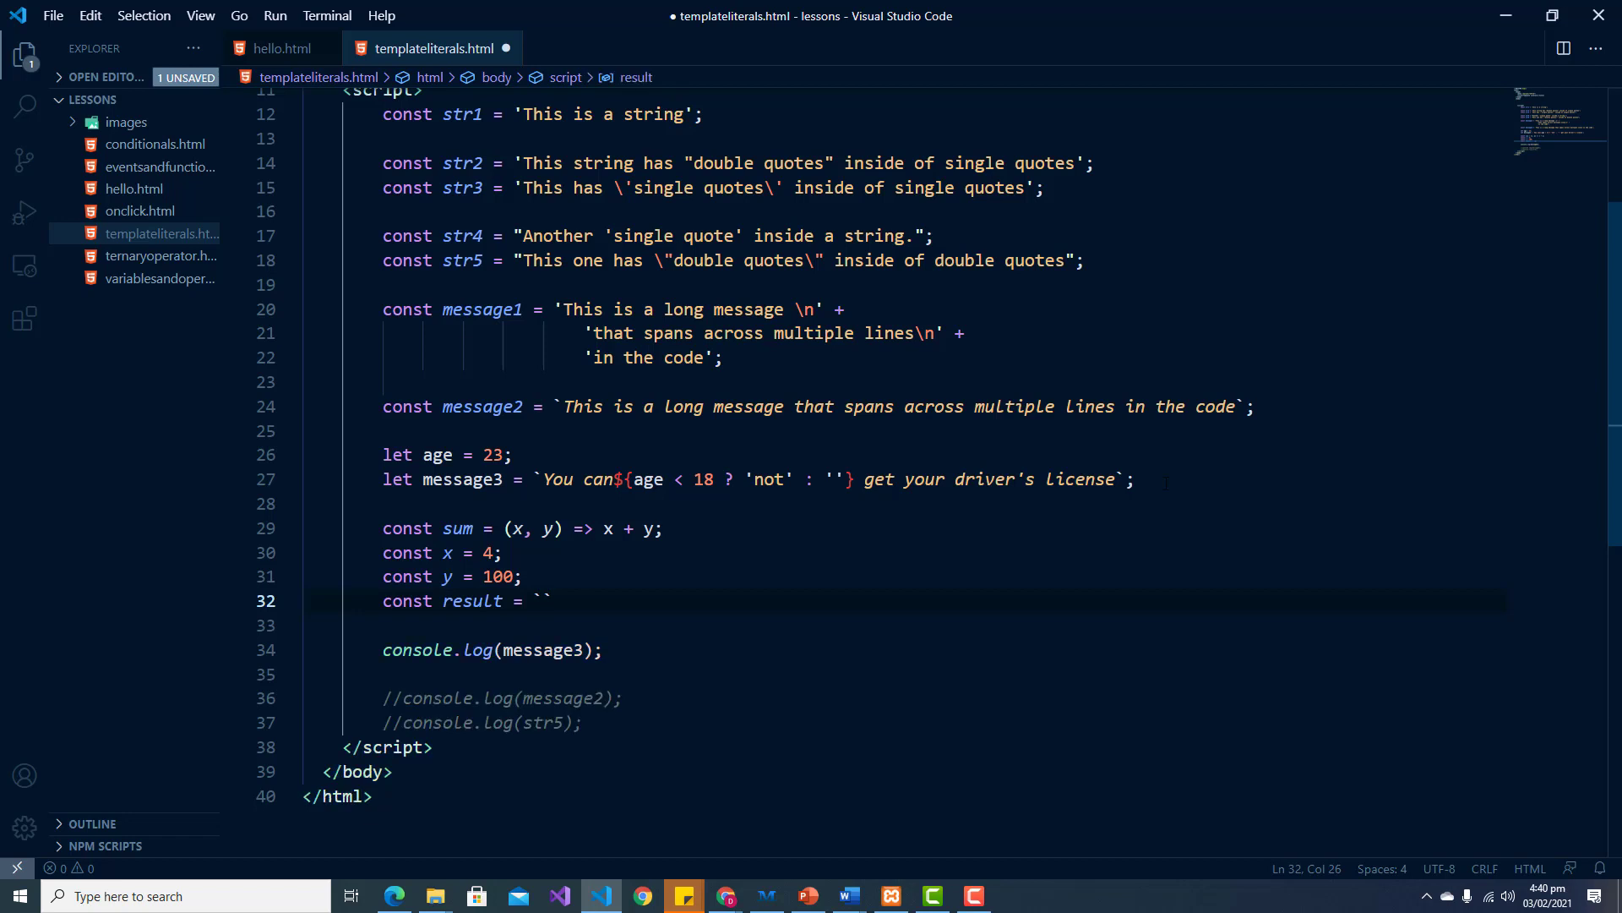
type(";")
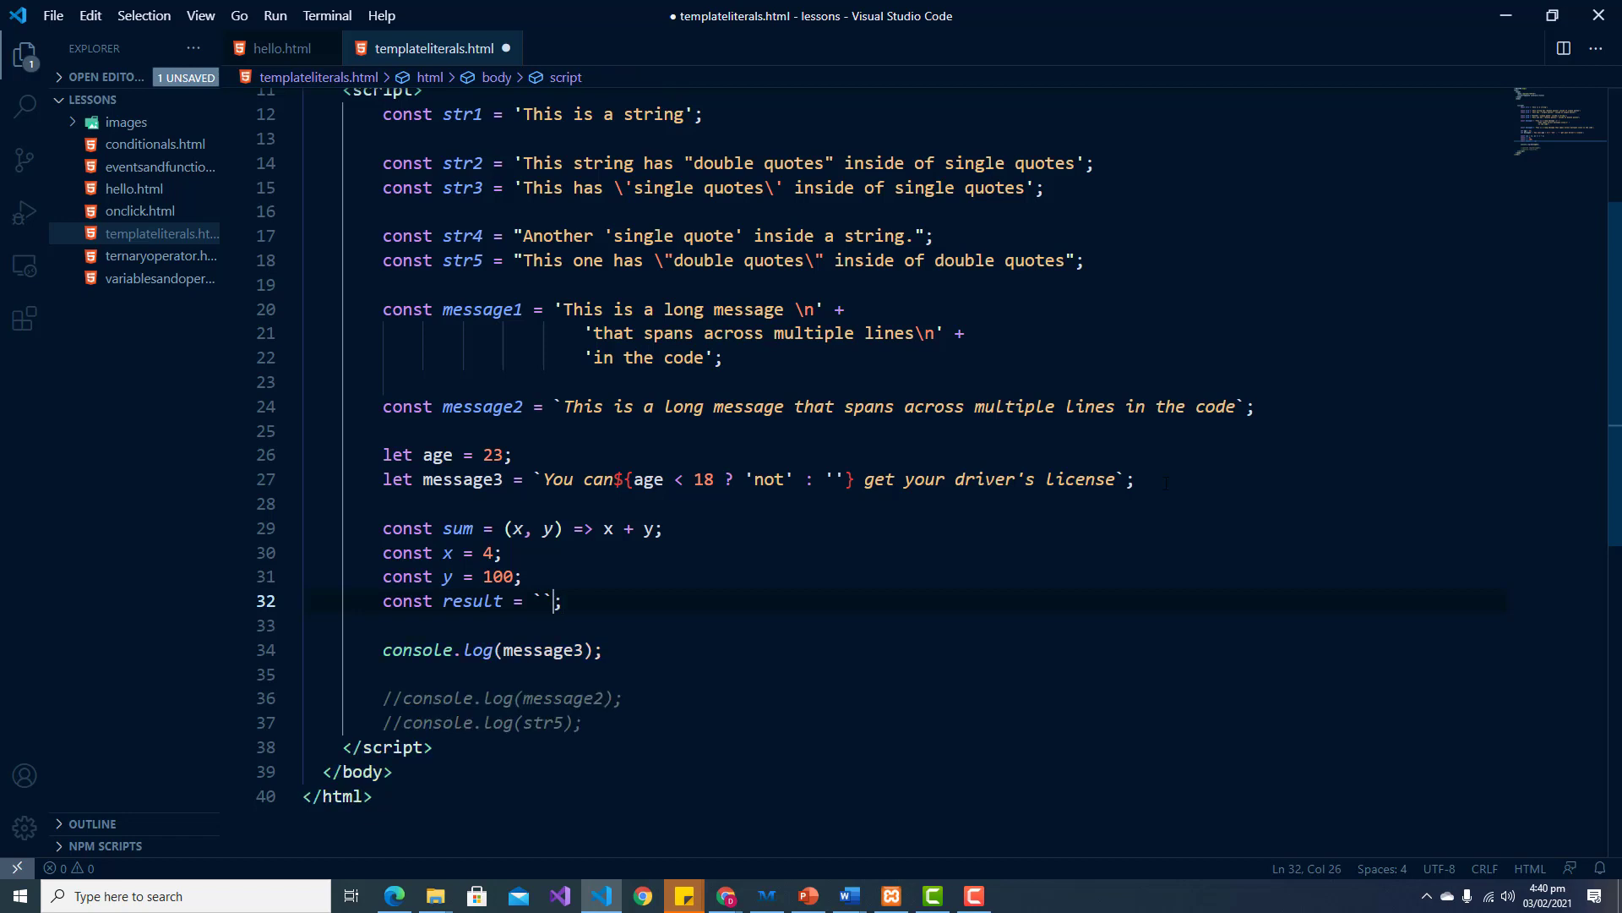
Step: Fill the literal with 'The sum of ${x} and ${y}'
type("T")
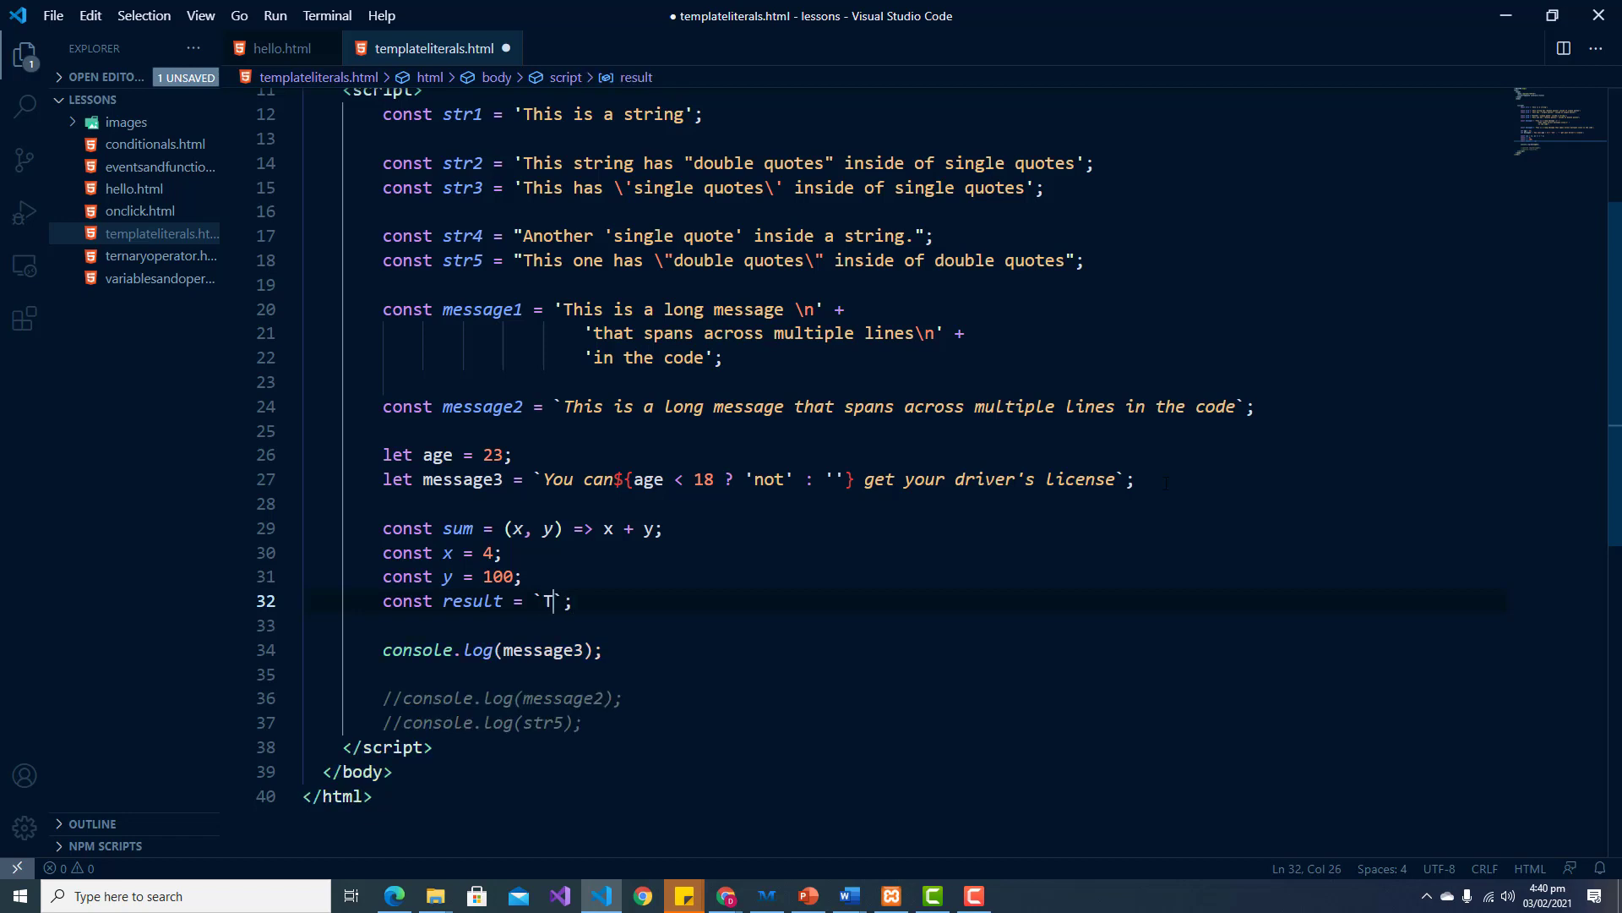
type("he sum")
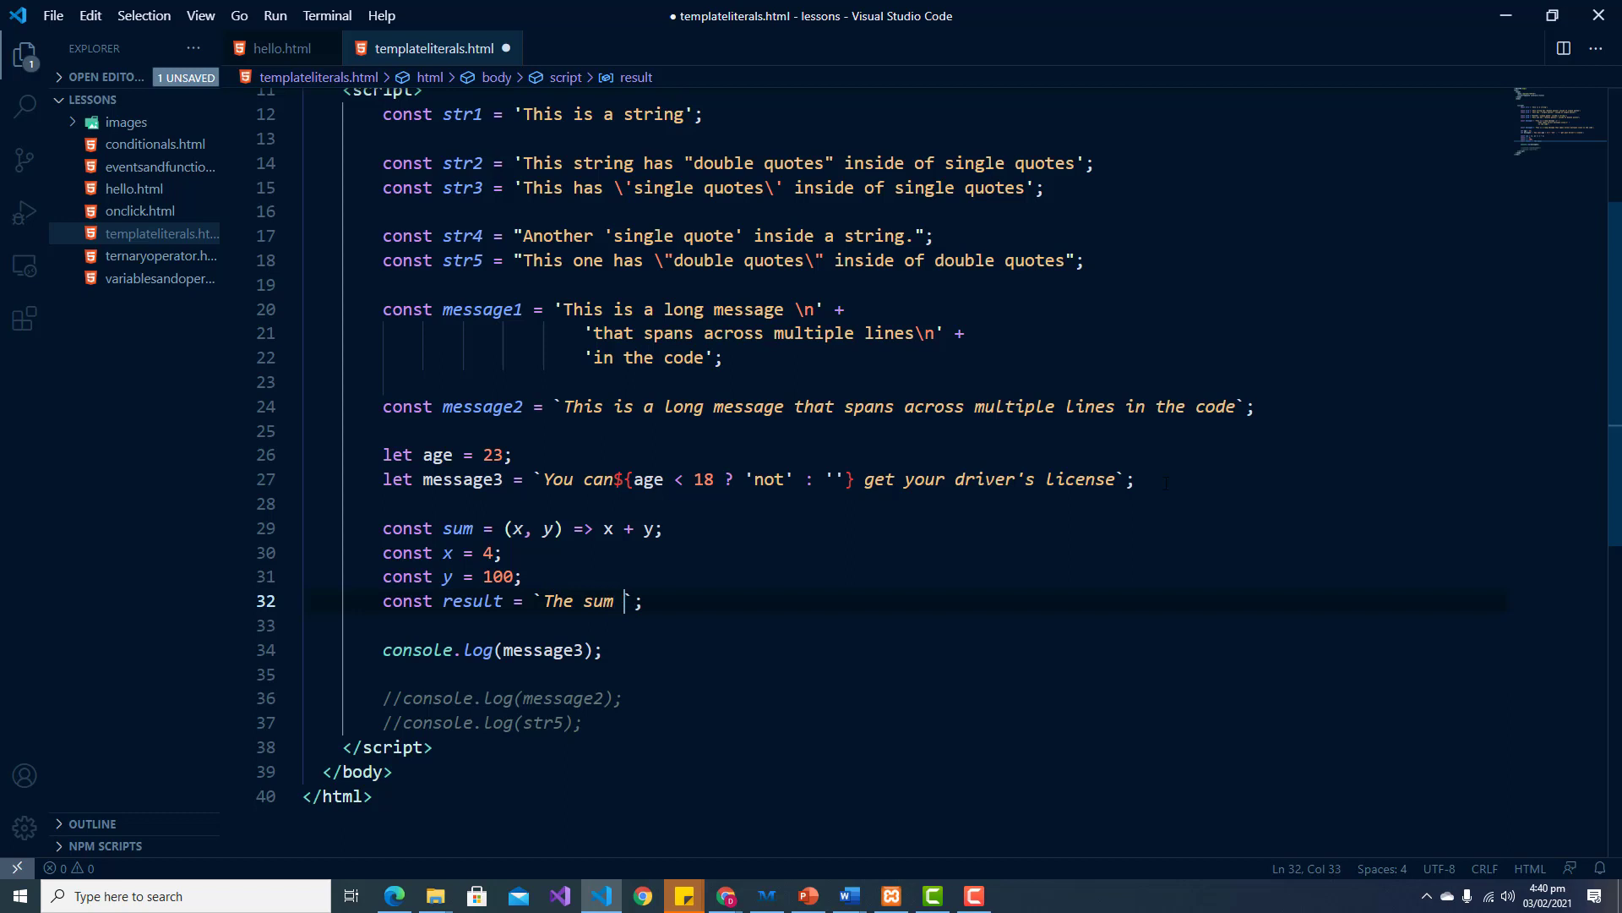
type("of $")
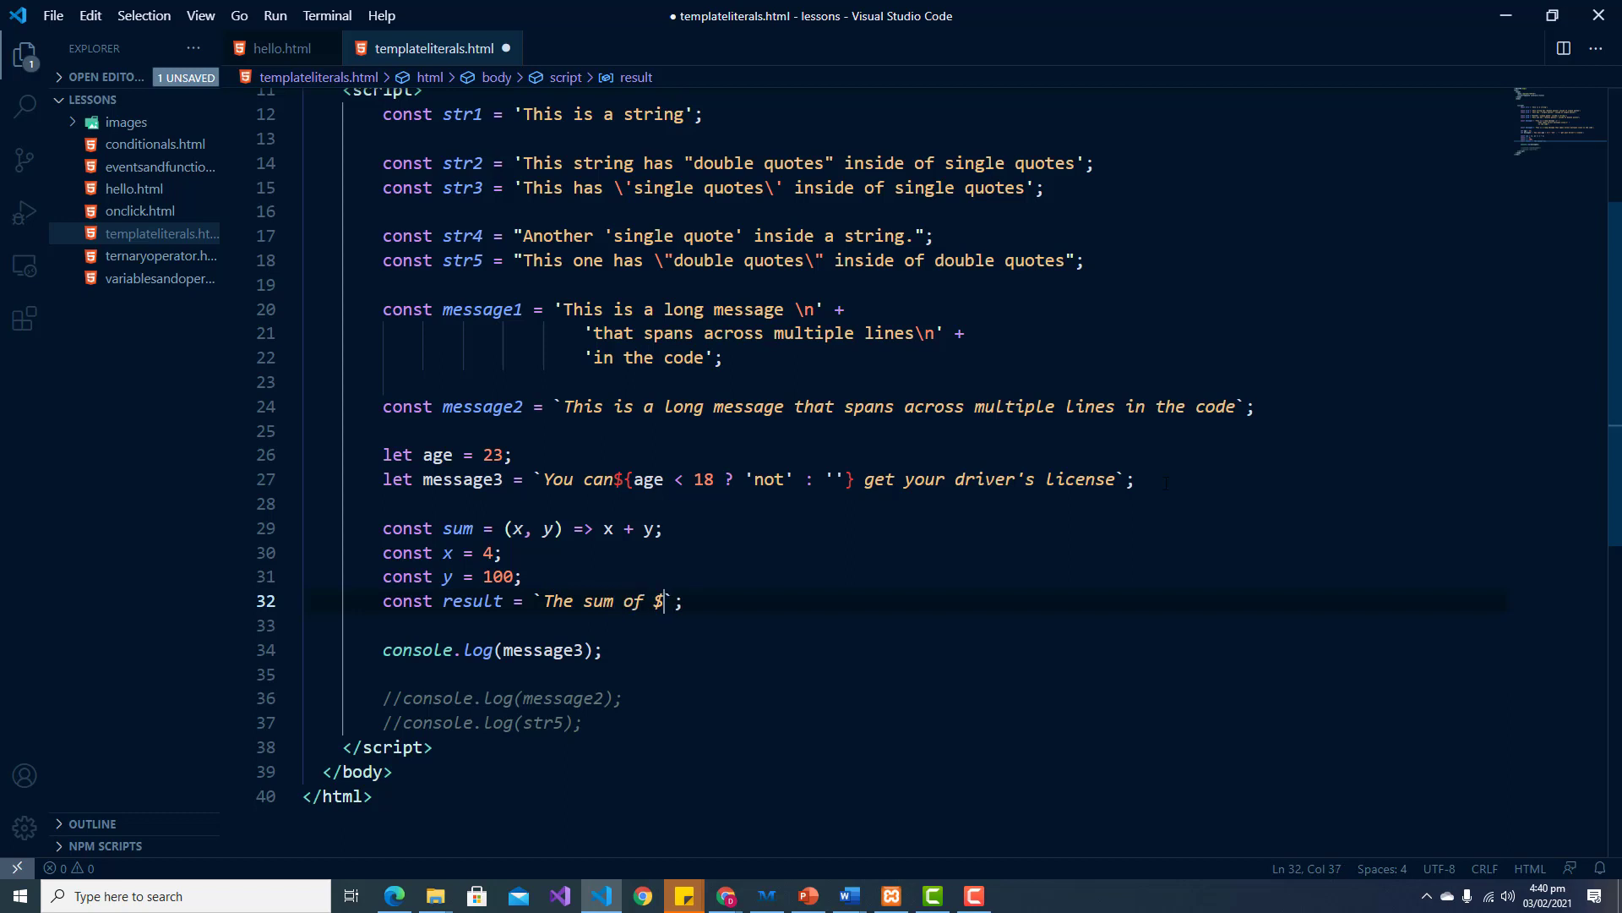
type("{x")
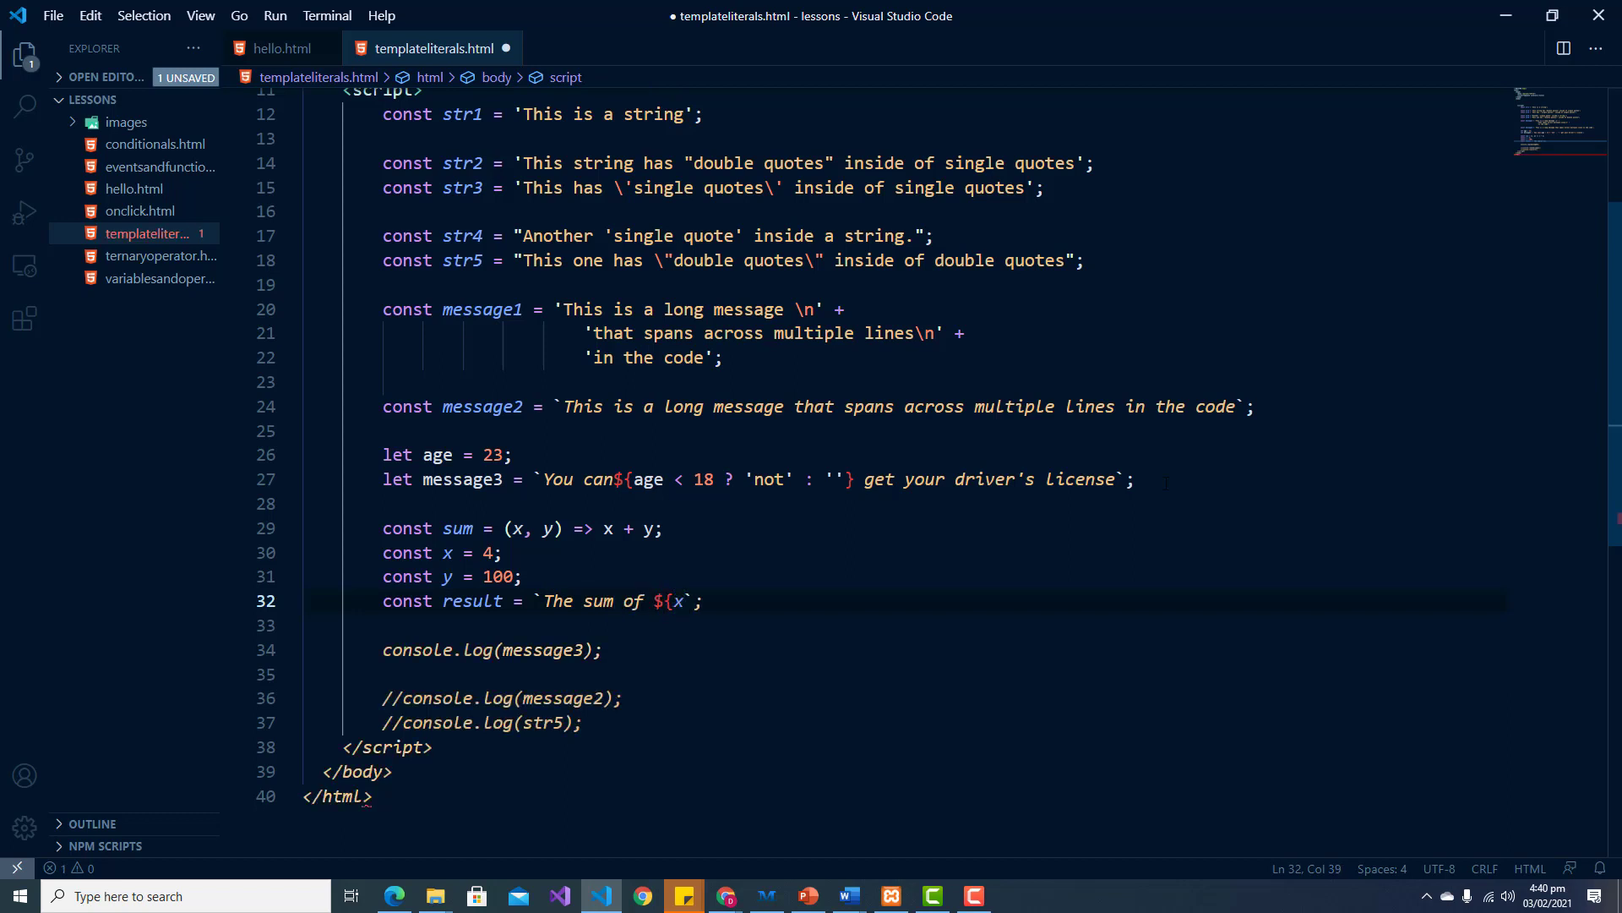
type("and $")
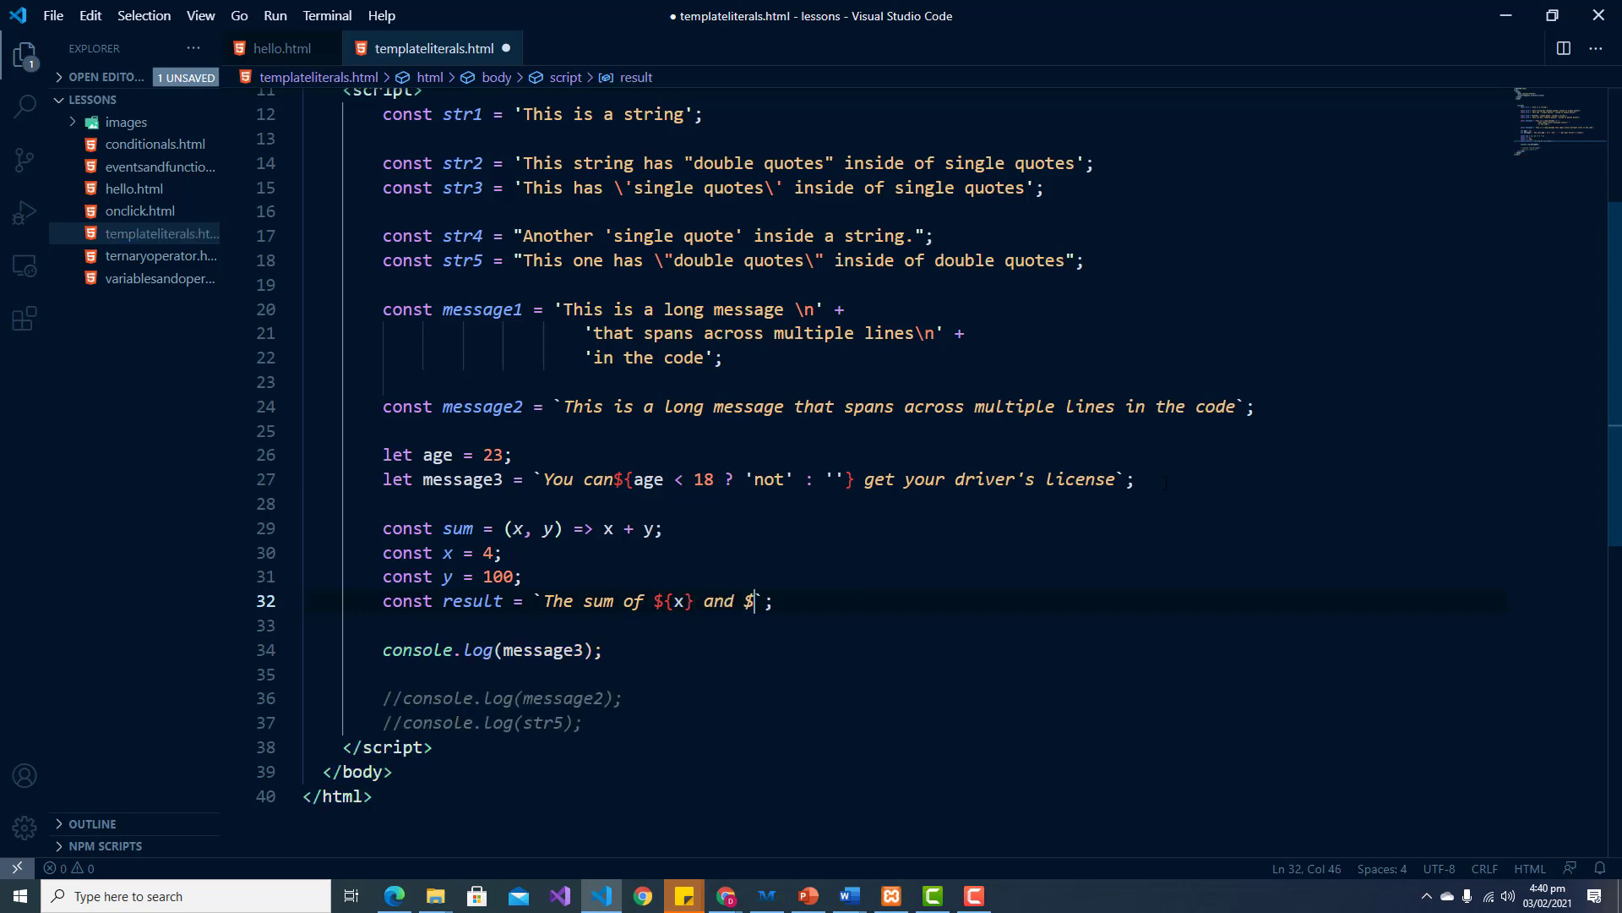
type("{y")
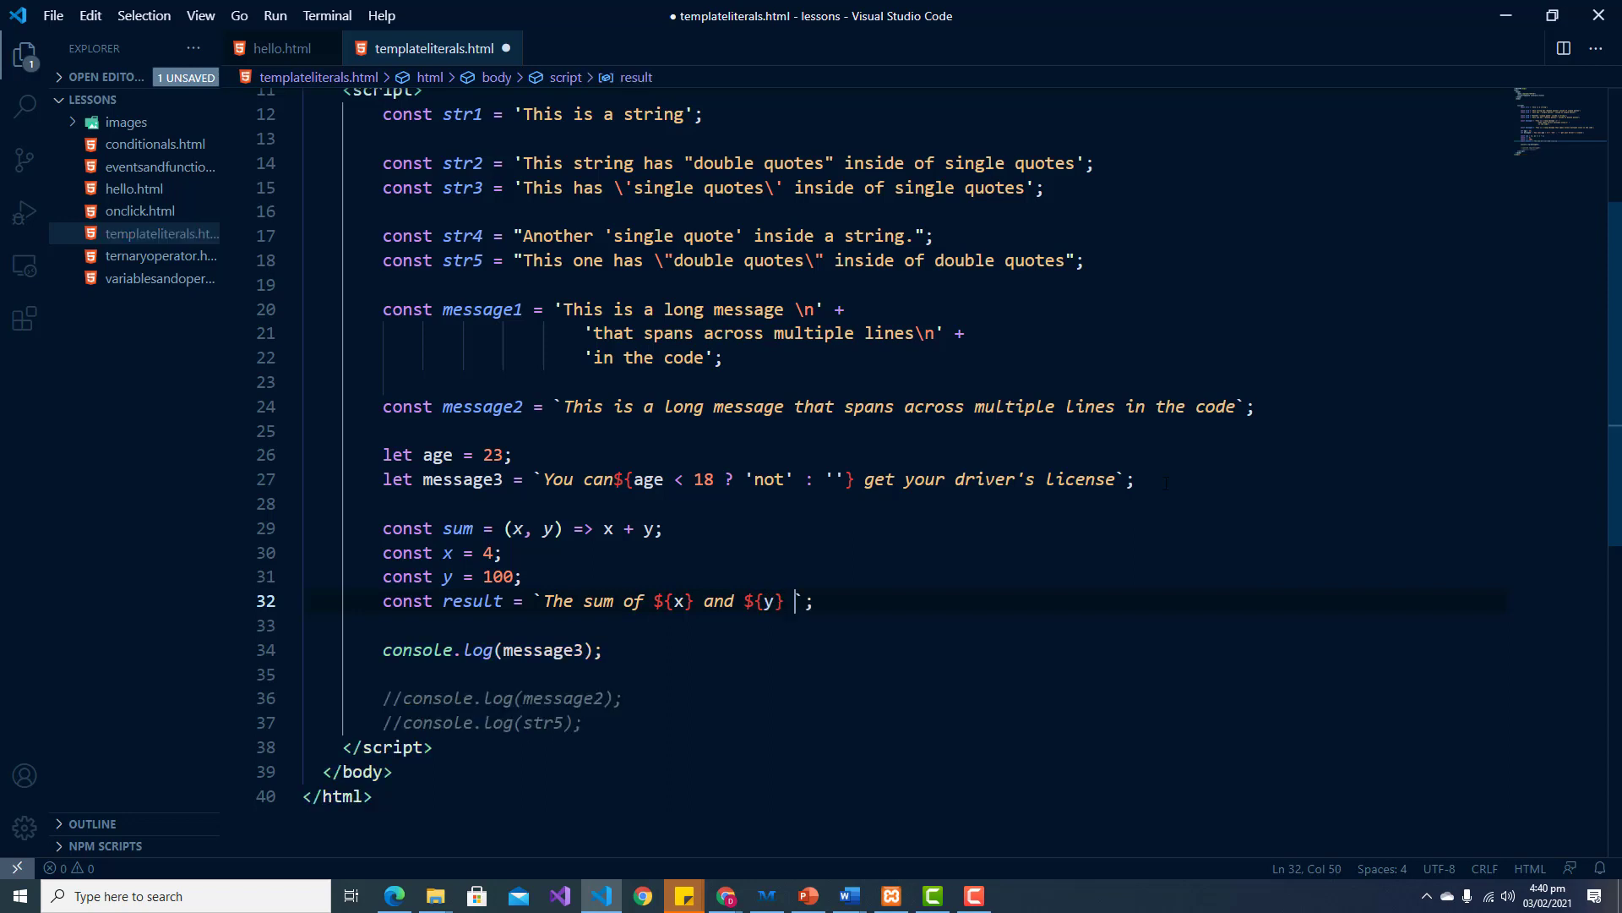
Step: Finish the literal with 'is ${sum(x, y)}.' and log result instead of message3
type("is")
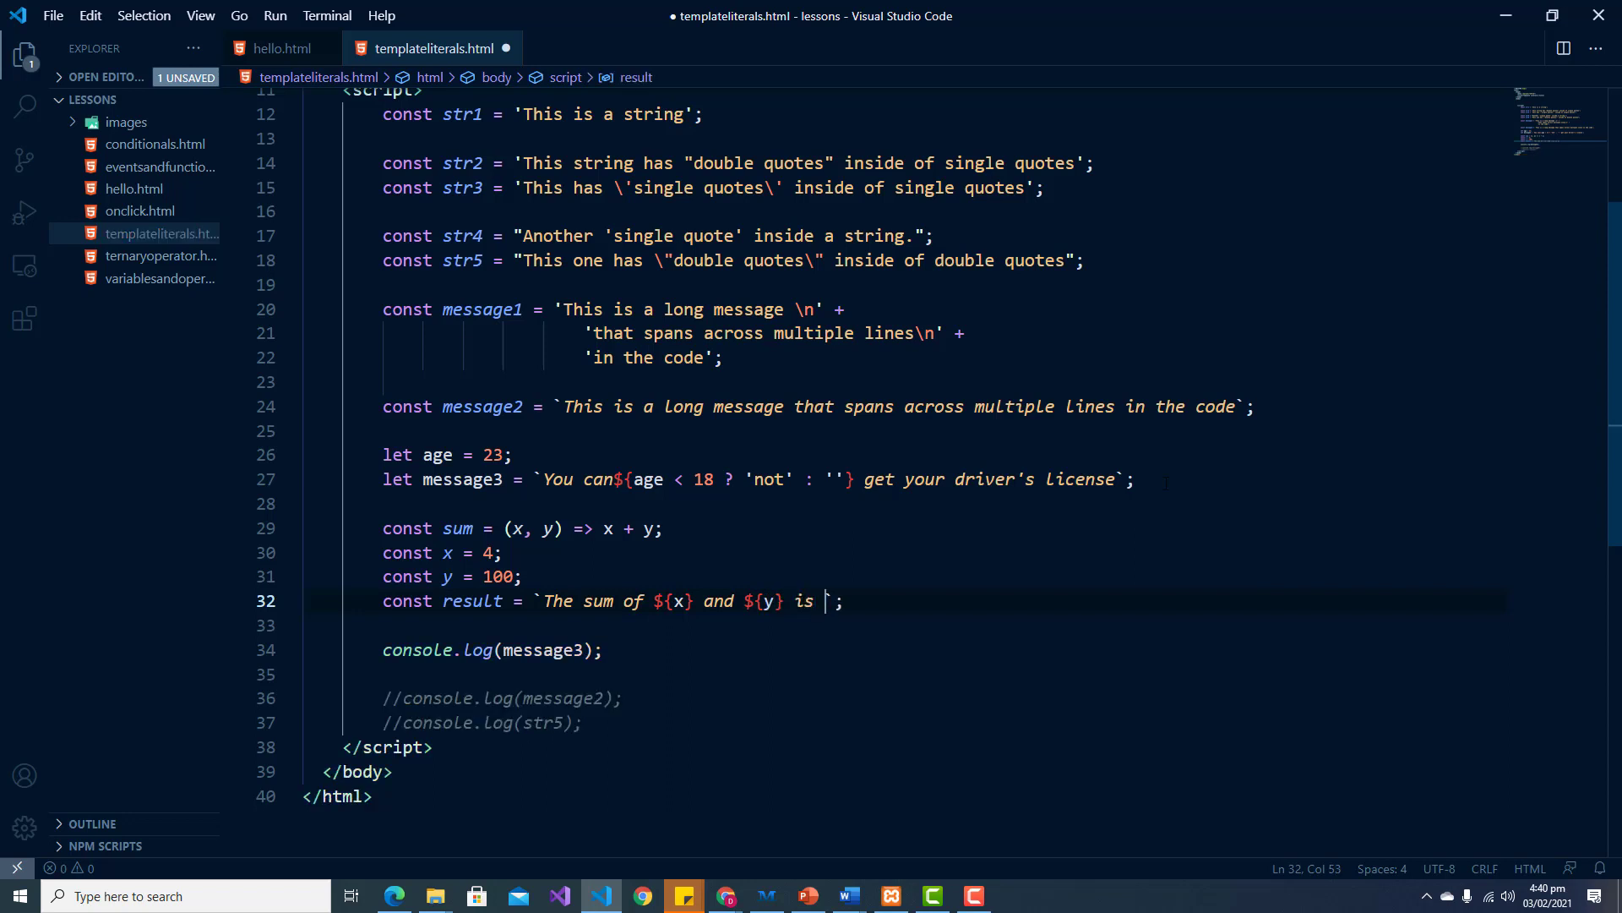
type("$")
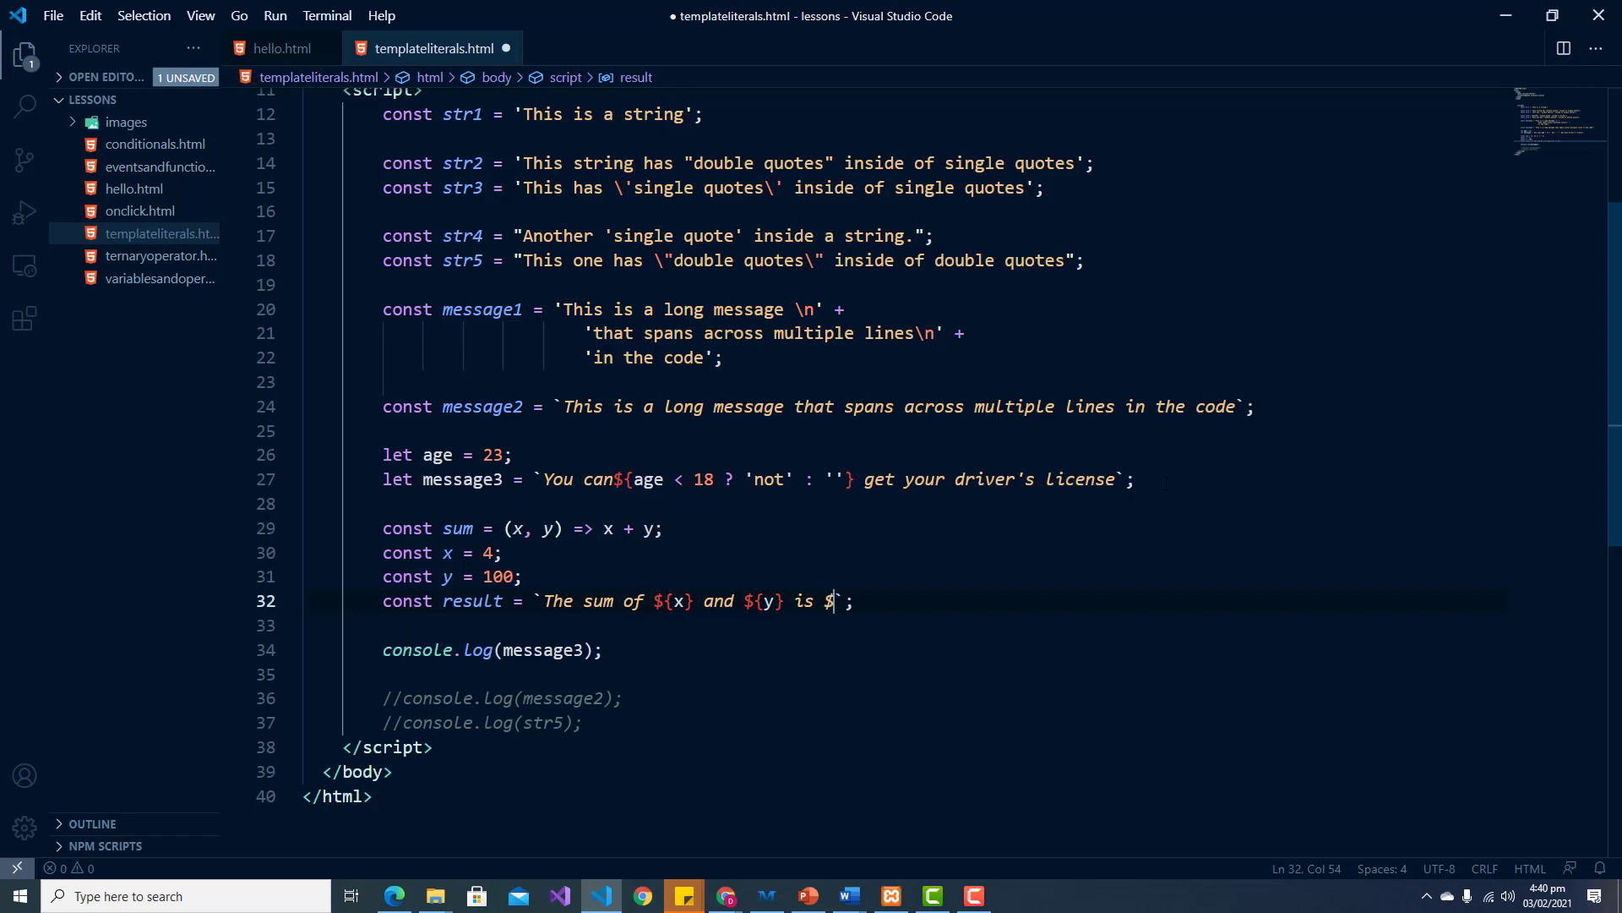
type("{}")
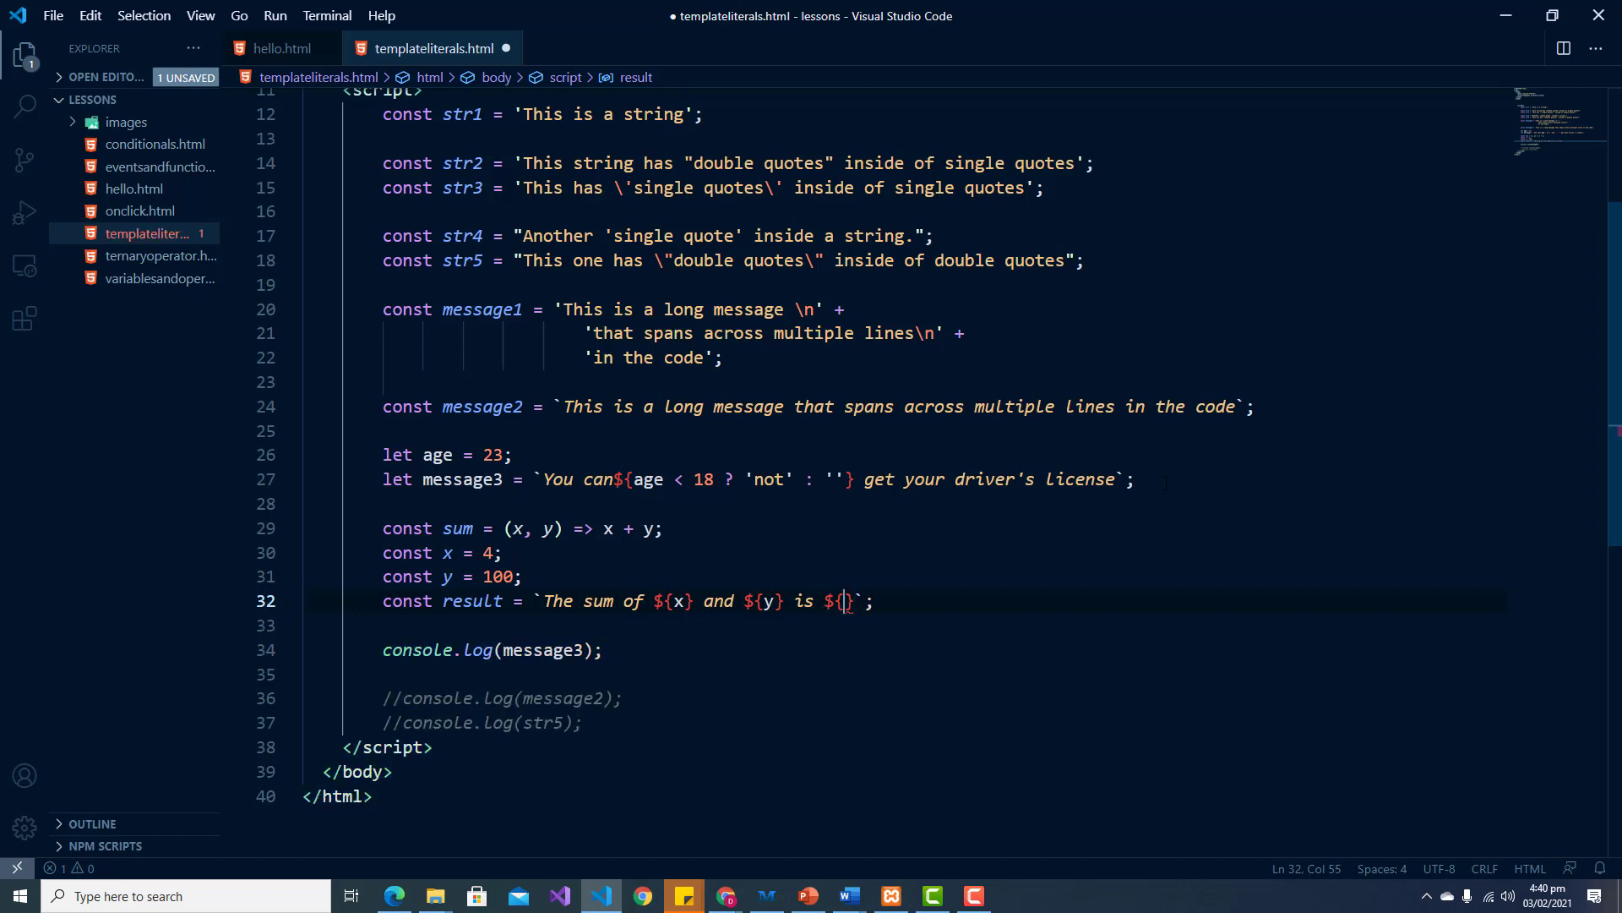
type("sum(")
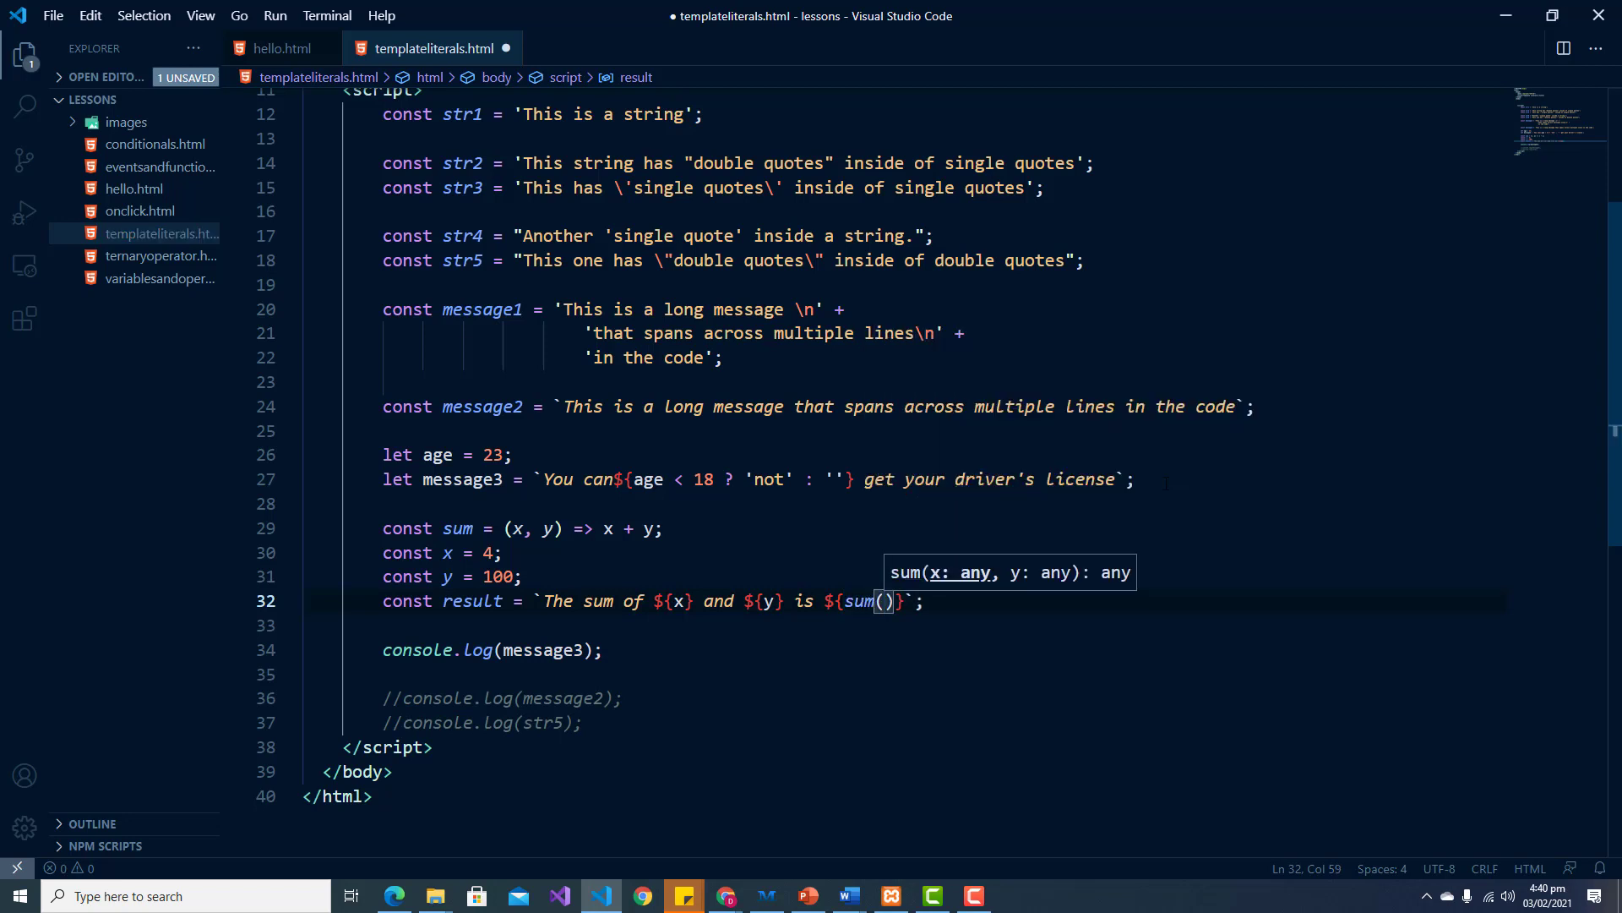
type("x")
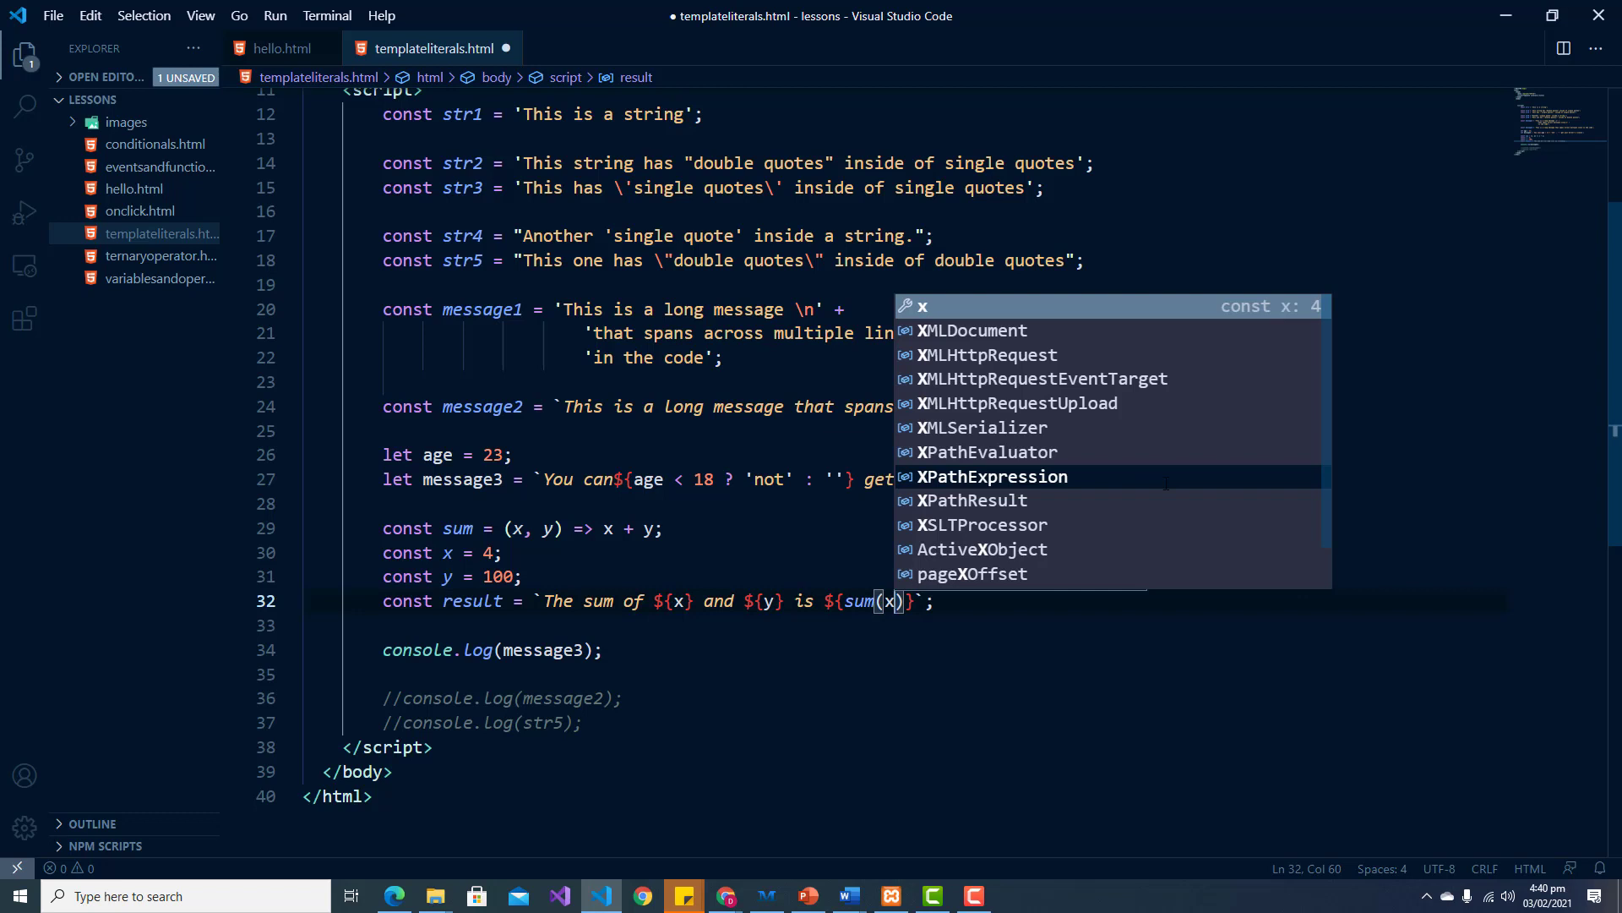
type(", y")
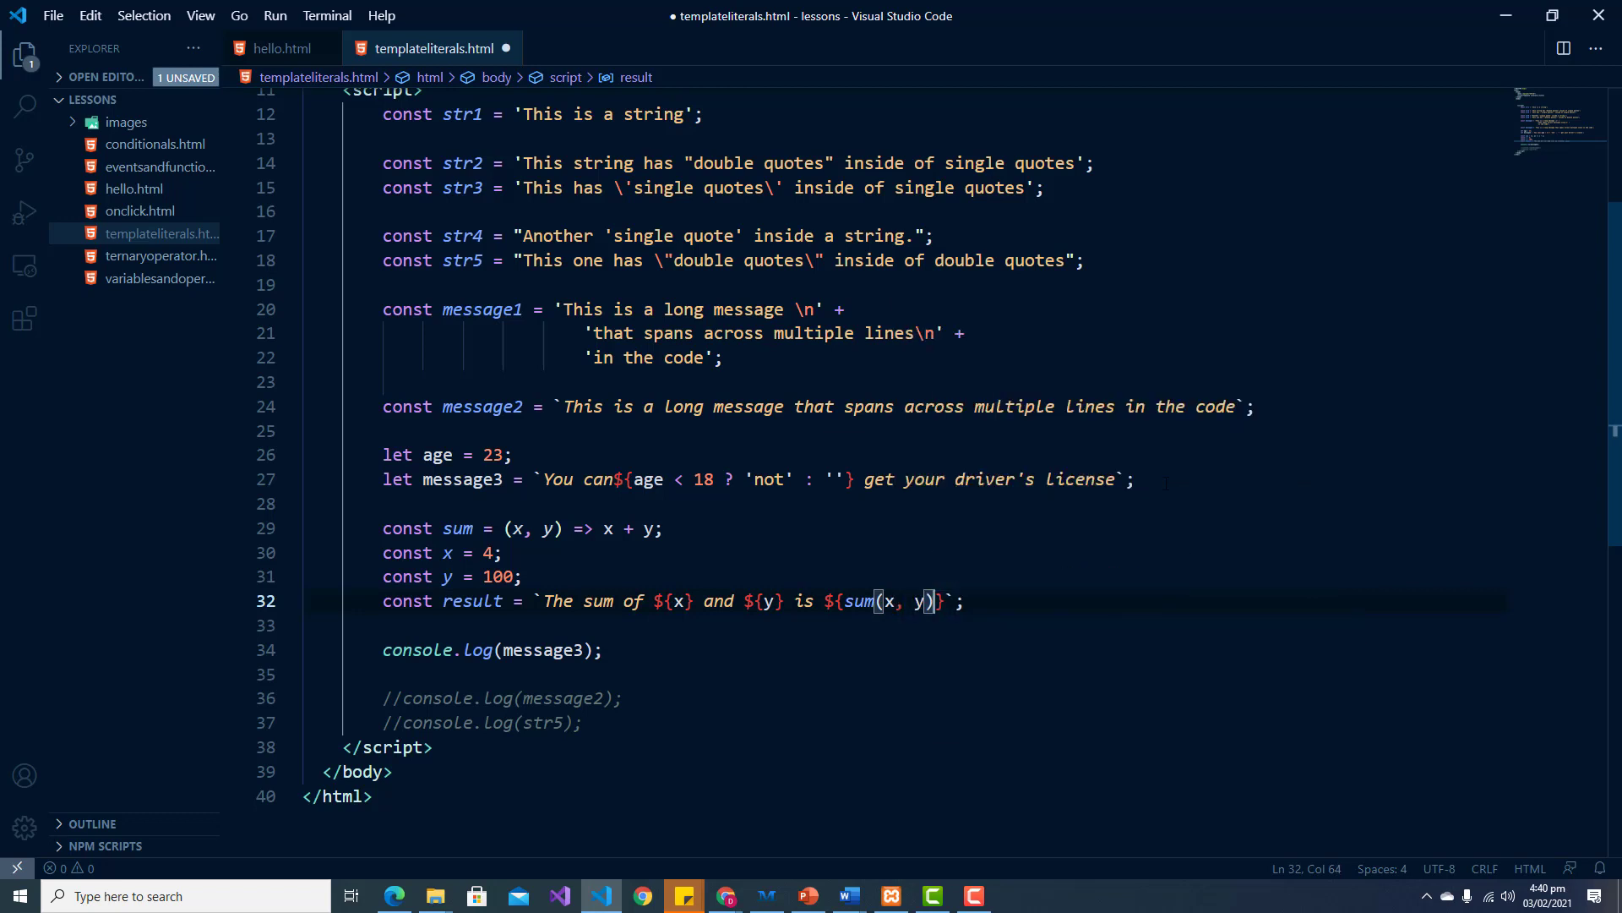
type(".")
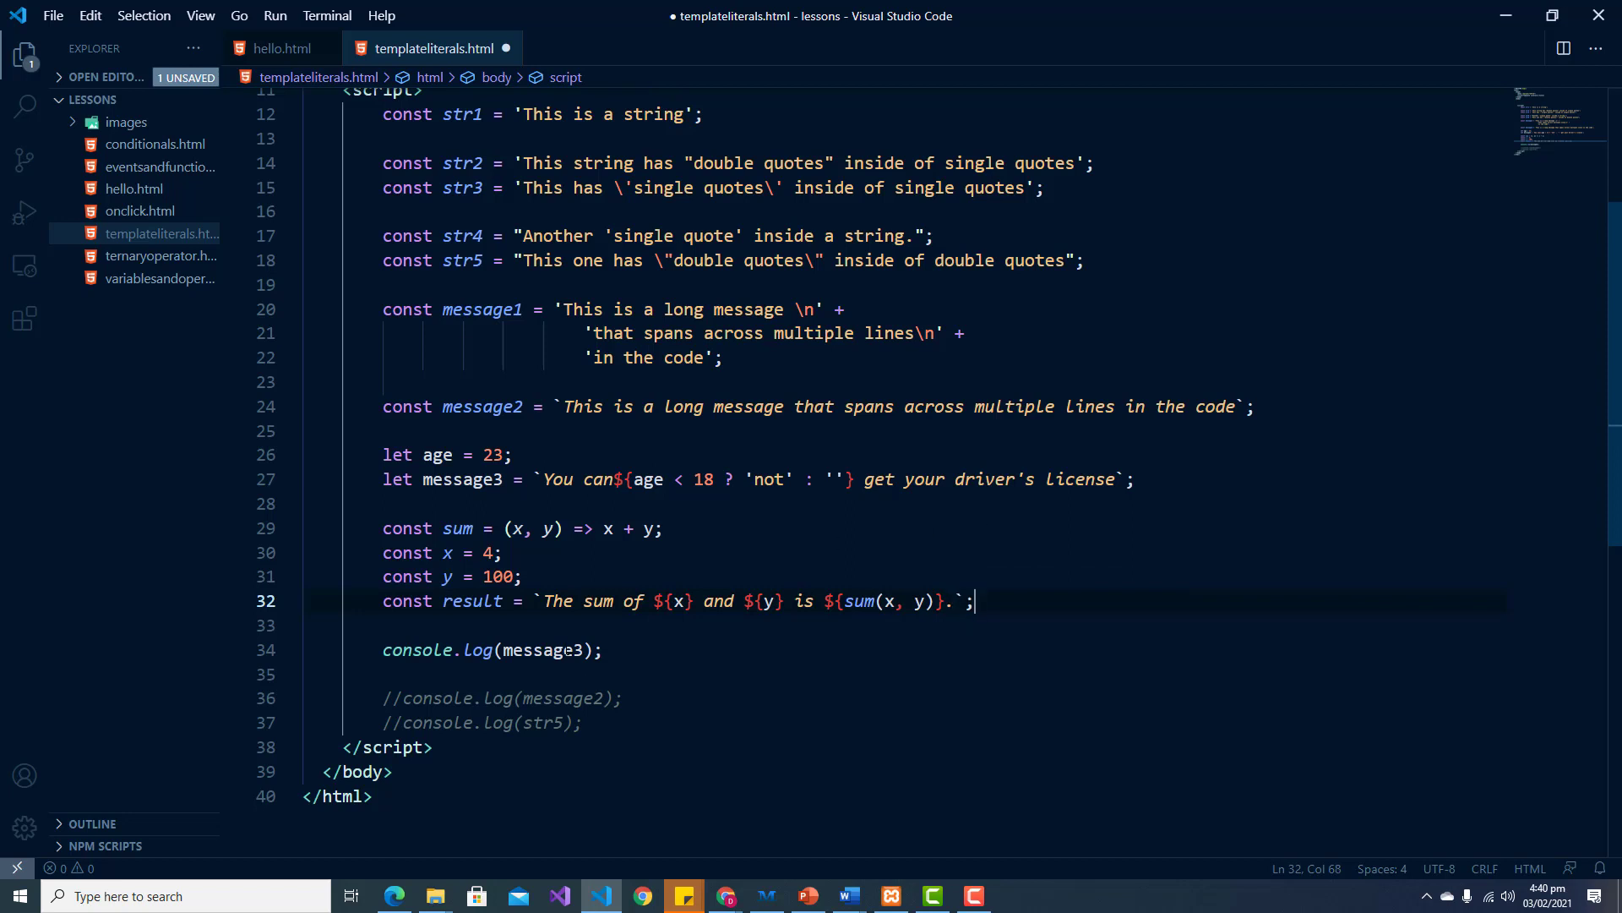
type("result")
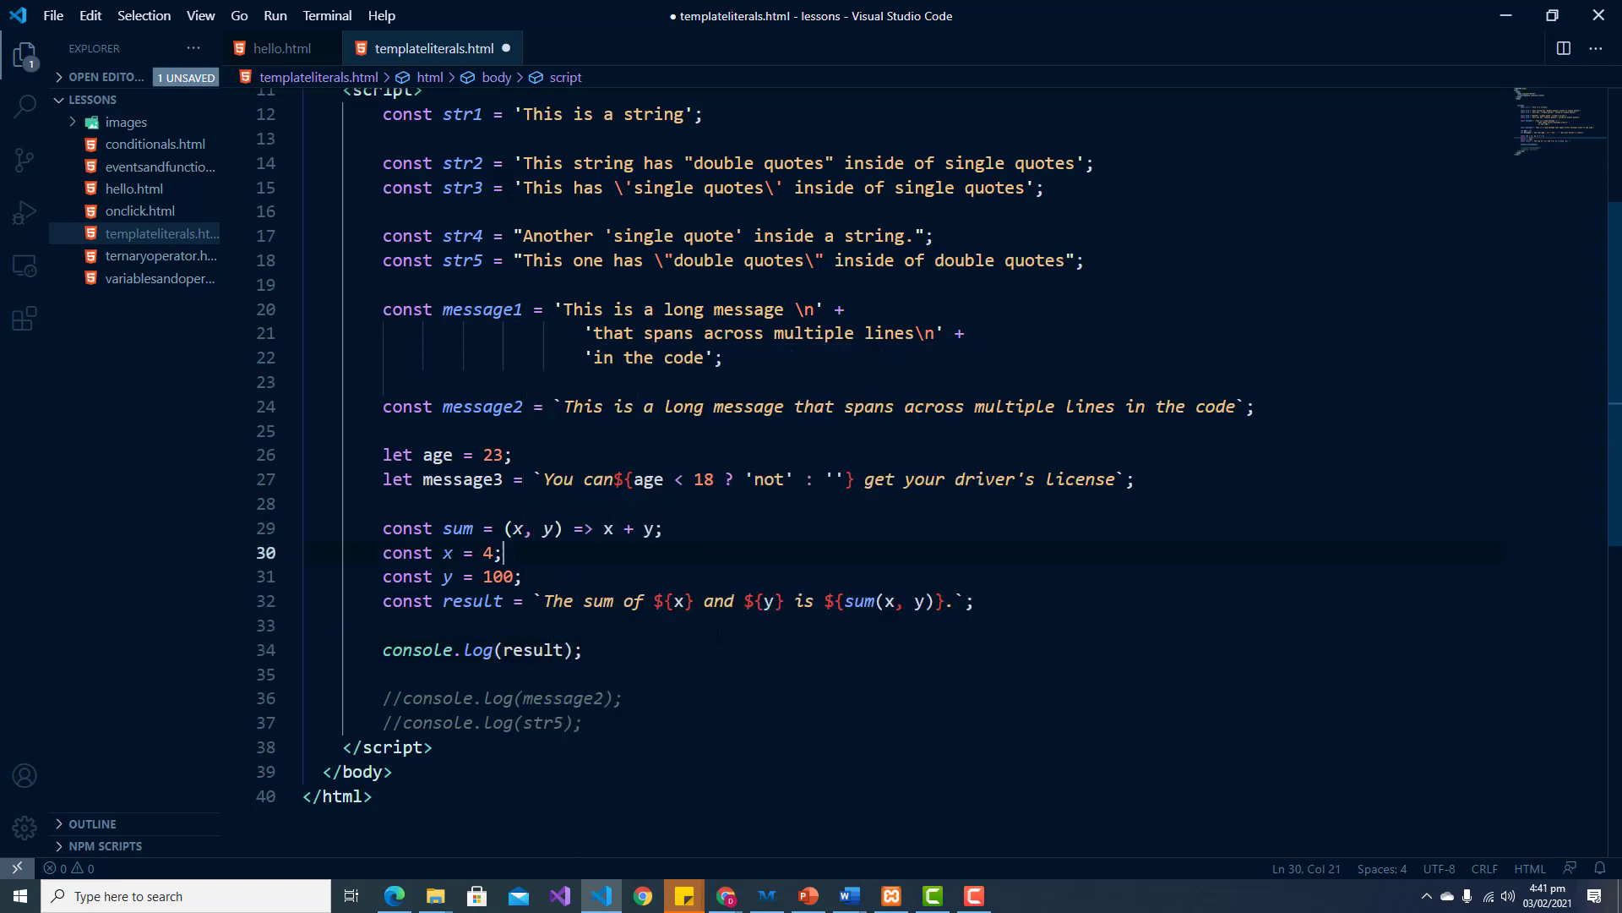
Step: Save templateliterals.html and switch over to Chrome
key("ctrl+s")
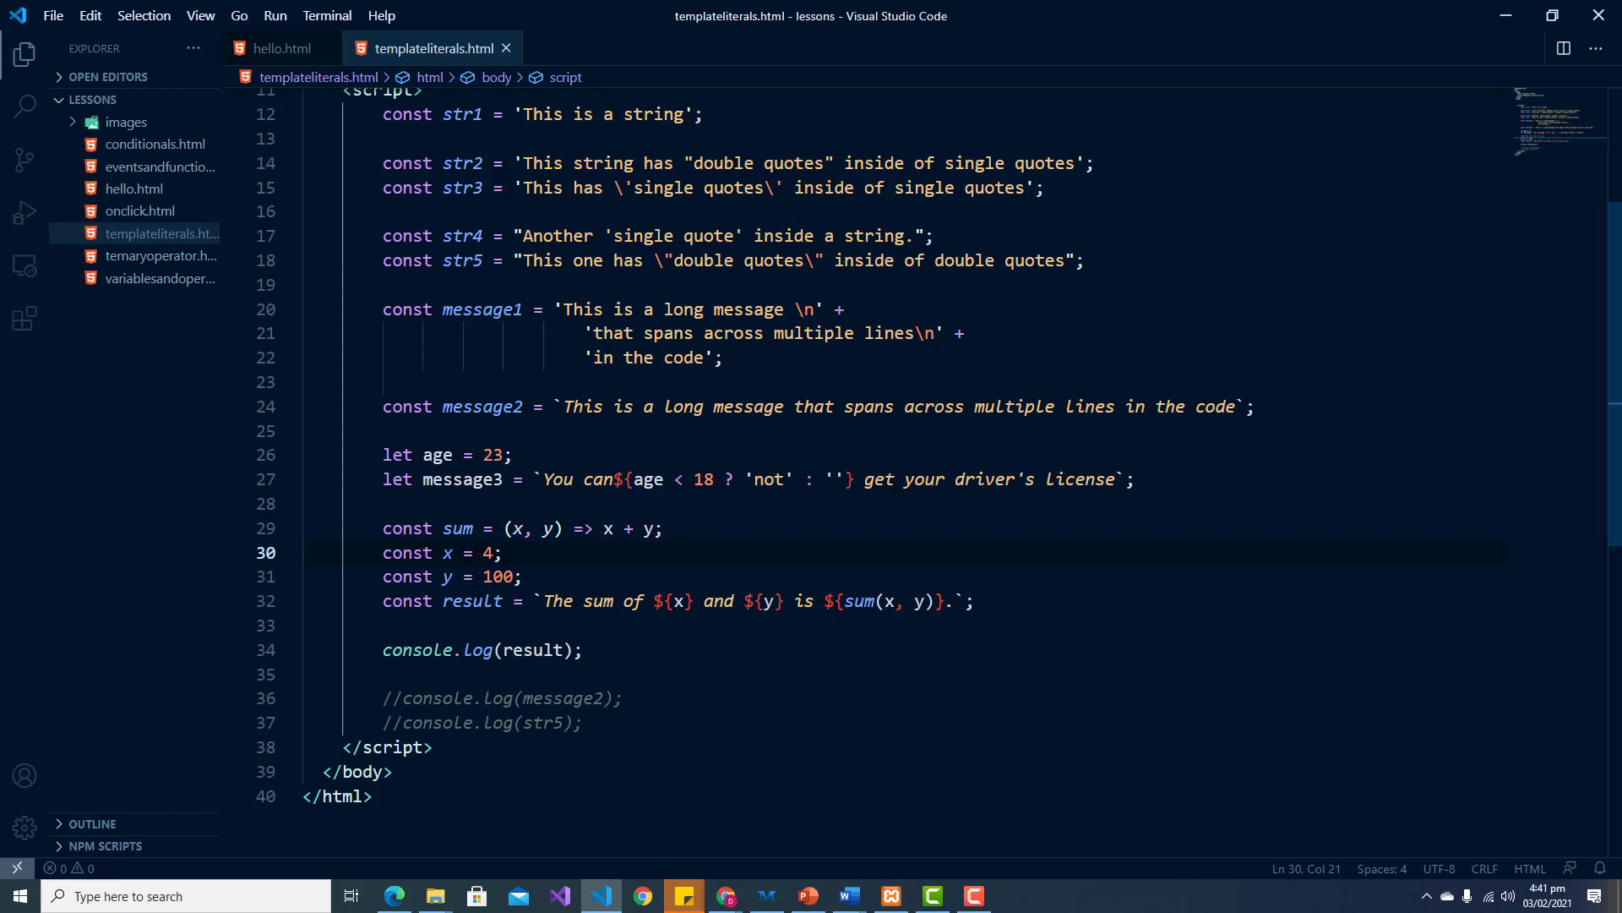
left_click(502, 551)
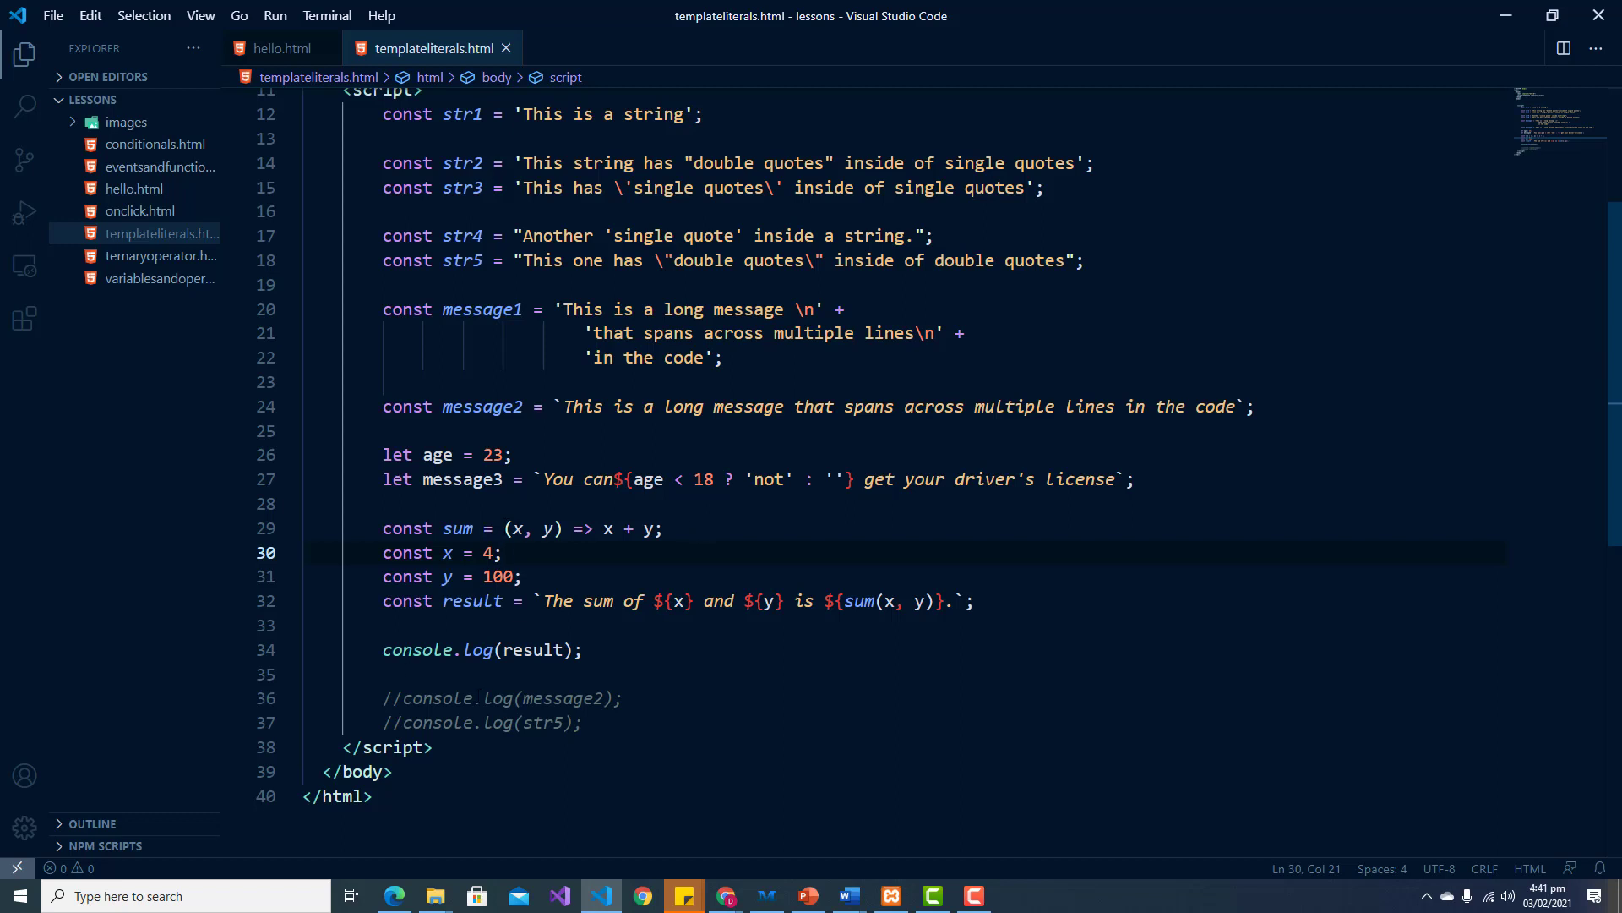
mouse_move(446, 551)
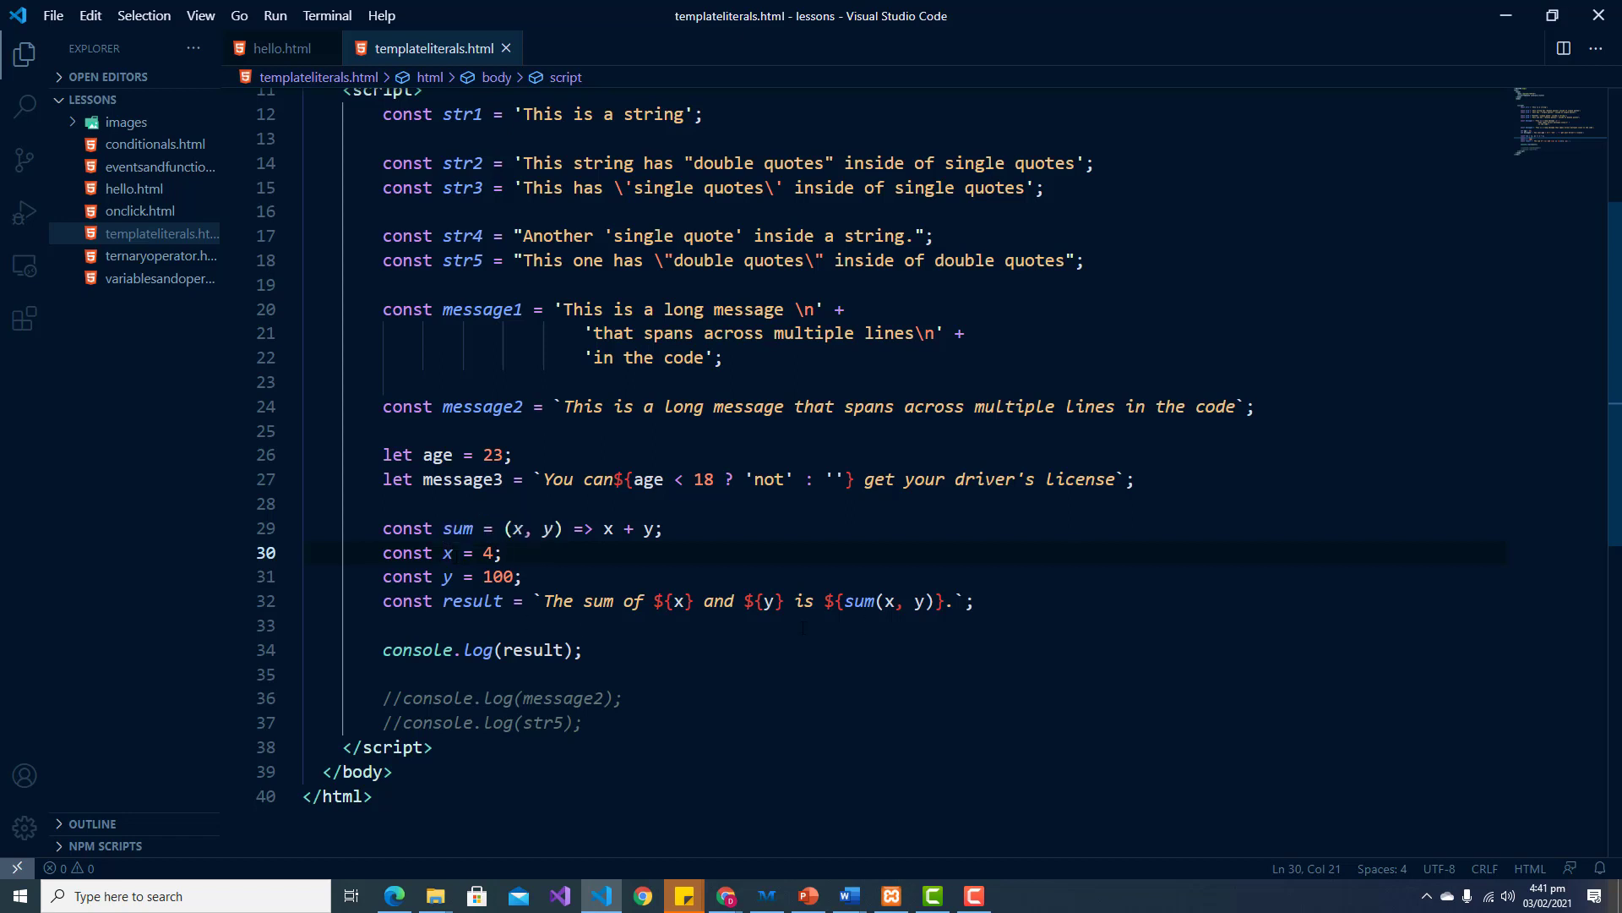
mouse_move(859, 602)
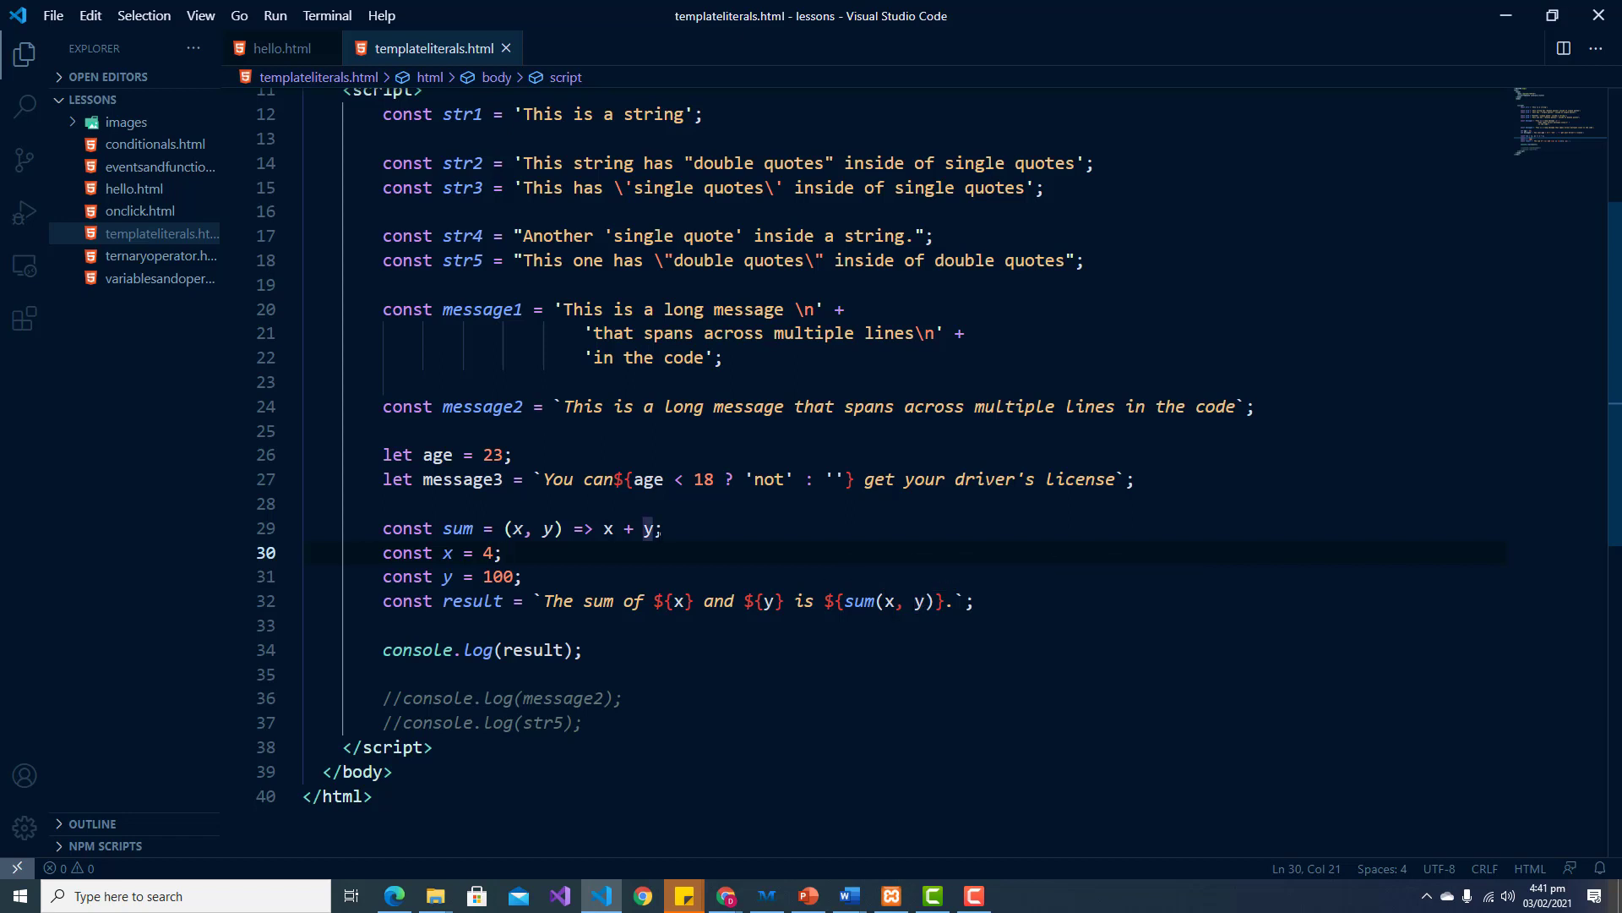
left_click(643, 896)
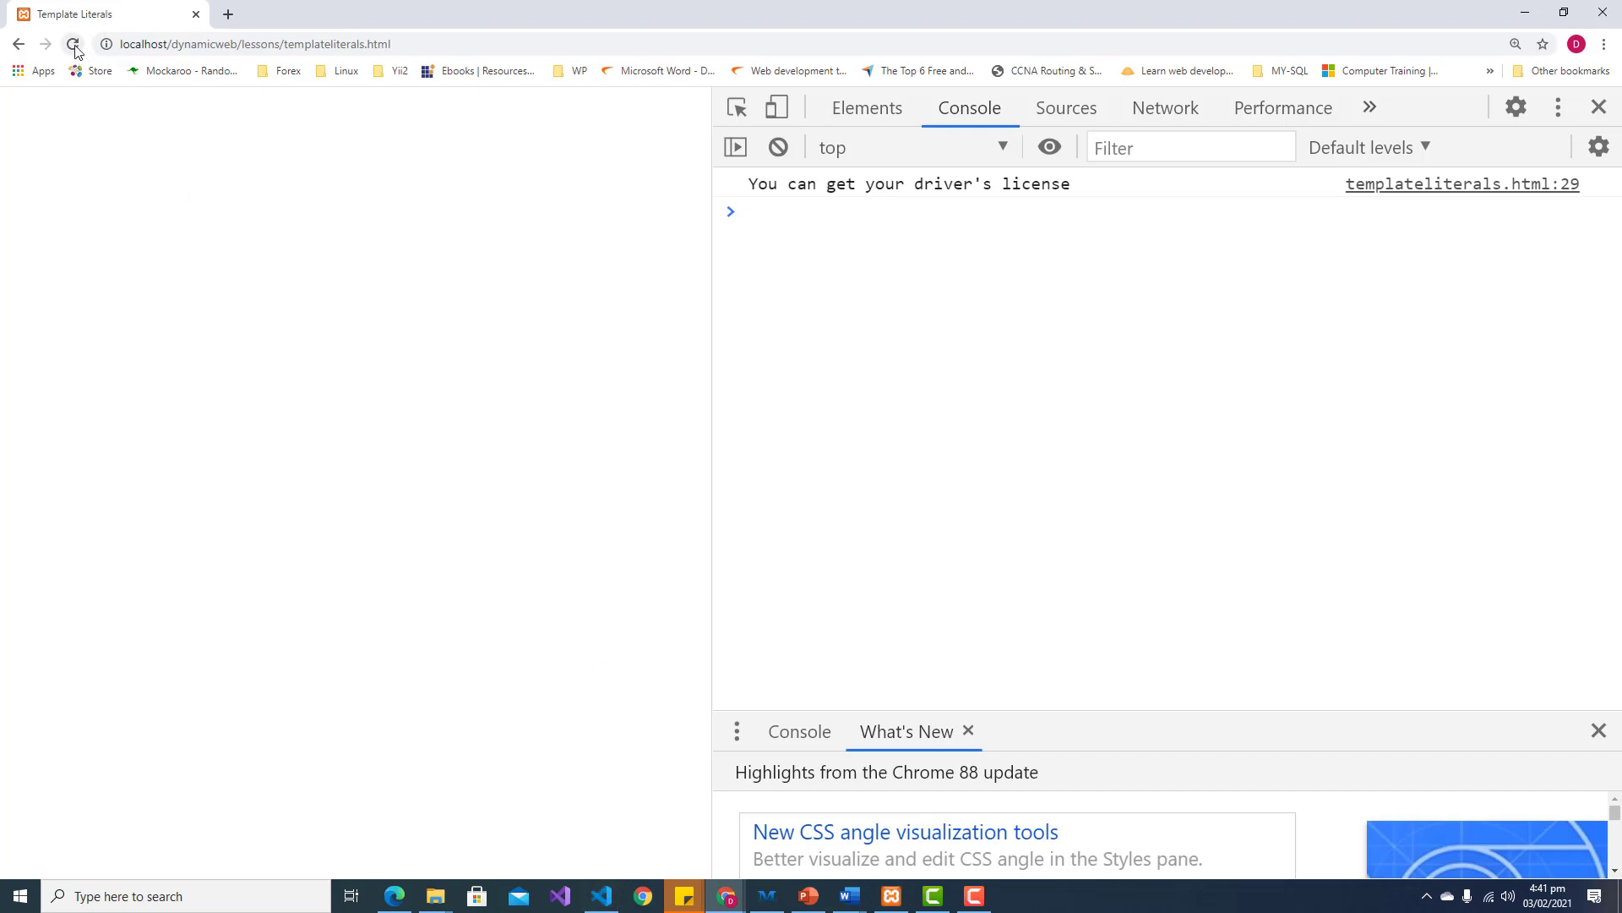
Step: Reload the page so the console logs 'The sum of 4 and 100 is 104.', then return to the editor
left_click(73, 44)
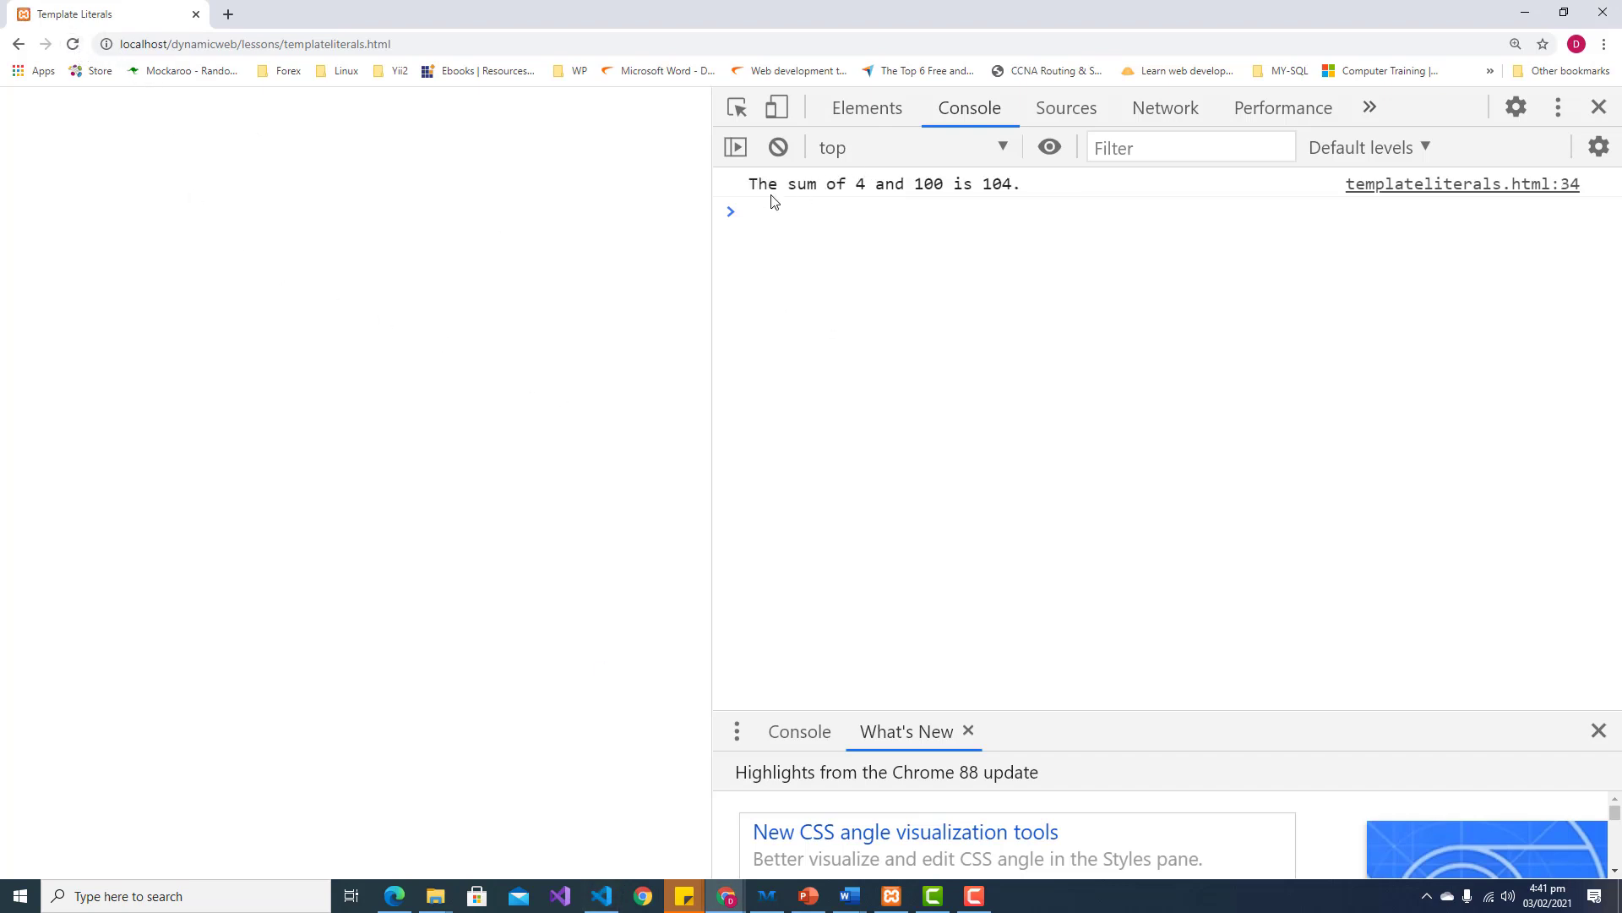
mouse_move(796, 195)
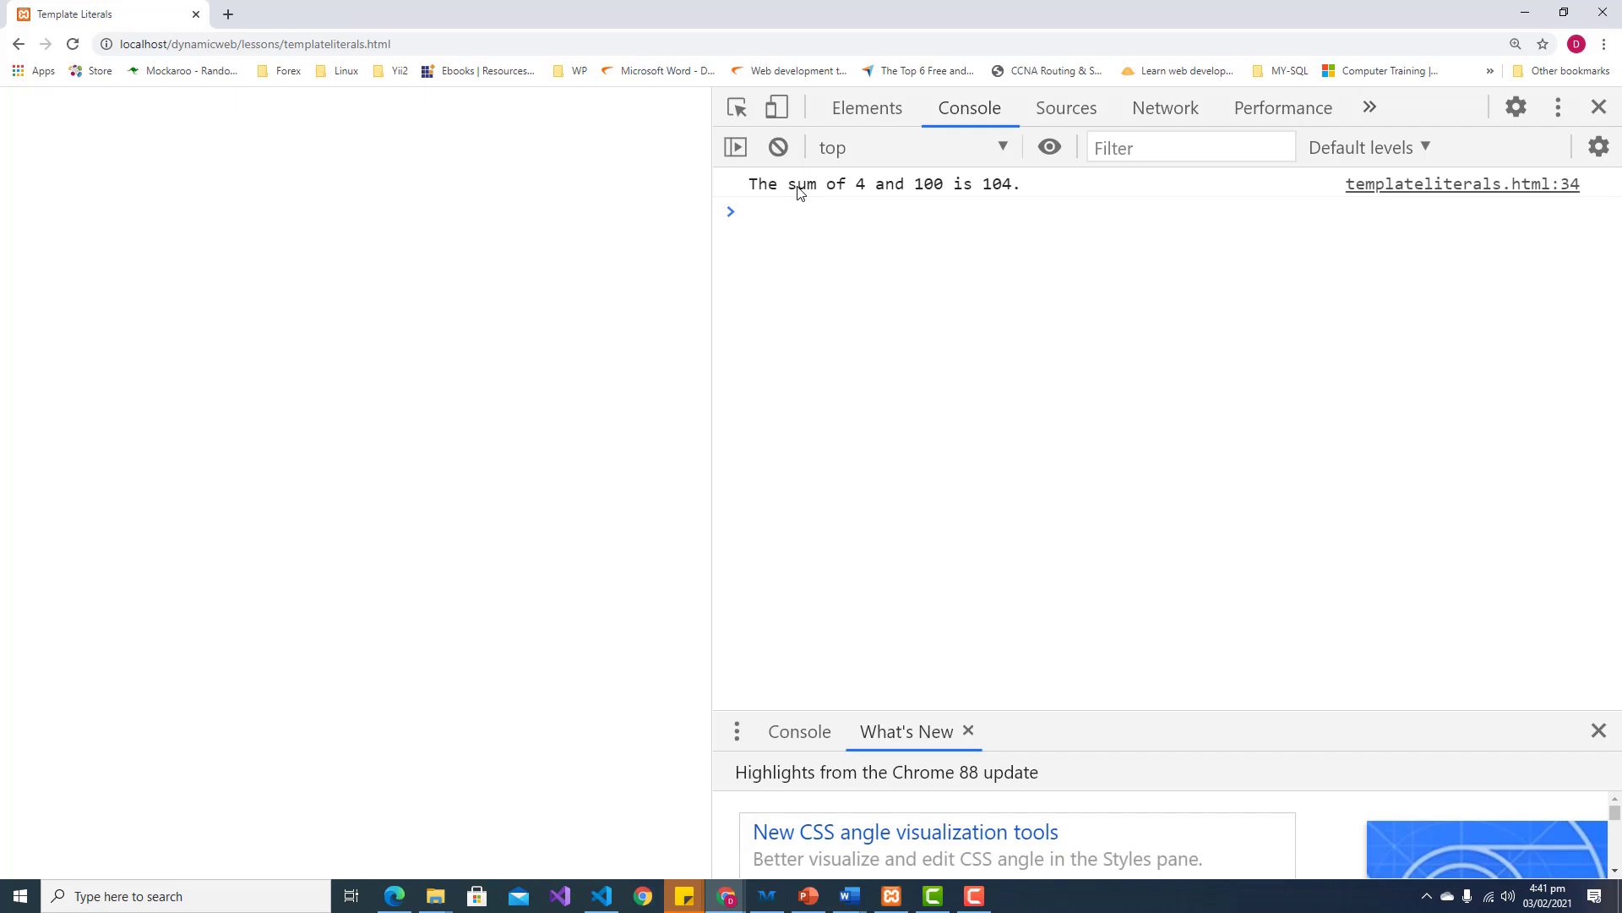
mouse_move(766, 195)
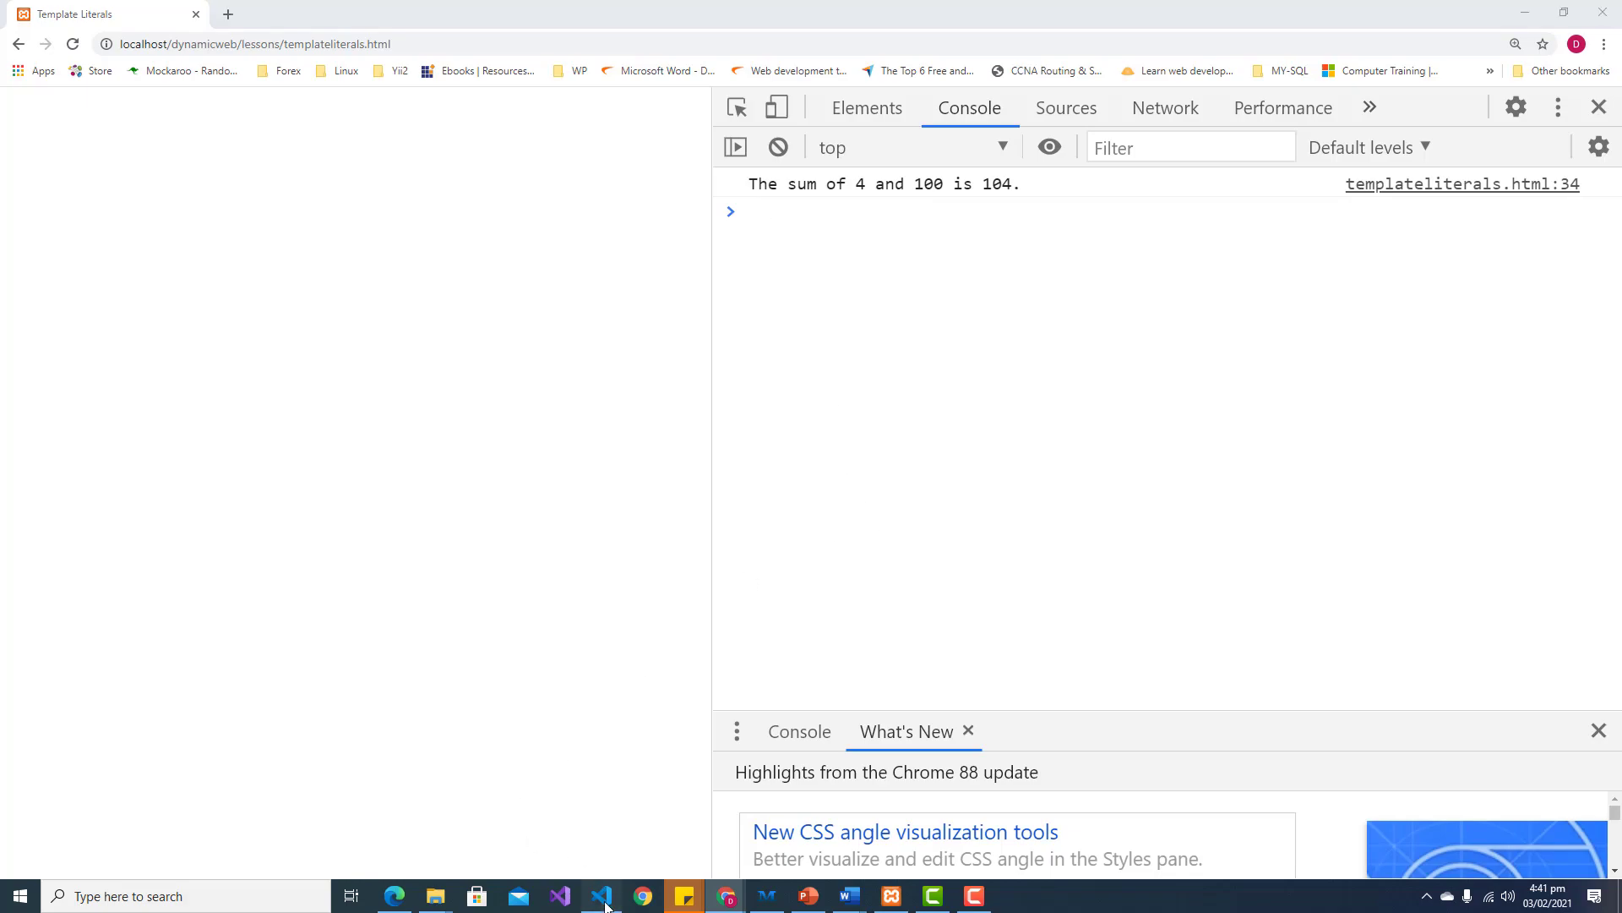
left_click(601, 895)
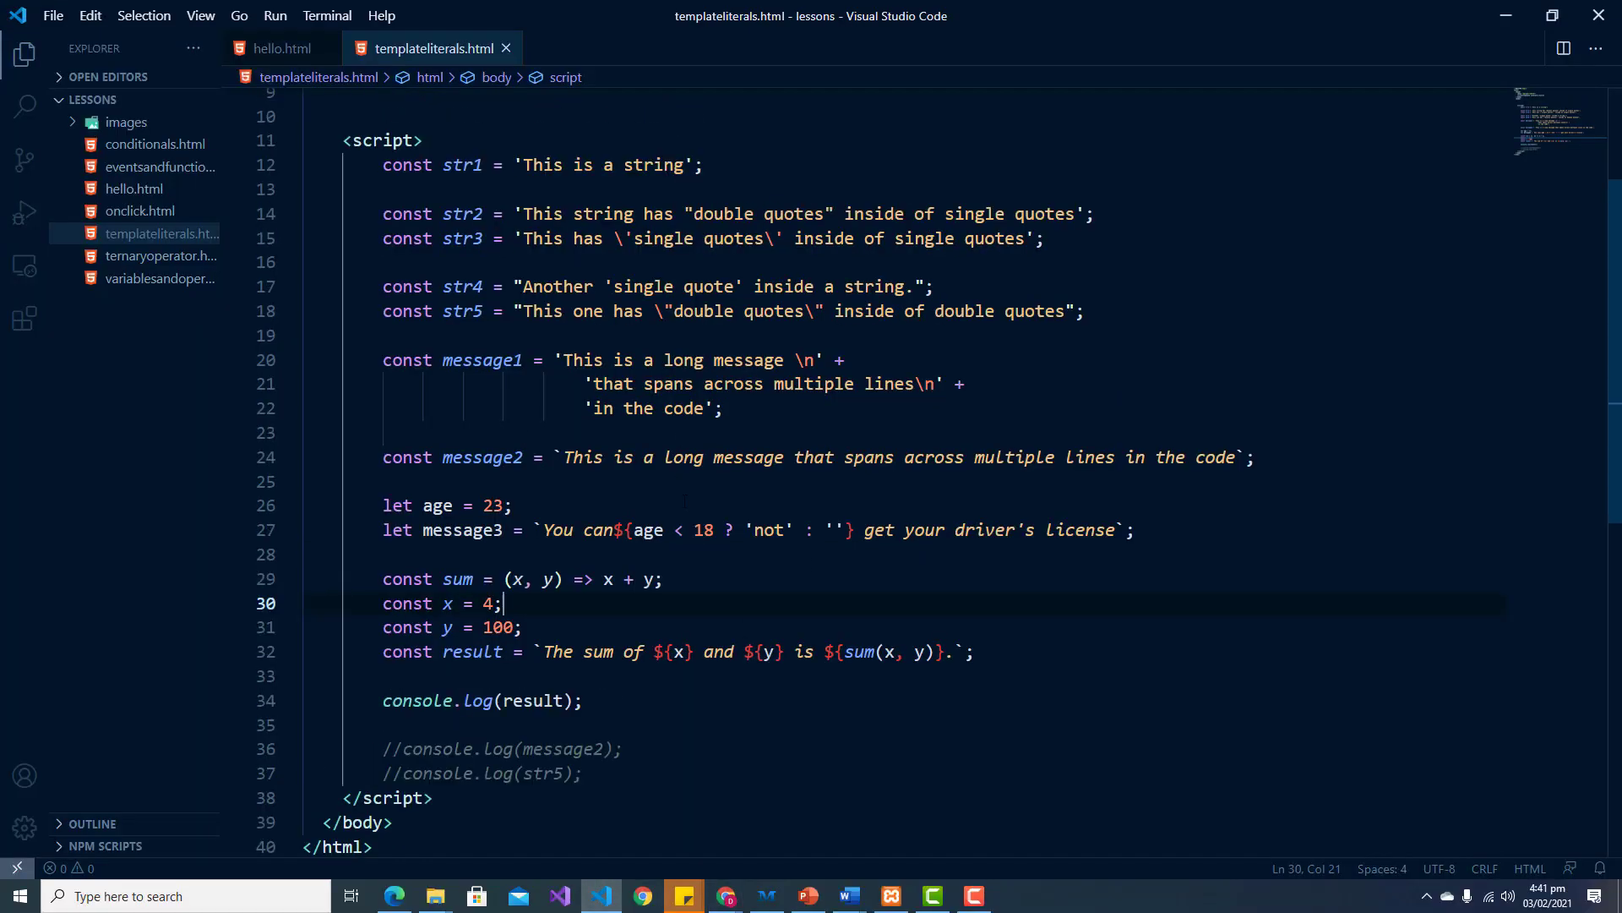